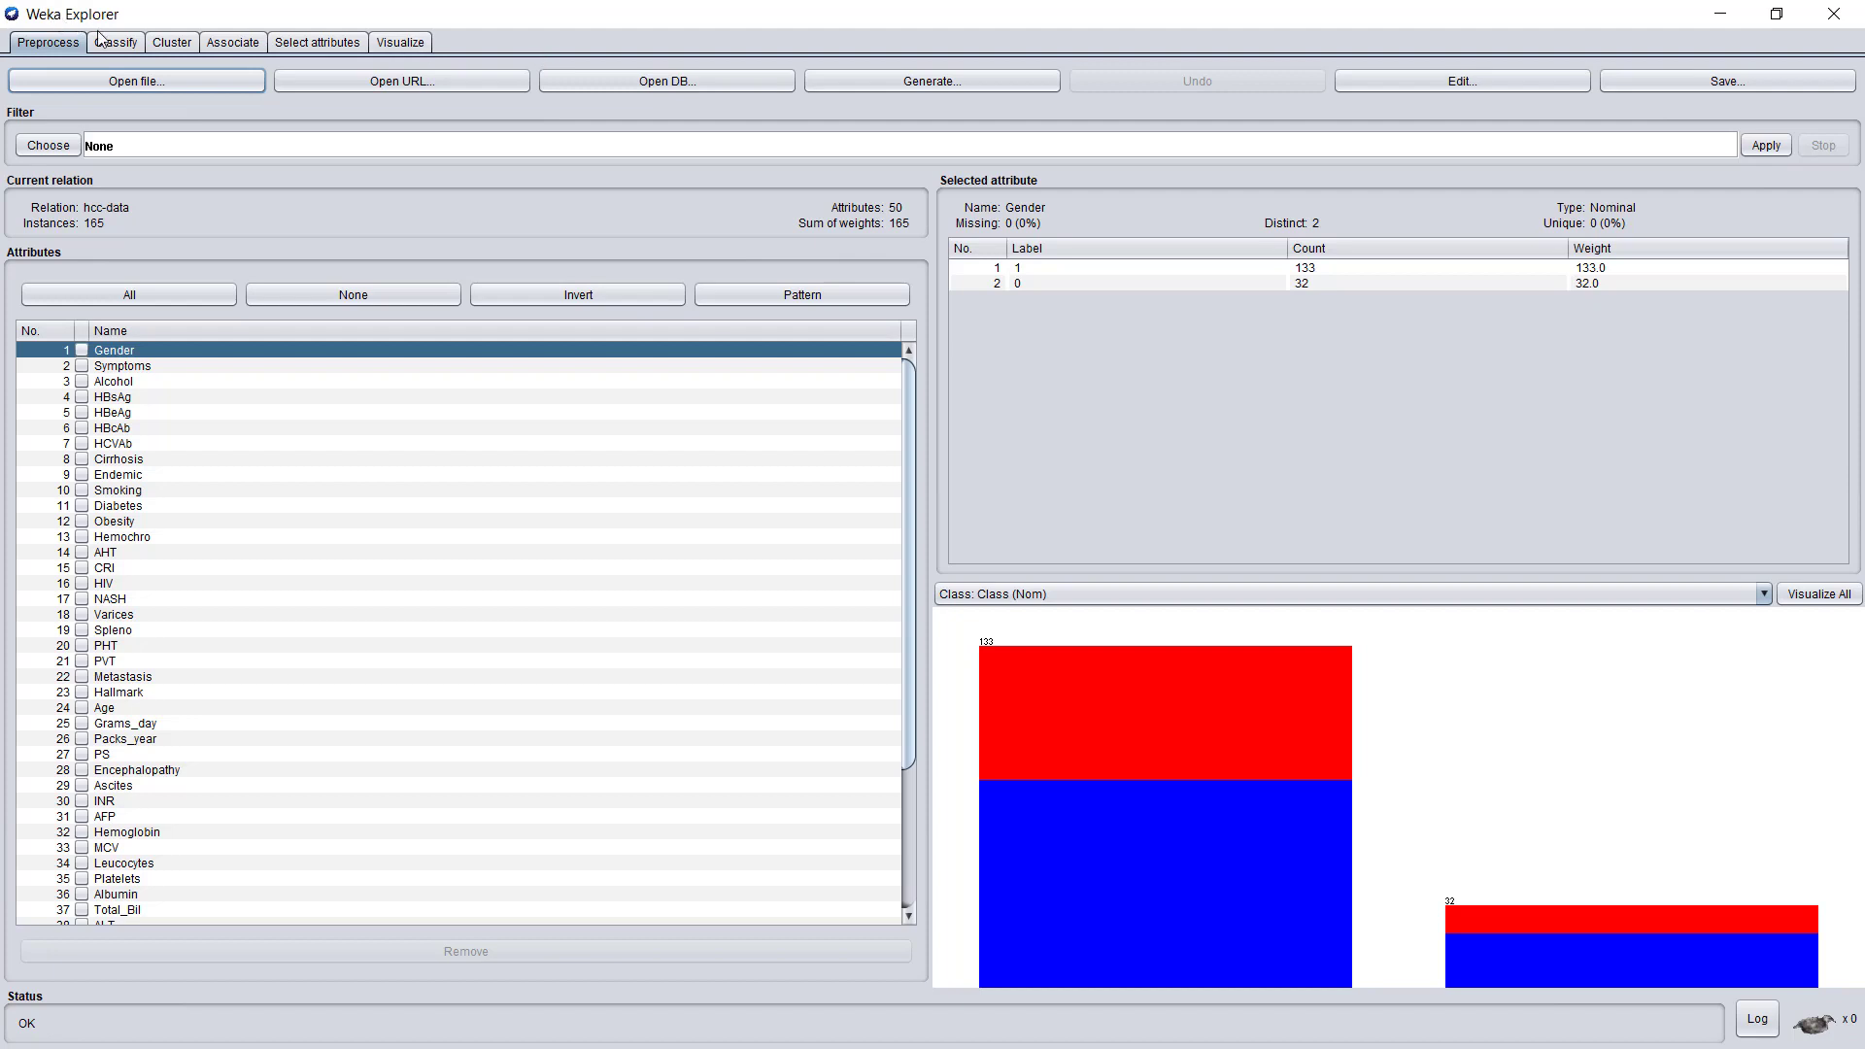
Step: Switch to the Classify panel with hcc-data loaded
click(115, 41)
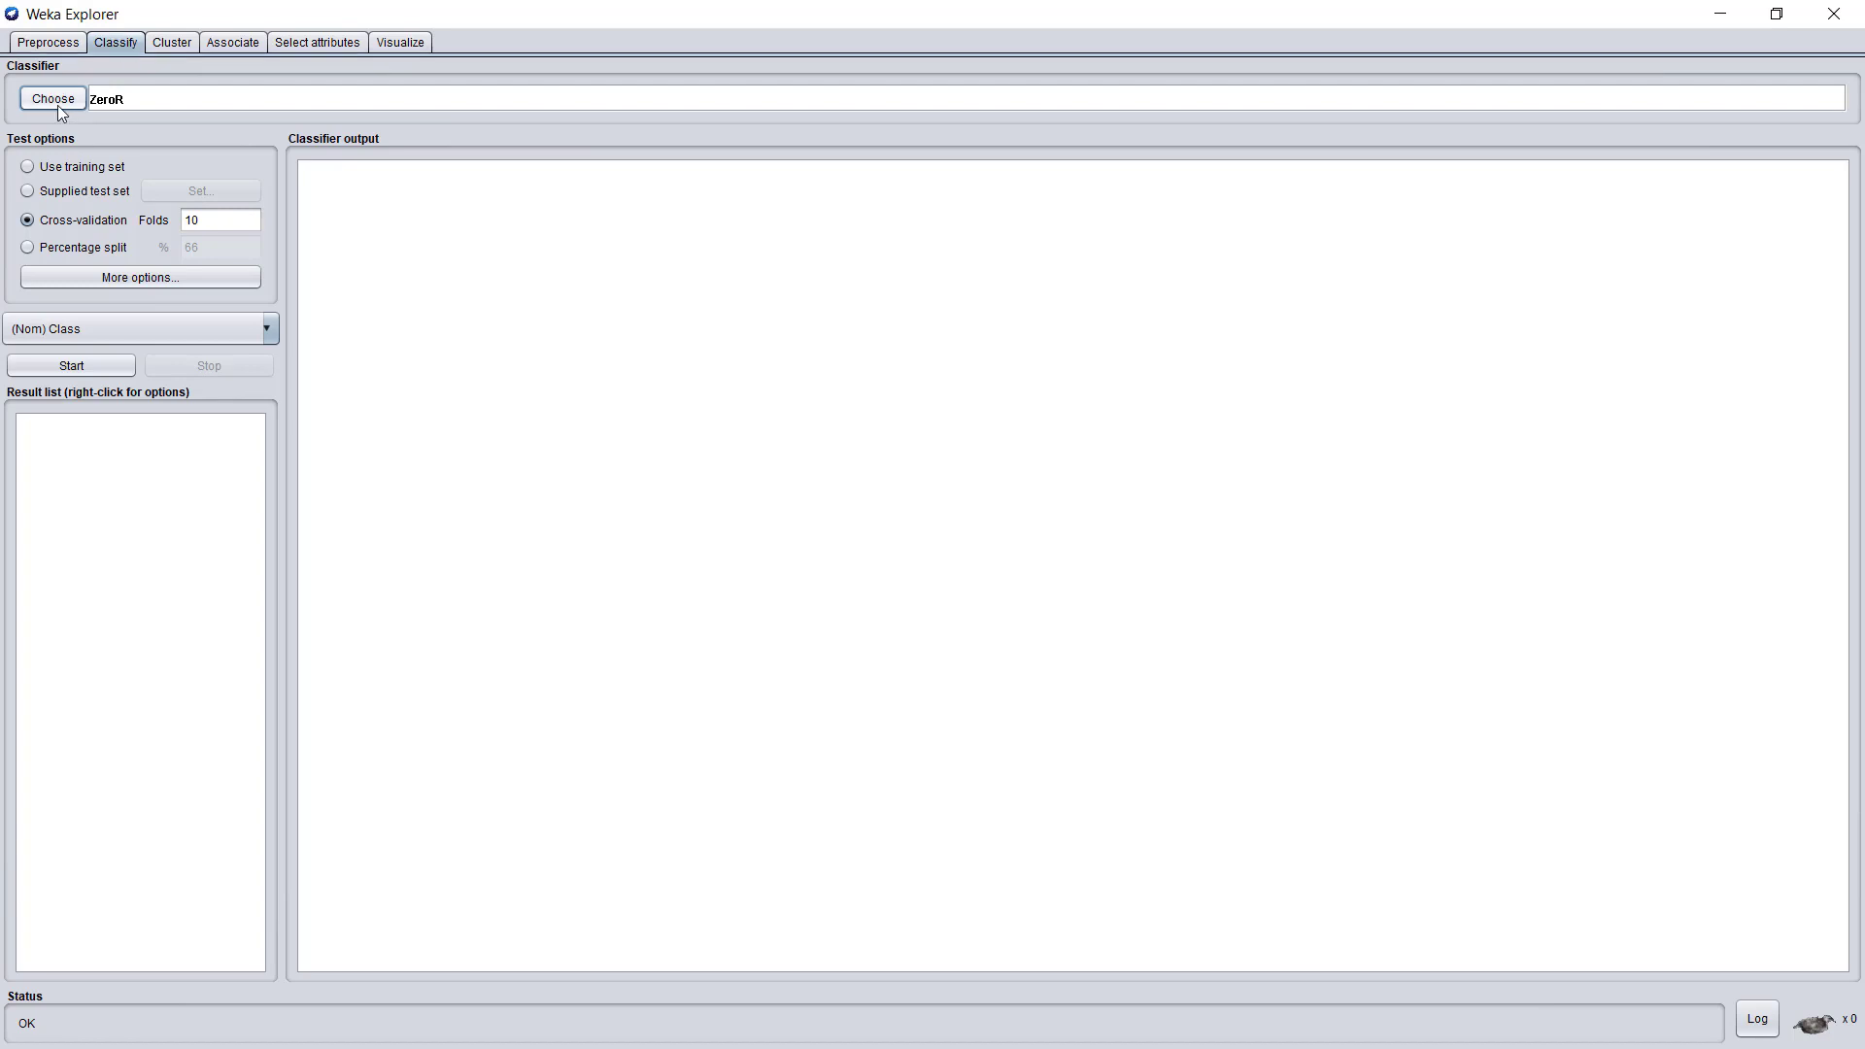
Step: Choose the lazy IBk classifier and set KNN to 3
click(52, 98)
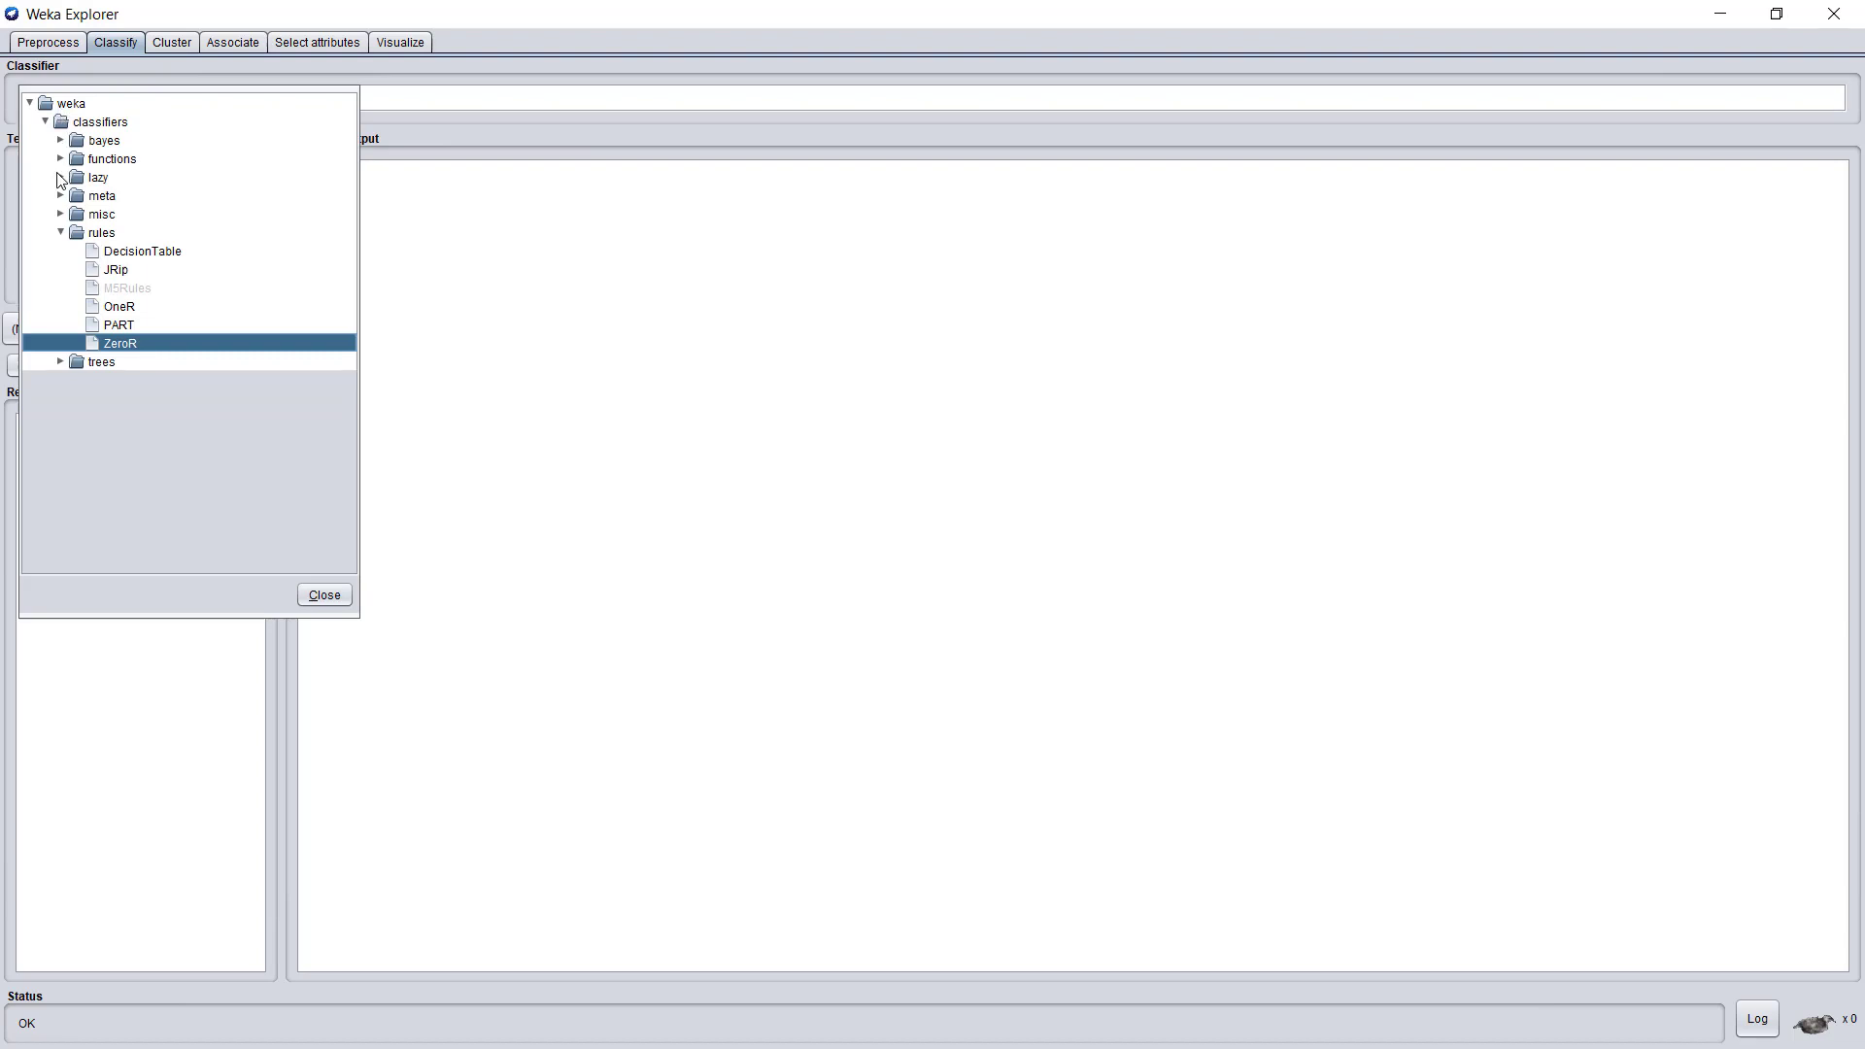
click(60, 177)
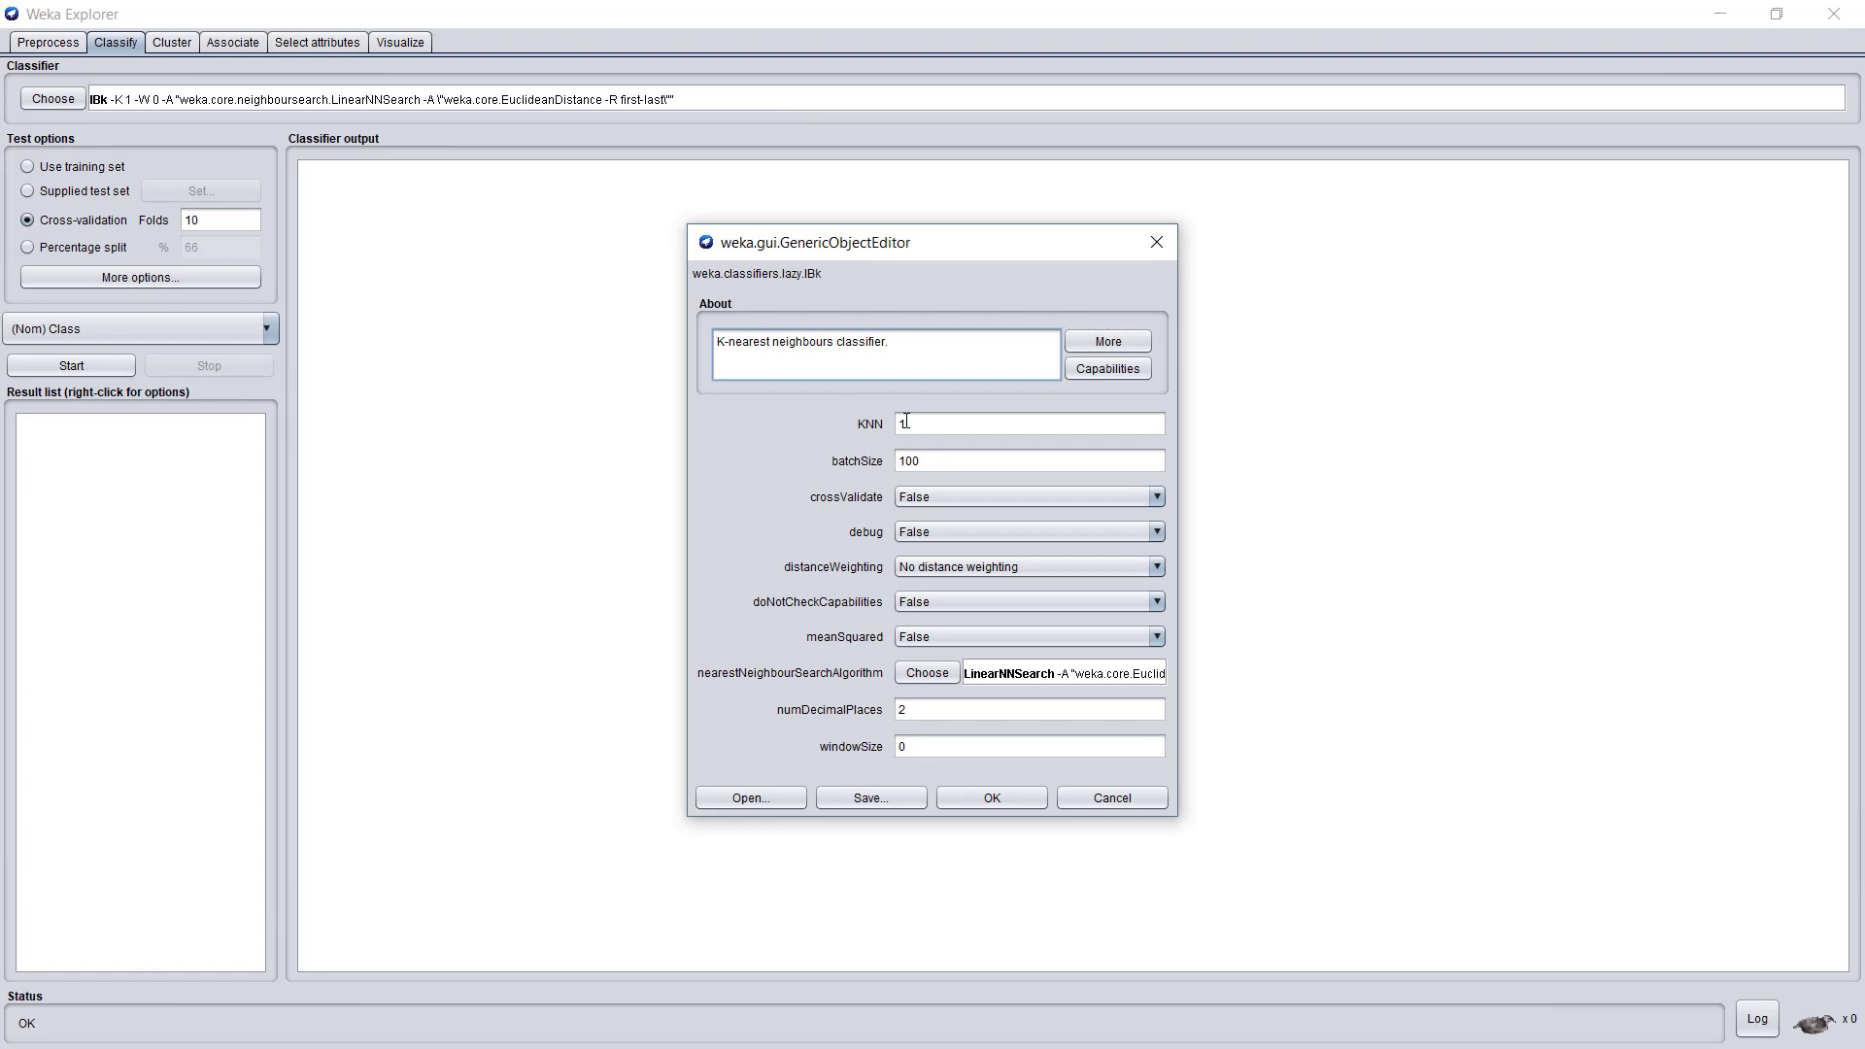
mouse_move(833, 431)
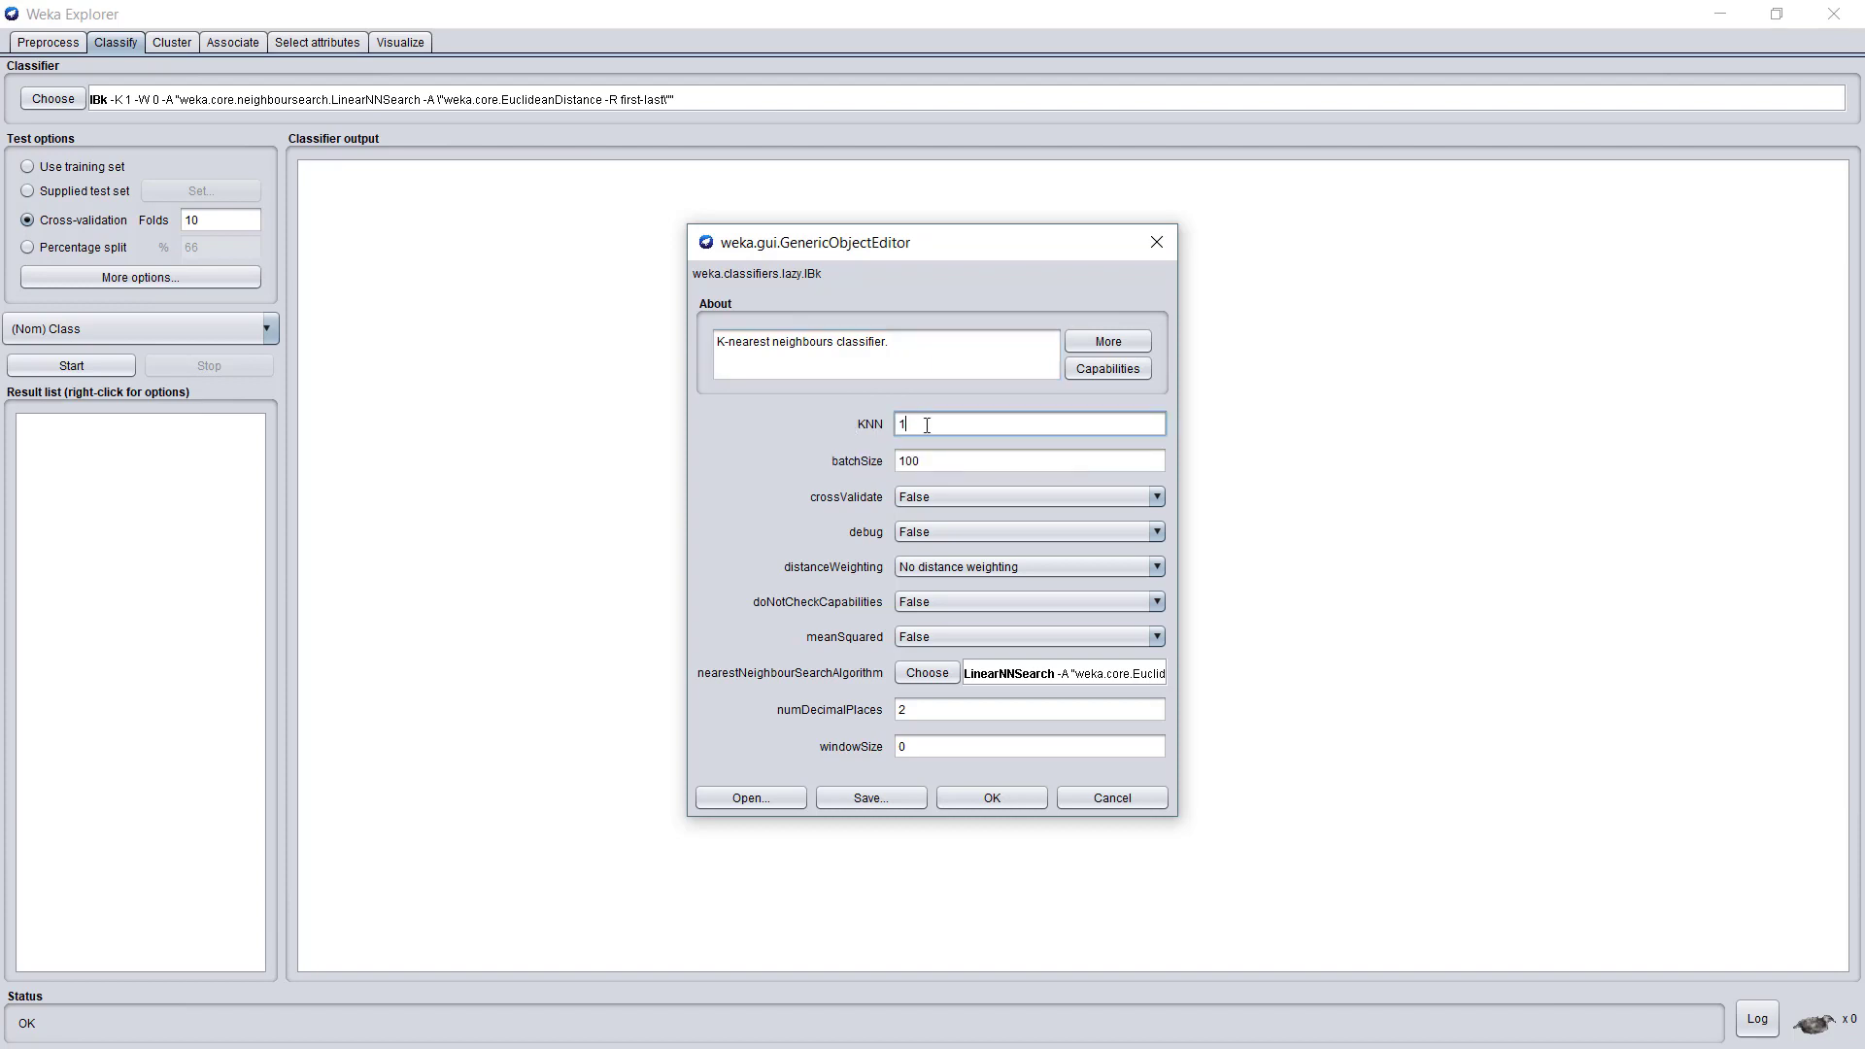
text(3)
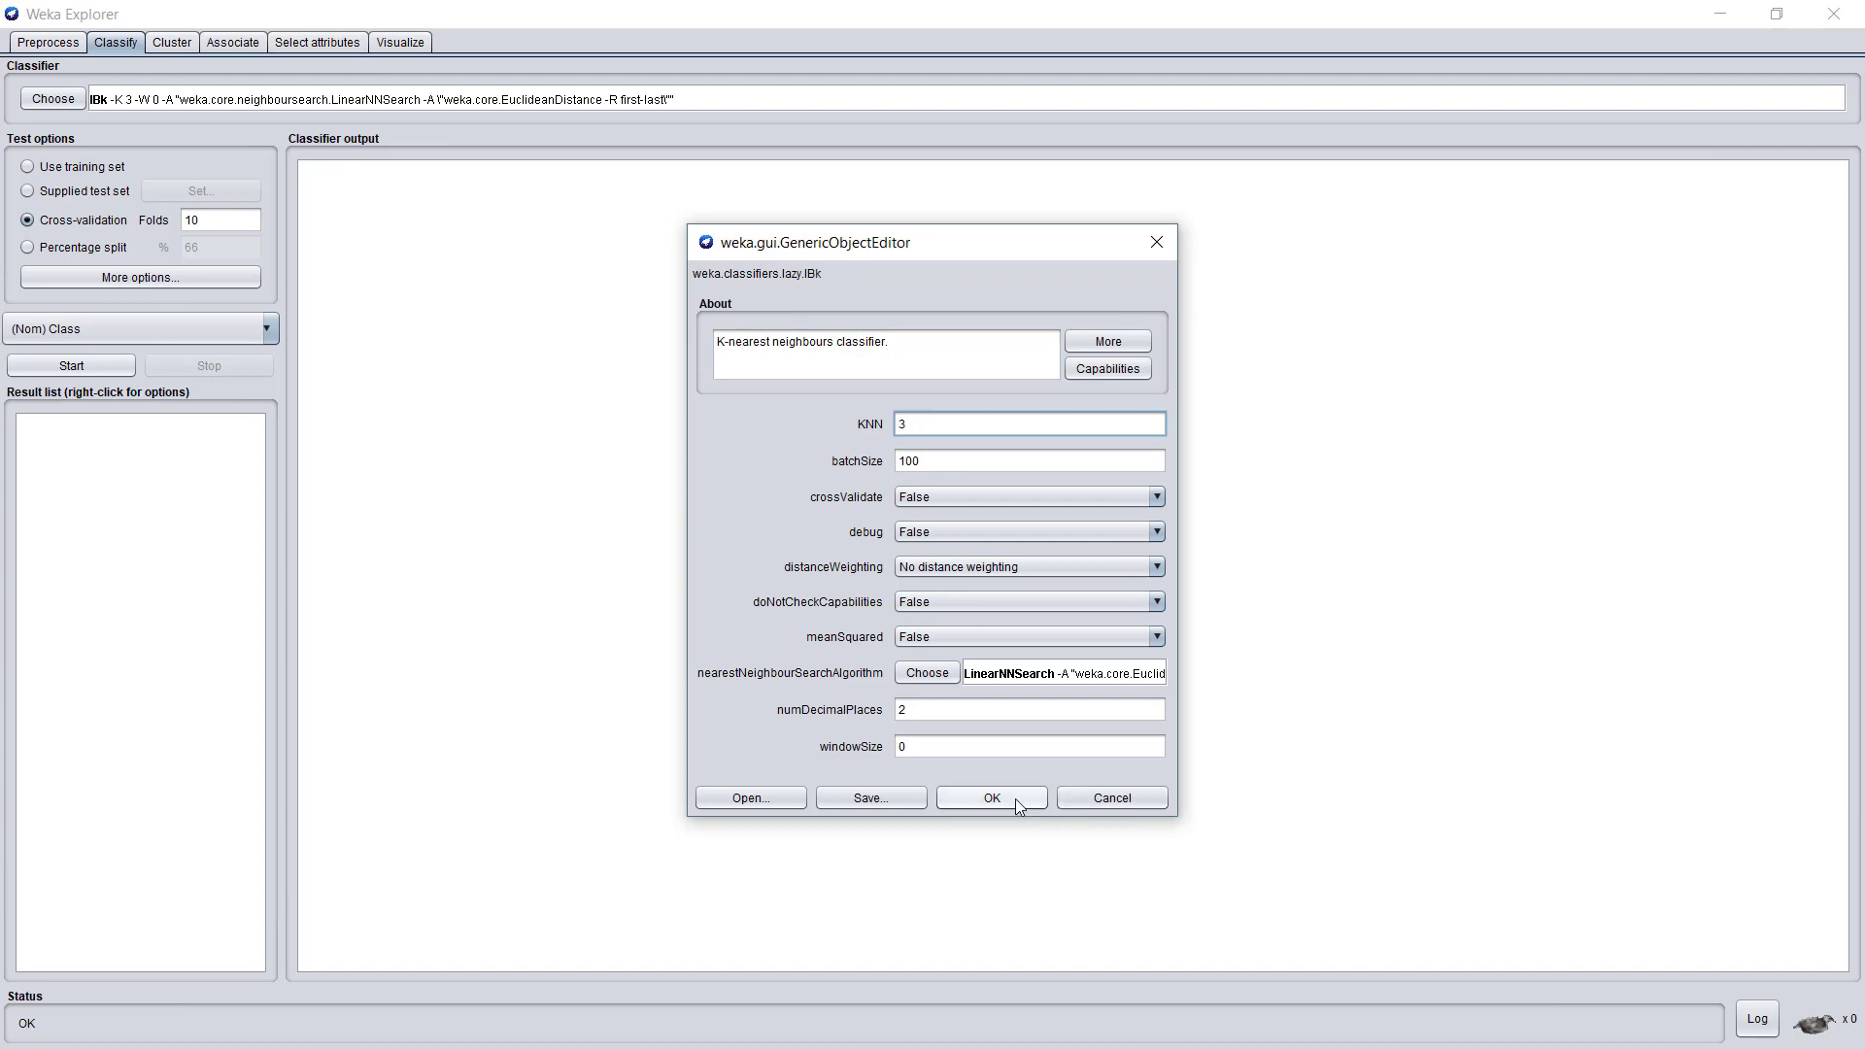
click(991, 798)
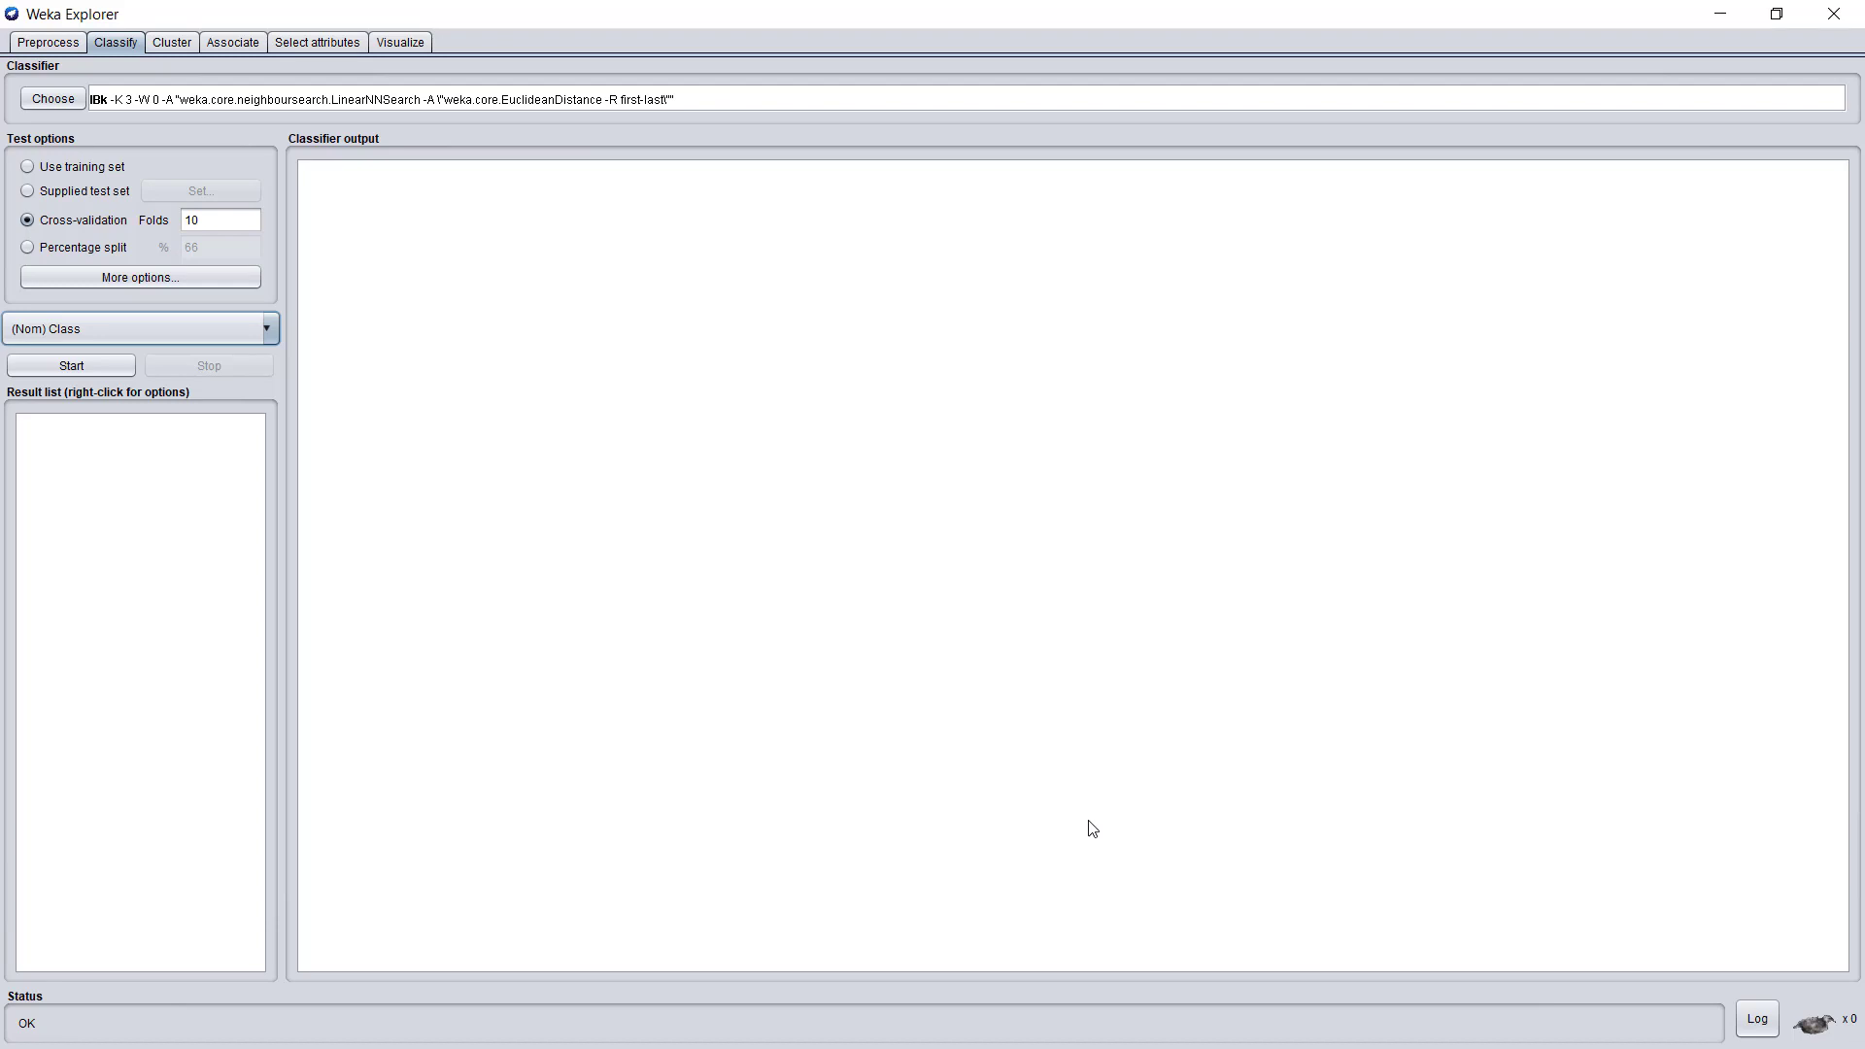
mouse_move(313, 342)
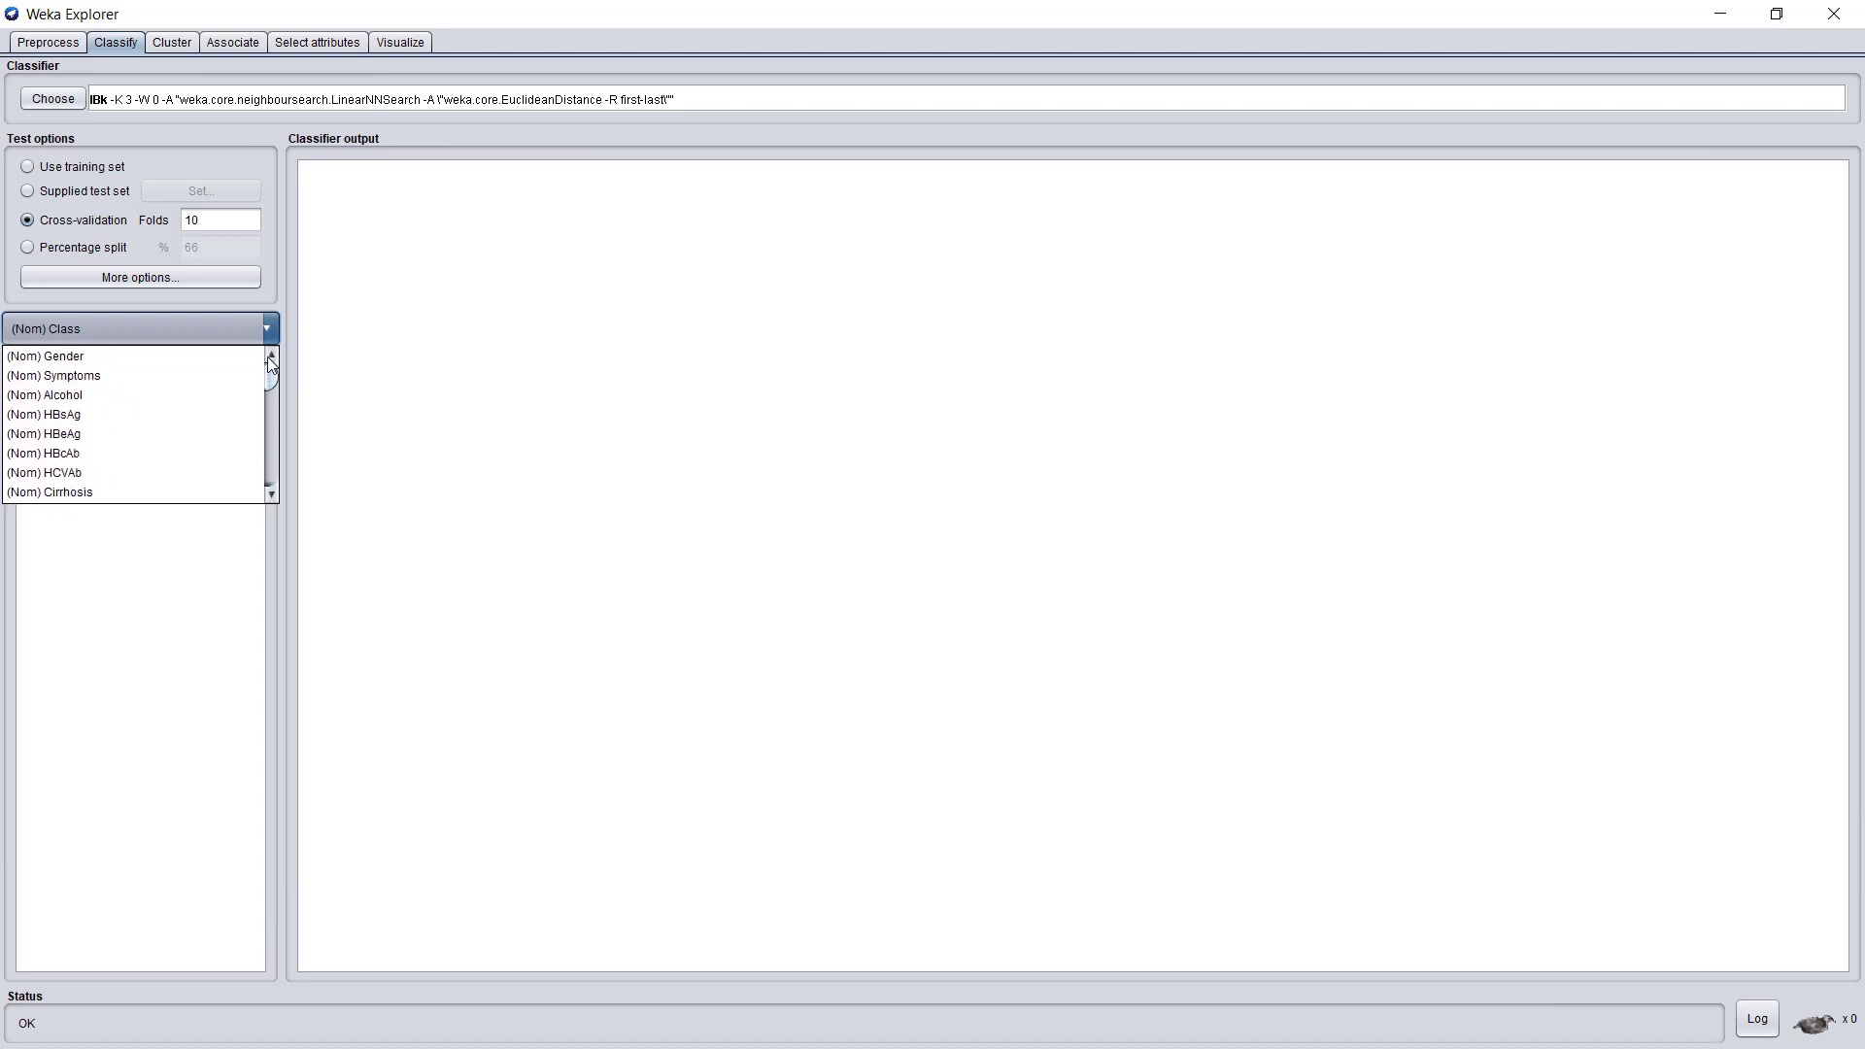
Step: Make (Nom) Symptoms the class attribute and evaluate using the training set
click(55, 375)
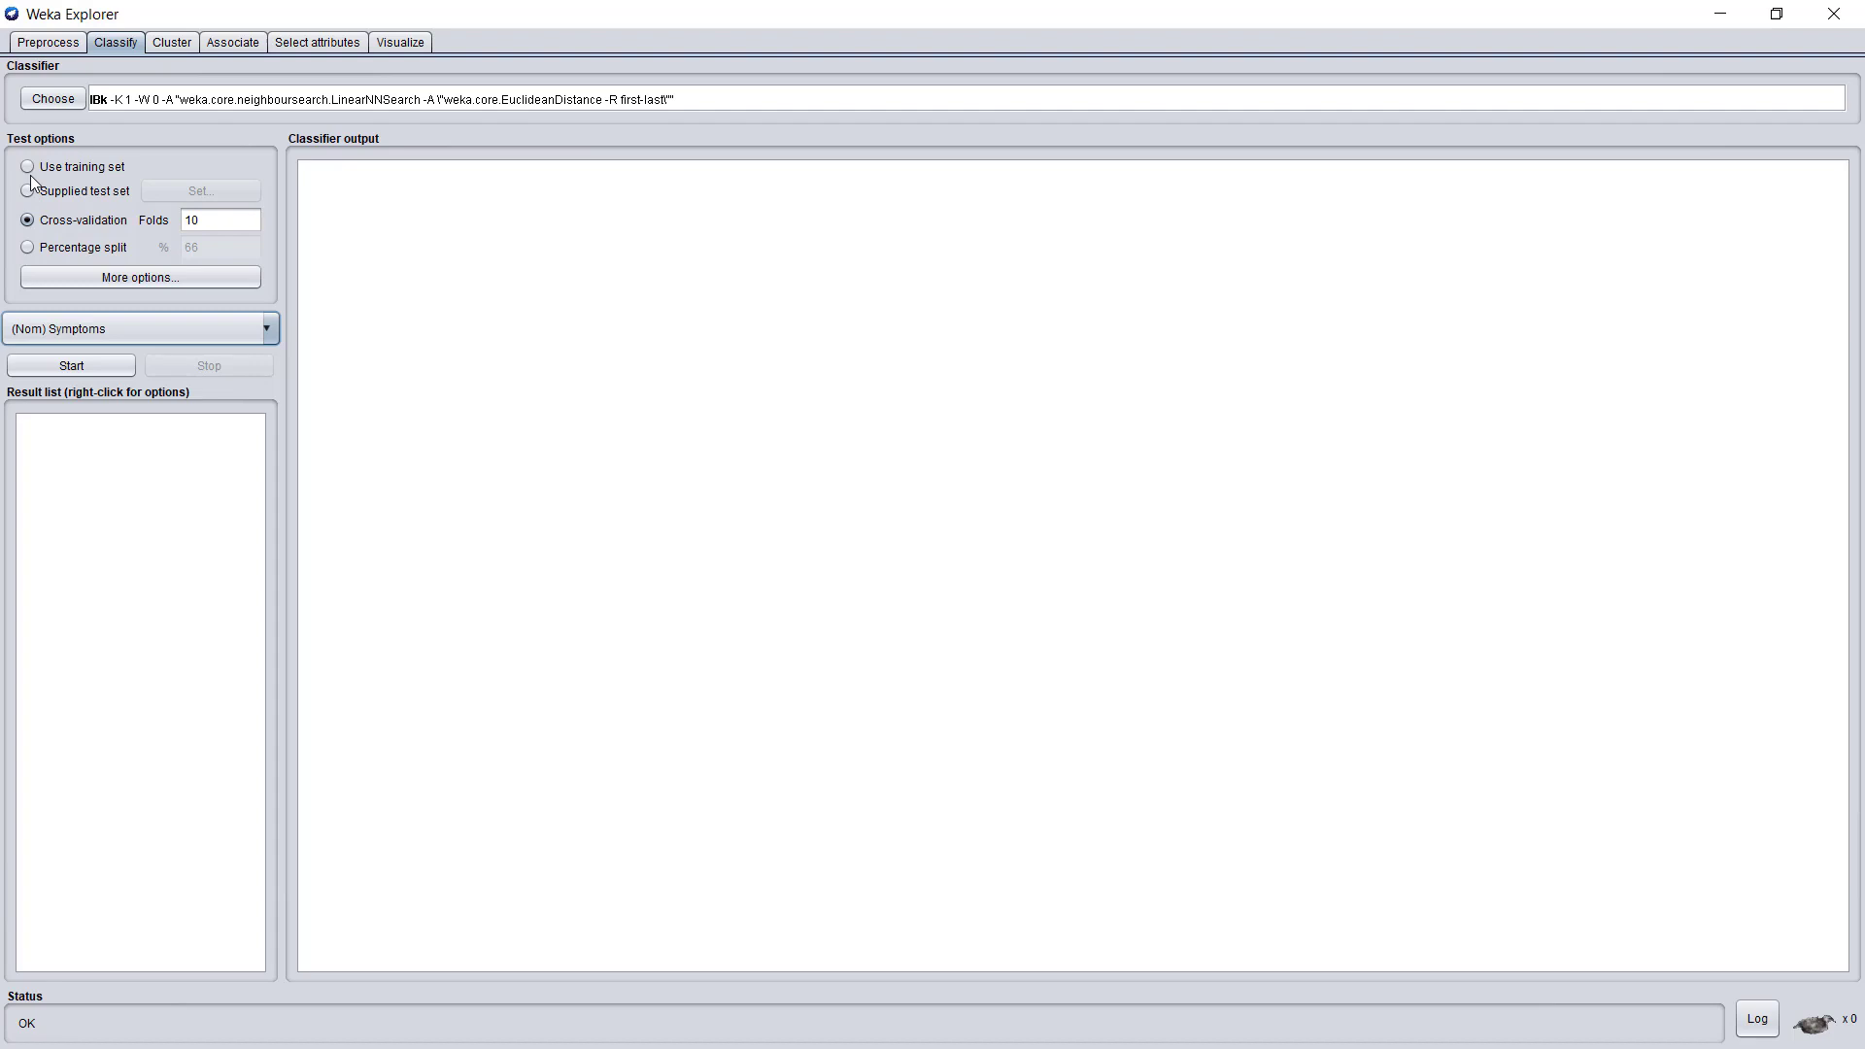
mouse_move(28, 167)
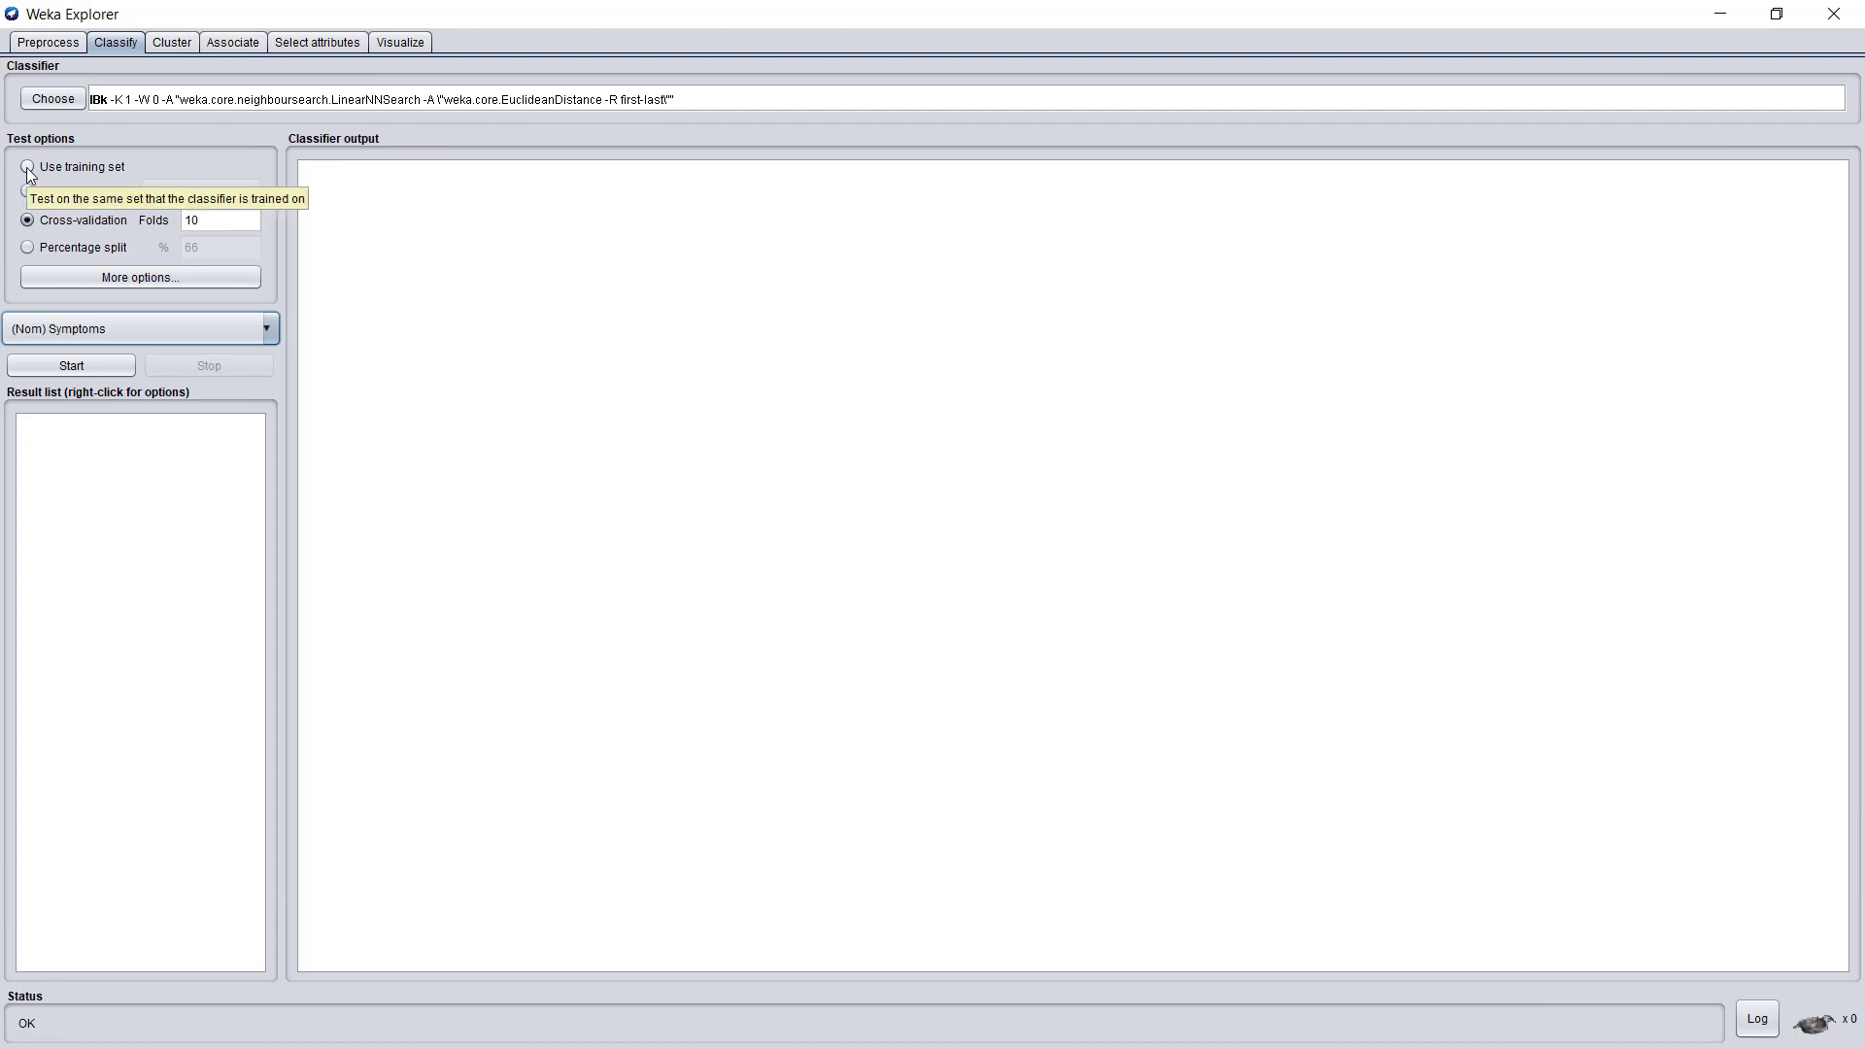
click(27, 167)
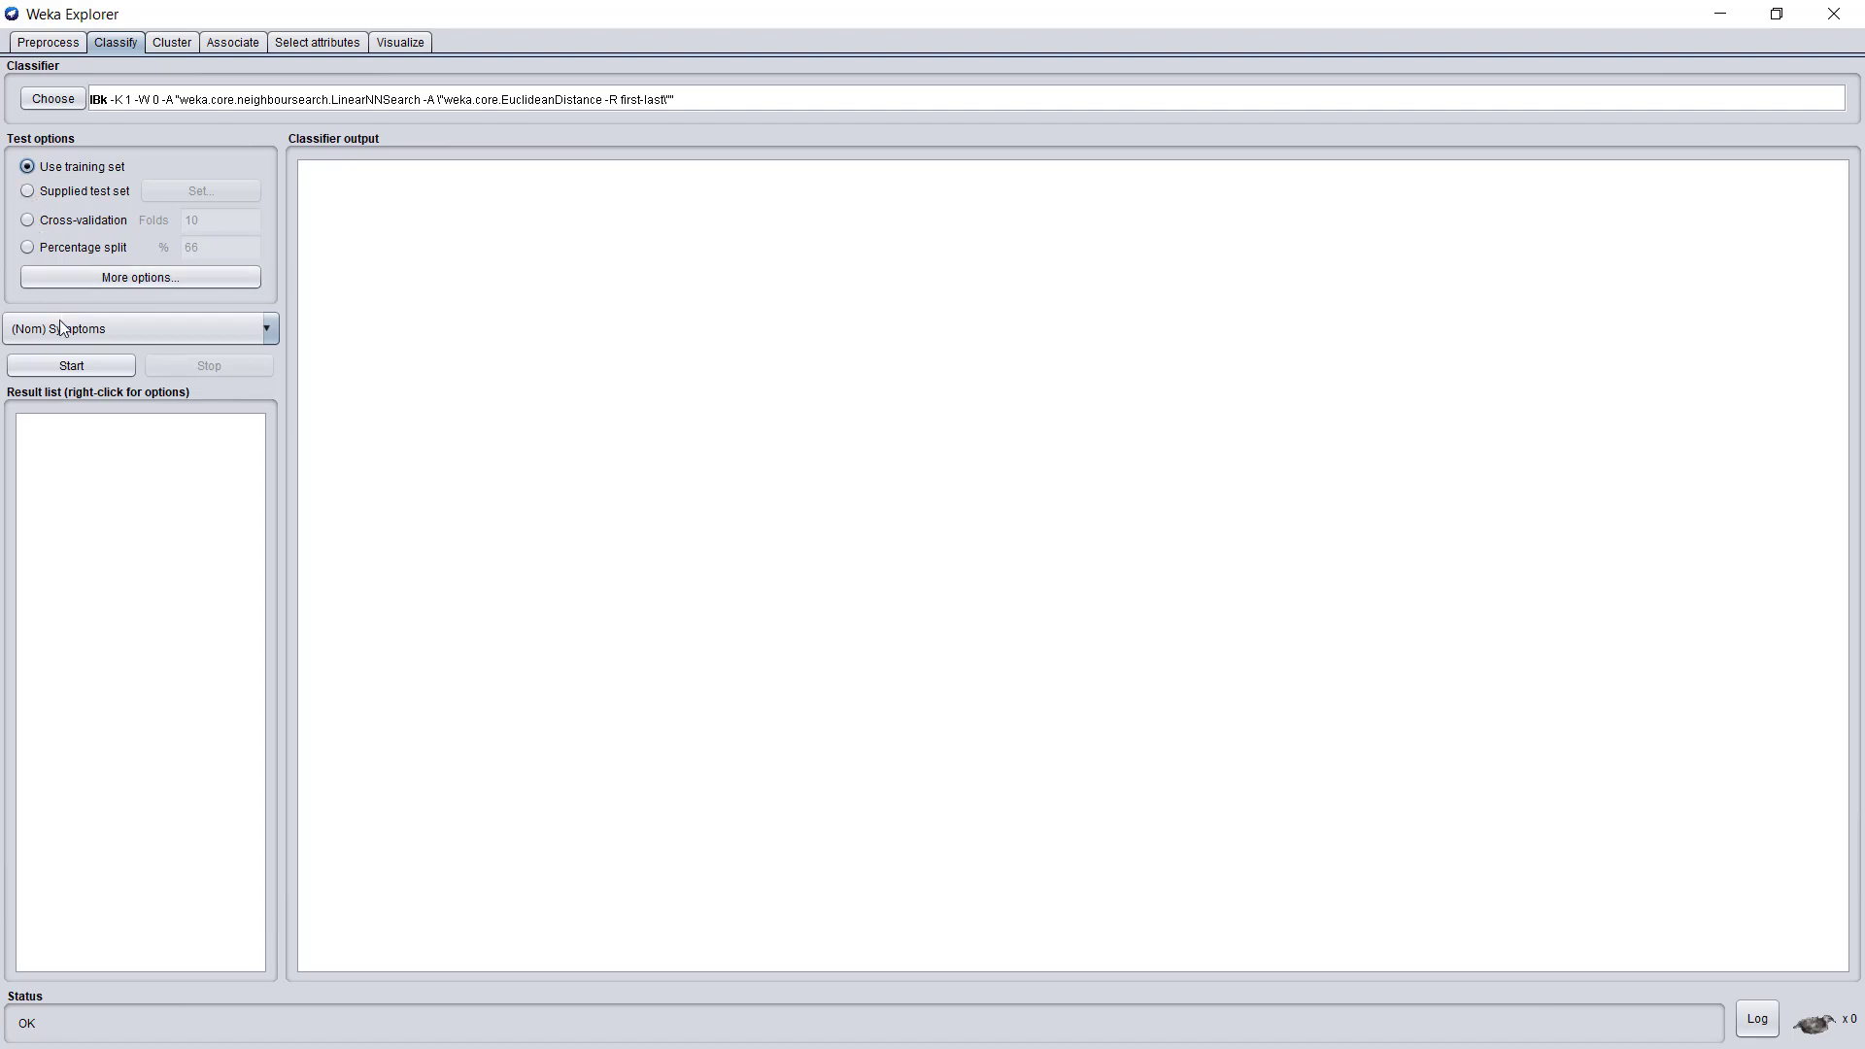
Step: Run IBk on the training set, giving 82.99% correctly classified of 147 instances
click(70, 365)
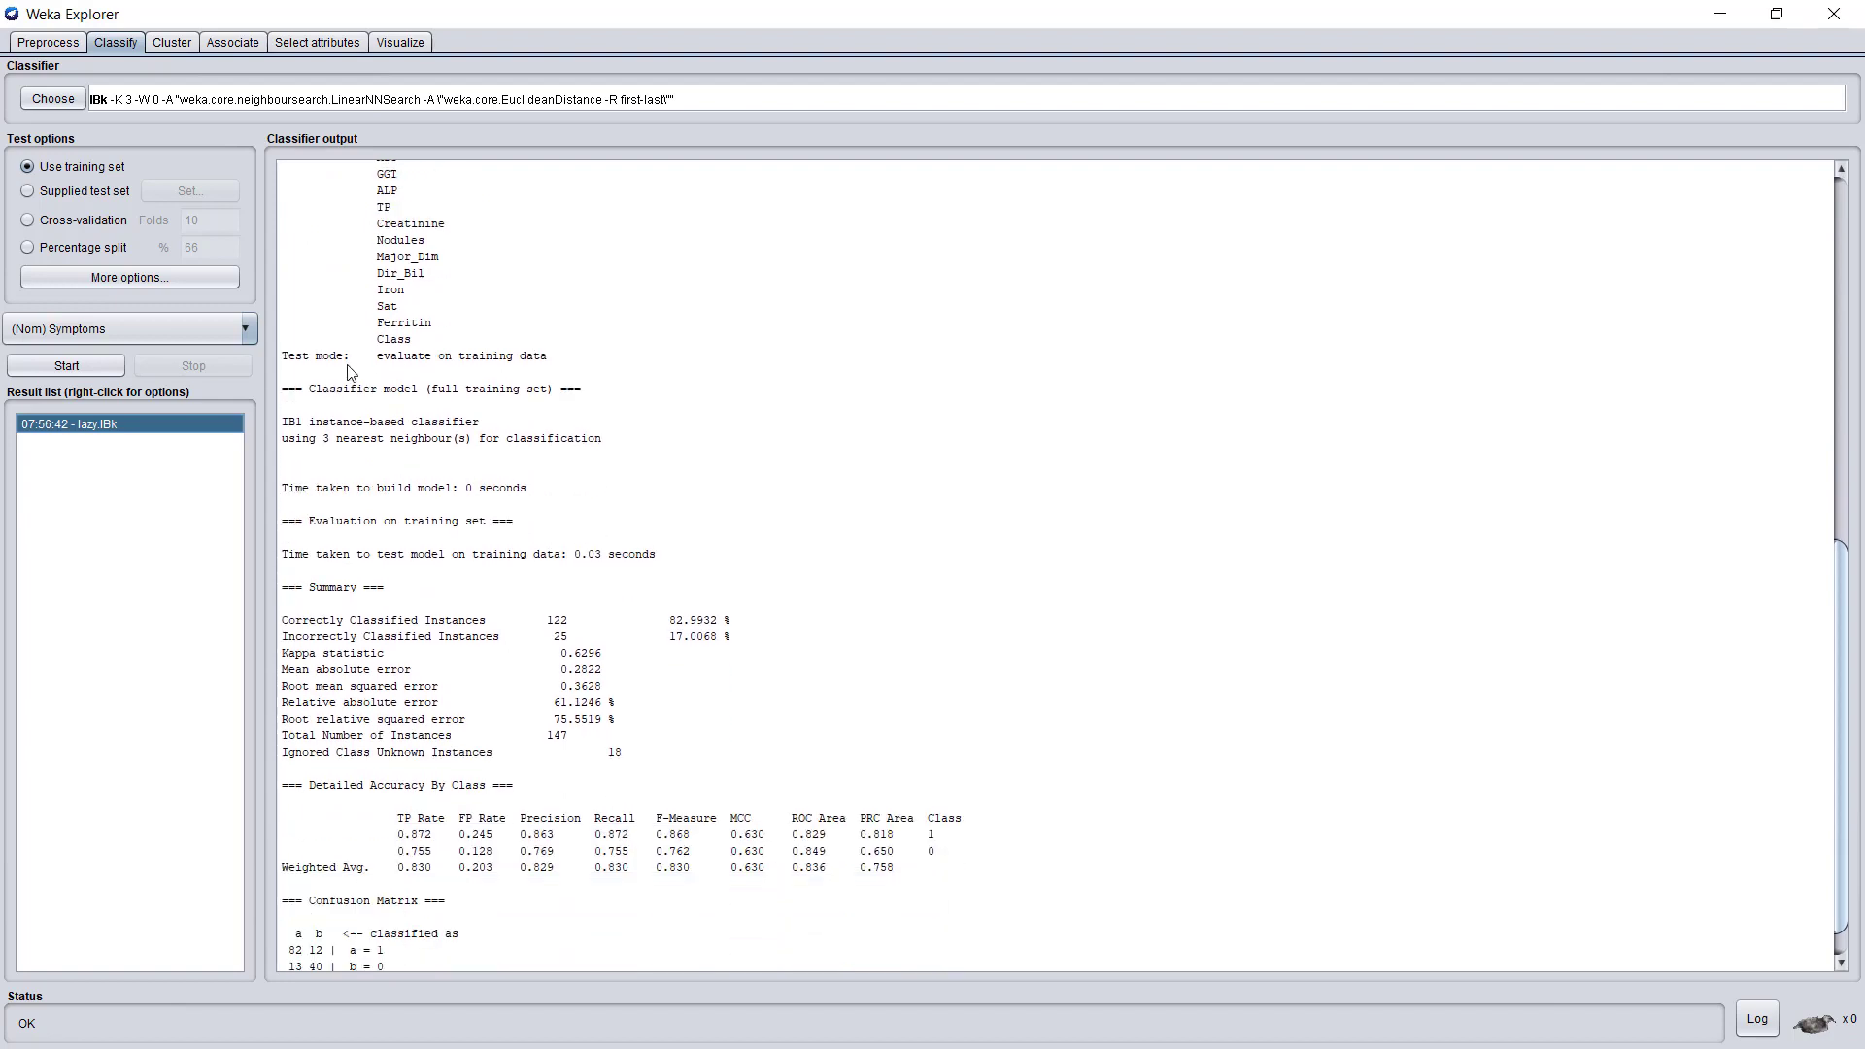
mouse_move(617, 395)
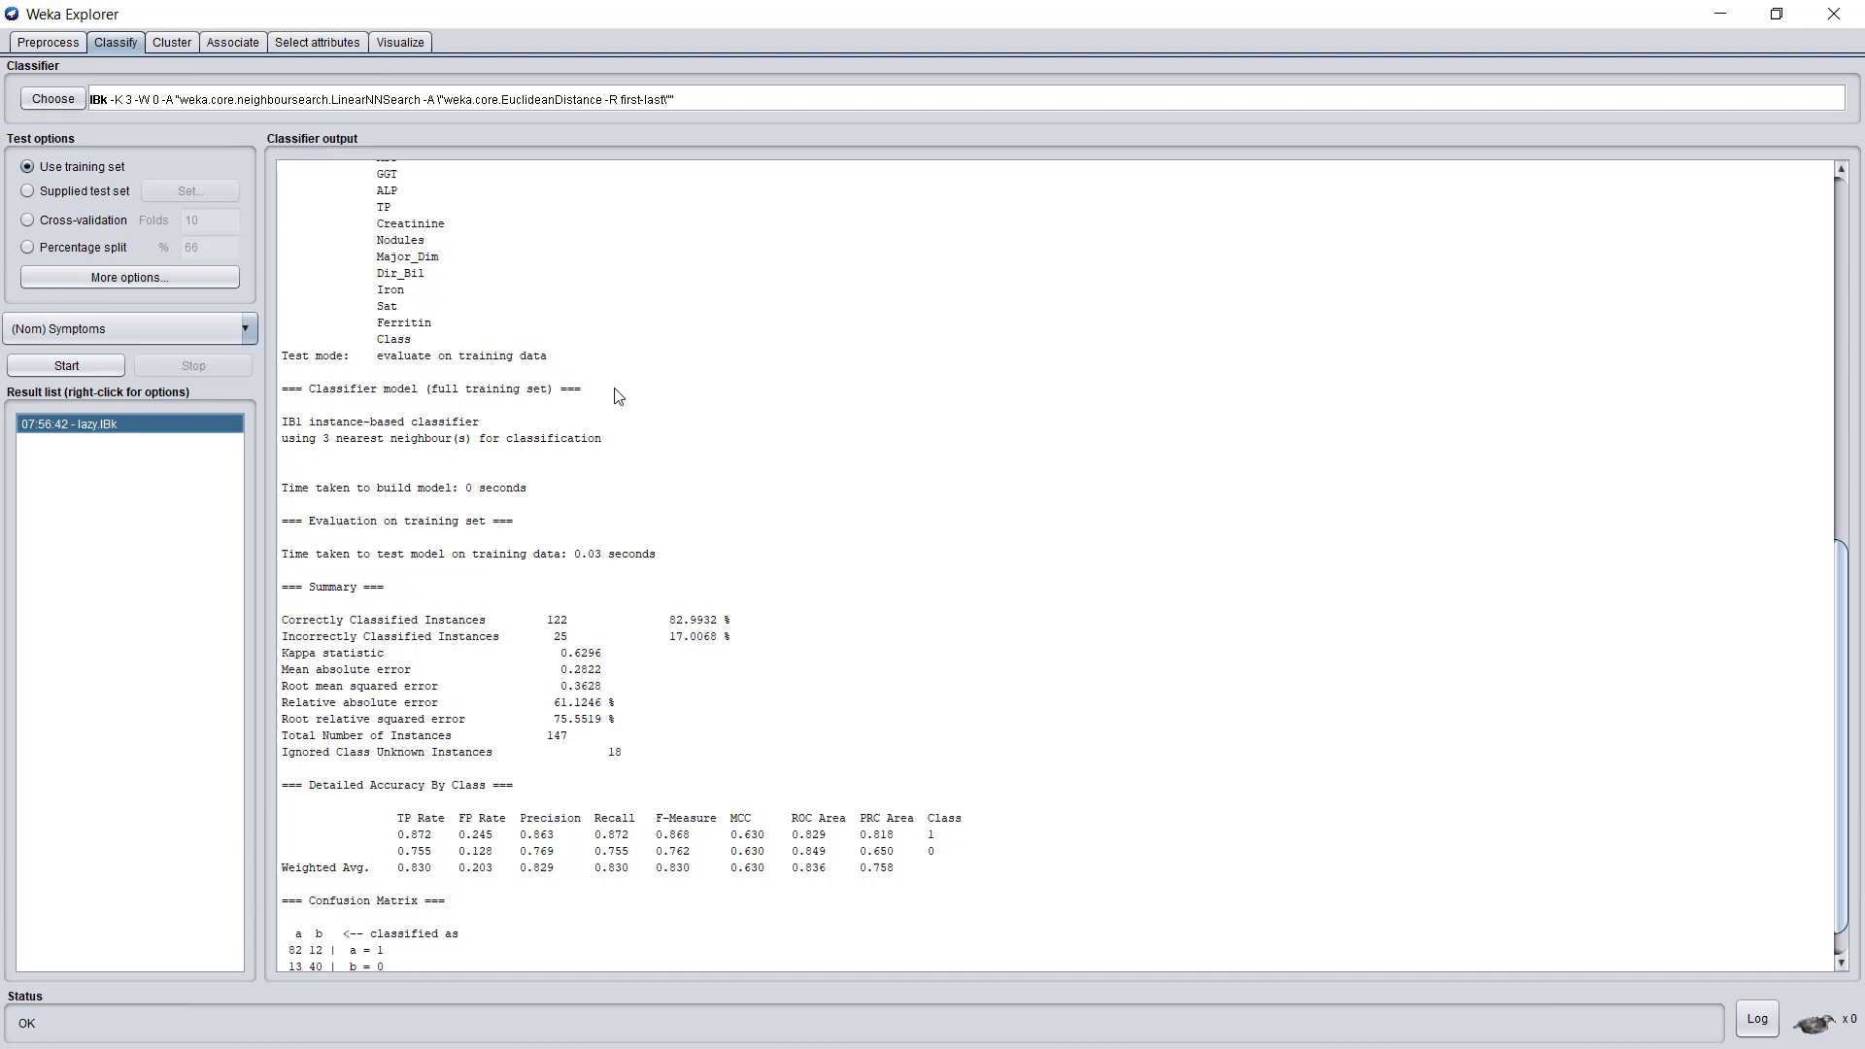
Step: Review the IBk output, then set the cross-validation Folds field to 3
scroll(down, 3)
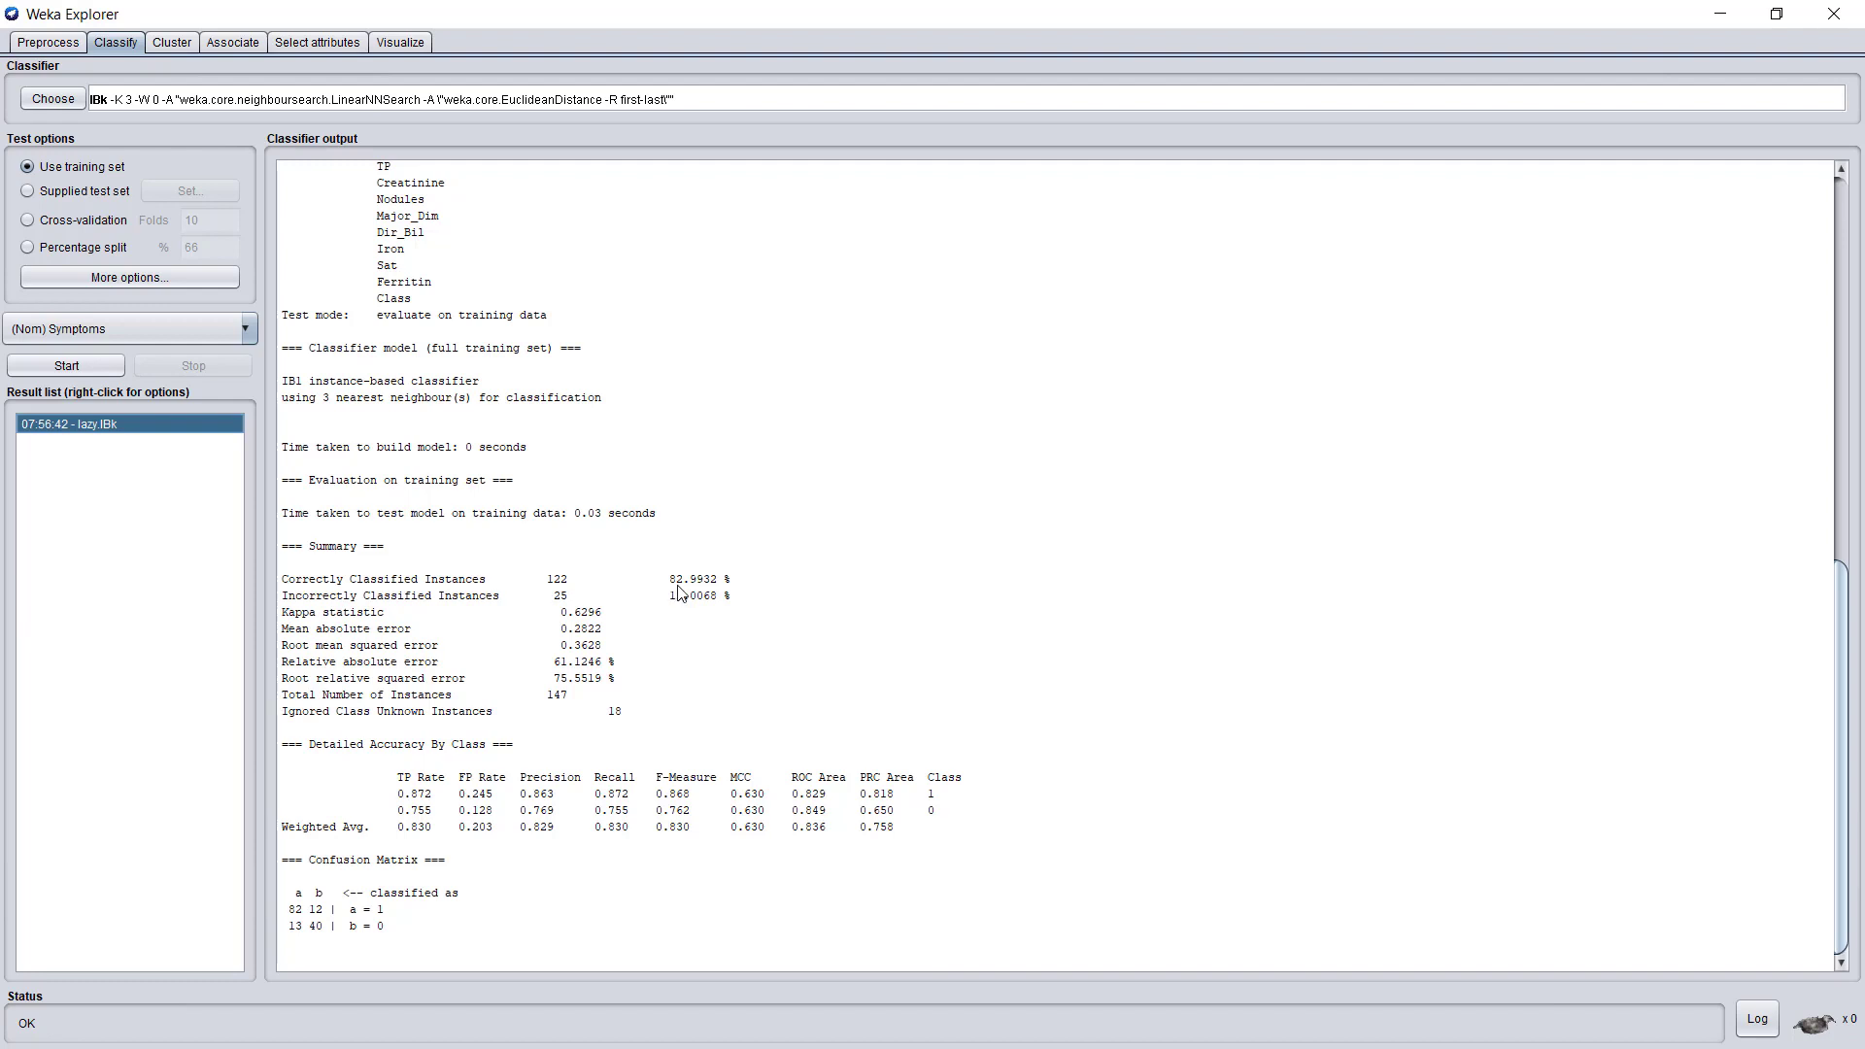
mouse_move(560, 652)
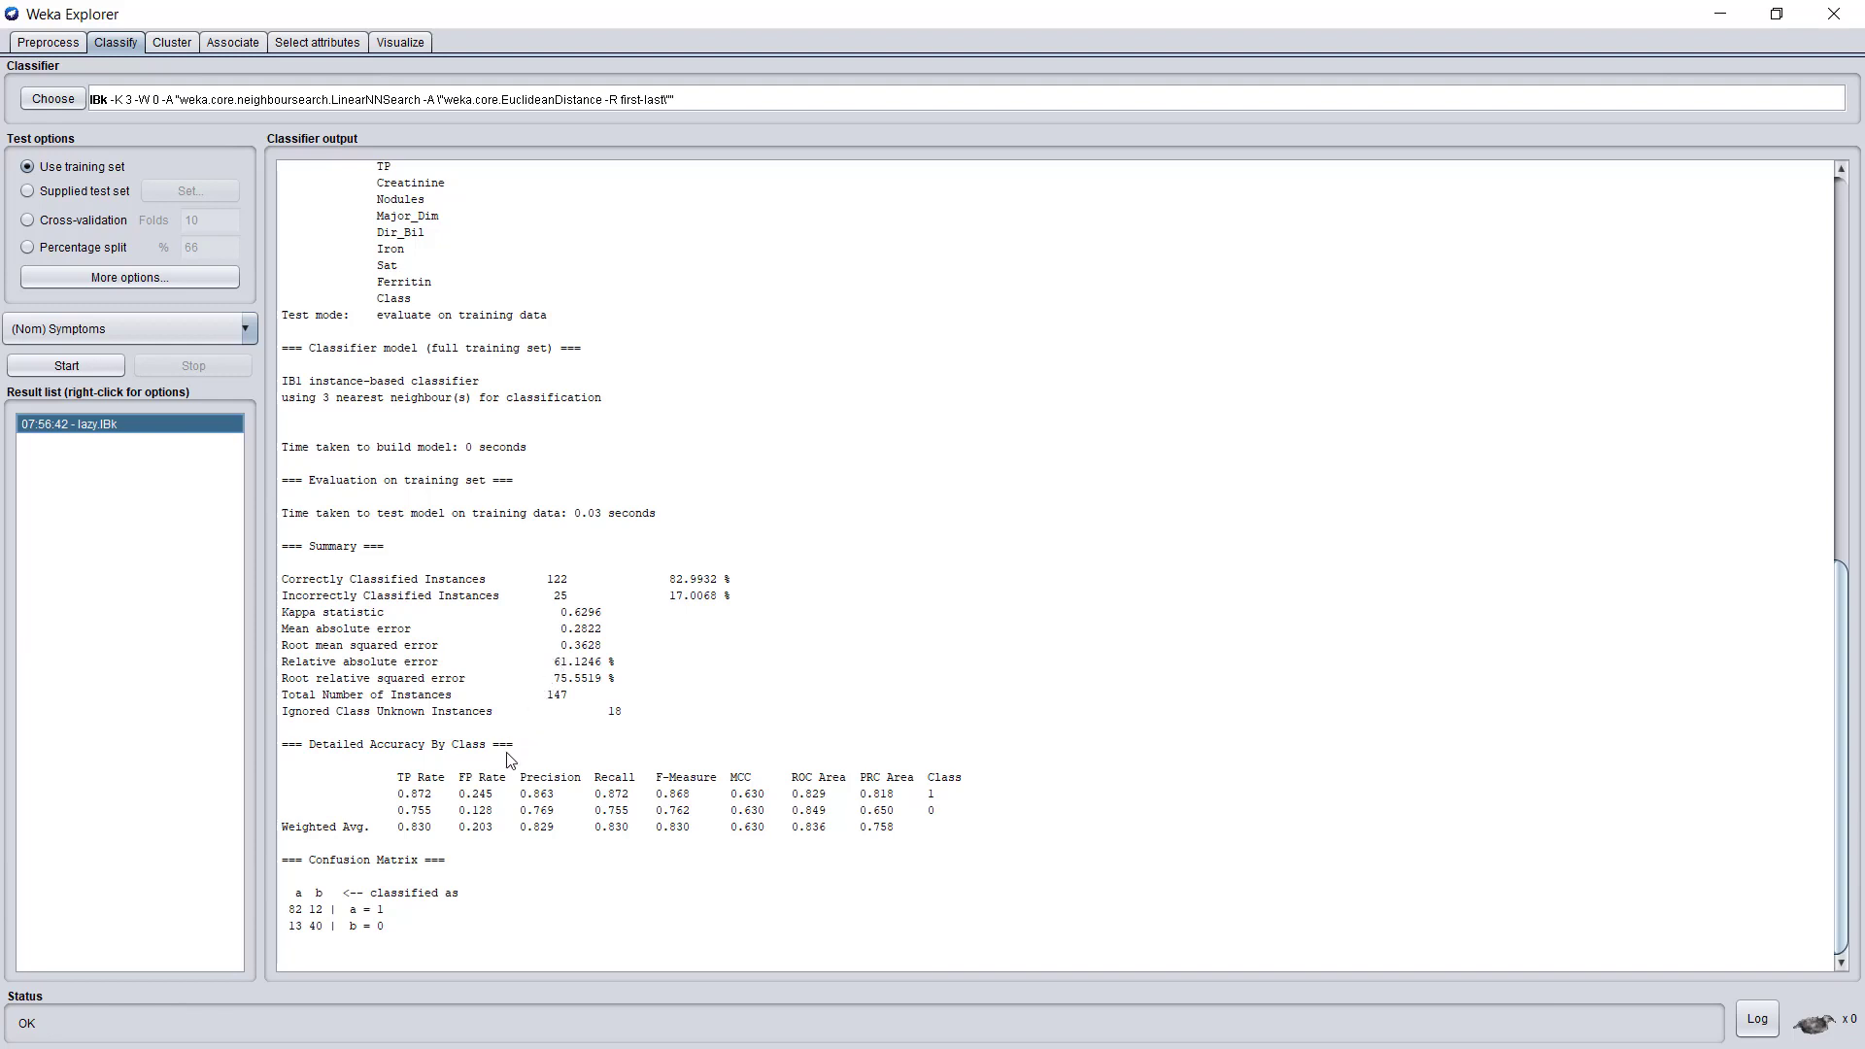
mouse_move(392, 794)
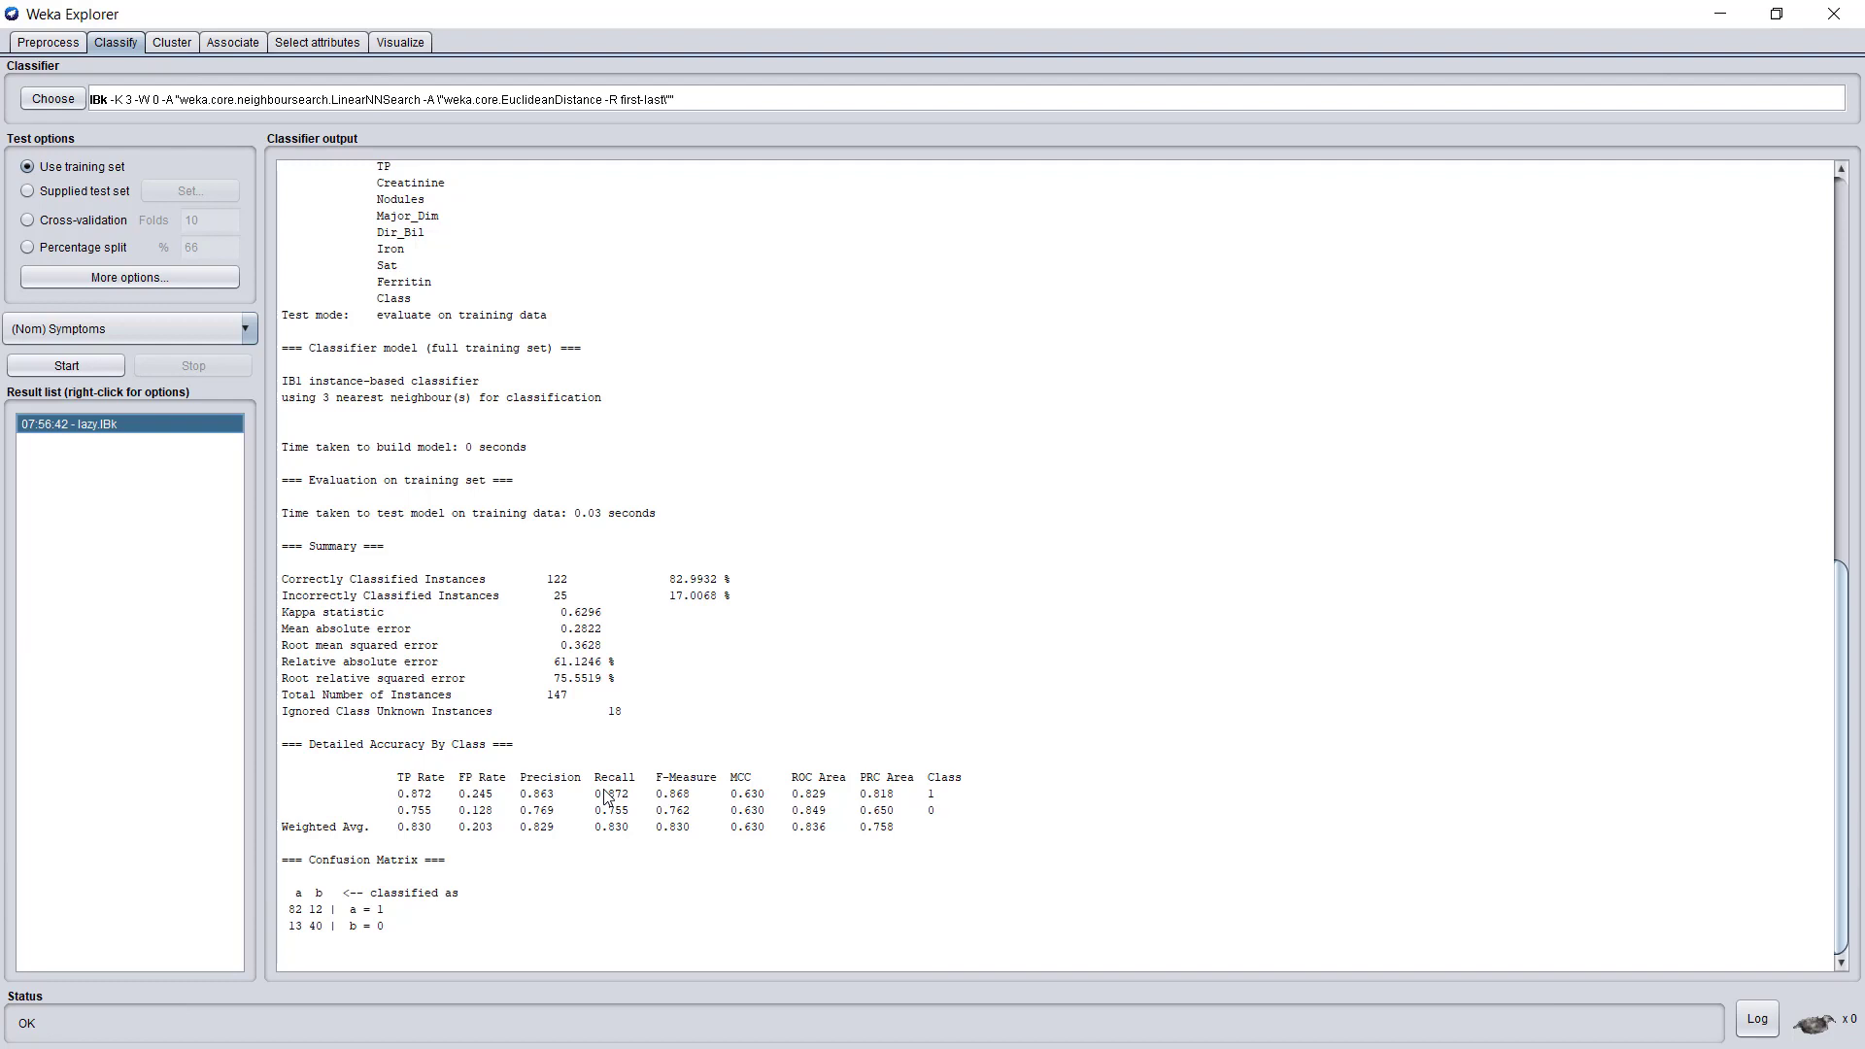
mouse_move(464, 917)
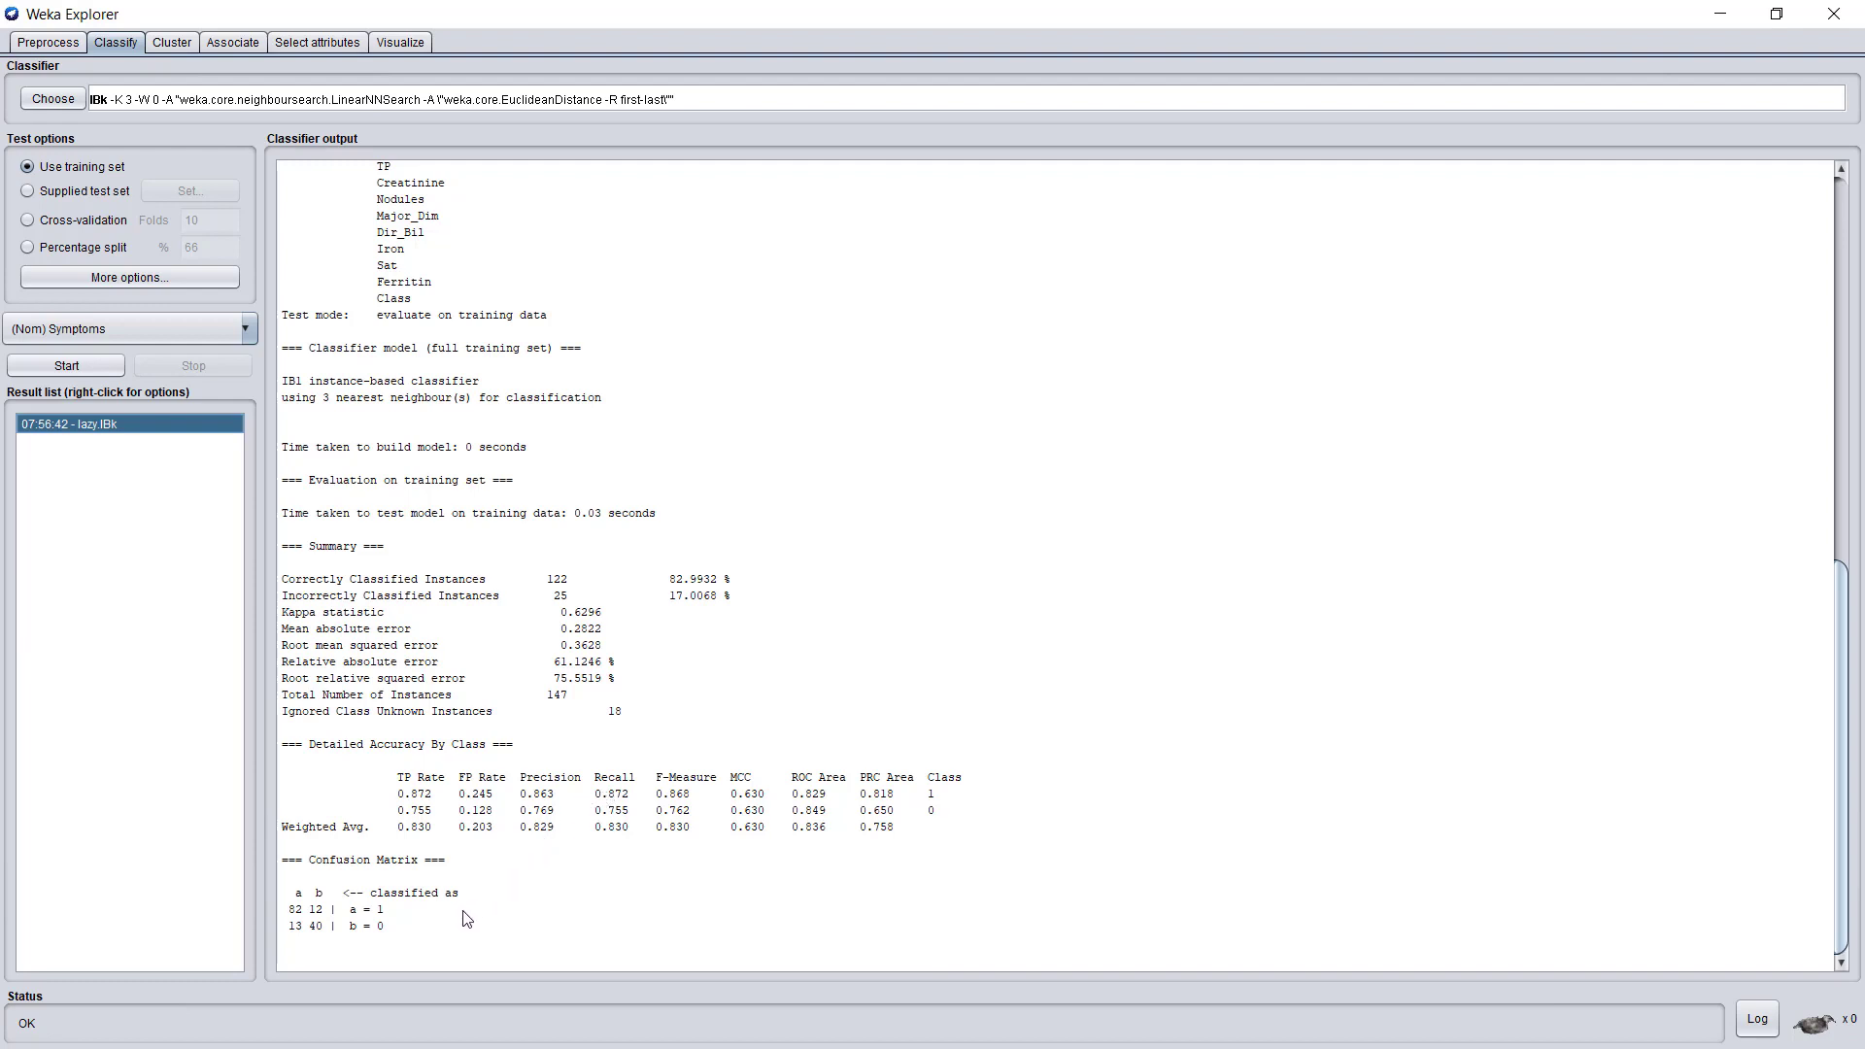
mouse_move(361, 920)
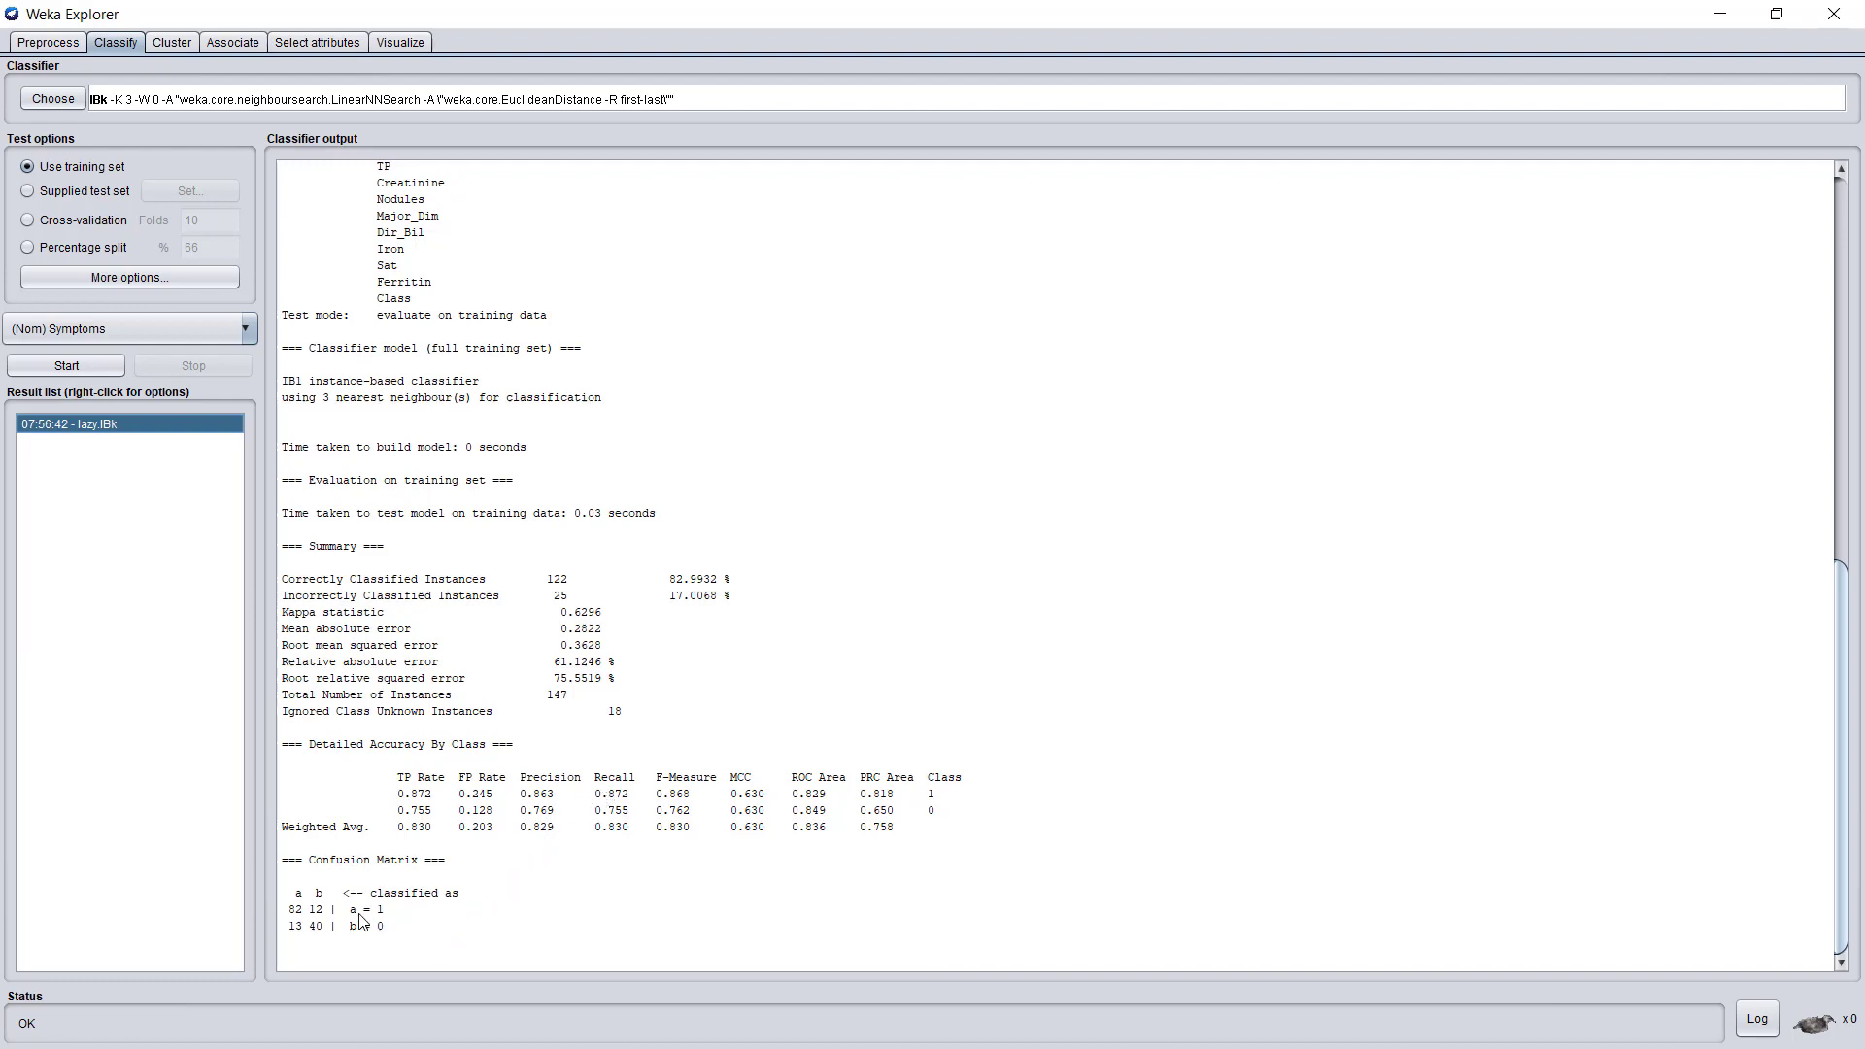
mouse_move(392, 925)
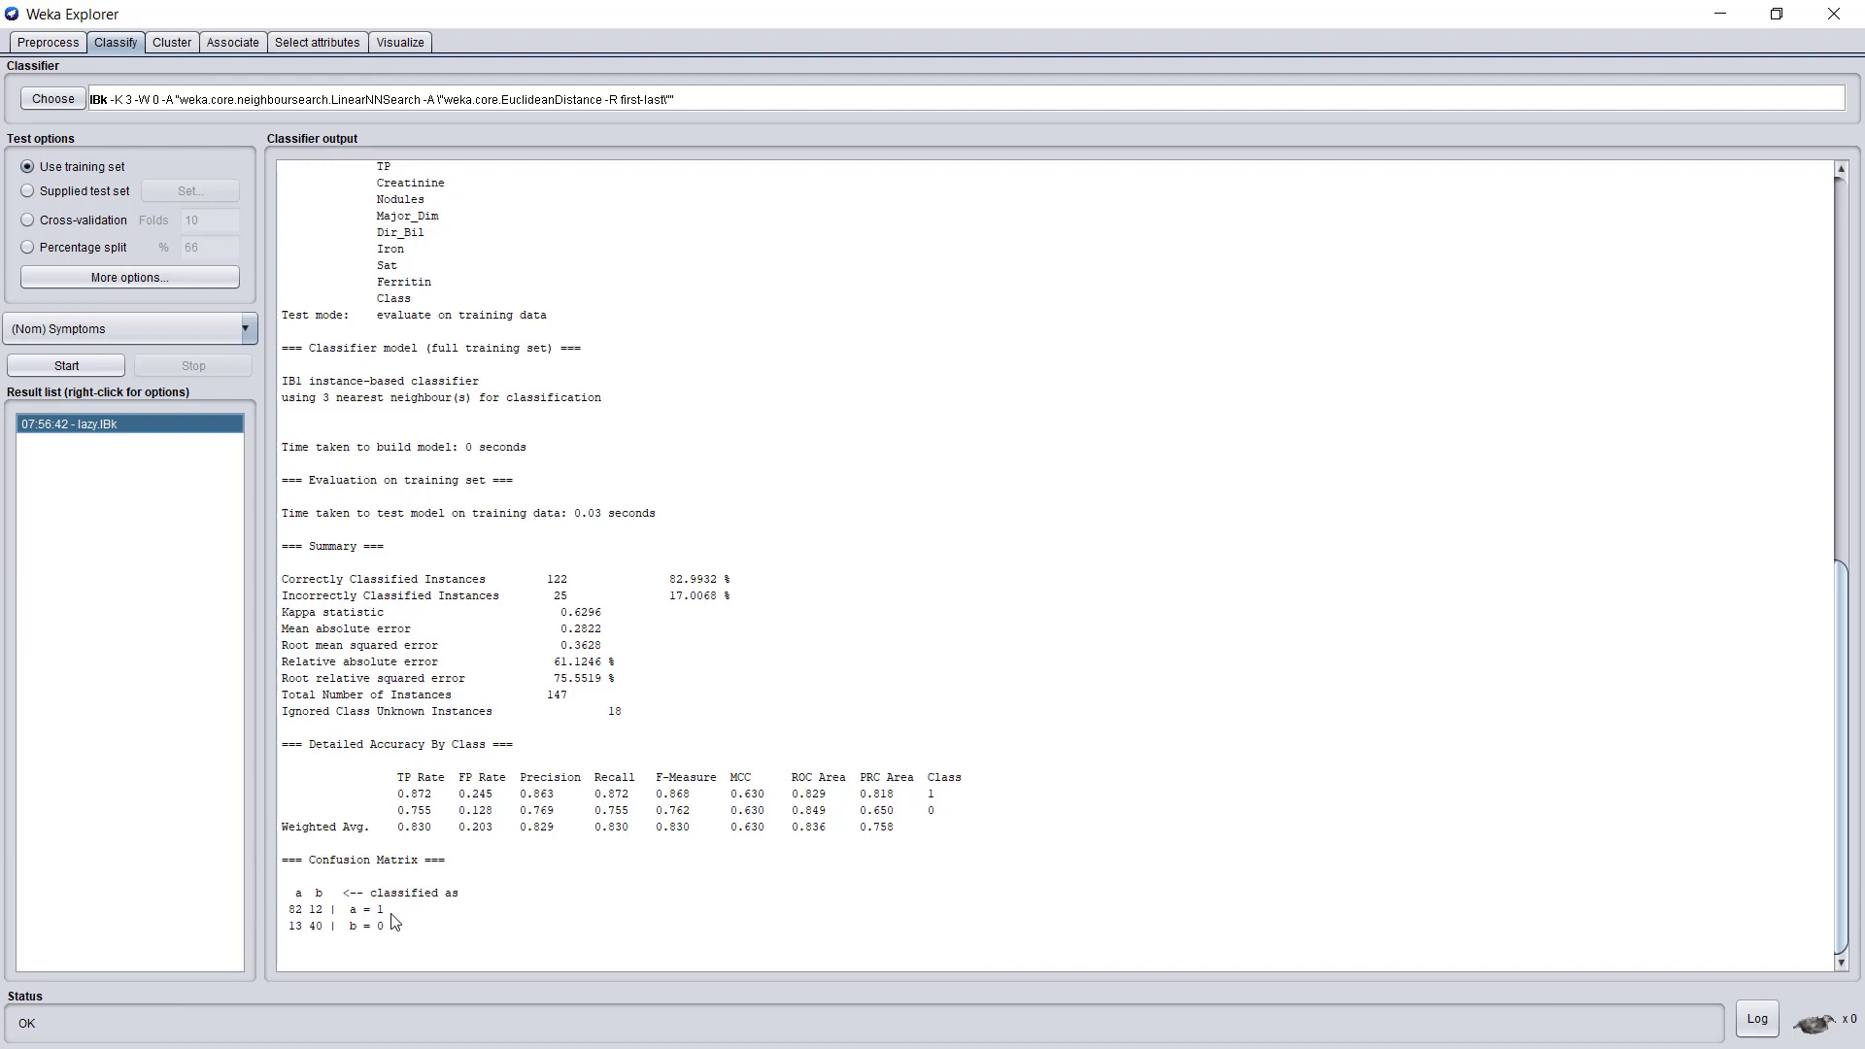
mouse_move(420, 940)
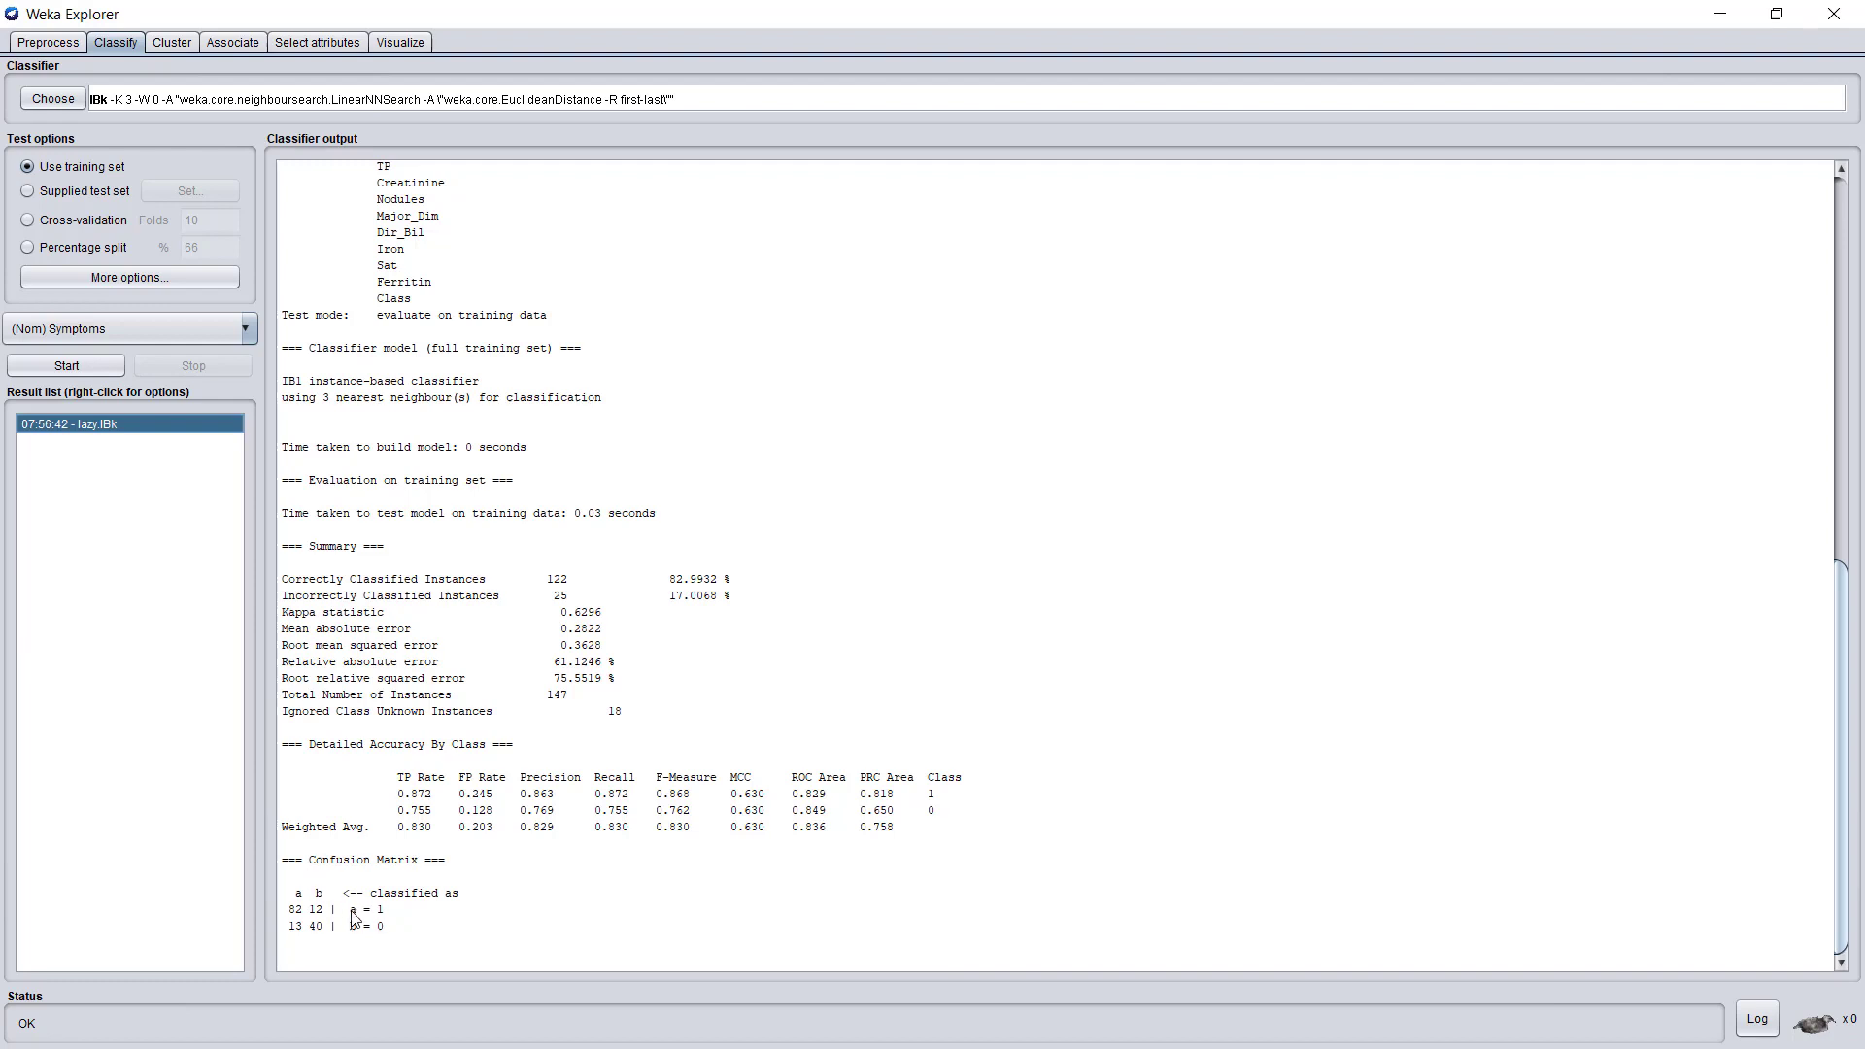
mouse_move(381, 924)
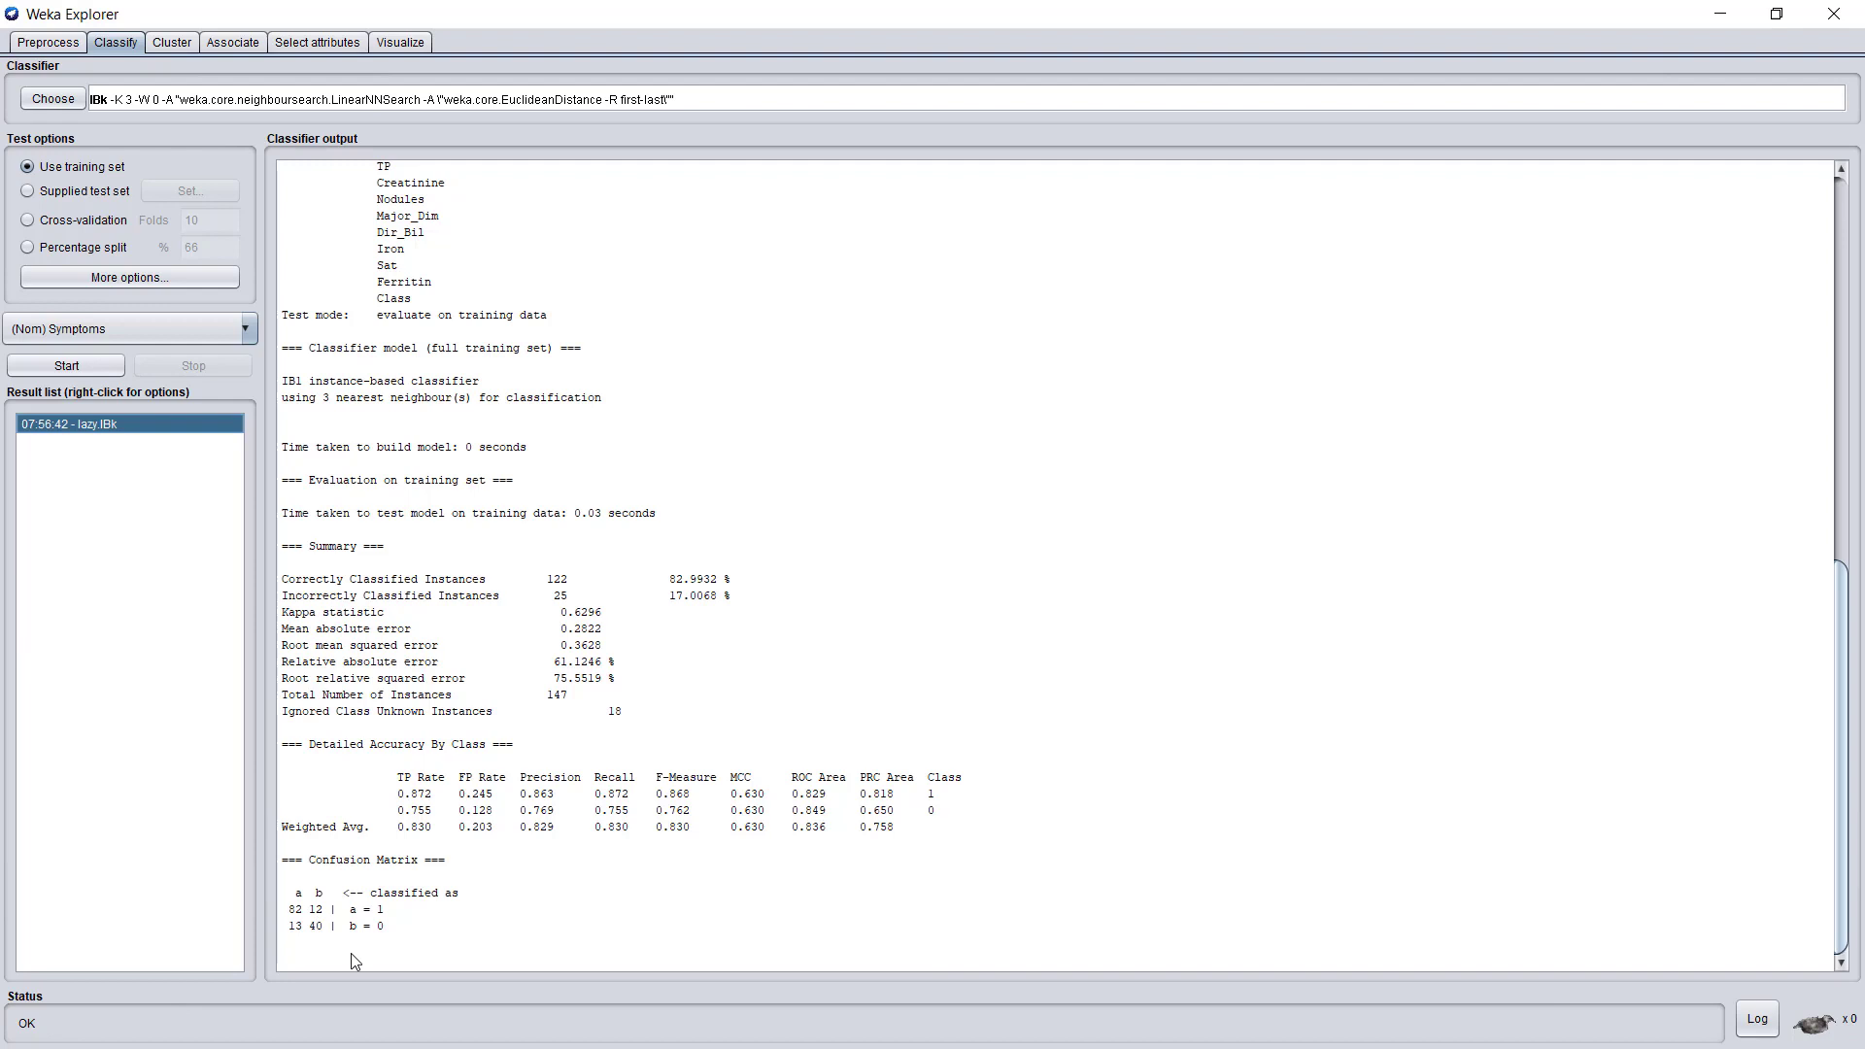
text(3)
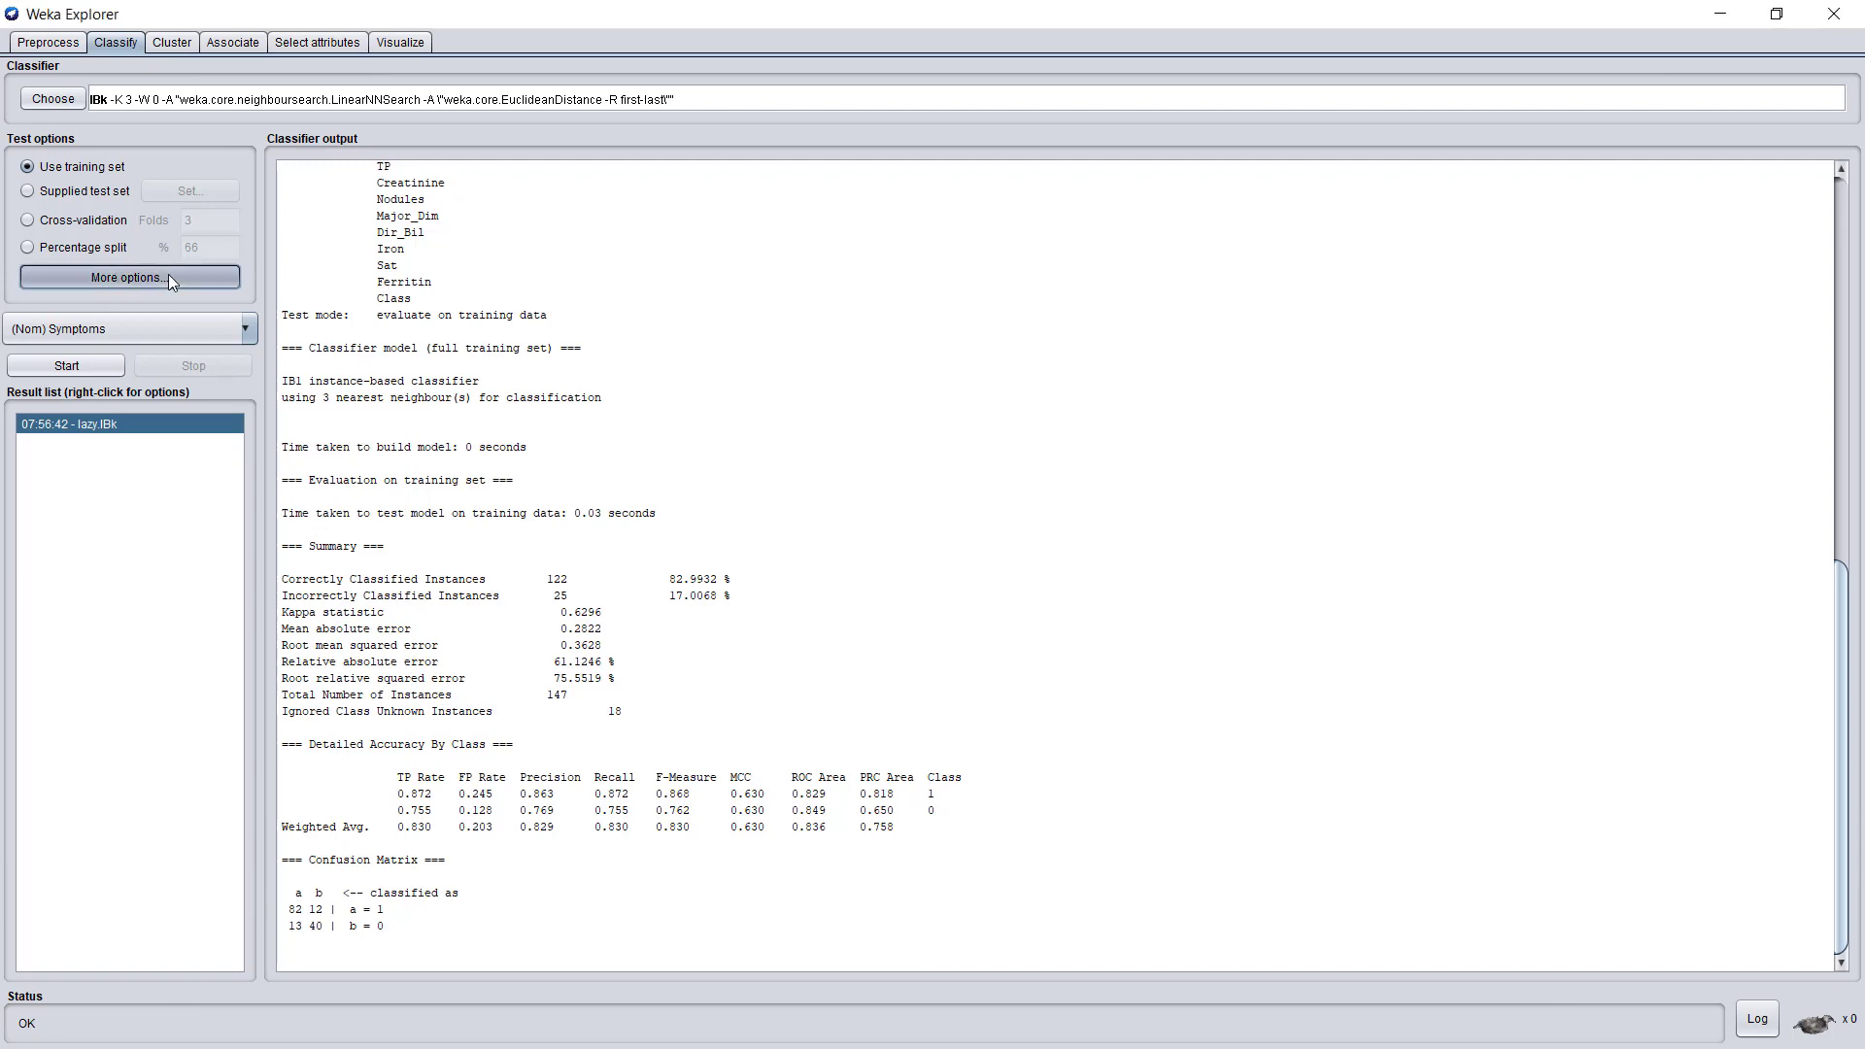
Step: Enable PlainText prediction output and rerun IBk, producing a second 82.99% result
click(128, 278)
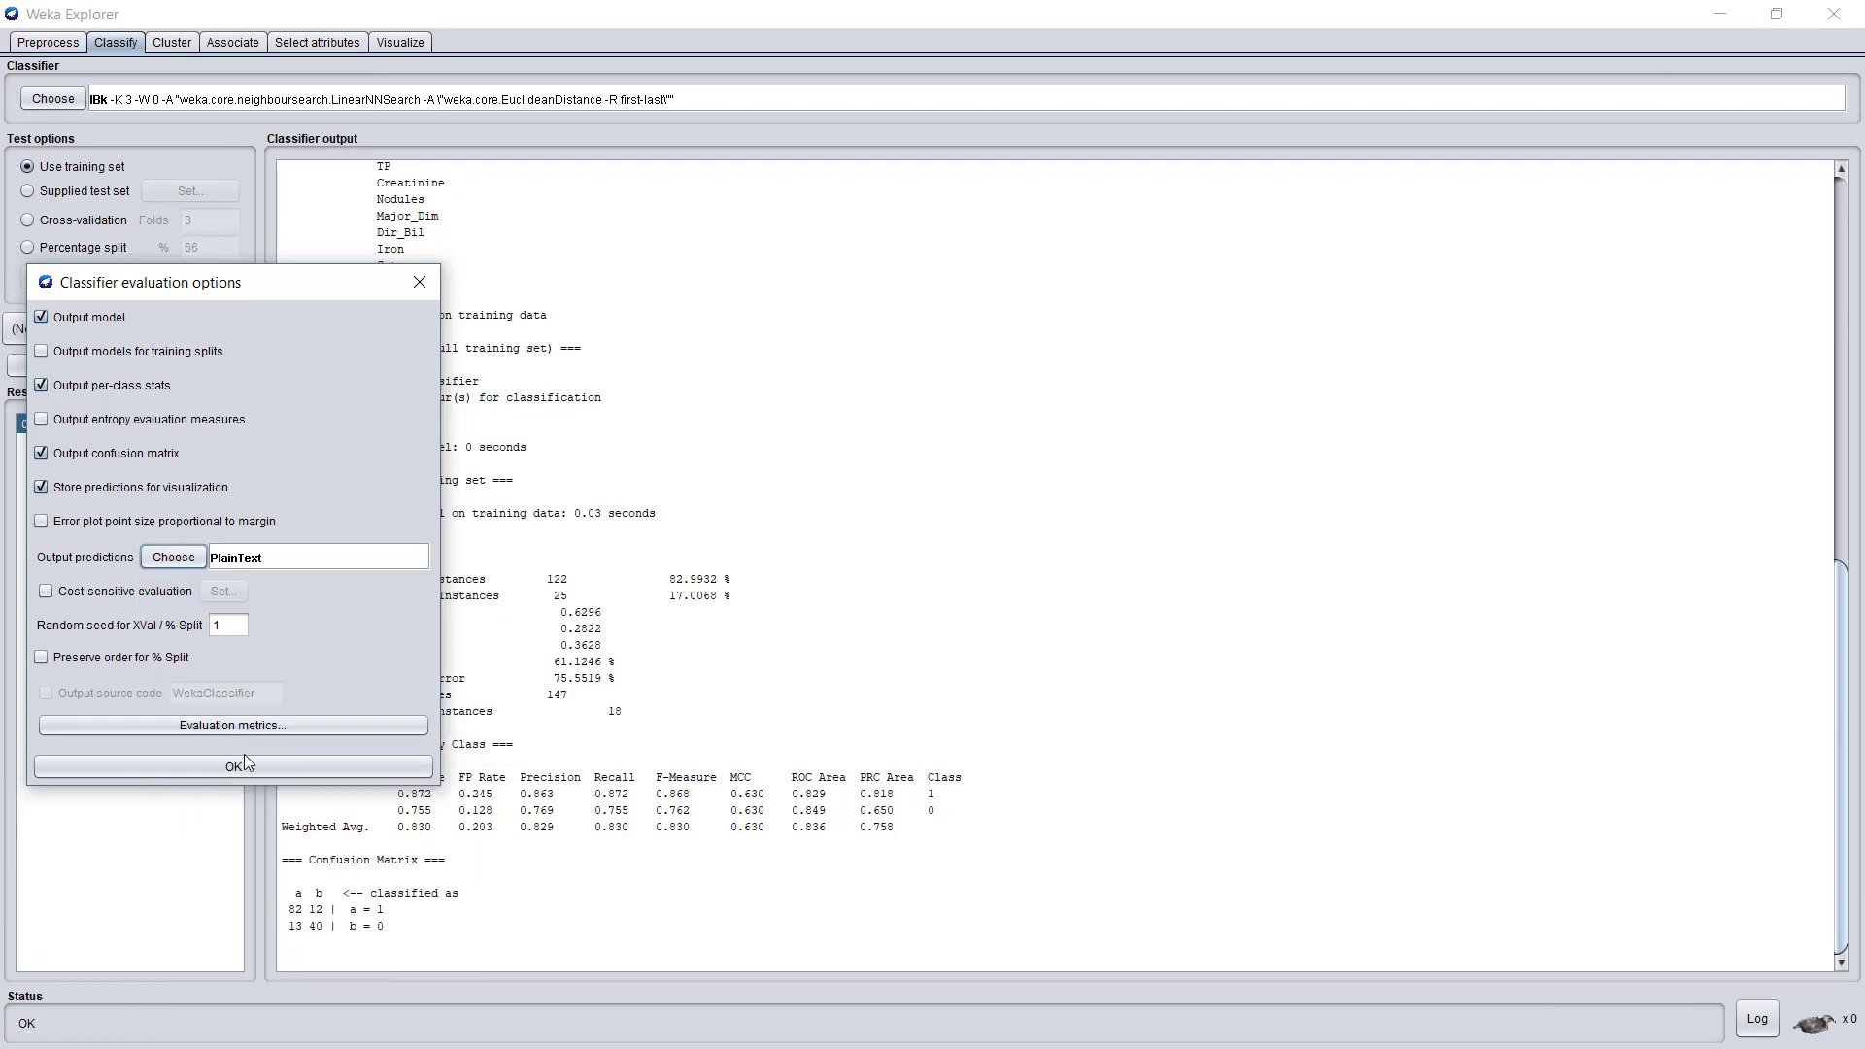
click(231, 765)
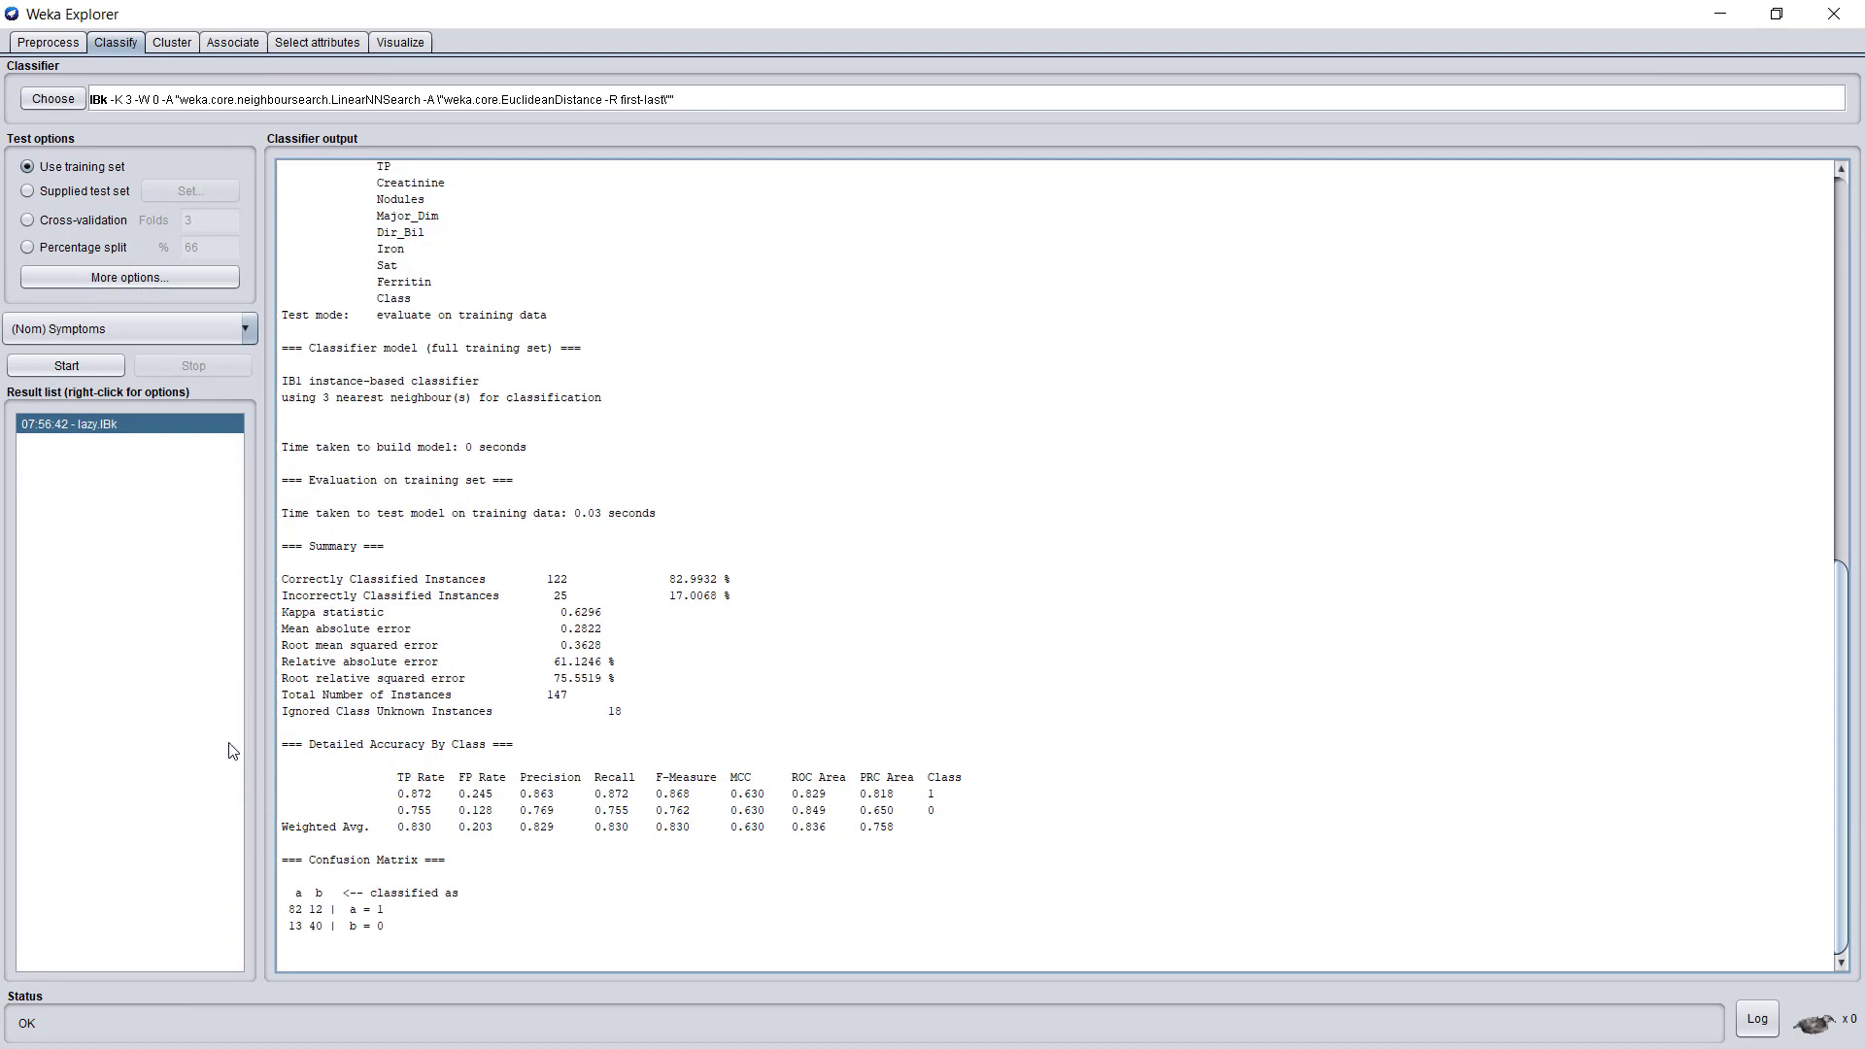
click(66, 365)
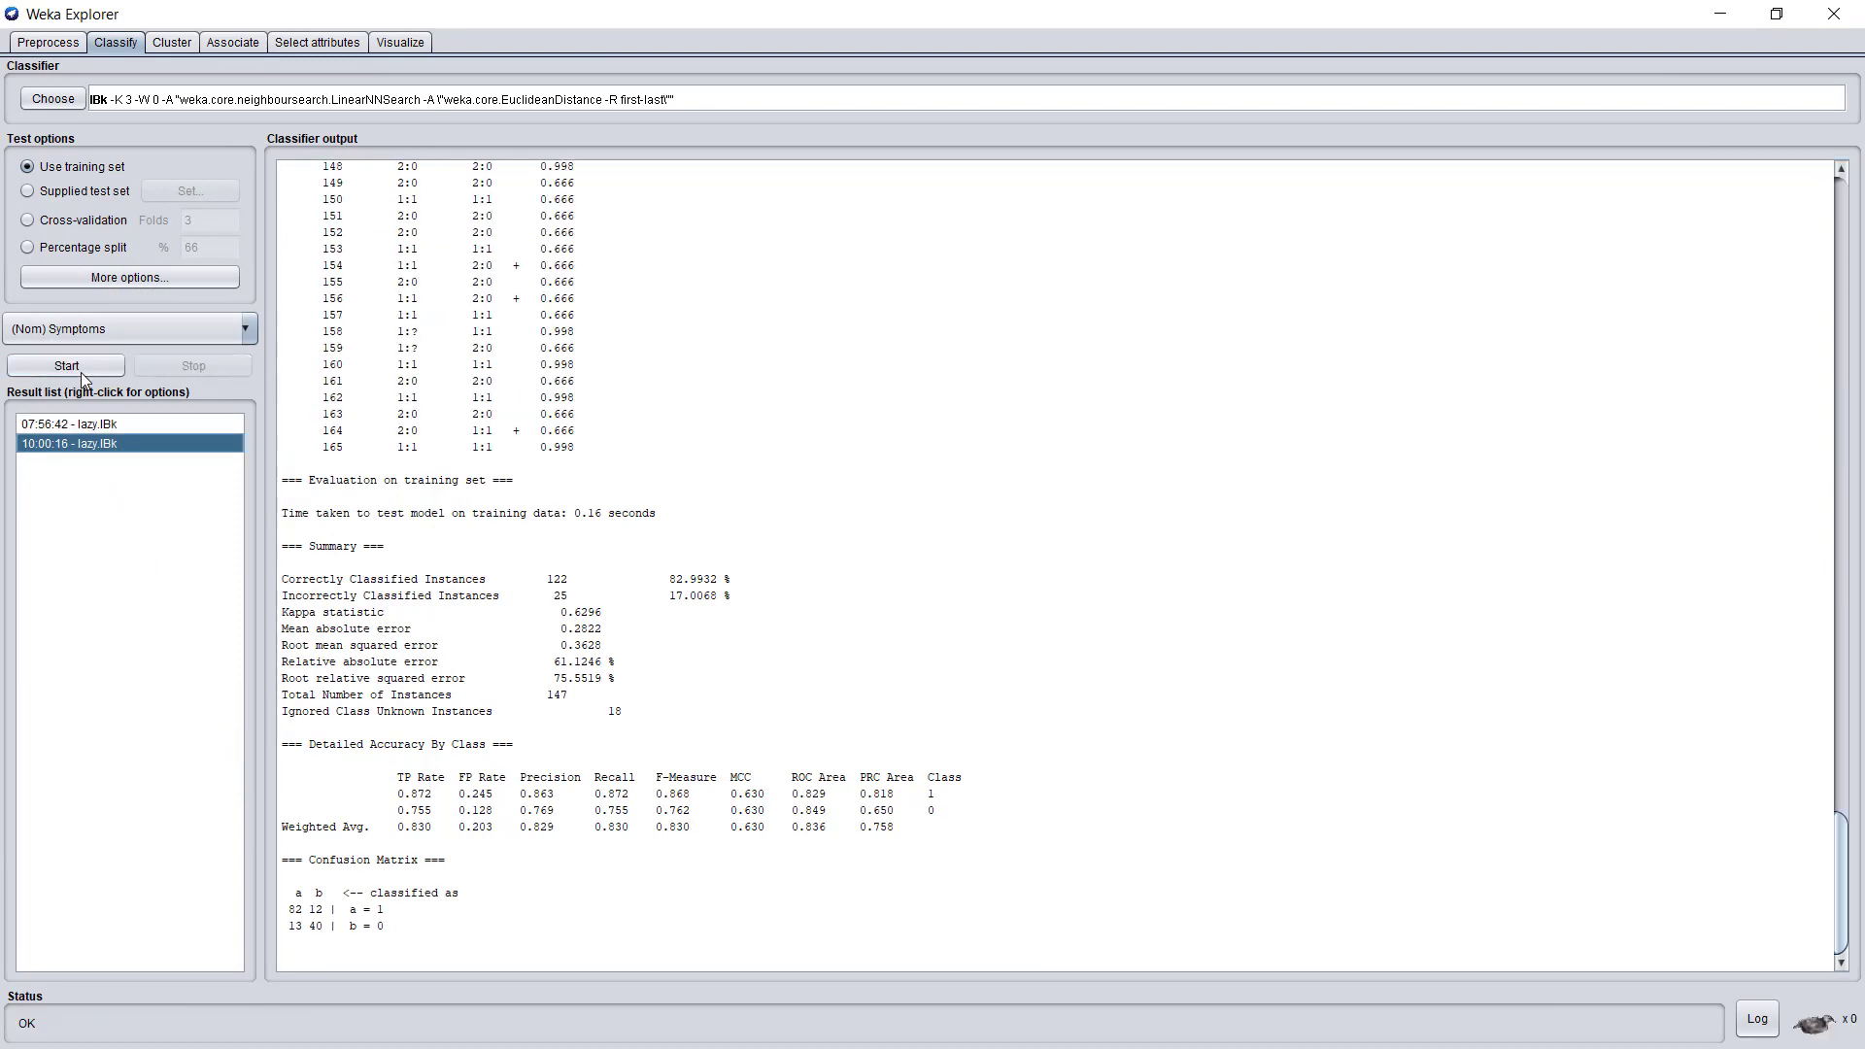
Step: Review the summary and confusion matrix (52/12, 13/40) and select Use training set
scroll(up, 3)
text(5)
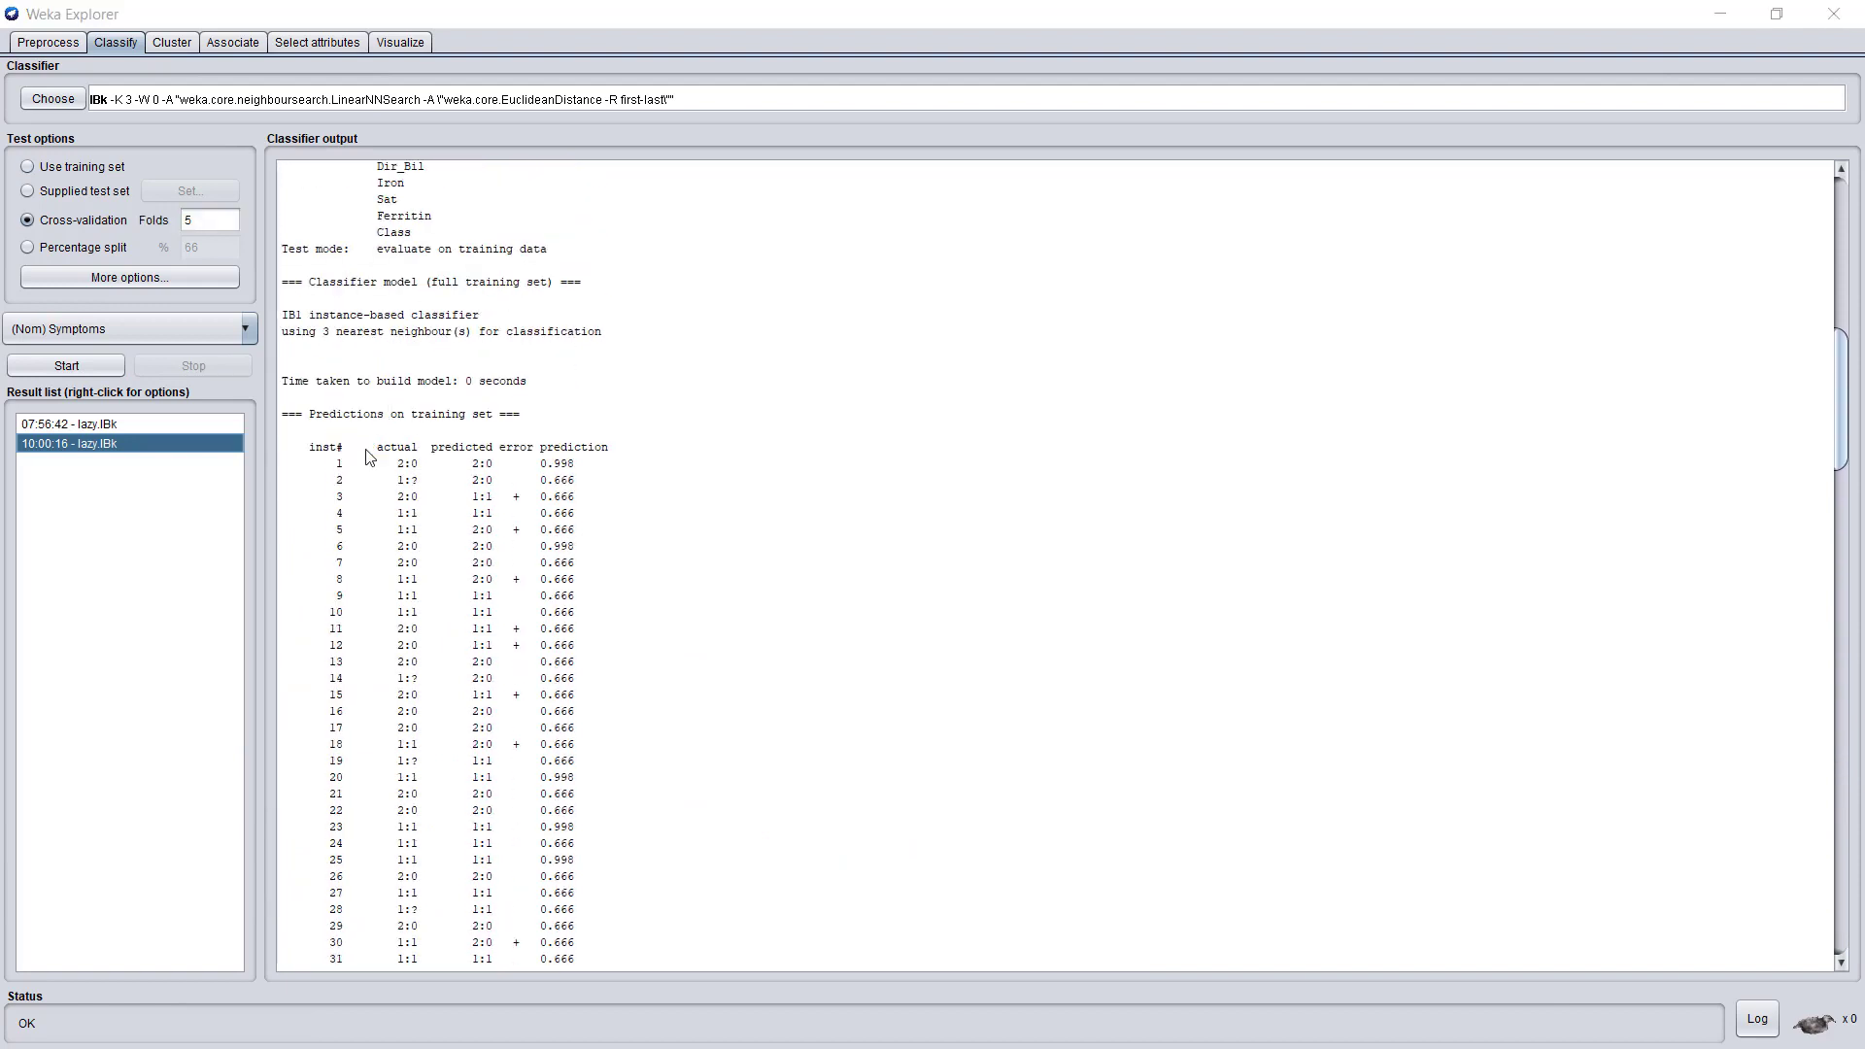
mouse_move(404, 507)
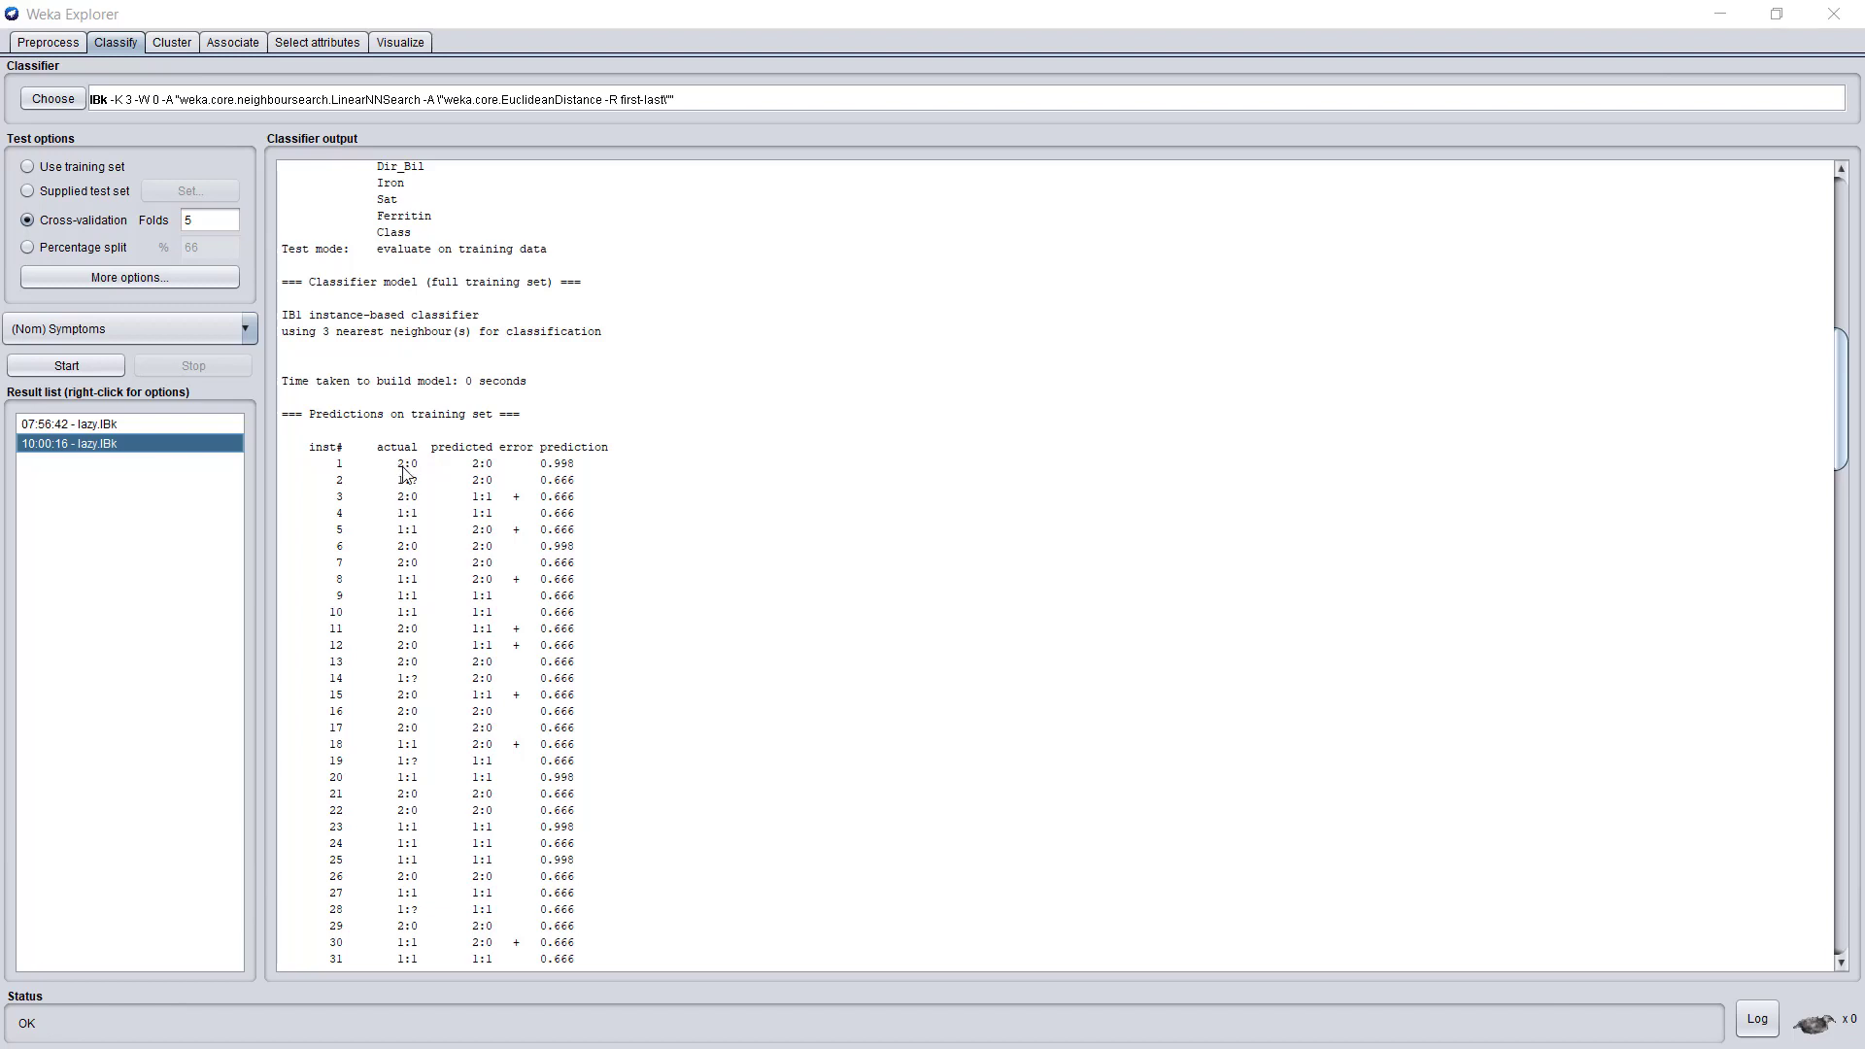
mouse_move(410, 476)
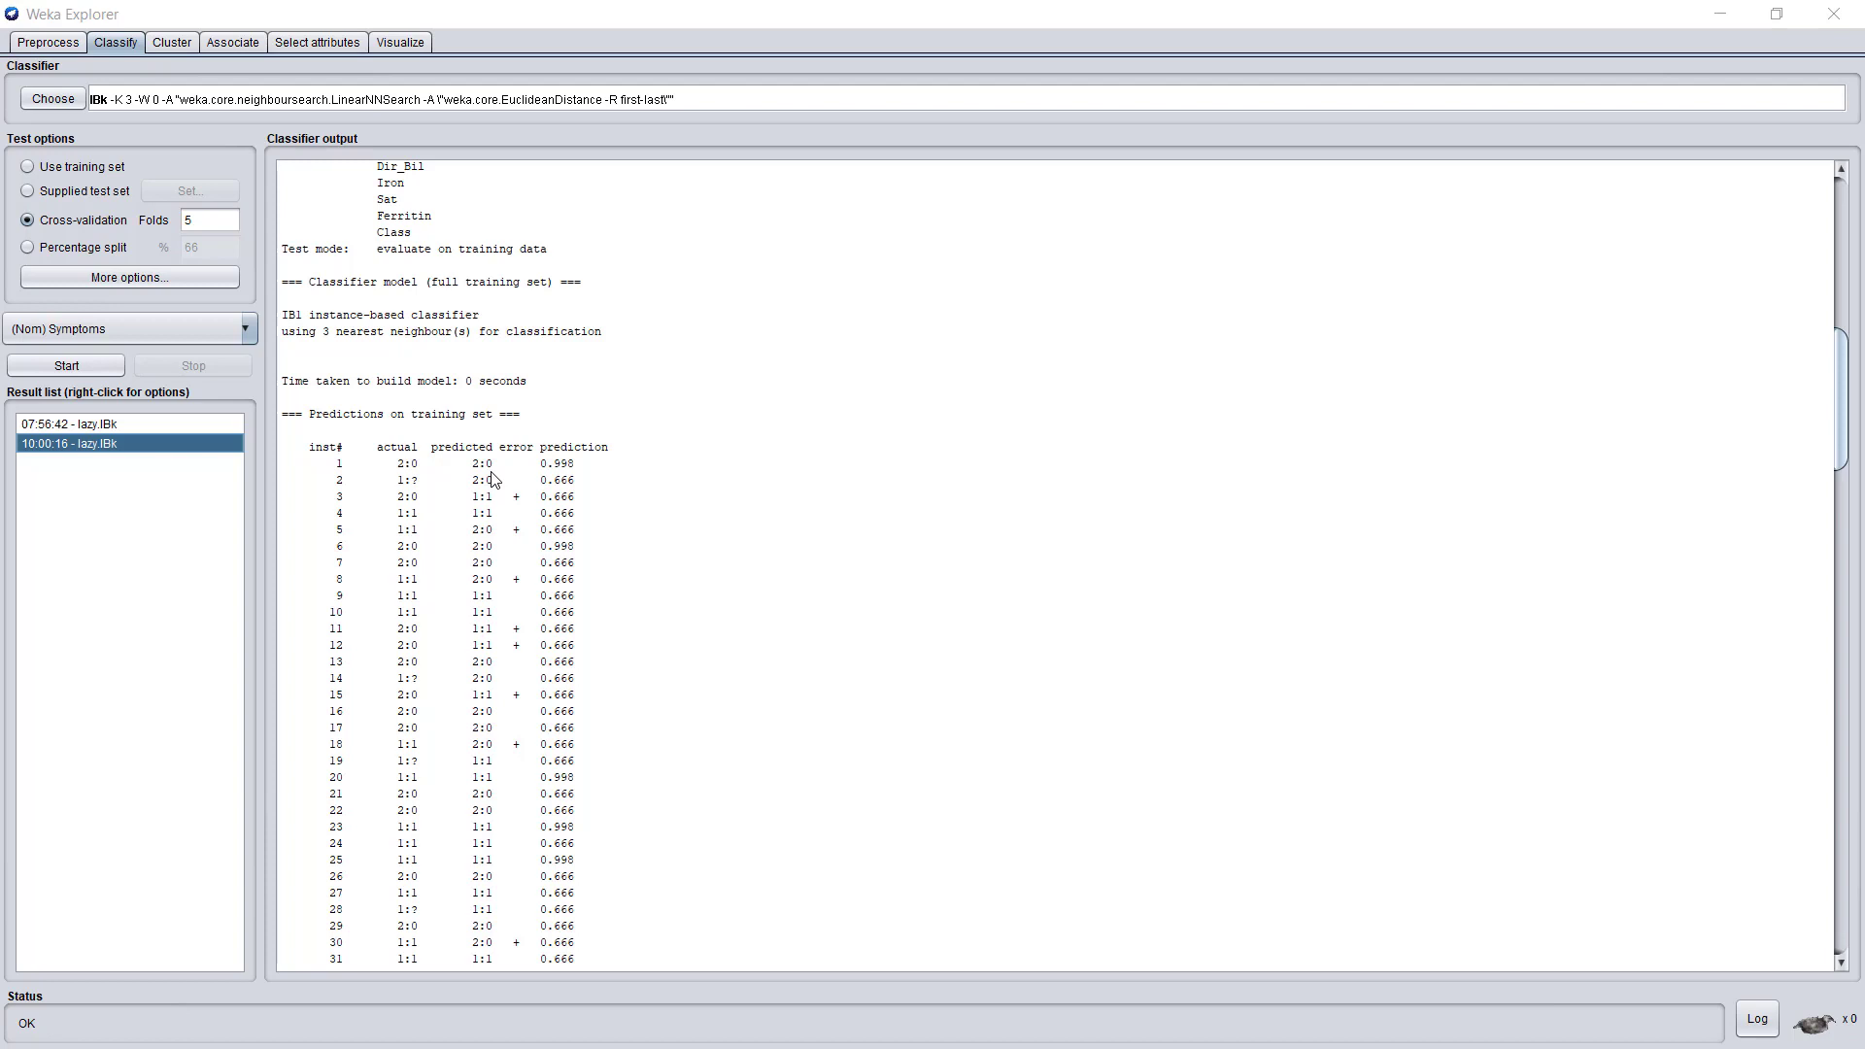
mouse_move(490, 478)
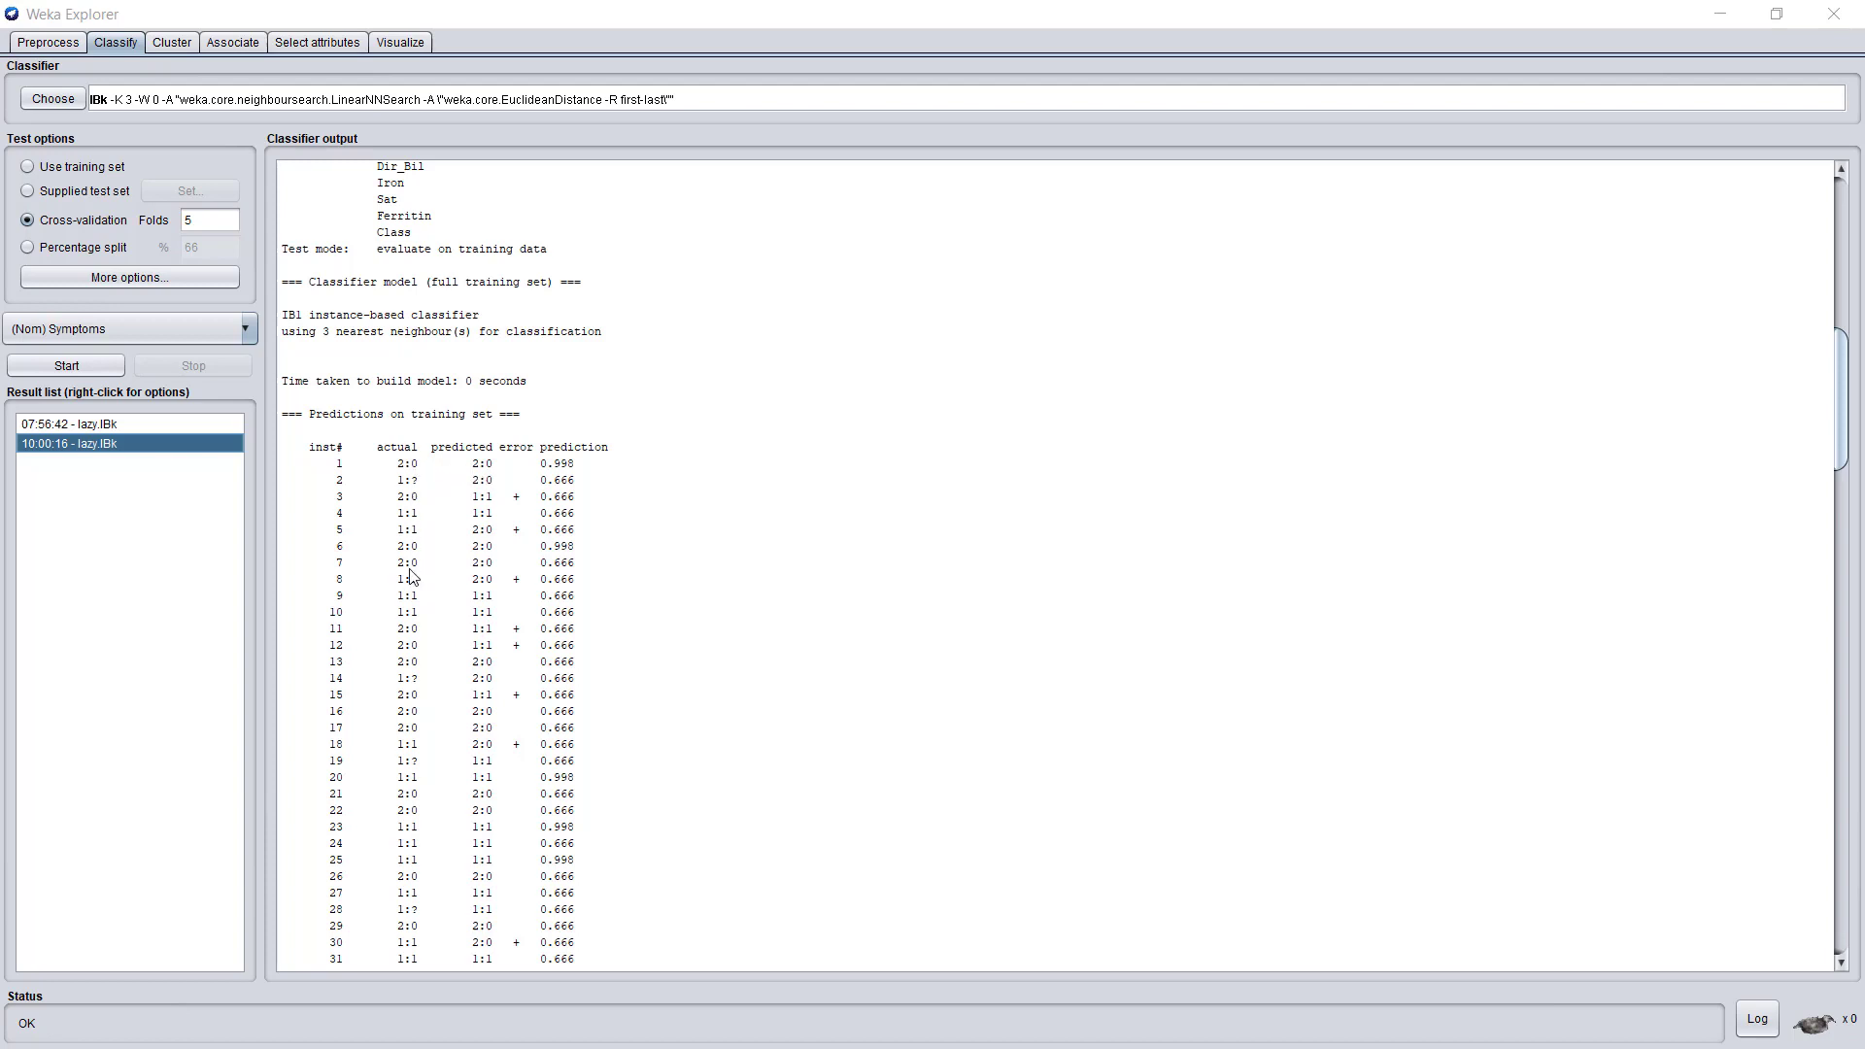
mouse_move(409, 595)
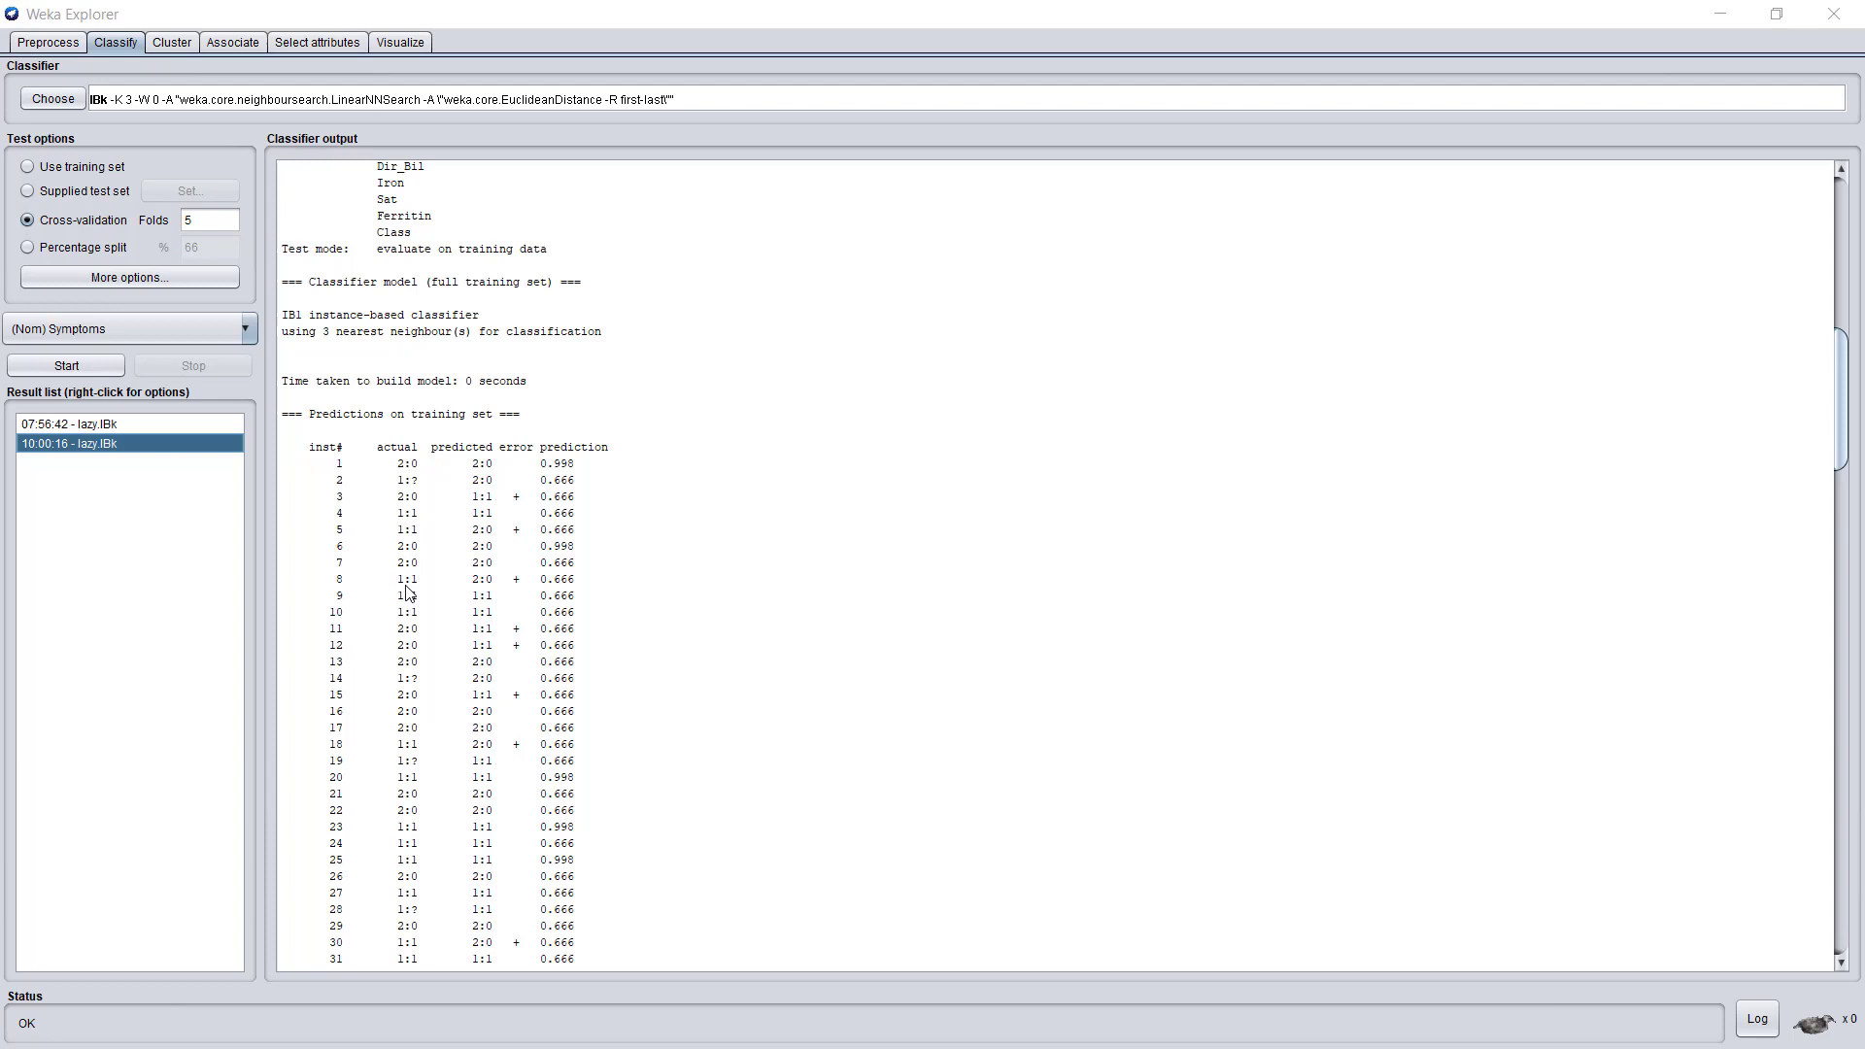
mouse_move(408, 594)
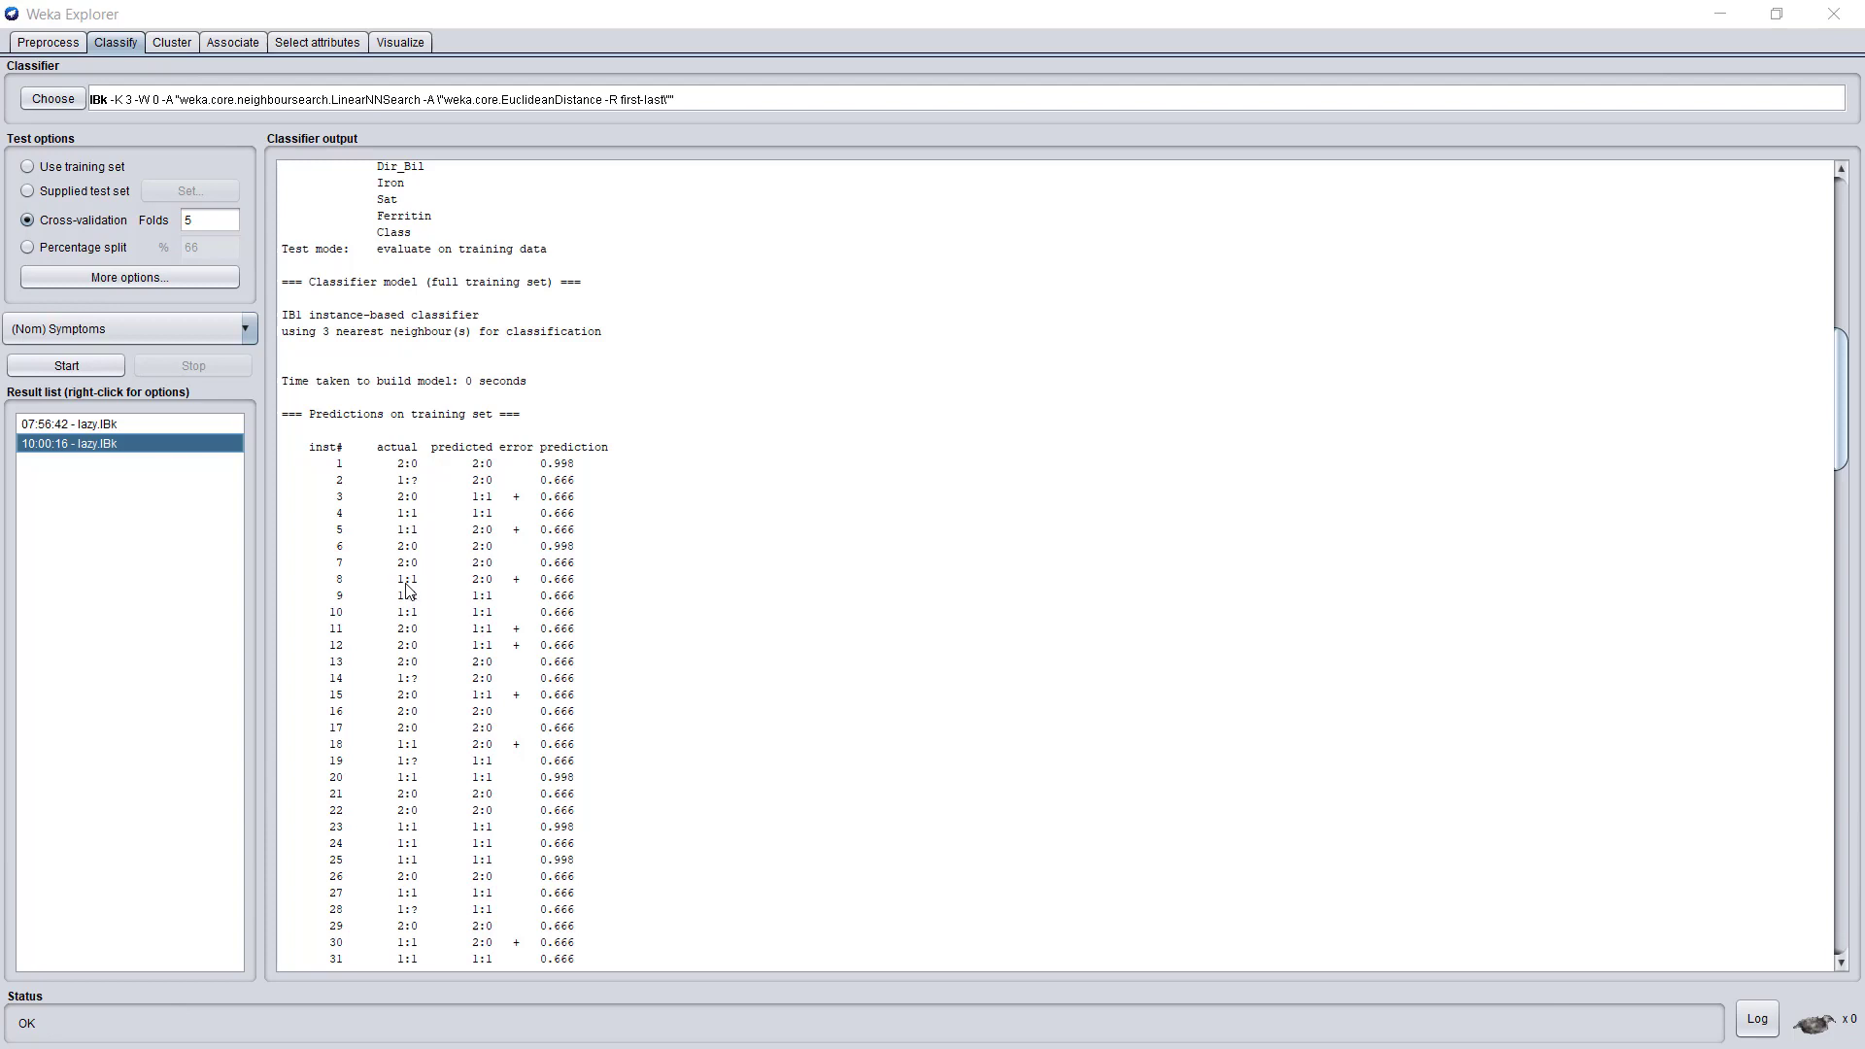
mouse_move(415, 476)
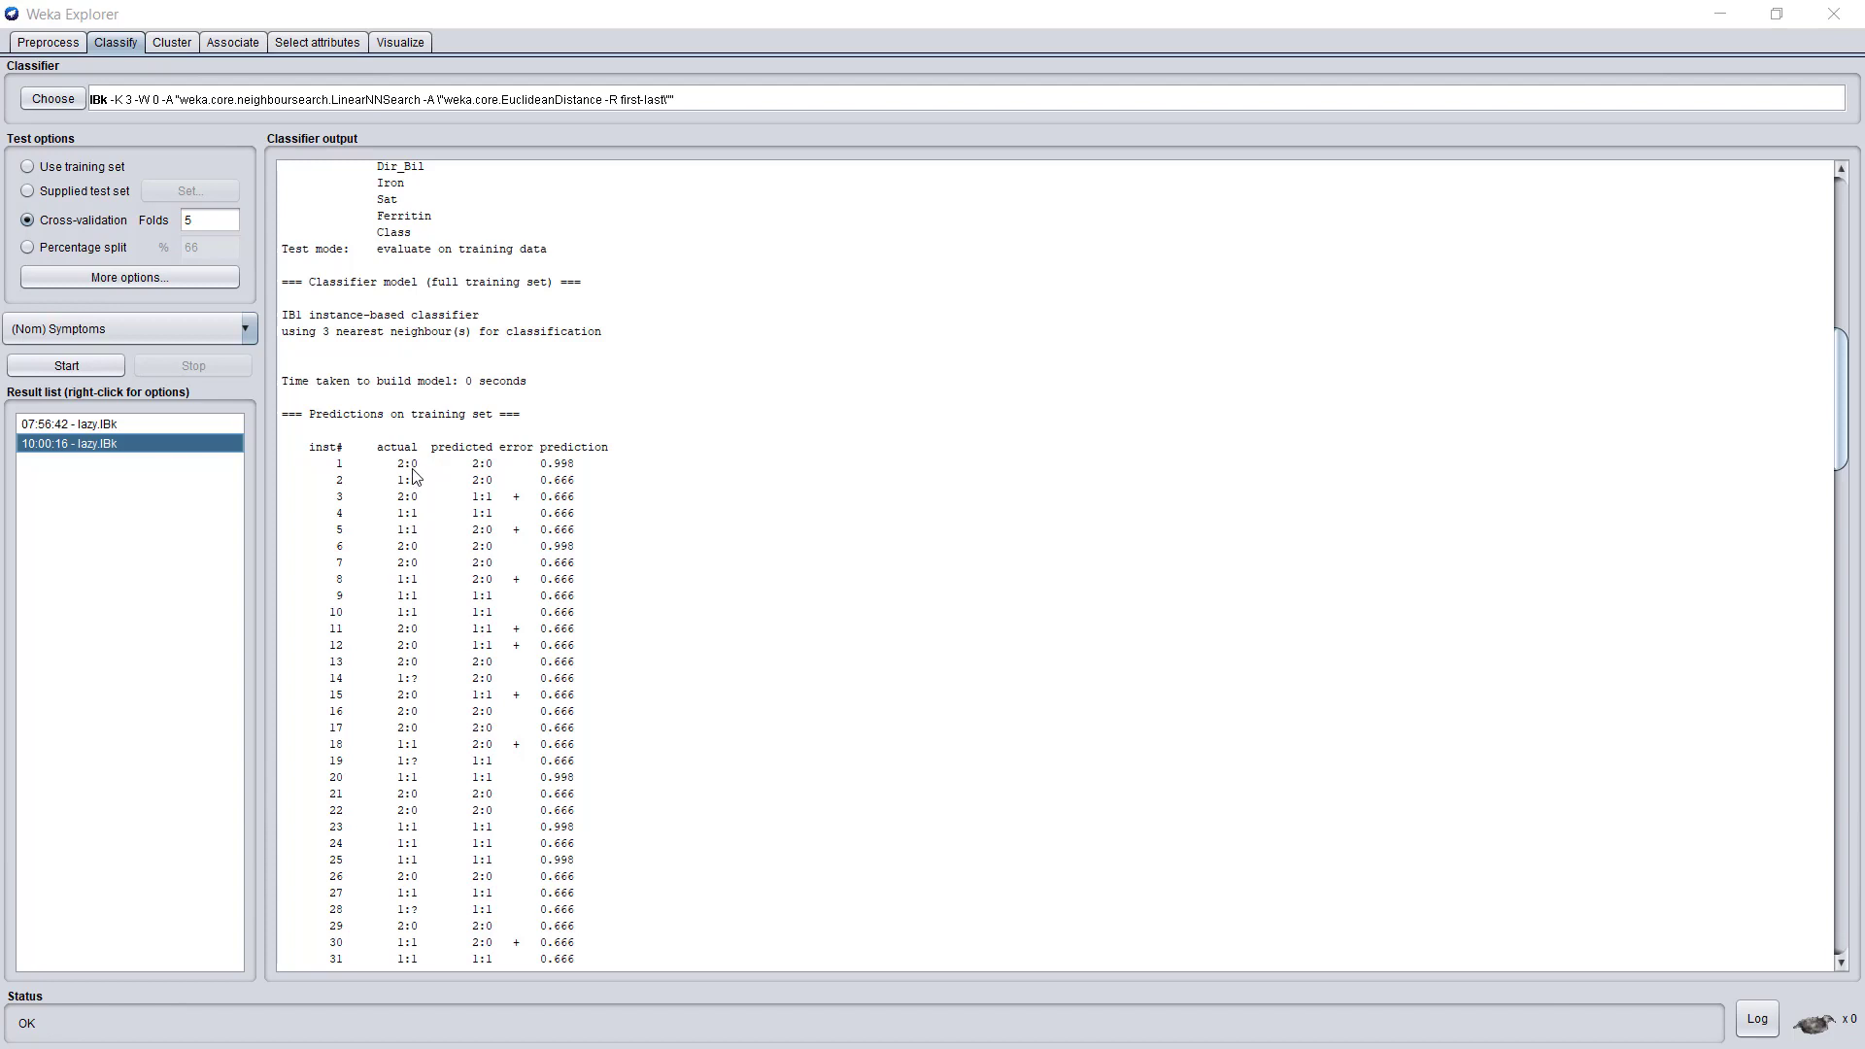
mouse_move(408, 475)
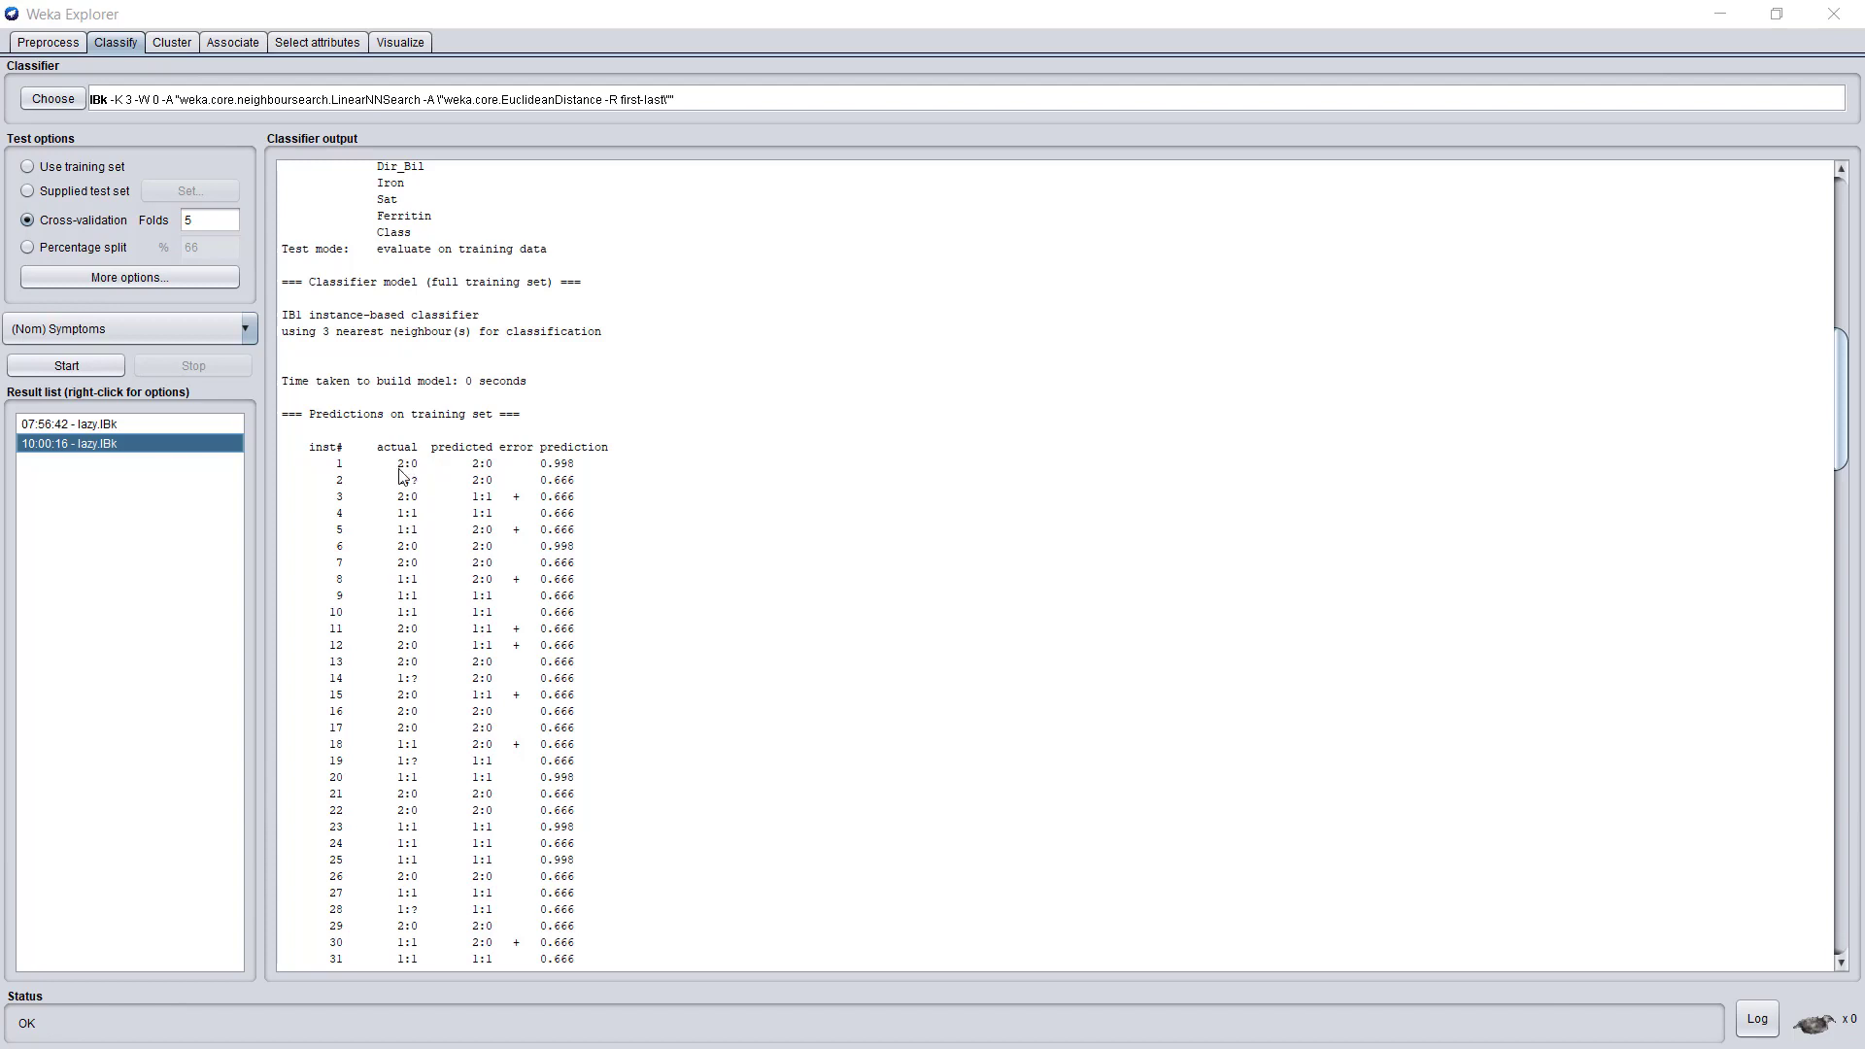
mouse_move(408, 519)
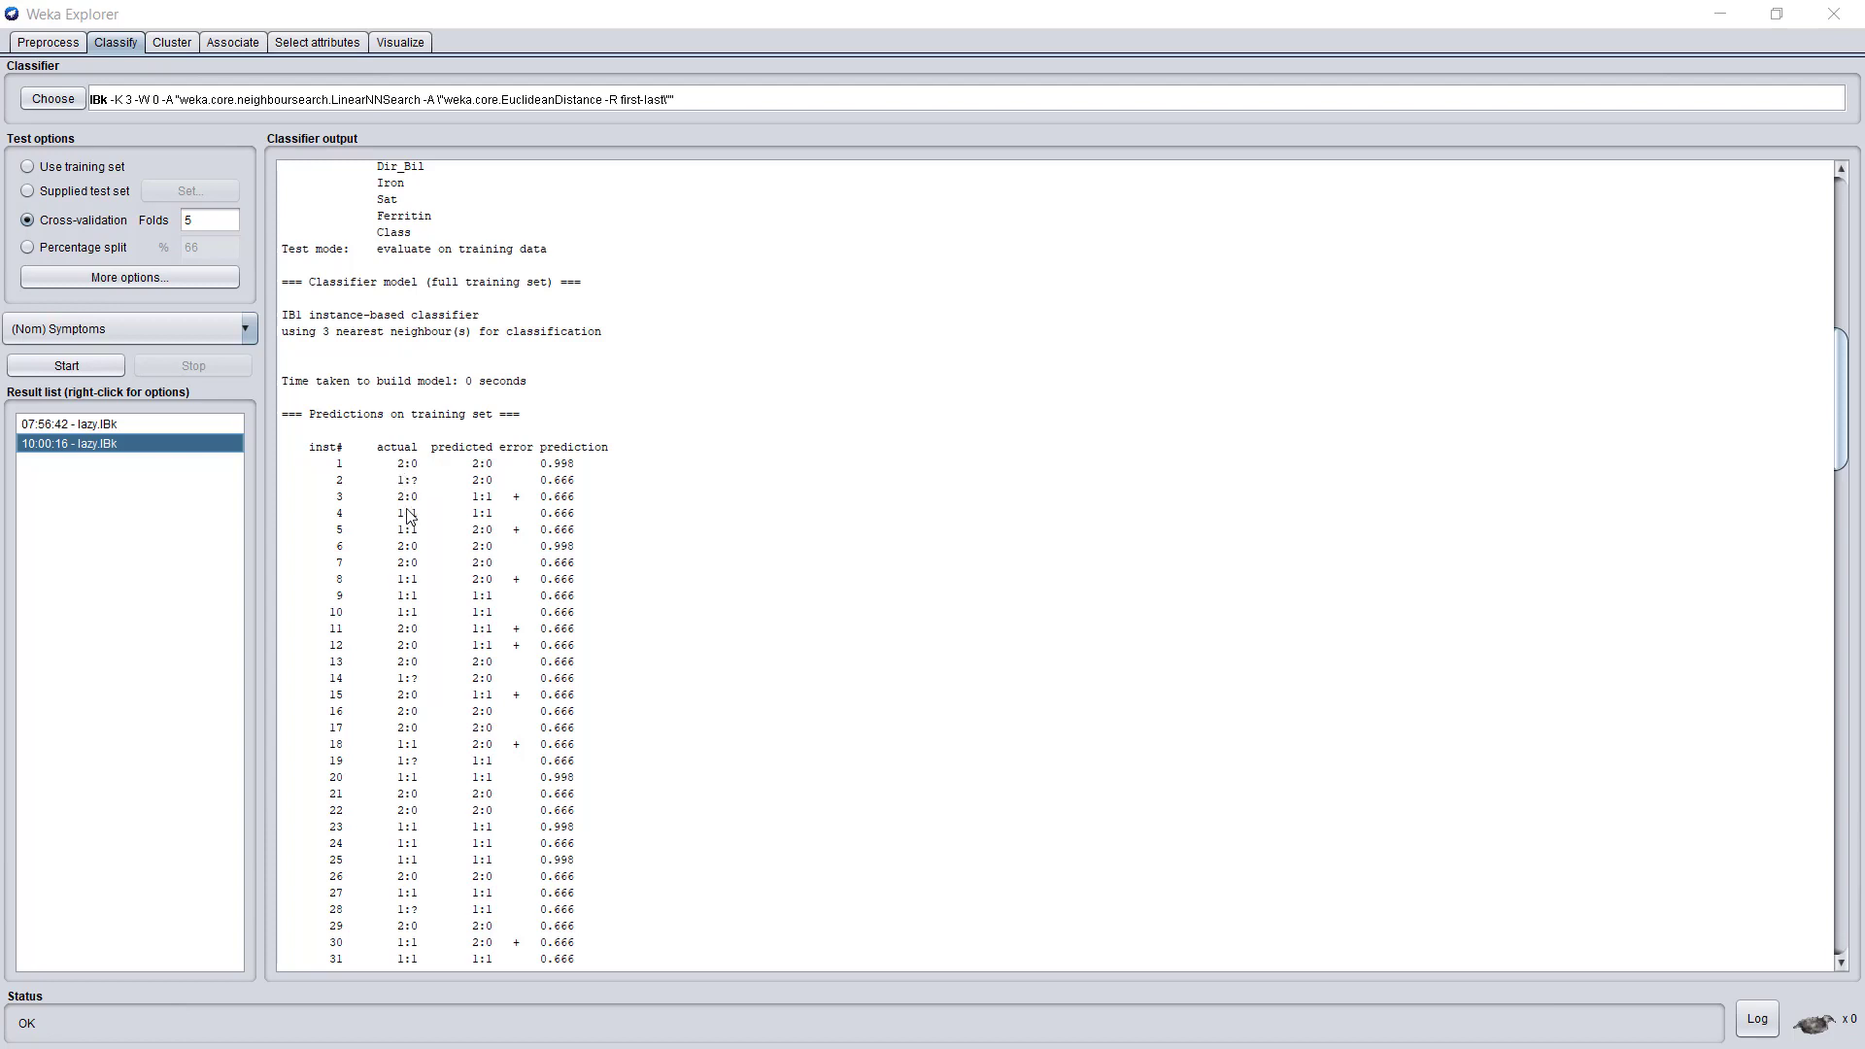
mouse_move(414, 526)
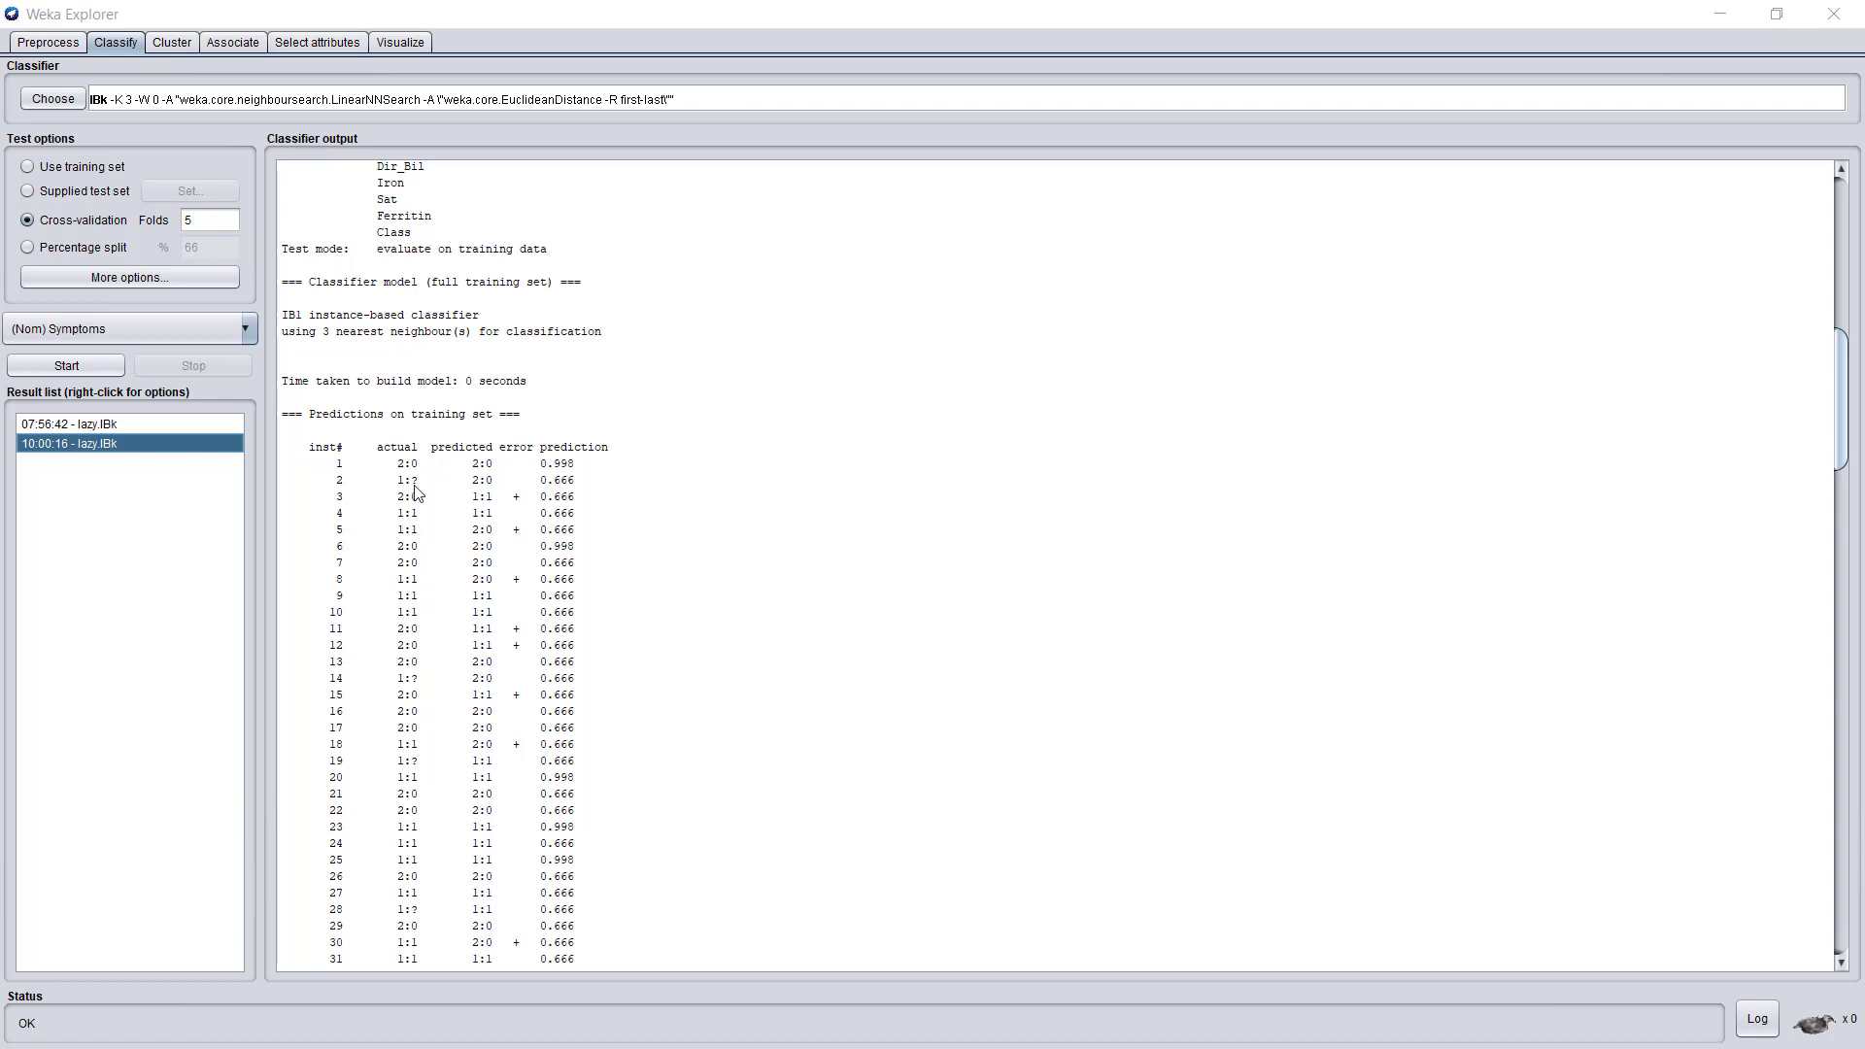
mouse_move(410, 491)
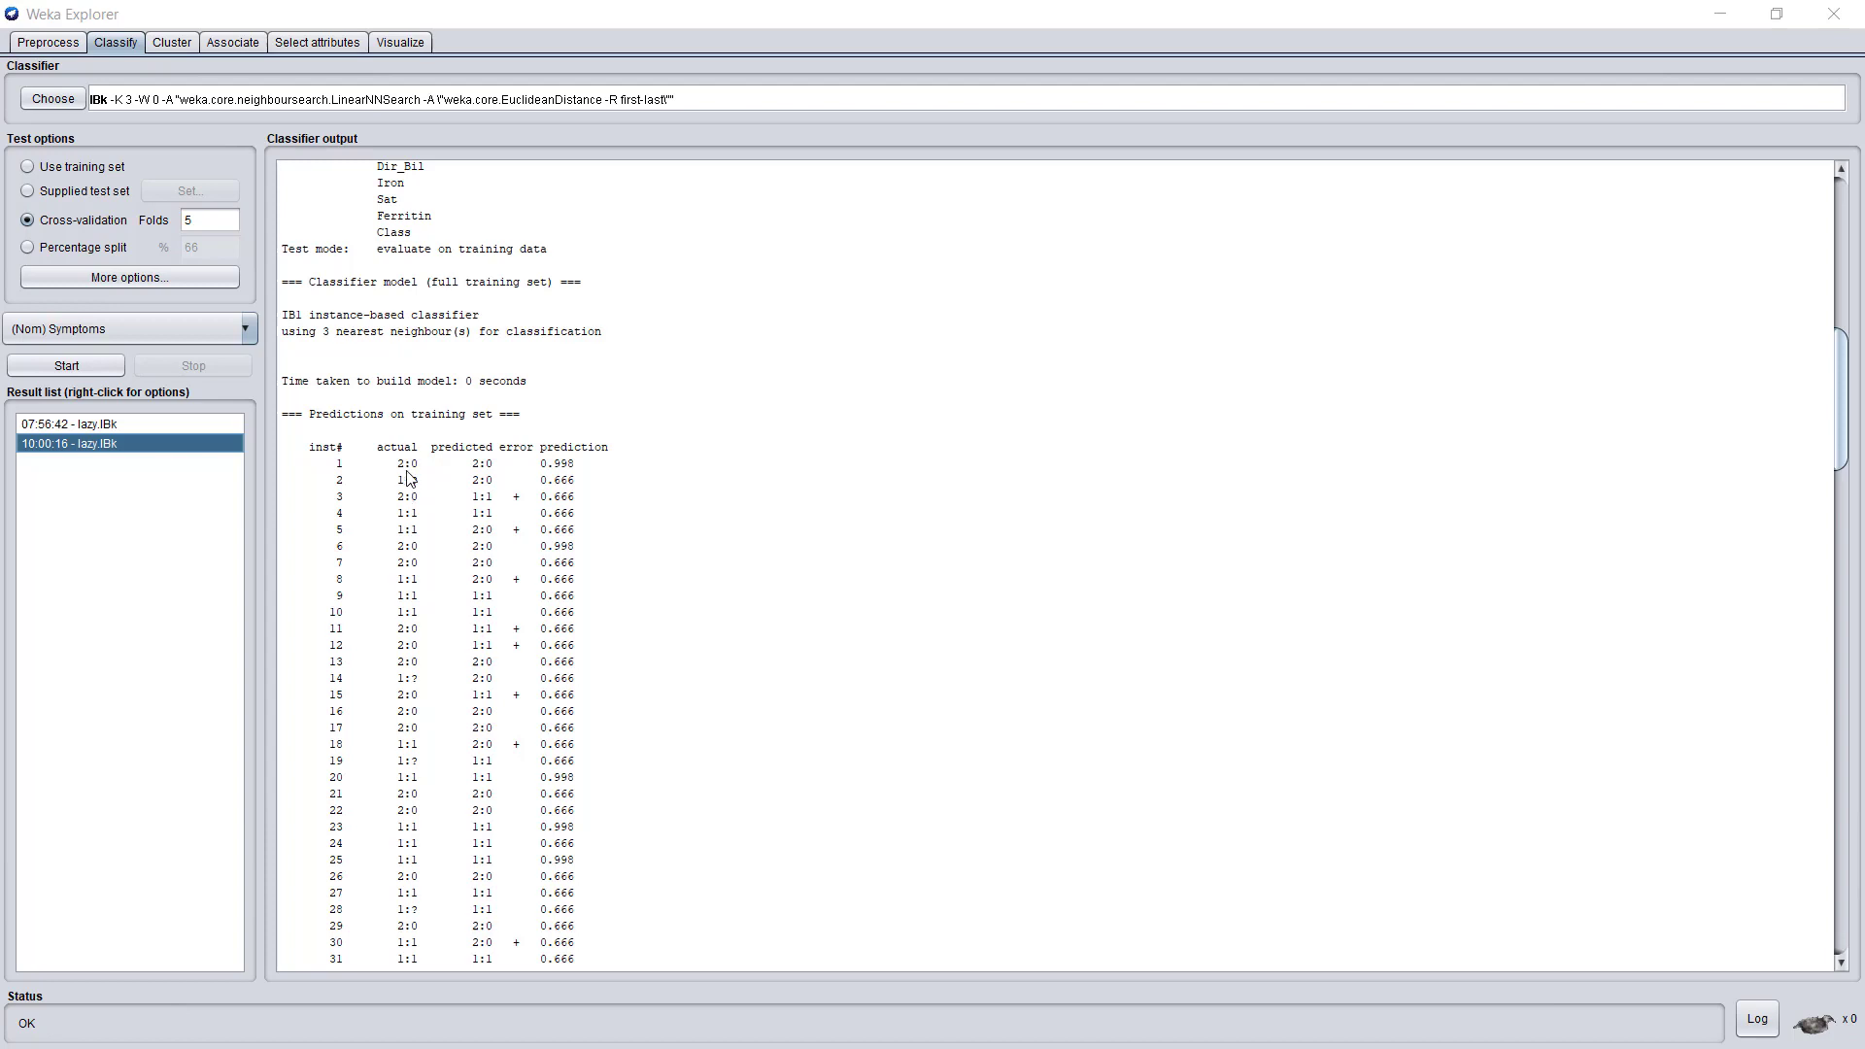
mouse_move(426, 727)
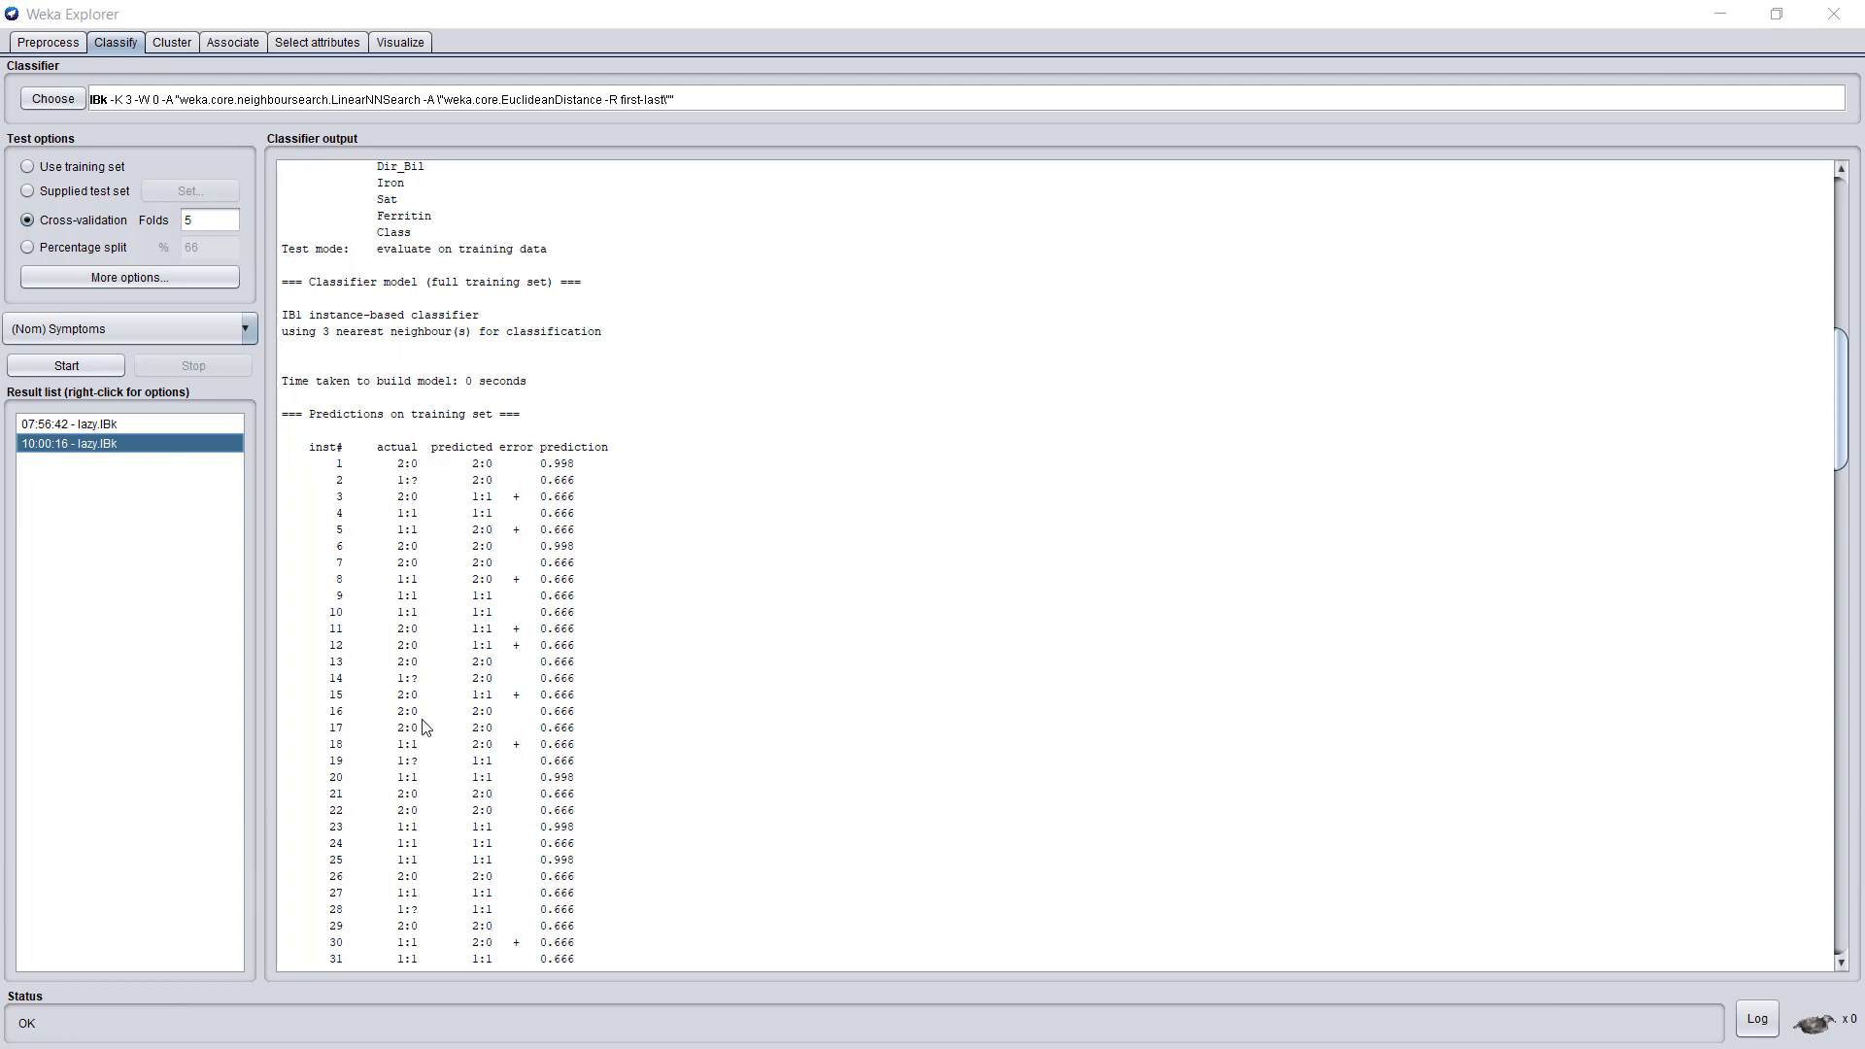
mouse_move(476, 463)
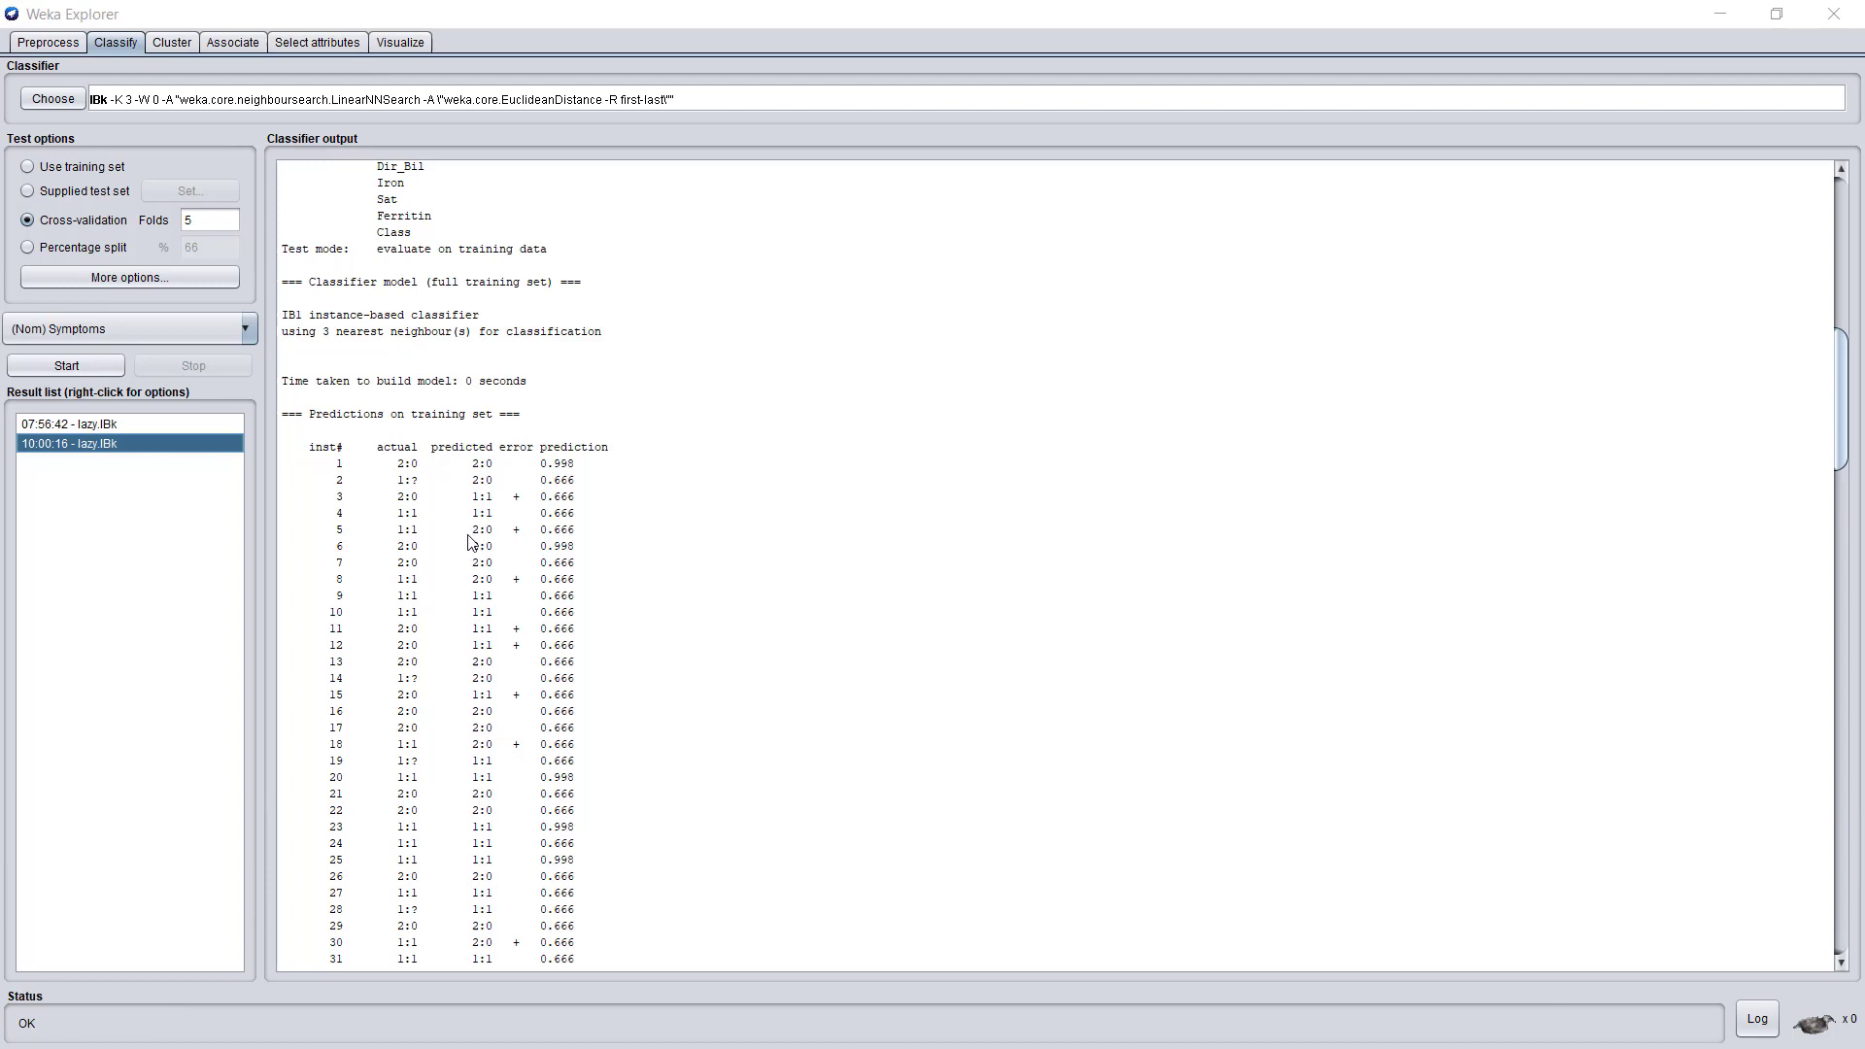
mouse_move(518, 544)
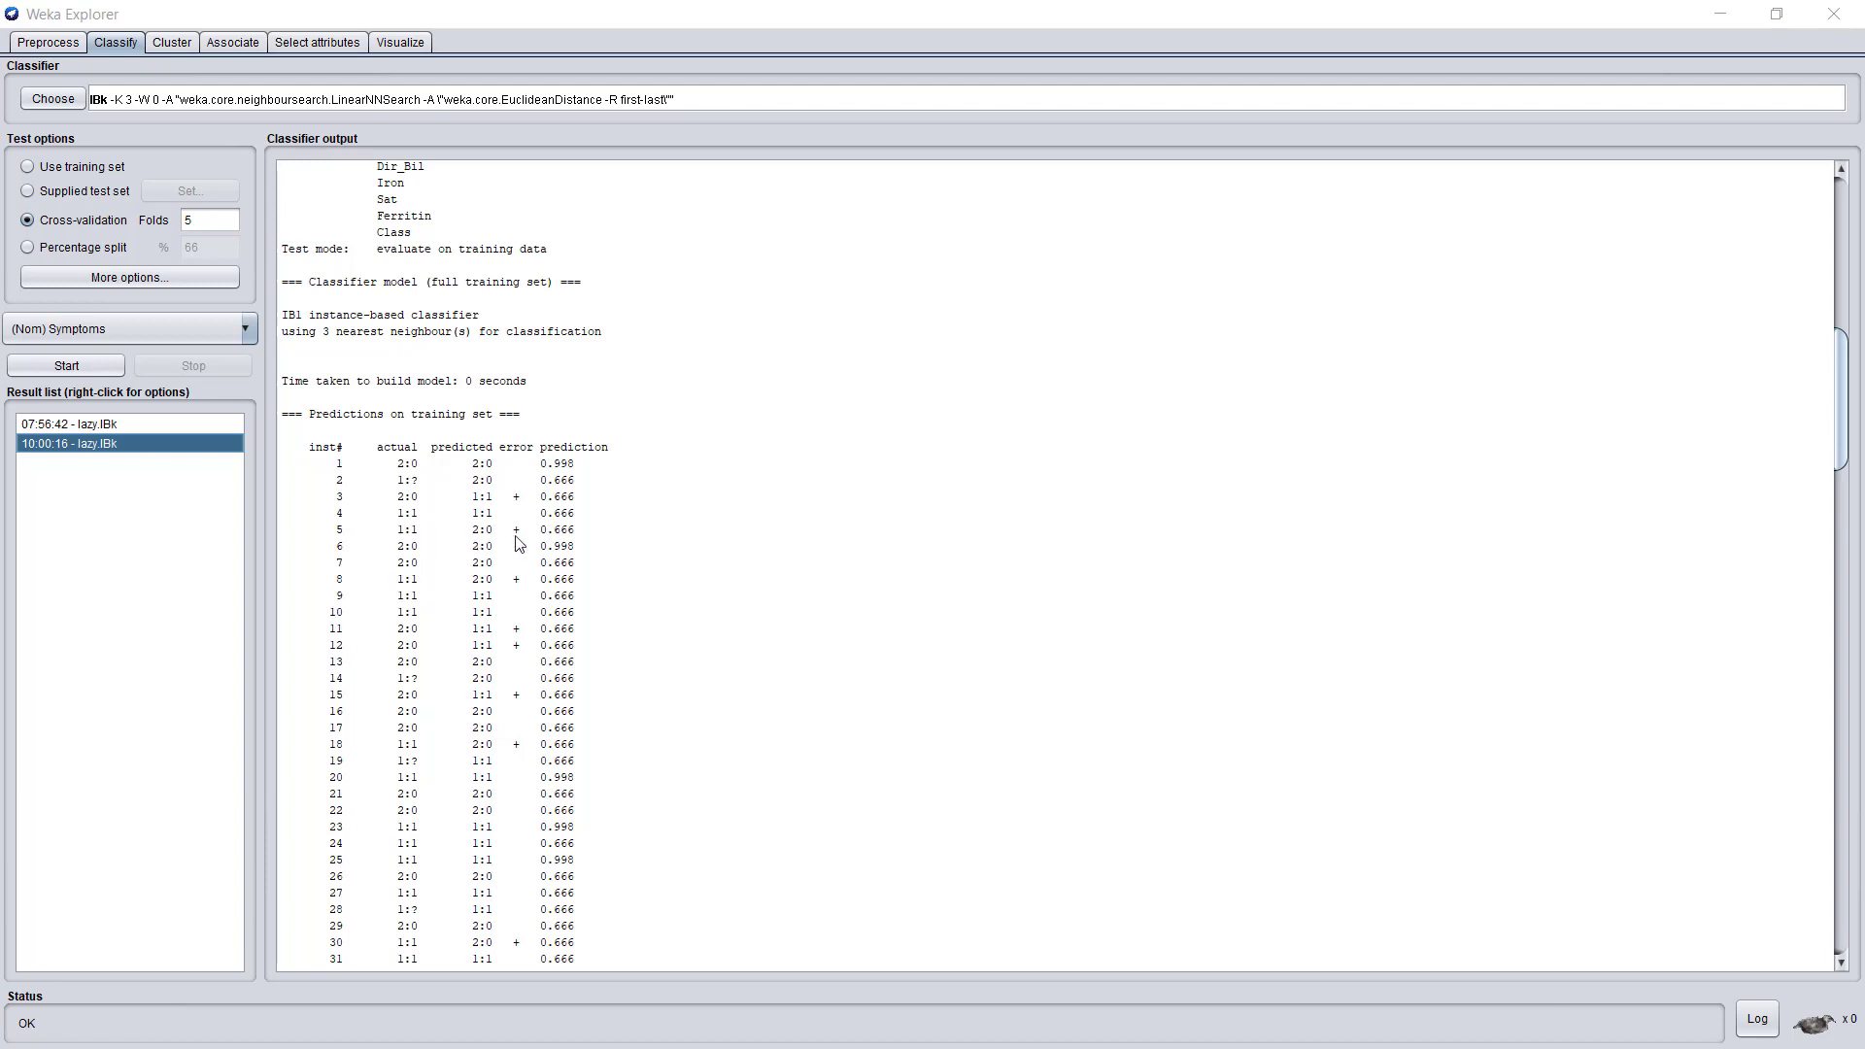
mouse_move(509, 533)
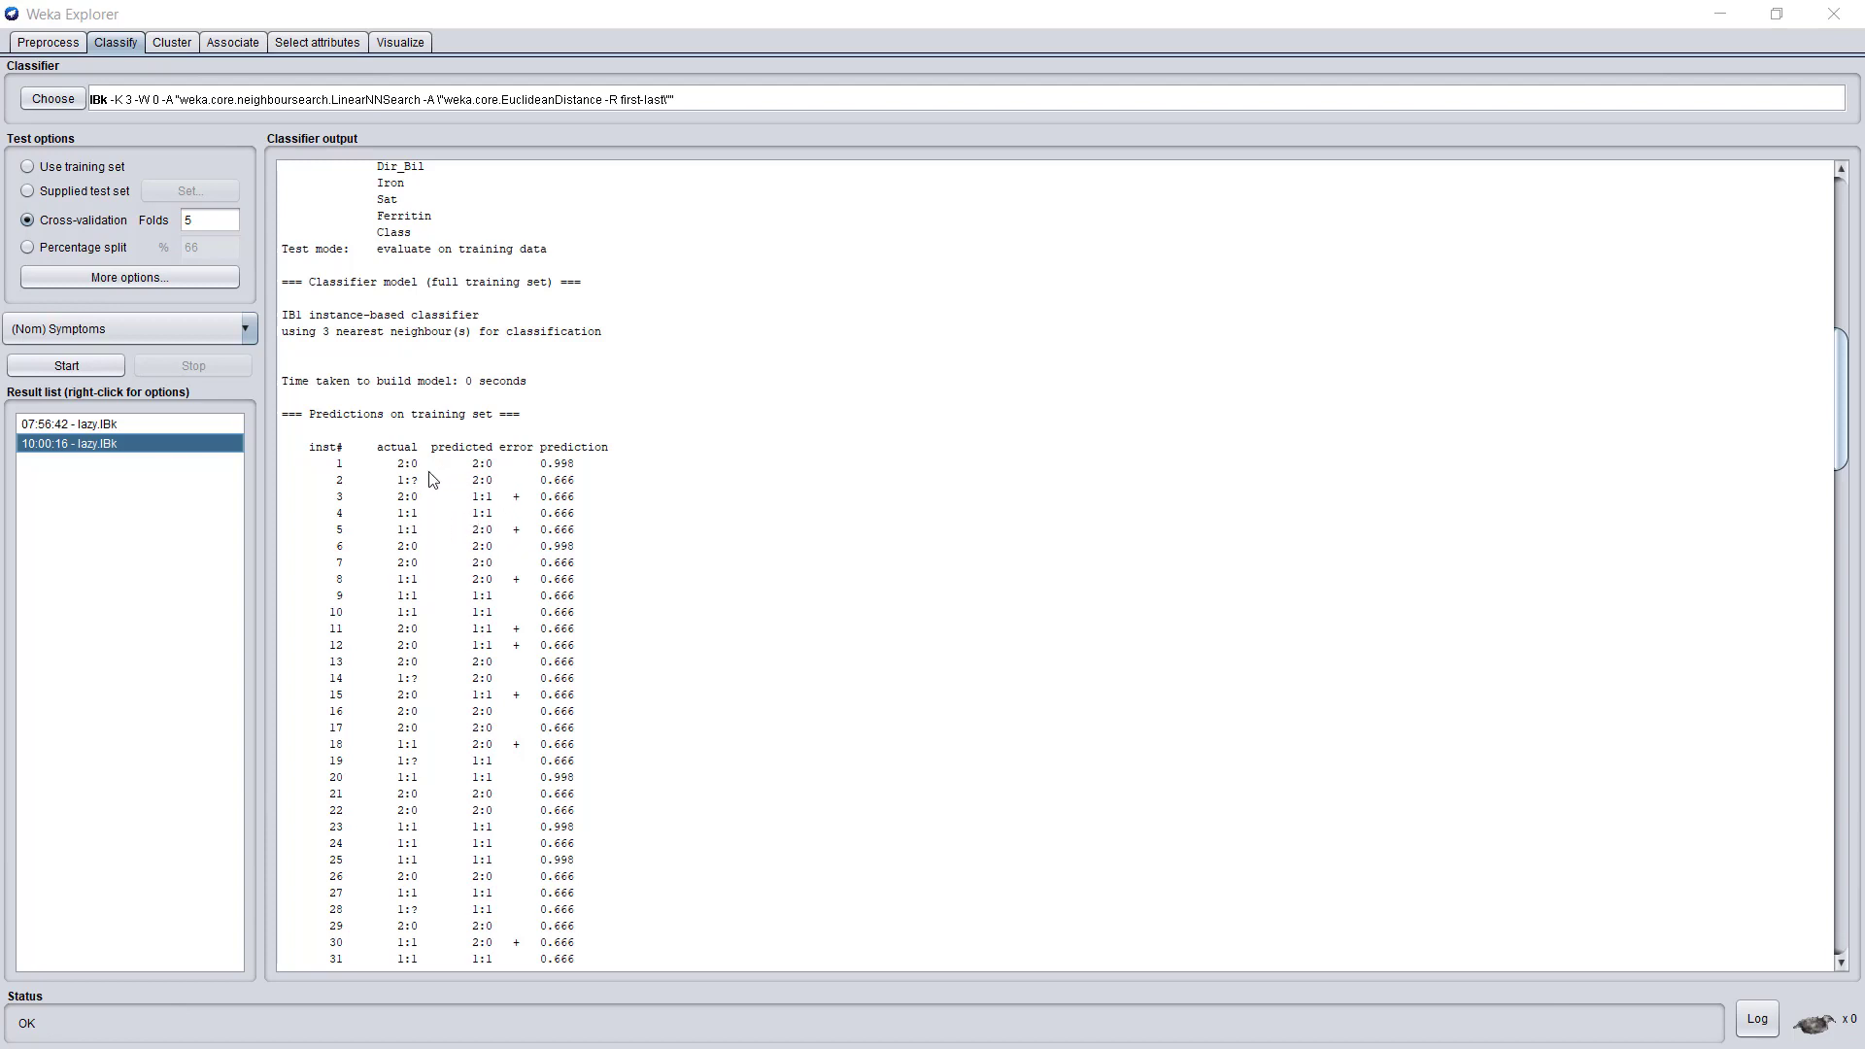
mouse_move(513, 492)
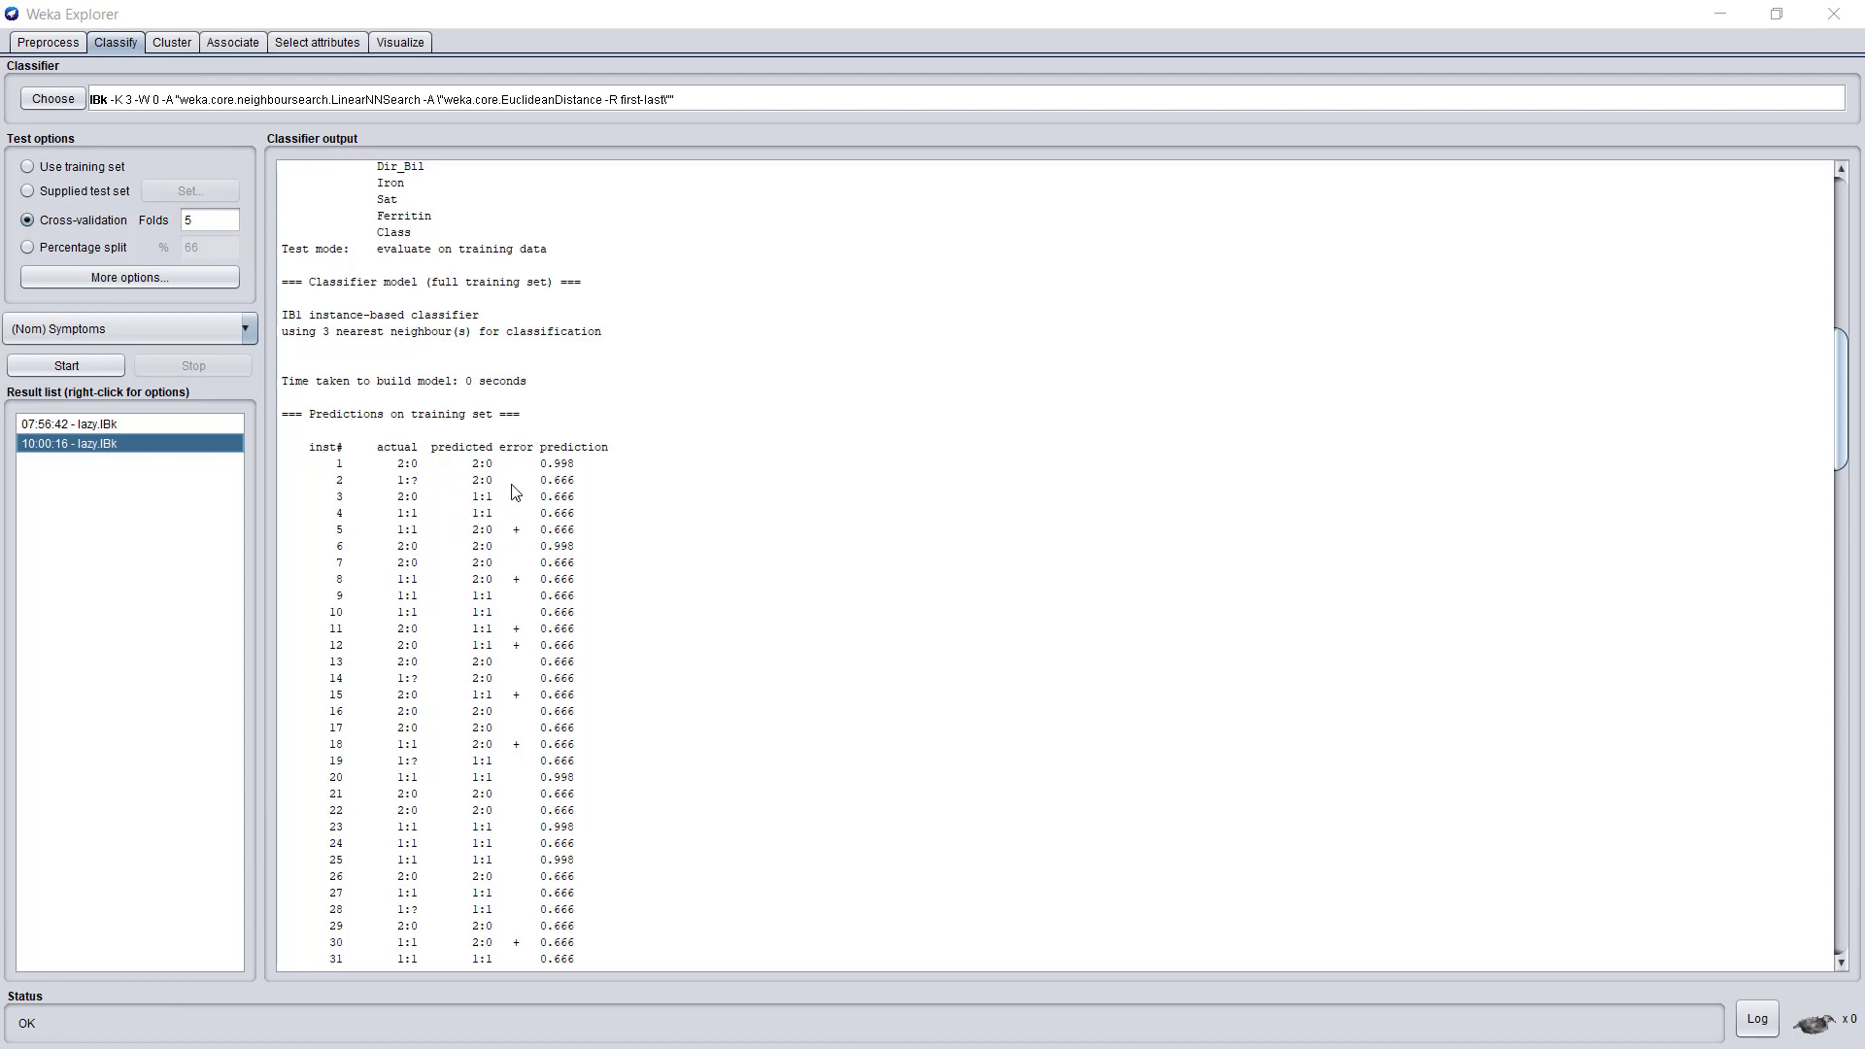
click(28, 165)
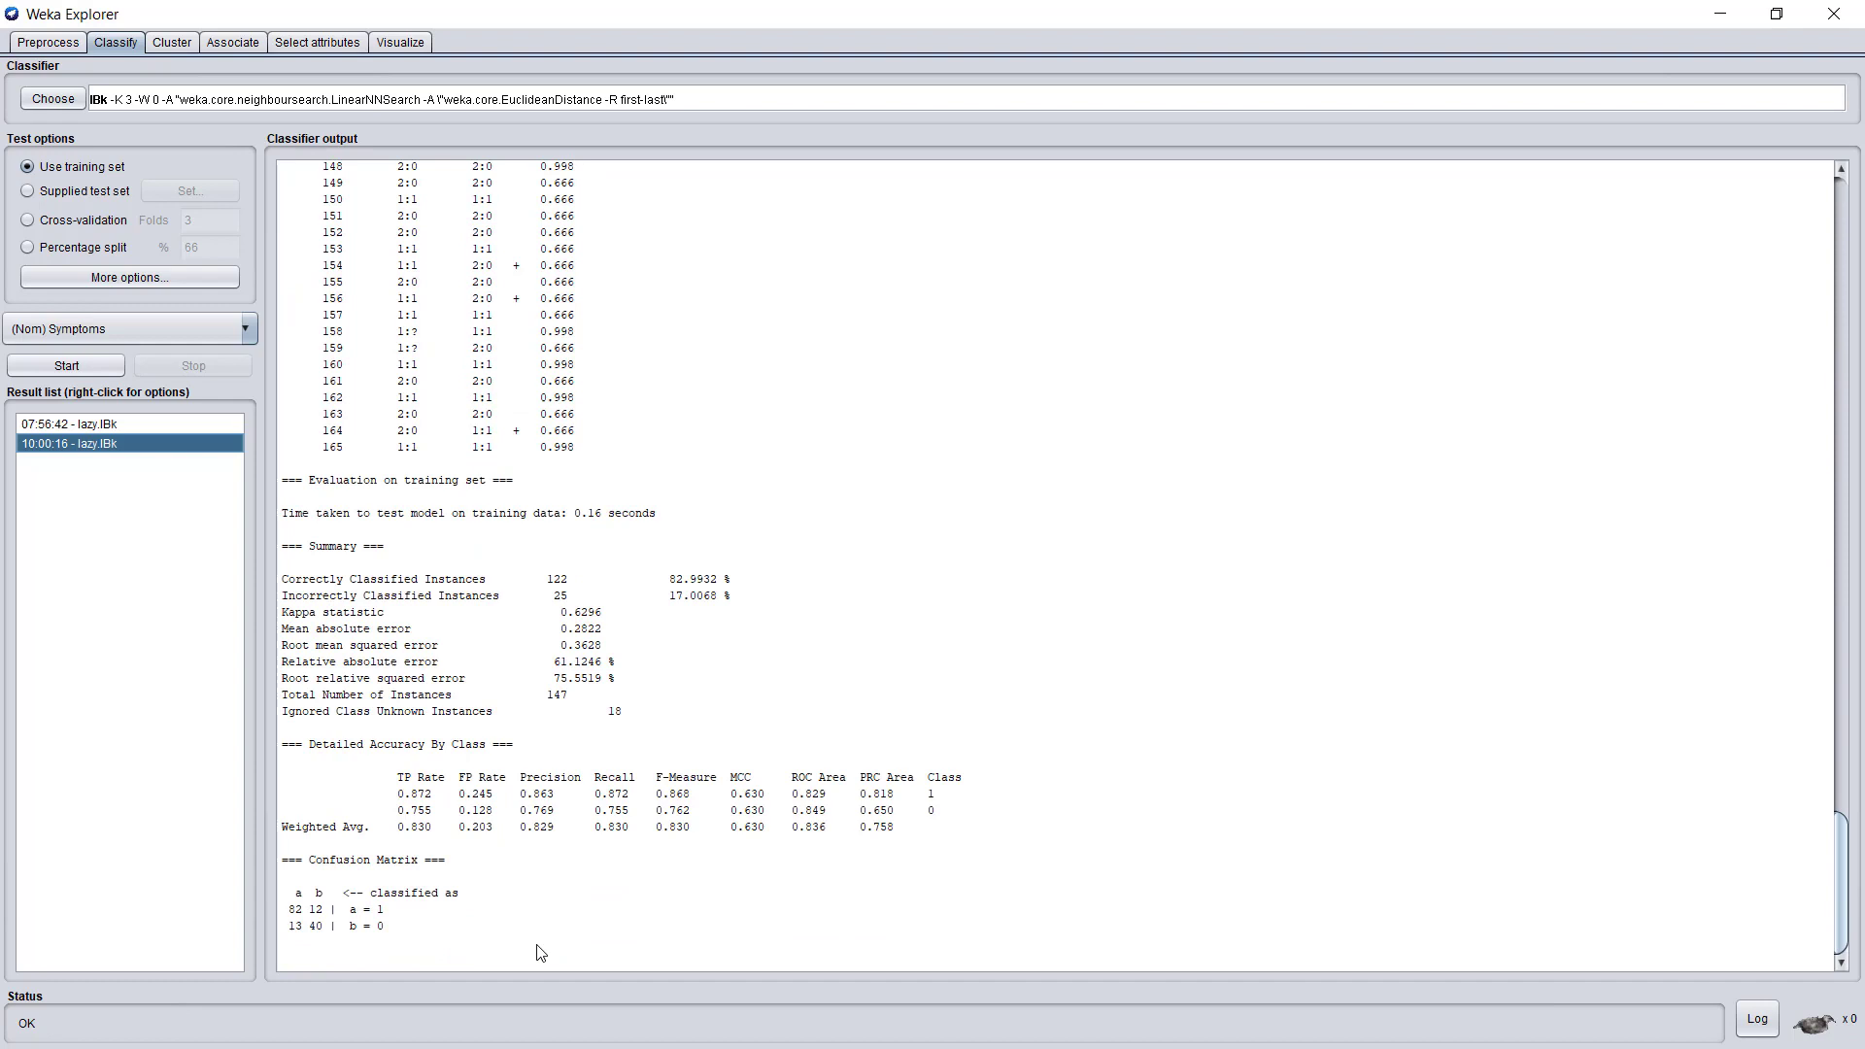
mouse_move(559, 618)
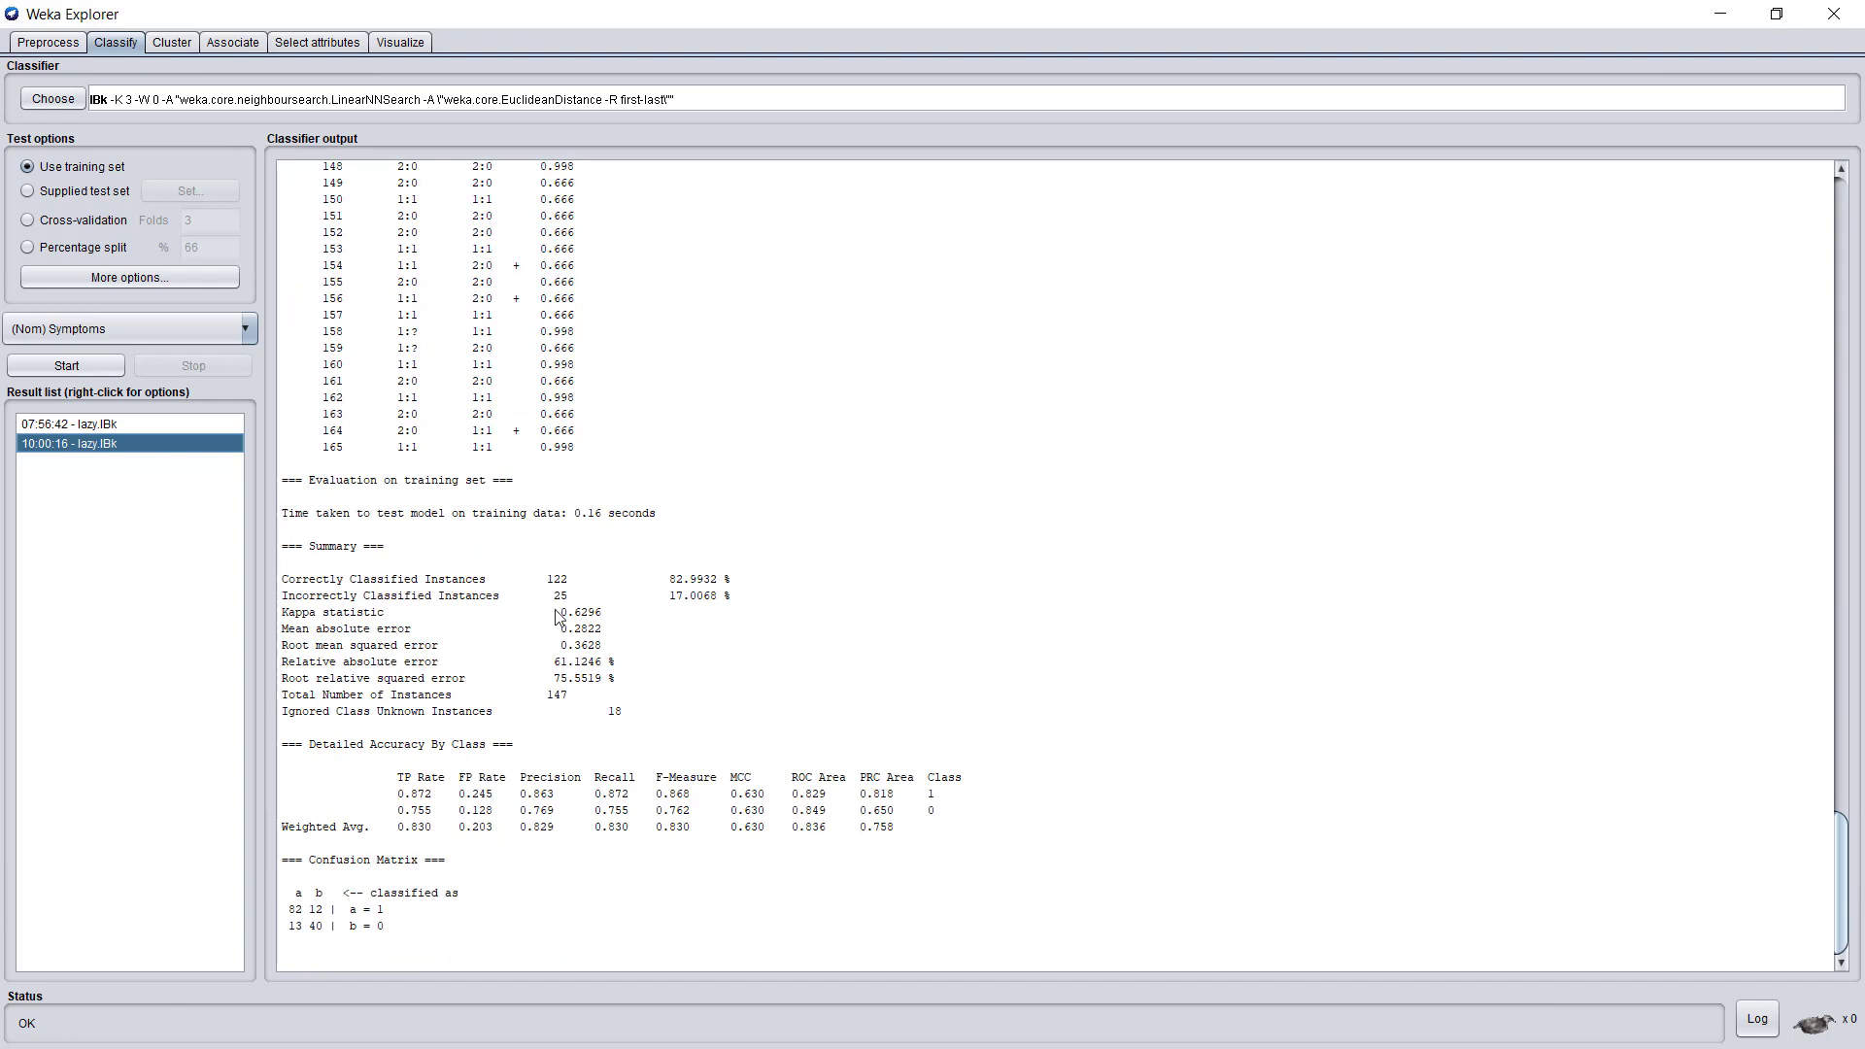
mouse_move(712, 893)
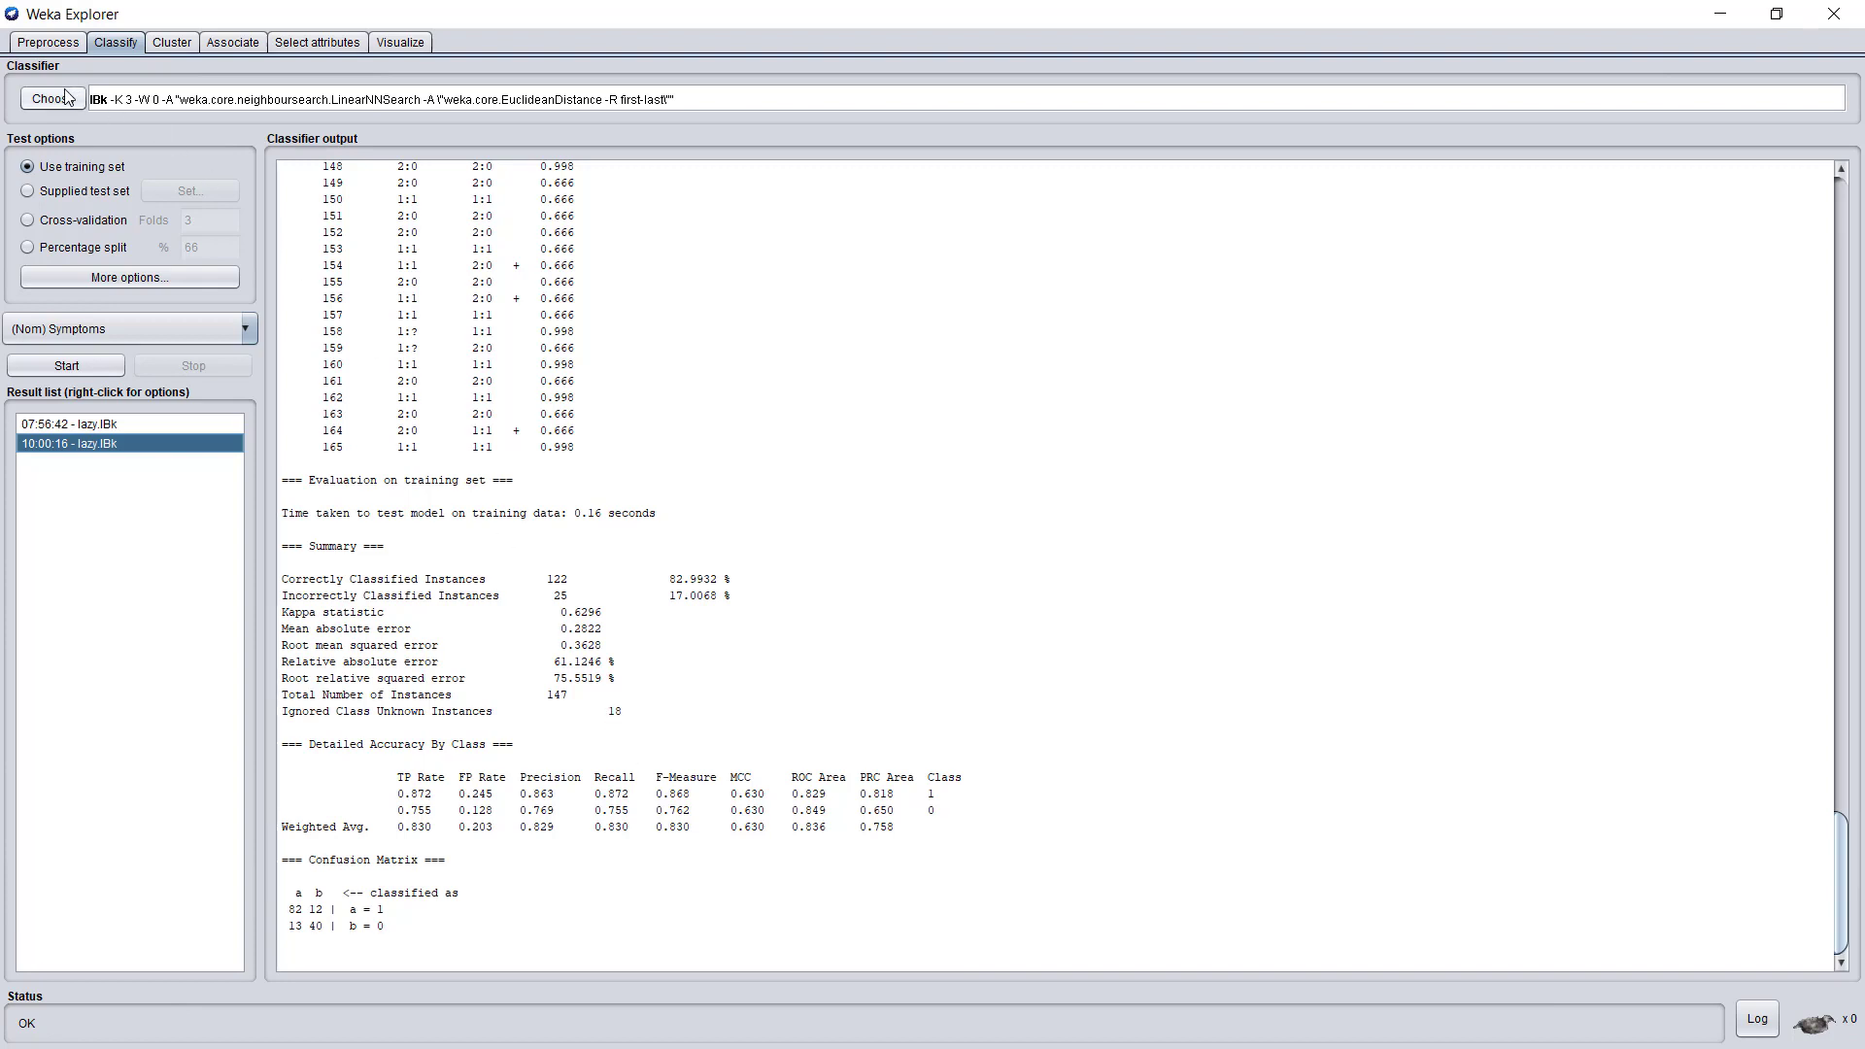
Step: Switch to the trees J48 classifier and run it, reaching 97.28% correct on training data
click(50, 100)
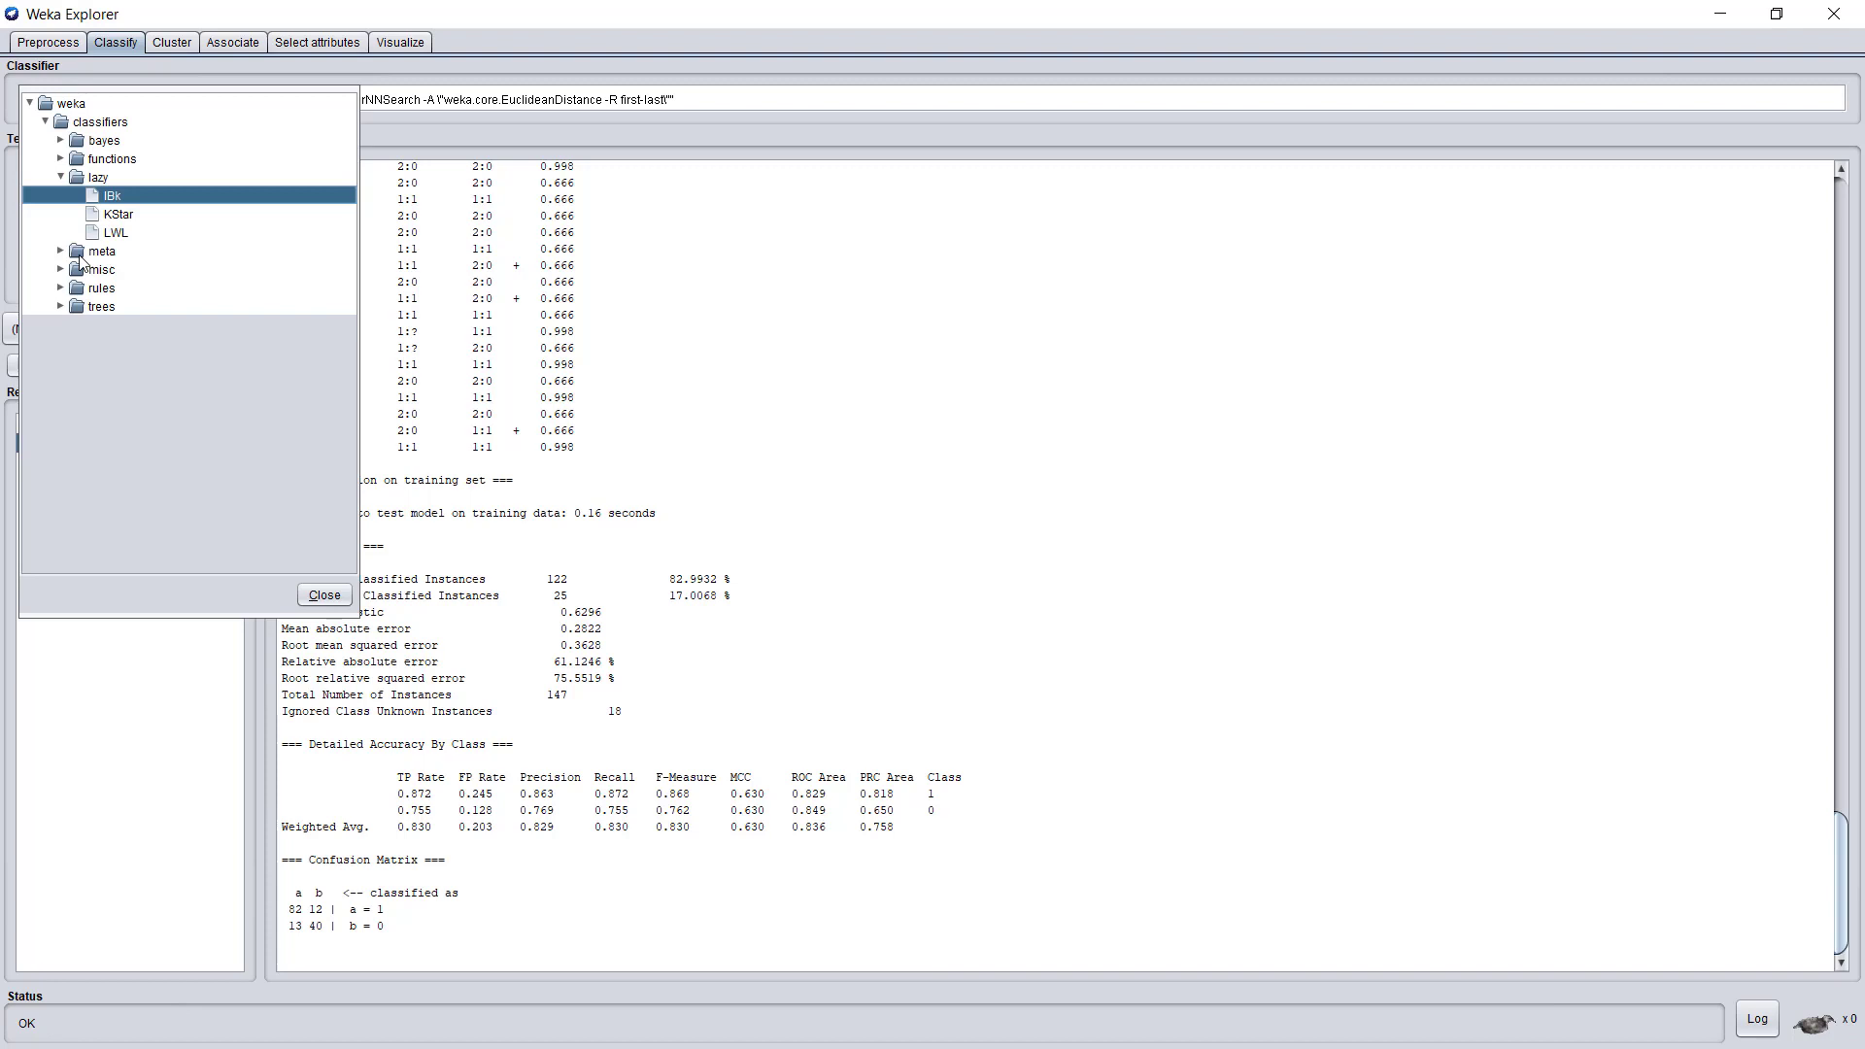
click(60, 305)
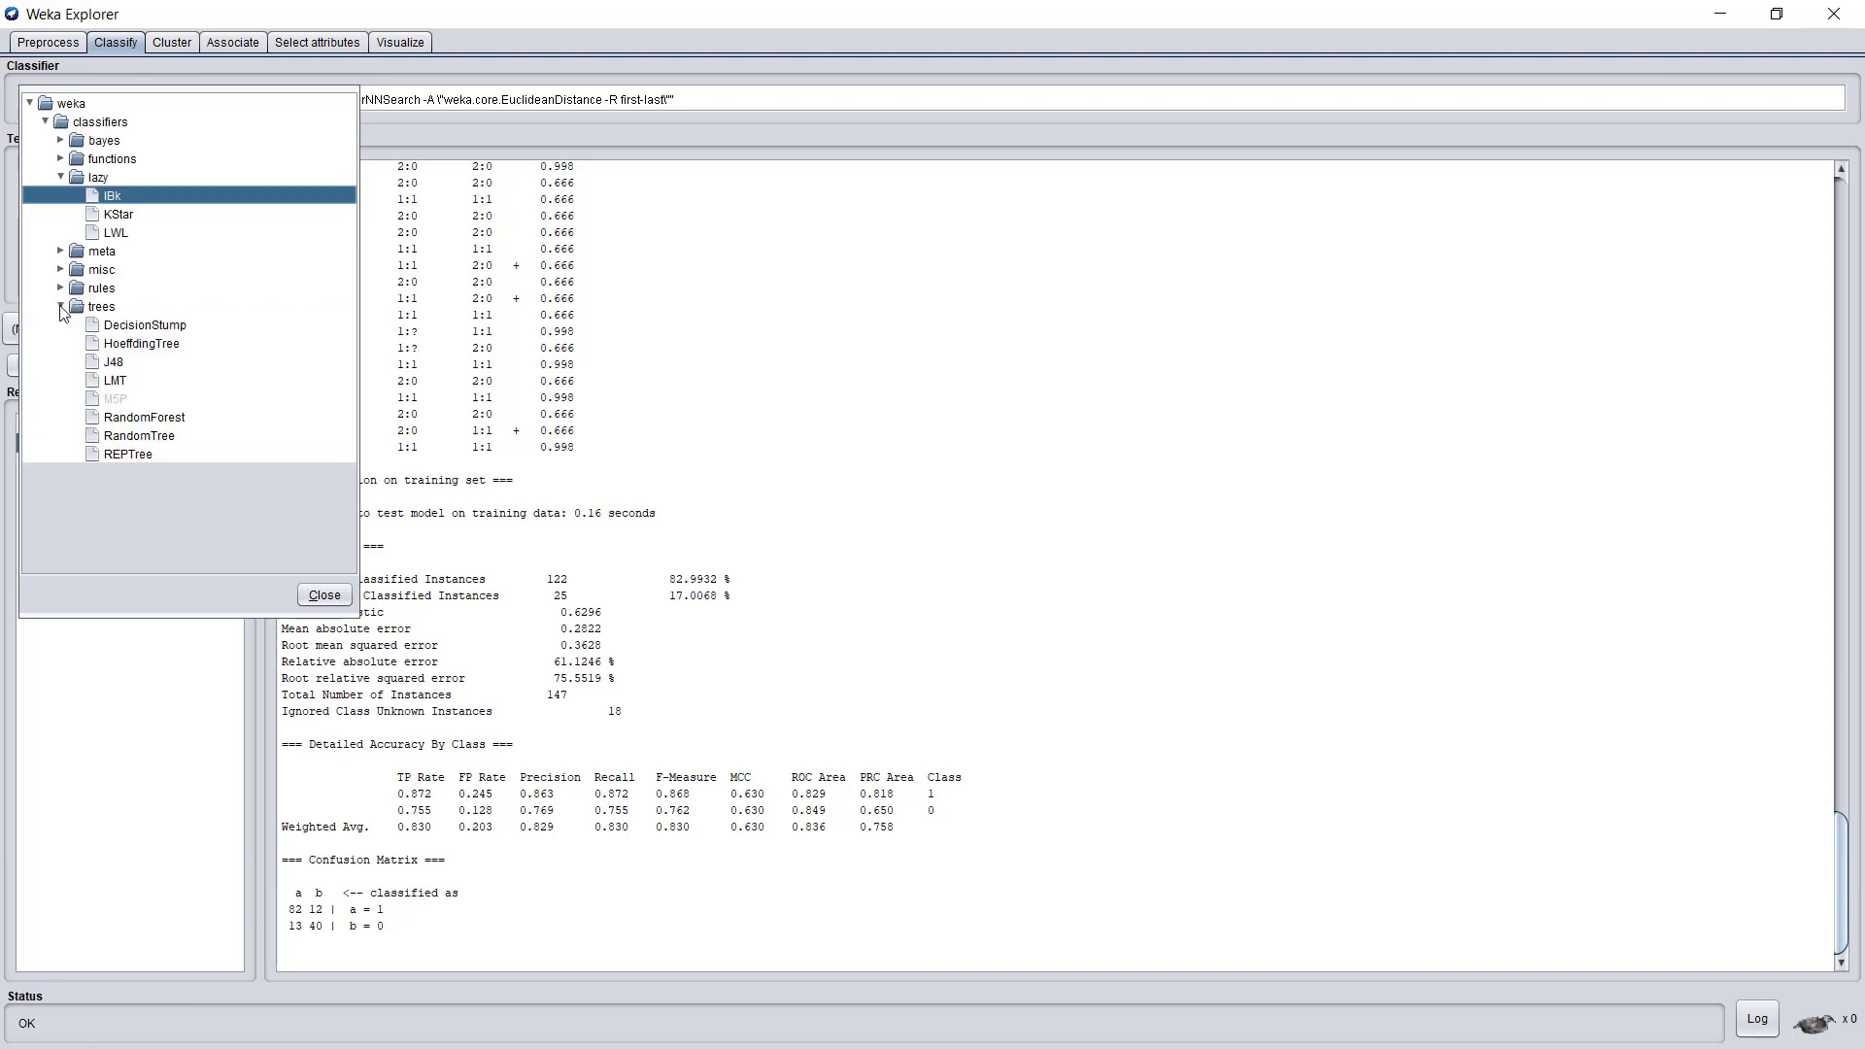
mouse_move(105, 369)
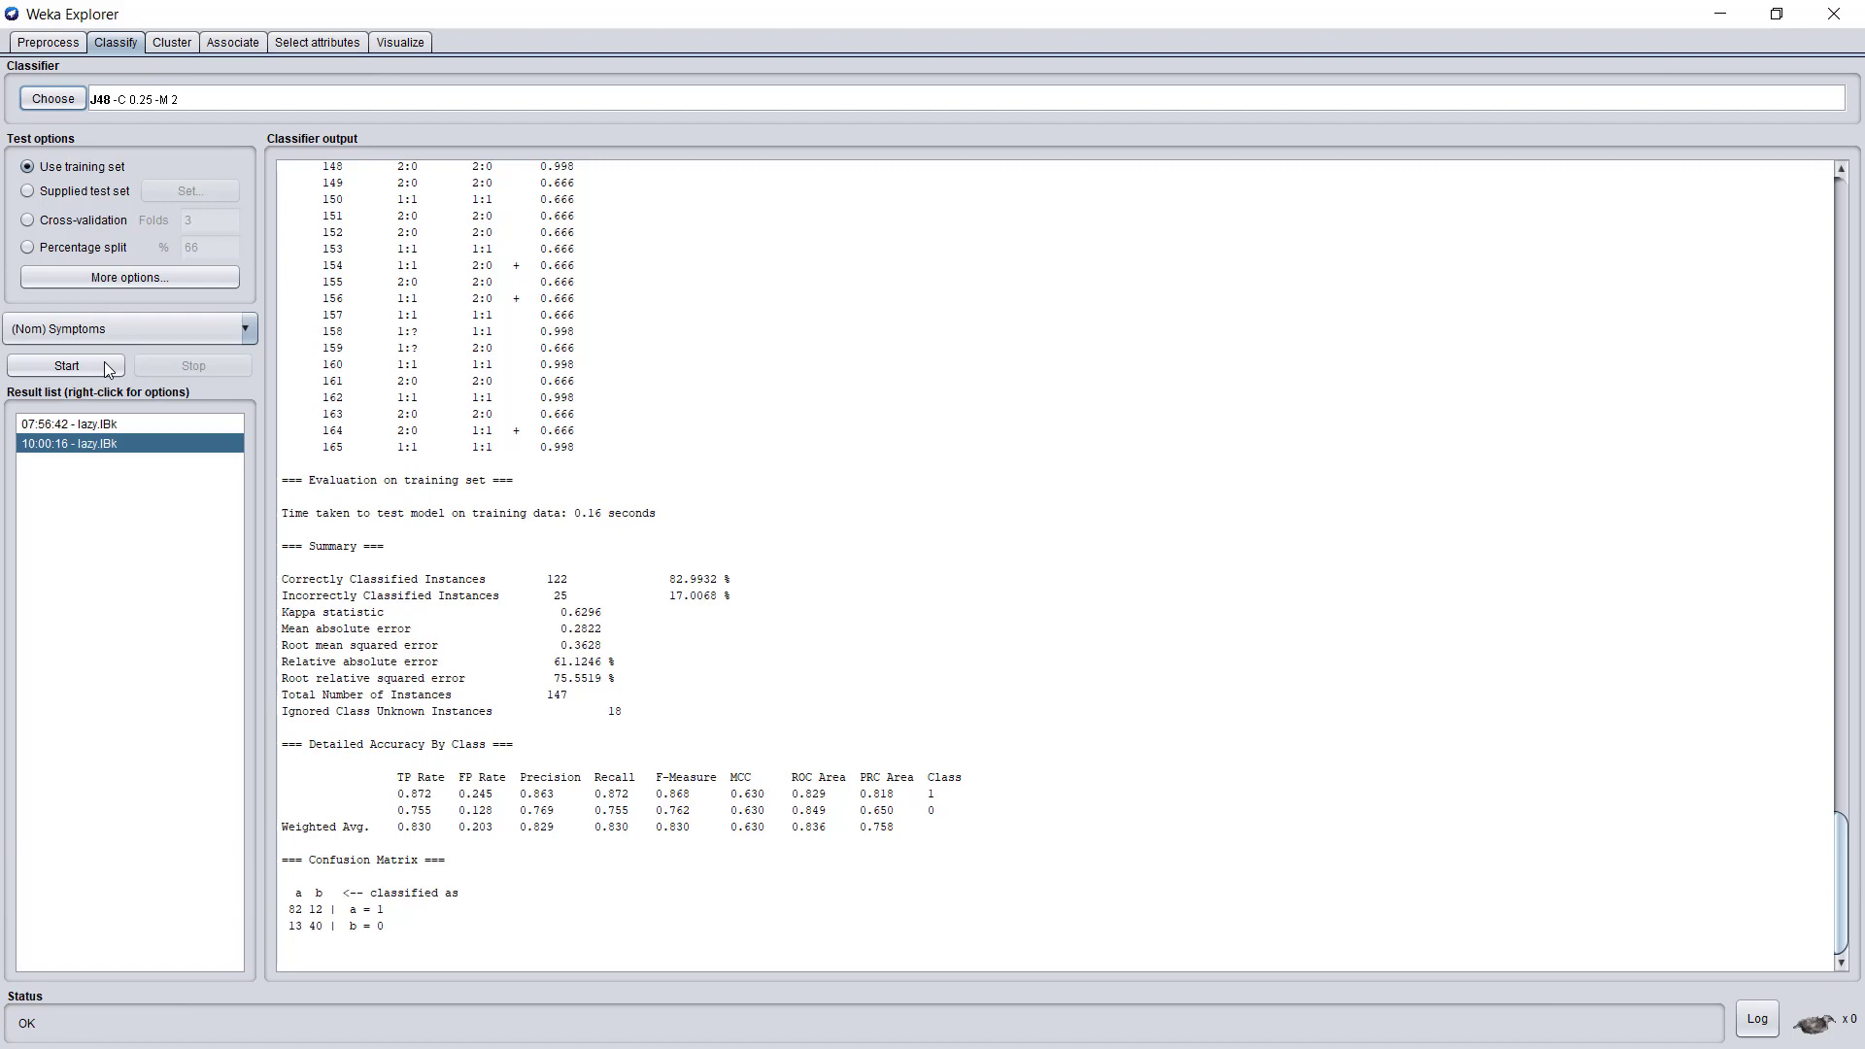
click(66, 365)
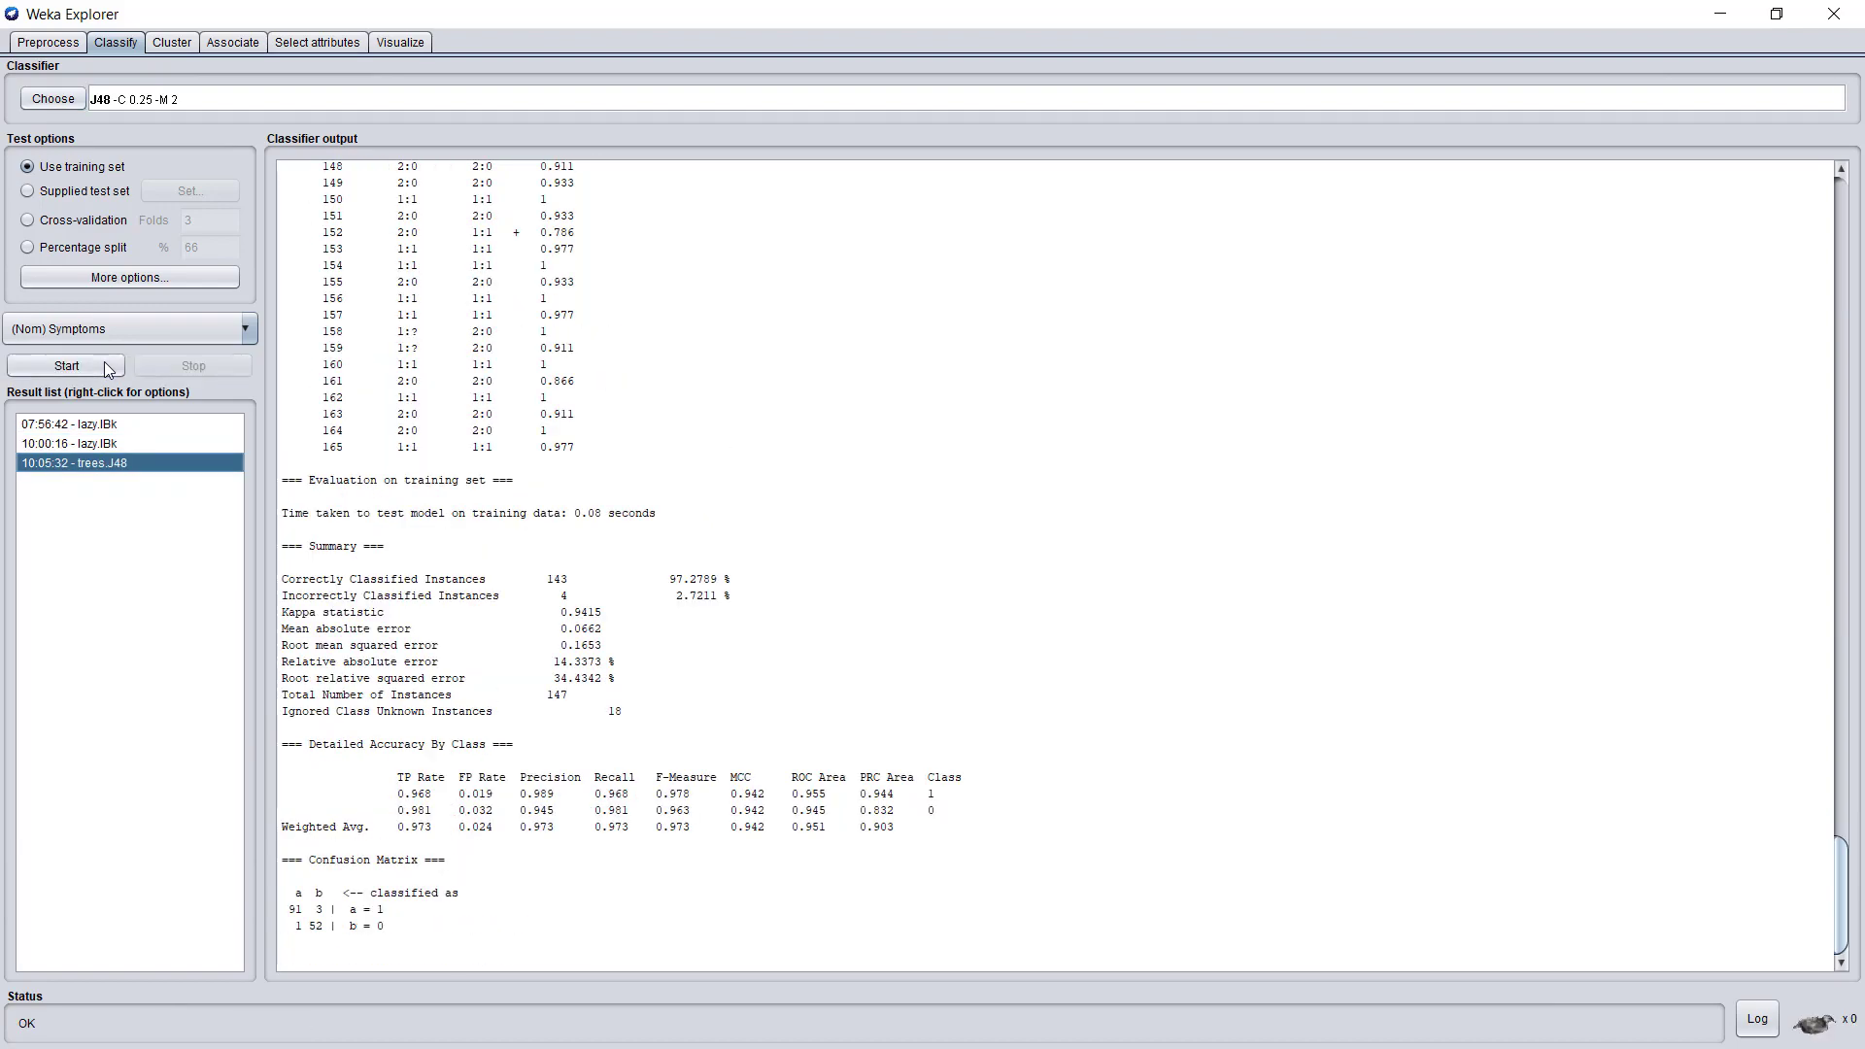
mouse_move(600, 595)
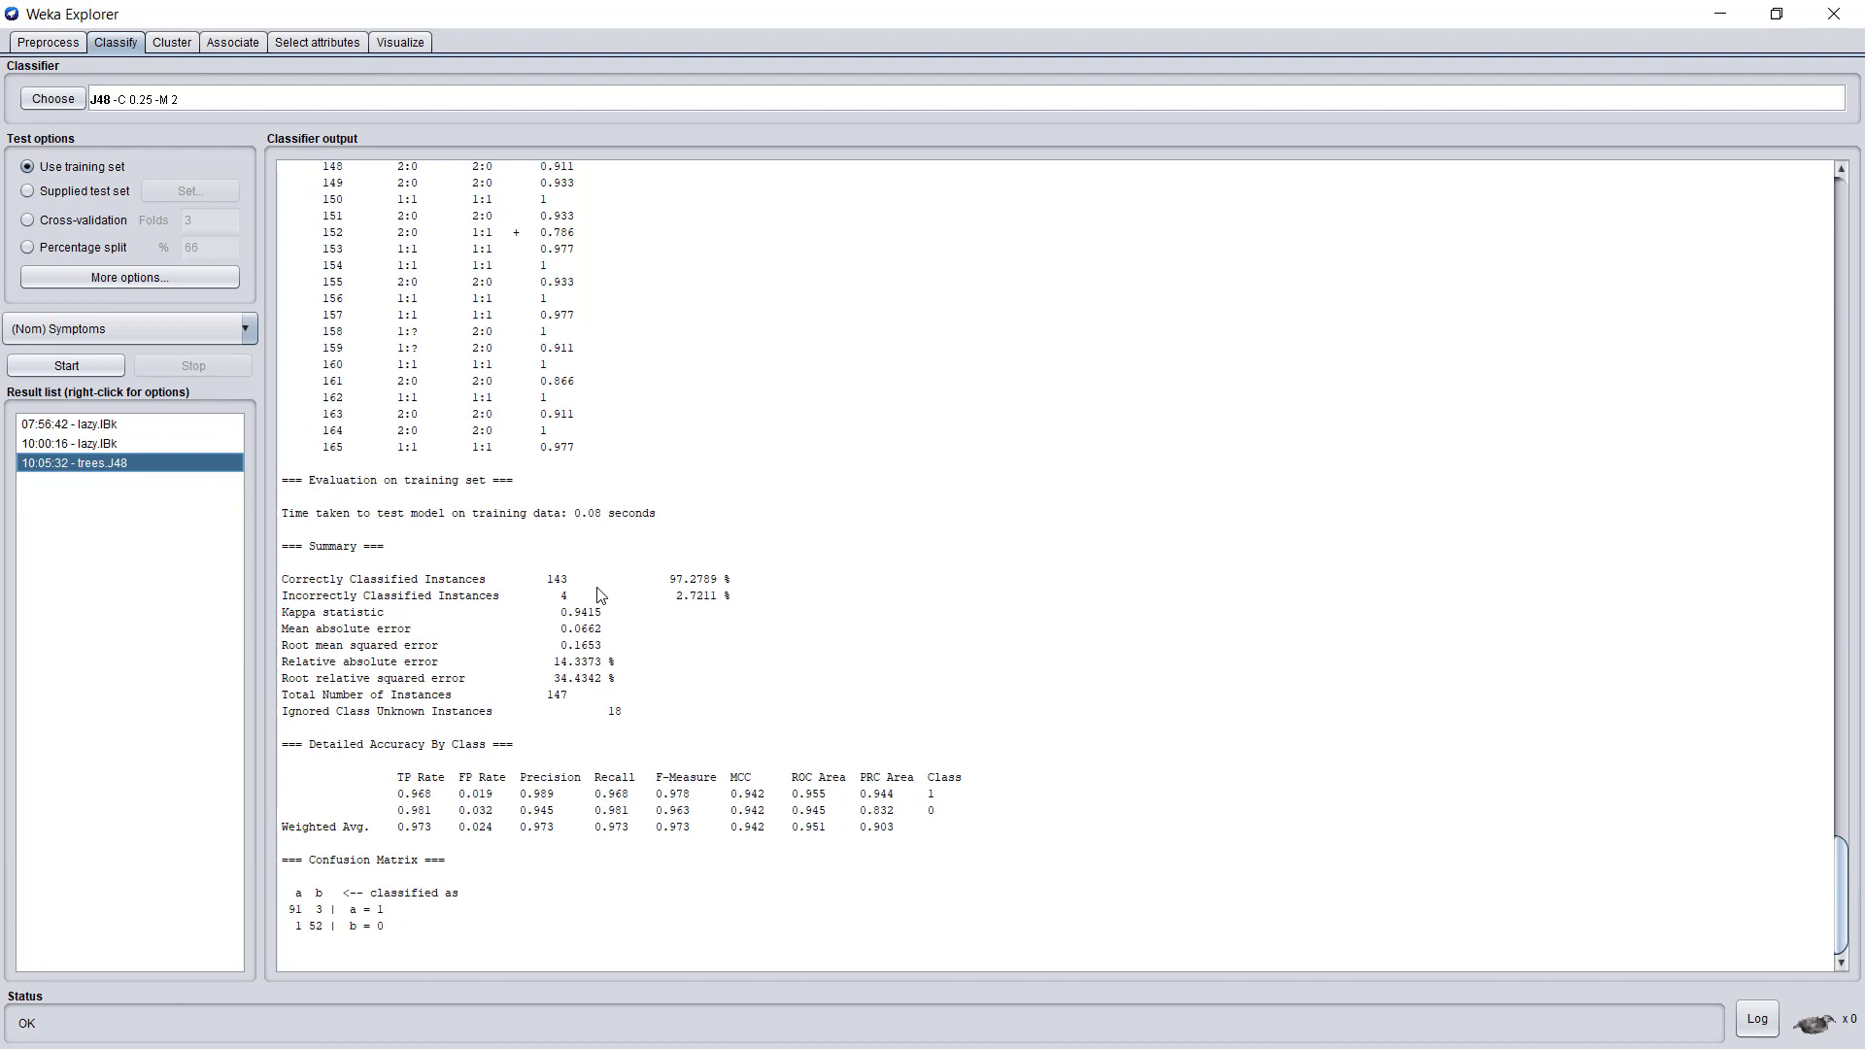
mouse_move(645, 600)
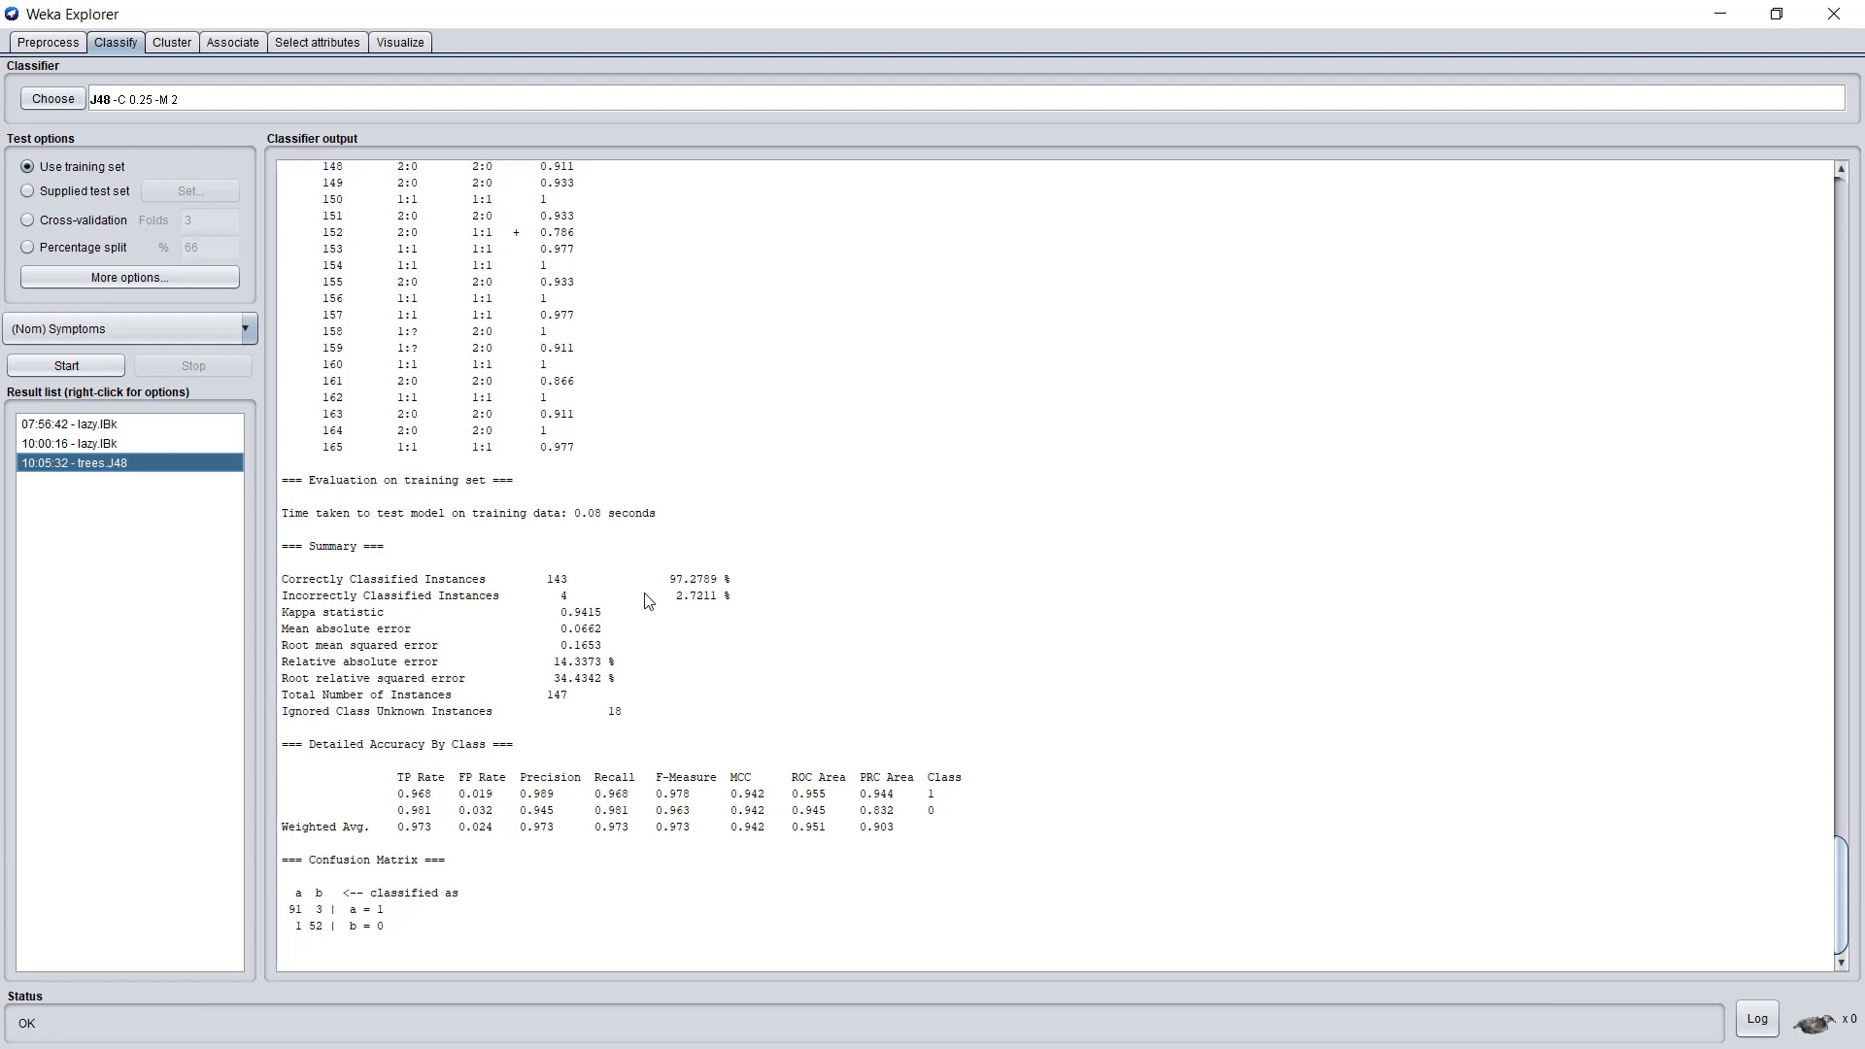
mouse_move(177, 464)
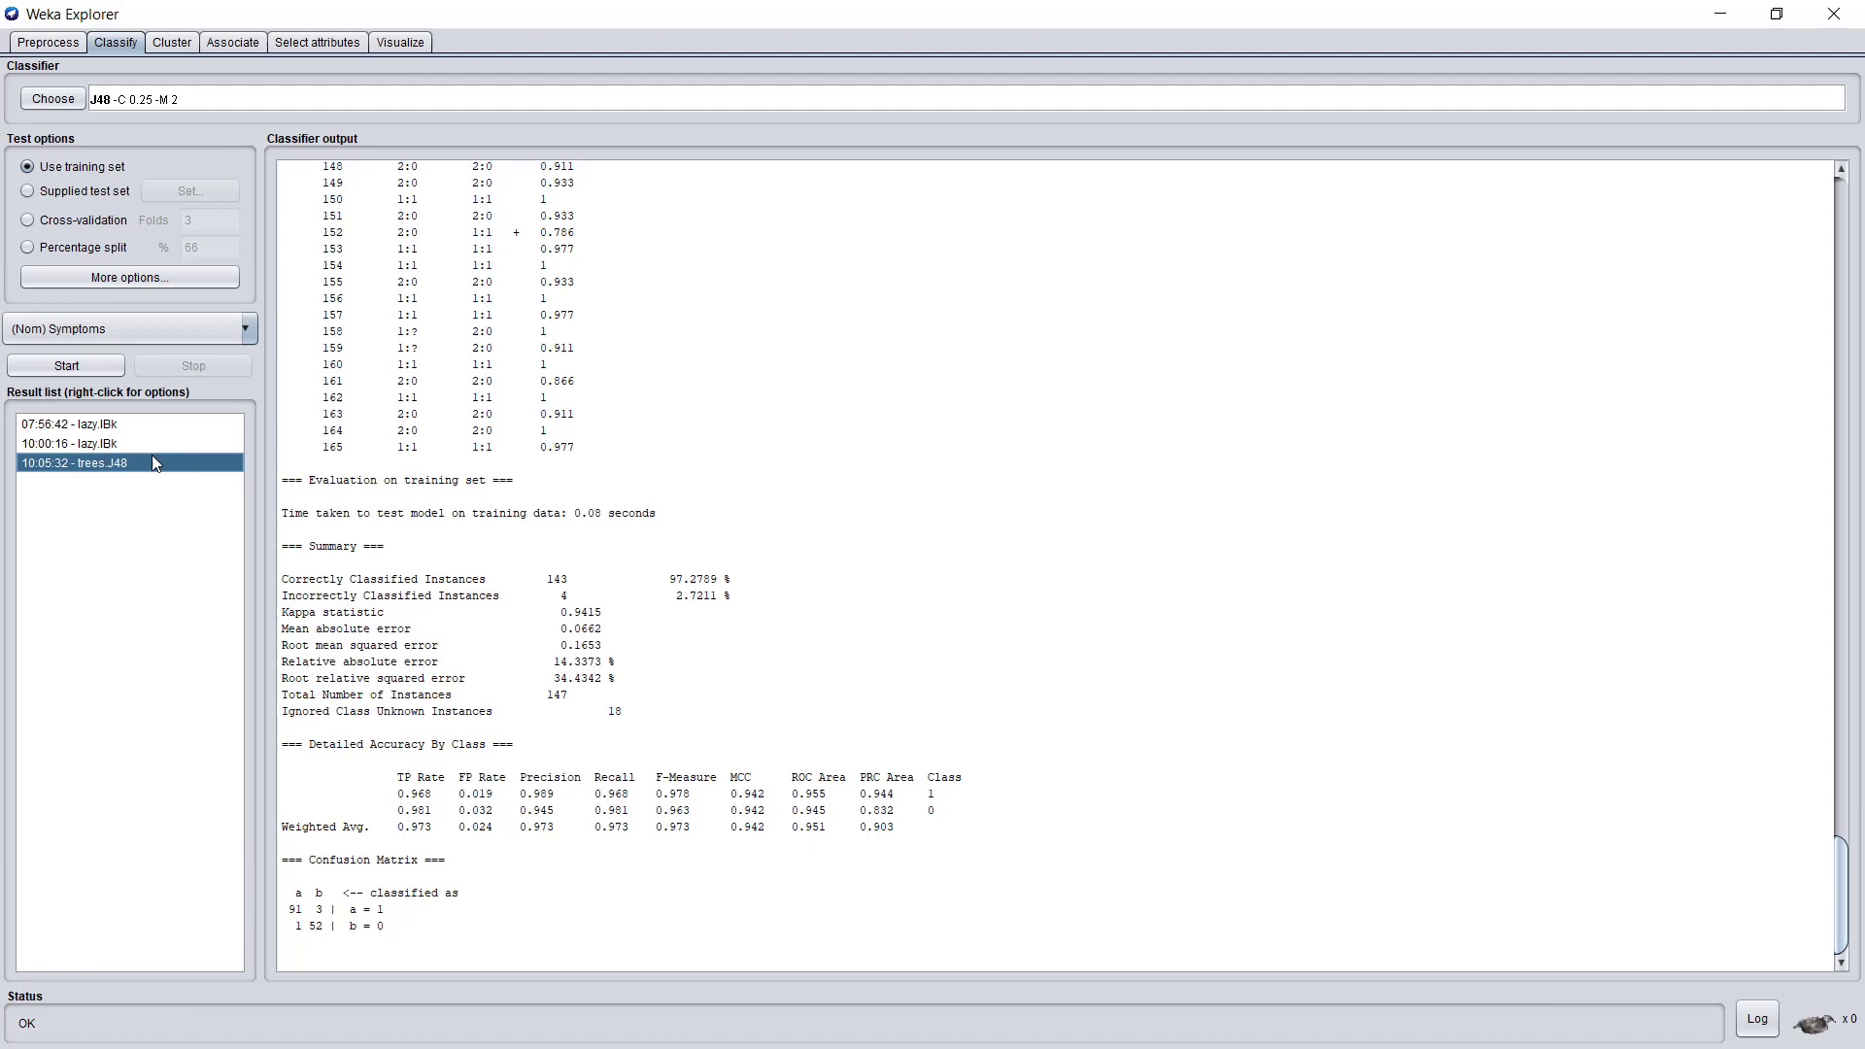
Step: Visualize the J48 tree from the result list and maximize the Tree Visualizer window
right_click(76, 463)
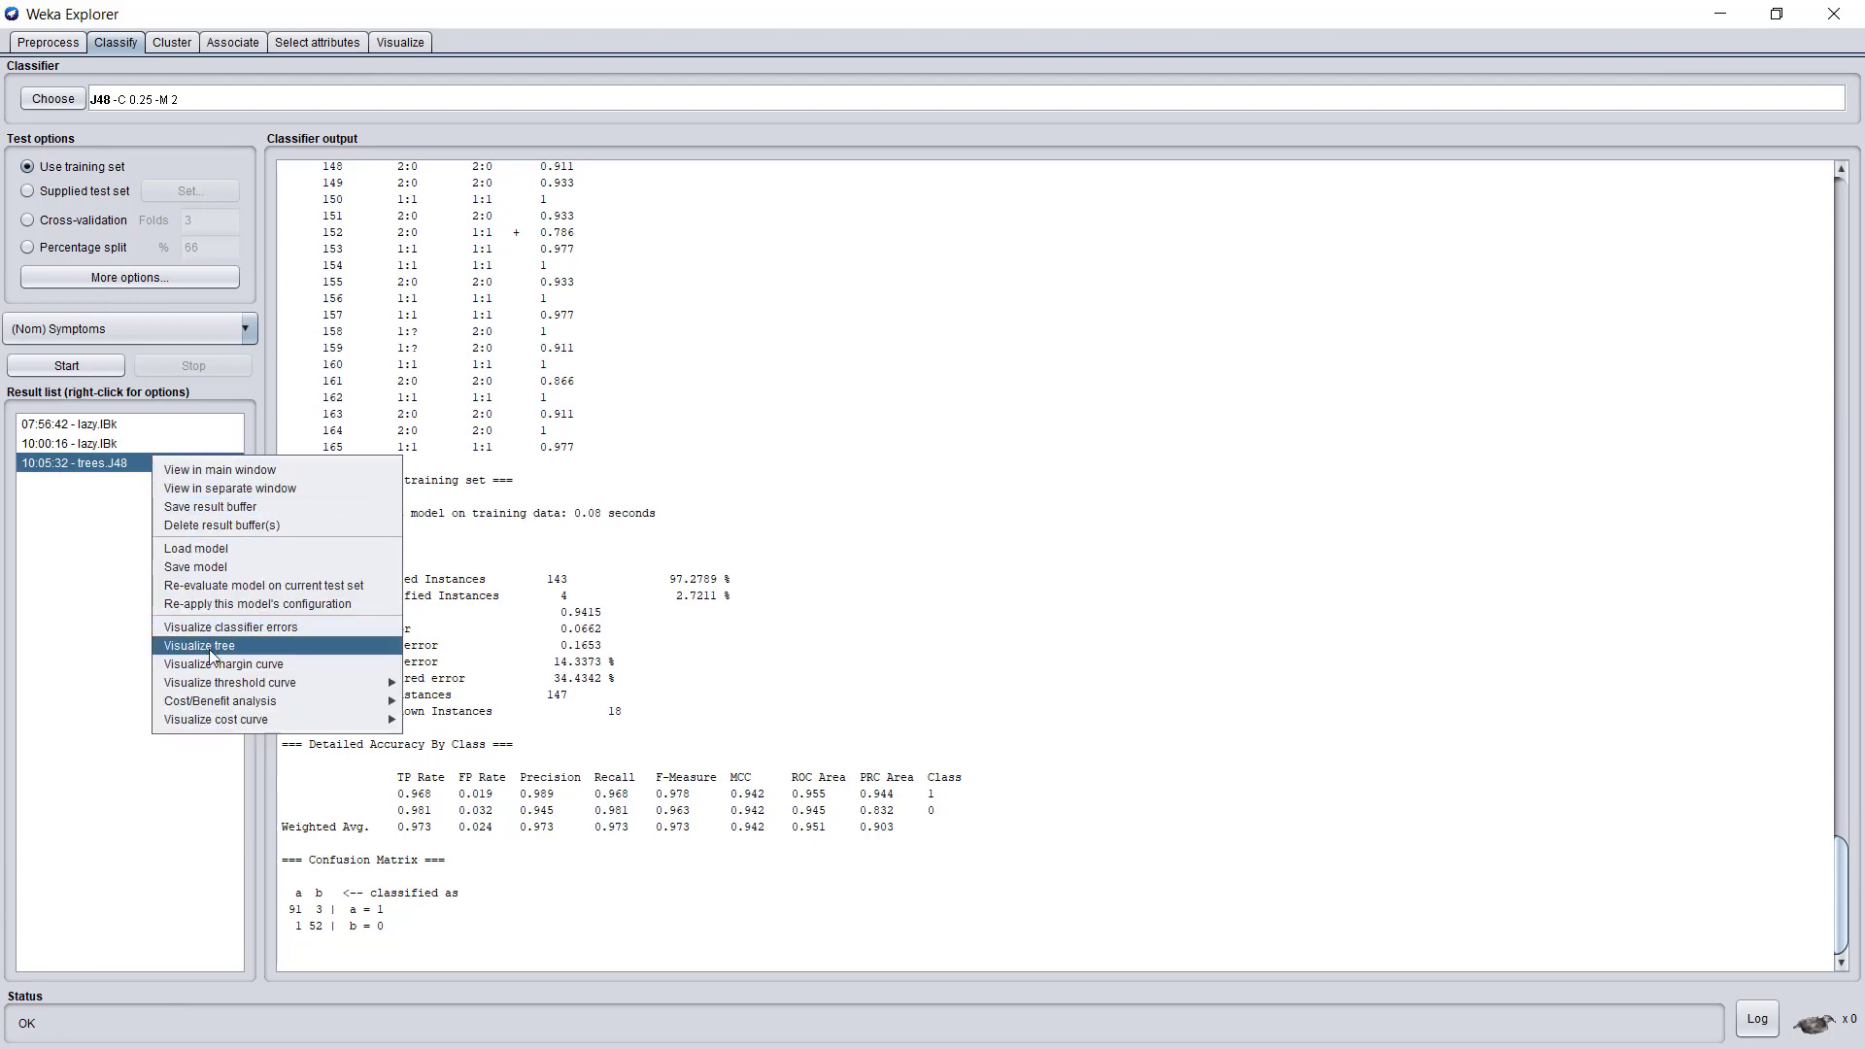
click(198, 645)
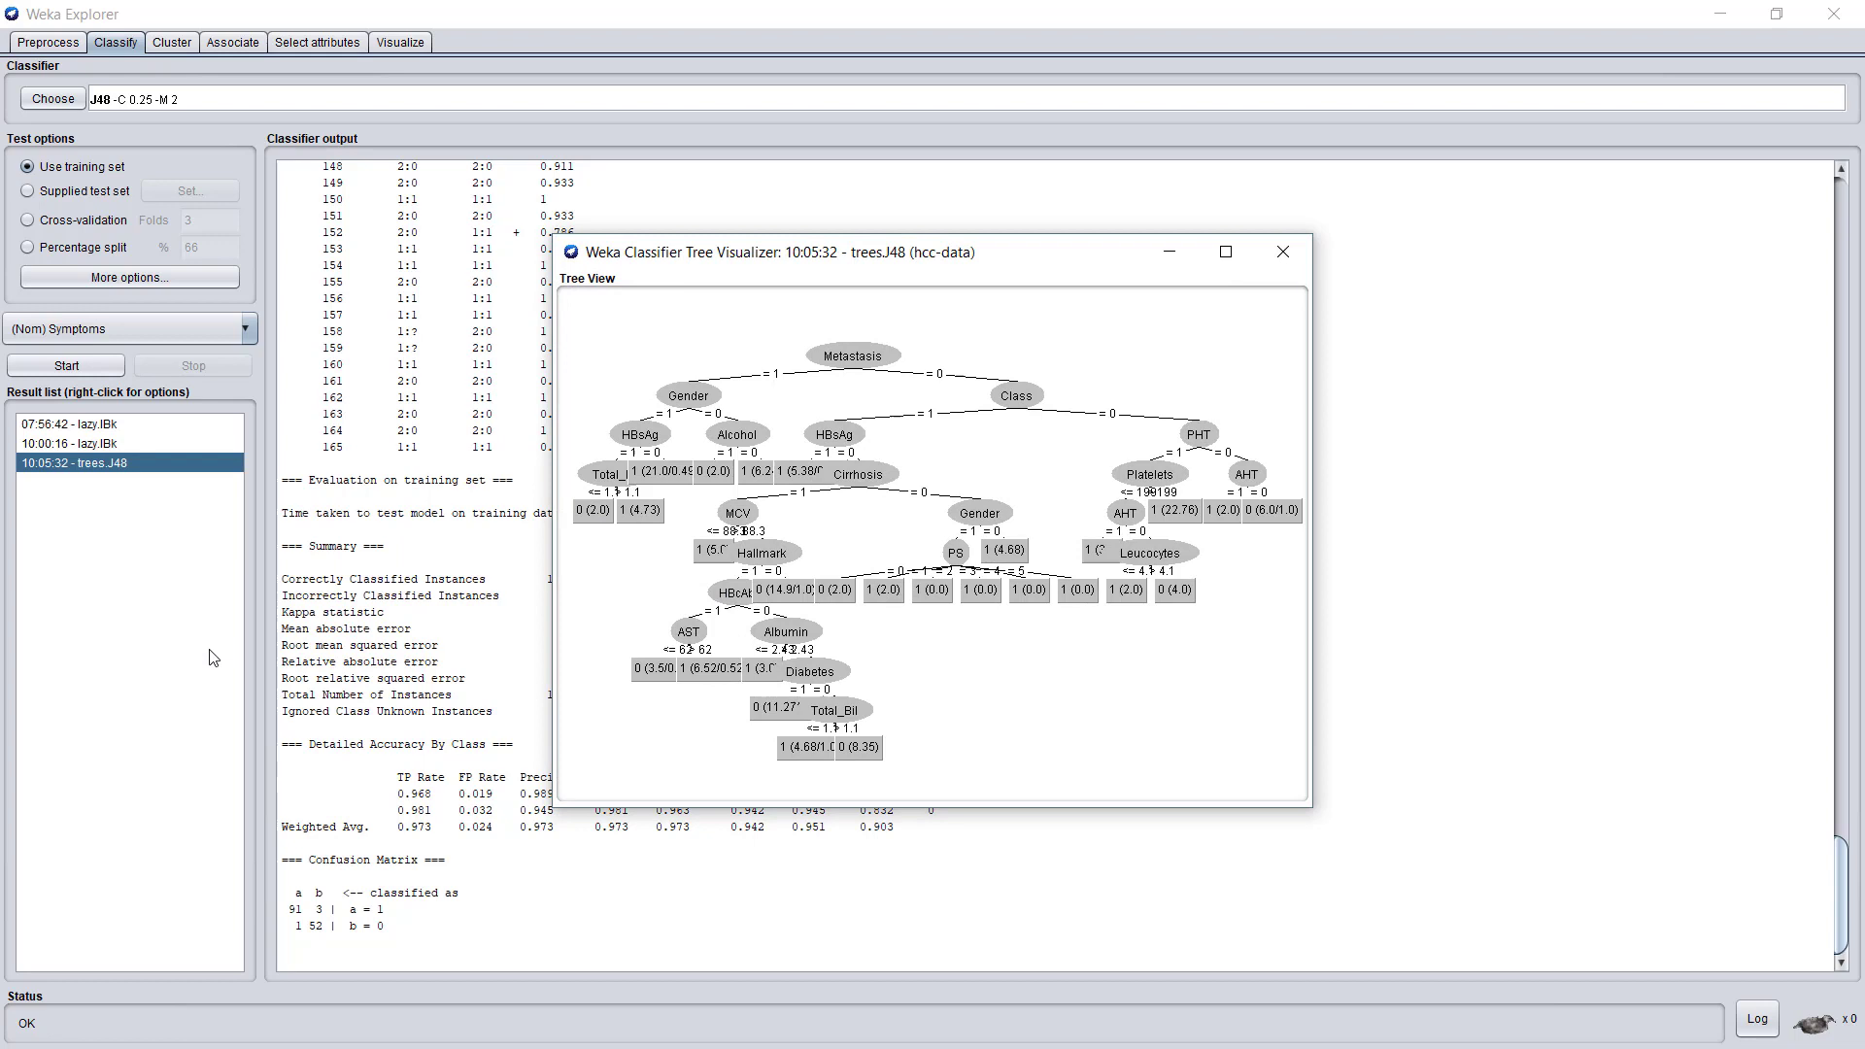
mouse_move(1225, 253)
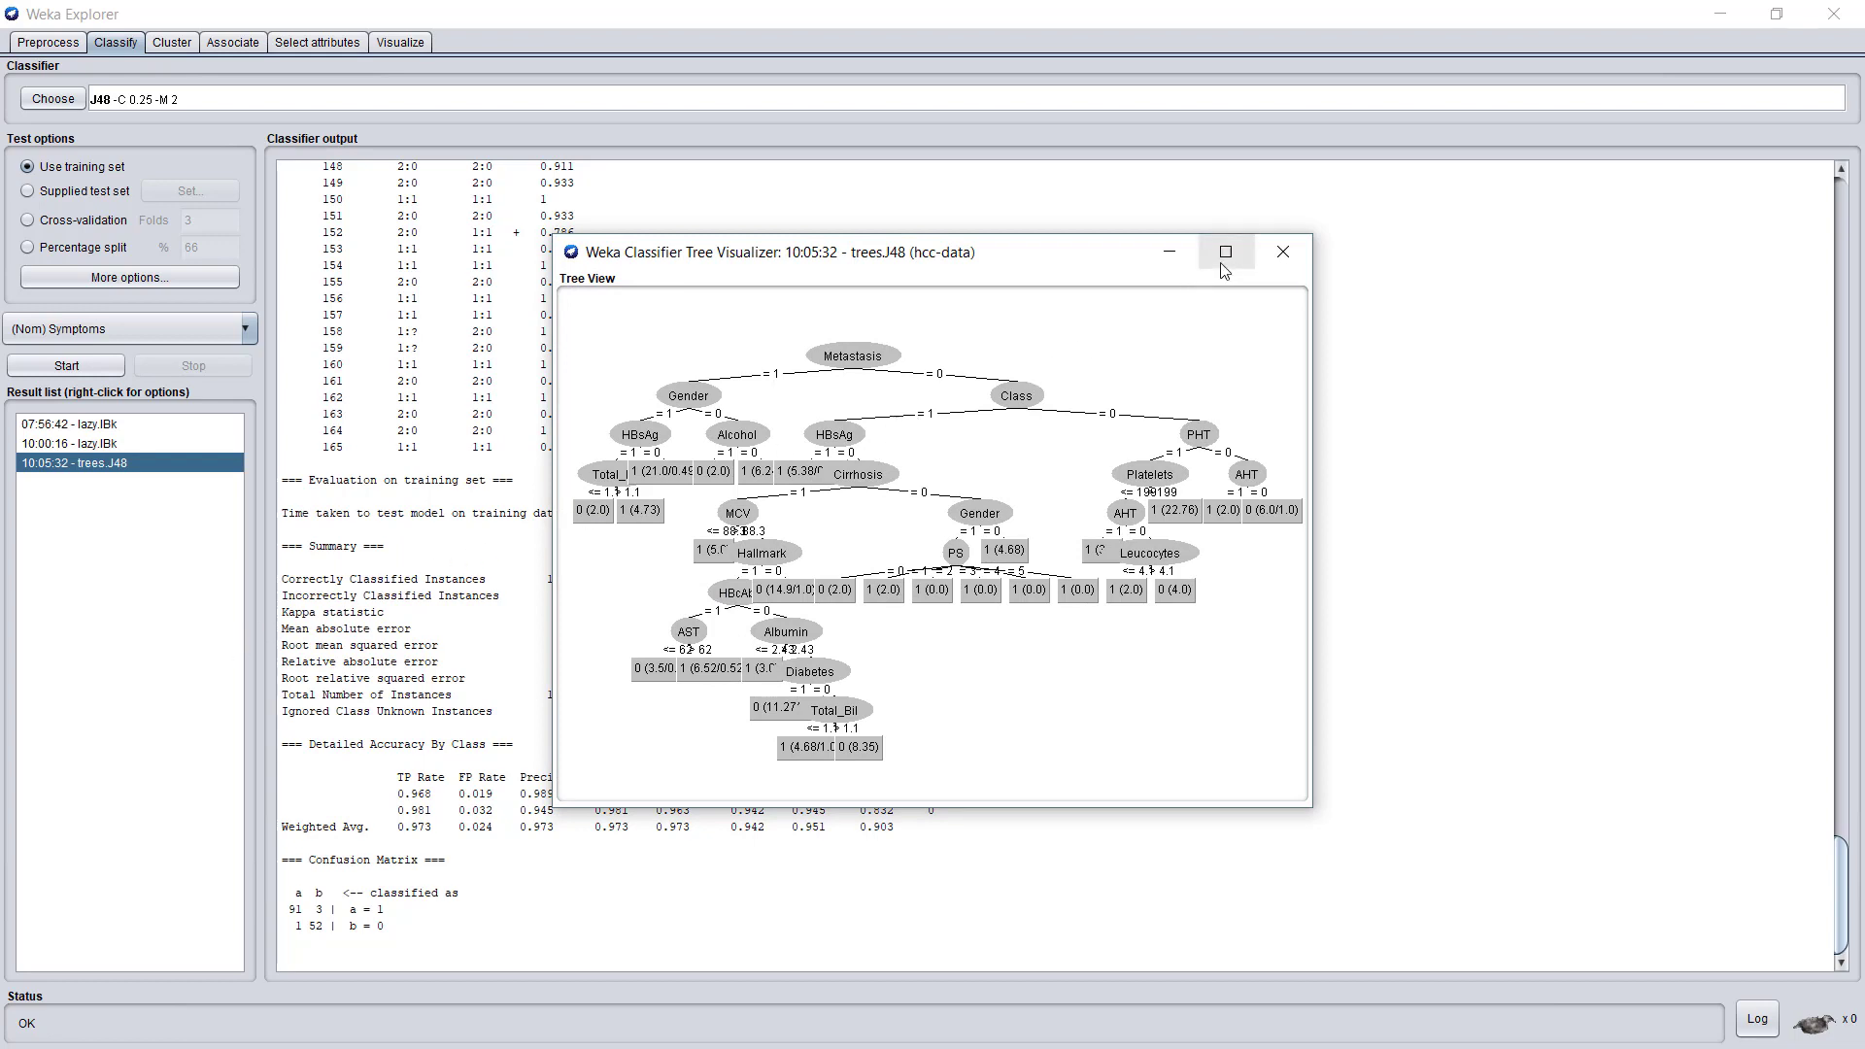
click(1224, 250)
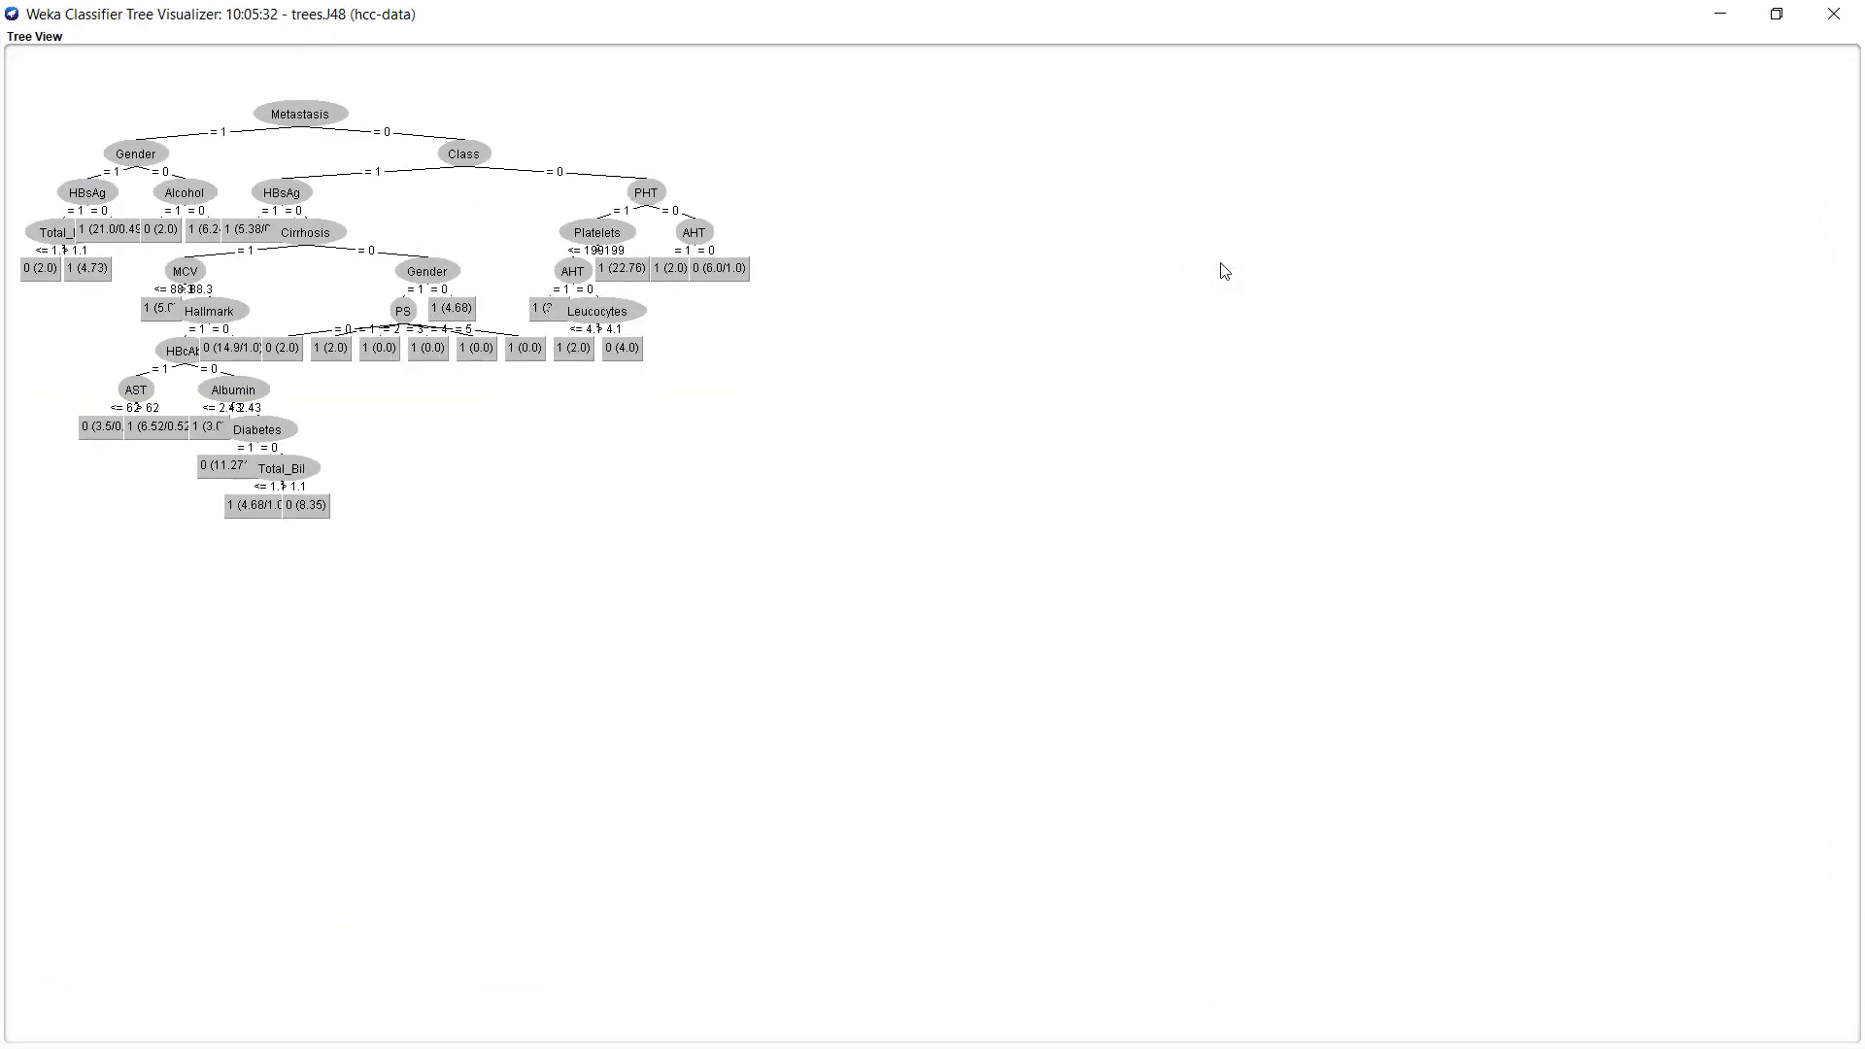
right_click(1226, 272)
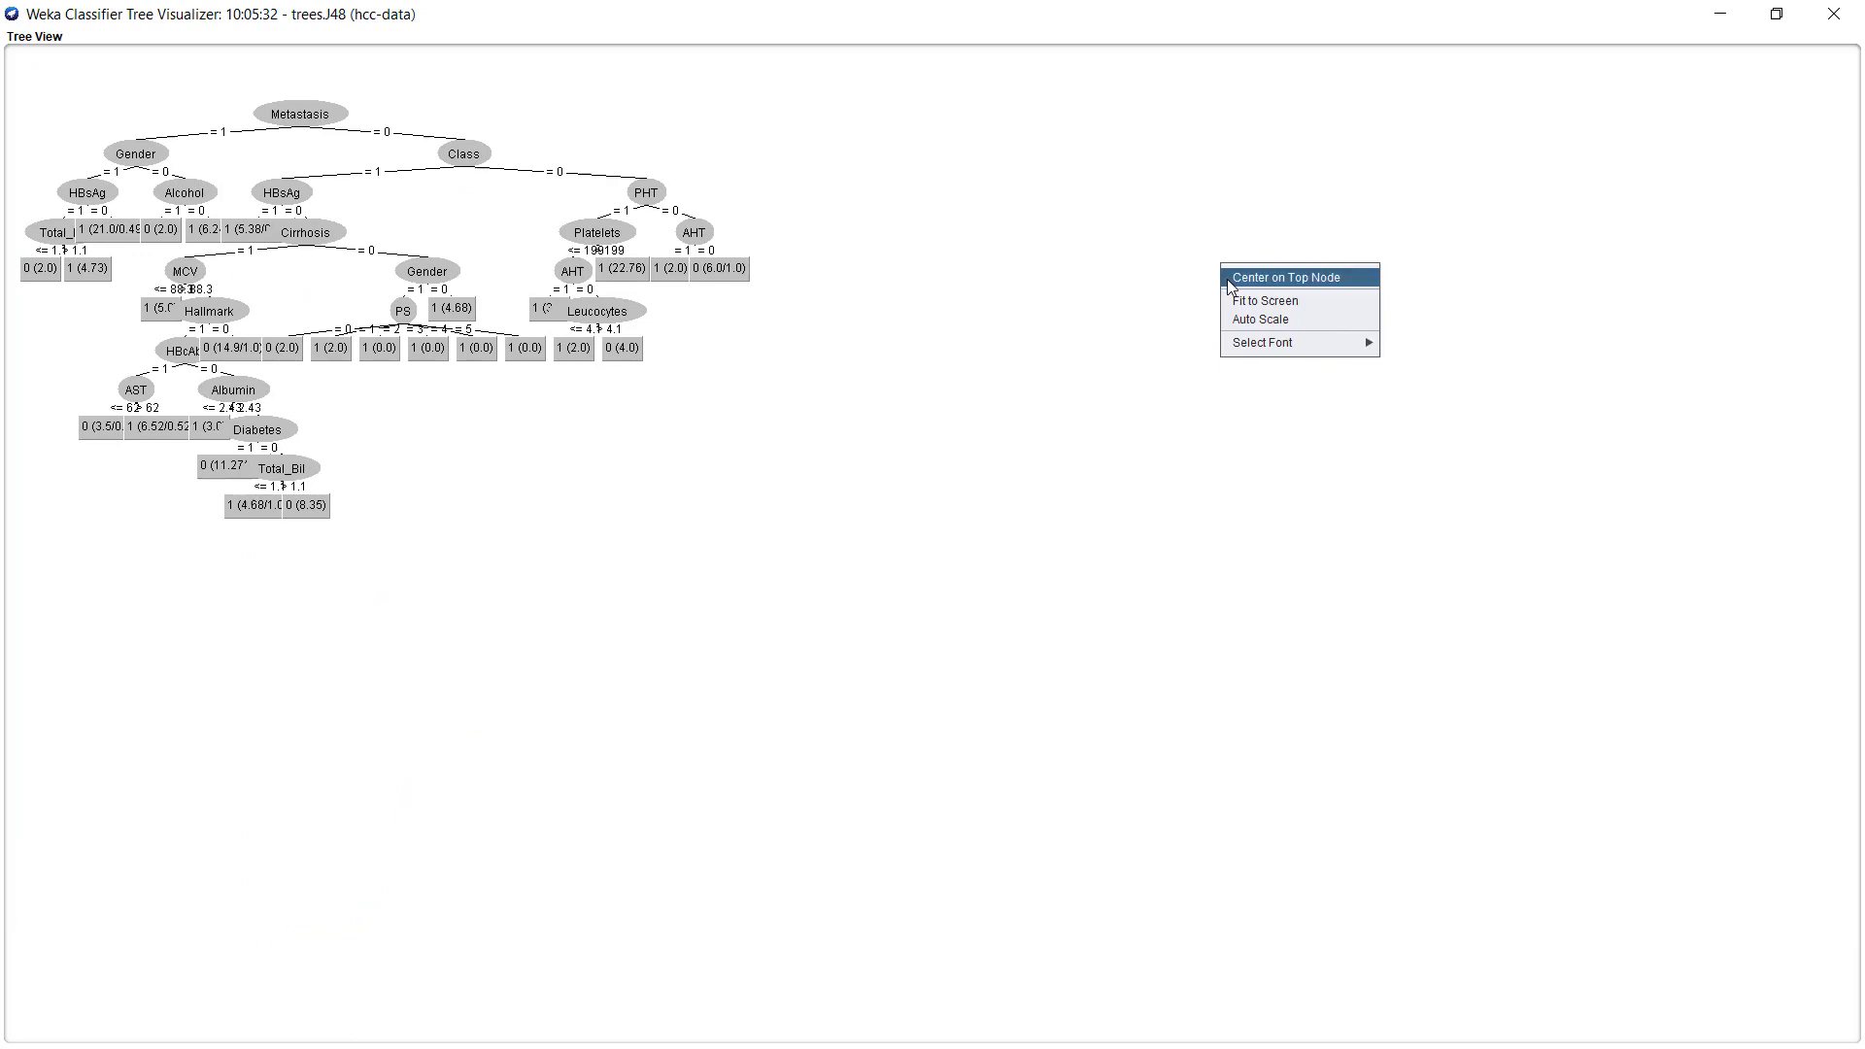
Step: Fit the J48 tree to the window so all nodes and branch labels are legible
click(1263, 299)
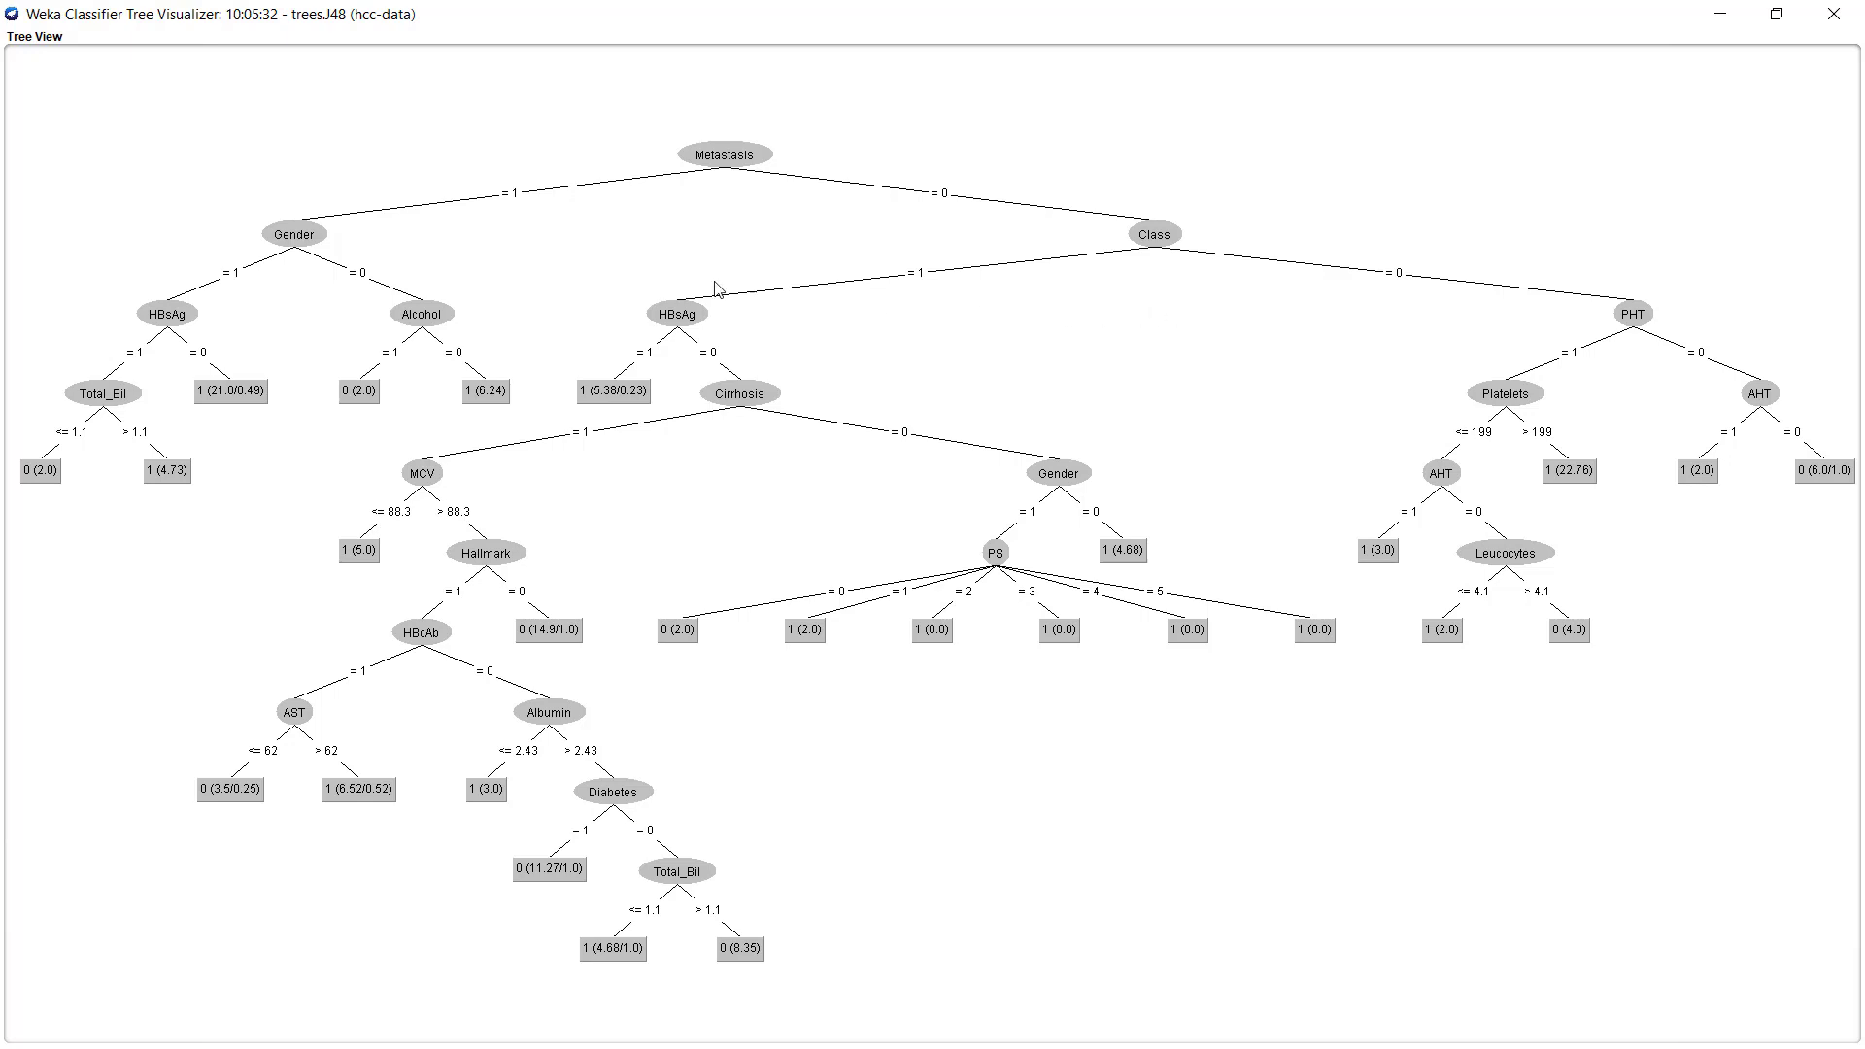
mouse_move(1123, 277)
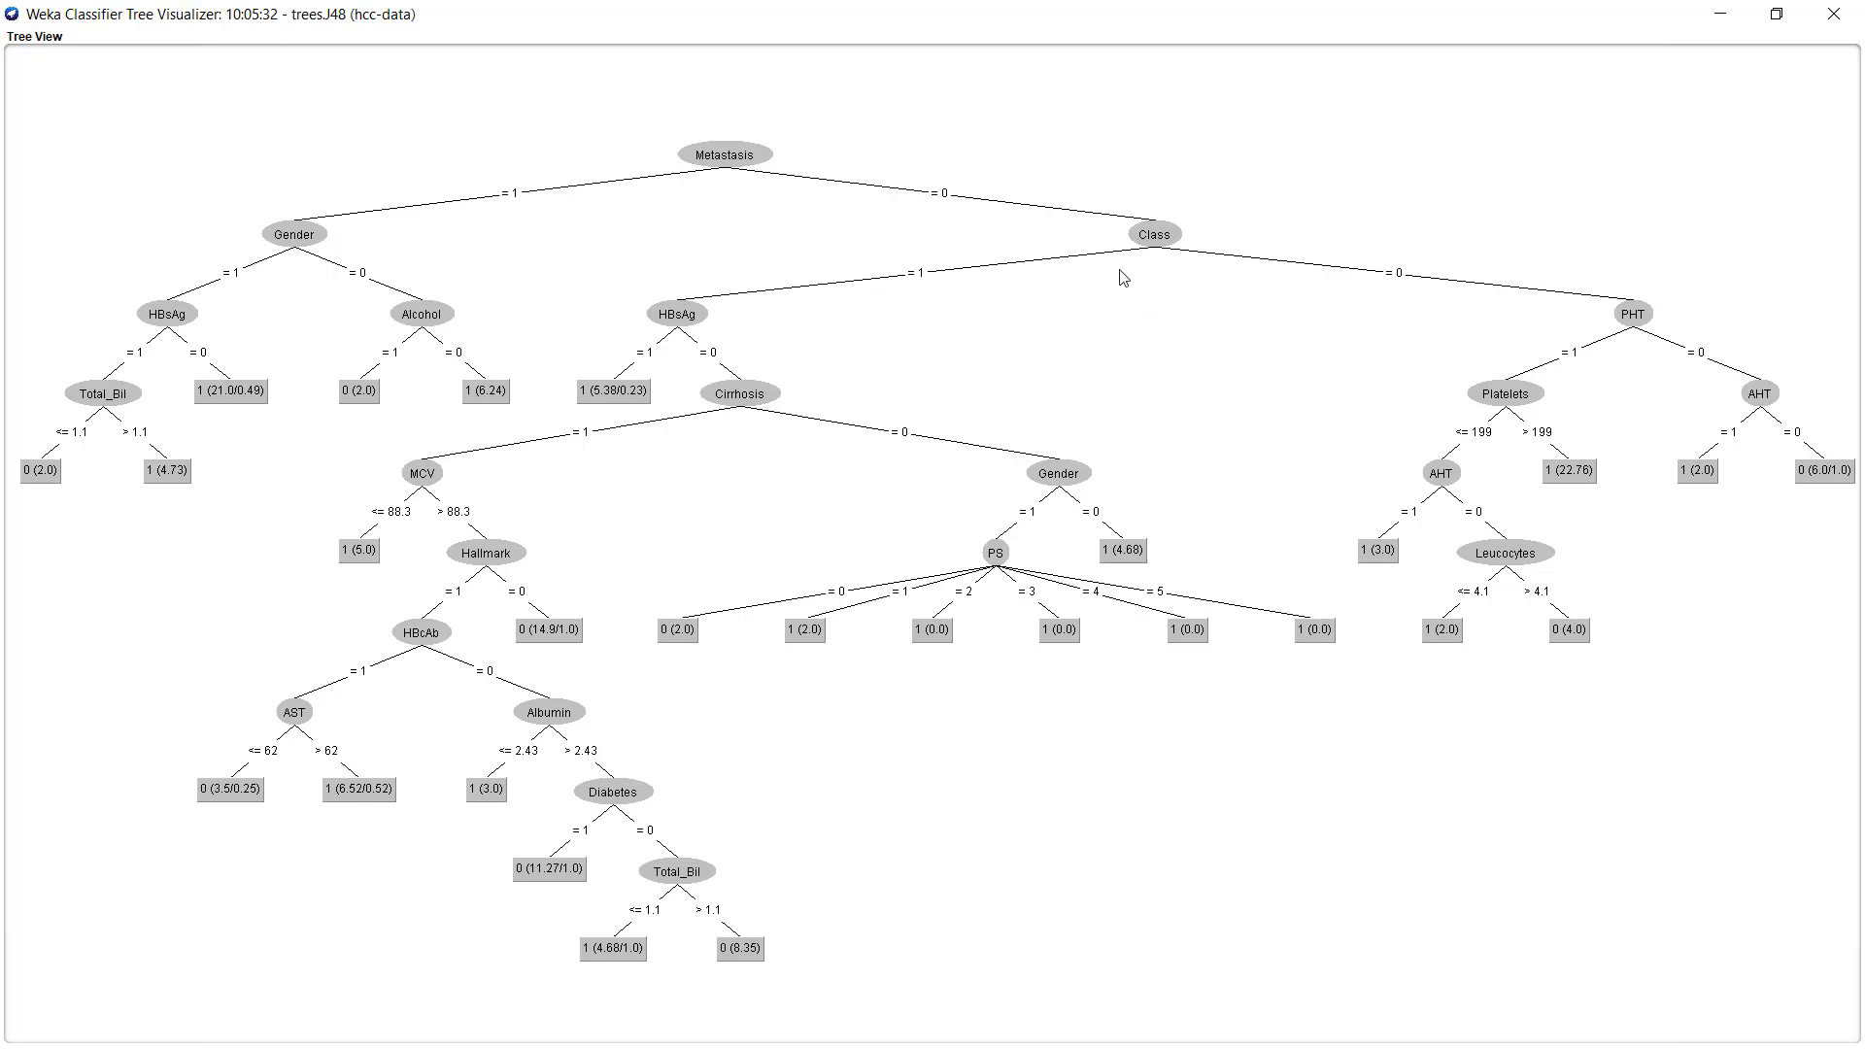
mouse_move(573, 433)
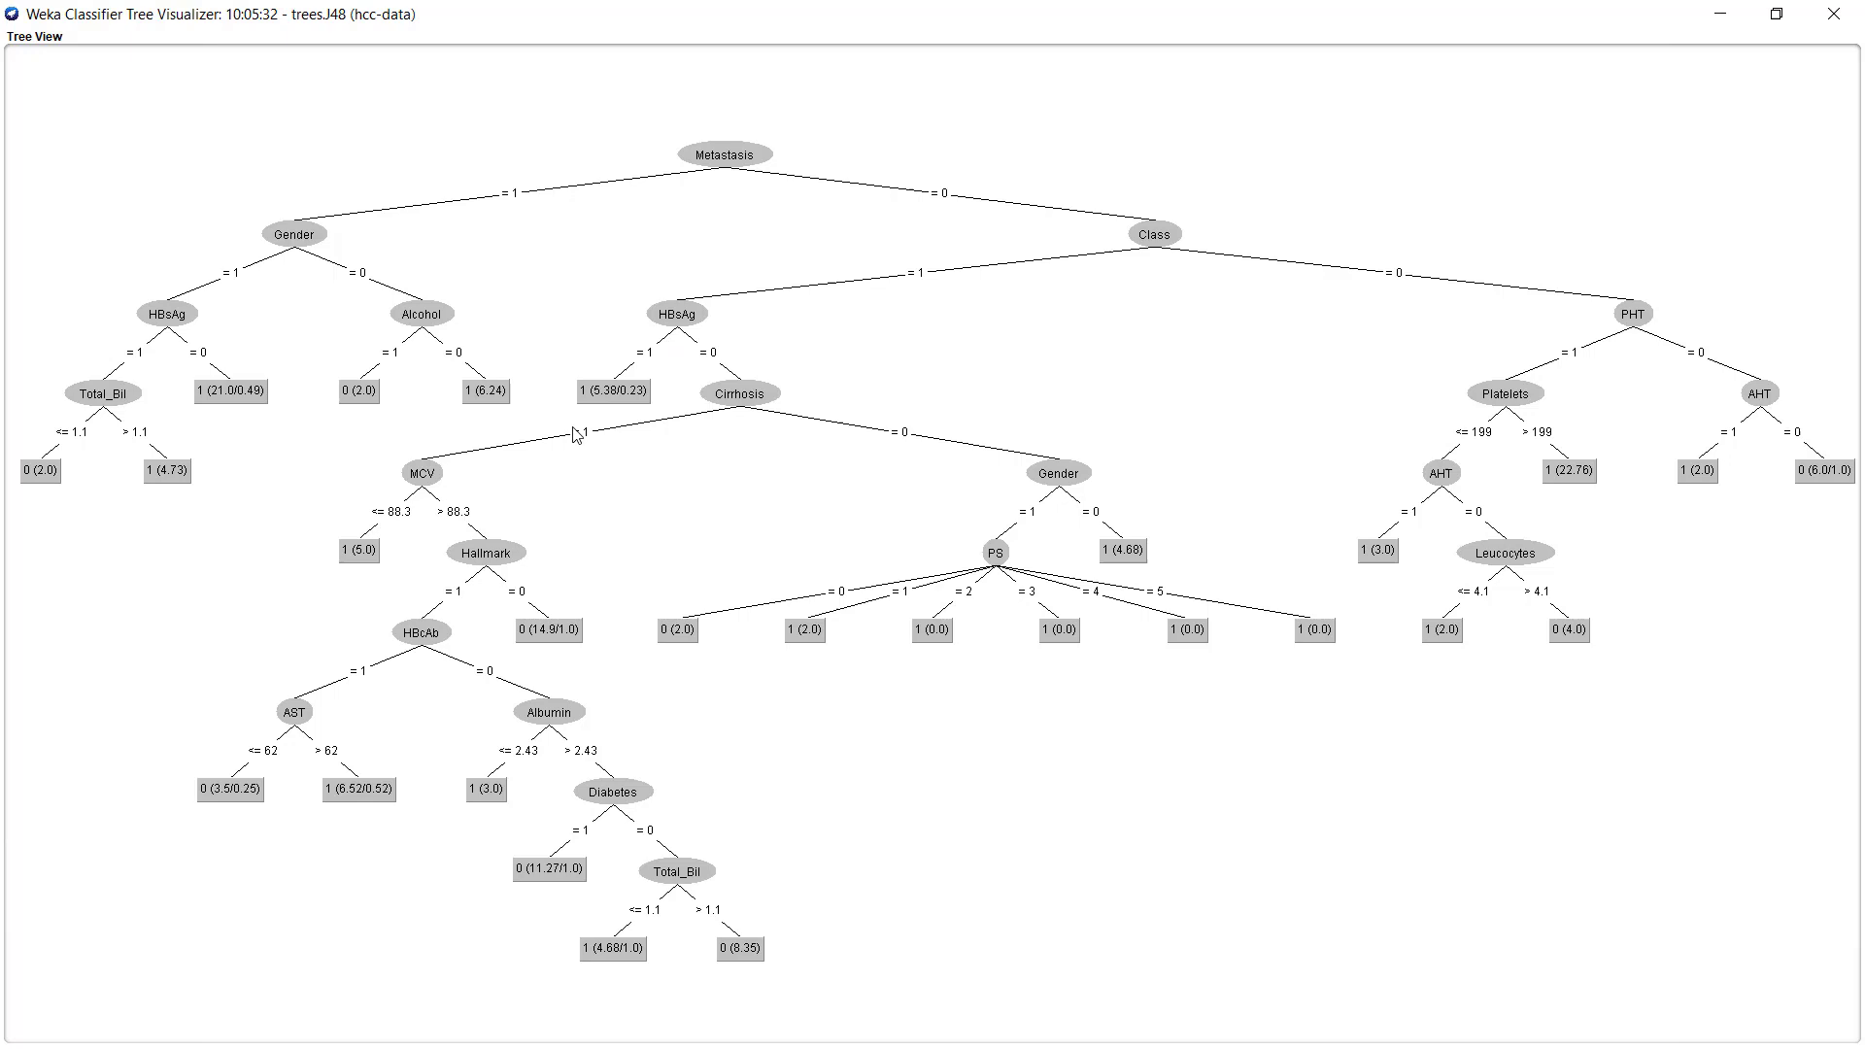
mouse_move(348, 645)
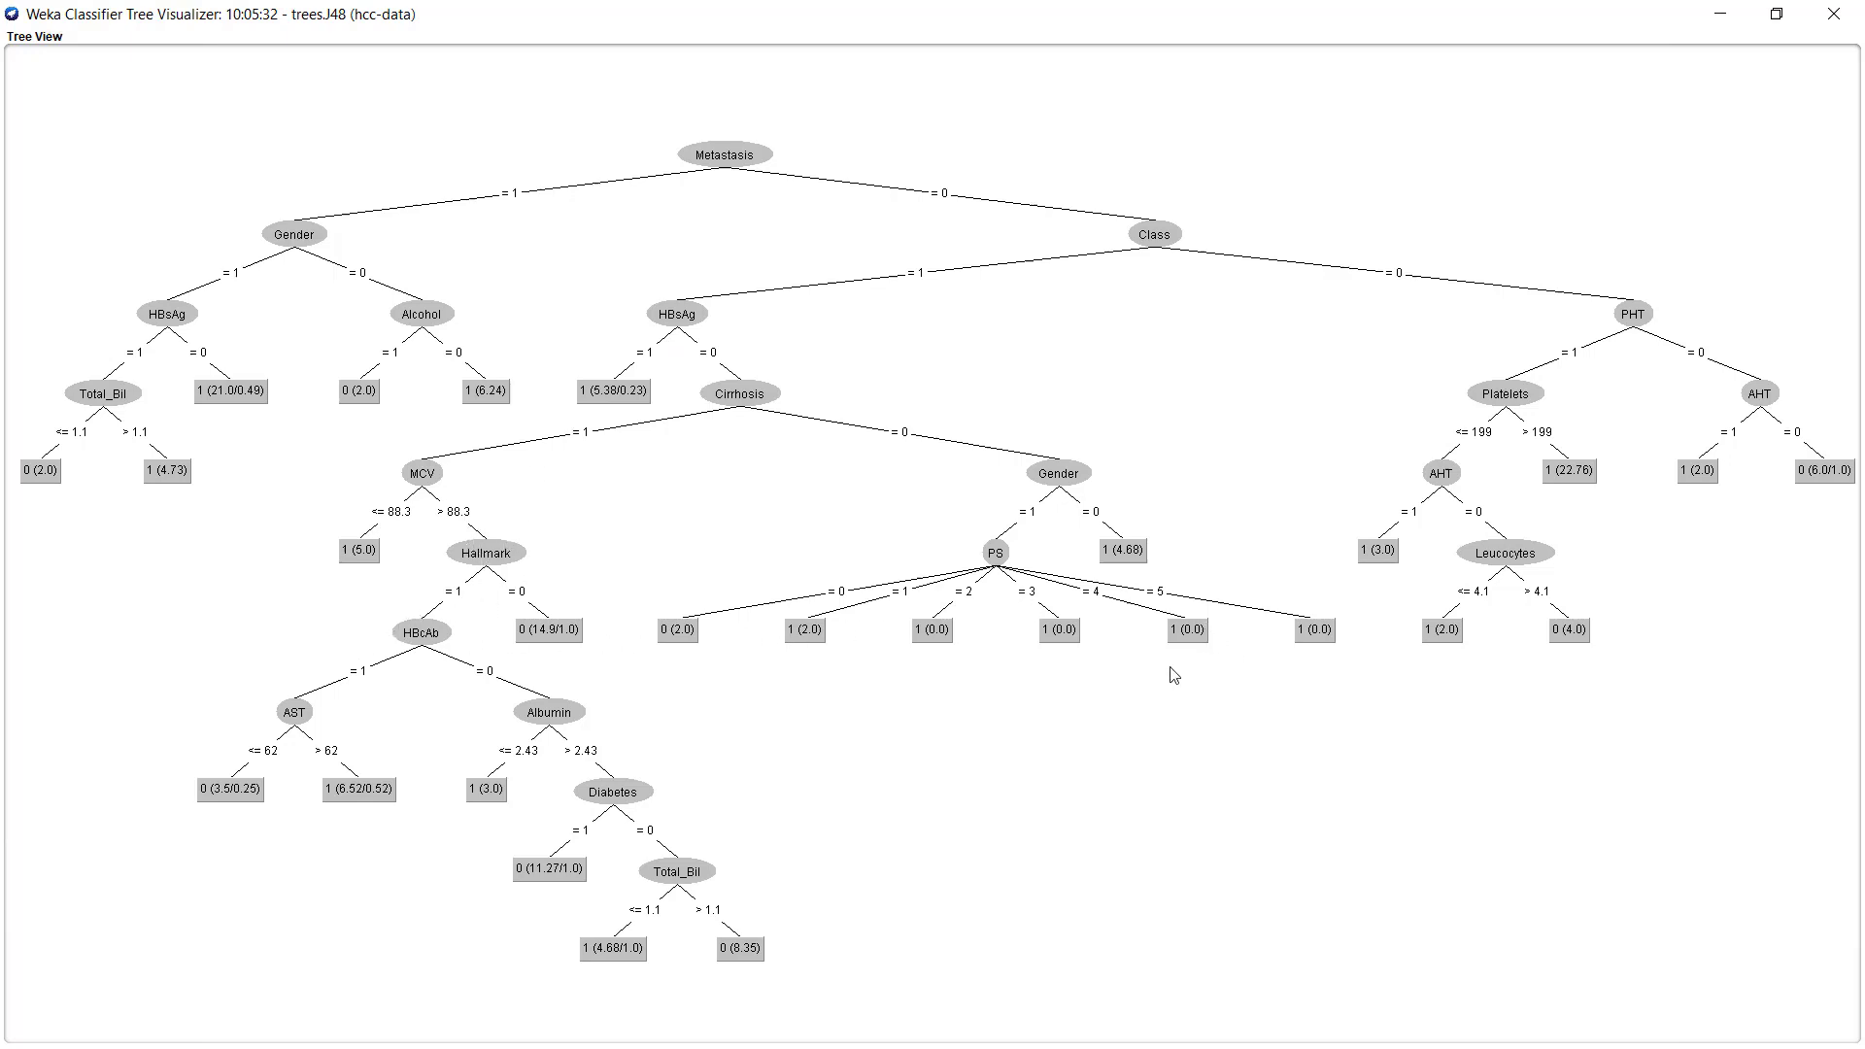
mouse_move(909, 567)
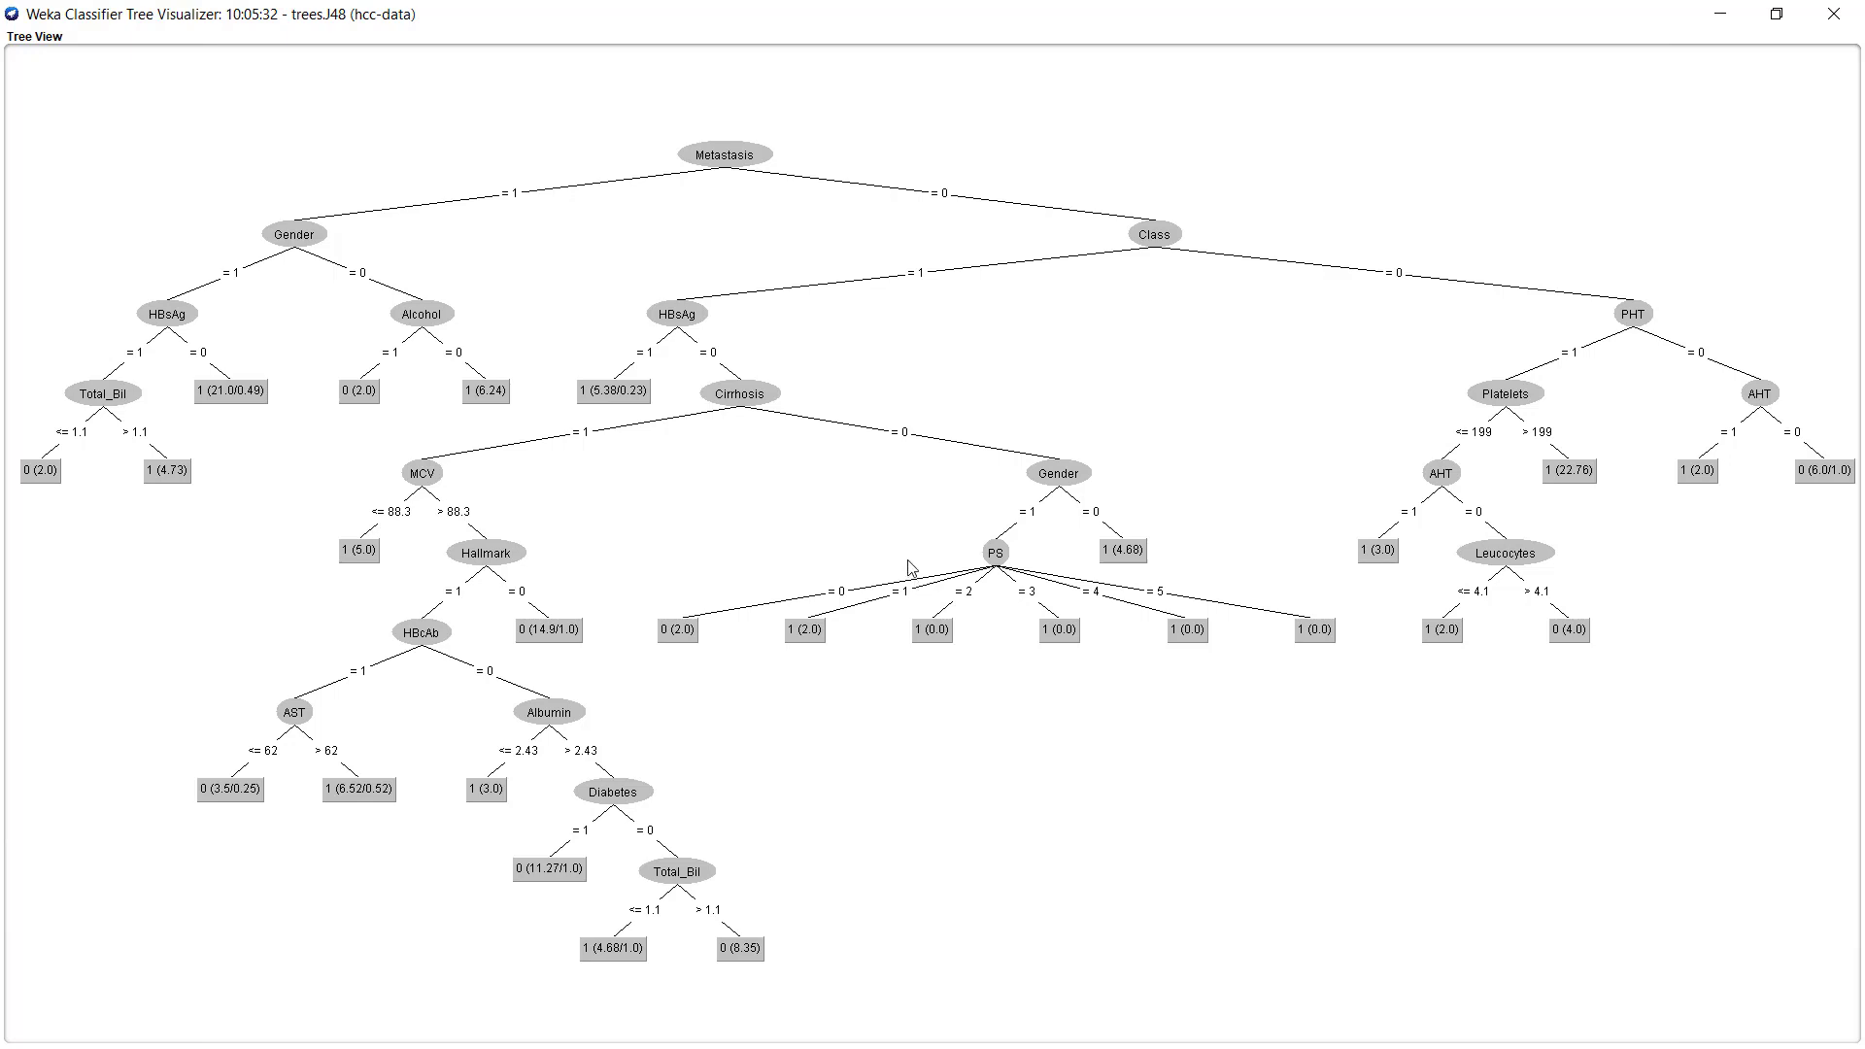
mouse_move(914, 566)
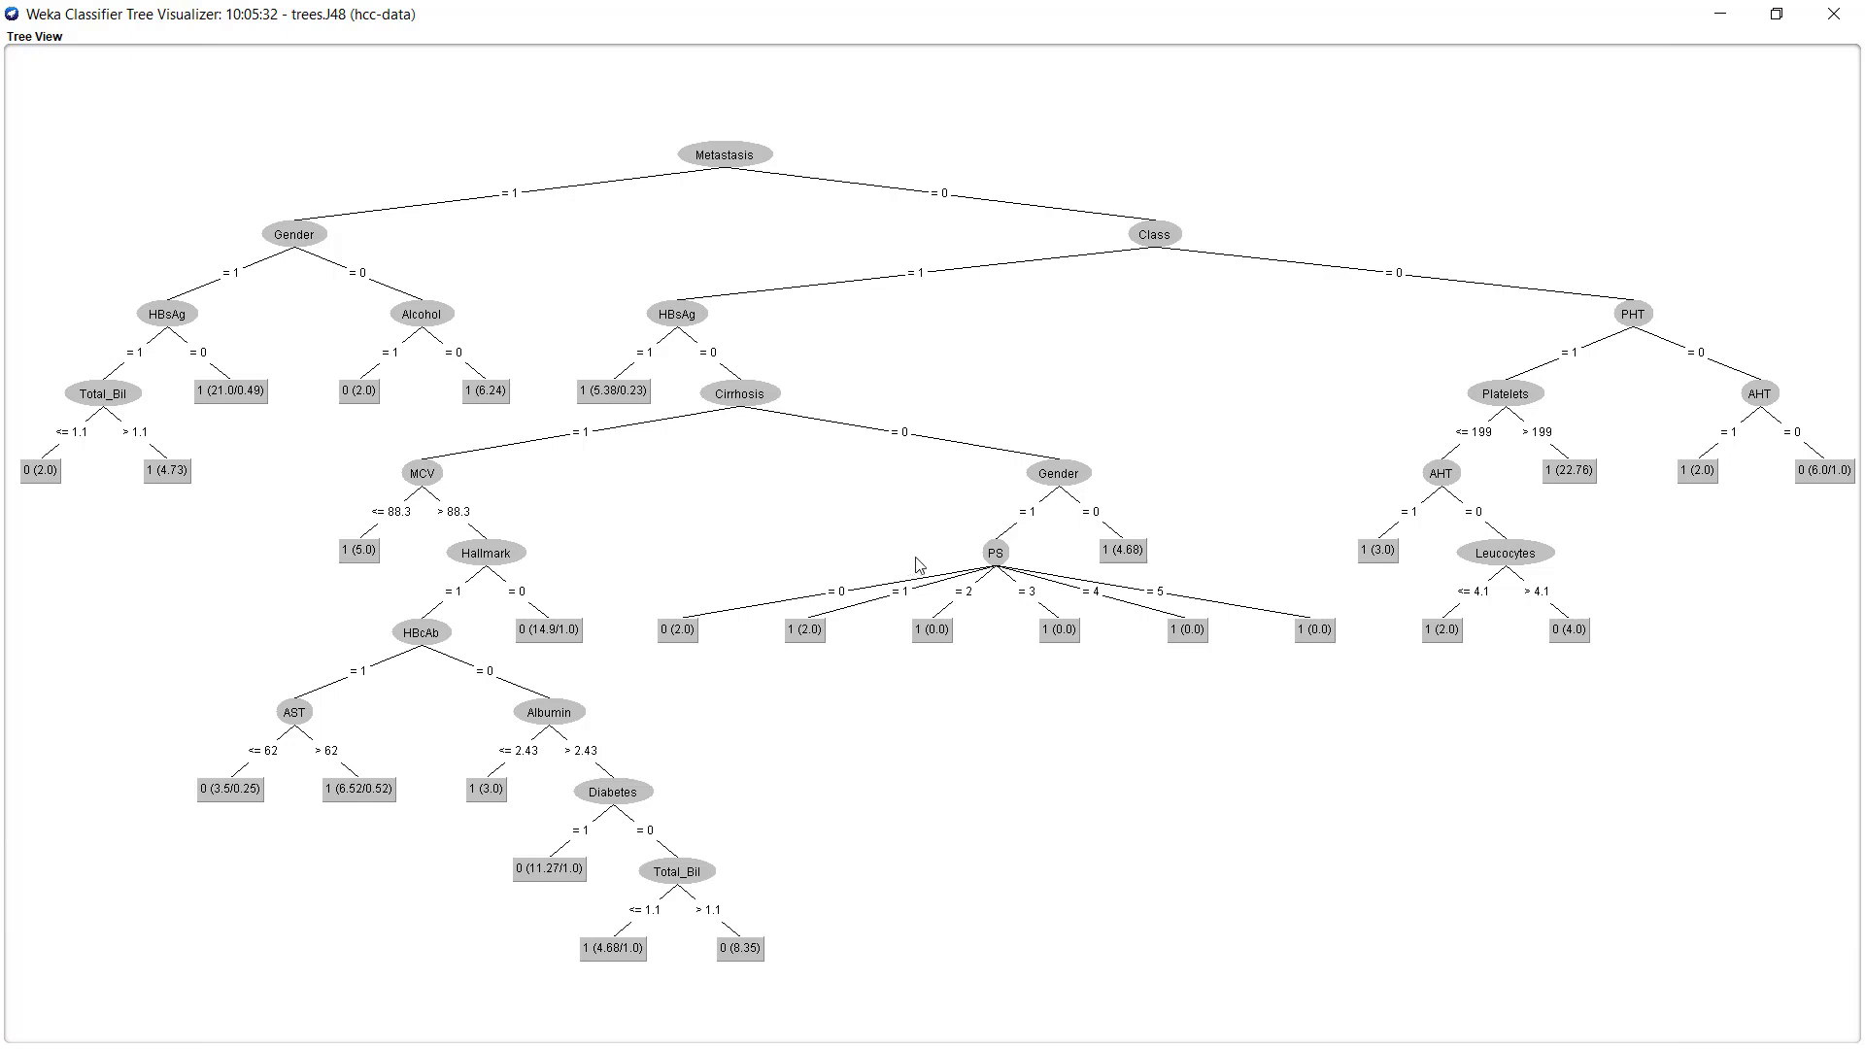
mouse_move(995, 571)
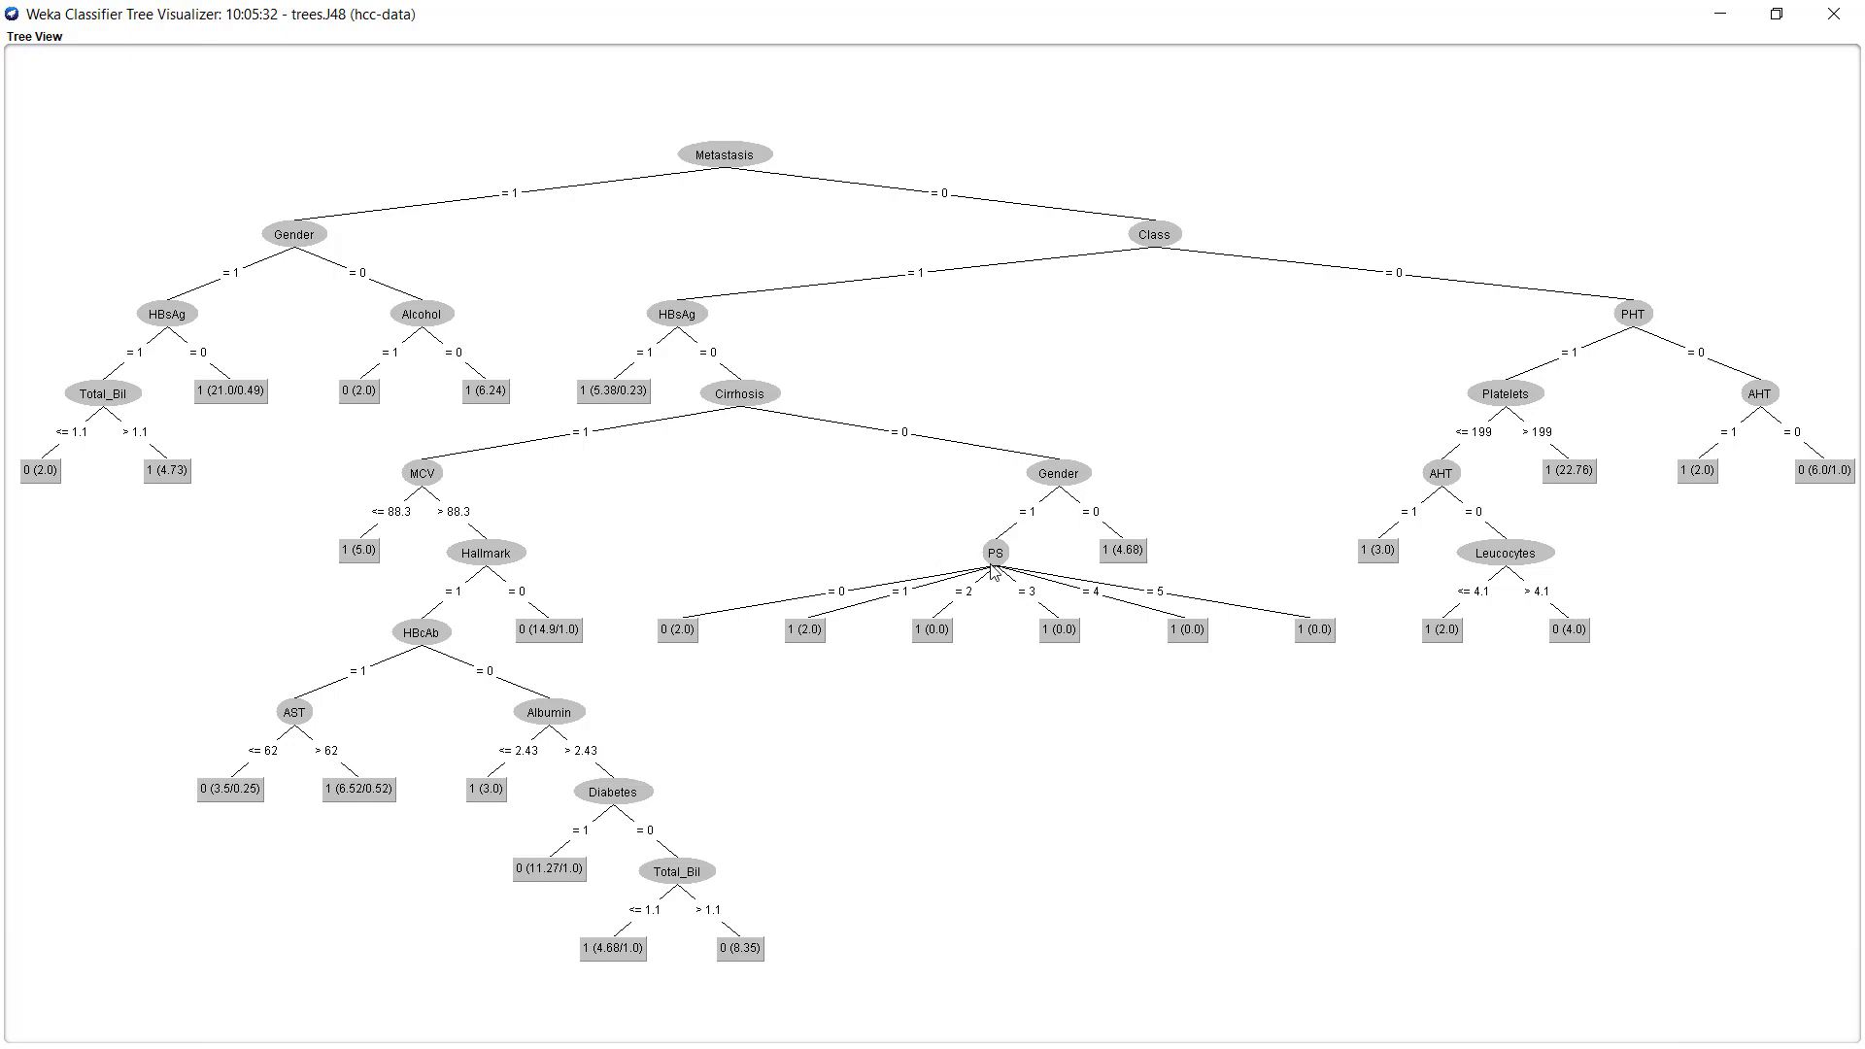
mouse_move(994, 572)
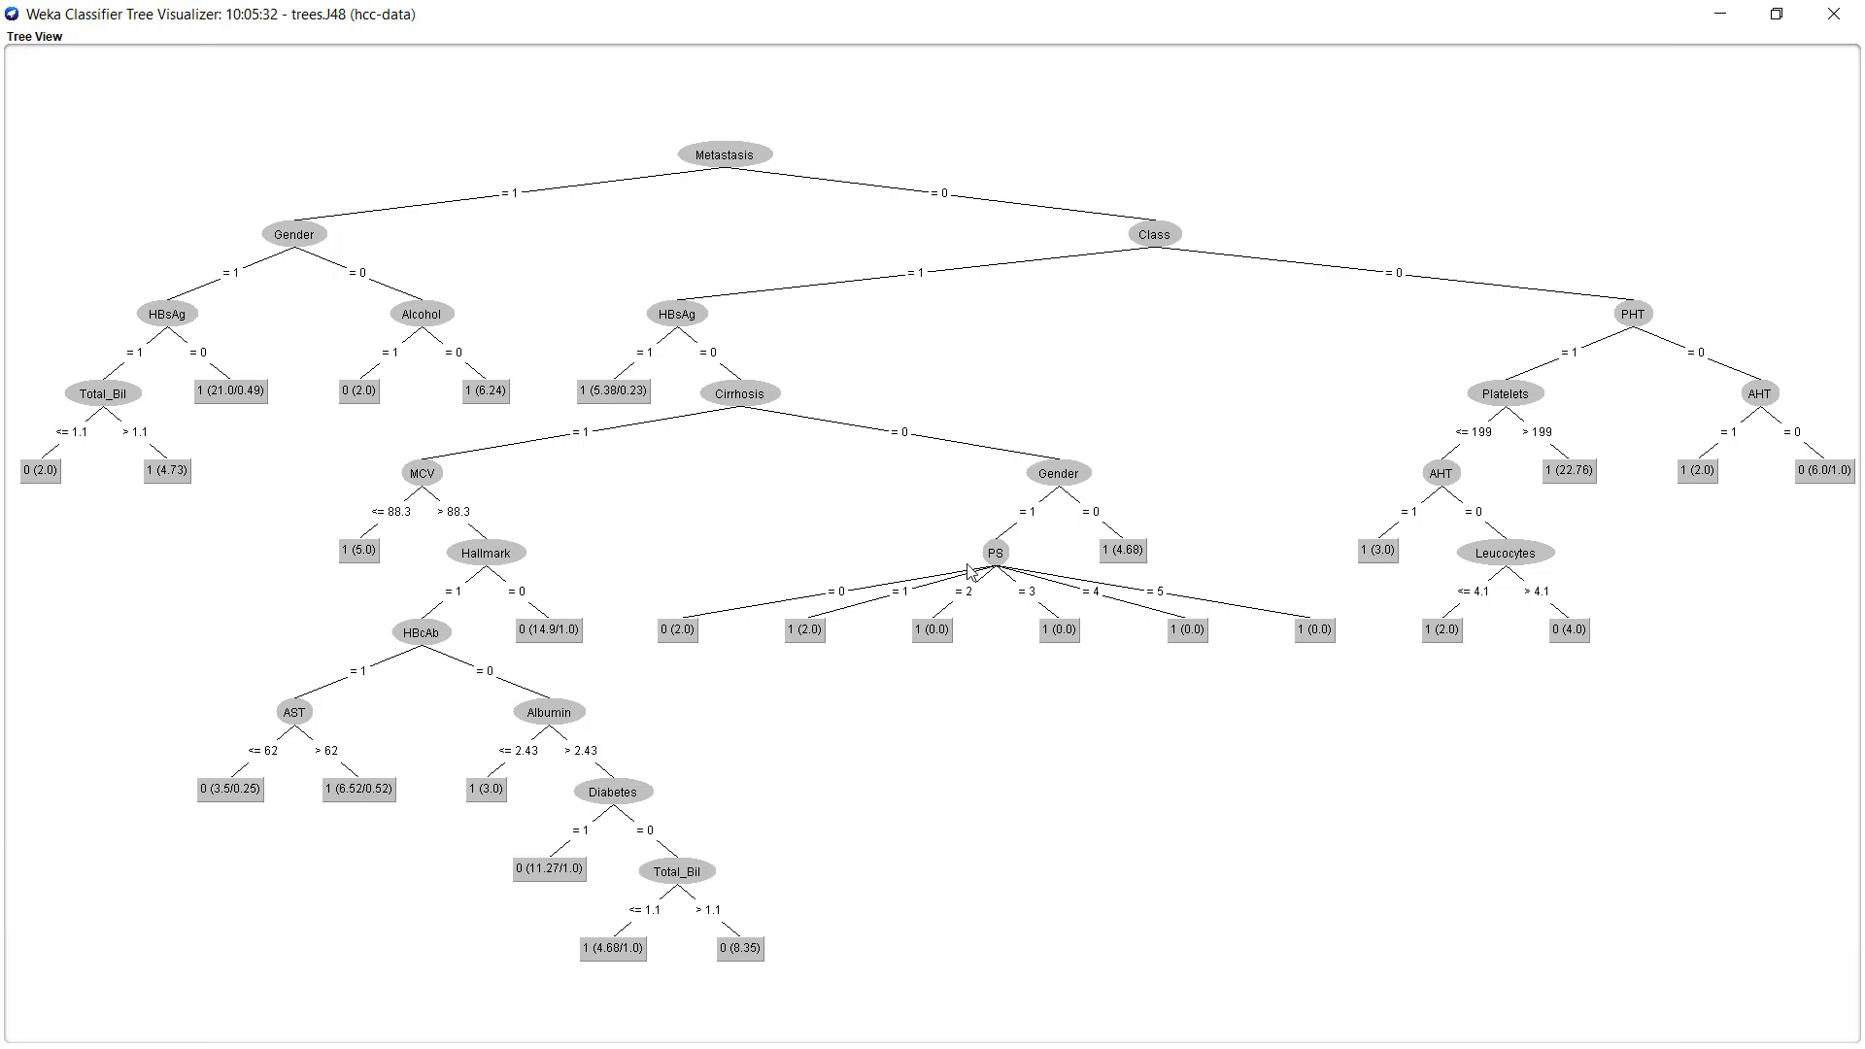
mouse_move(1111, 606)
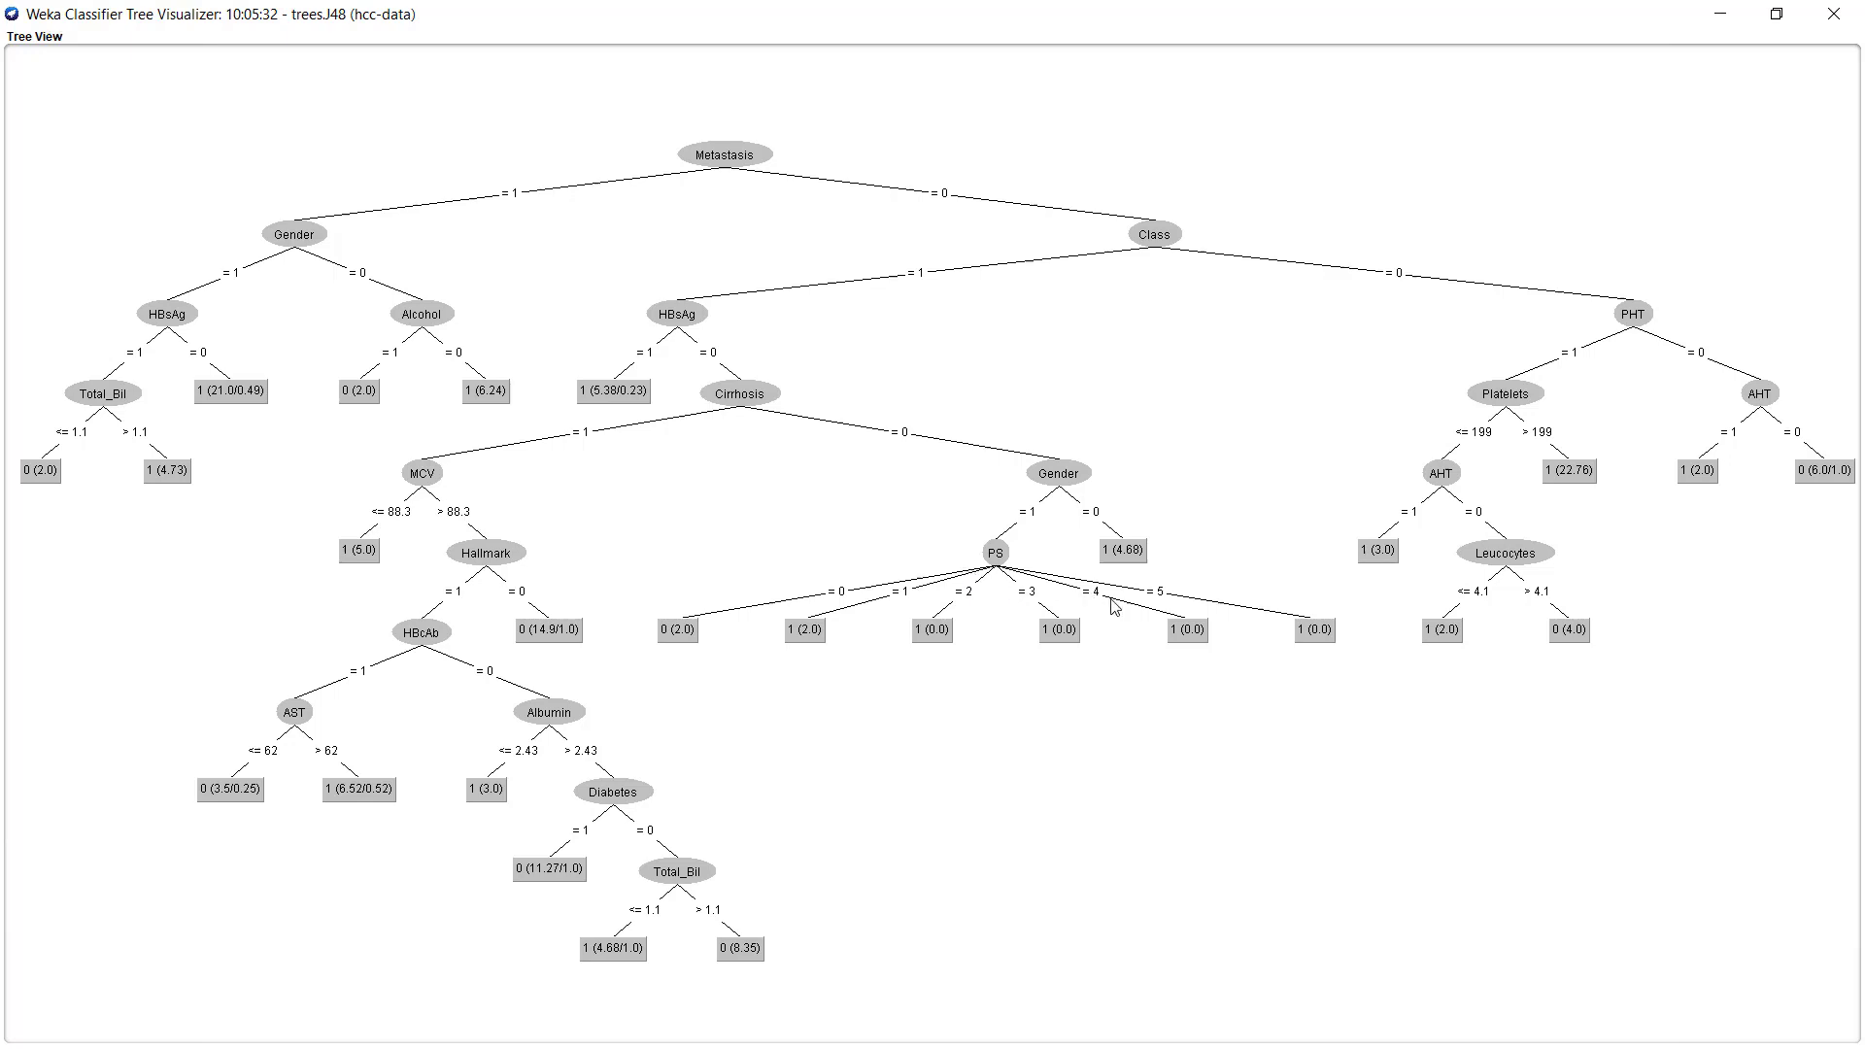
mouse_move(745, 644)
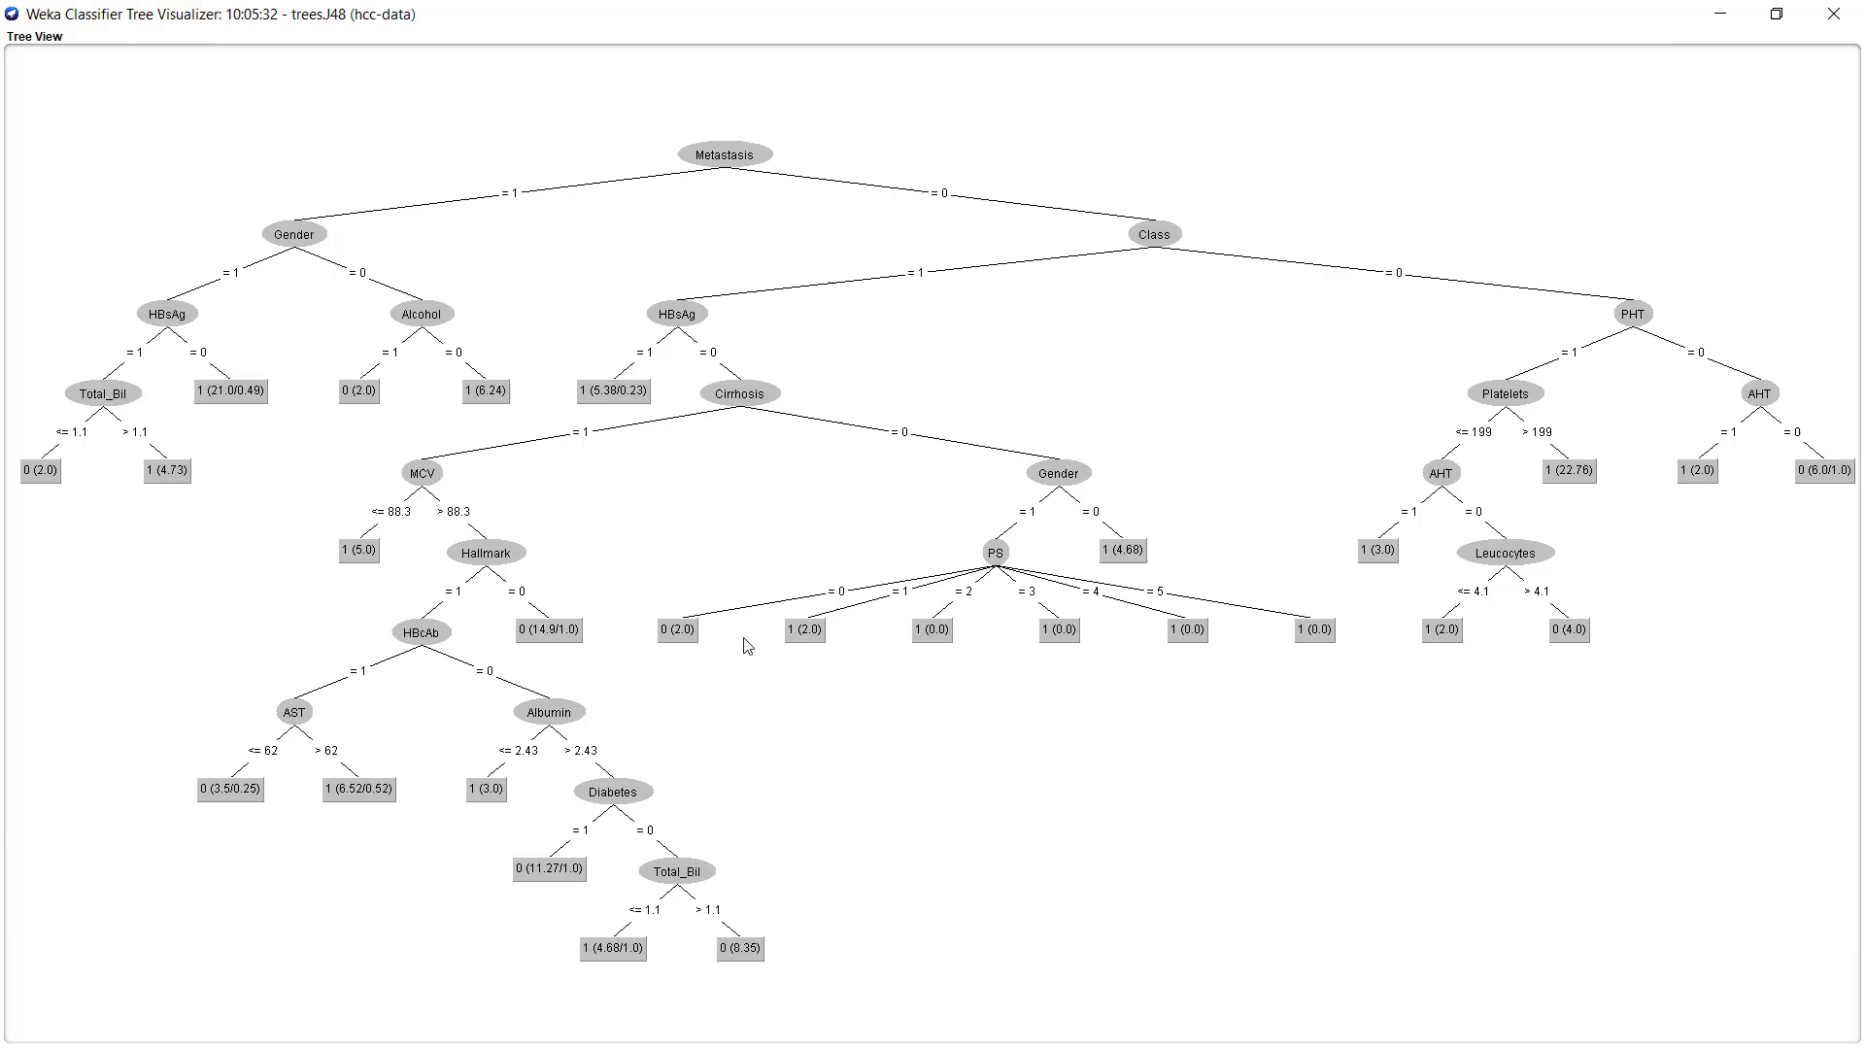
mouse_move(338, 283)
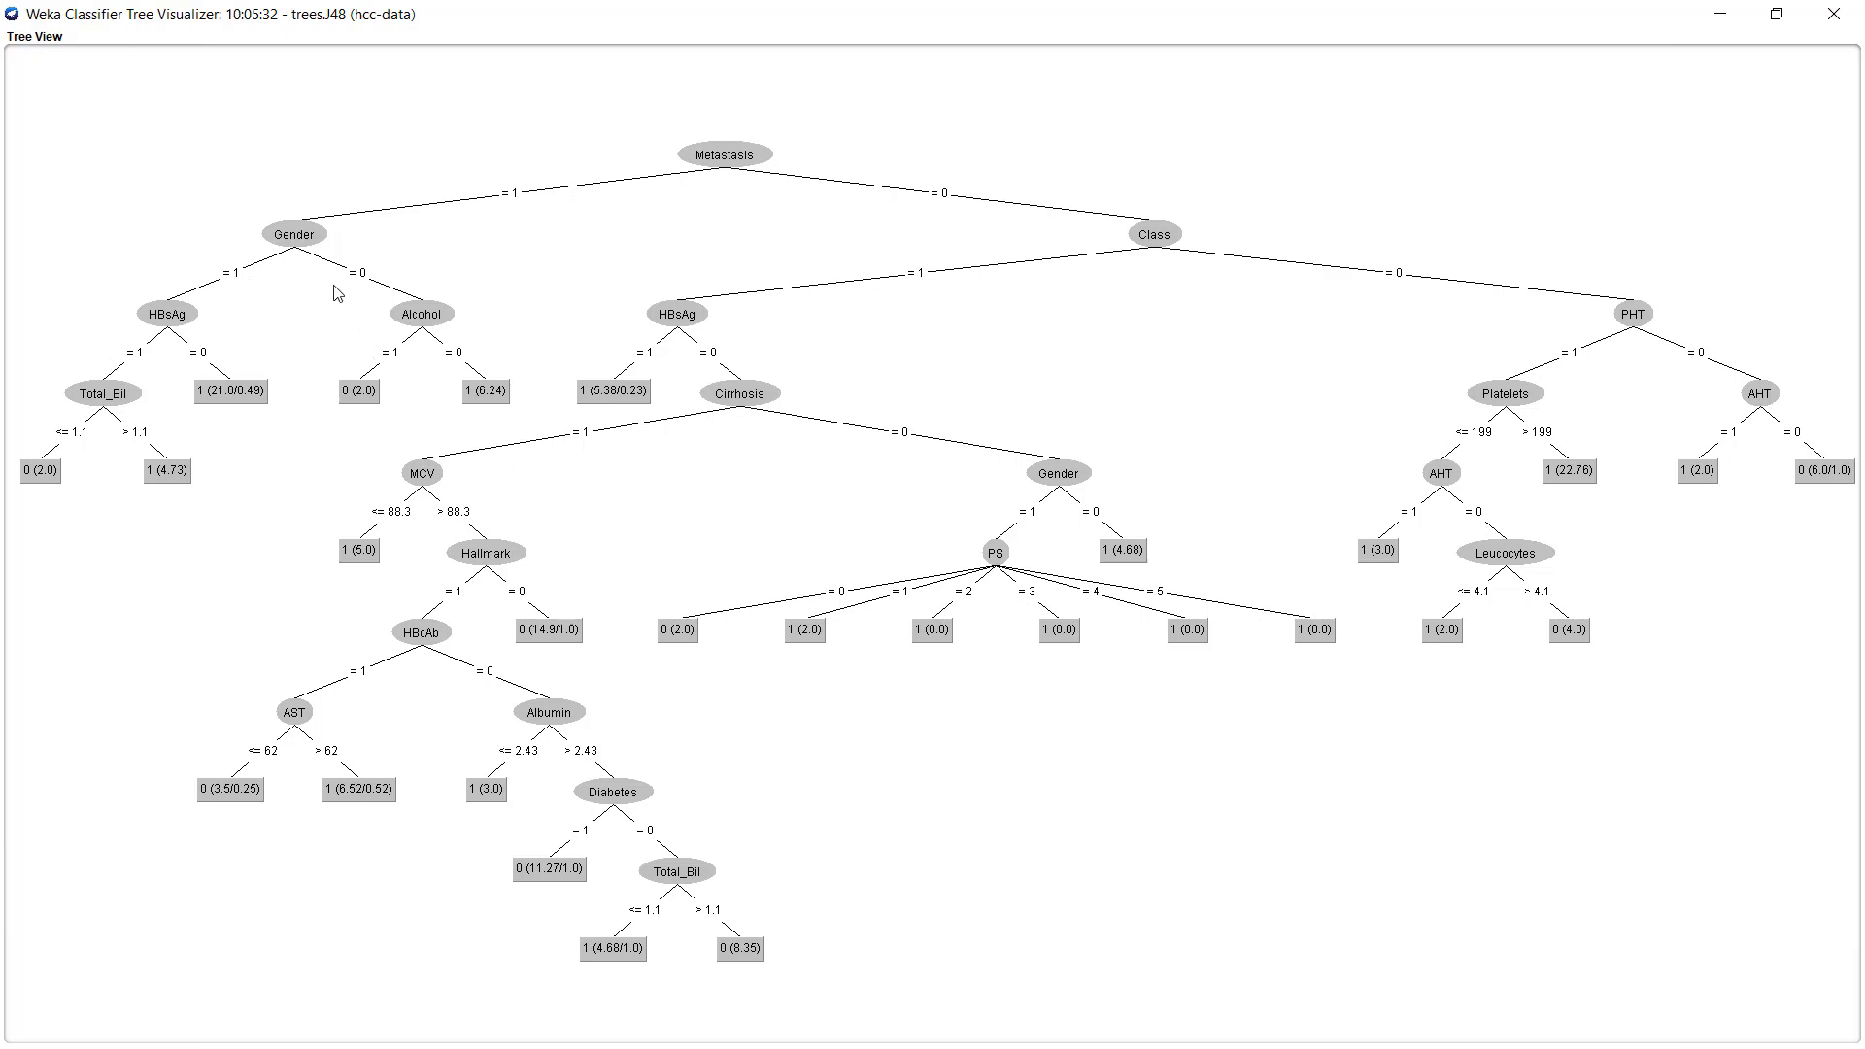
mouse_move(260, 293)
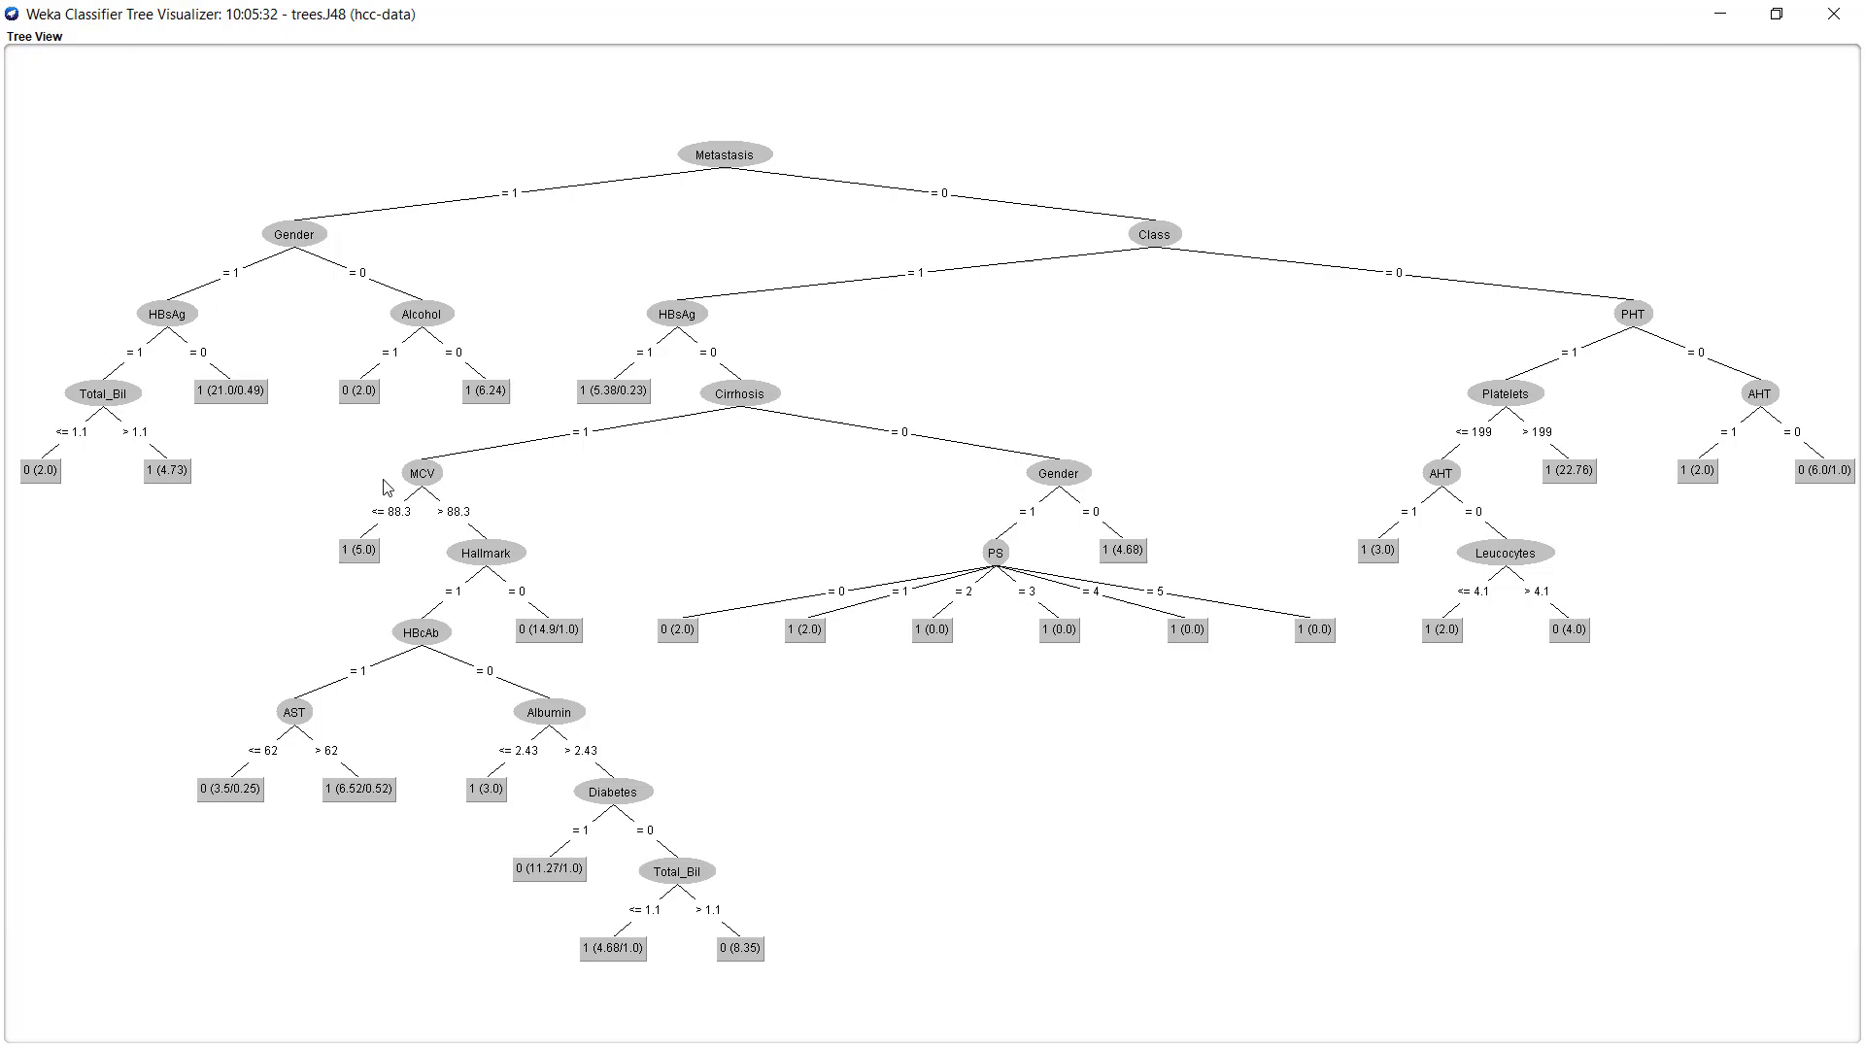
mouse_move(428, 529)
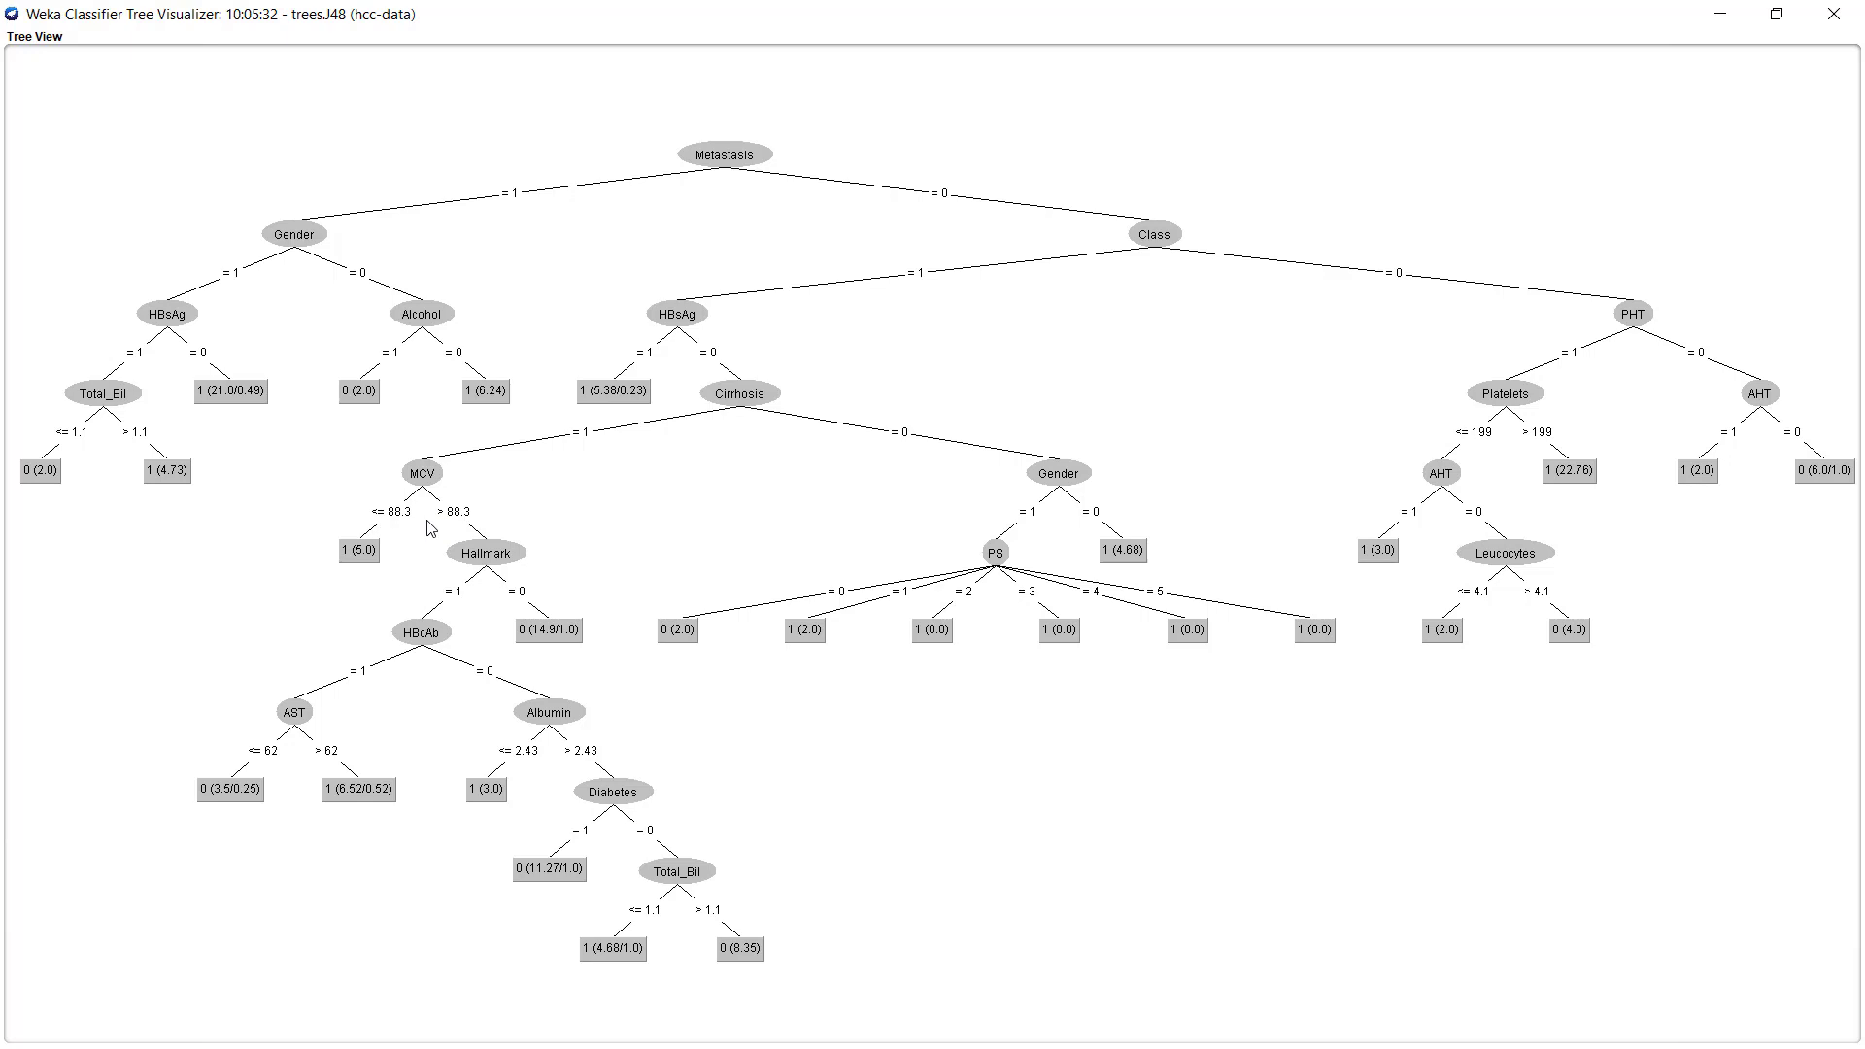
mouse_move(430, 569)
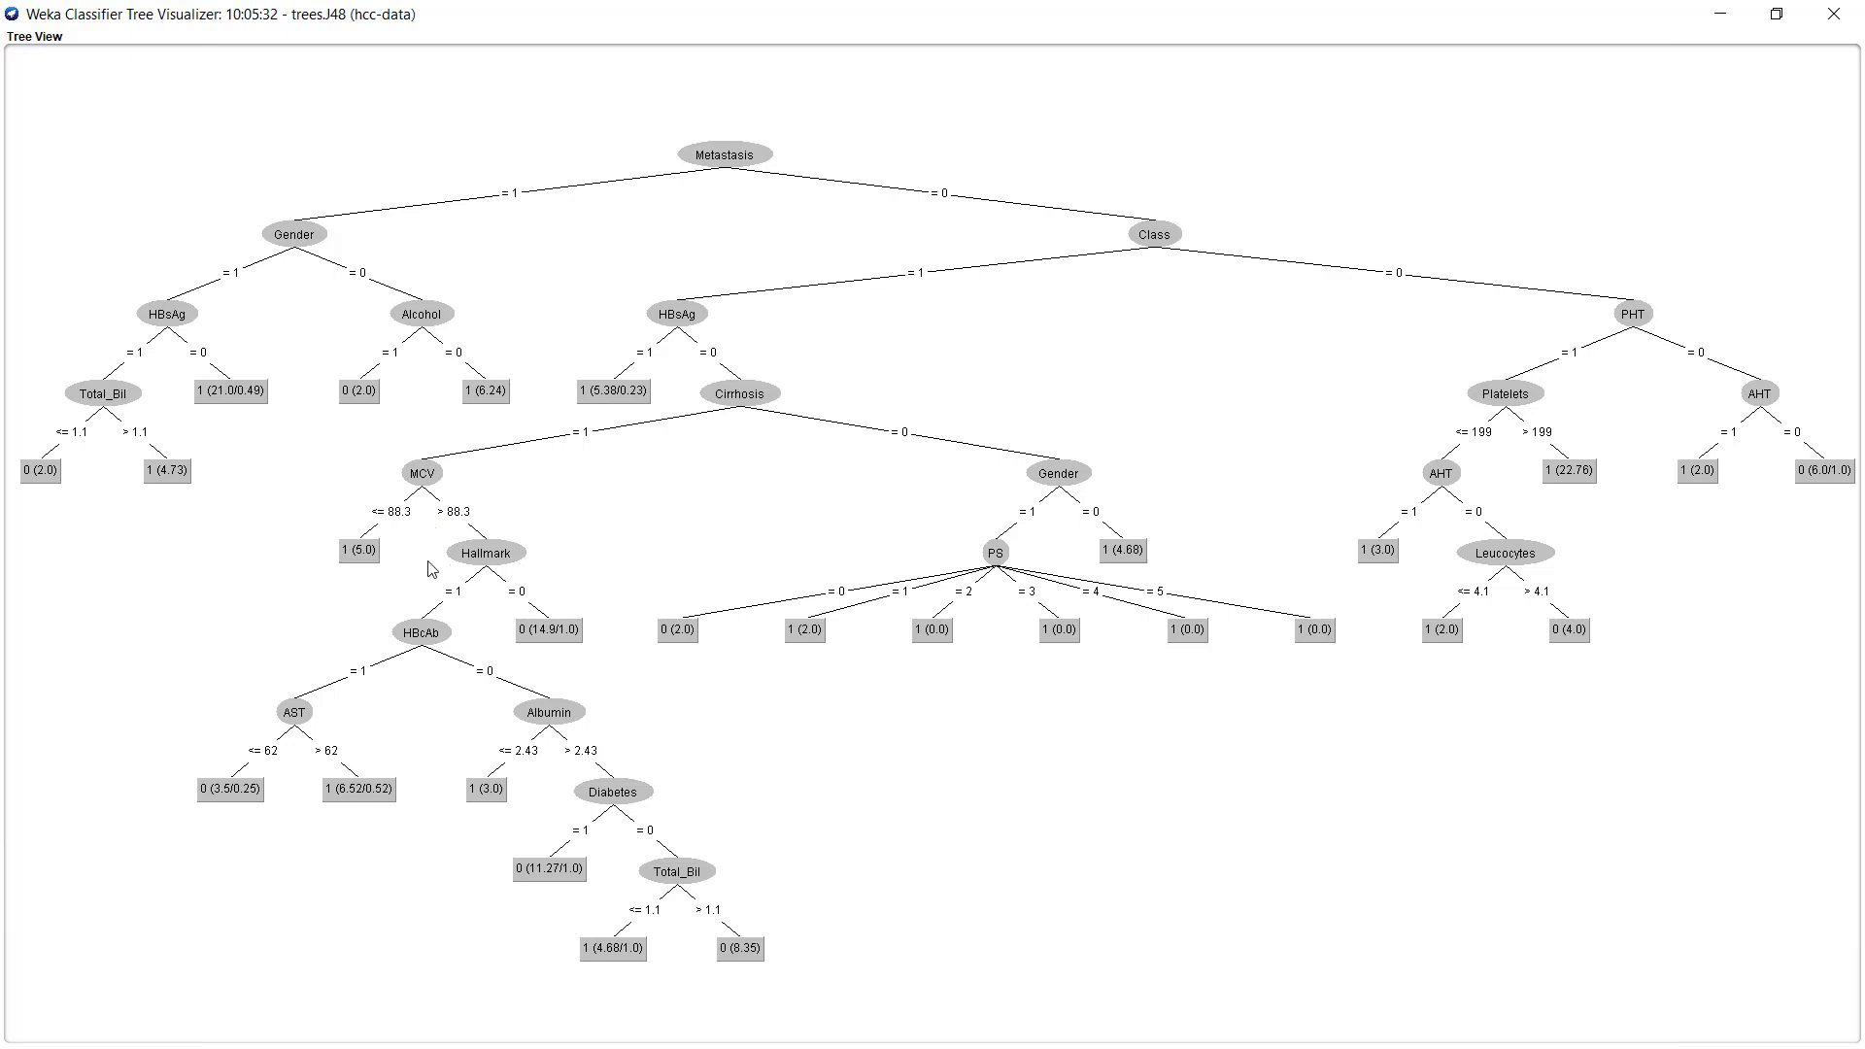
mouse_move(623, 717)
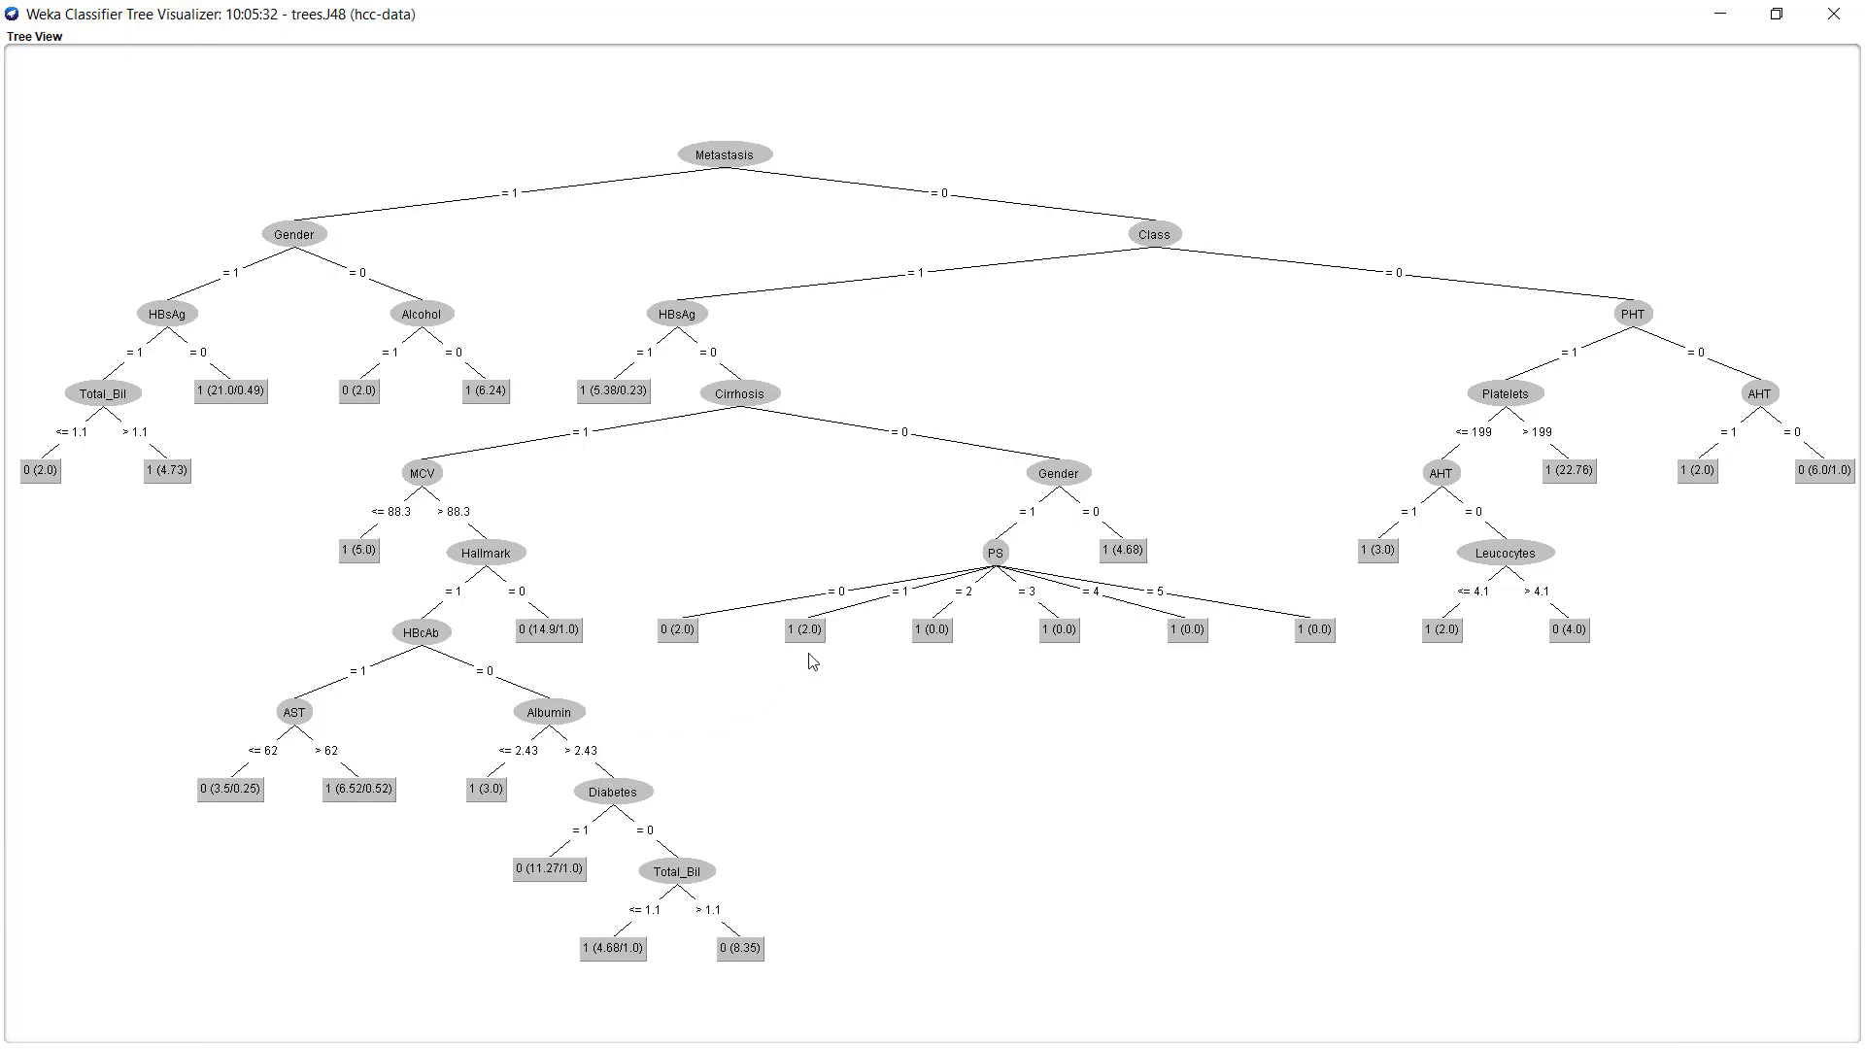
mouse_move(804, 689)
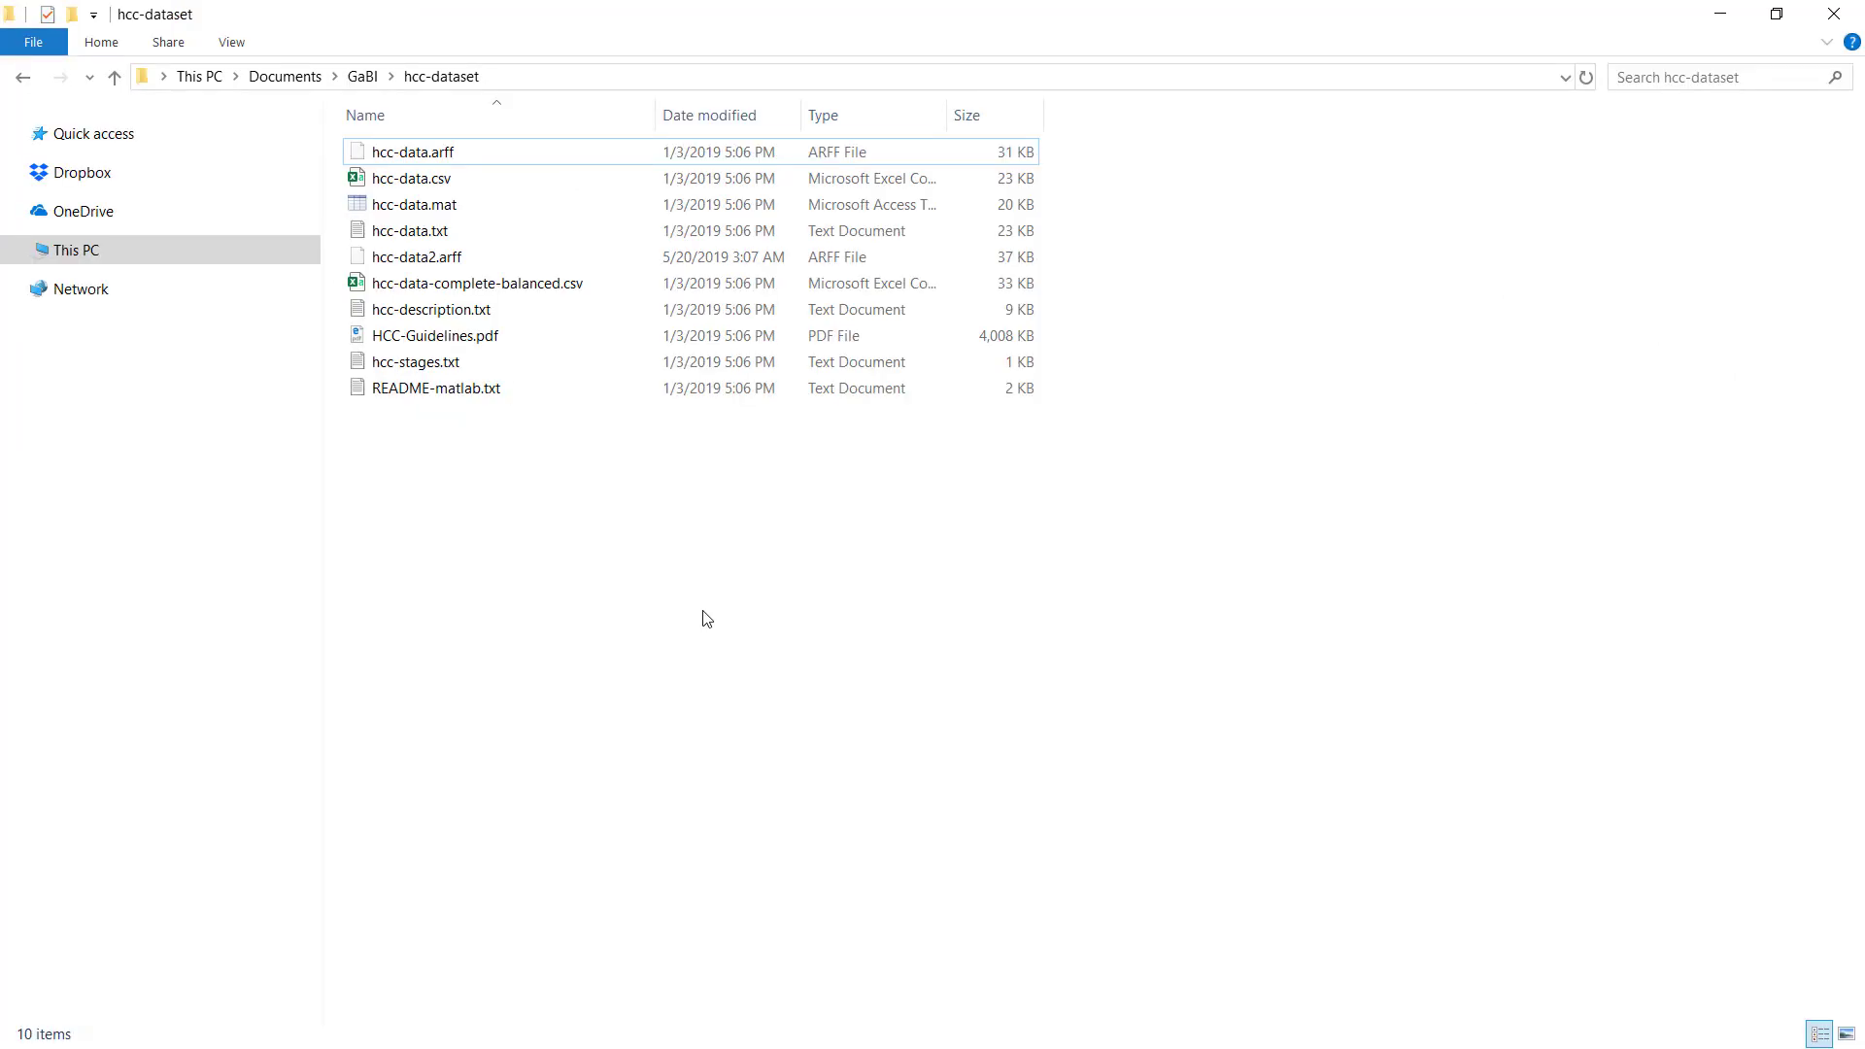
Step: Duplicate hcc-data.arff twice in the hcc-dataset folder
click(412, 152)
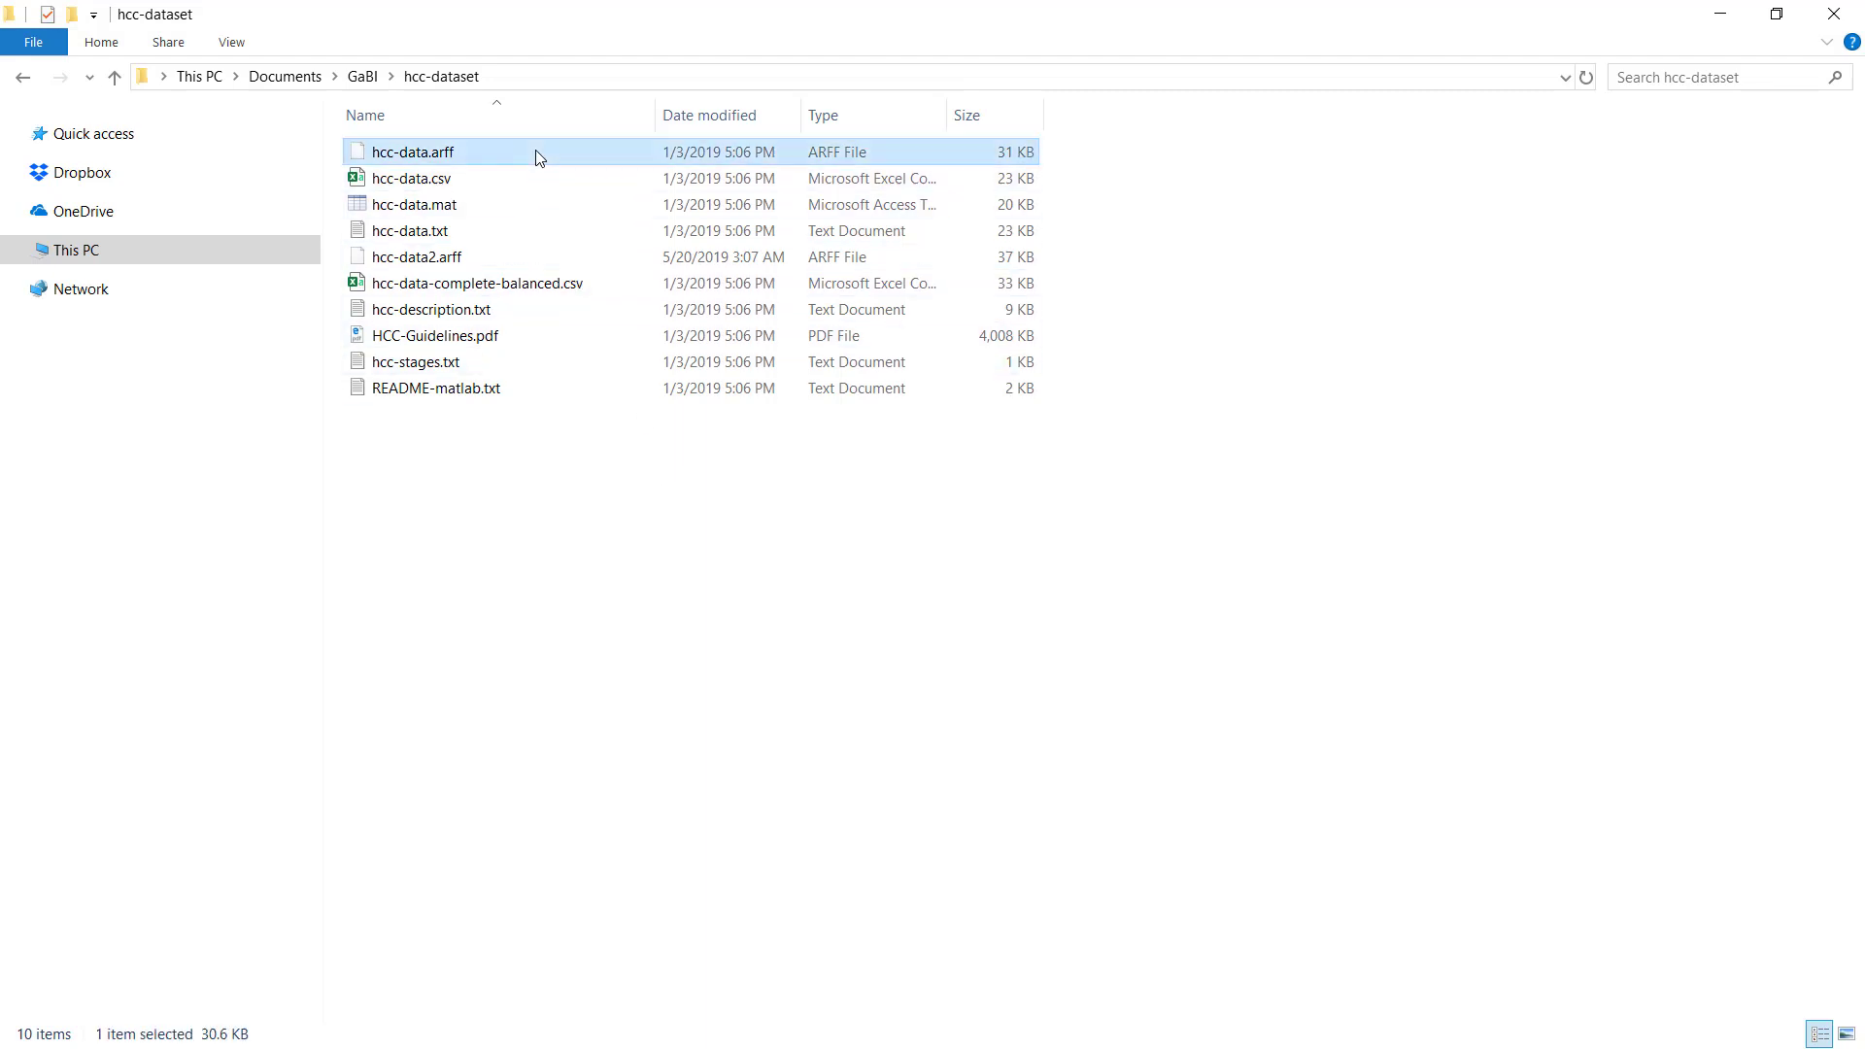
mouse_move(590, 507)
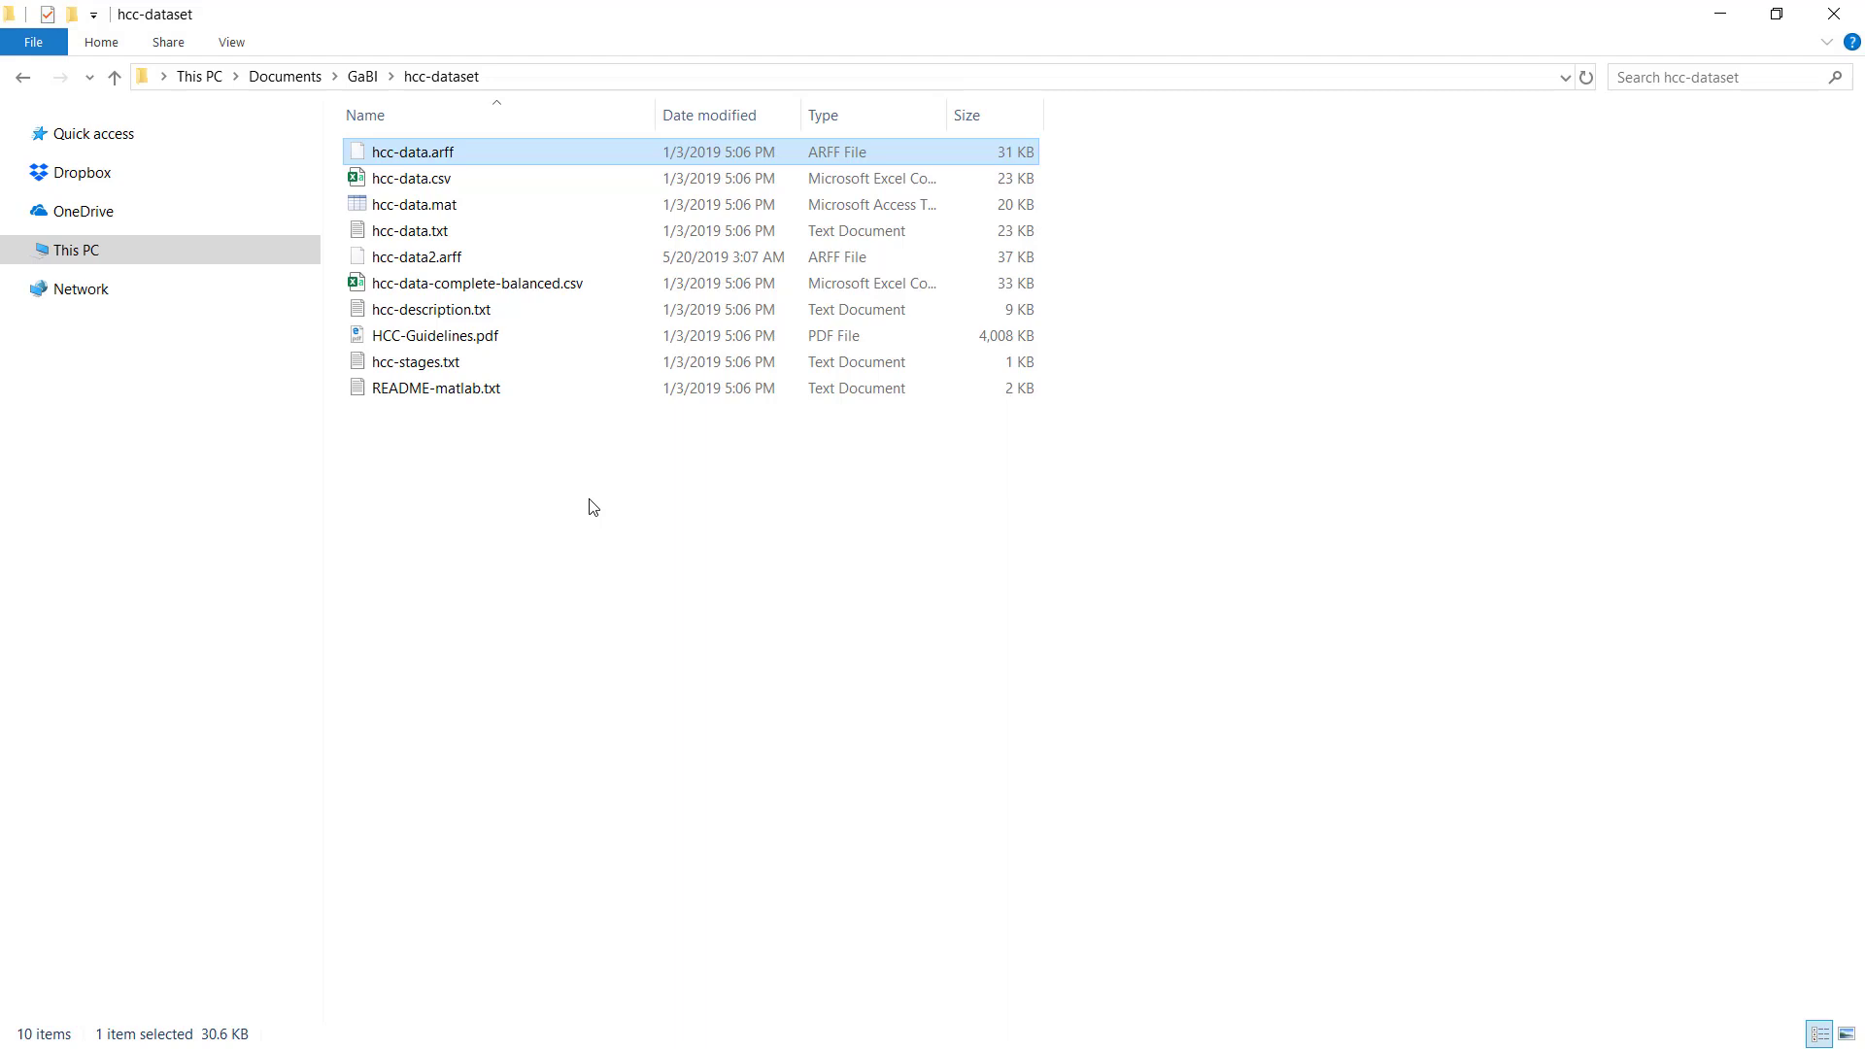
click(542, 495)
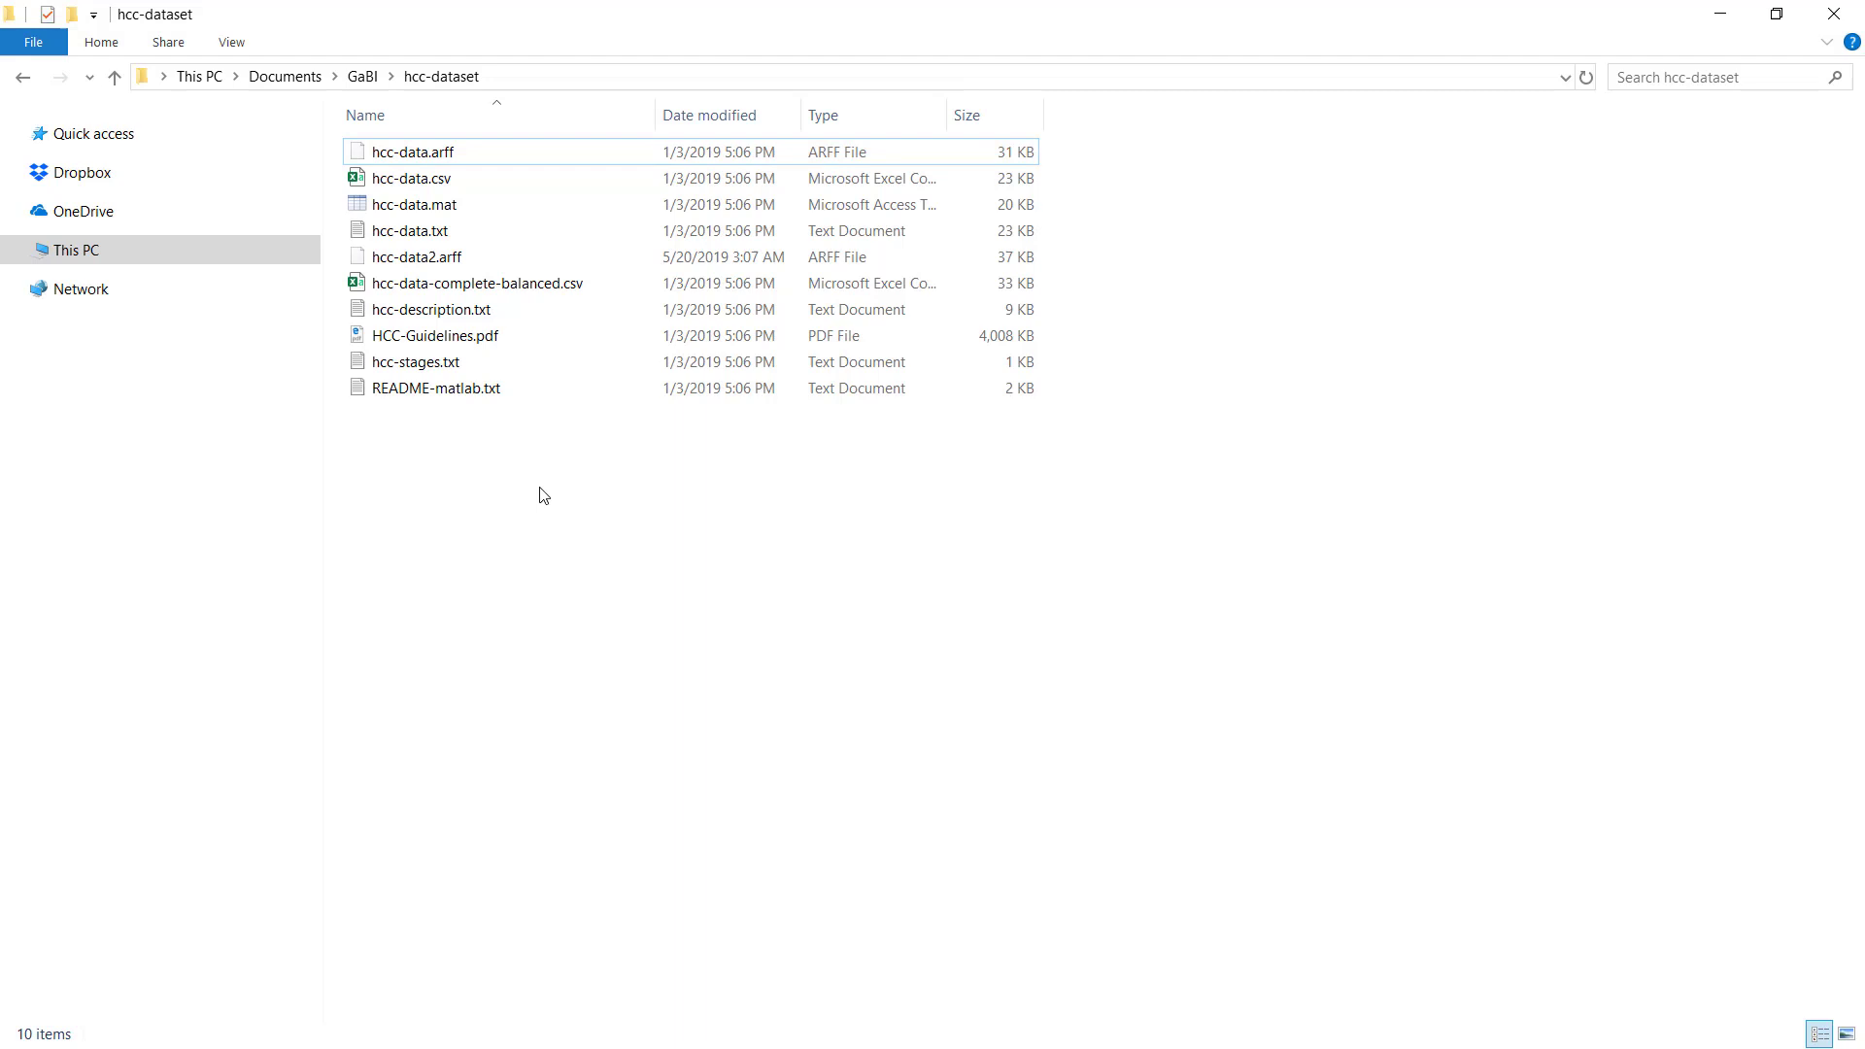
click(410, 152)
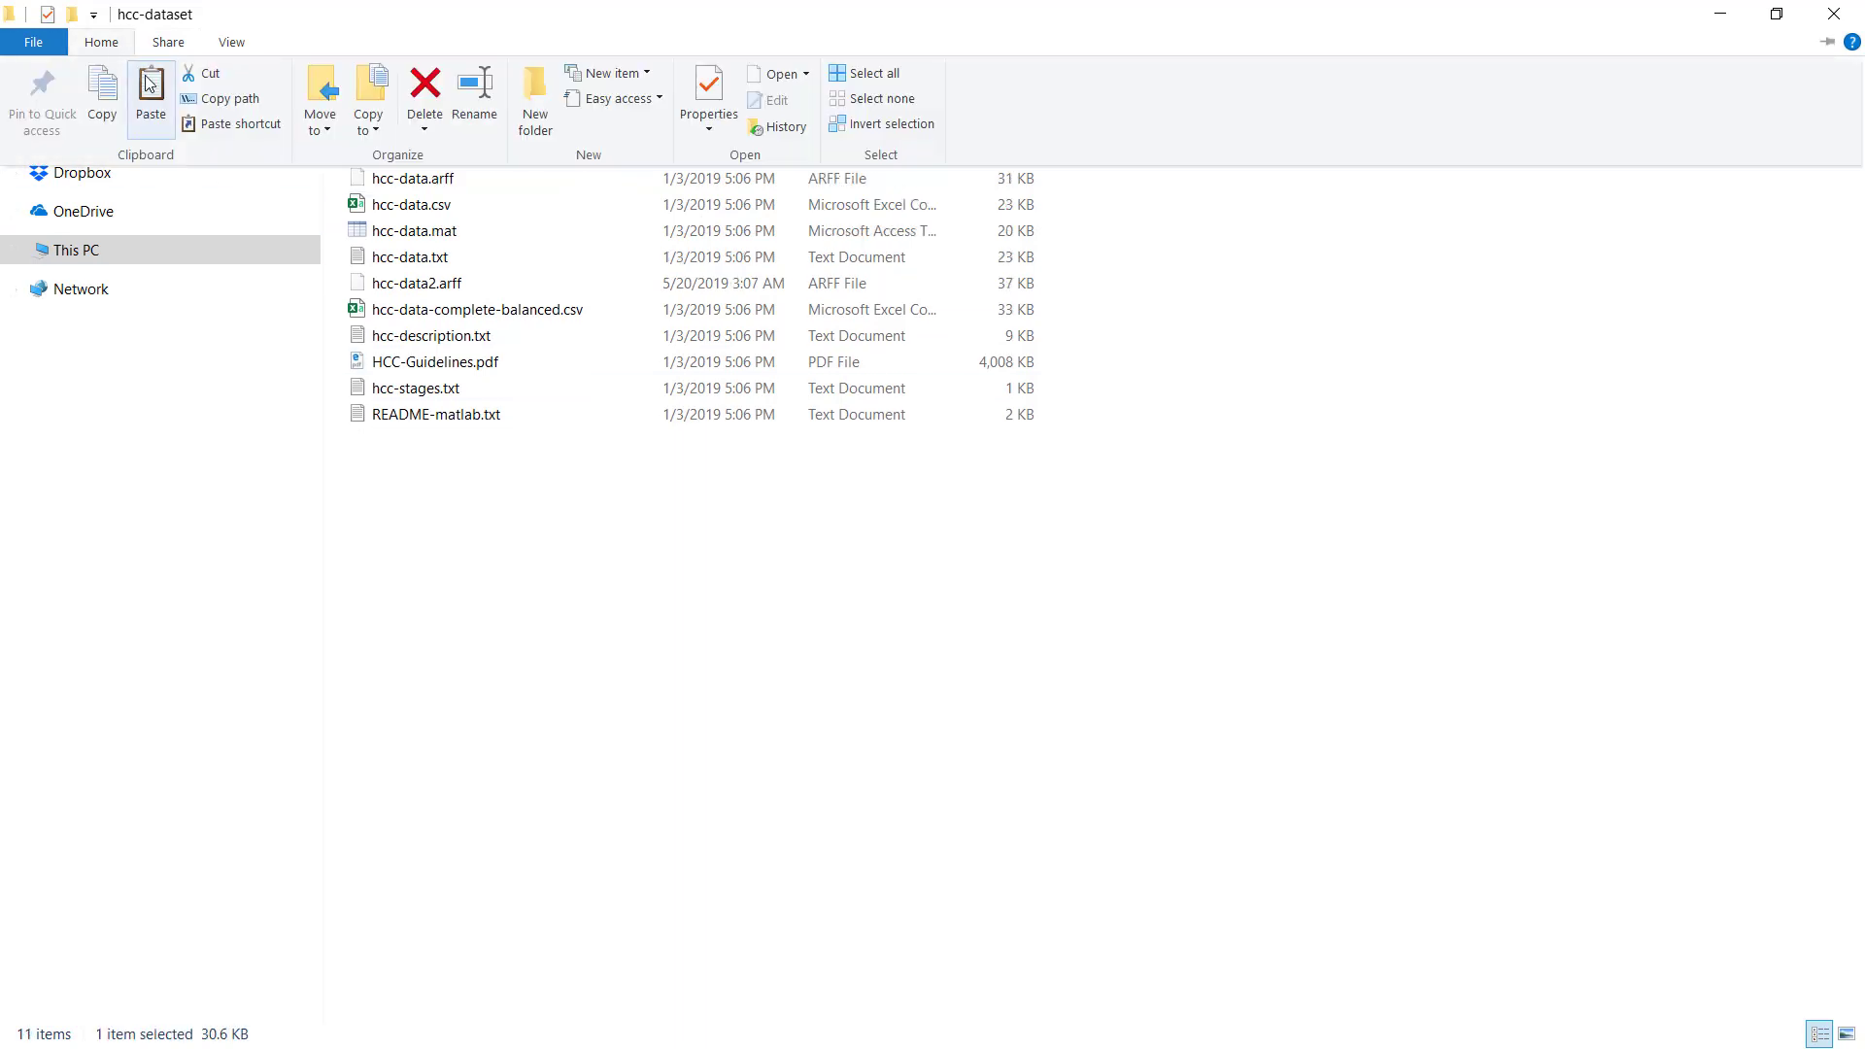
click(150, 95)
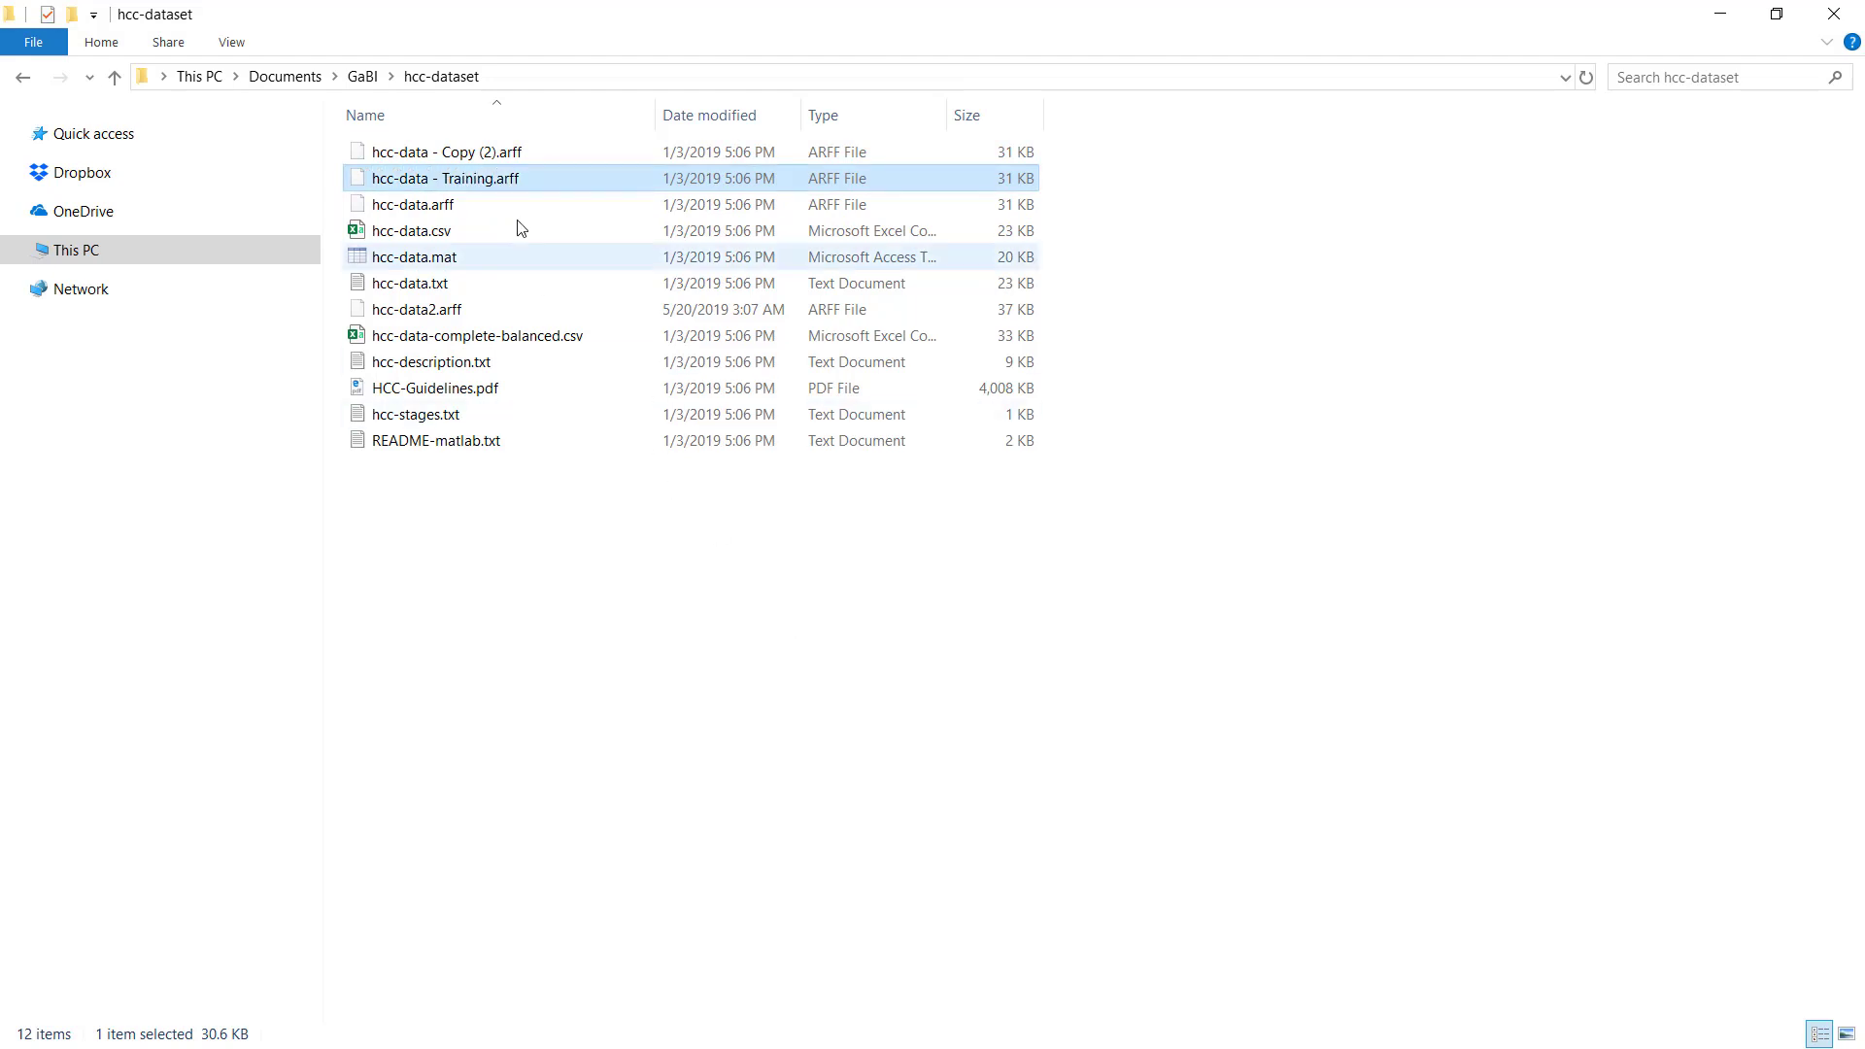
Step: Rename the copies to 'hcc-data - Training.arff' and 'hcc-data - Test.arff'
click(446, 152)
text(Test)
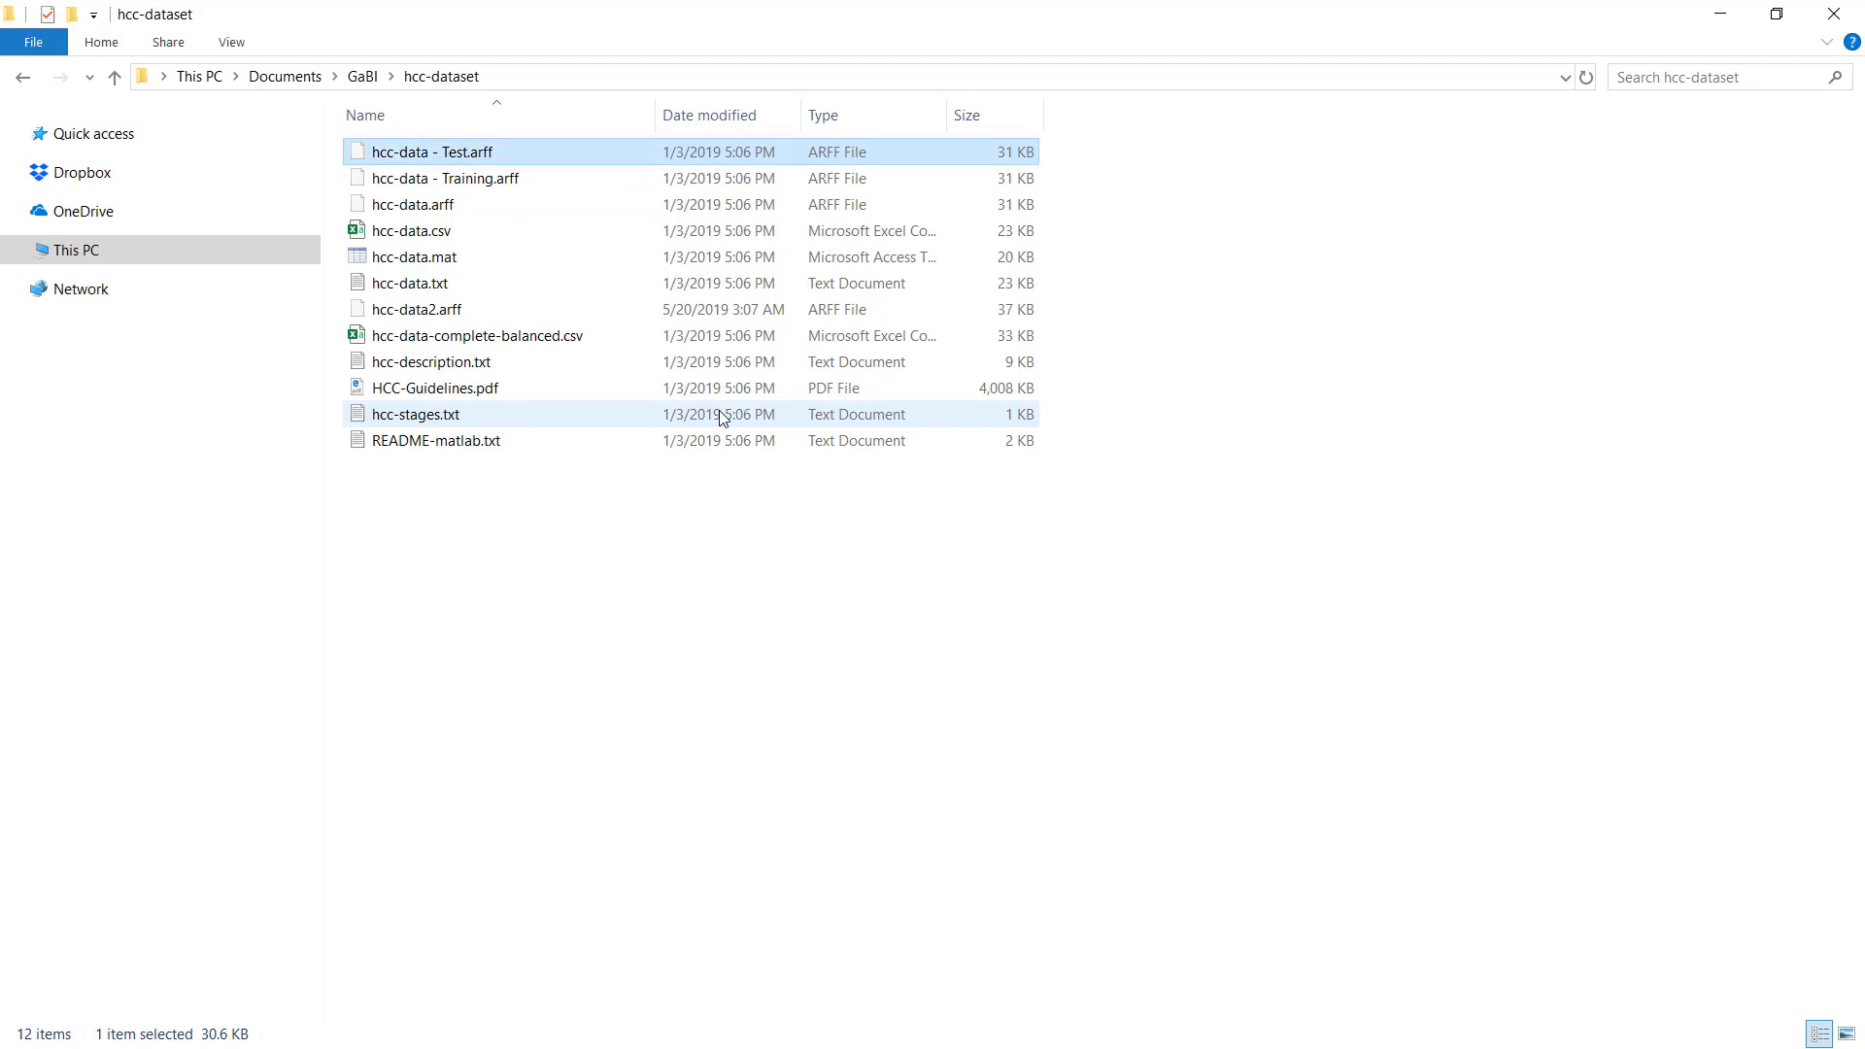
click(659, 601)
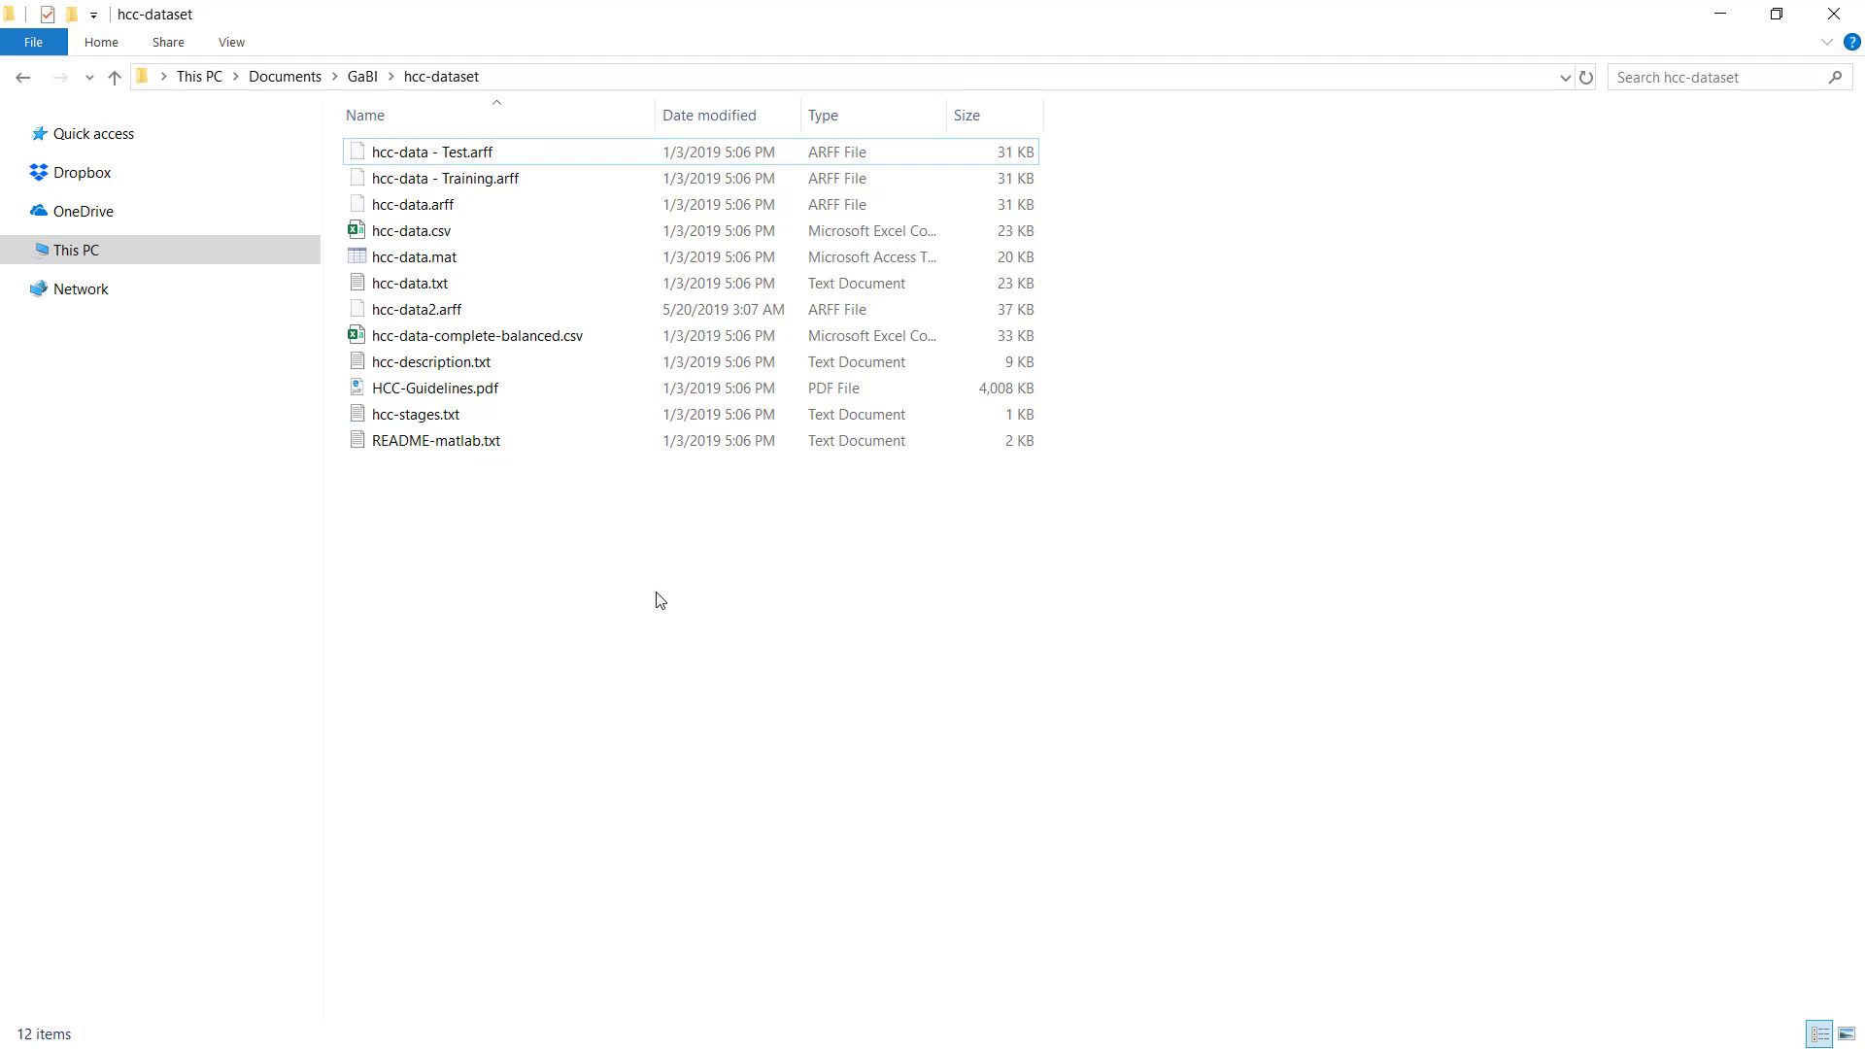
click(410, 204)
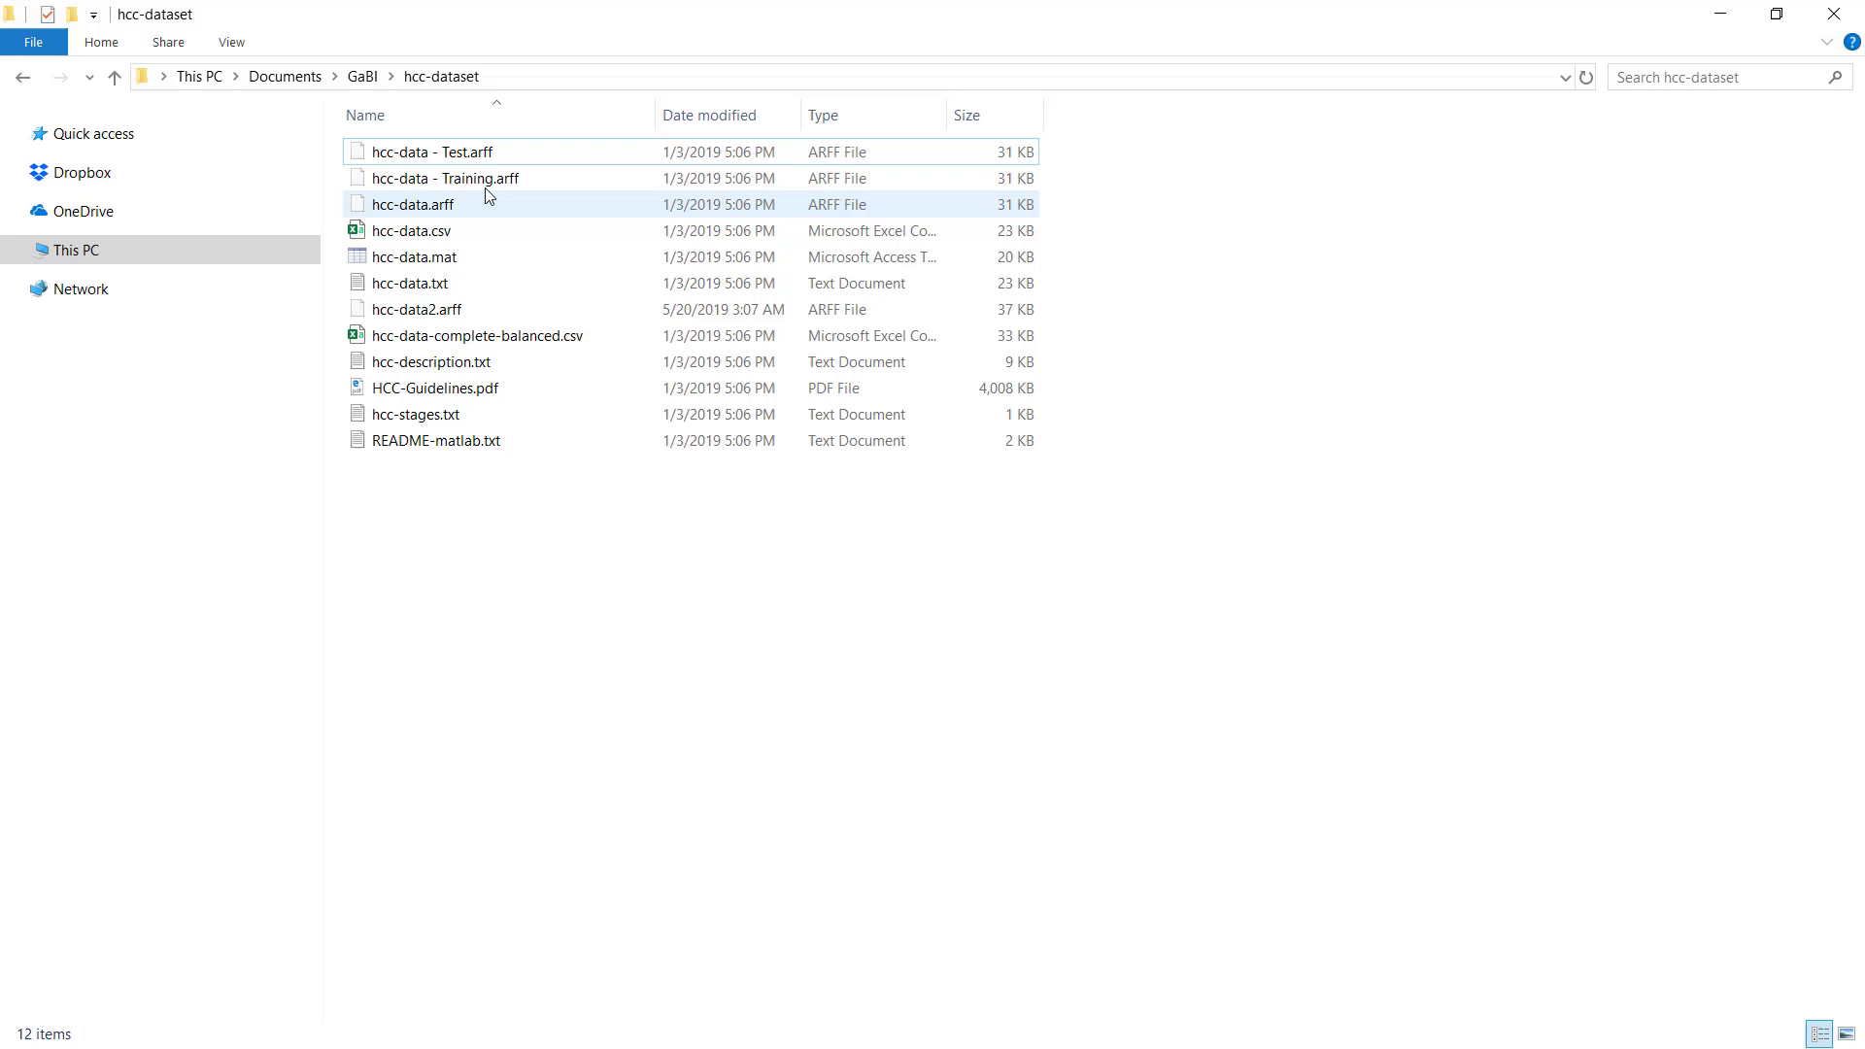
right_click(445, 178)
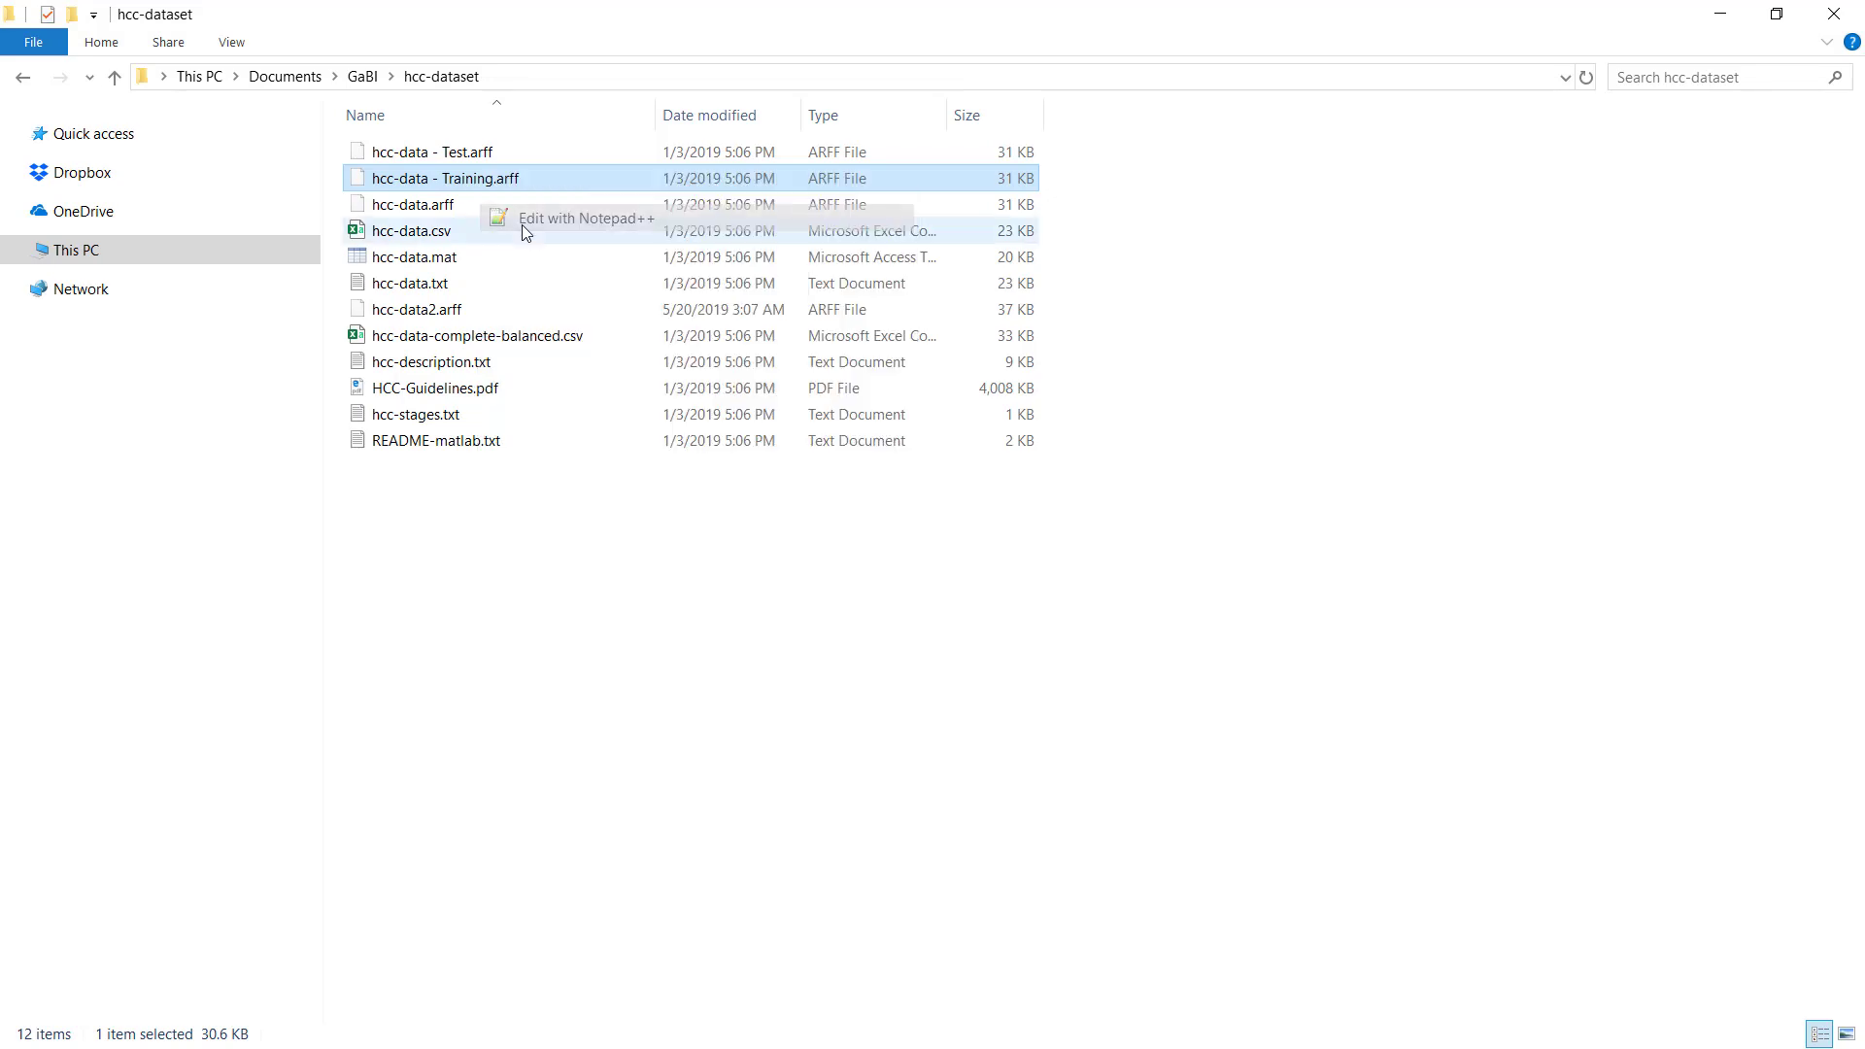
Step: Open the Training and Test ARFF files as tabs in a maximized Notepad++ window
click(585, 217)
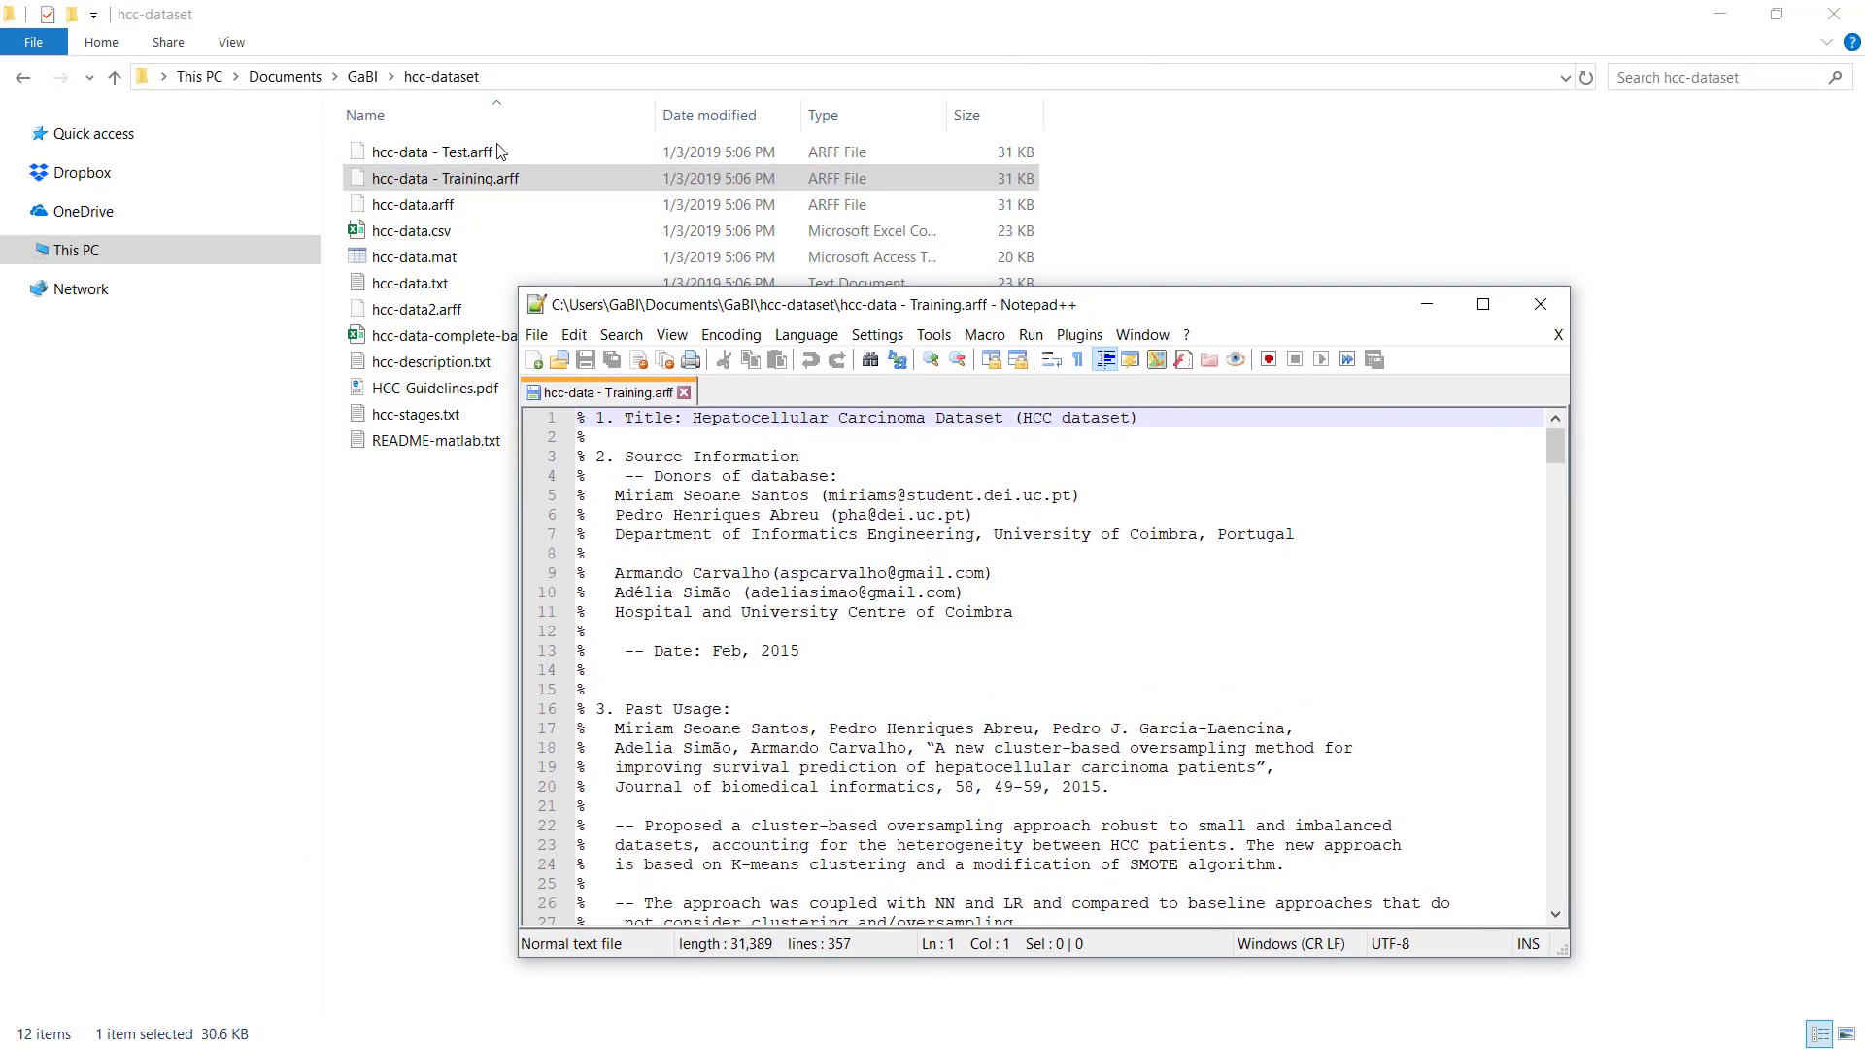
right_click(437, 152)
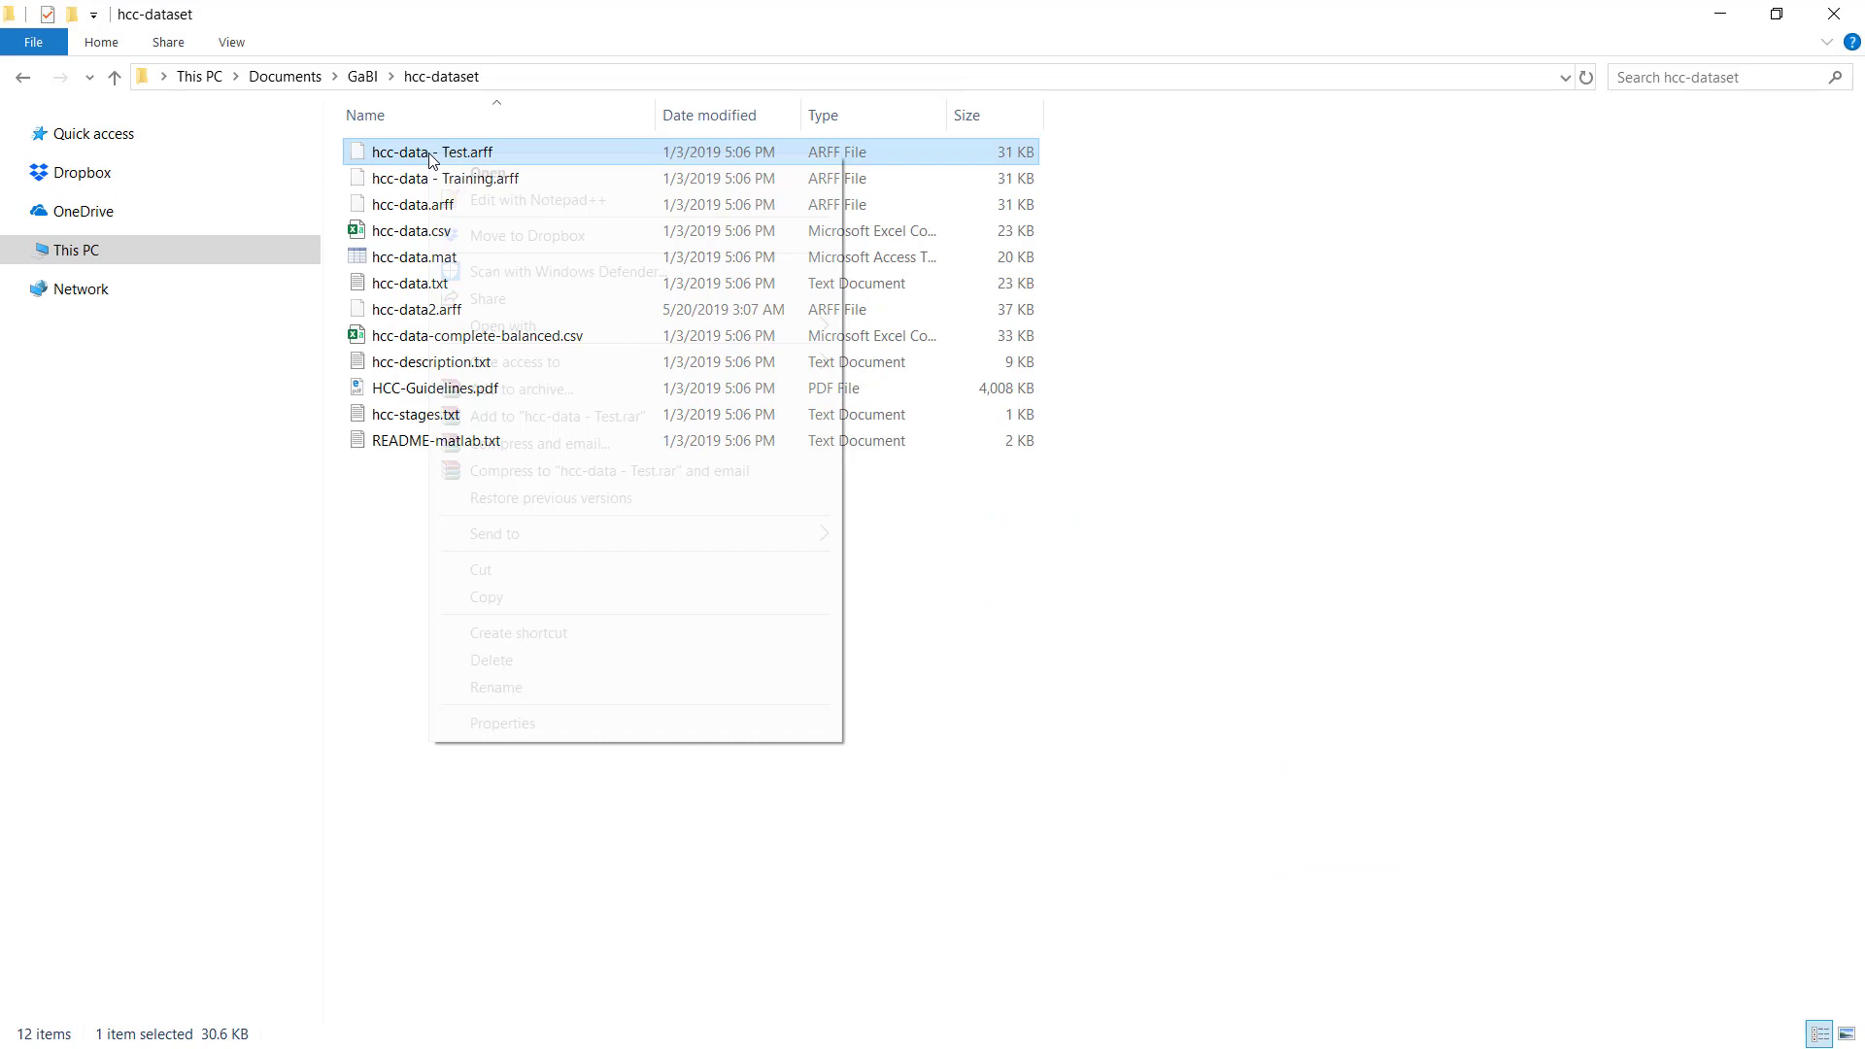
click(536, 200)
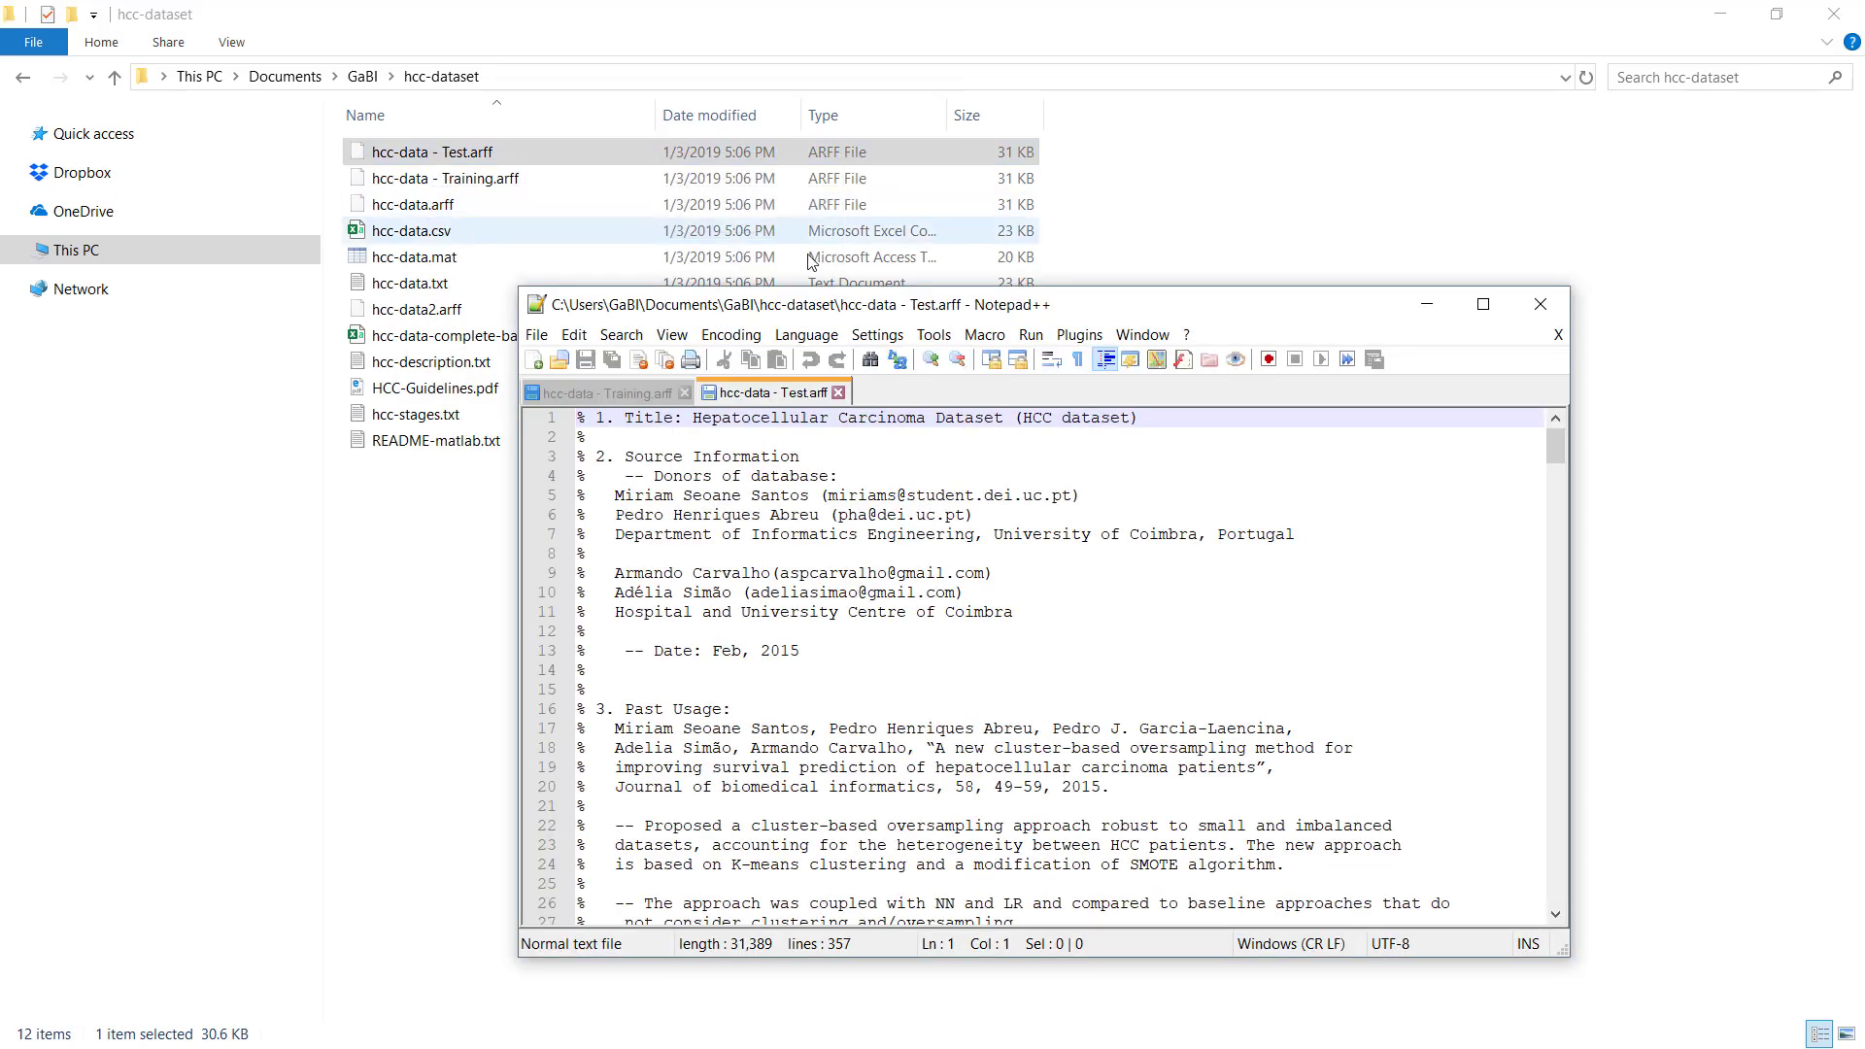
click(1482, 303)
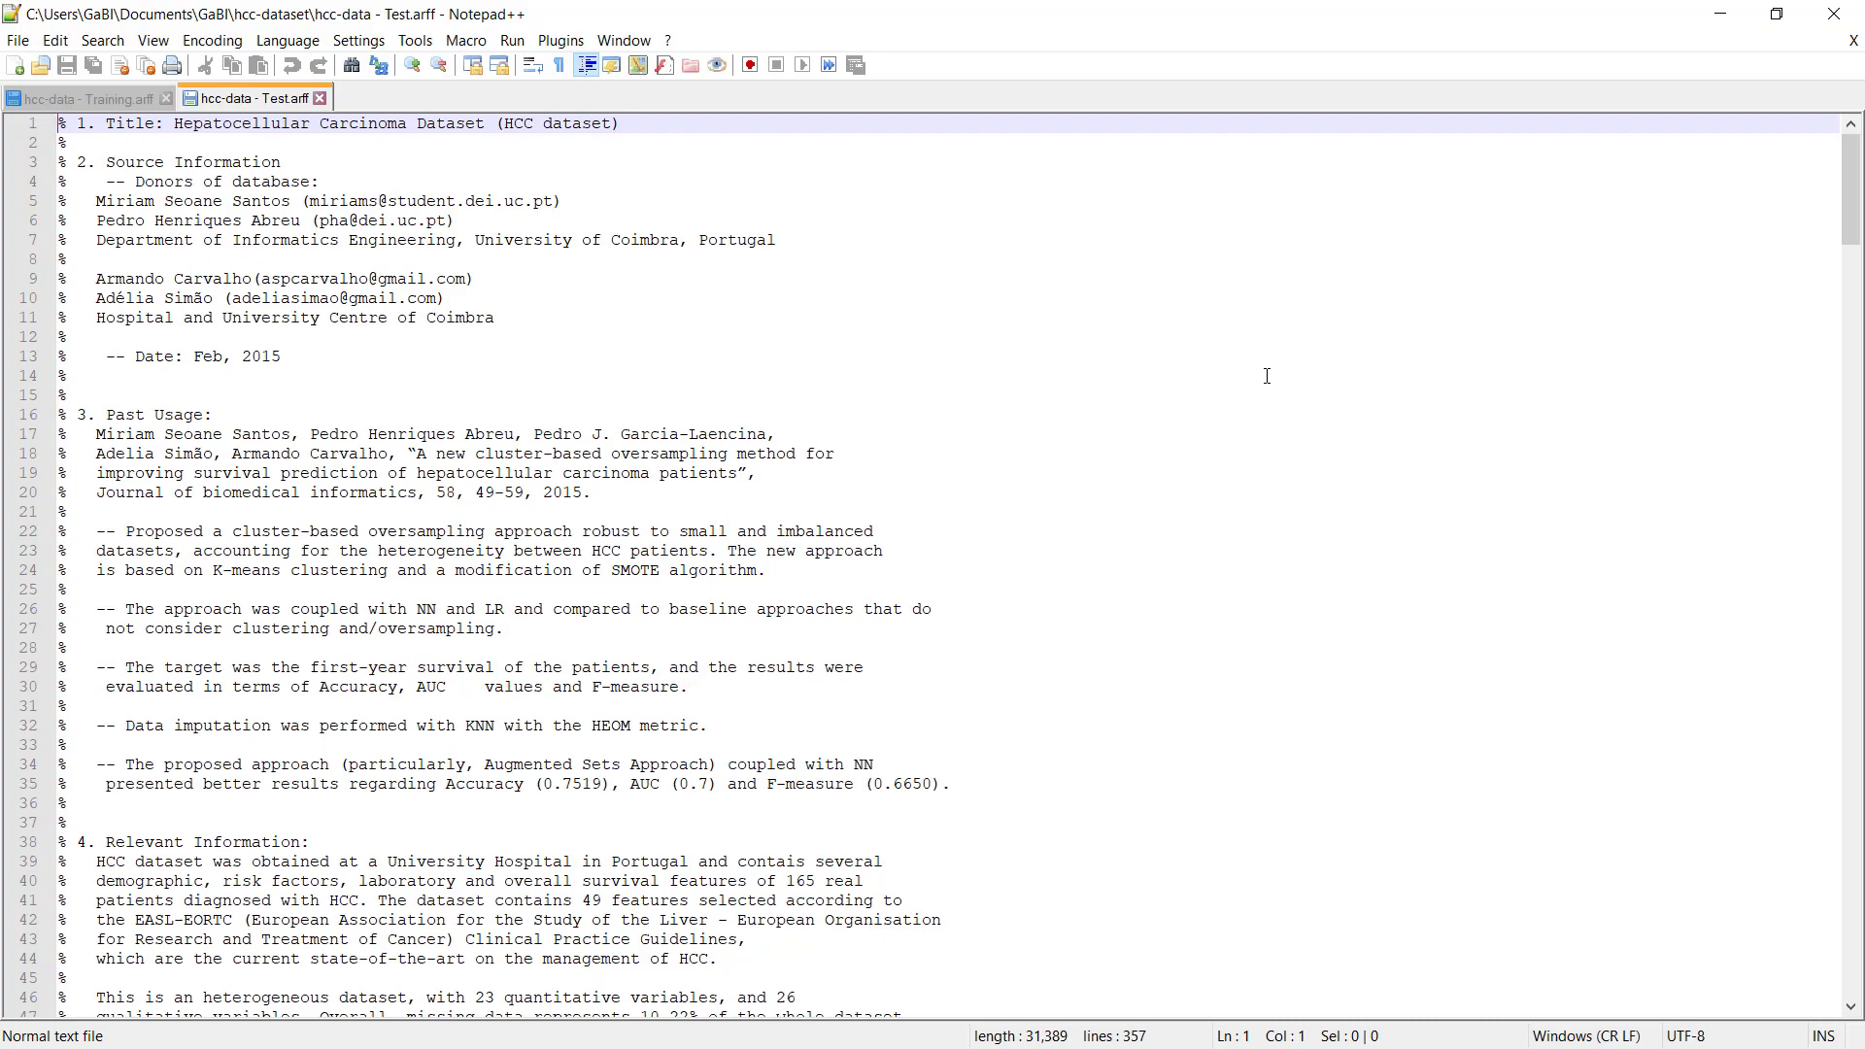
scroll(down, 3)
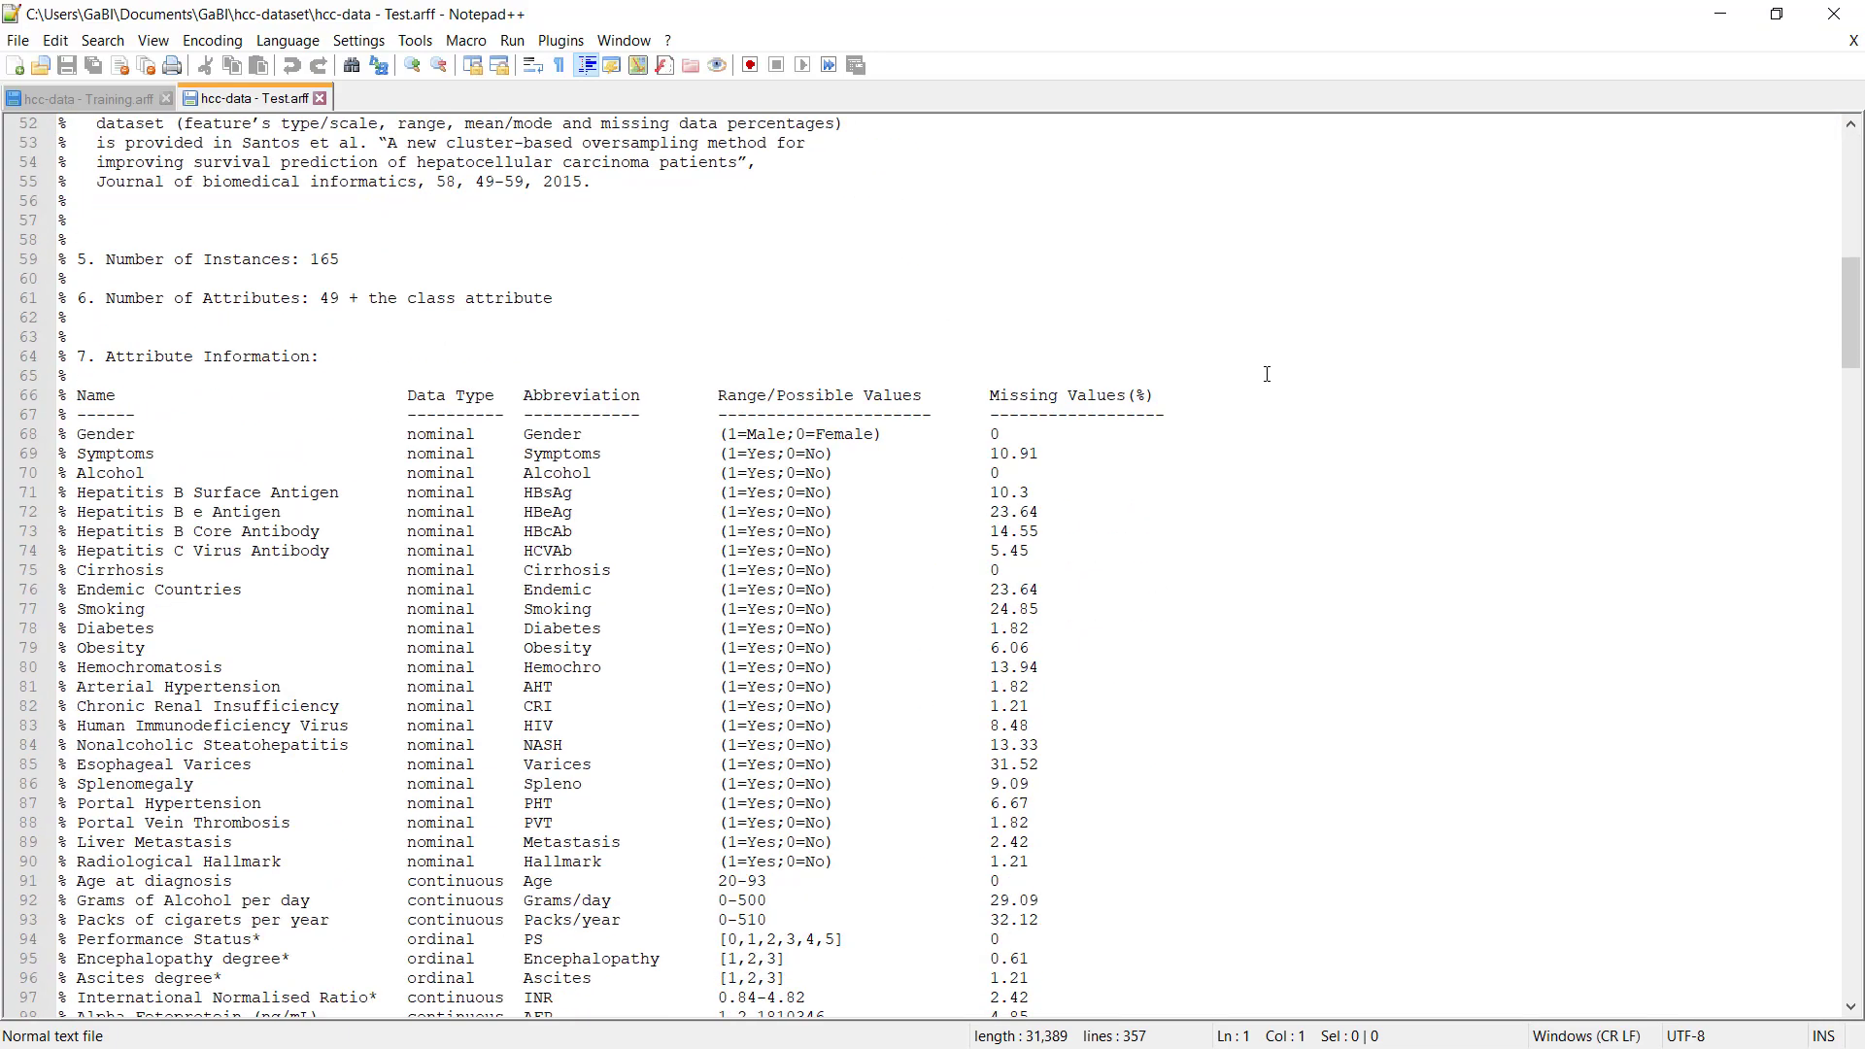
scroll(down, 3)
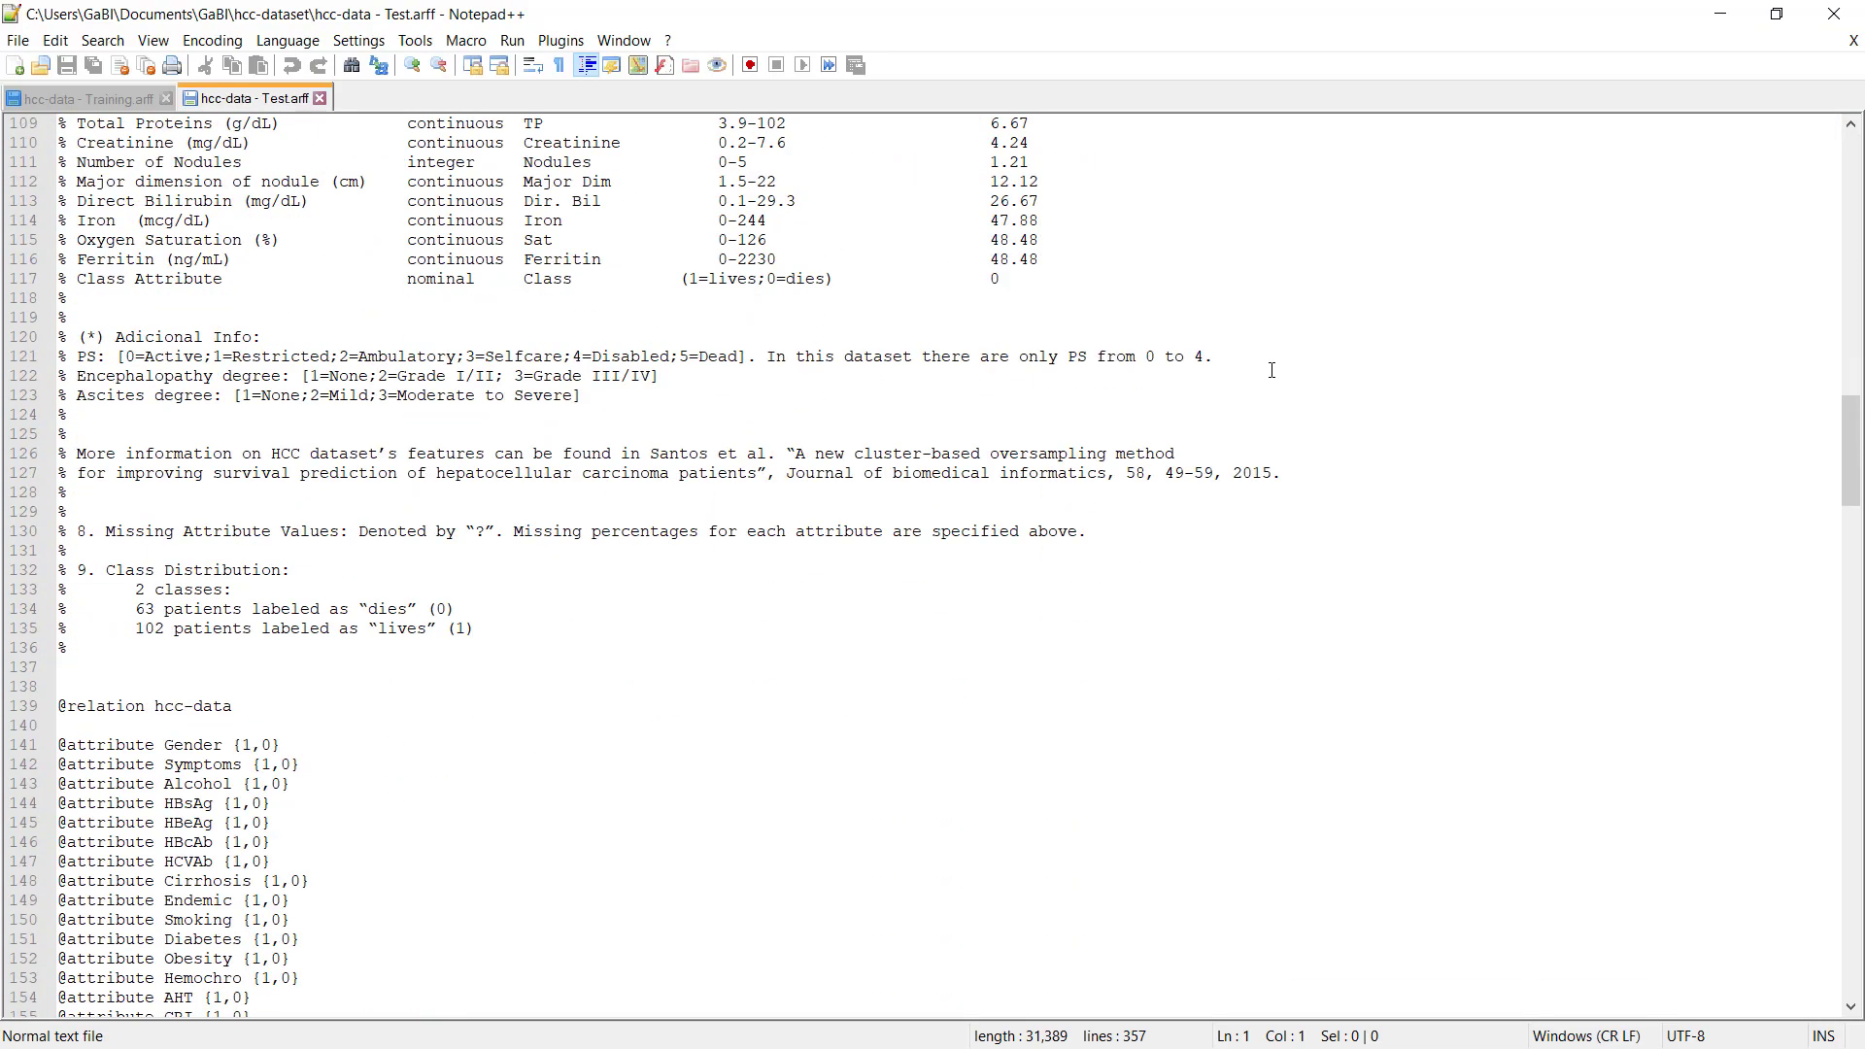
scroll(down, 3)
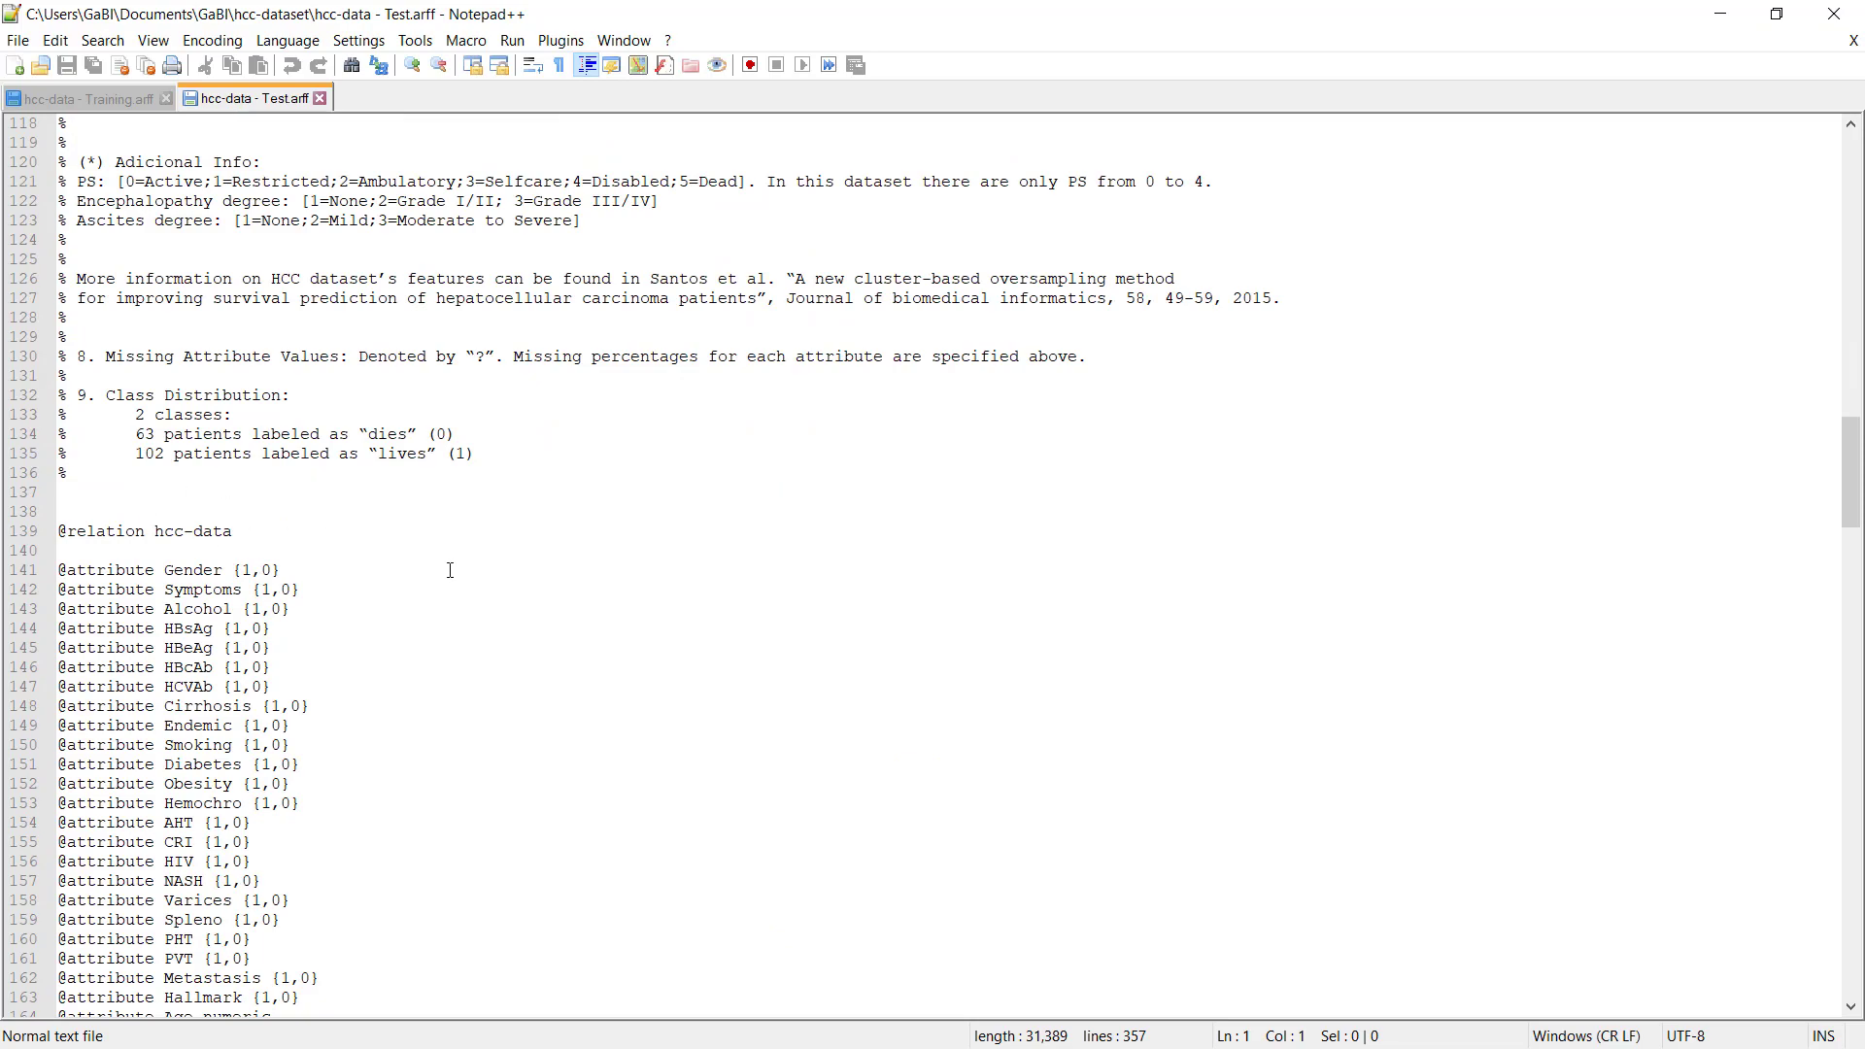
scroll(down, 3)
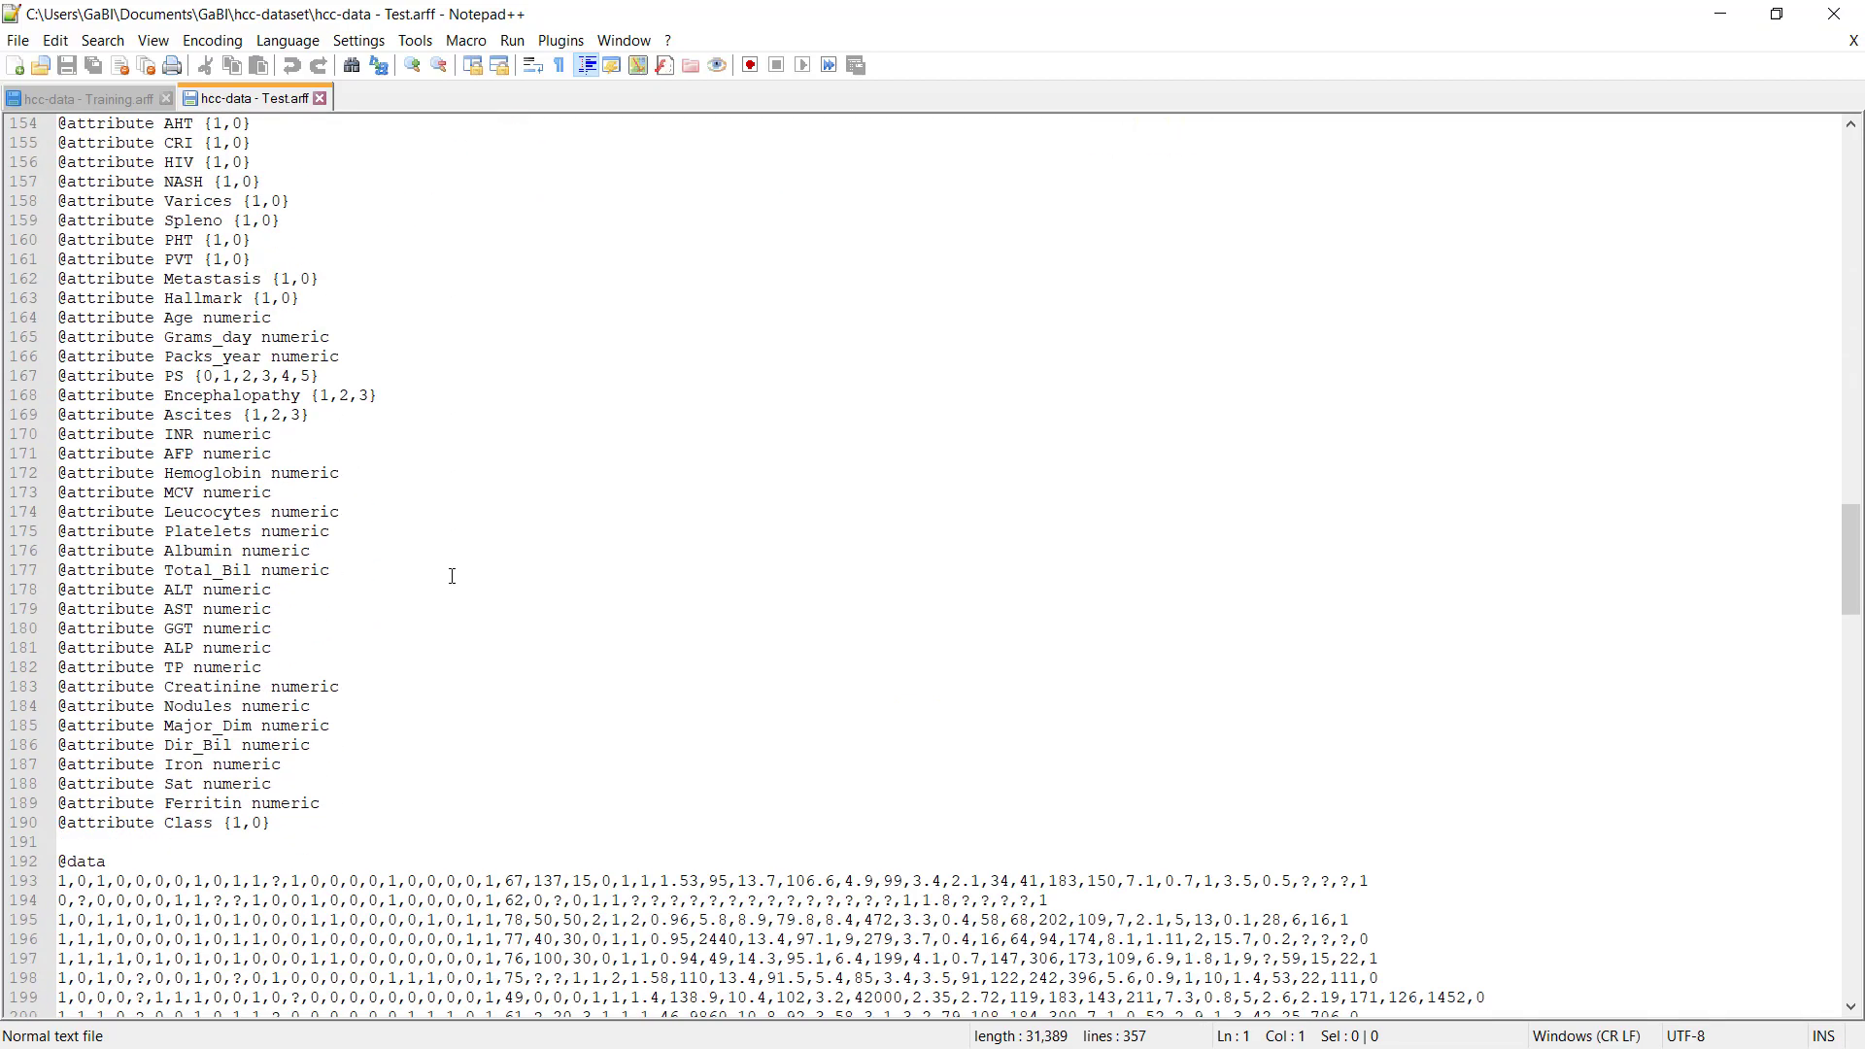
scroll(down, 3)
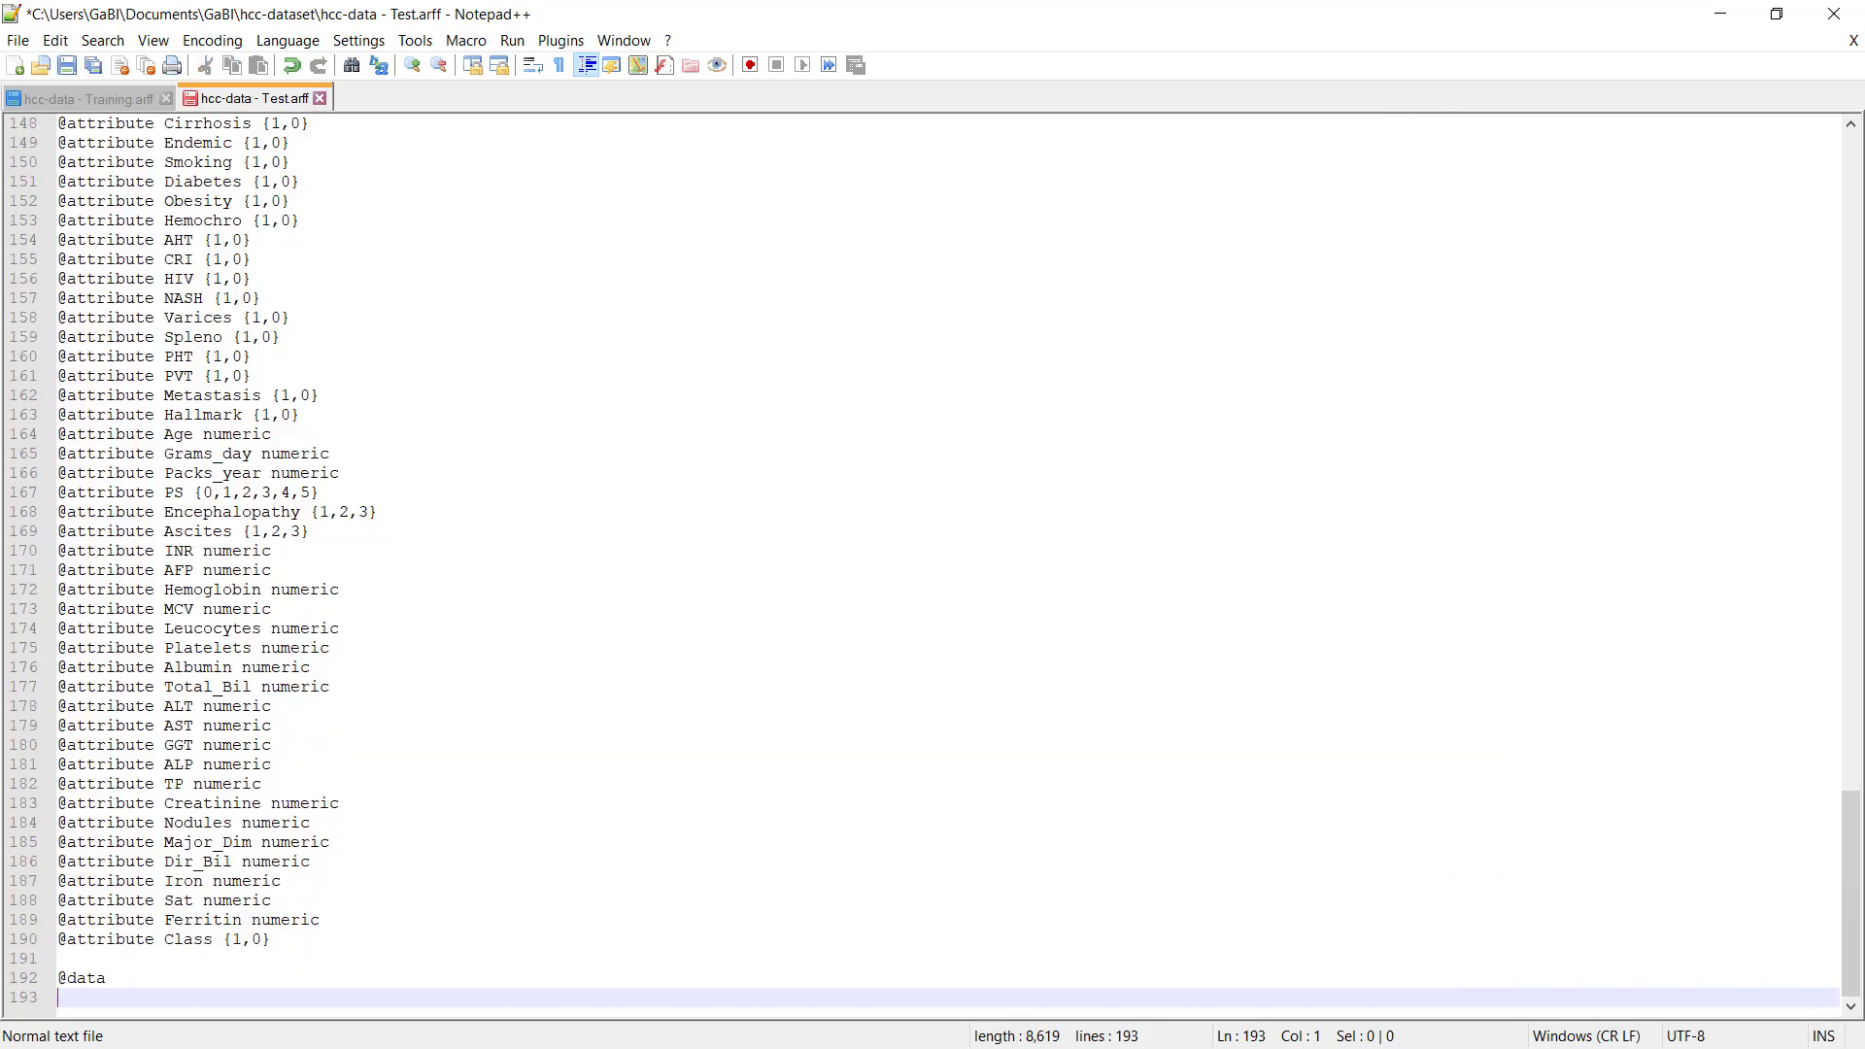
mouse_move(967, 244)
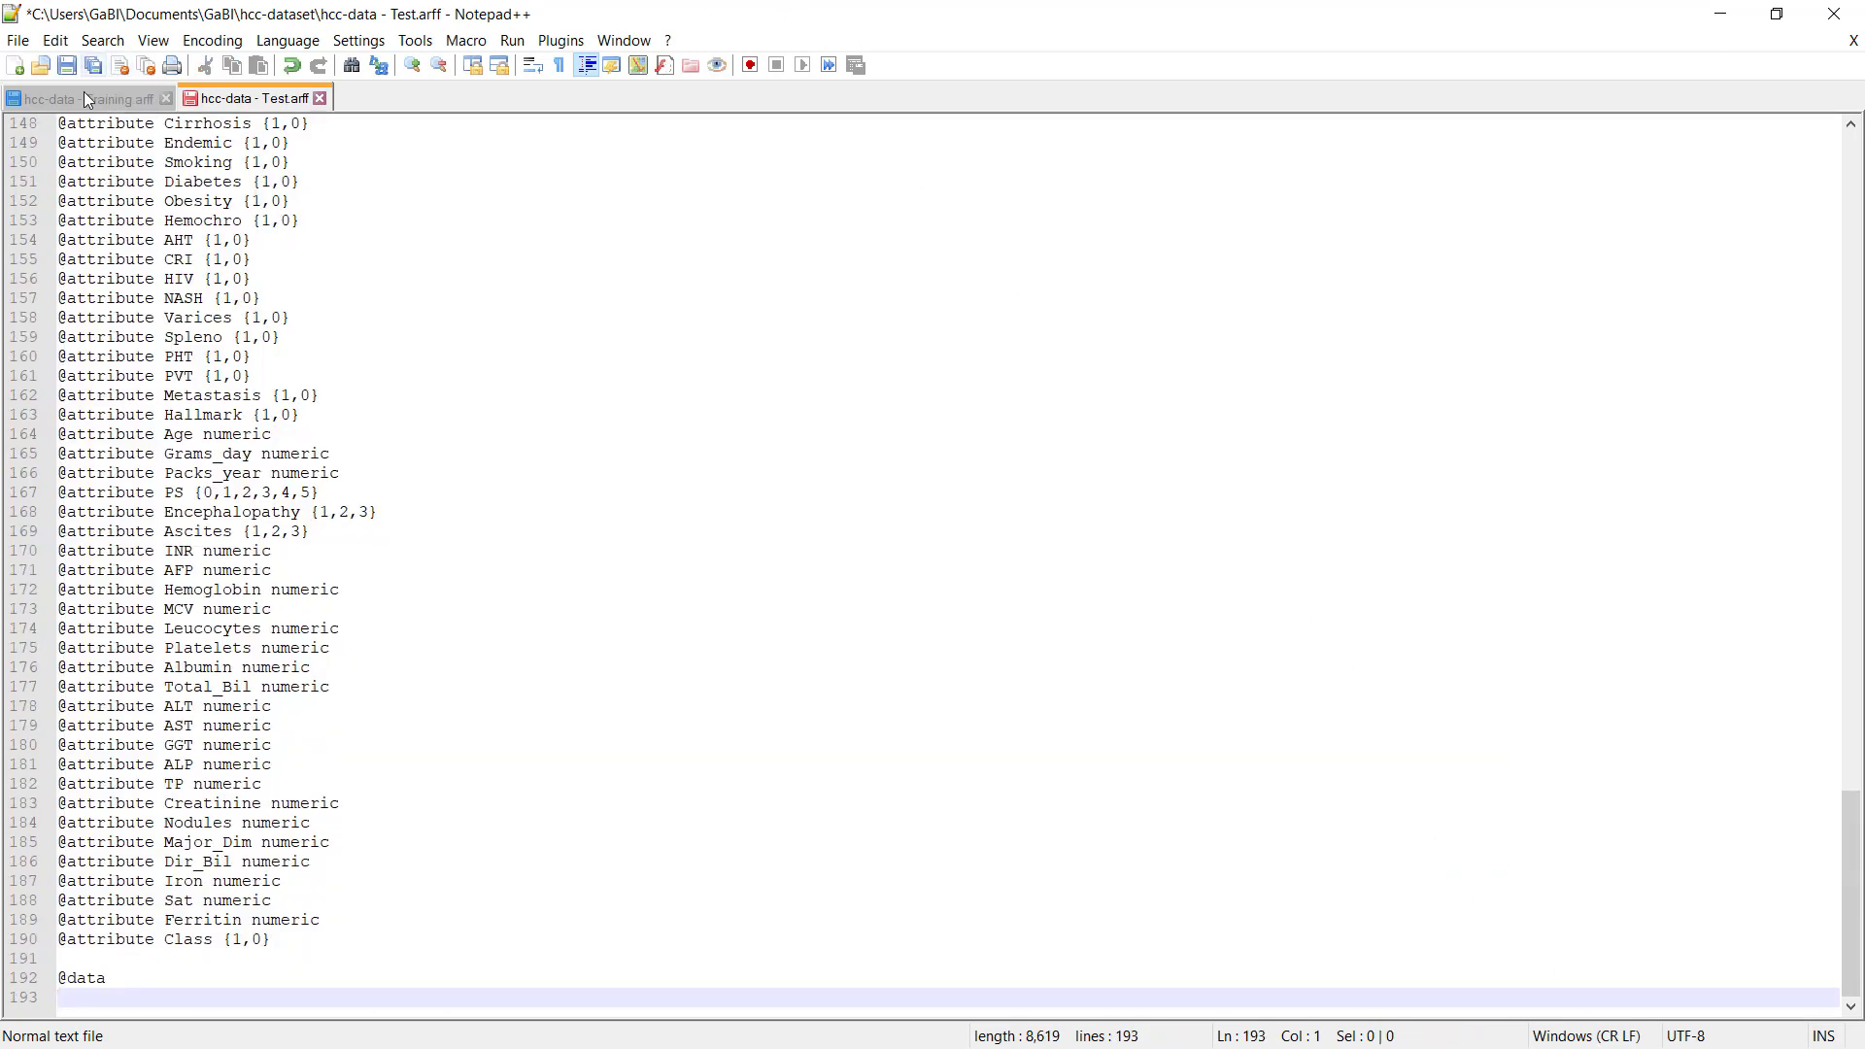
Step: Cut about 50 data rows from the end of the Training file
click(84, 97)
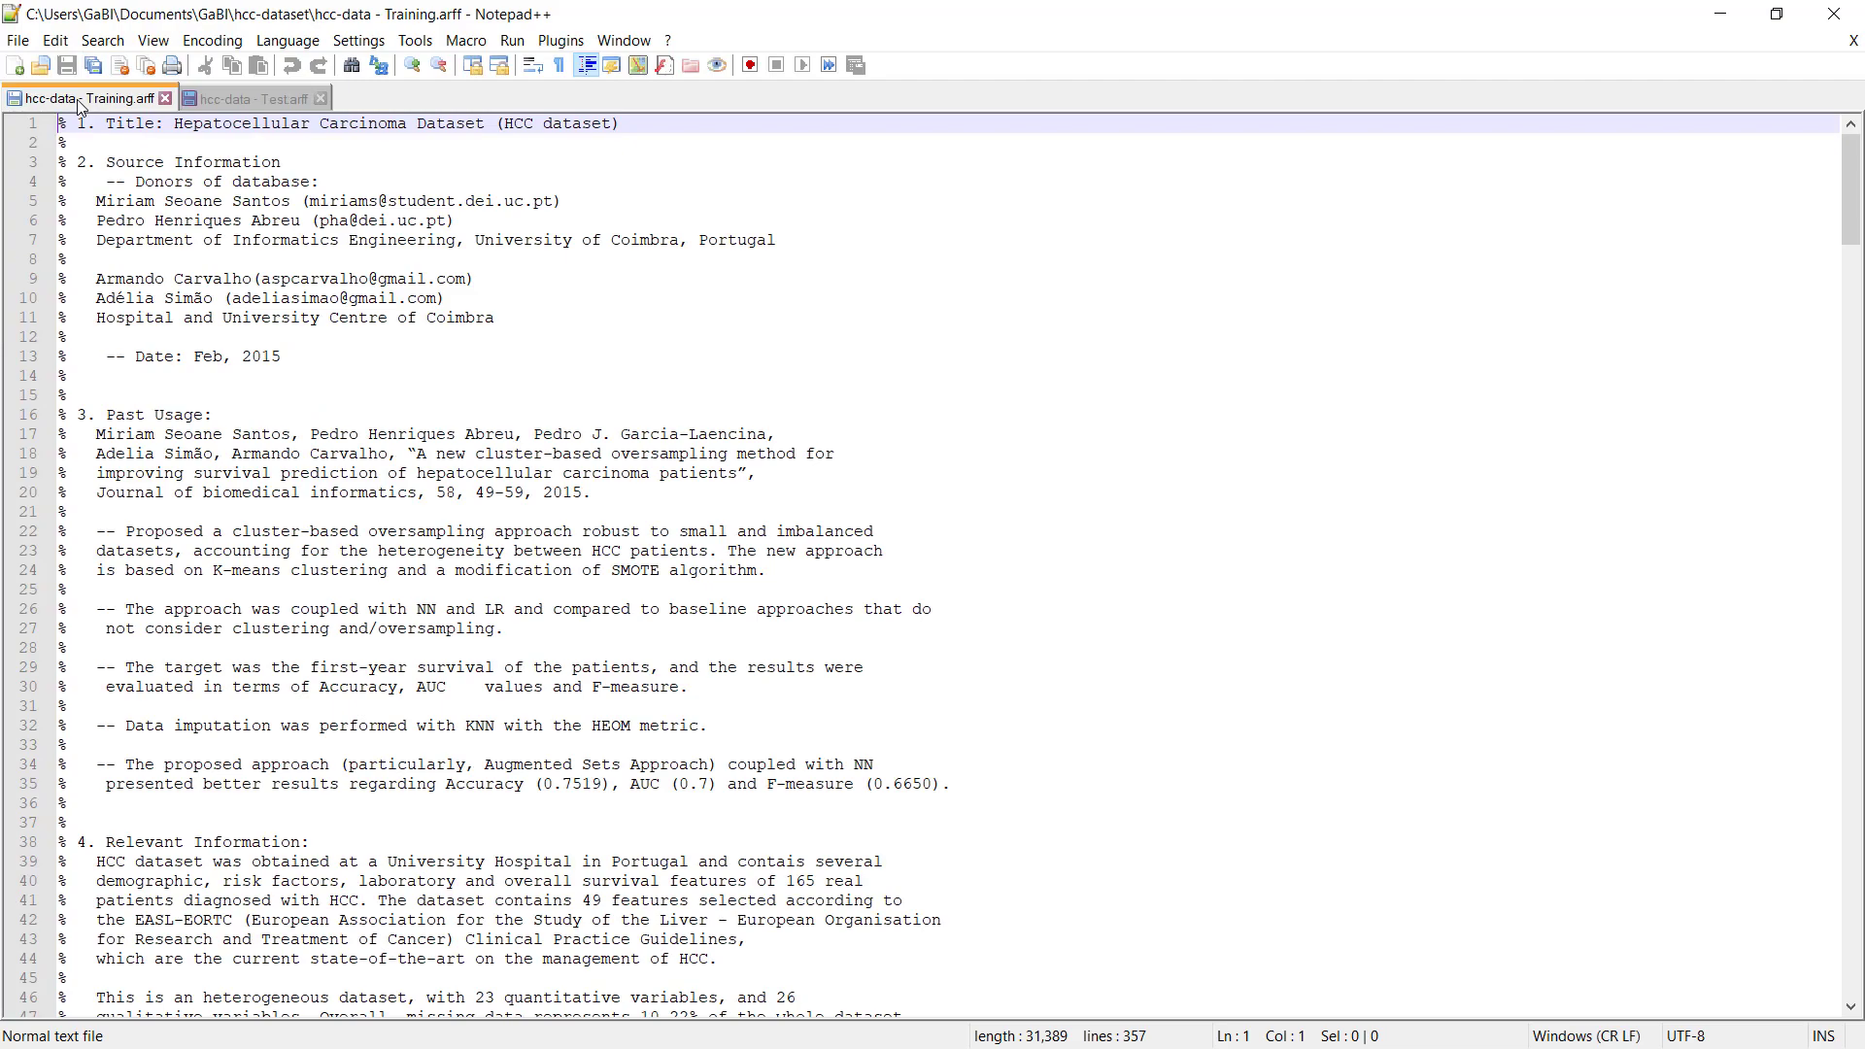
scroll(down, 3)
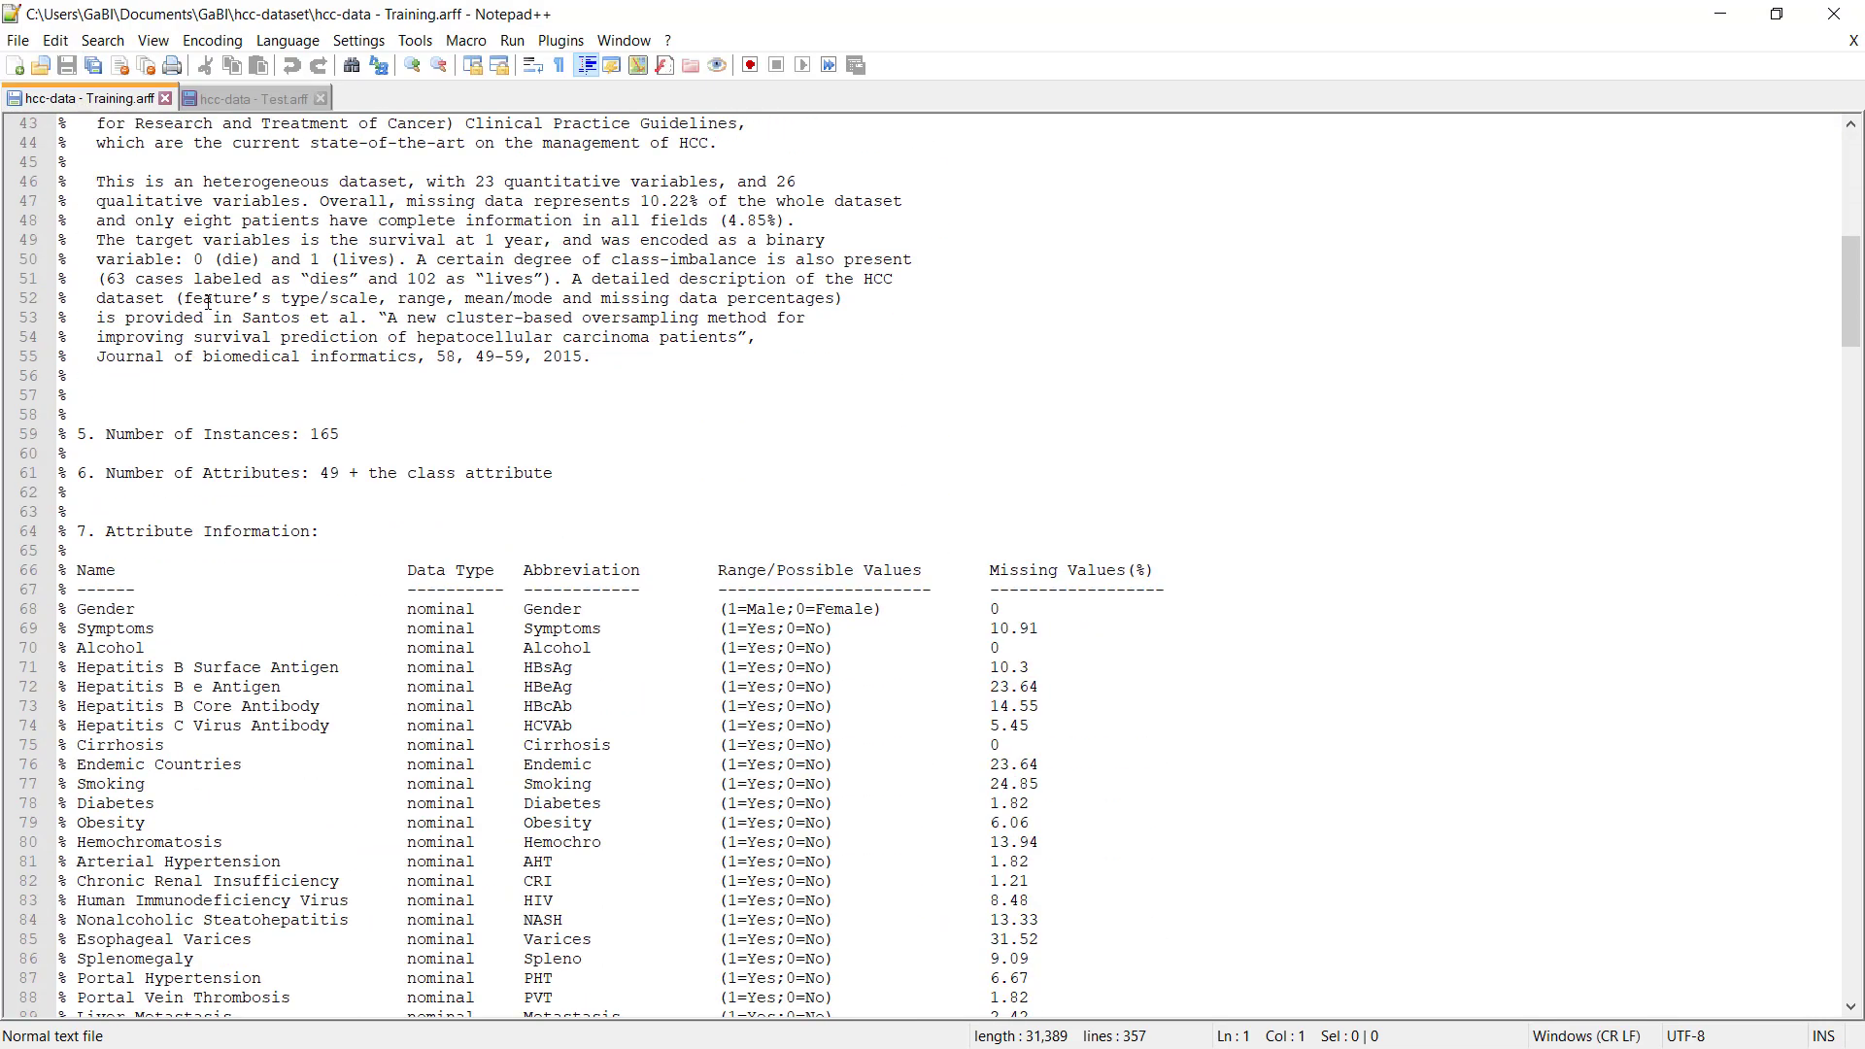
scroll(down, 3)
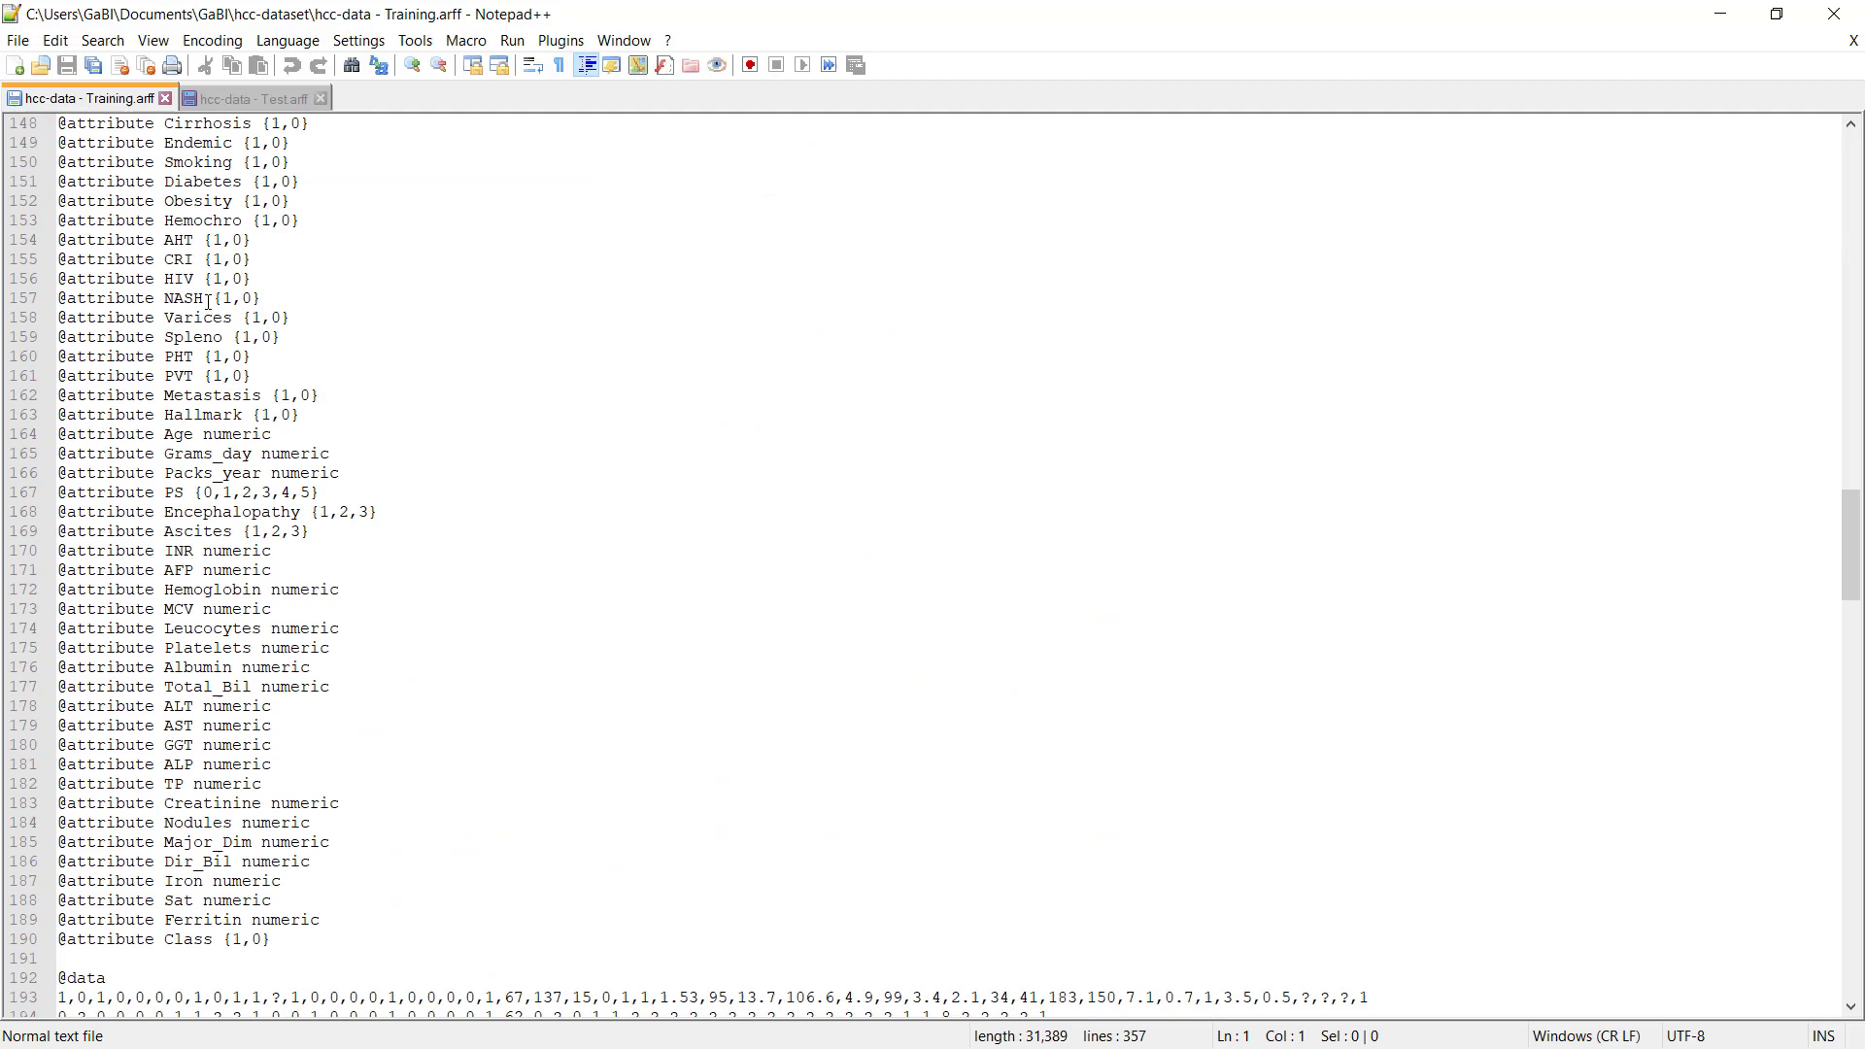
scroll(down, 3)
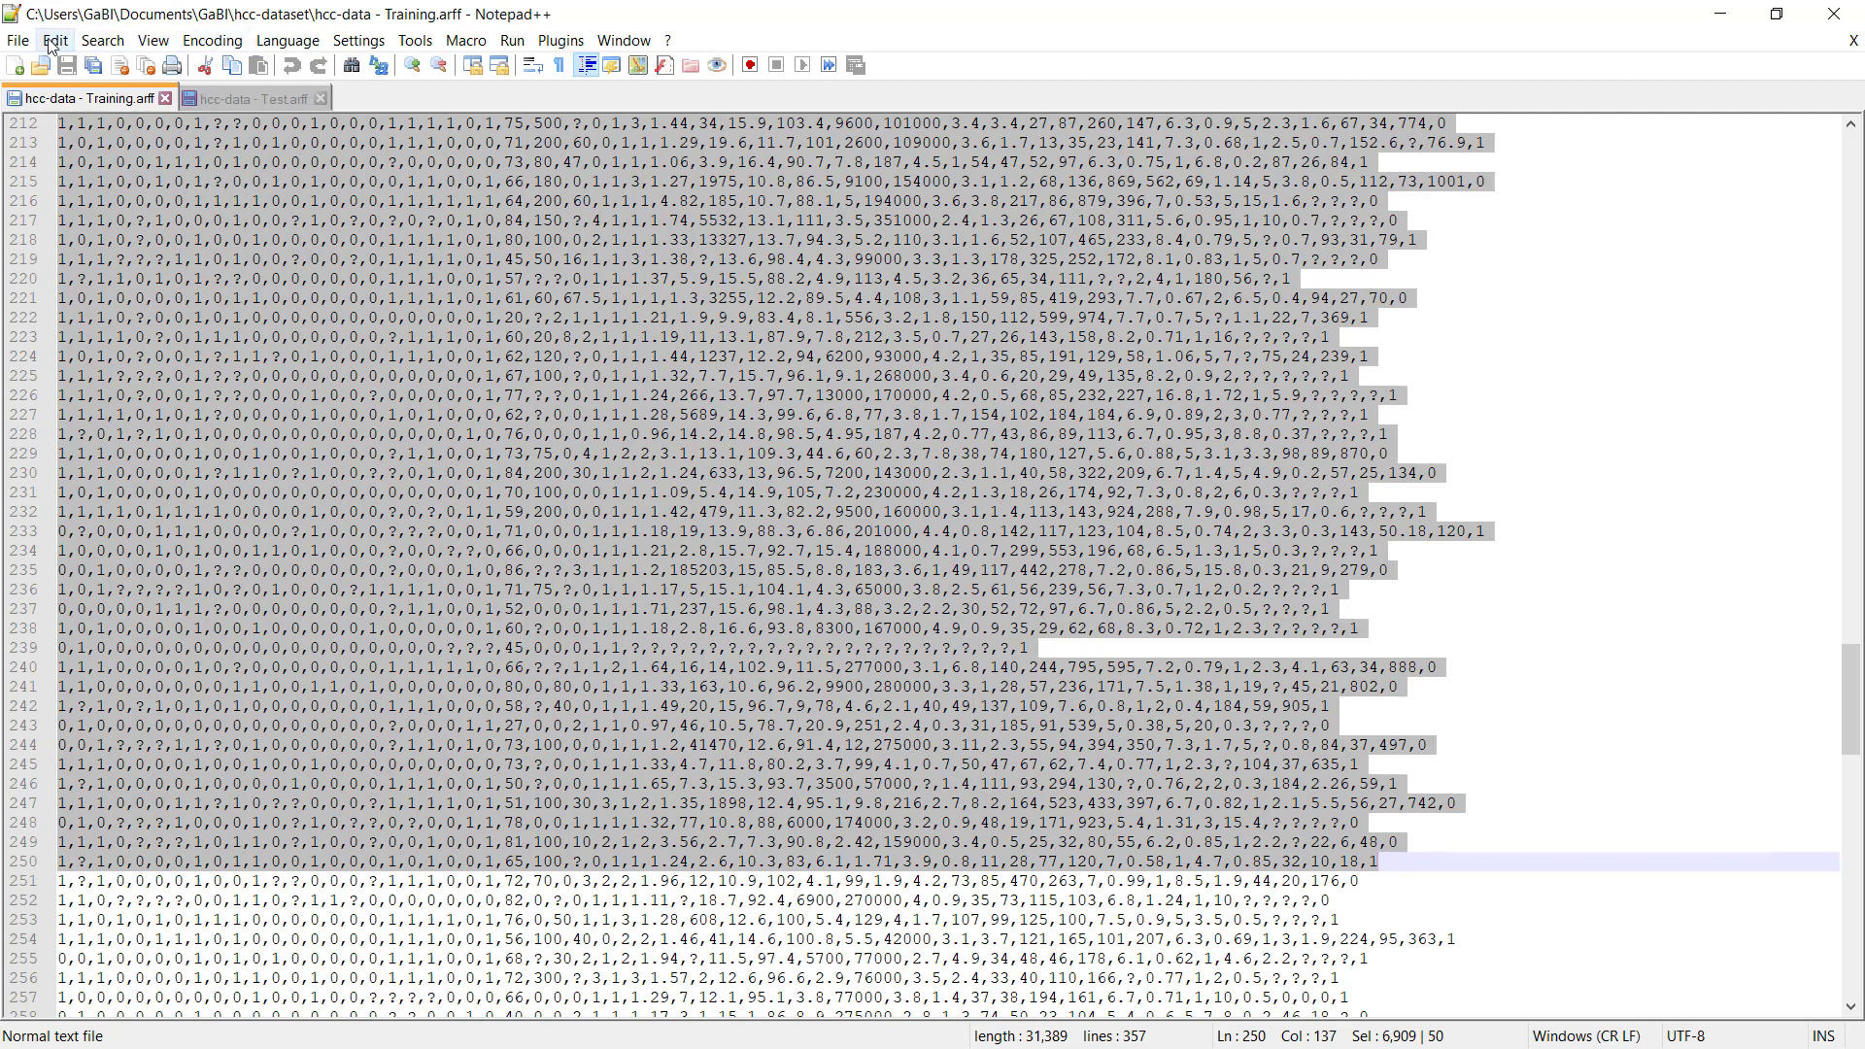
click(55, 39)
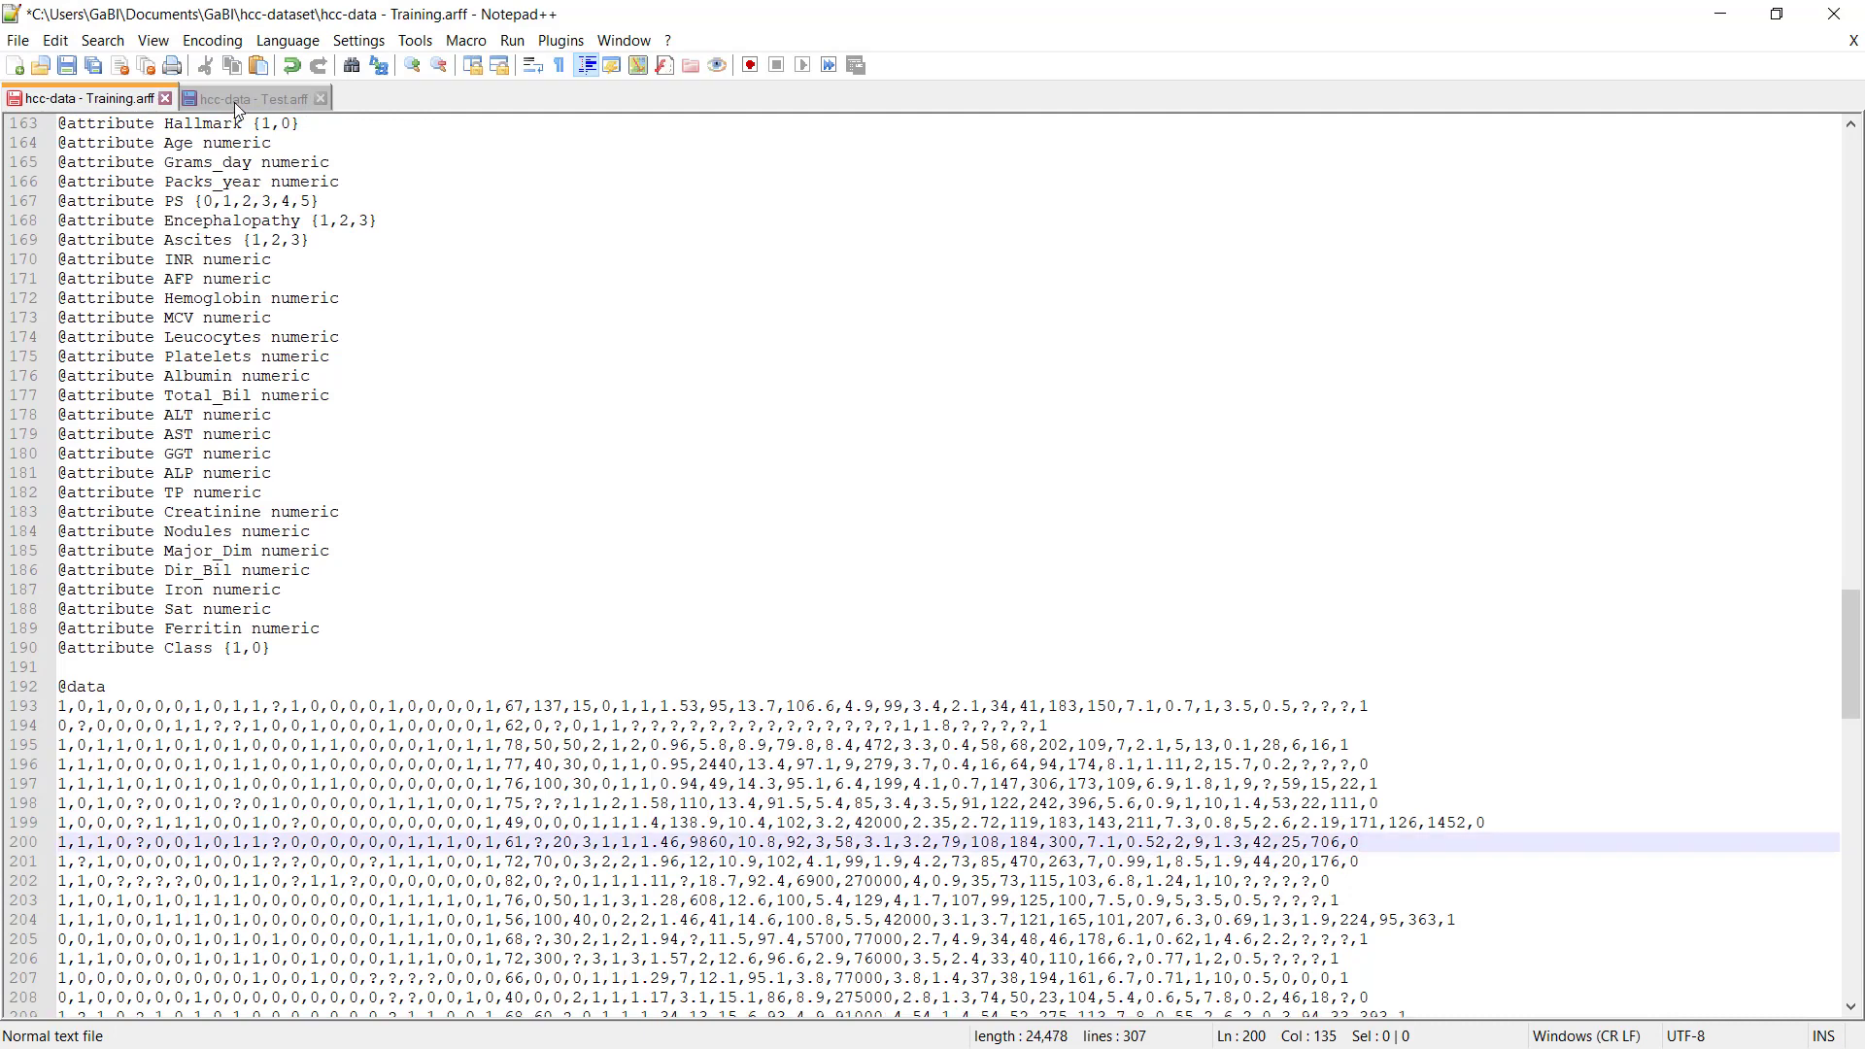
click(245, 97)
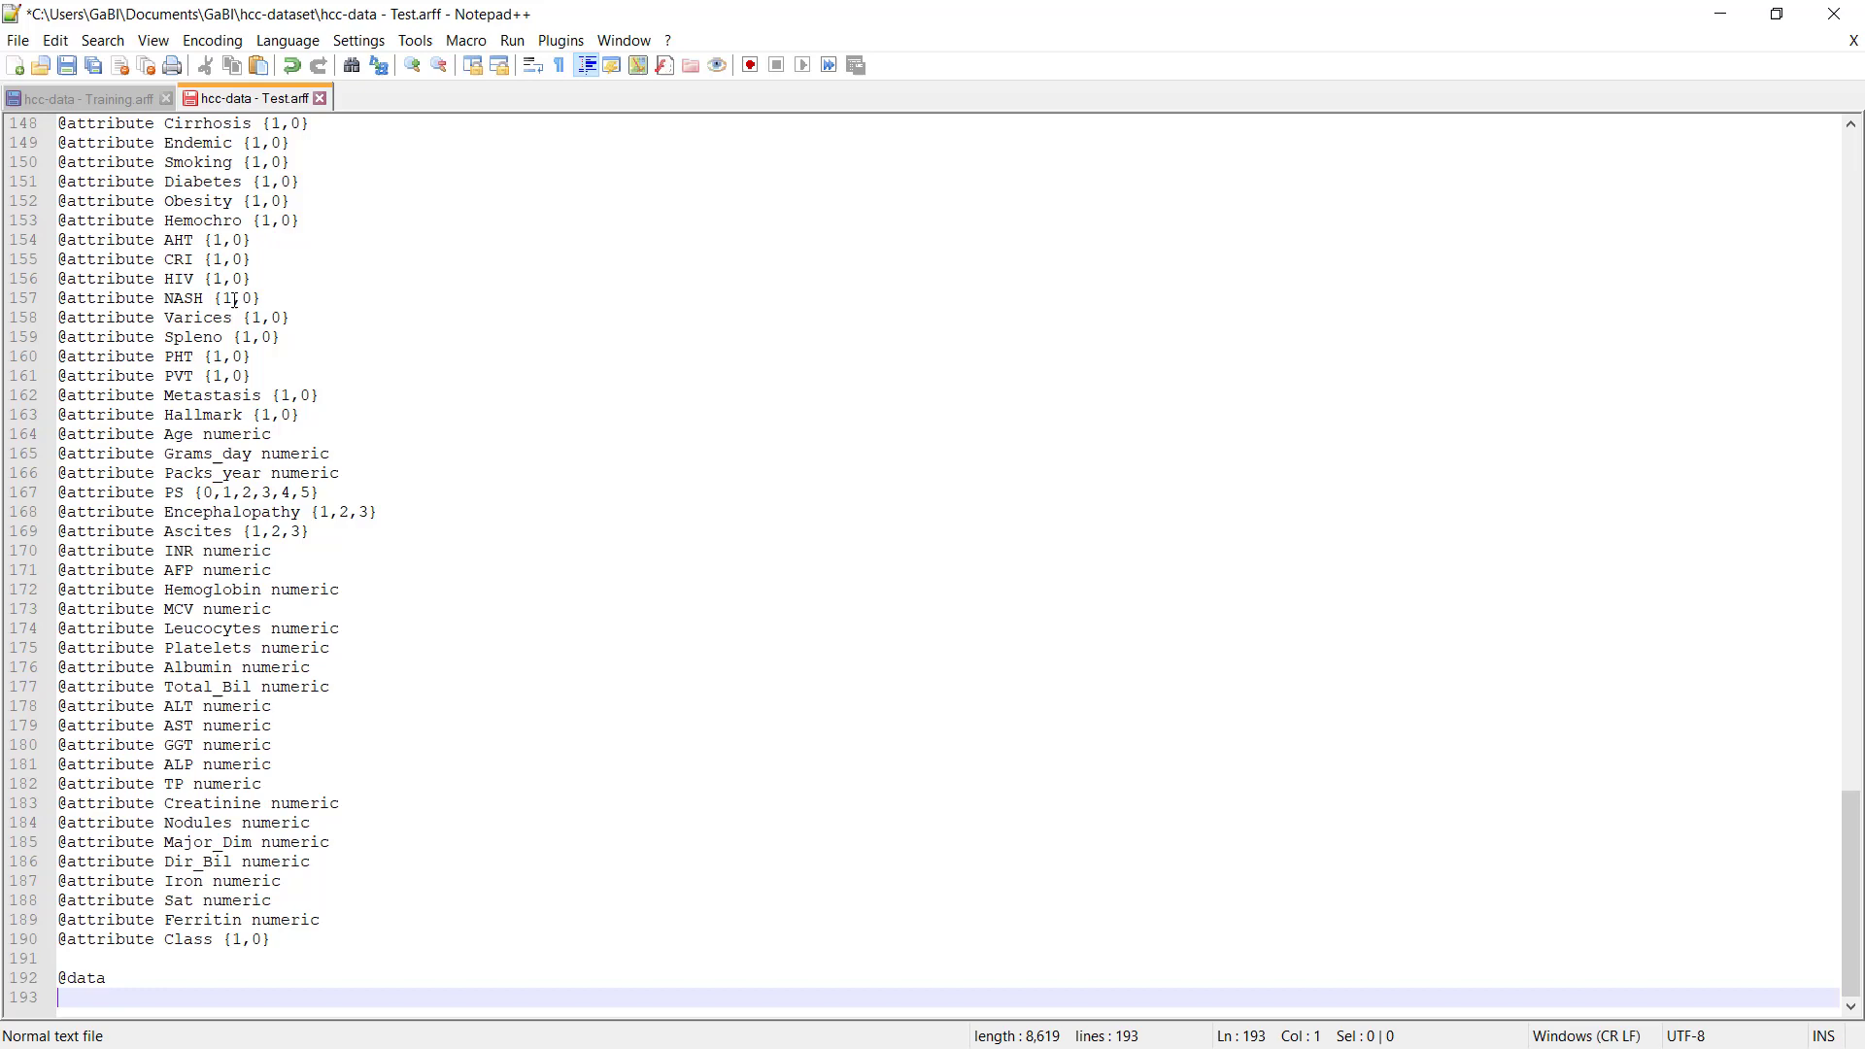
click(54, 38)
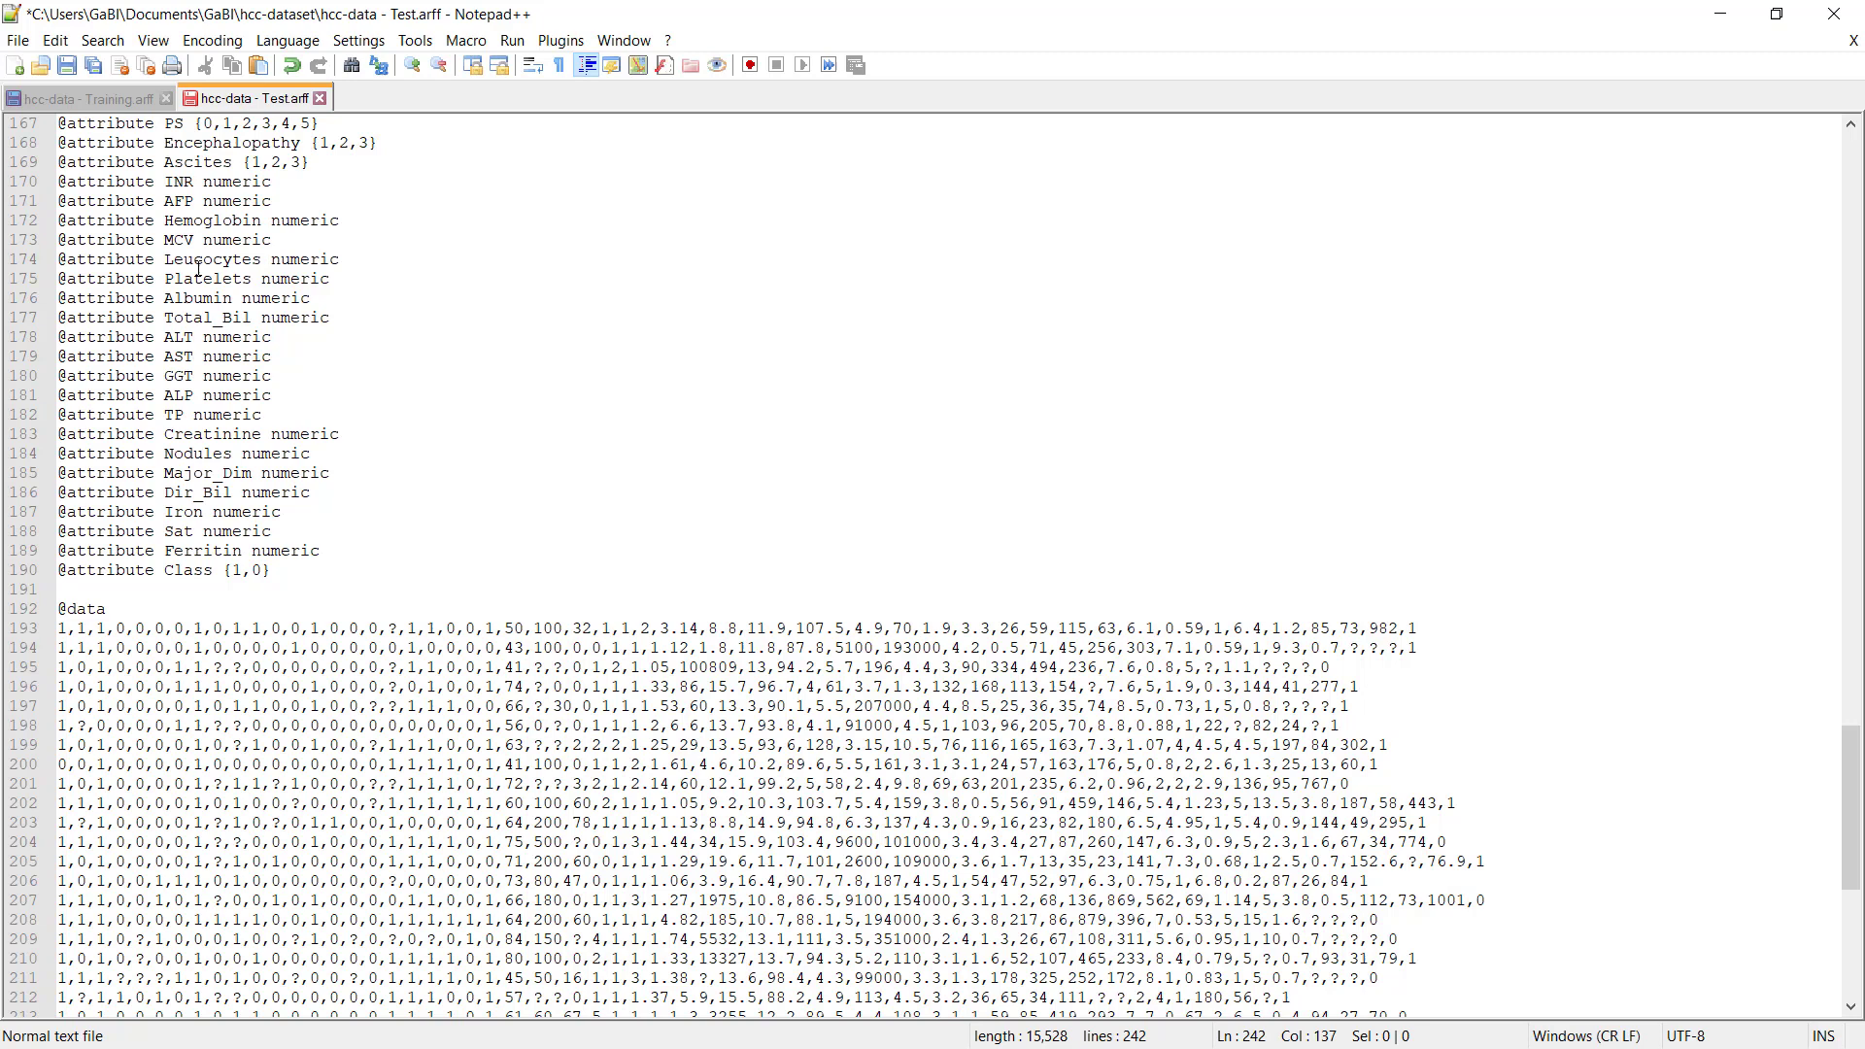
click(84, 97)
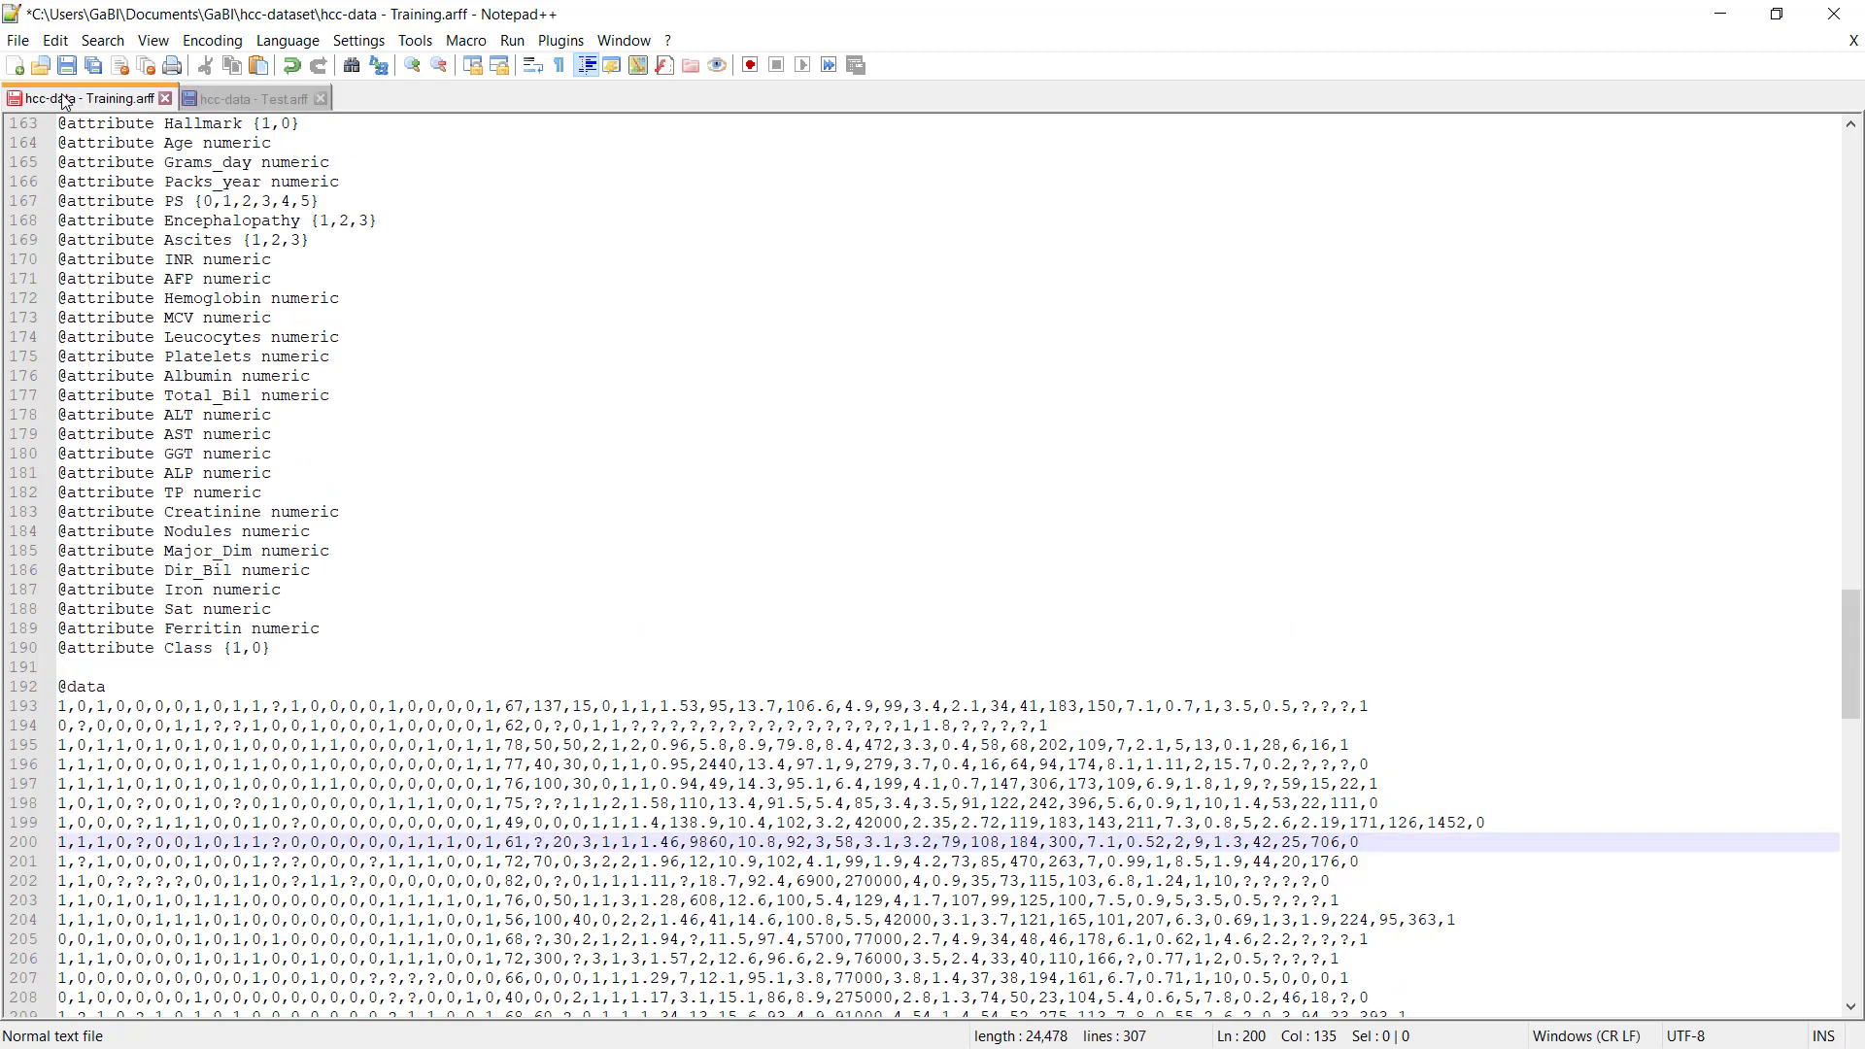
click(1352, 841)
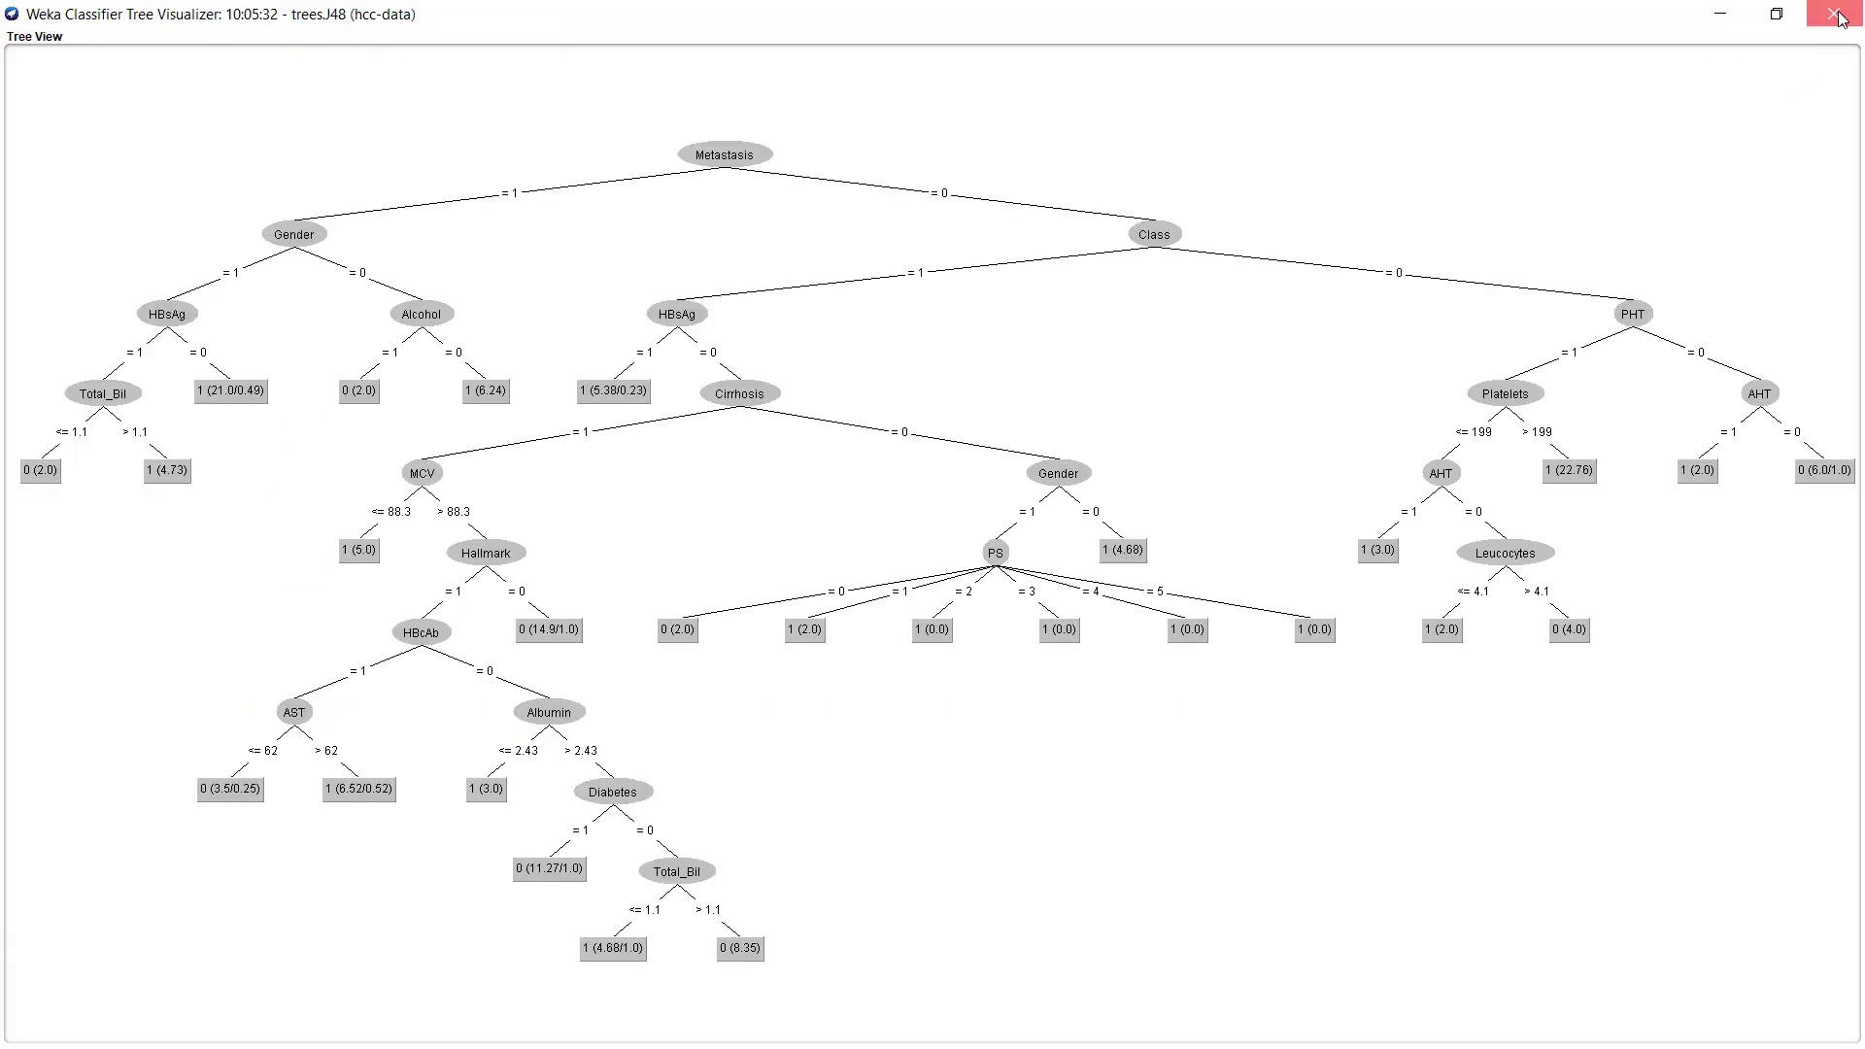
Step: Load hcc-data - Training.arff (115 instances) in Preprocess and return to Classify
click(1839, 15)
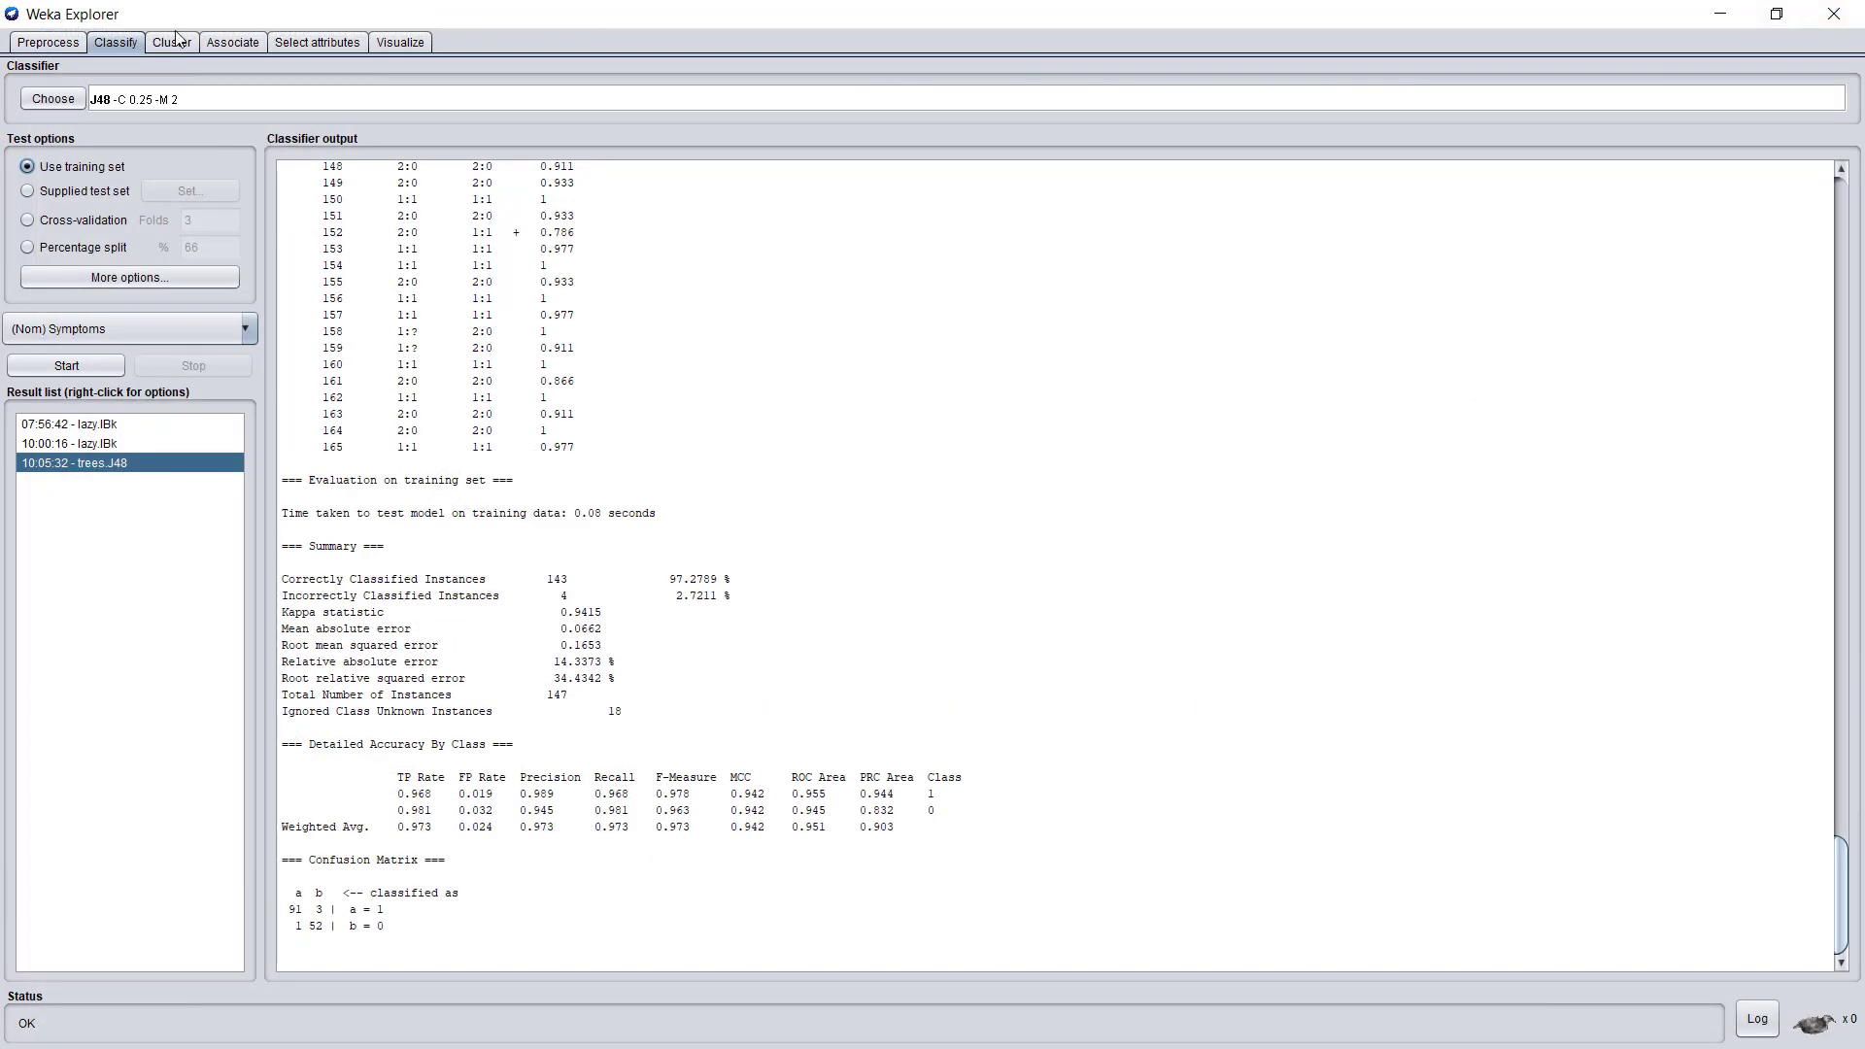
click(46, 41)
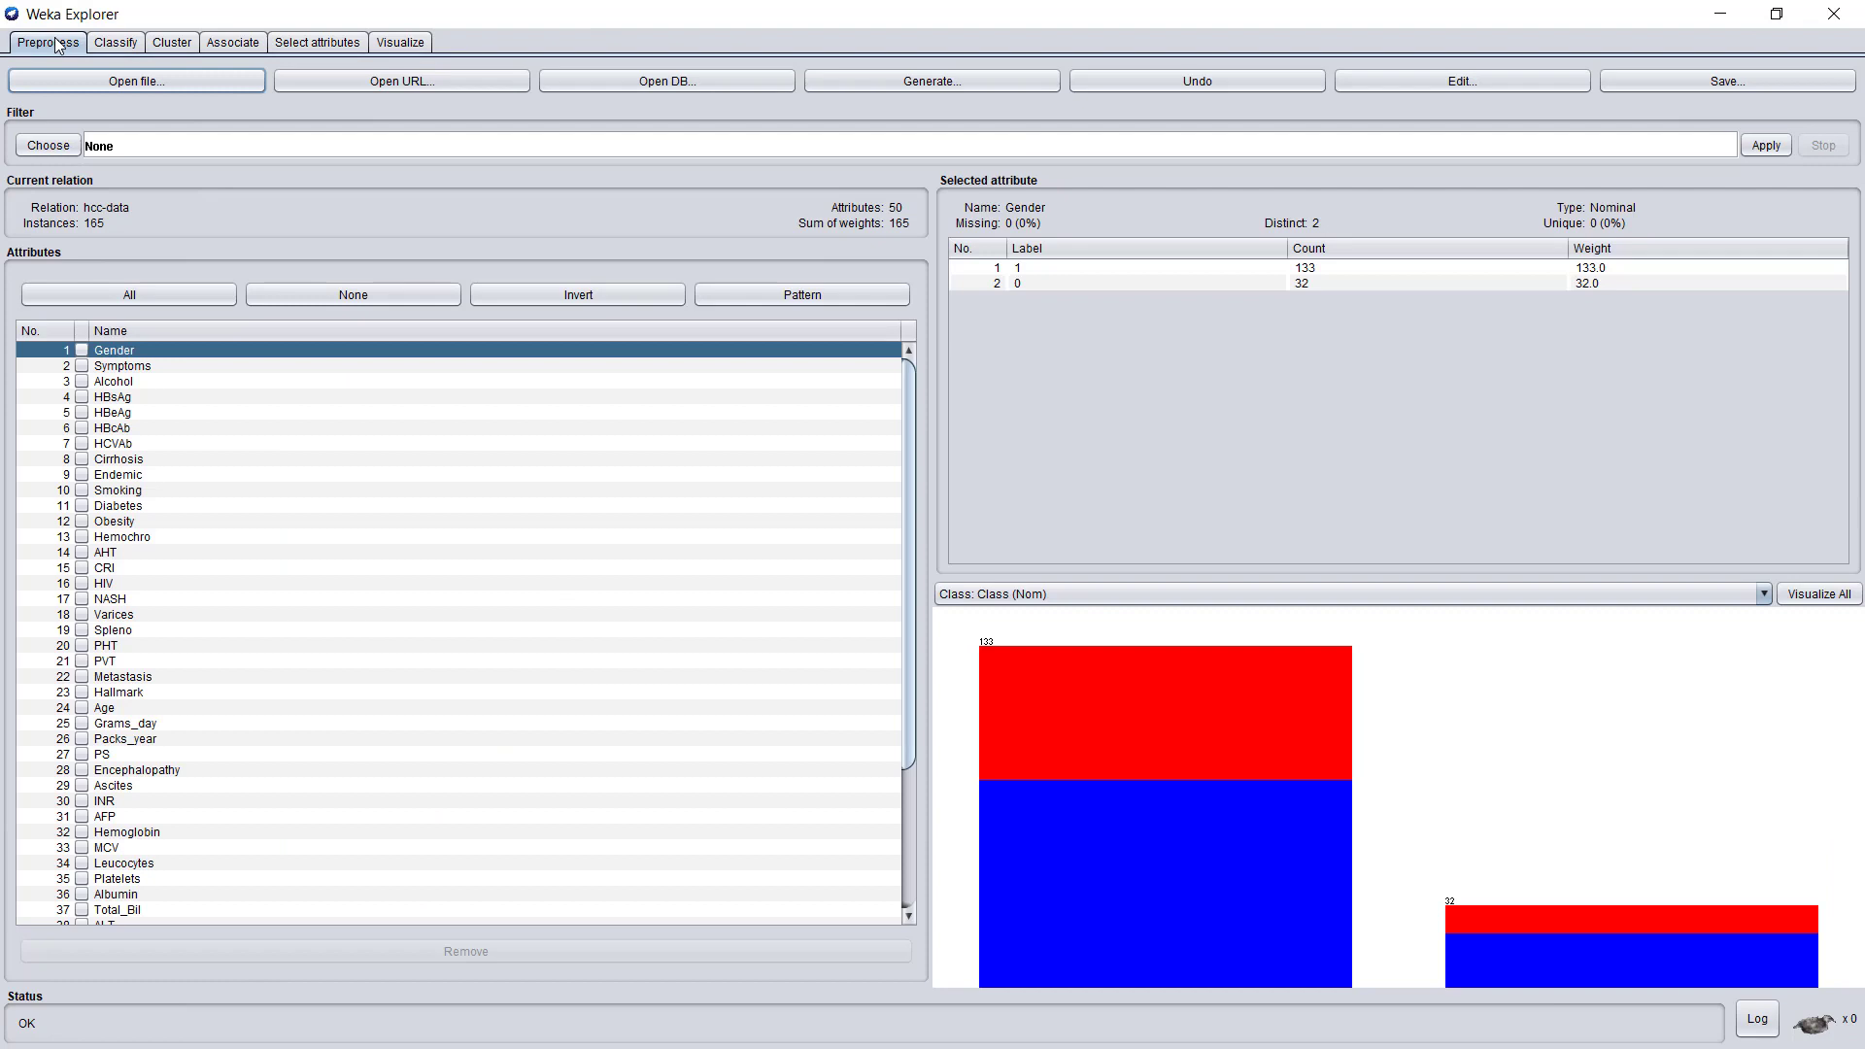
mouse_move(136, 80)
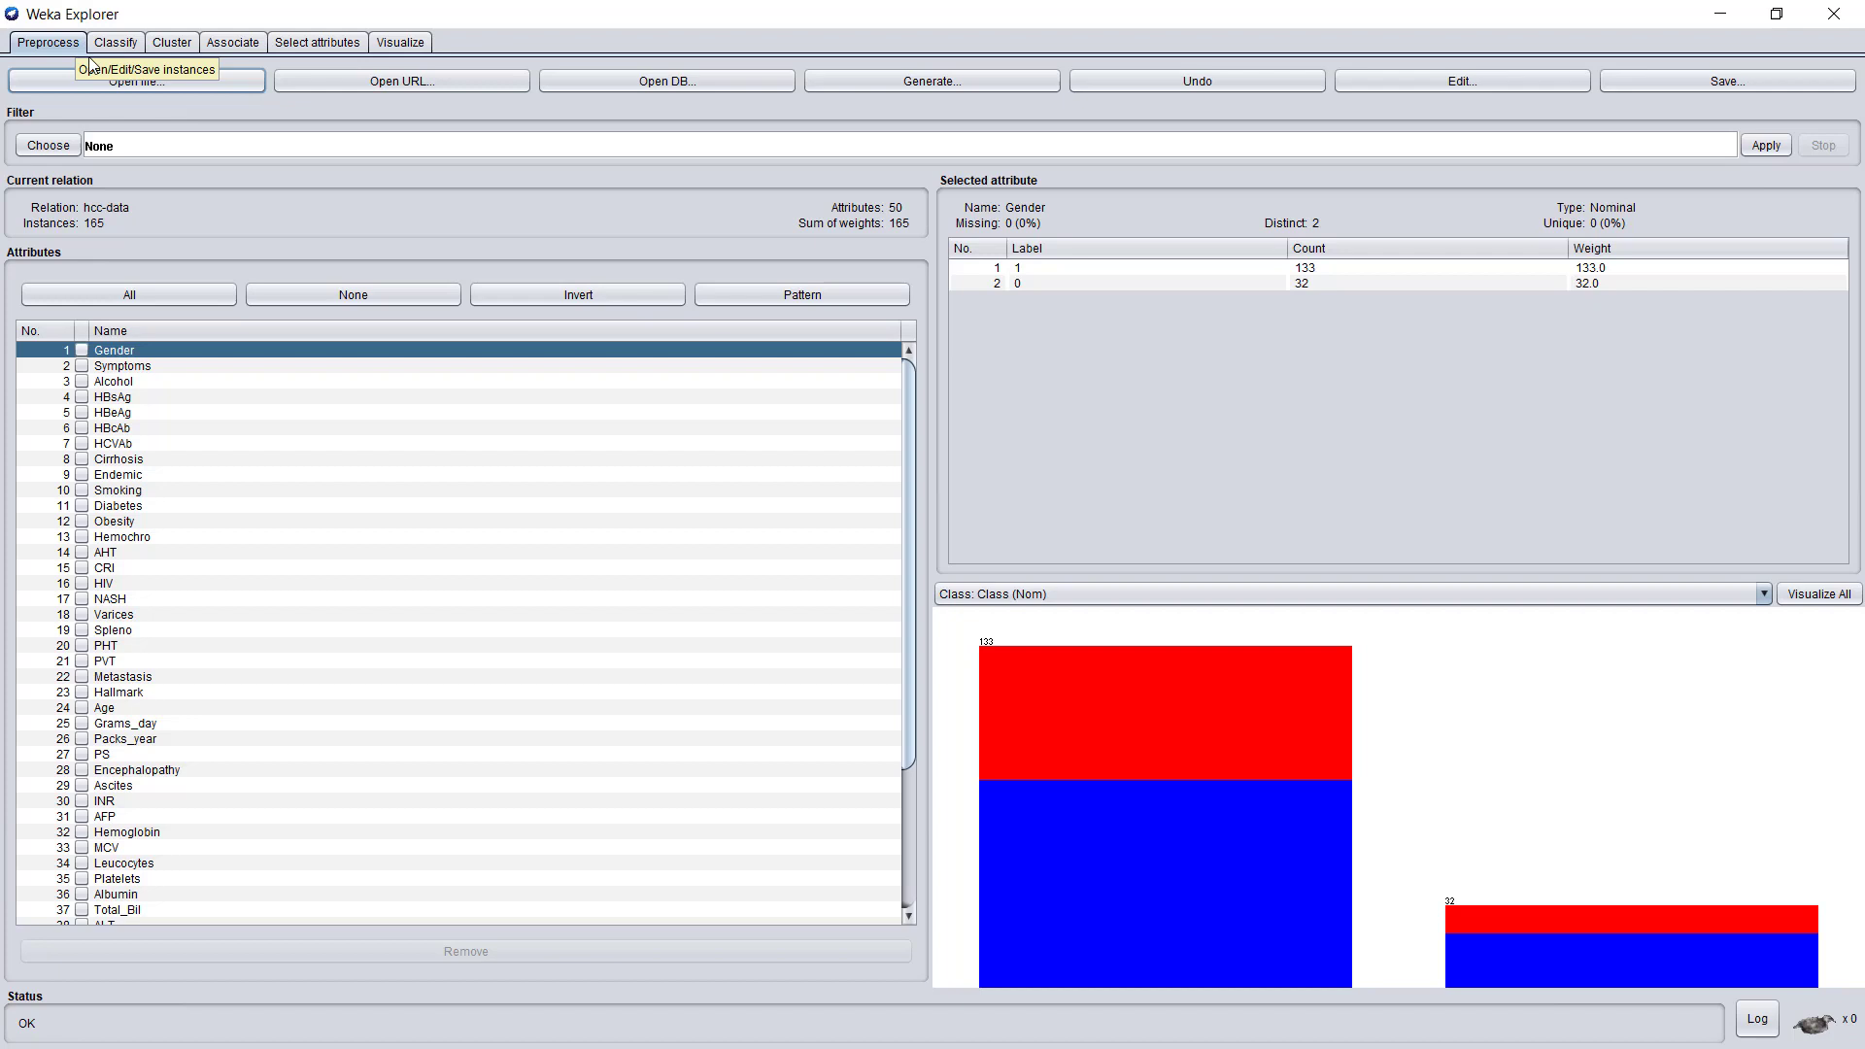
click(136, 80)
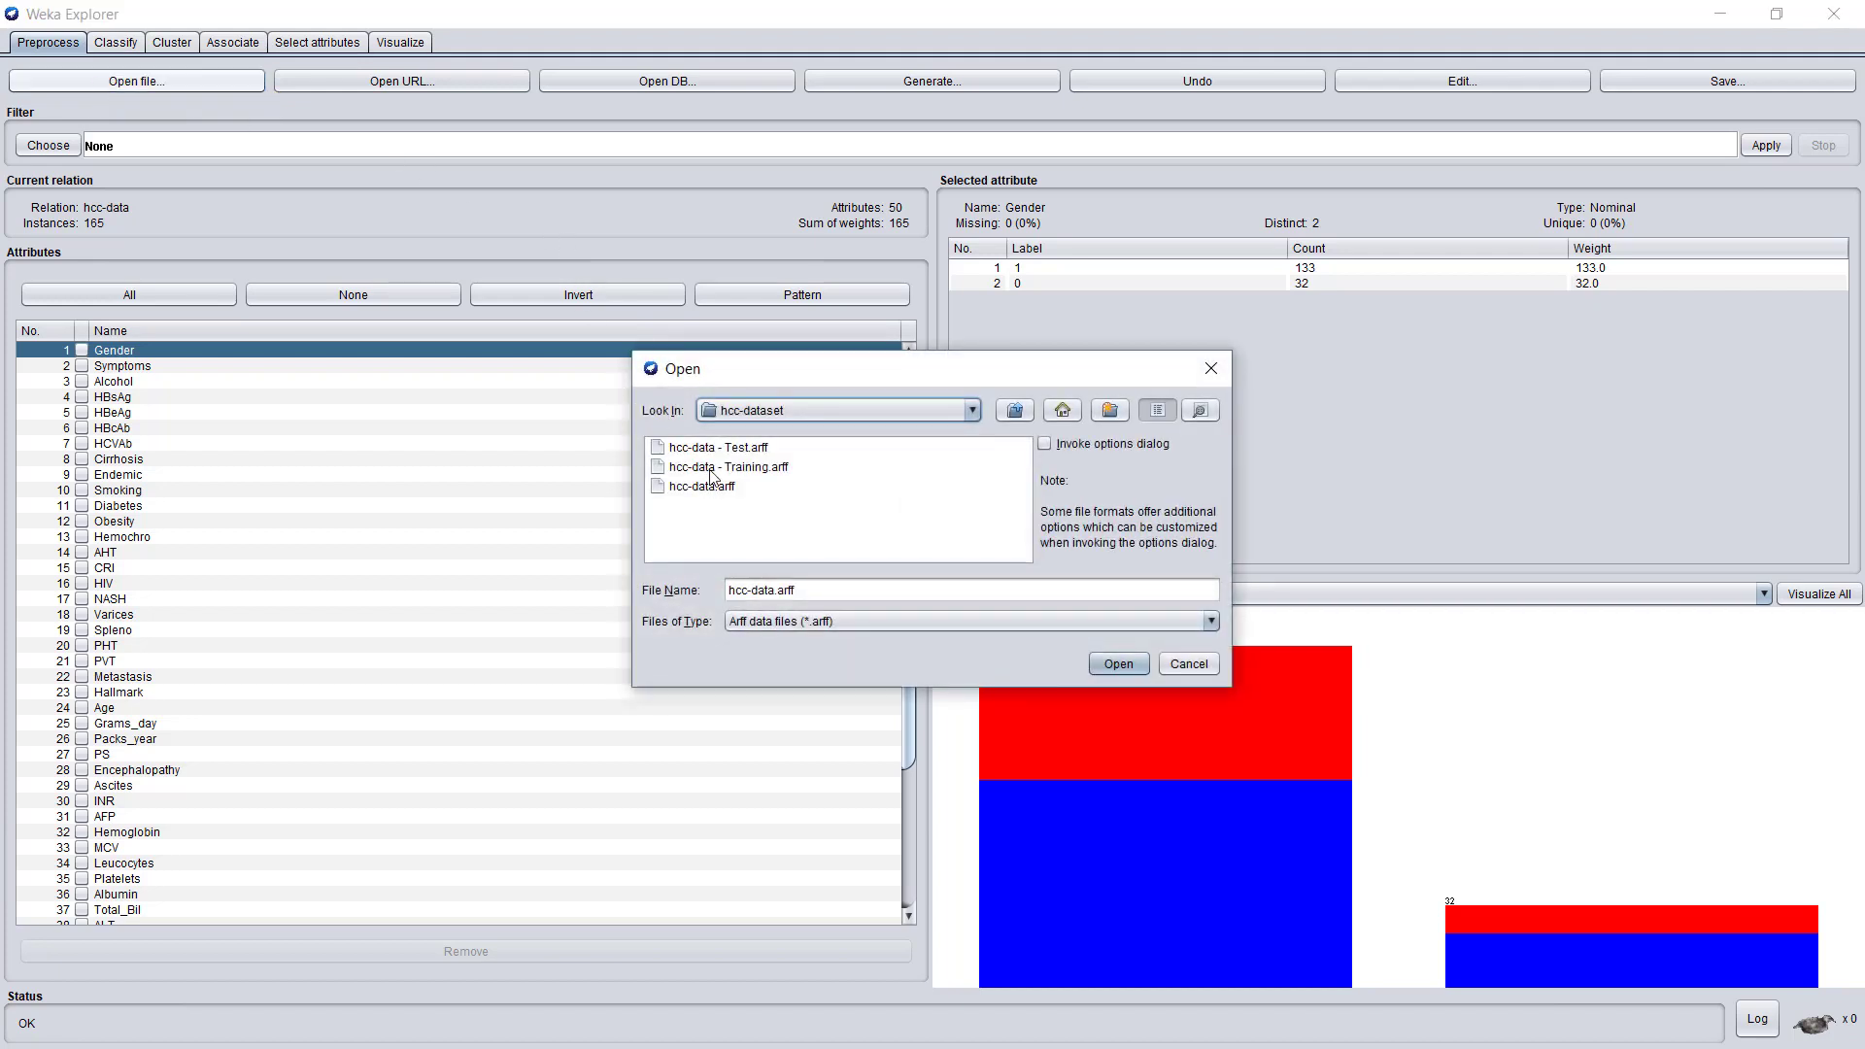
click(1115, 662)
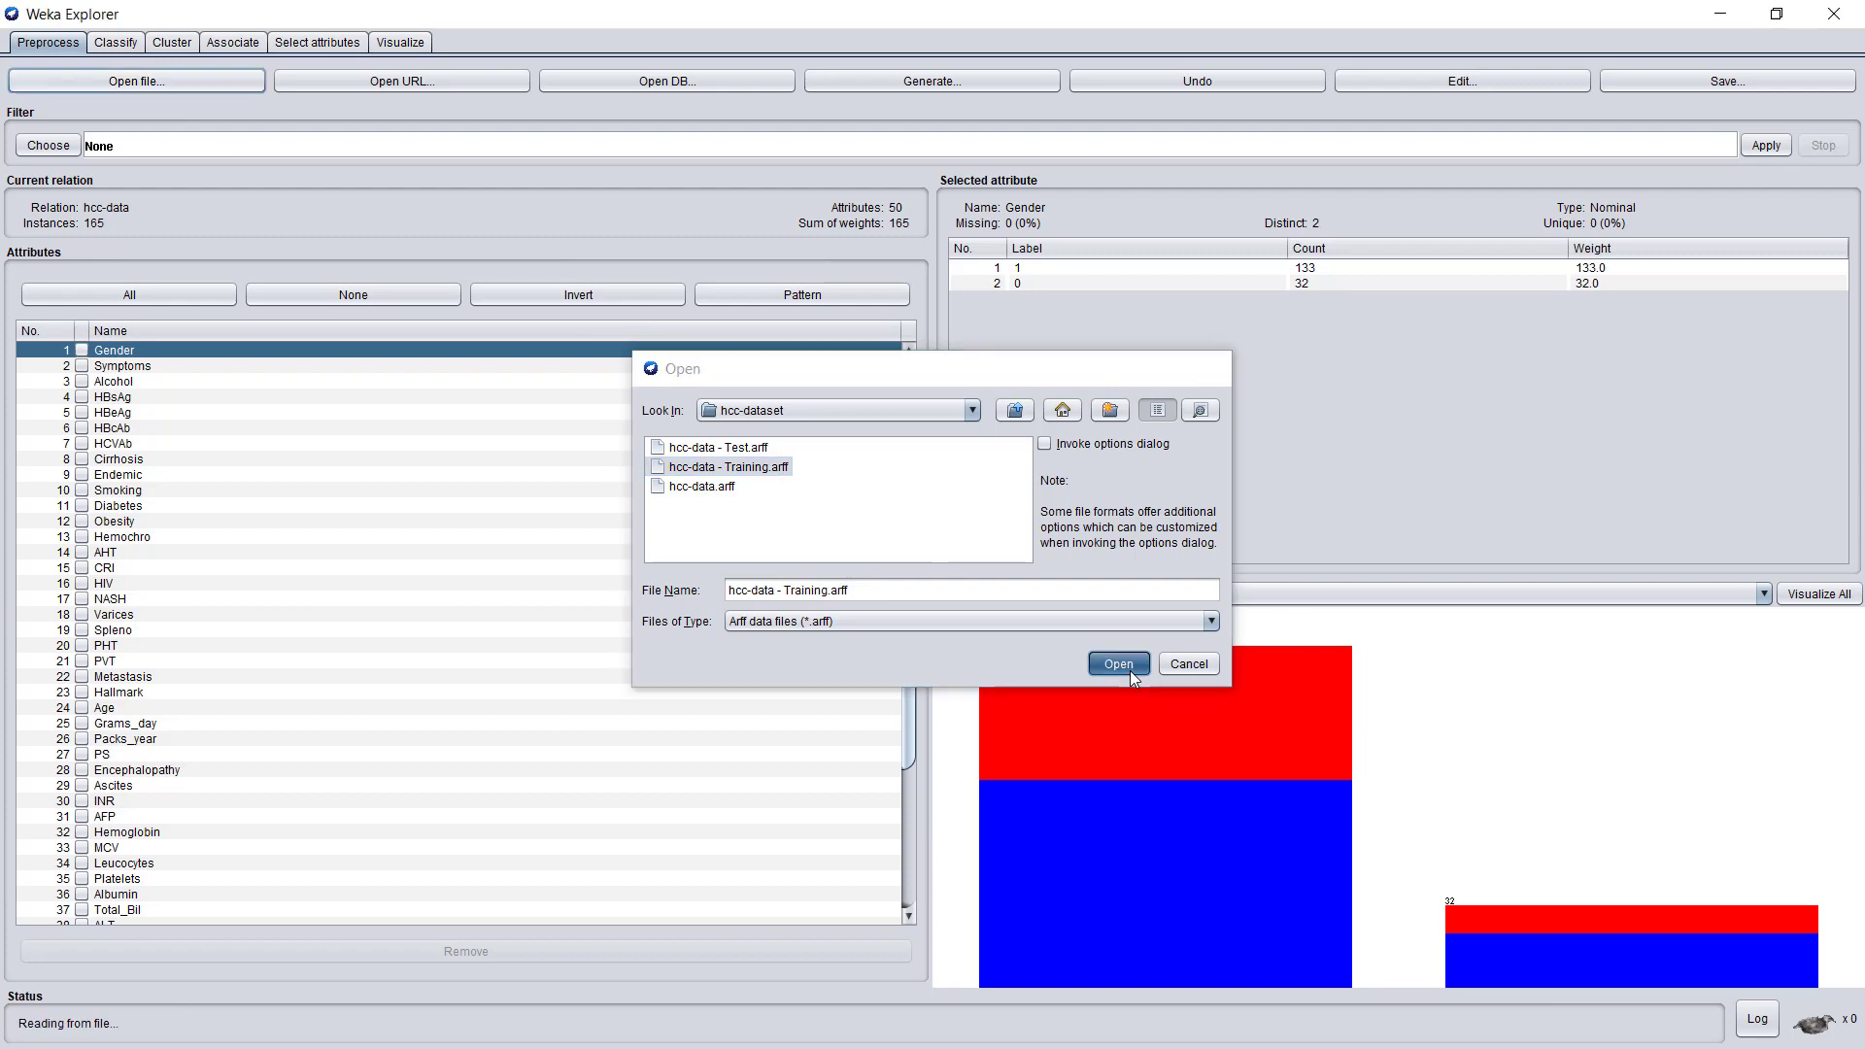
click(1114, 662)
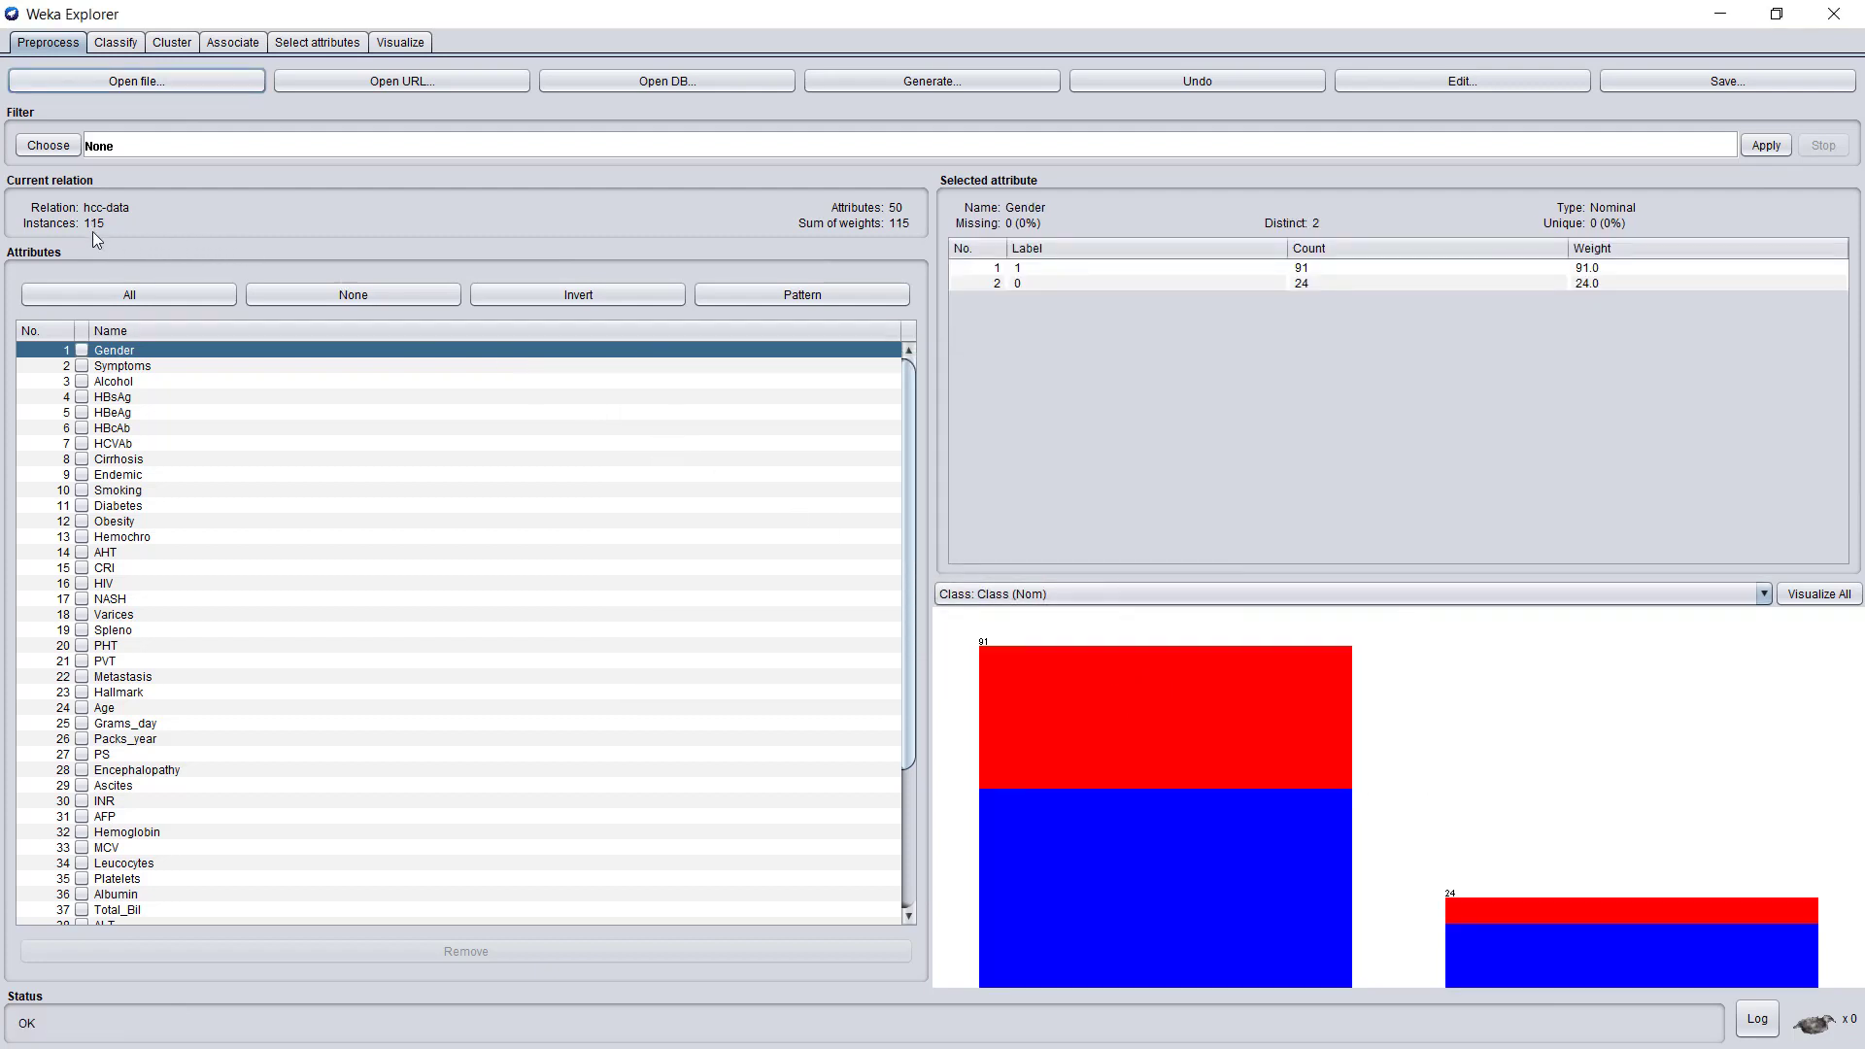
mouse_move(136, 141)
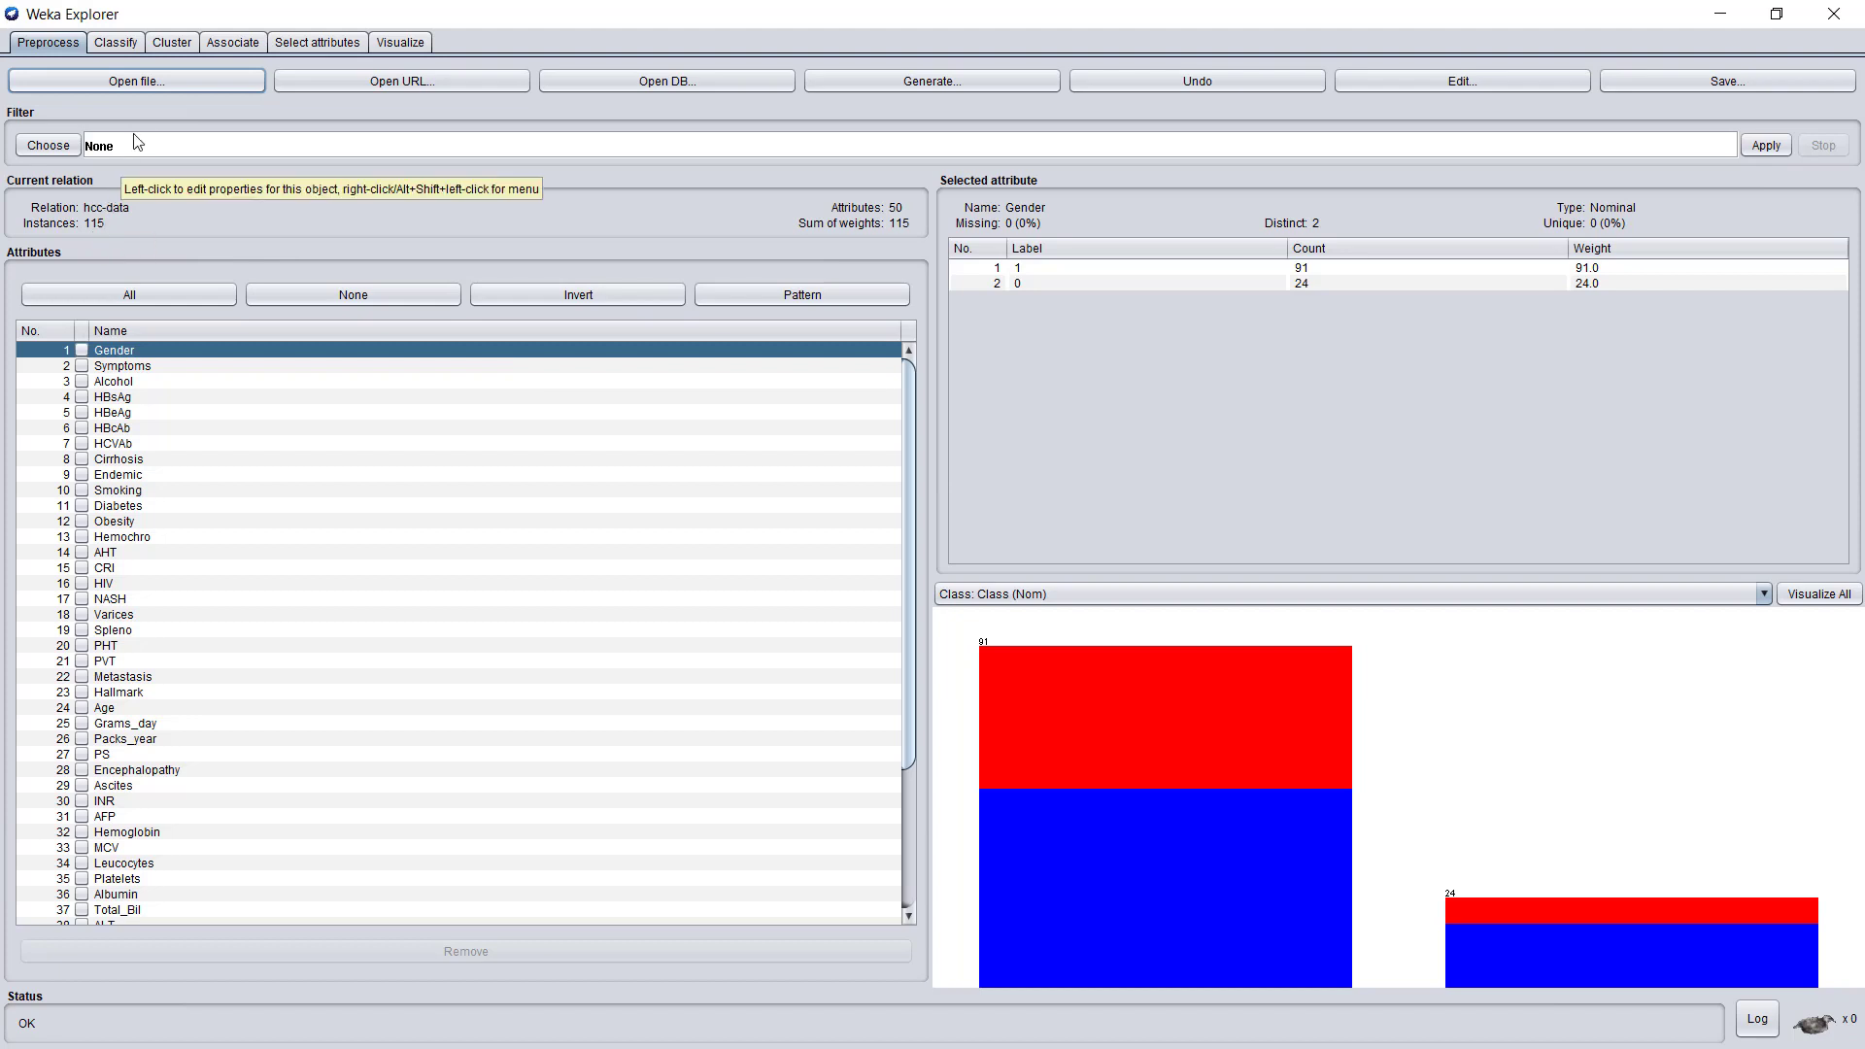
click(115, 41)
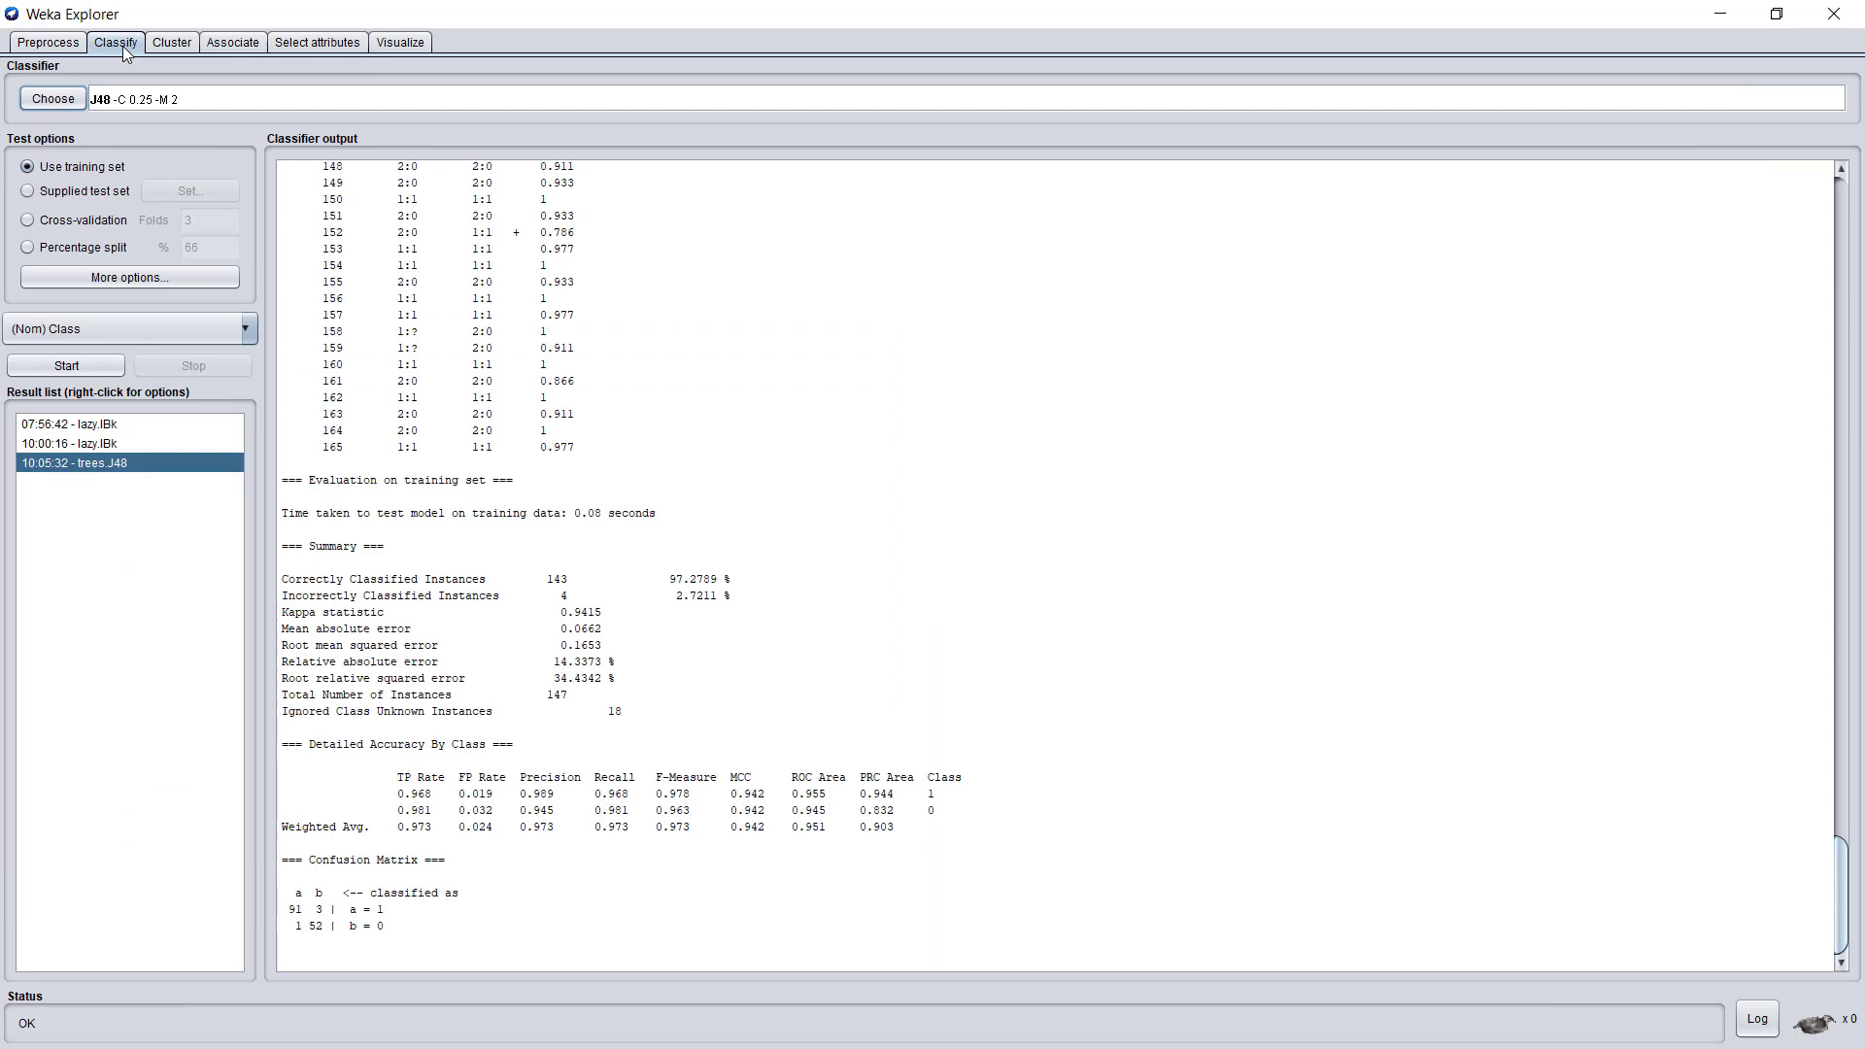
Step: Set evaluation to Supplied test set using hcc-data - Test.arff with Symptoms as class
click(27, 191)
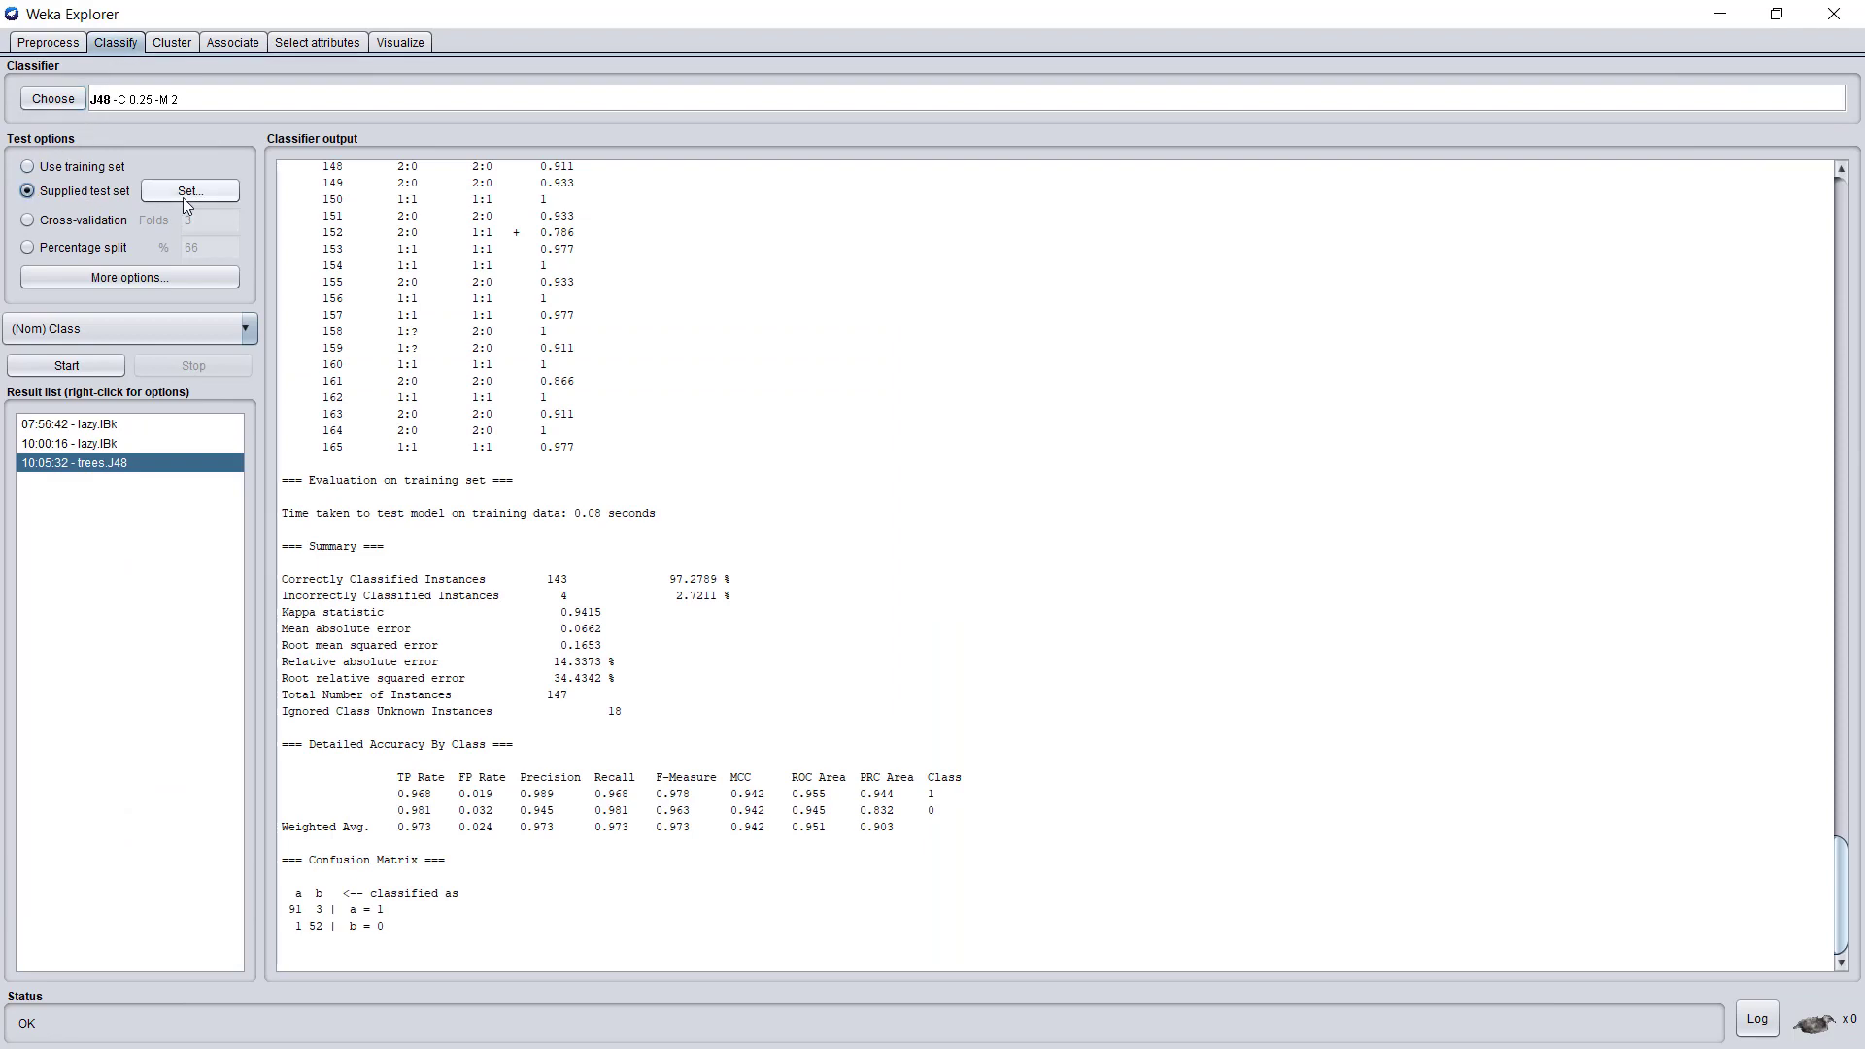
click(188, 190)
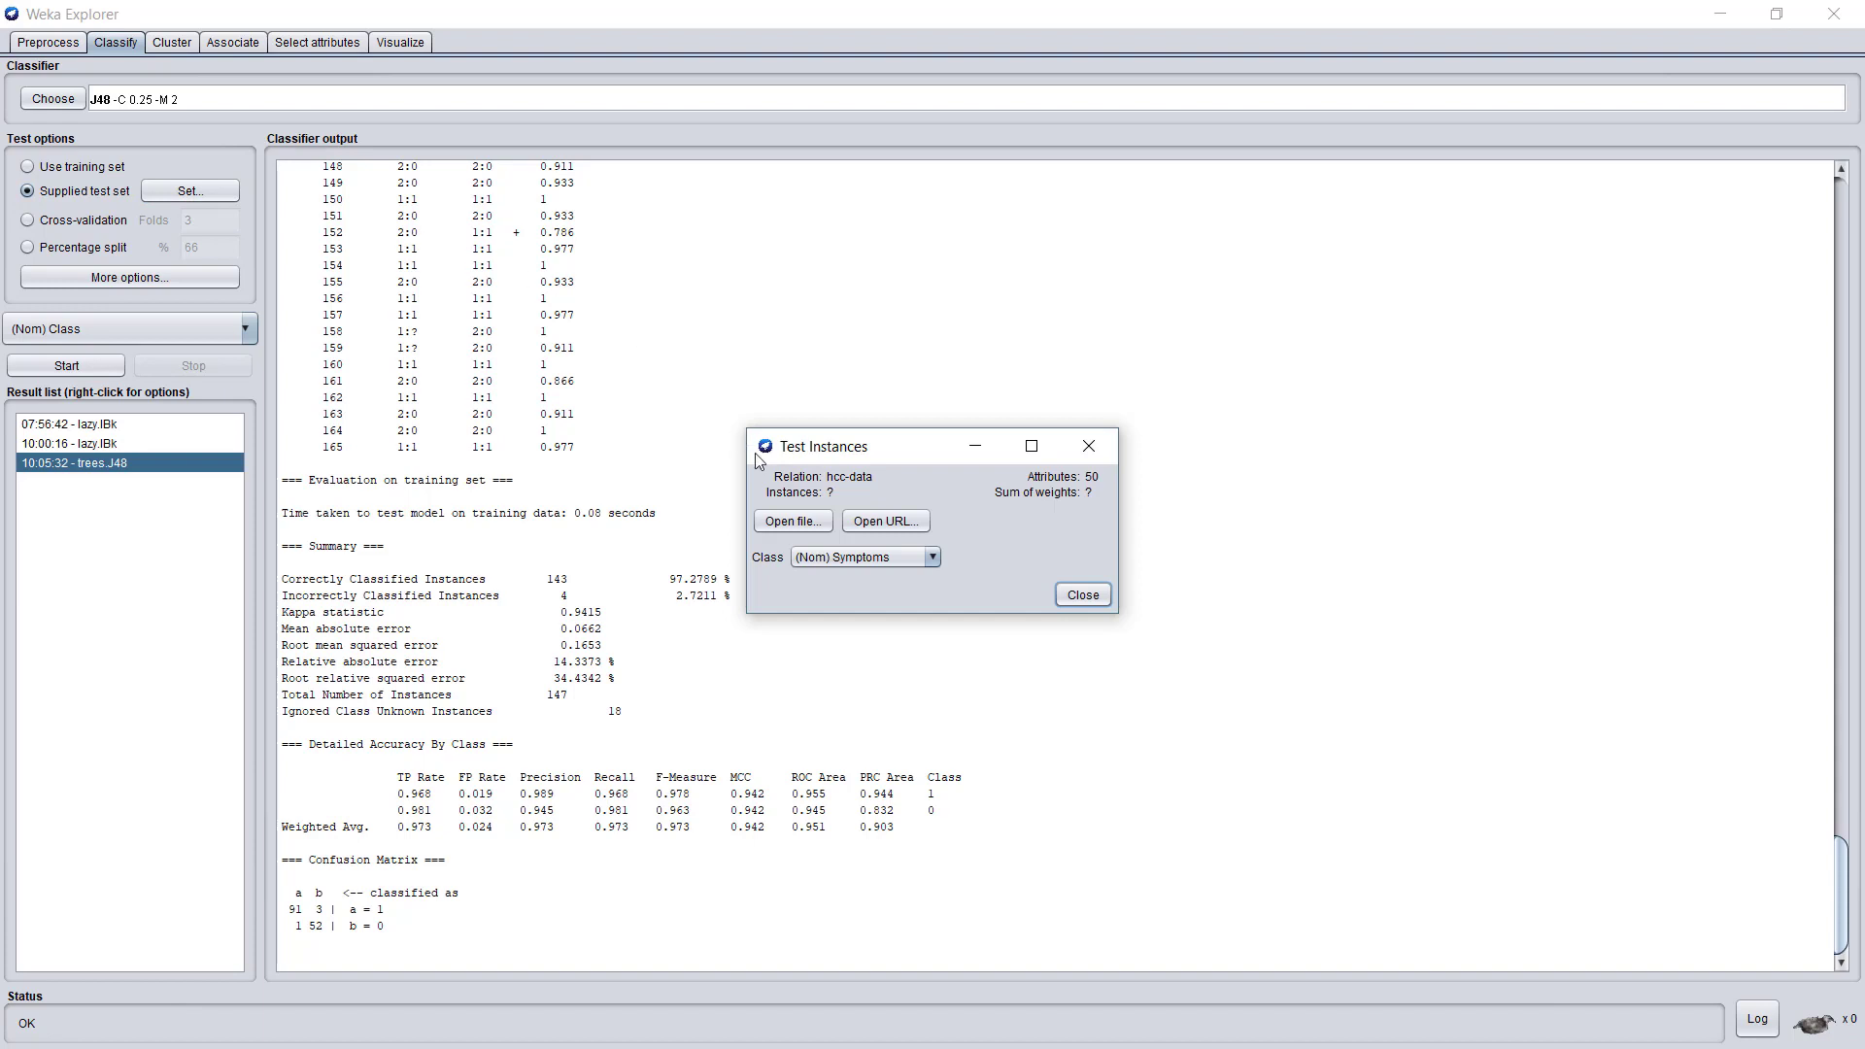
click(790, 521)
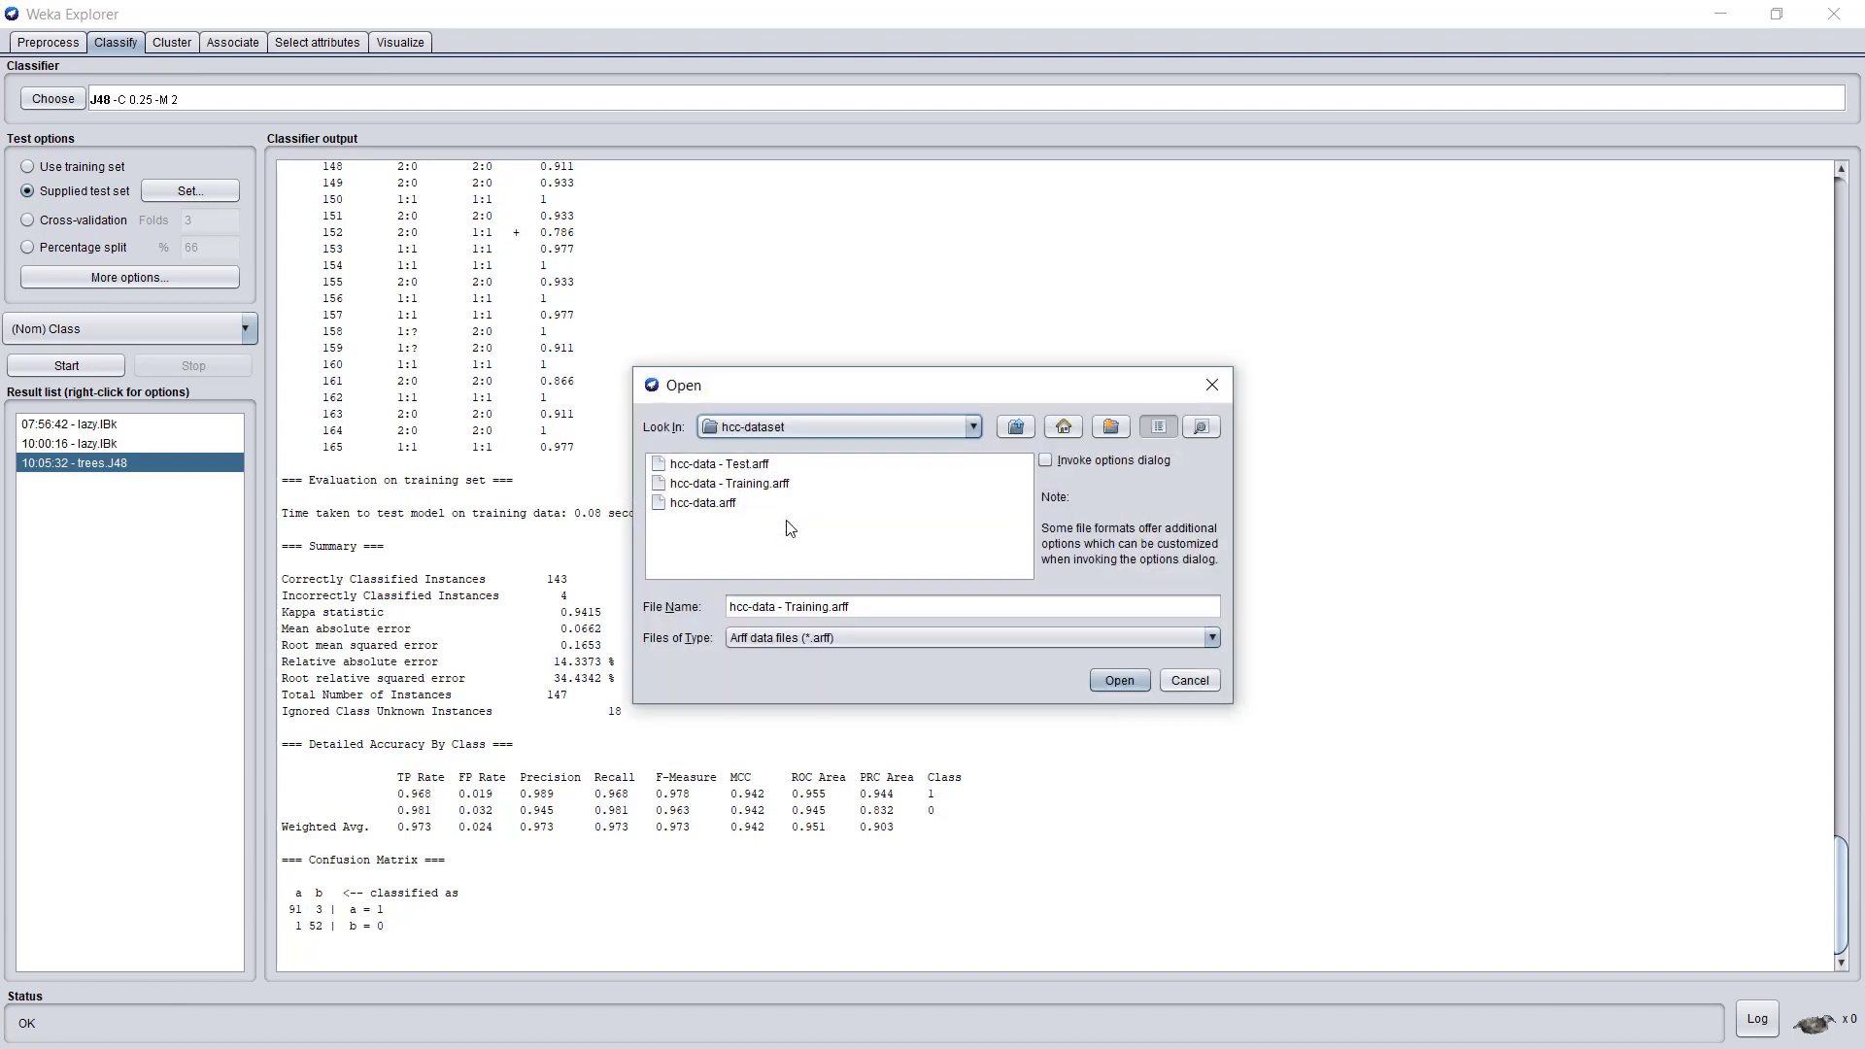
click(719, 462)
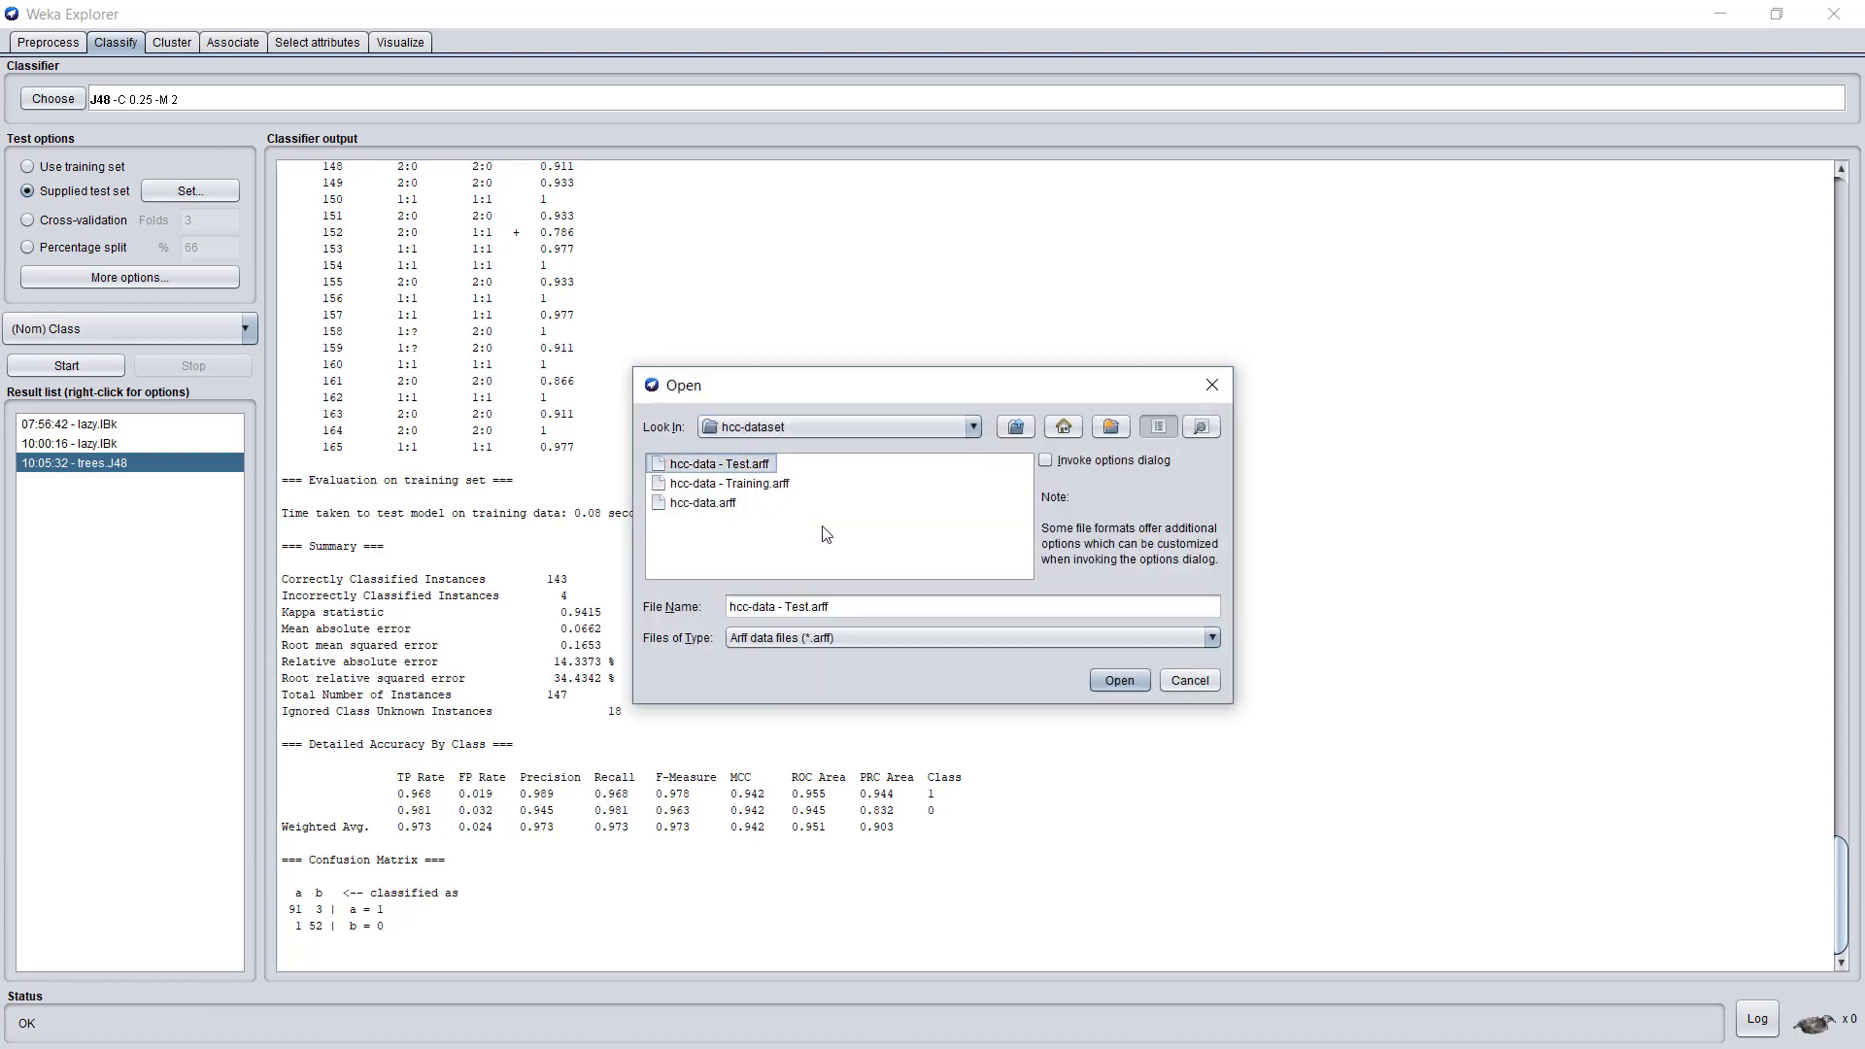
click(1115, 680)
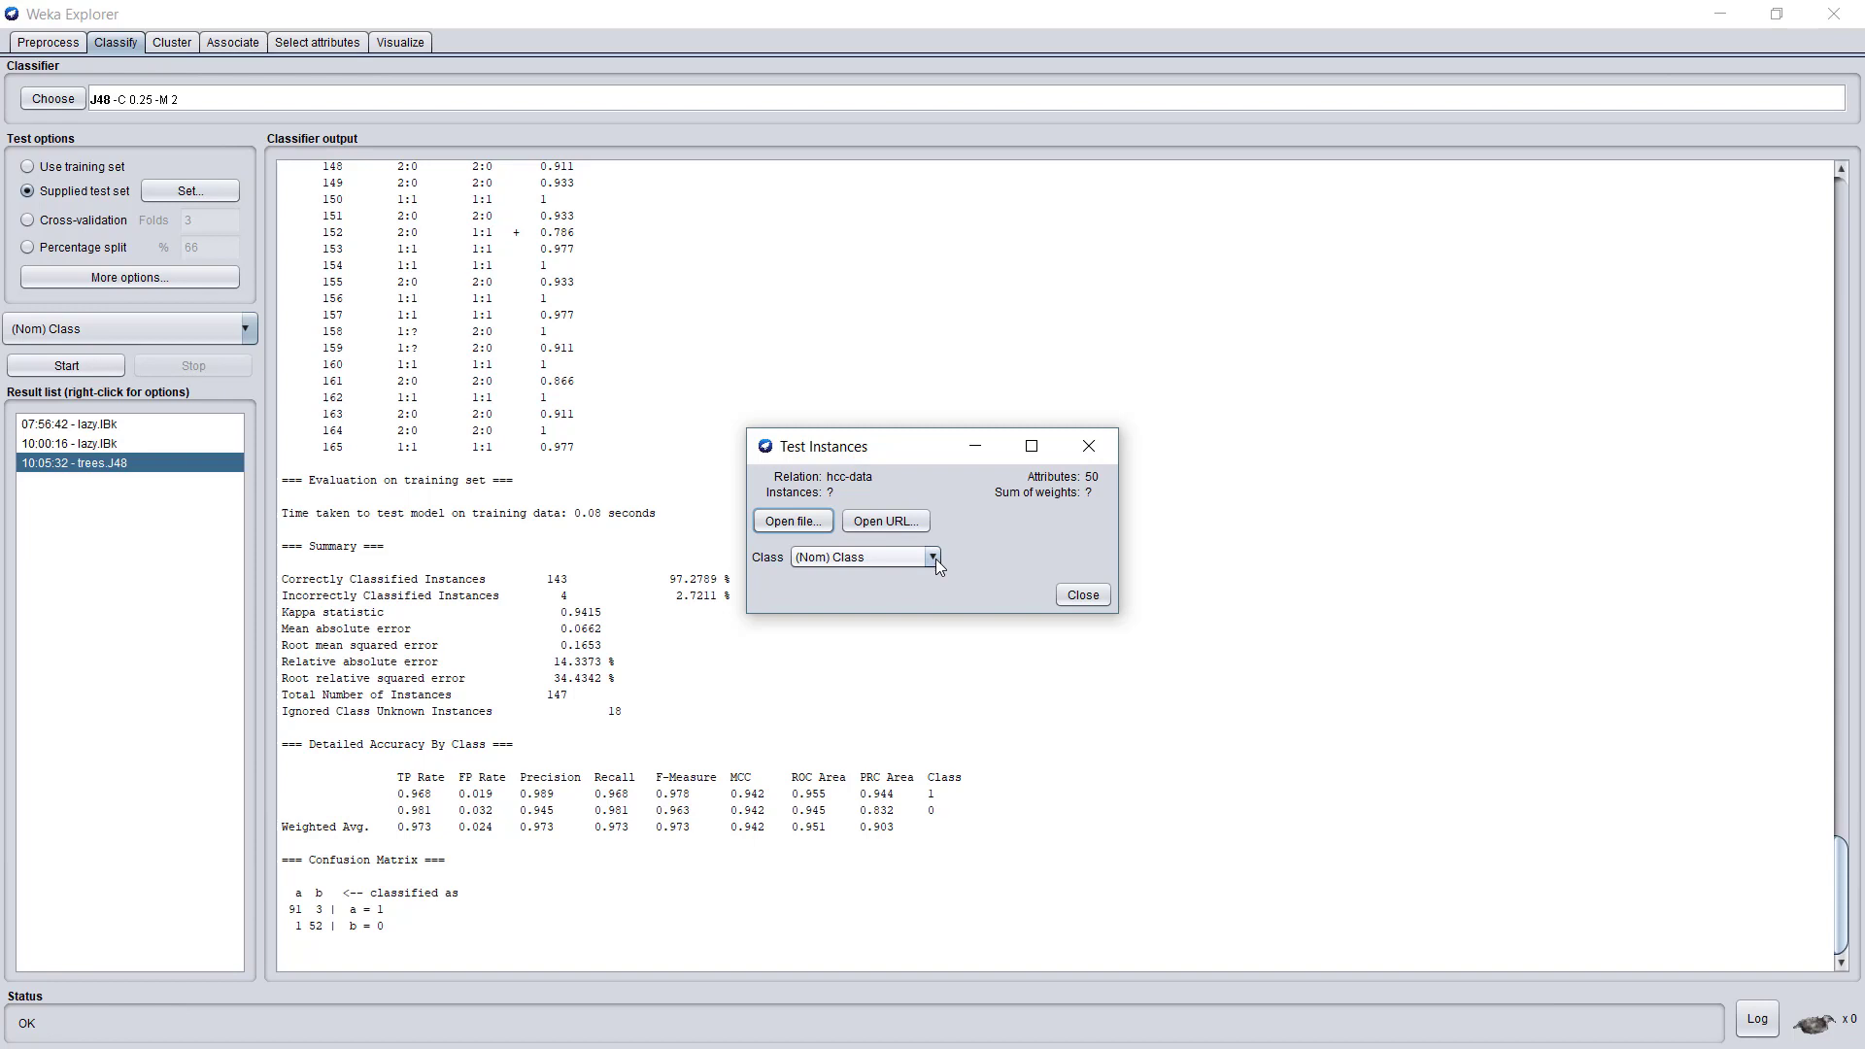
click(934, 557)
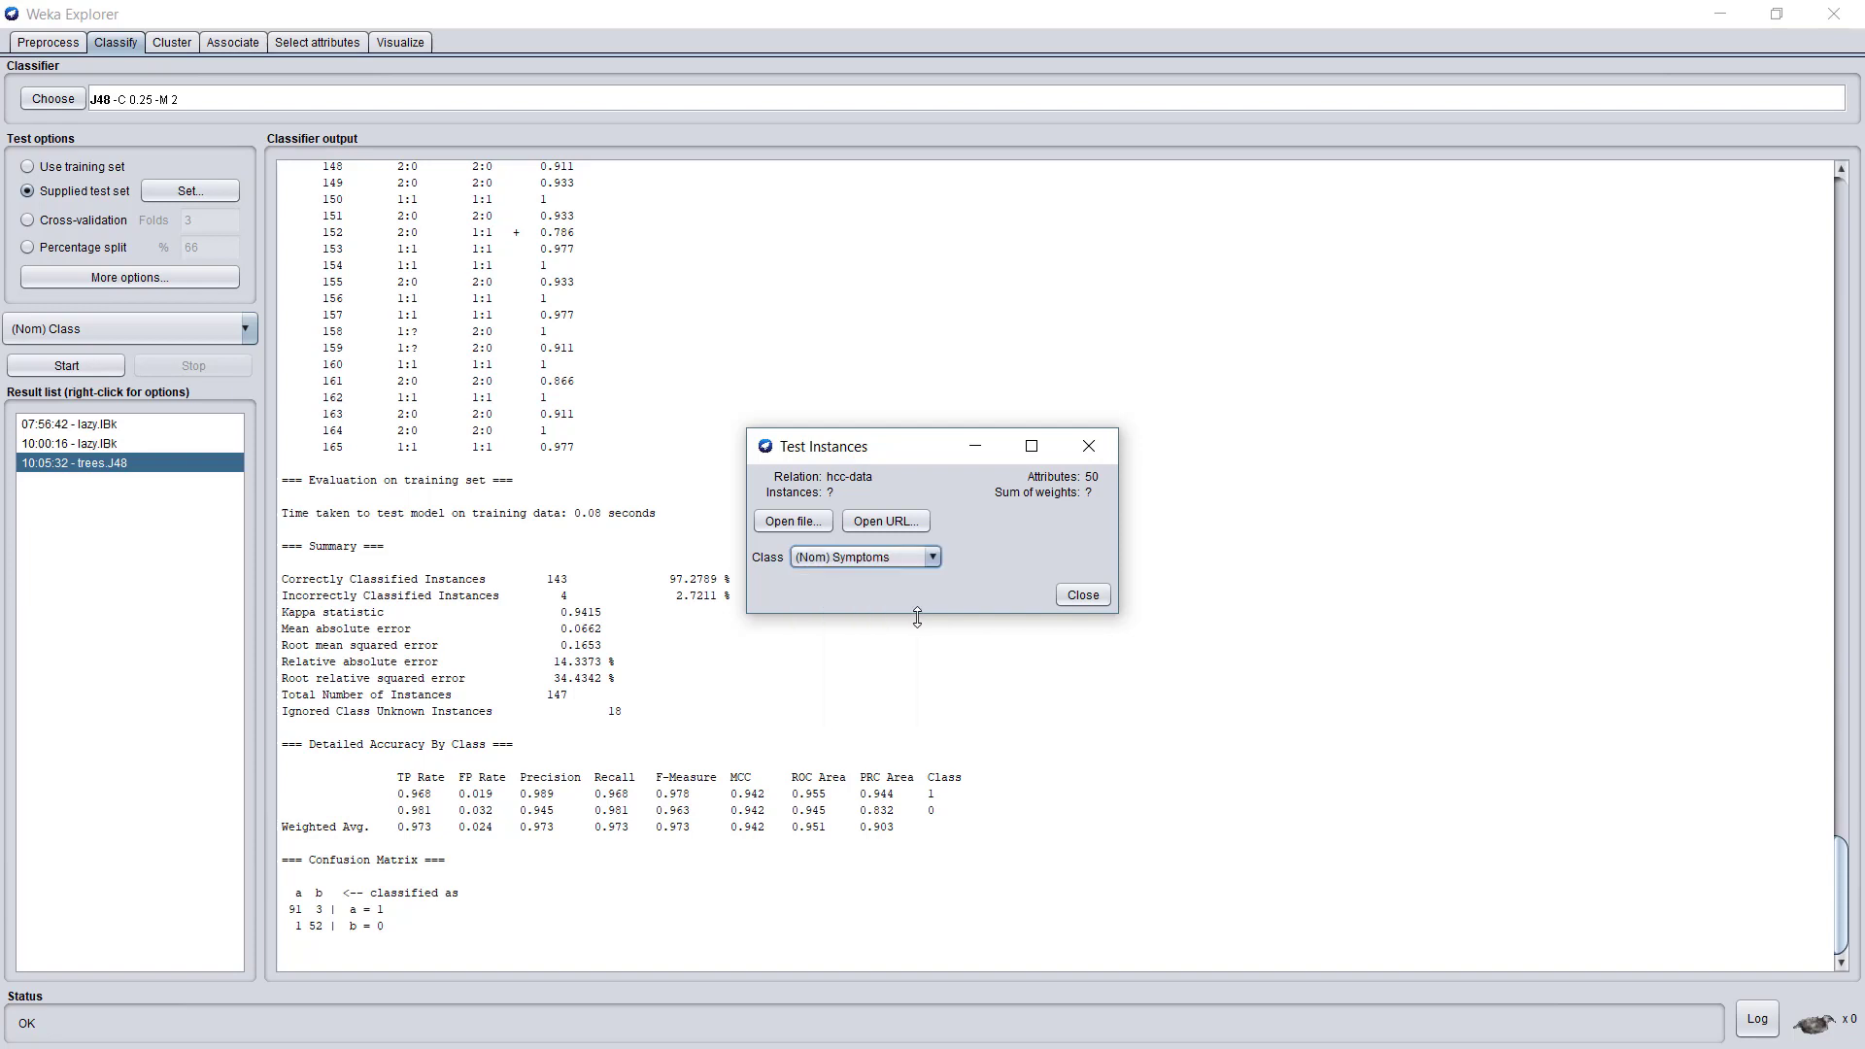
click(1080, 594)
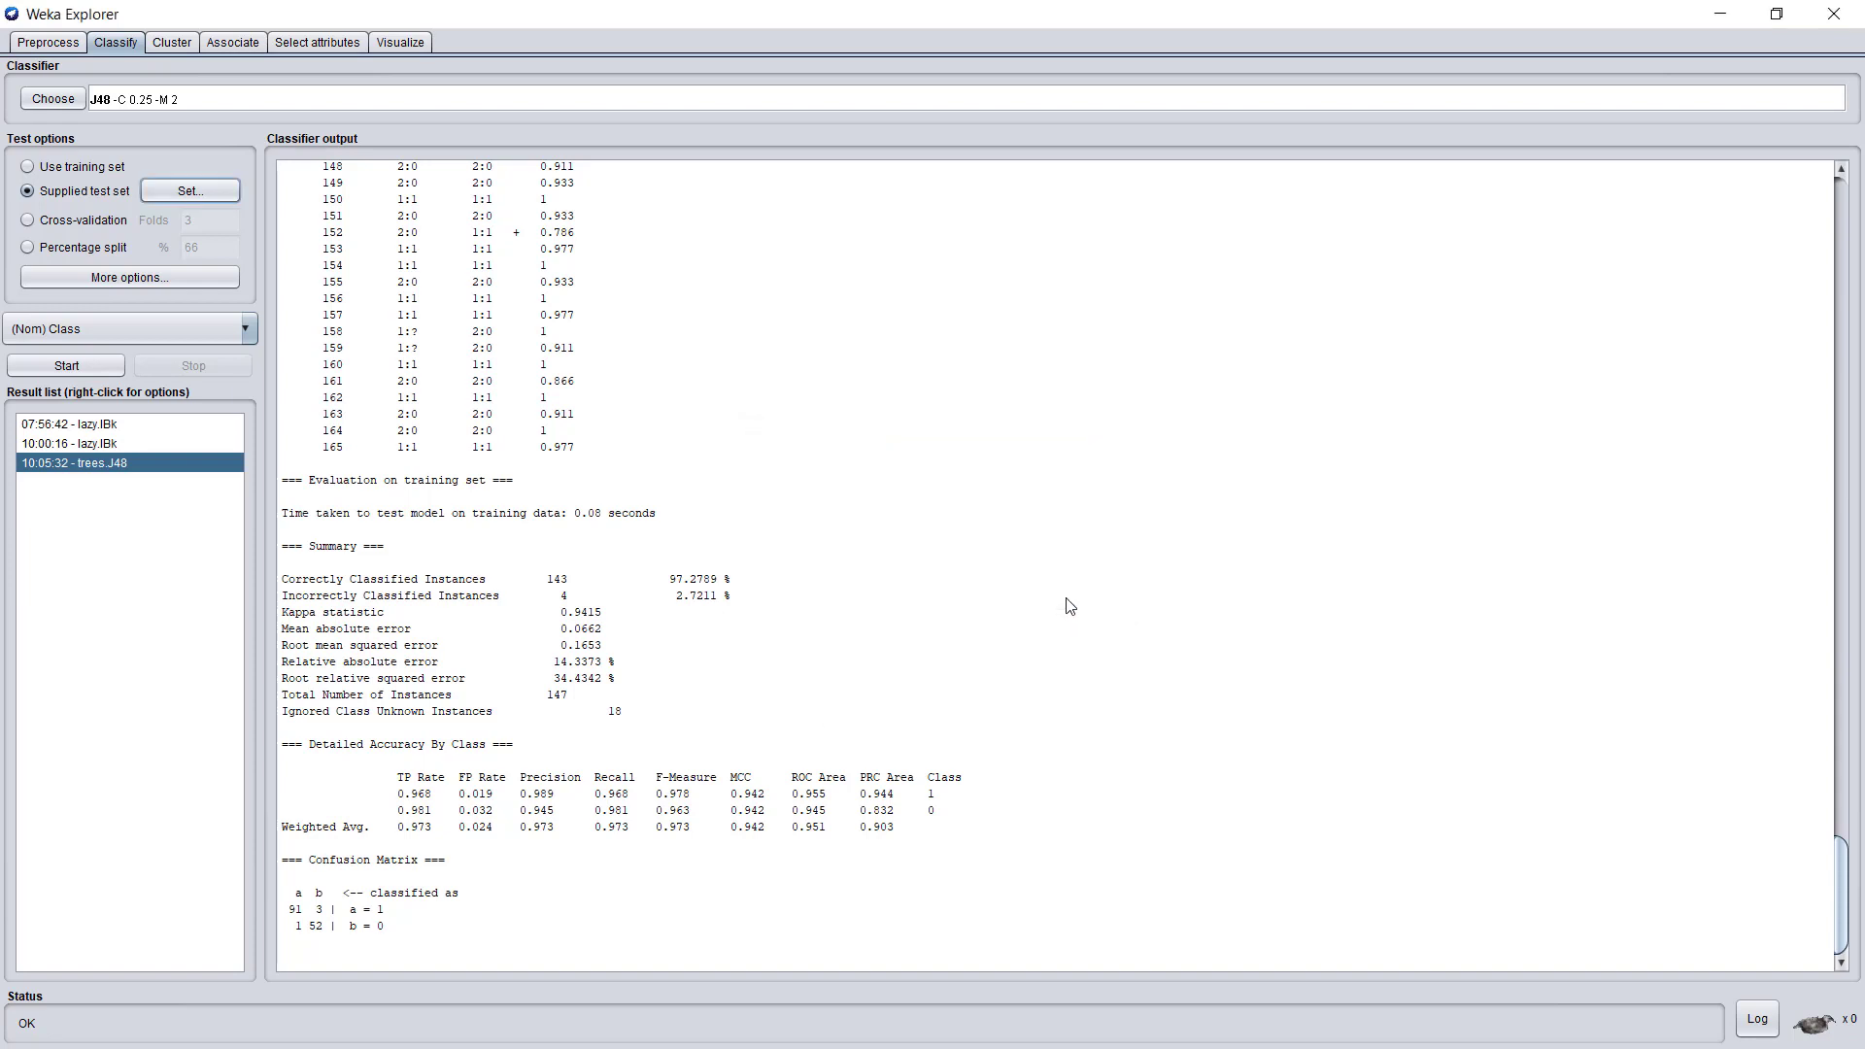
mouse_move(278, 348)
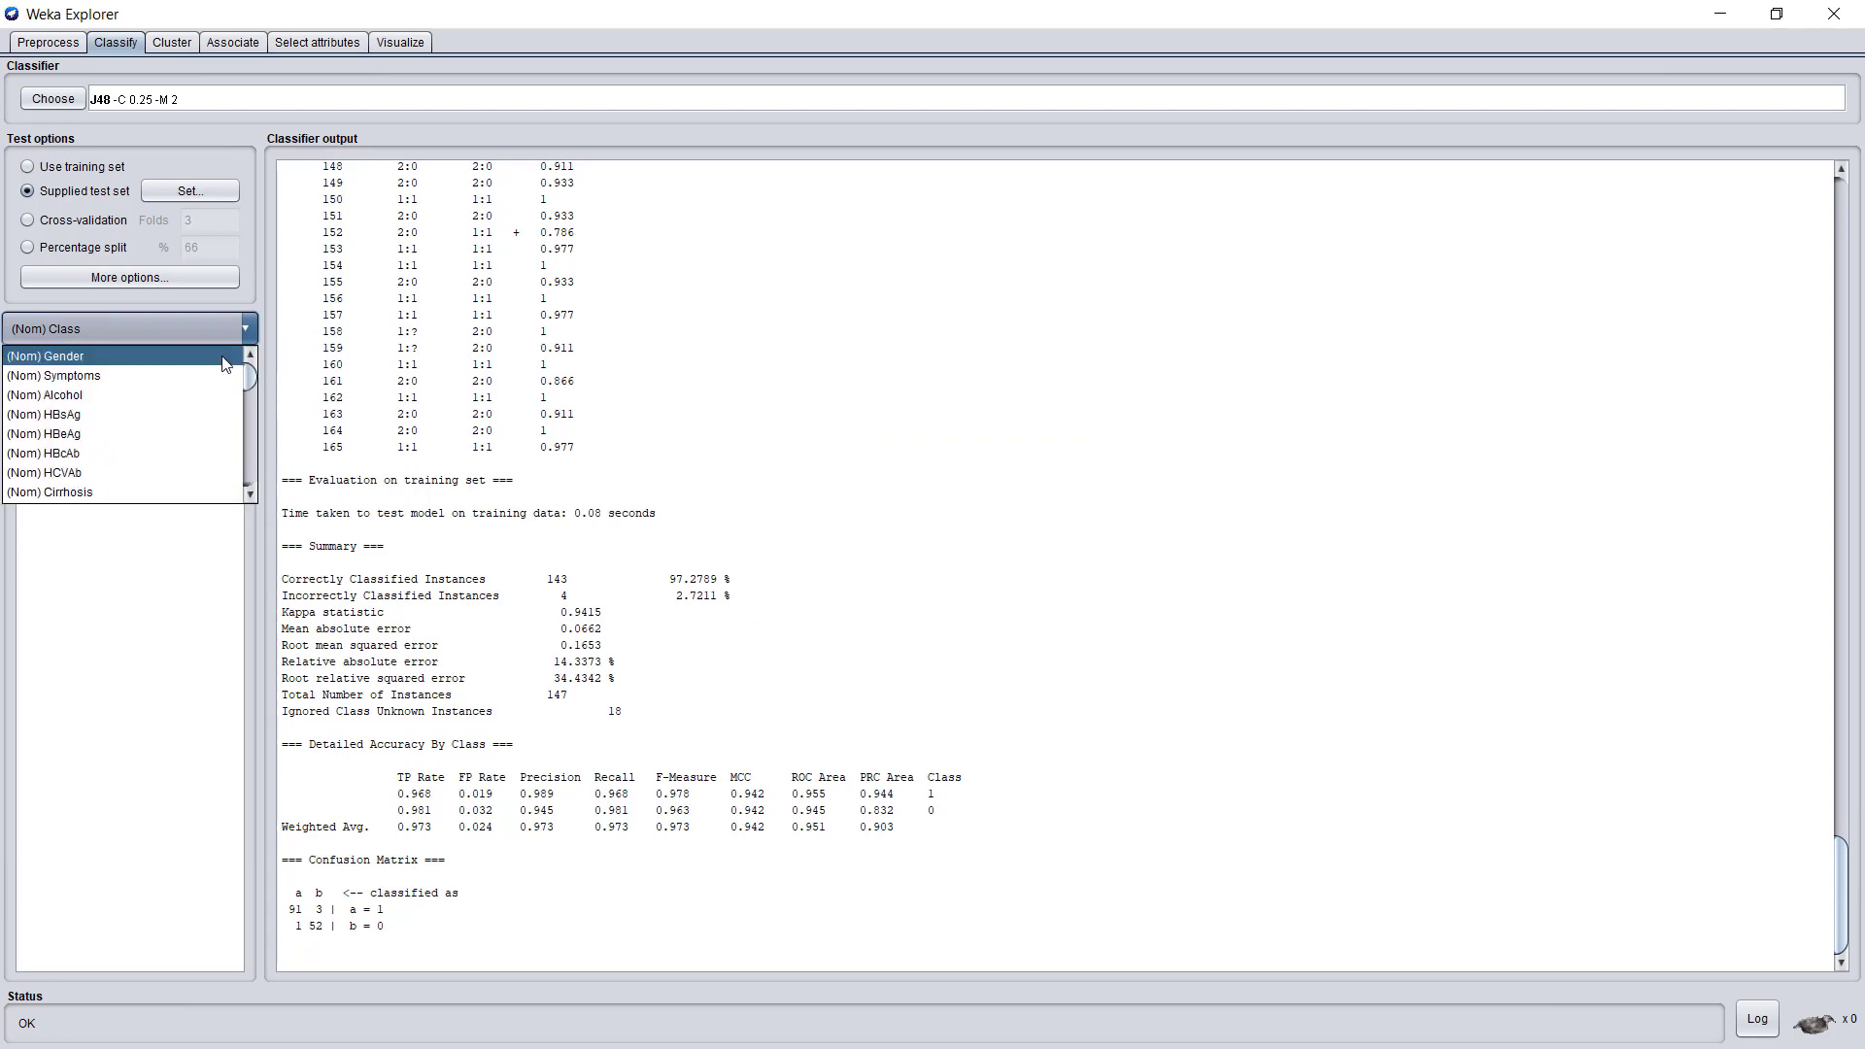
Step: Run J48 on the supplied test set (30 of 42, 71.4286% correct) and compare with the earlier result
click(54, 375)
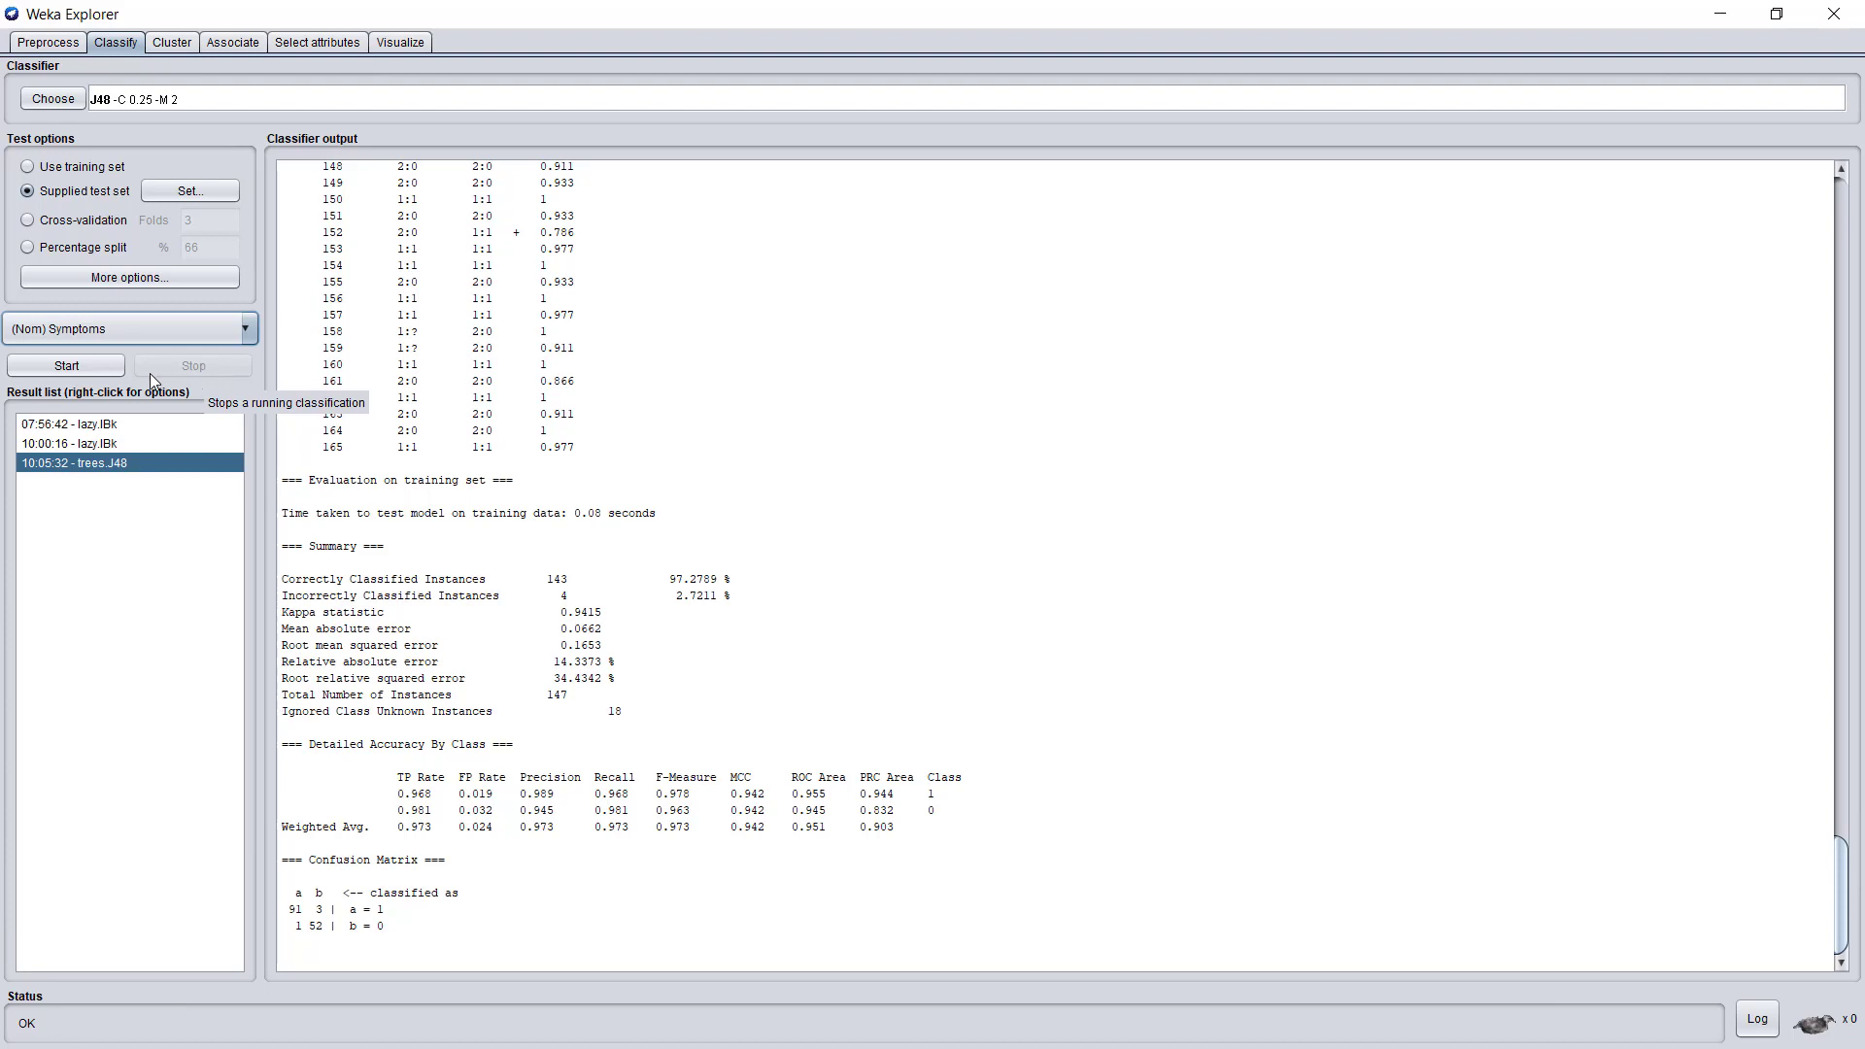
click(66, 365)
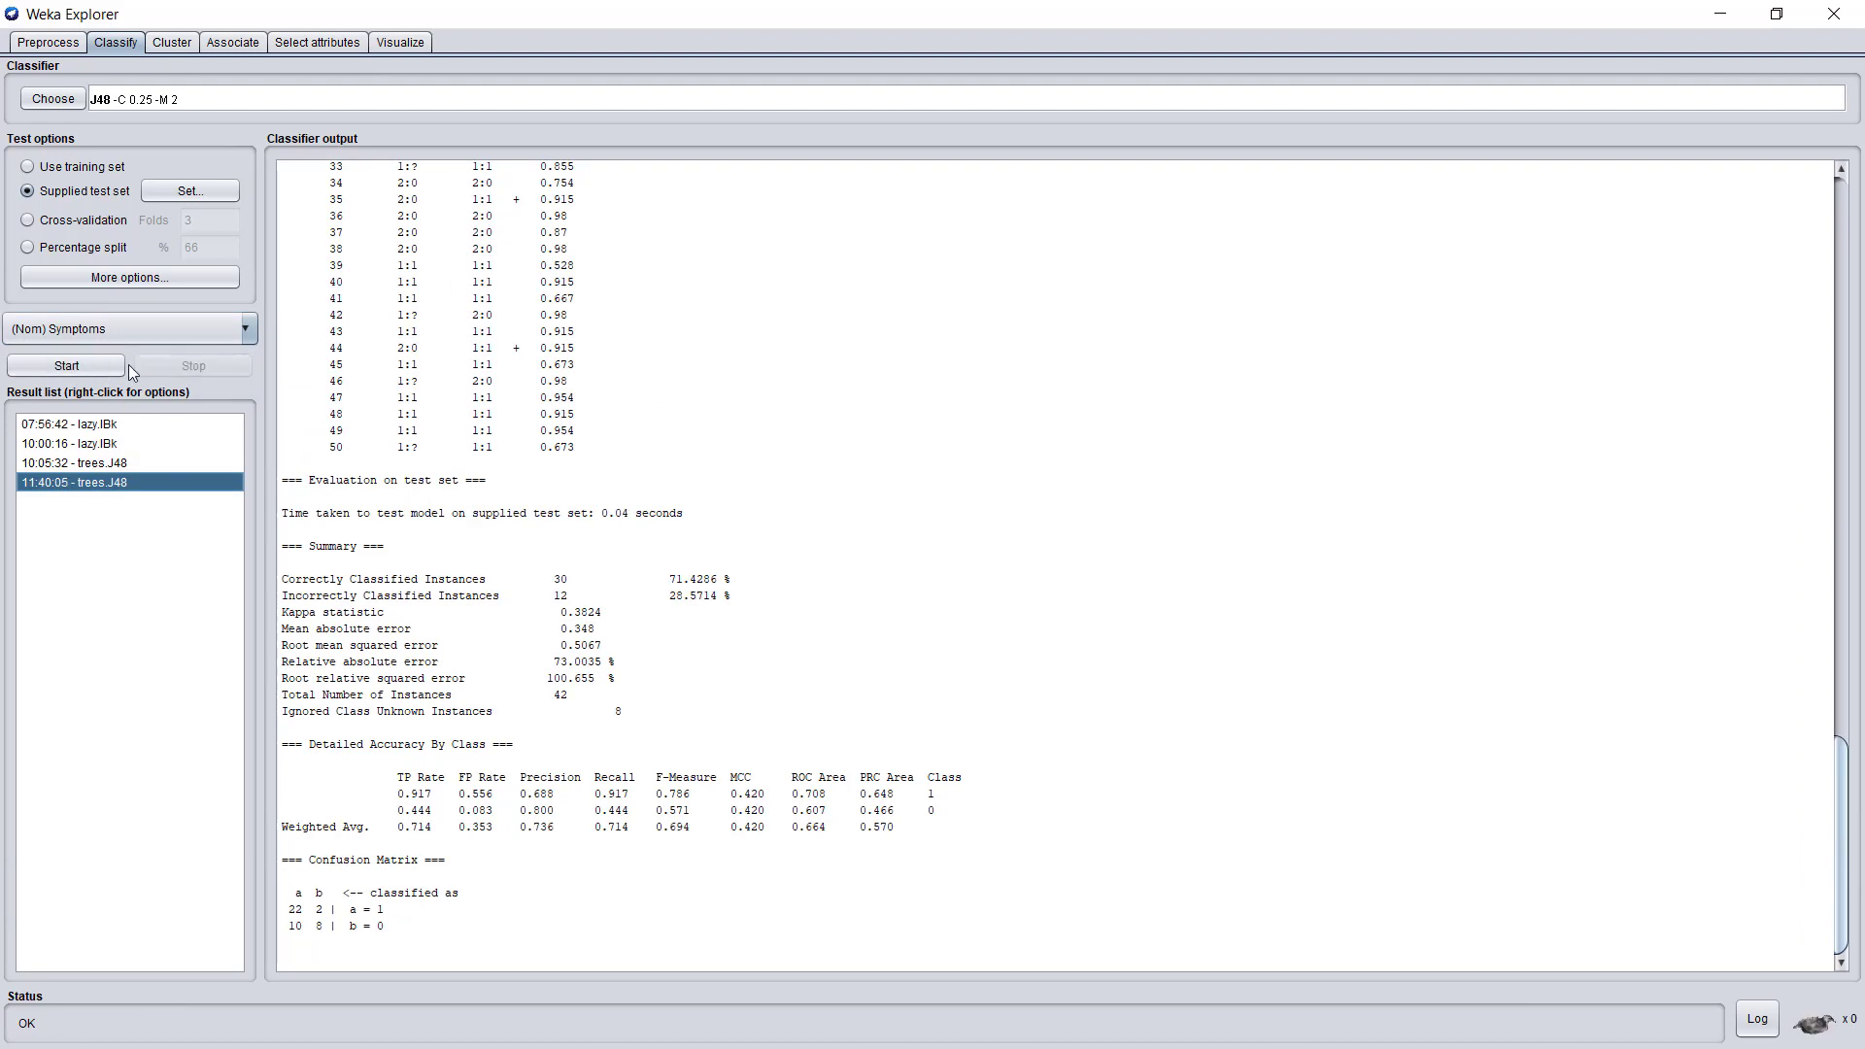
mouse_move(559, 554)
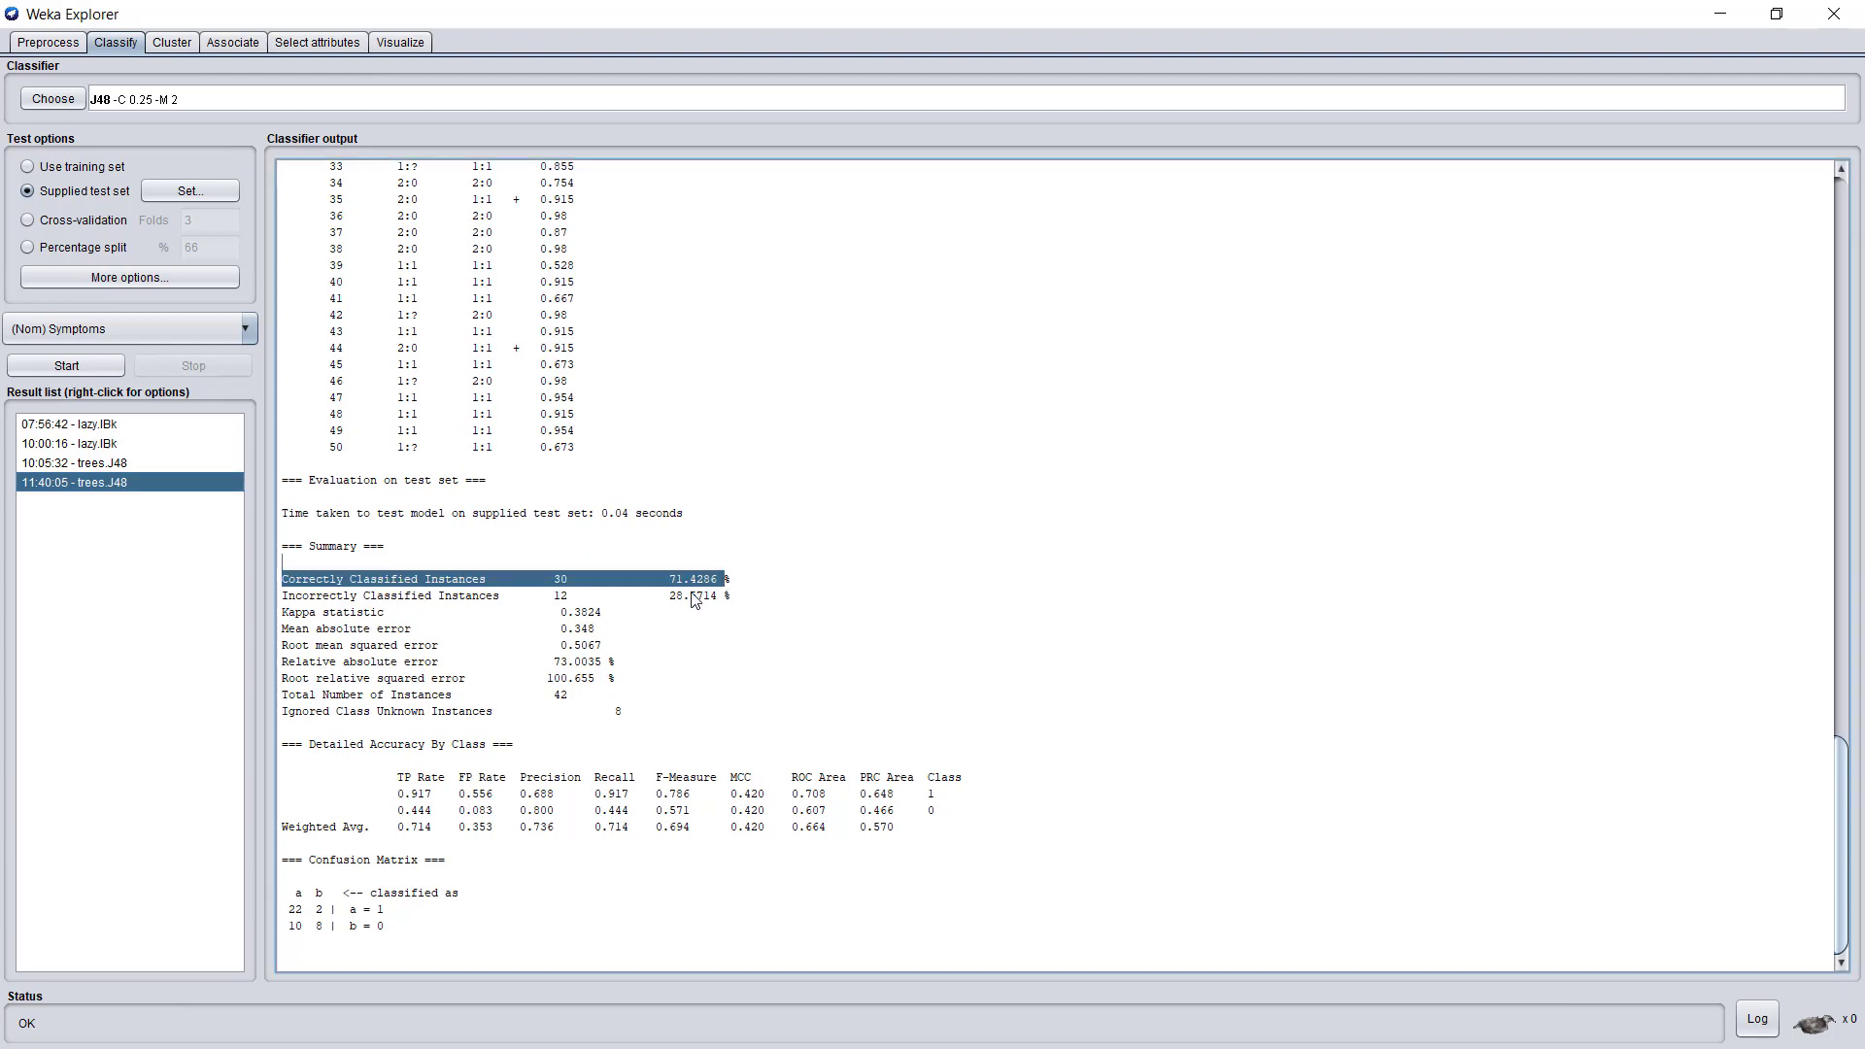
click(76, 462)
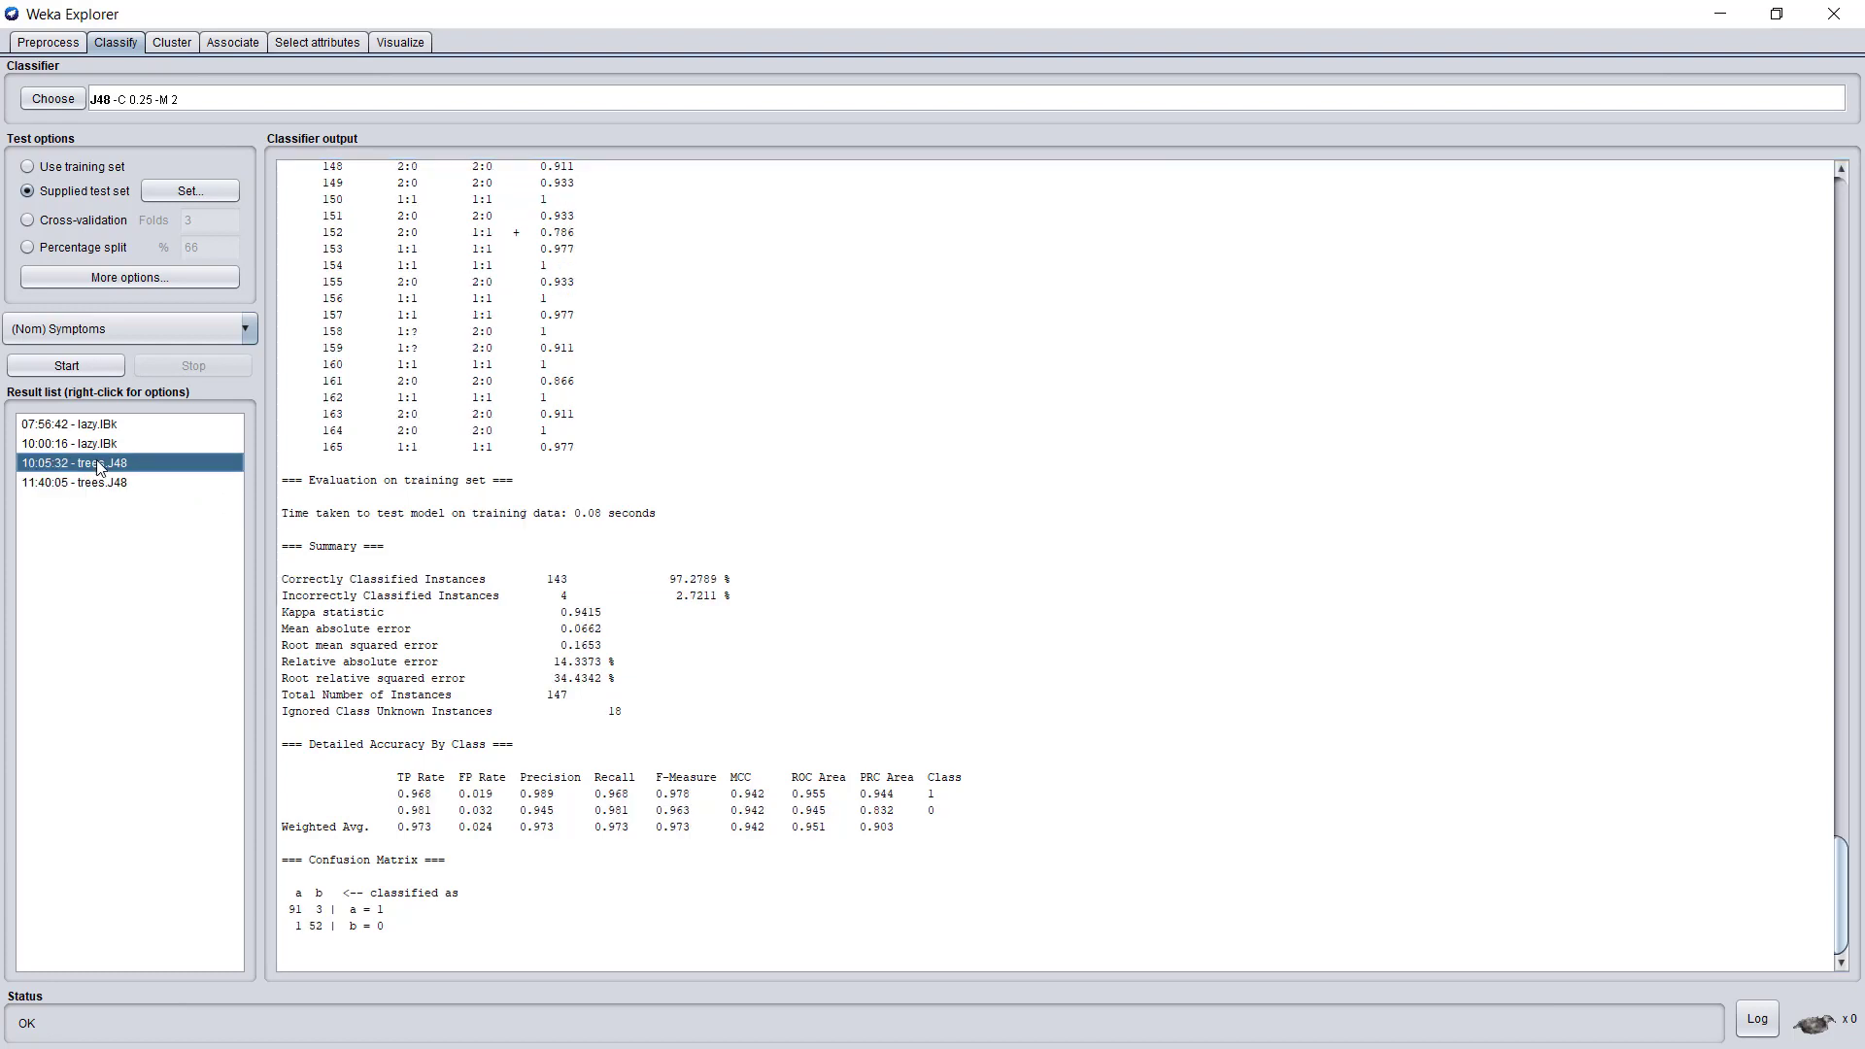
mouse_move(664, 595)
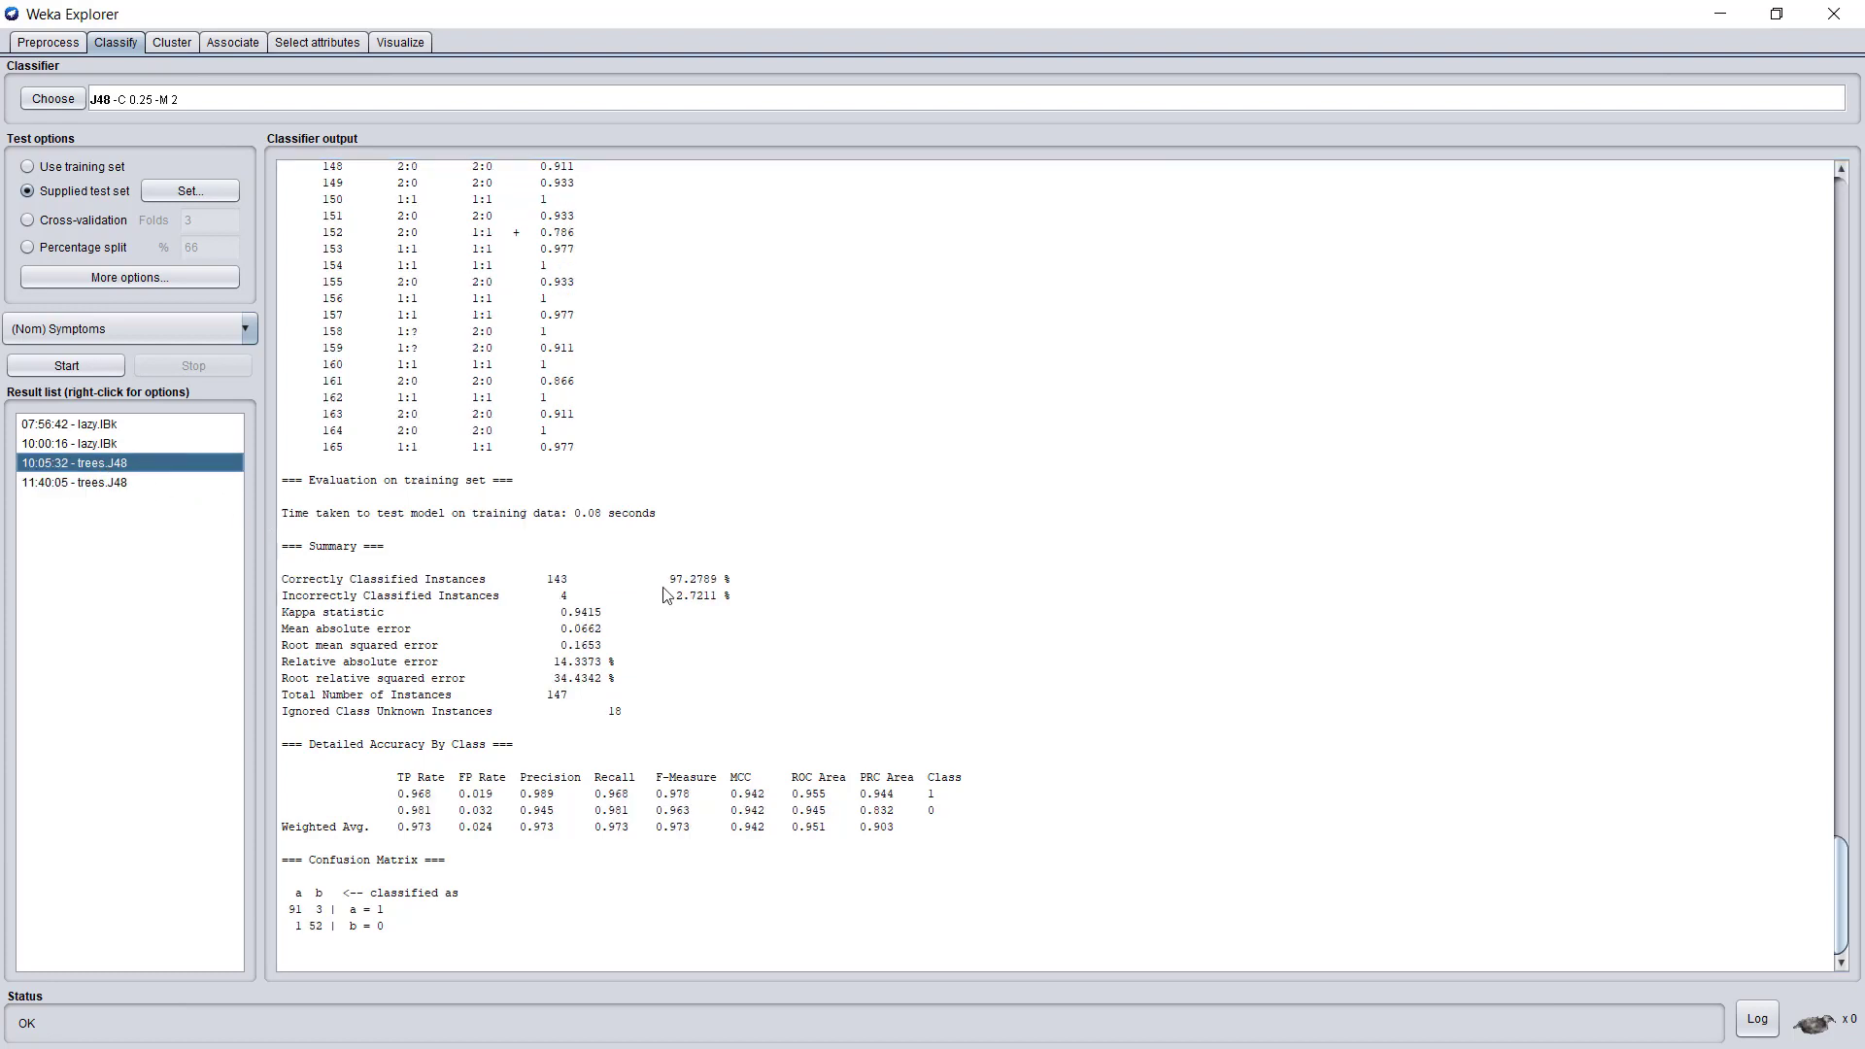
Step: Visualize the decision tree of the new test-set result
click(76, 481)
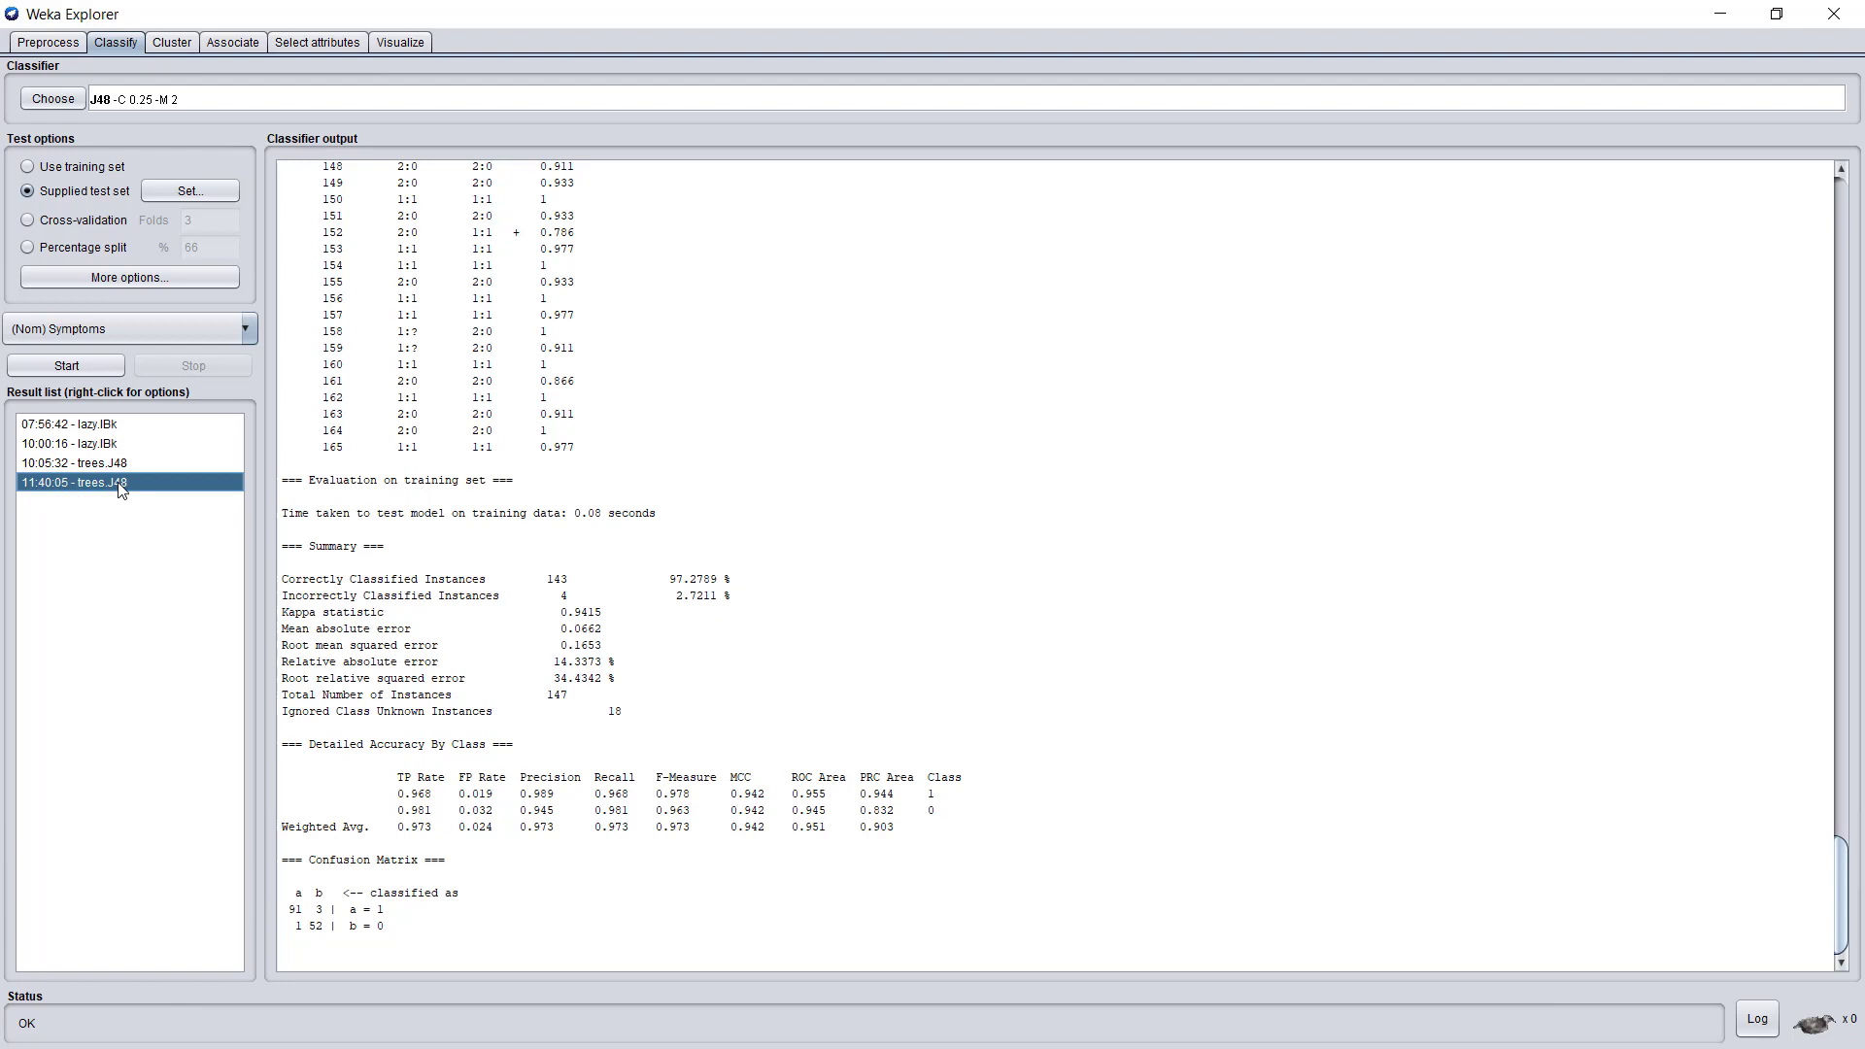
right_click(74, 482)
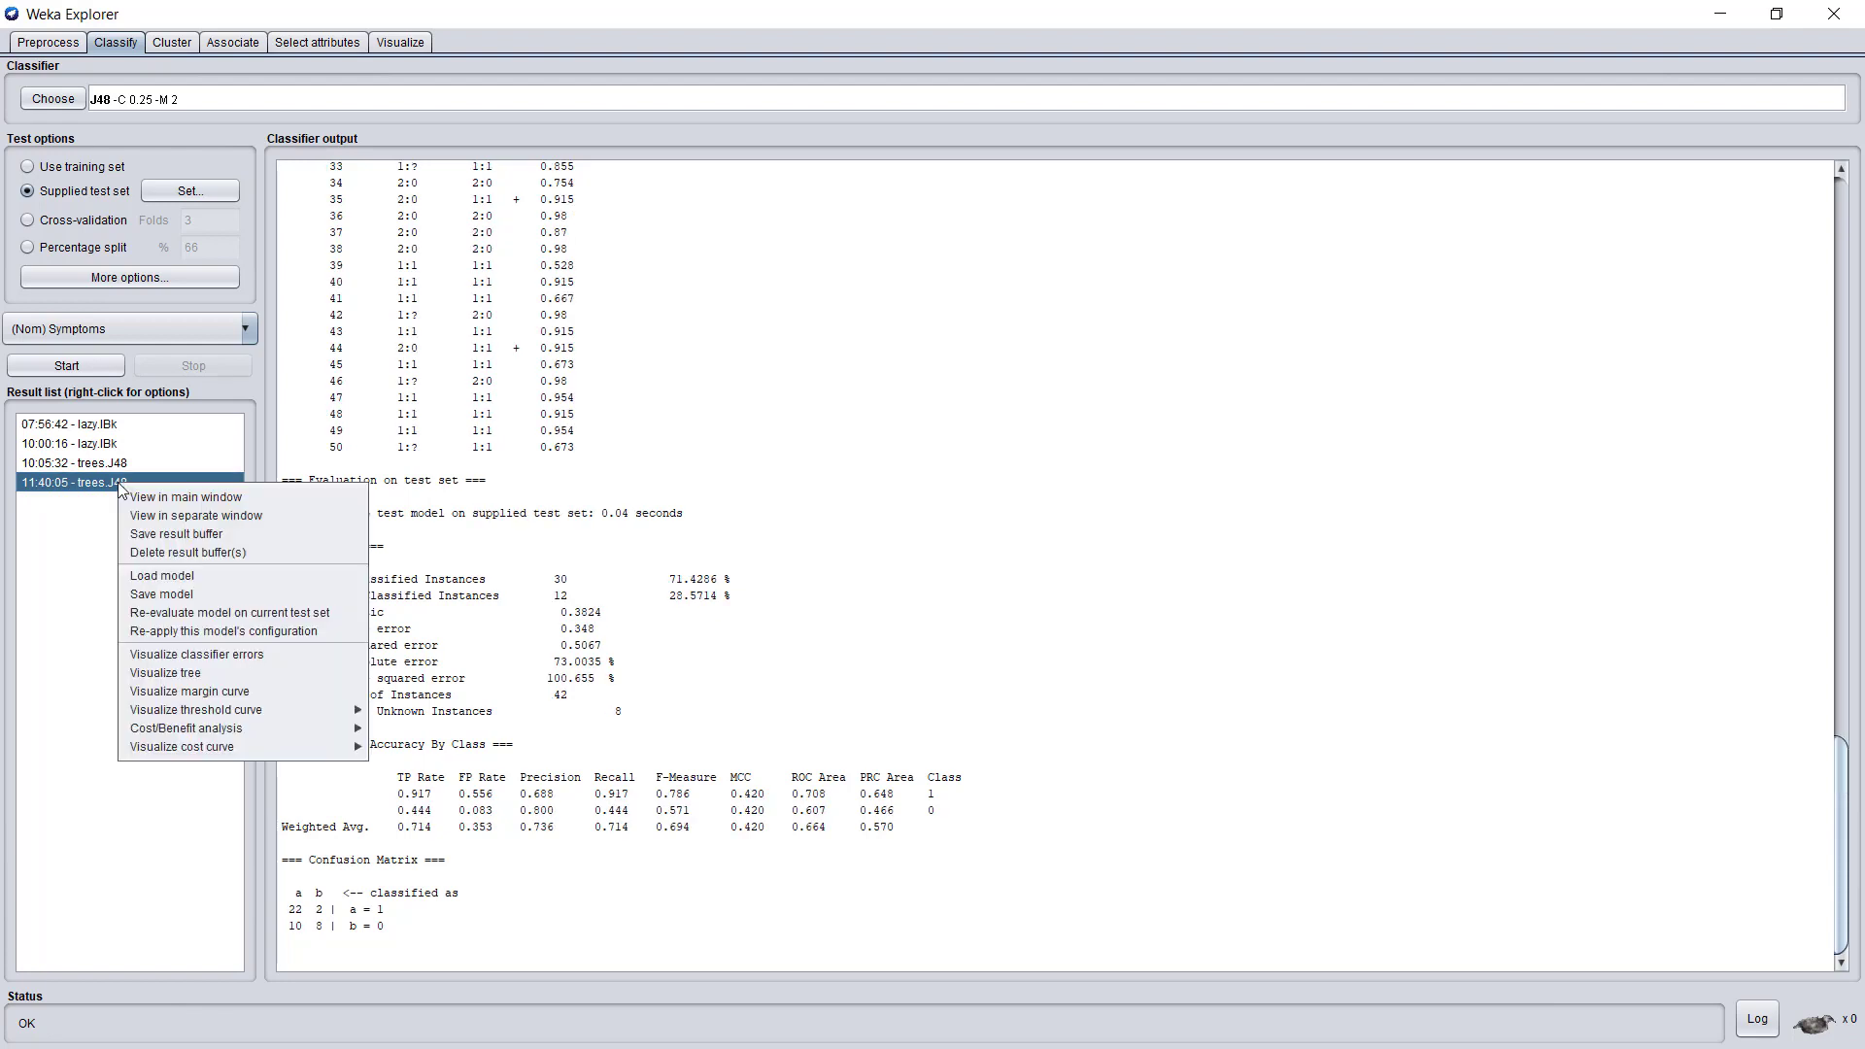
mouse_move(163, 673)
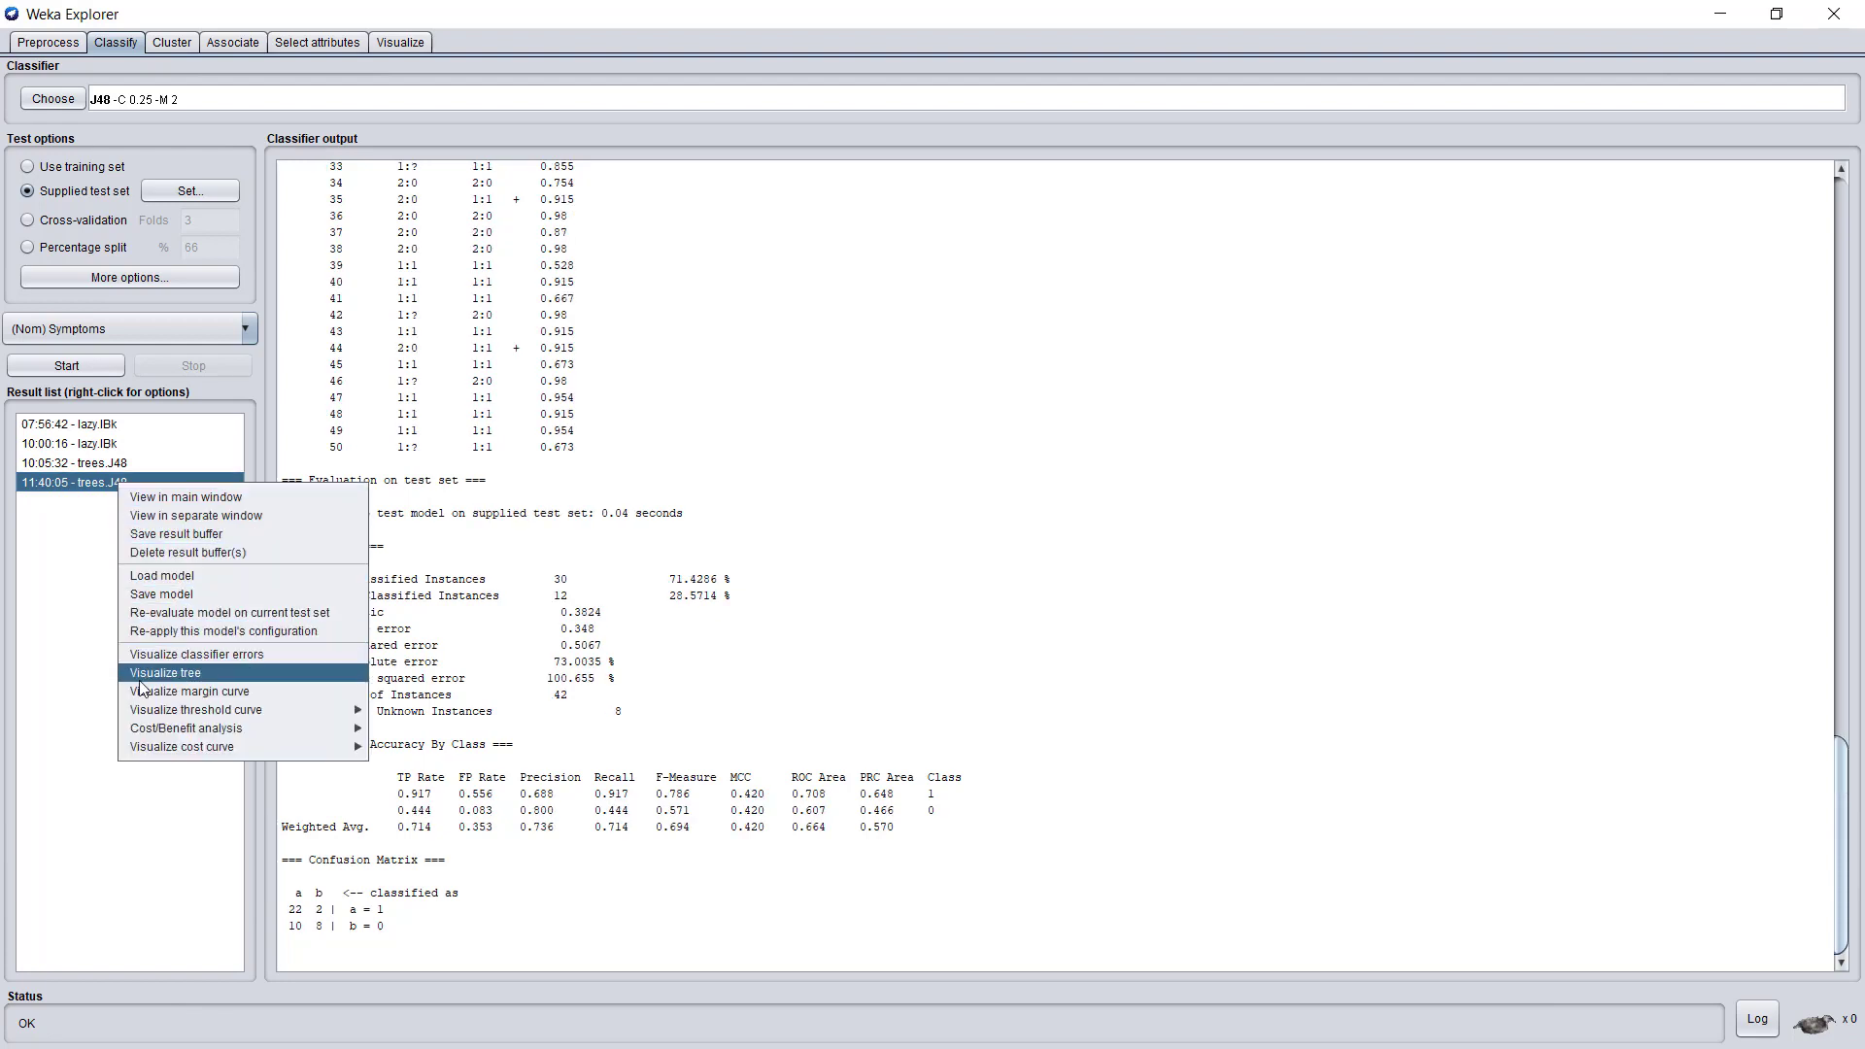
click(163, 672)
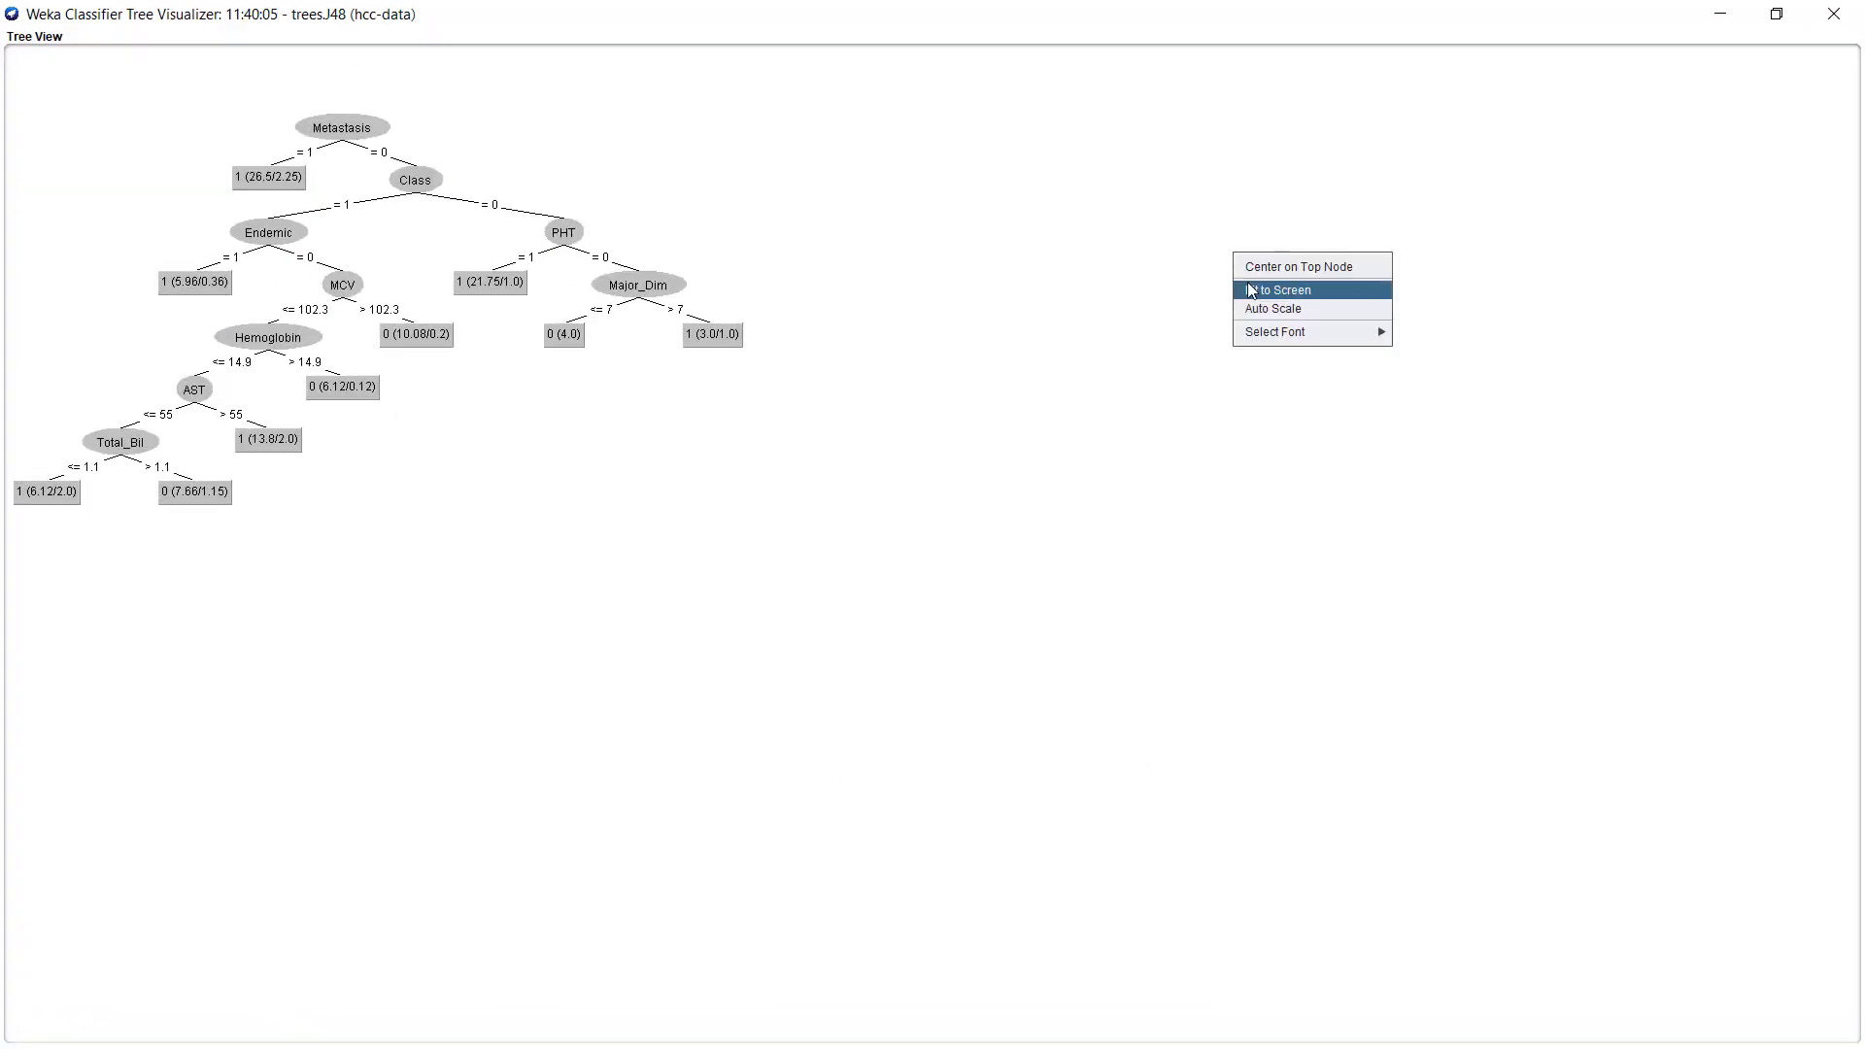
click(1276, 290)
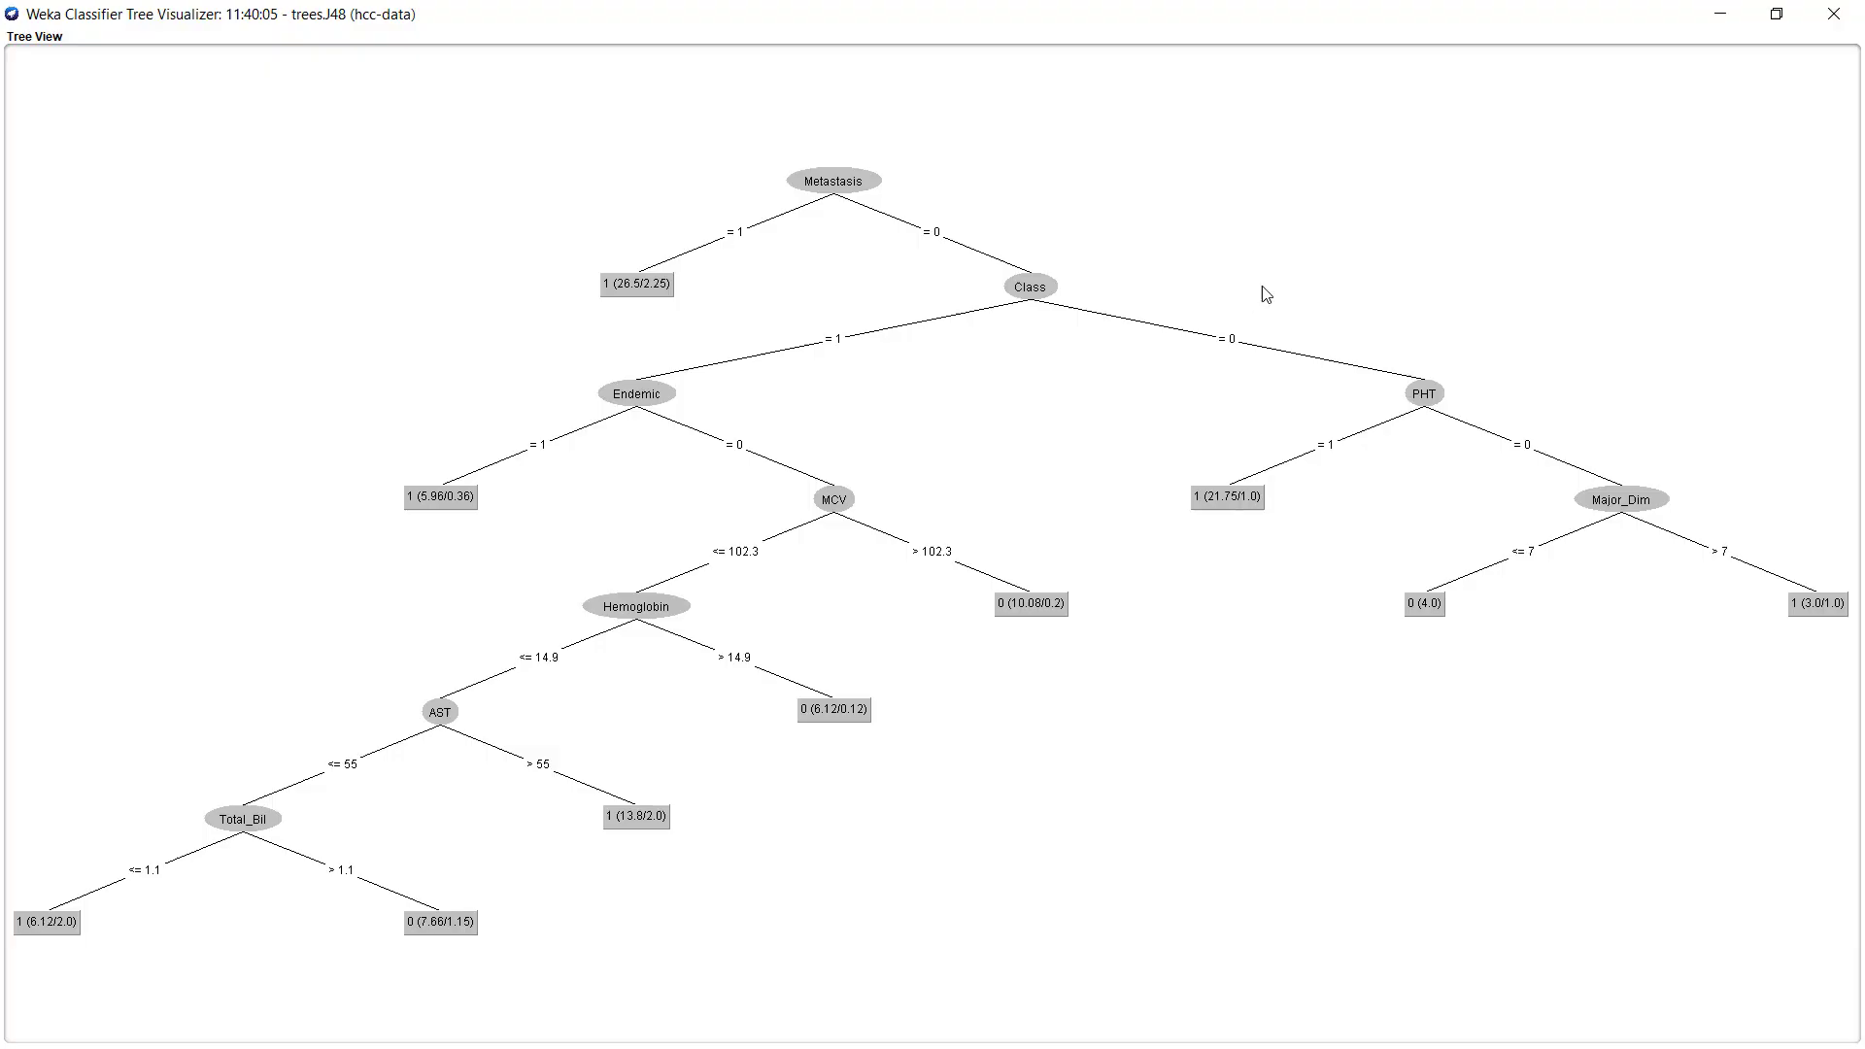
click(1851, 14)
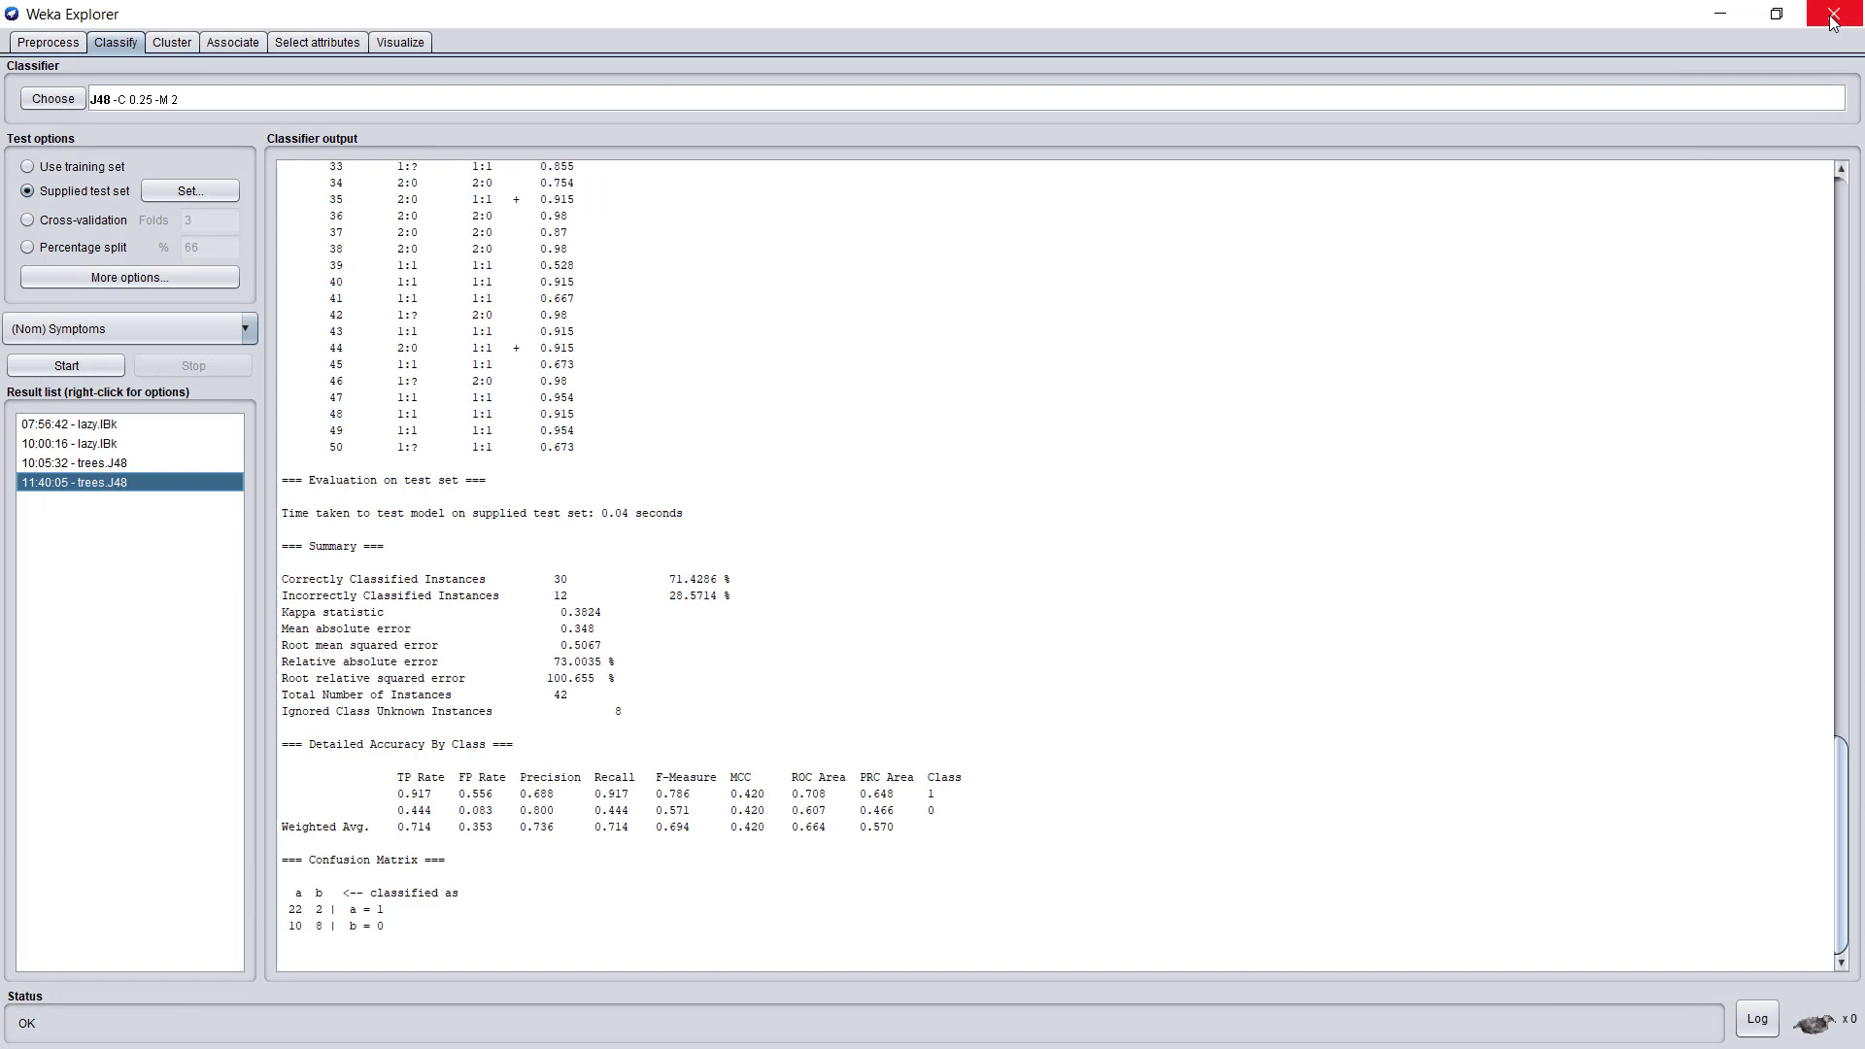
mouse_move(915, 454)
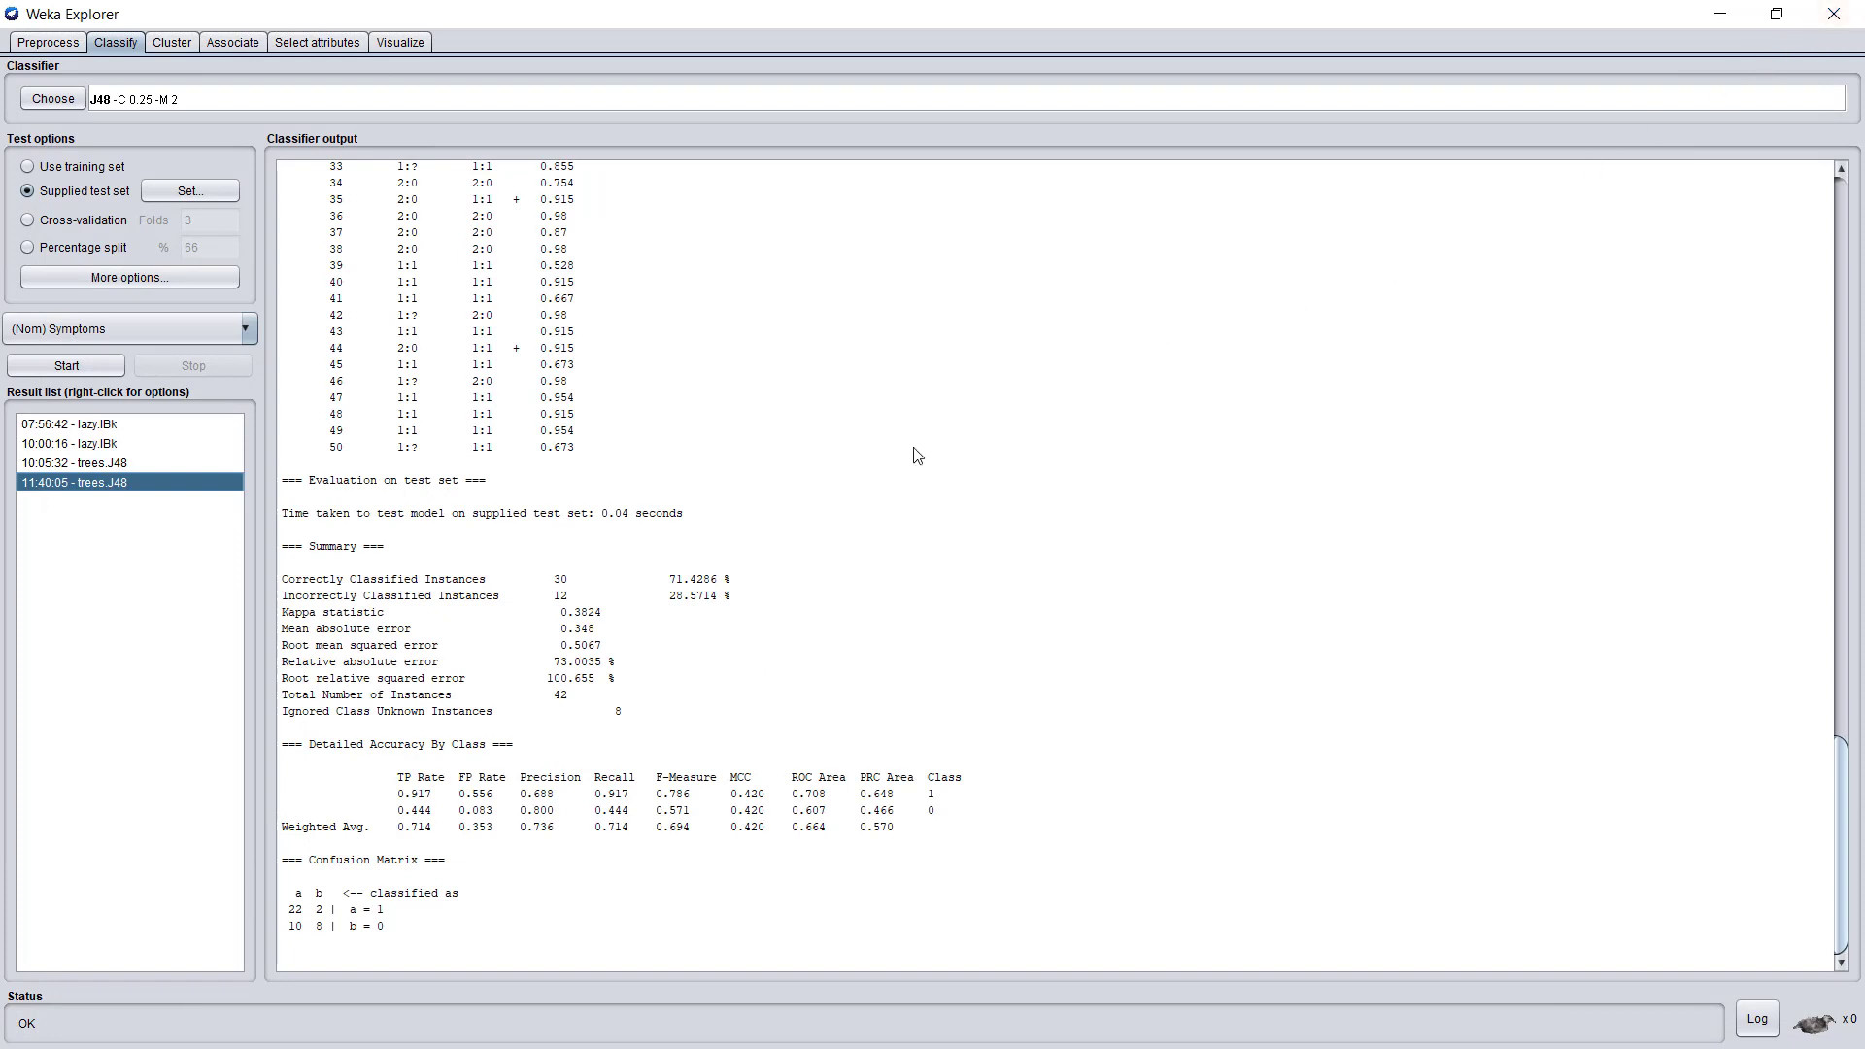
mouse_move(757, 594)
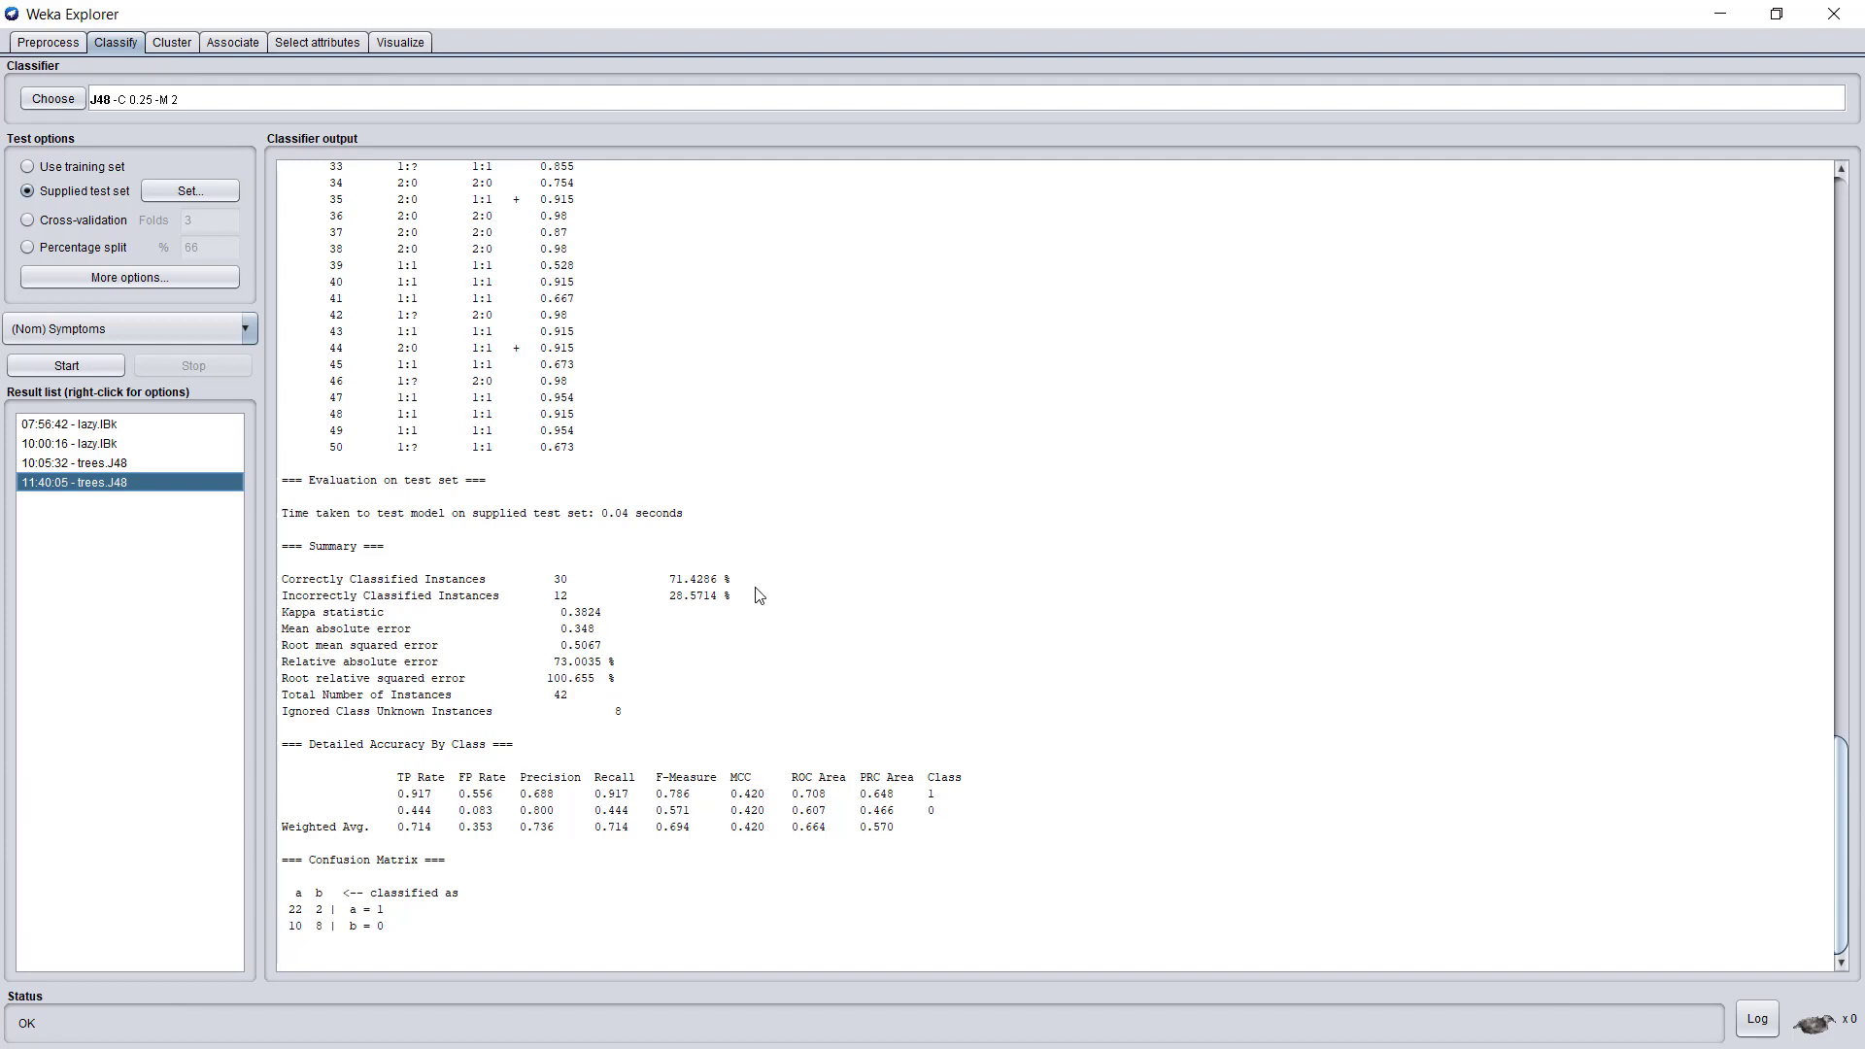
mouse_move(1686, 781)
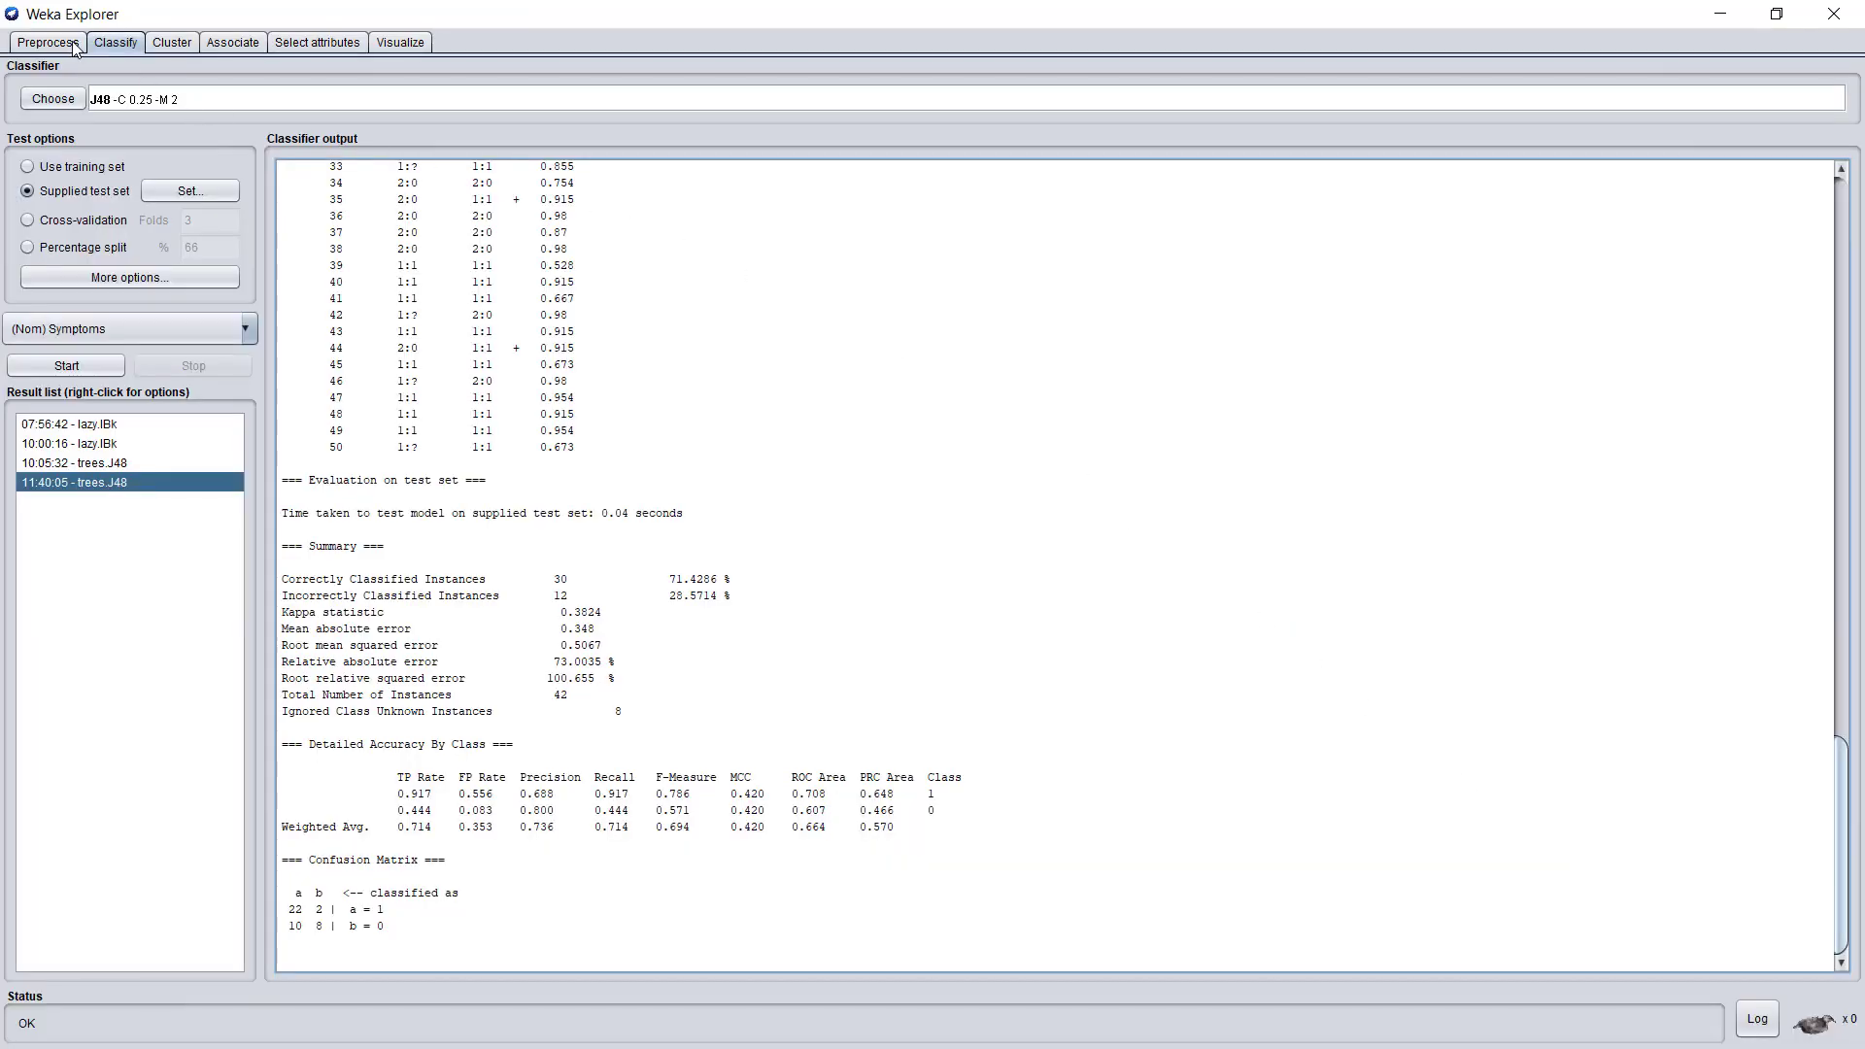
Step: Show the loaded hcc-data relation with 165 instances and 50 attributes in Preprocess
click(46, 41)
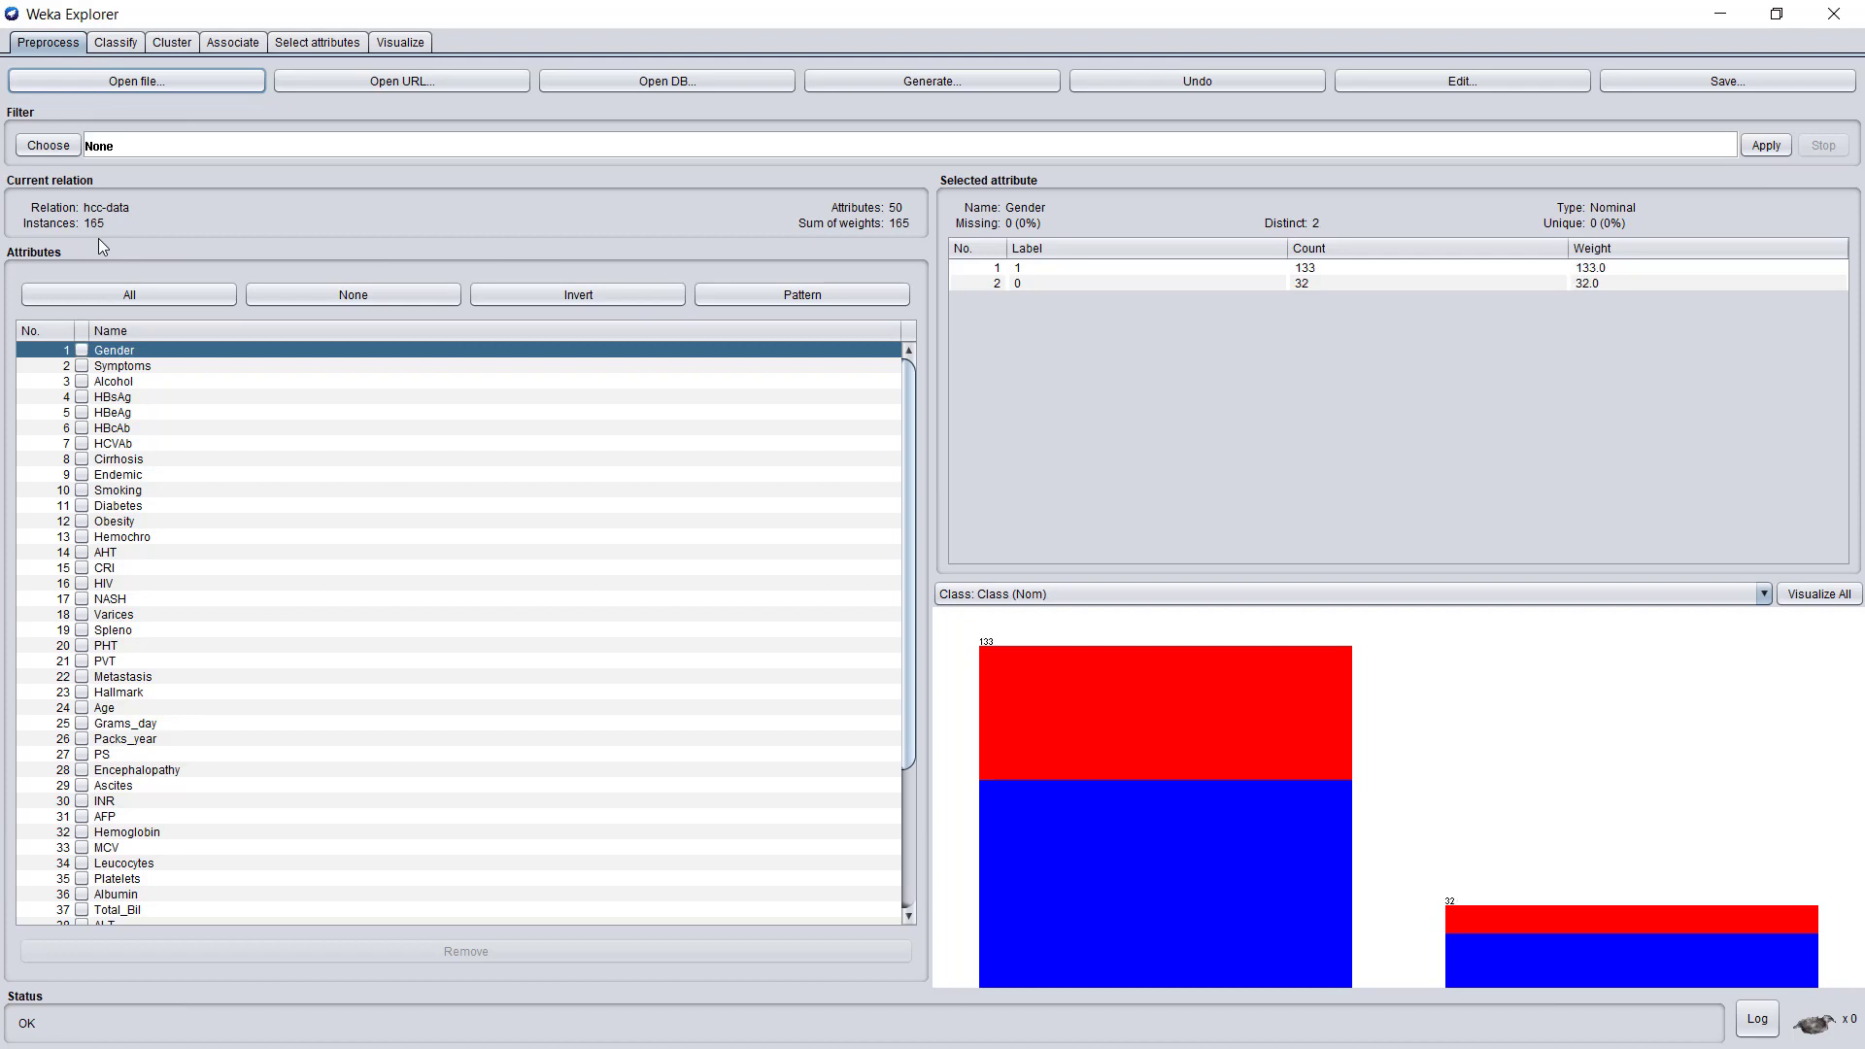
mouse_move(146, 169)
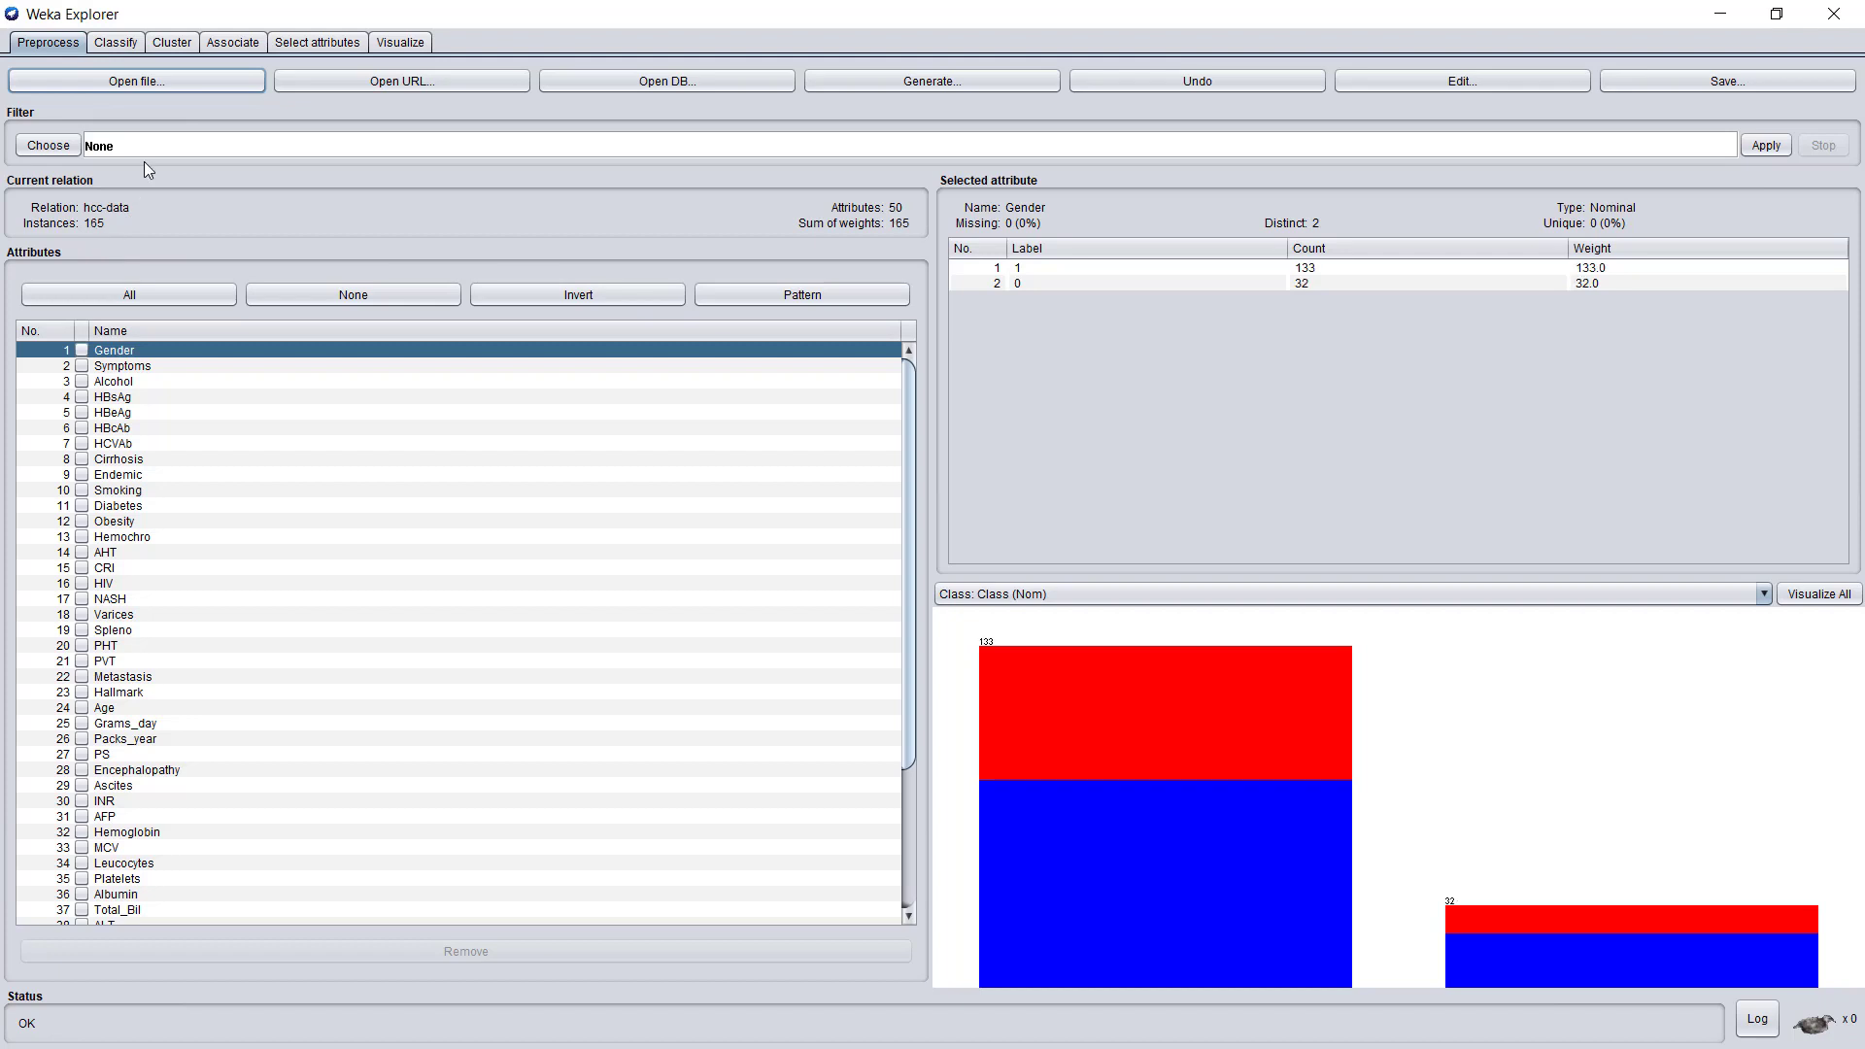
Step: Switch evaluation to a 66% percentage split in the Classify panel
click(114, 40)
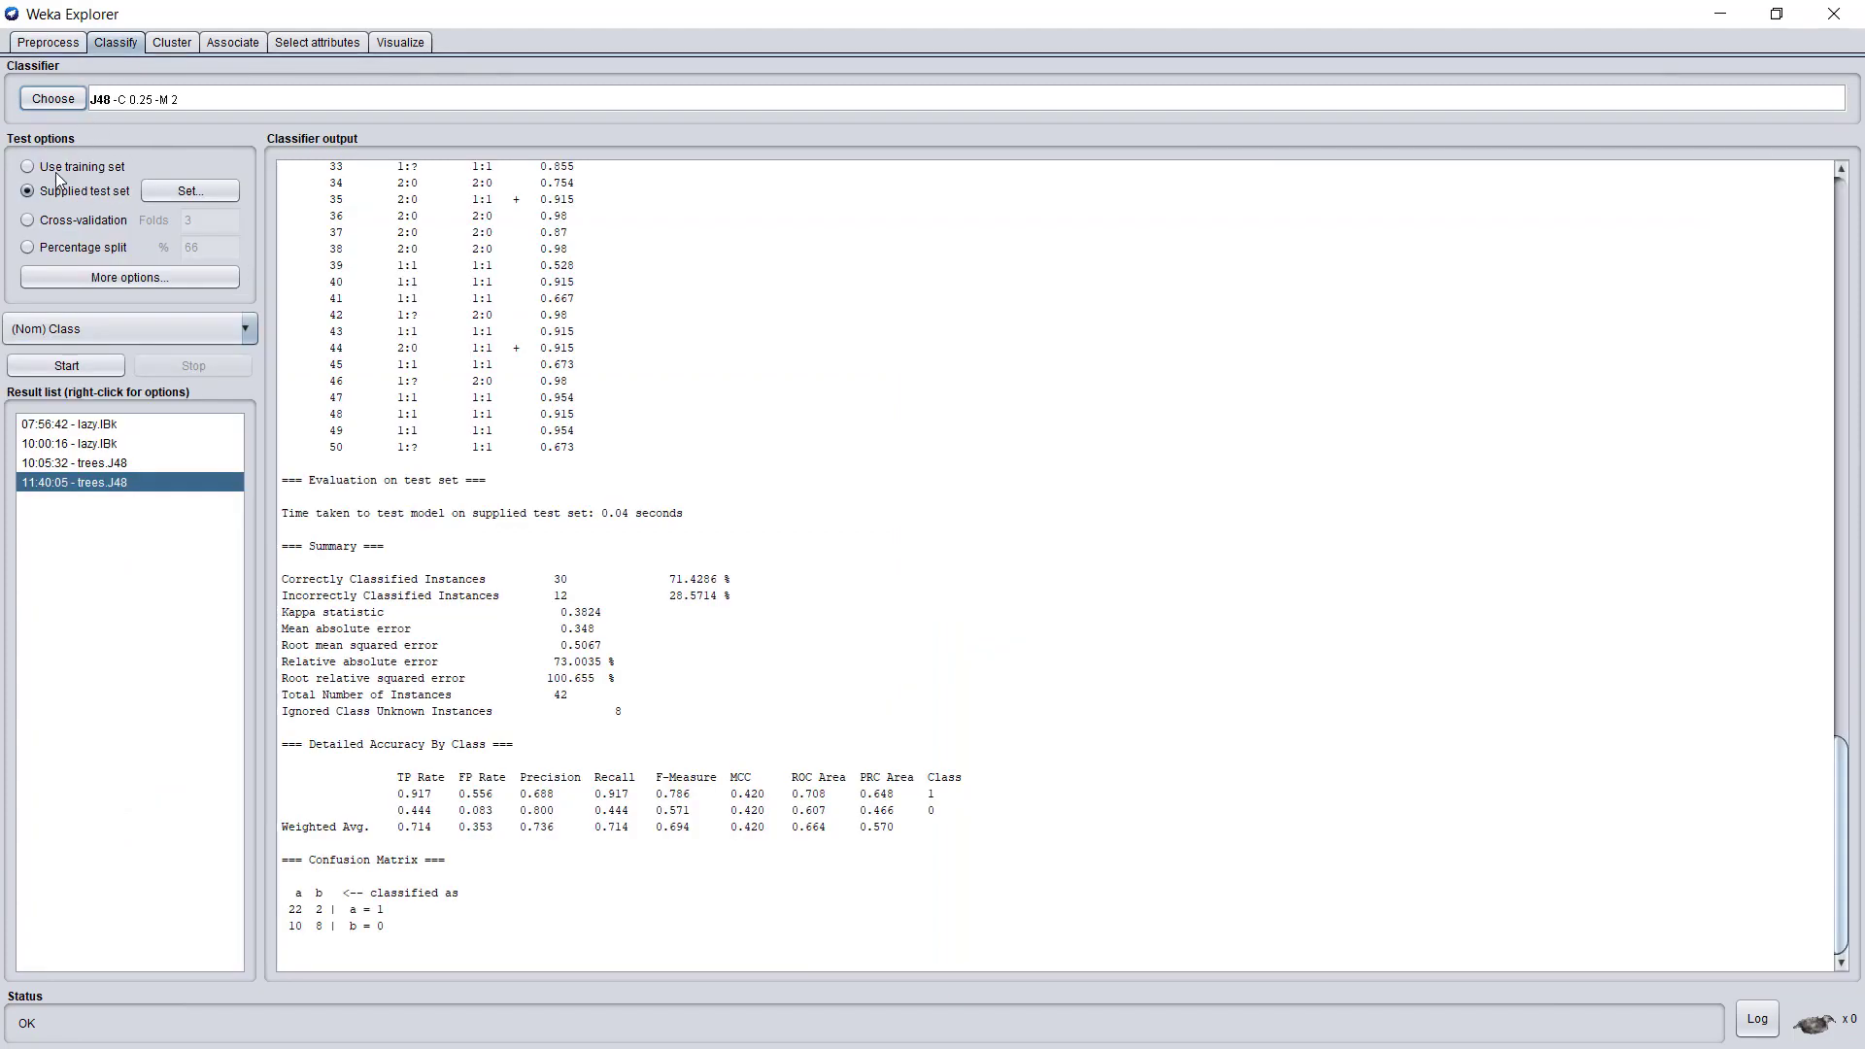
click(28, 247)
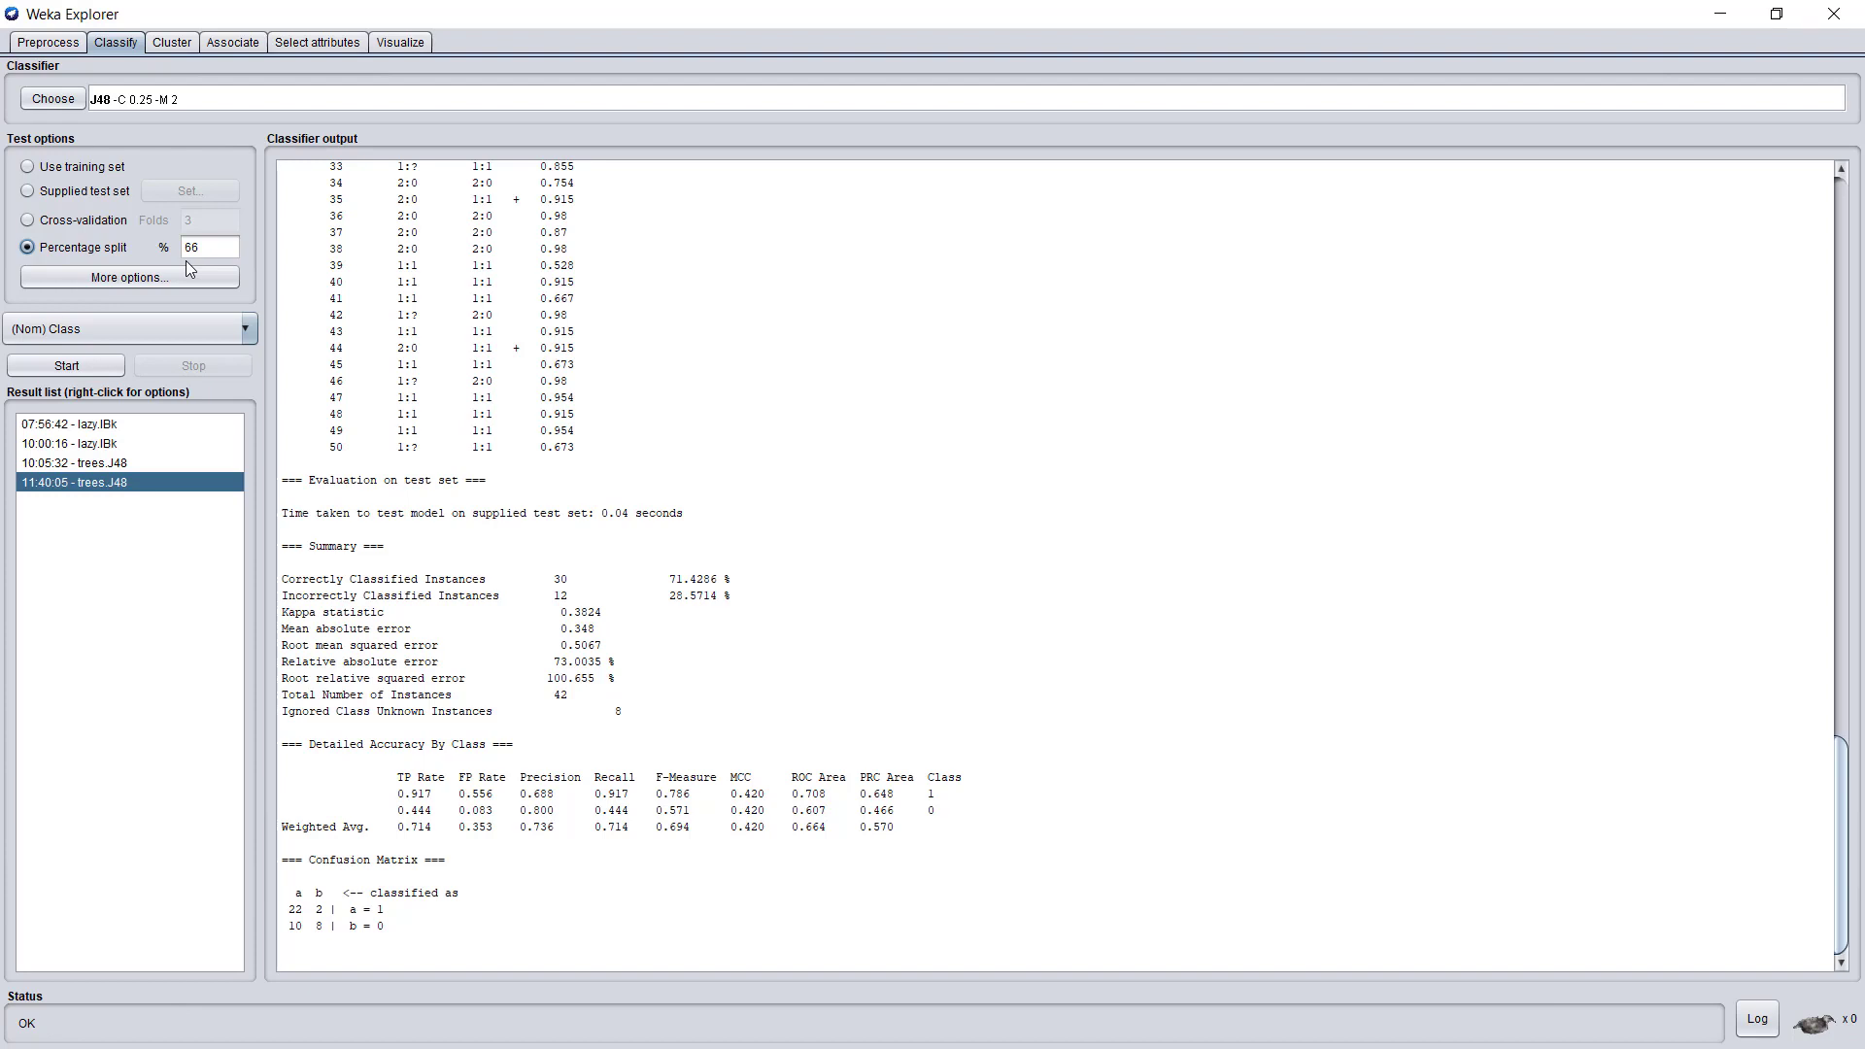
mouse_move(183, 332)
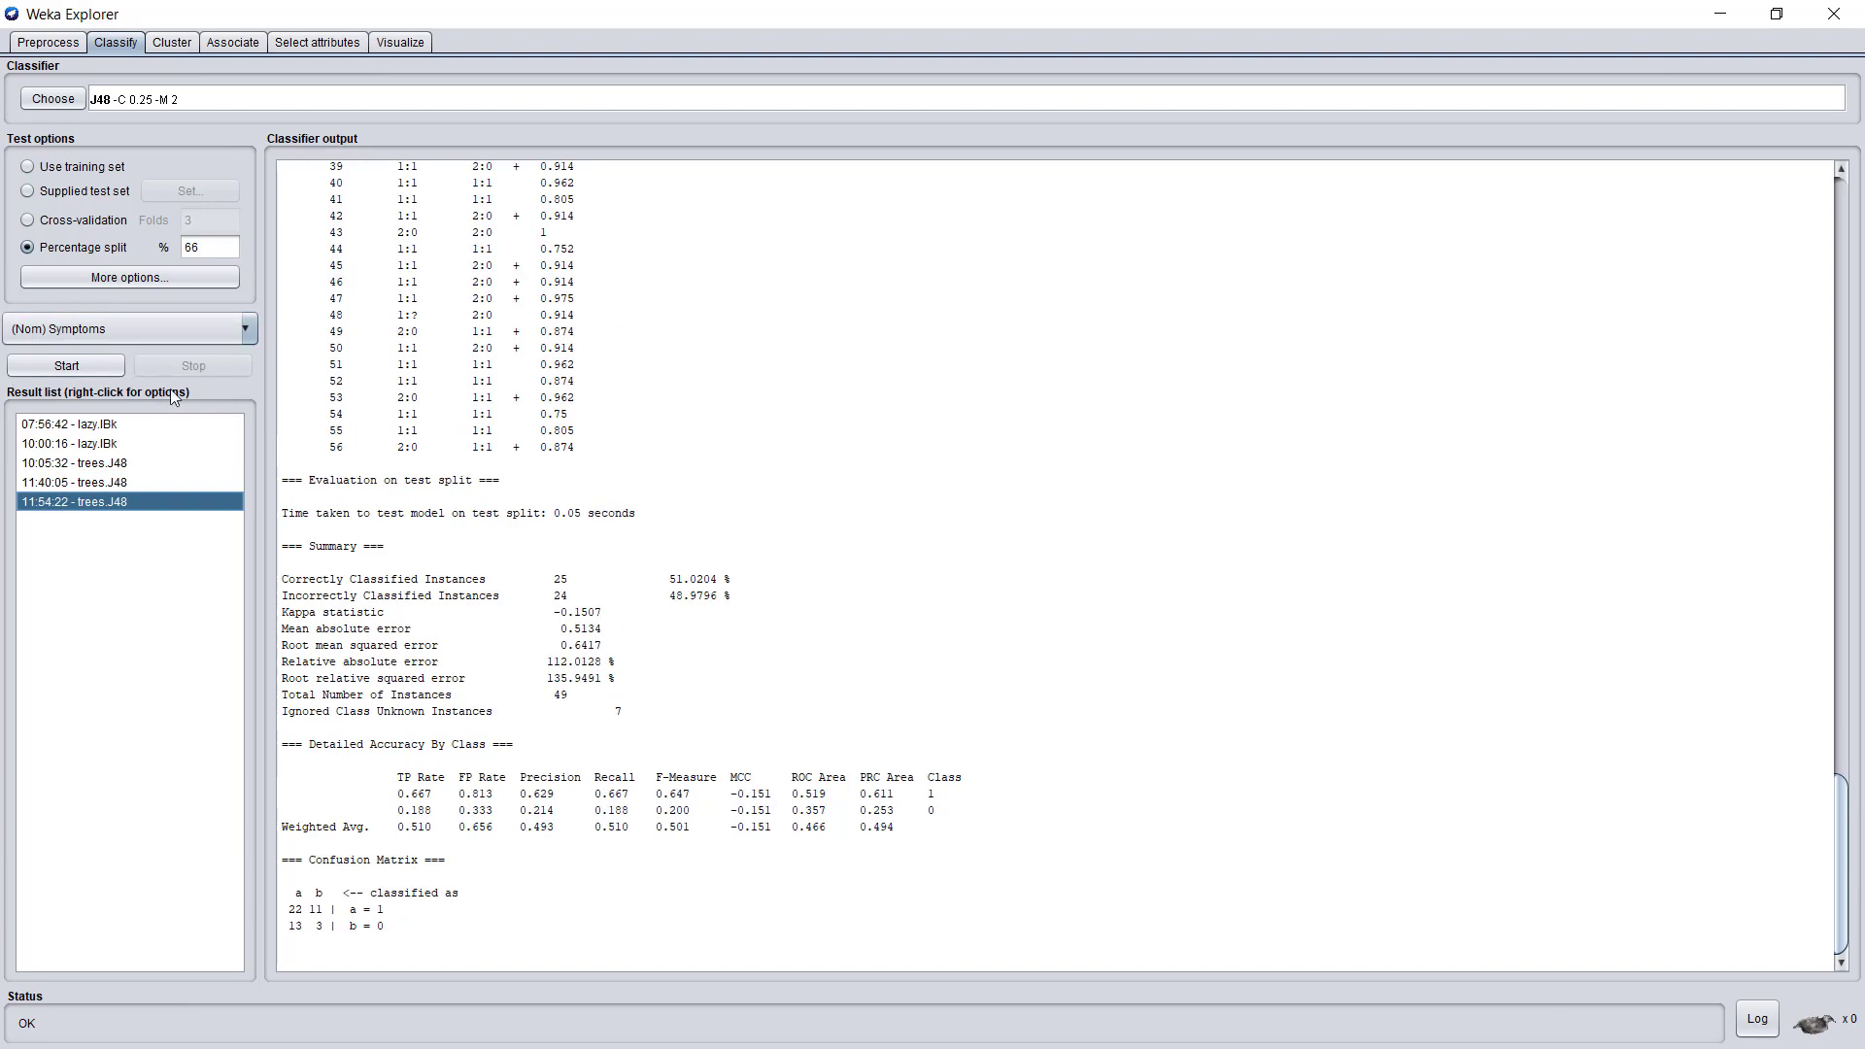
mouse_move(659, 596)
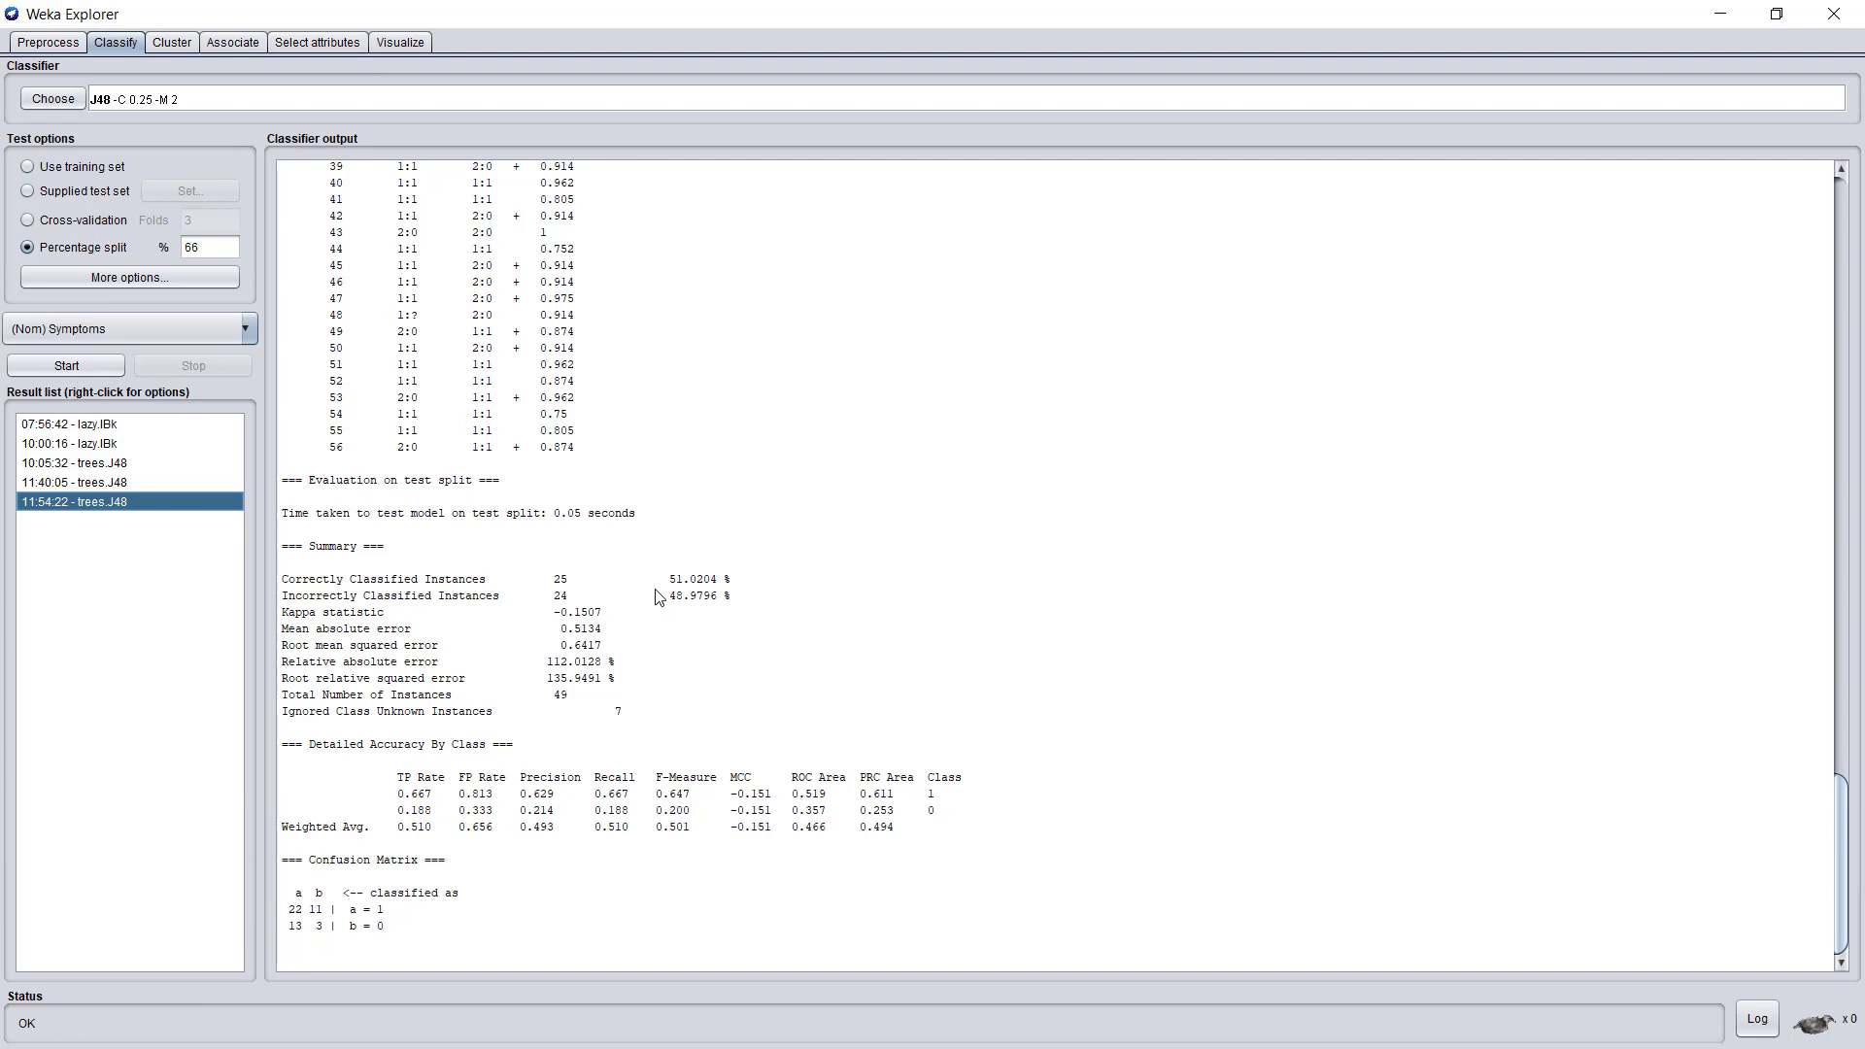
mouse_move(247, 293)
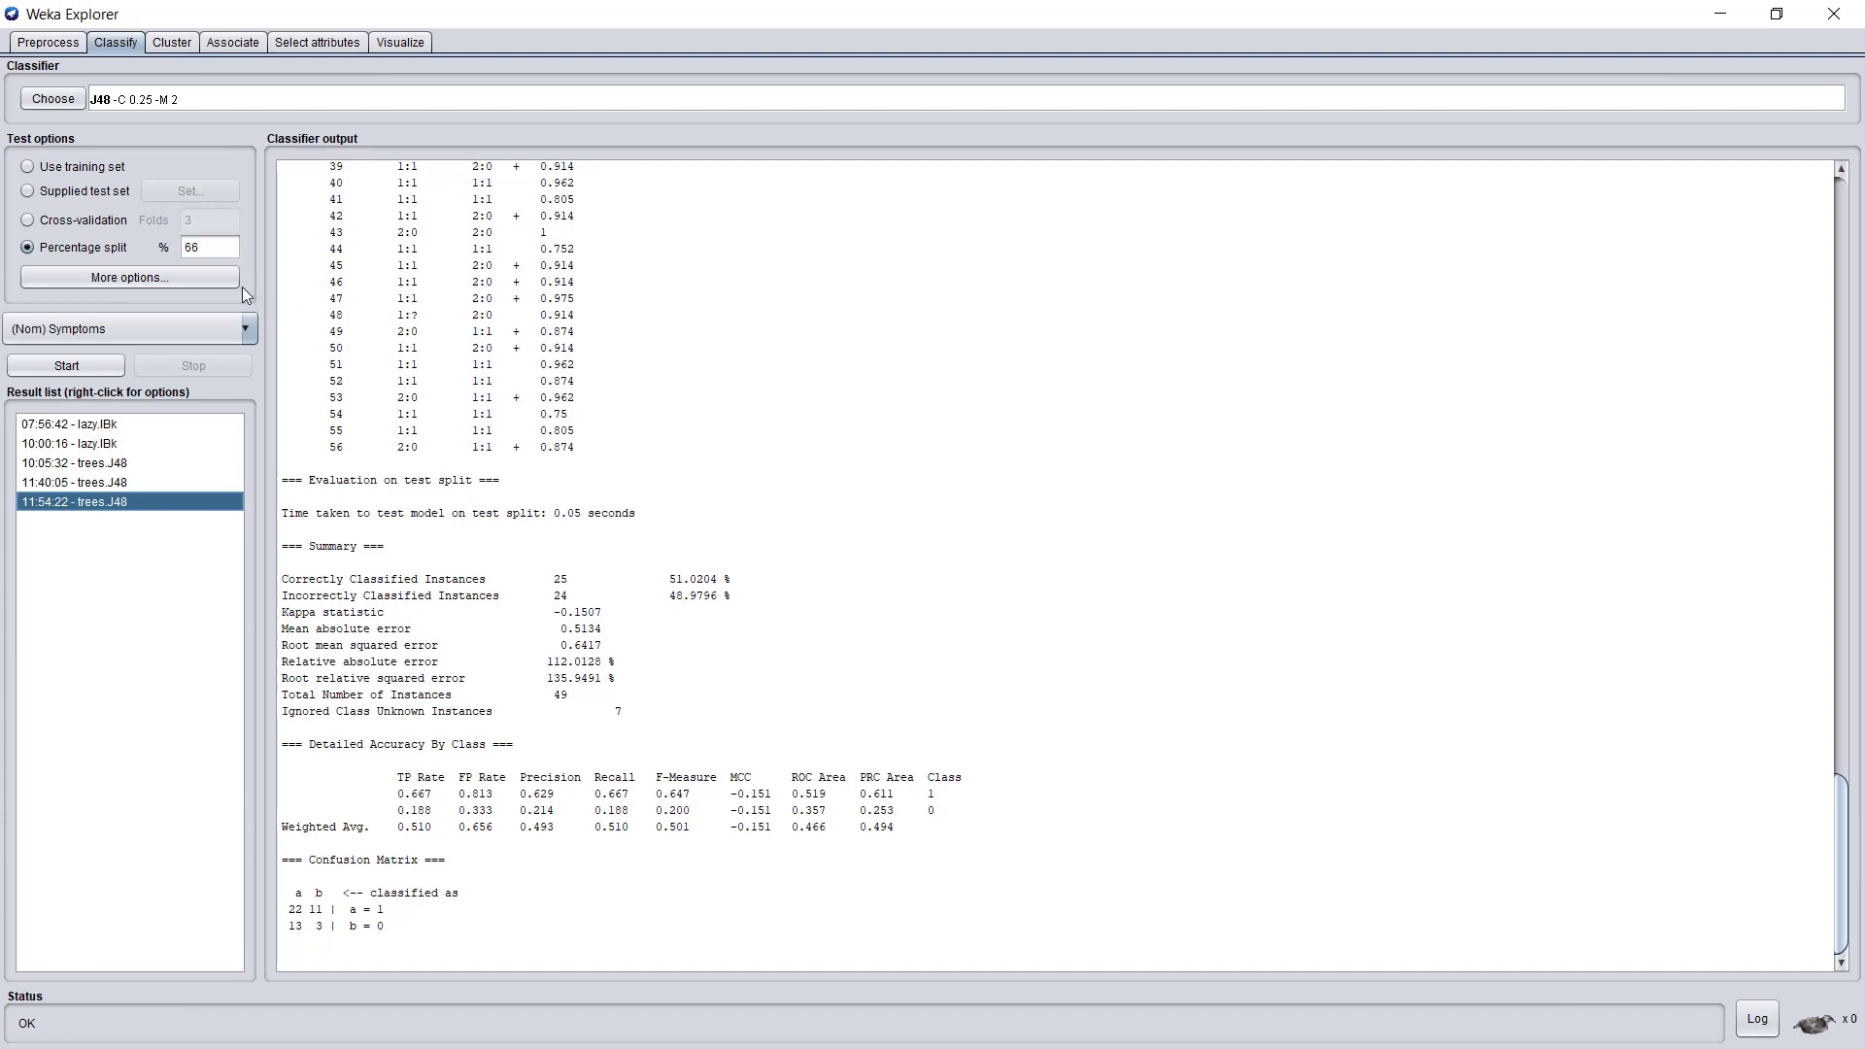
Step: Rerun the 66% split of J48 with random seed 2 (39.58% correct)
click(129, 278)
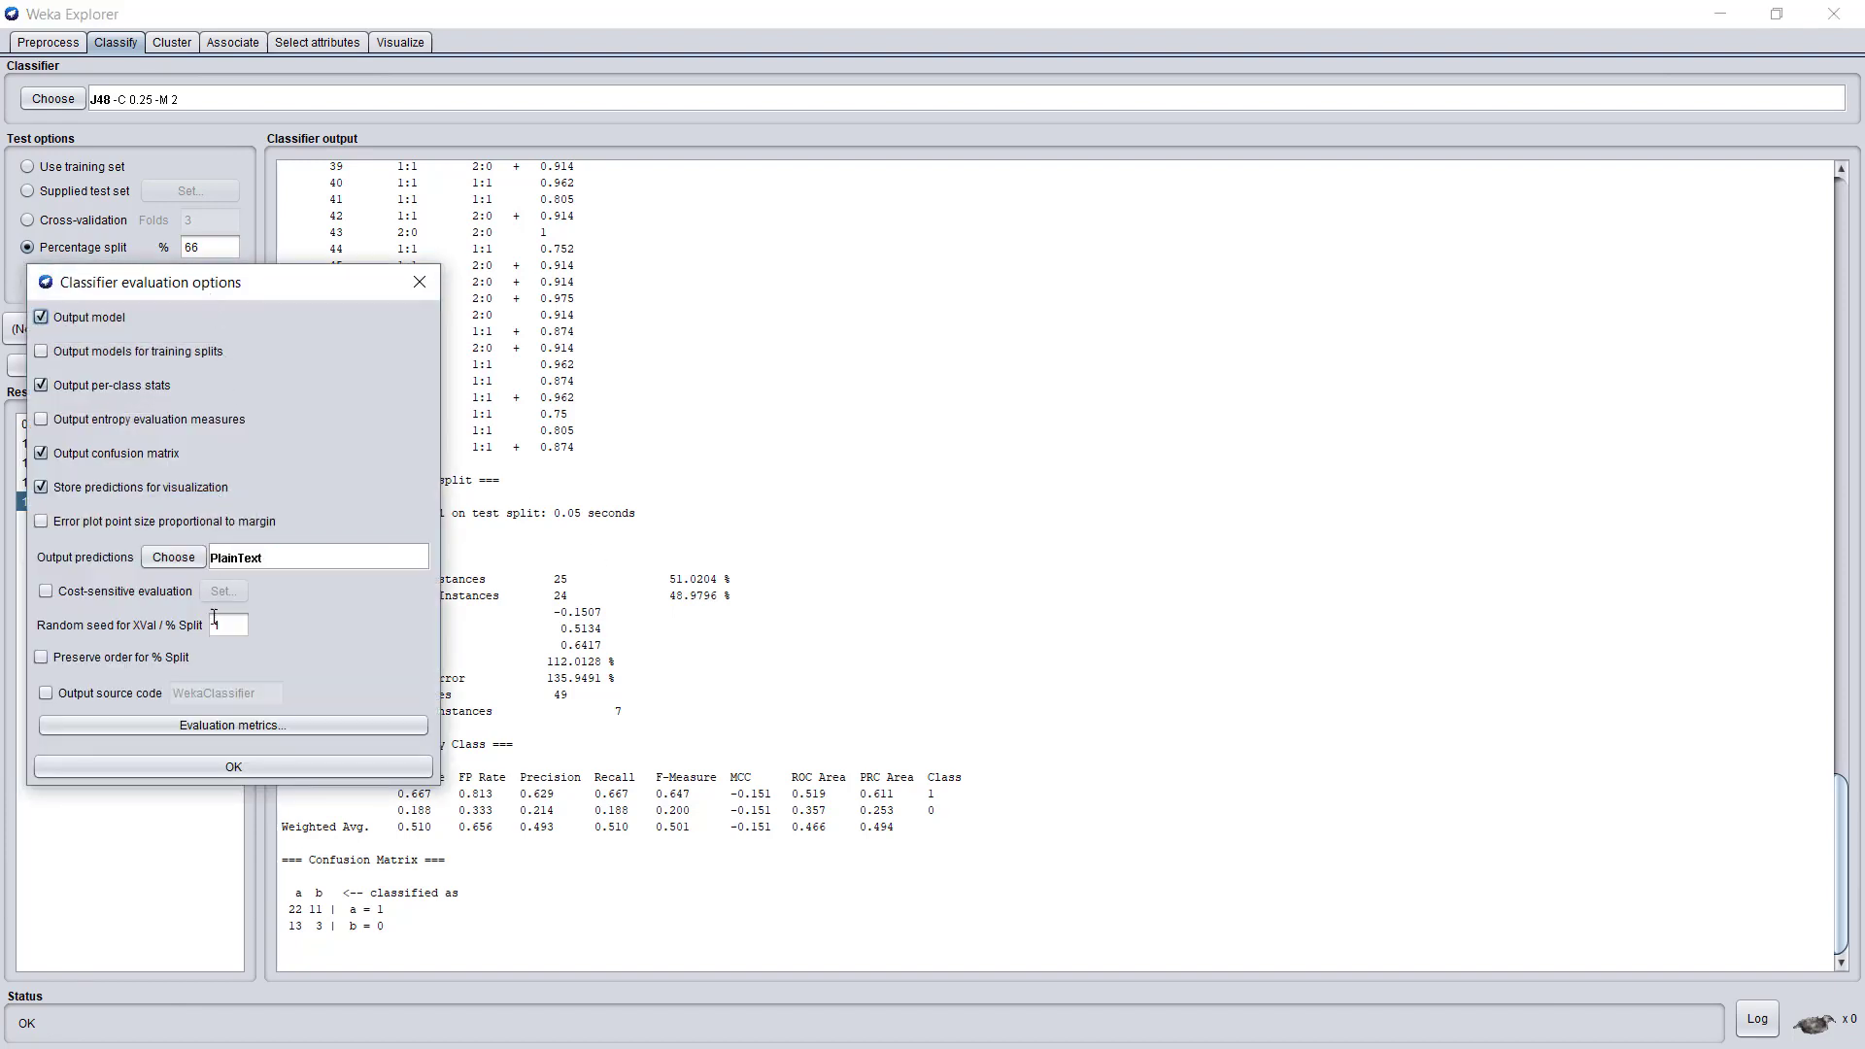
click(227, 624)
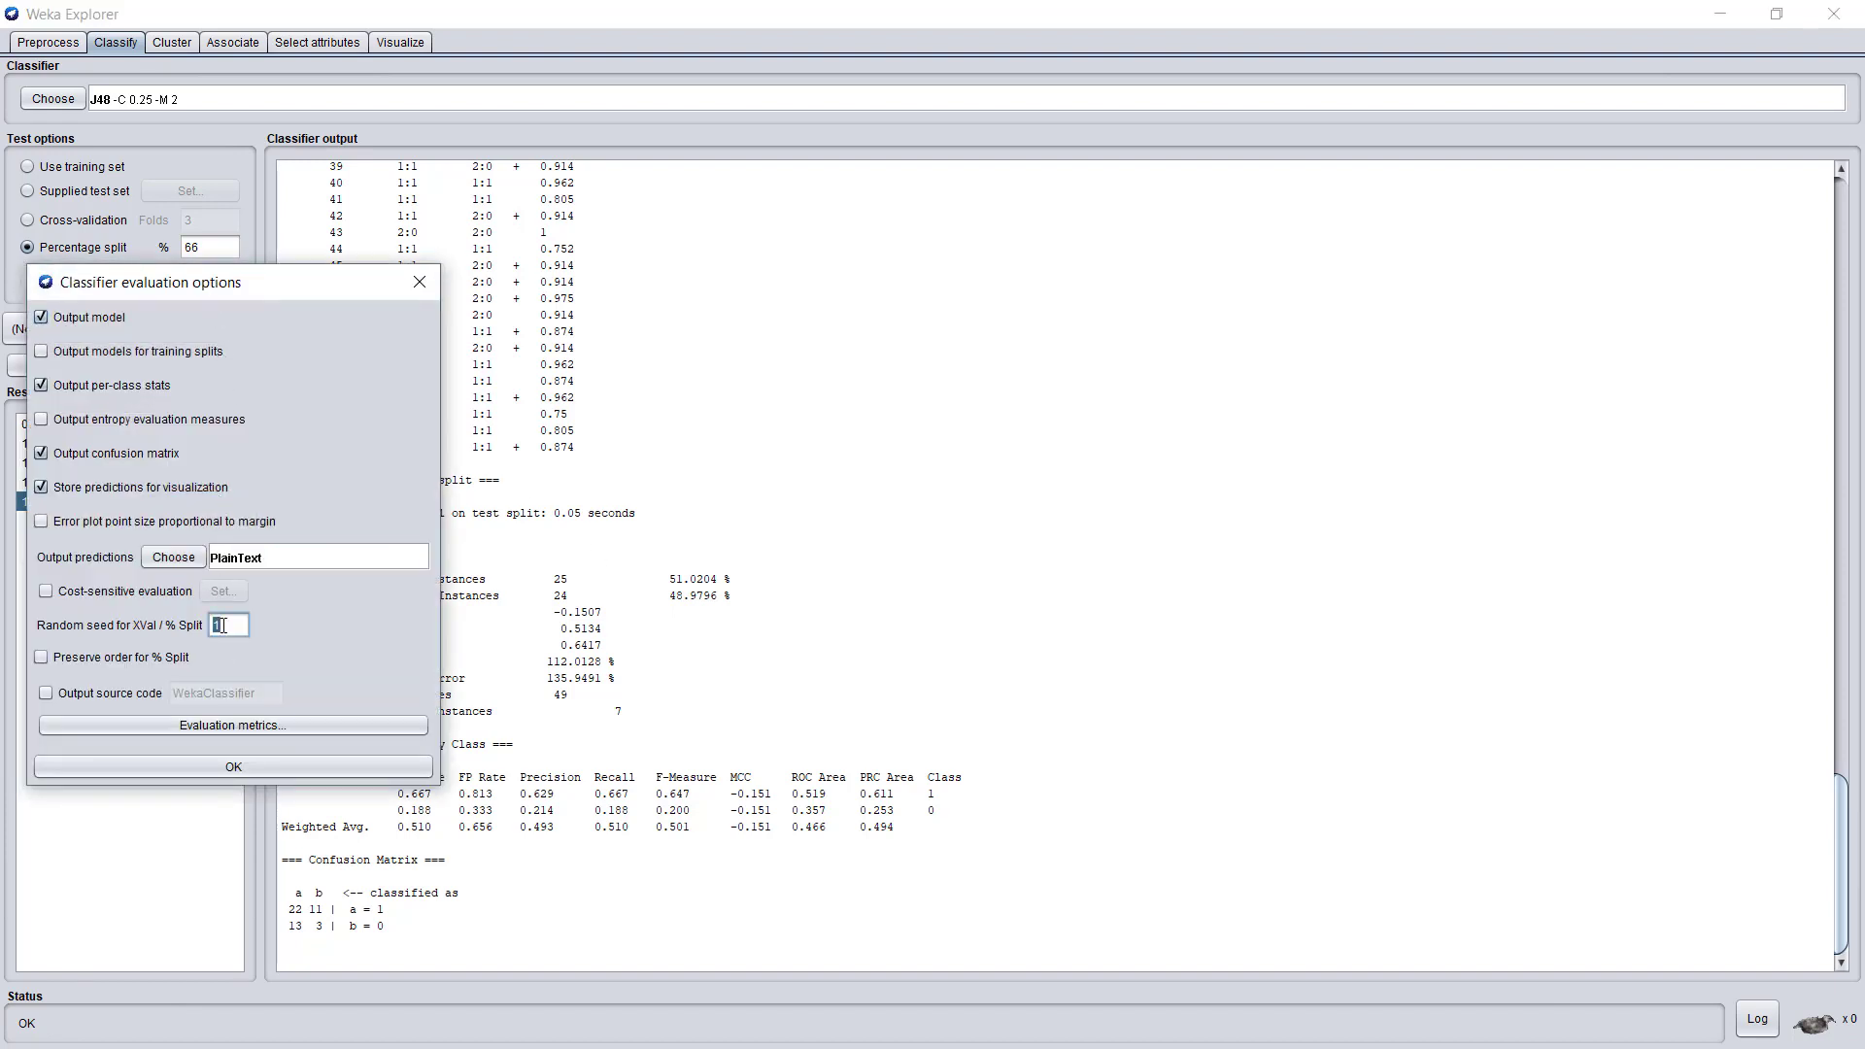
text(2)
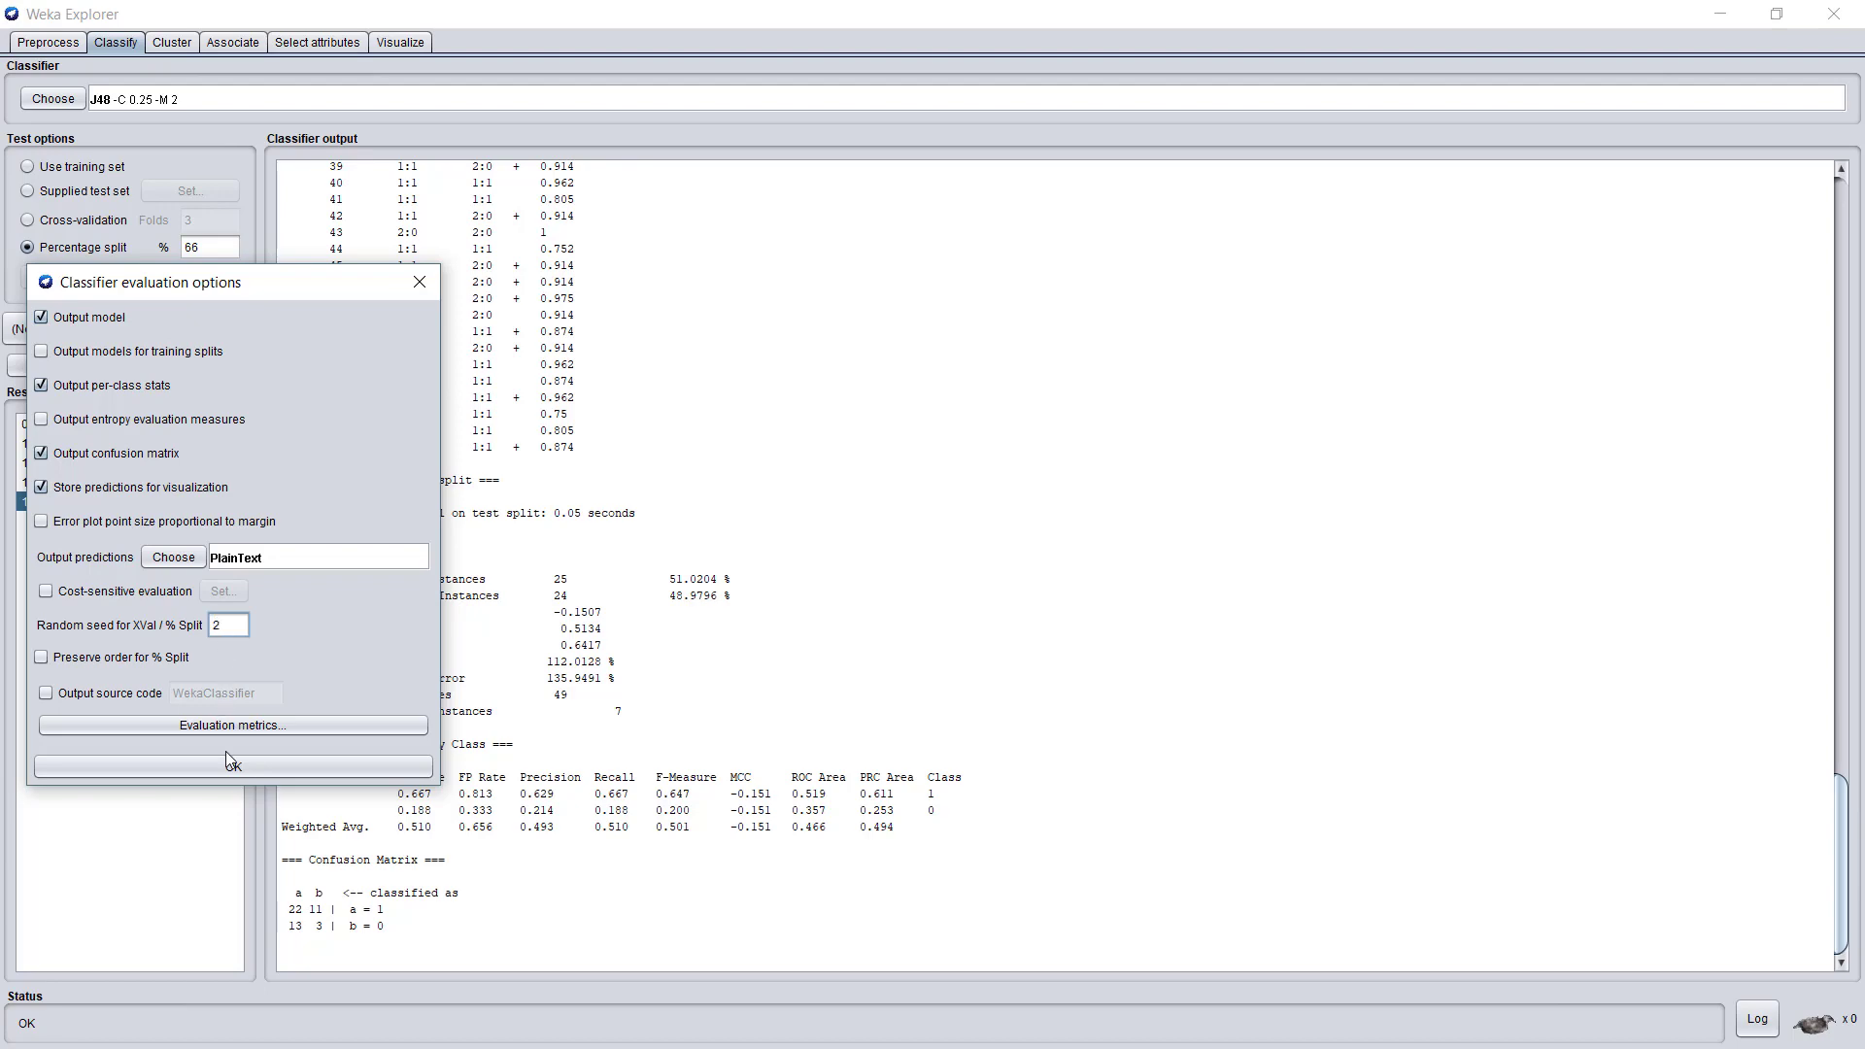
click(231, 763)
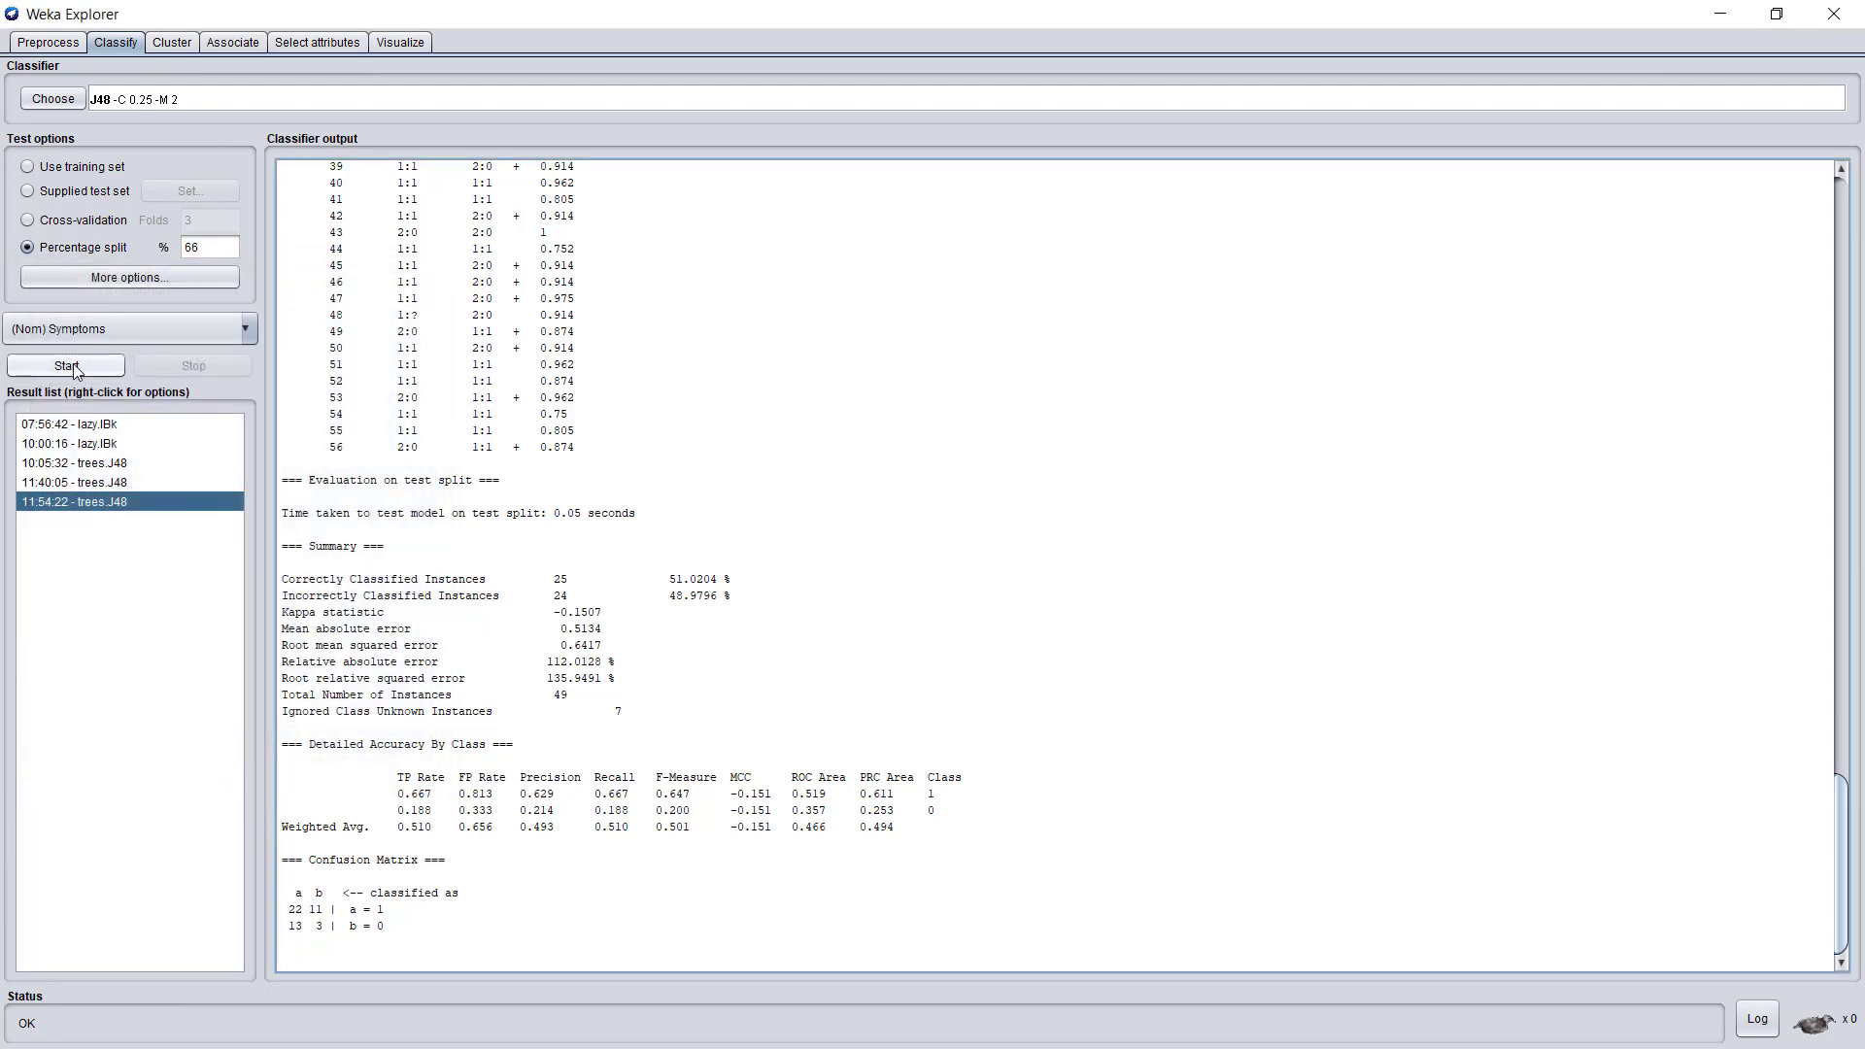
click(66, 365)
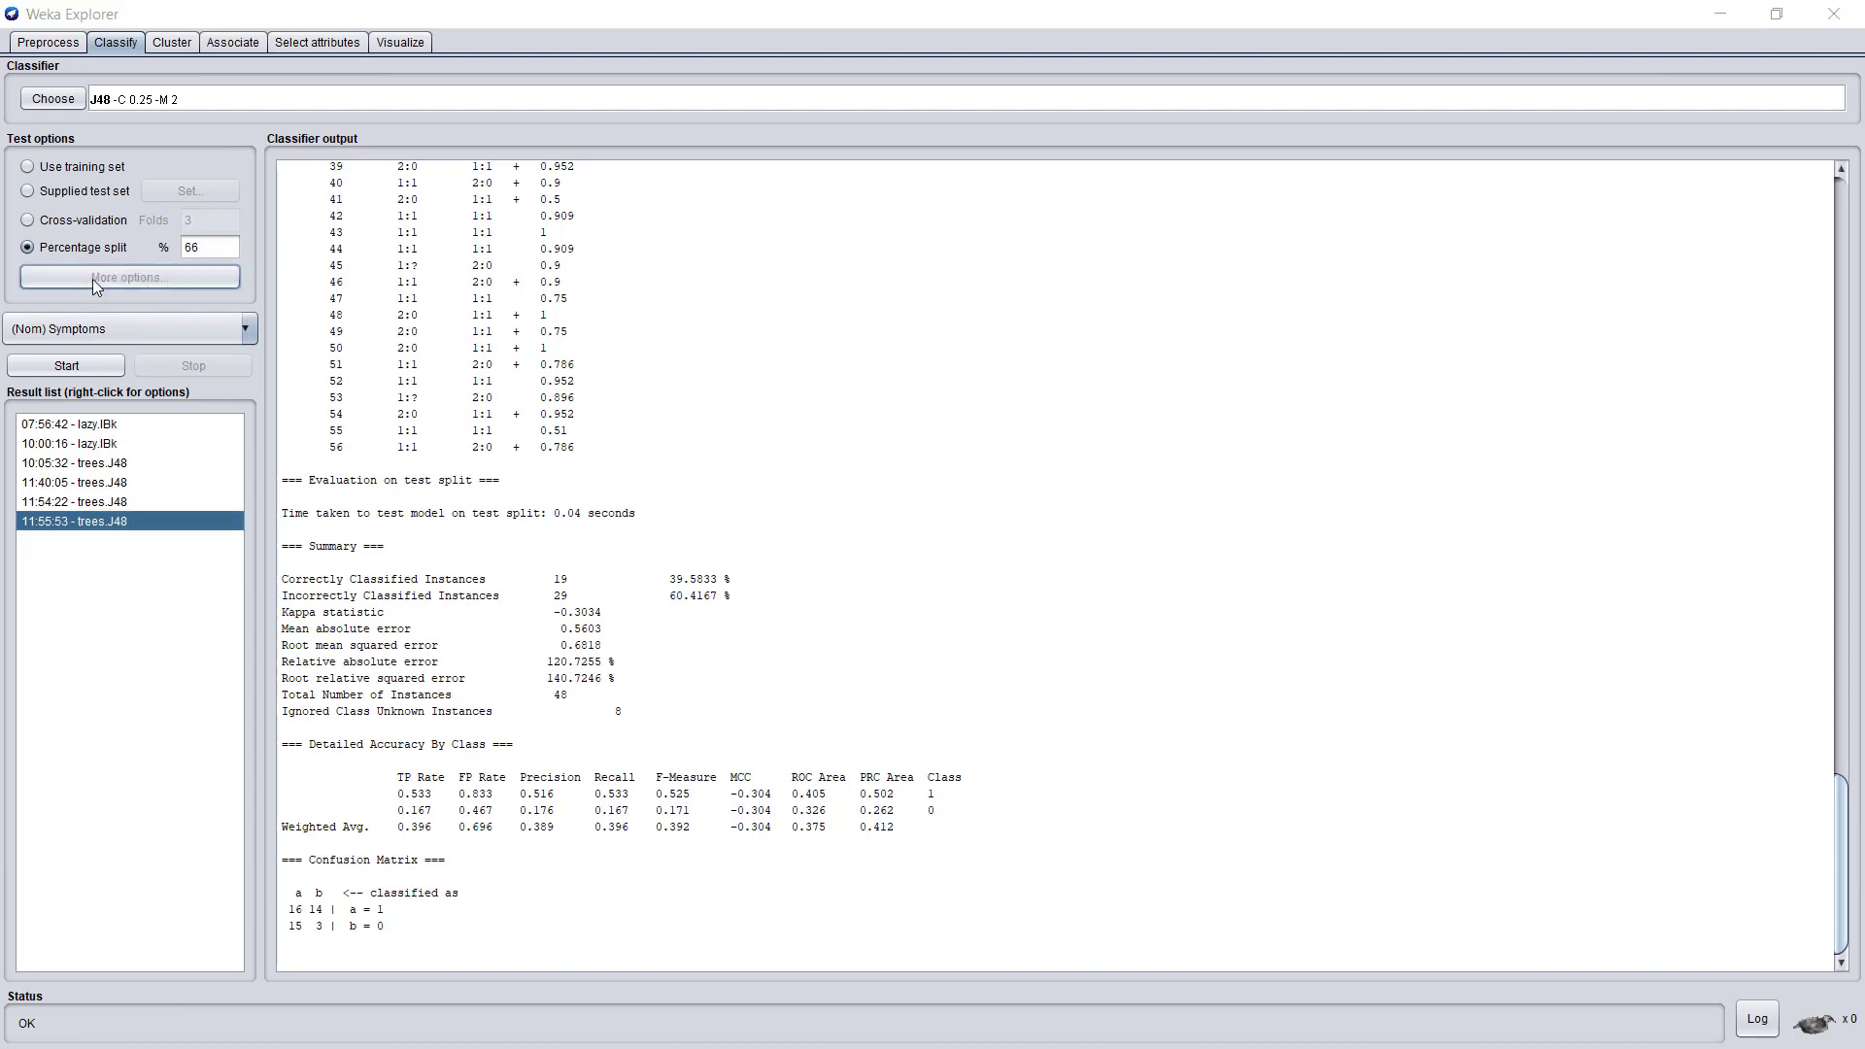
Step: Rerun the 66% split of J48 with random seed 3 (64.71% correct)
click(129, 278)
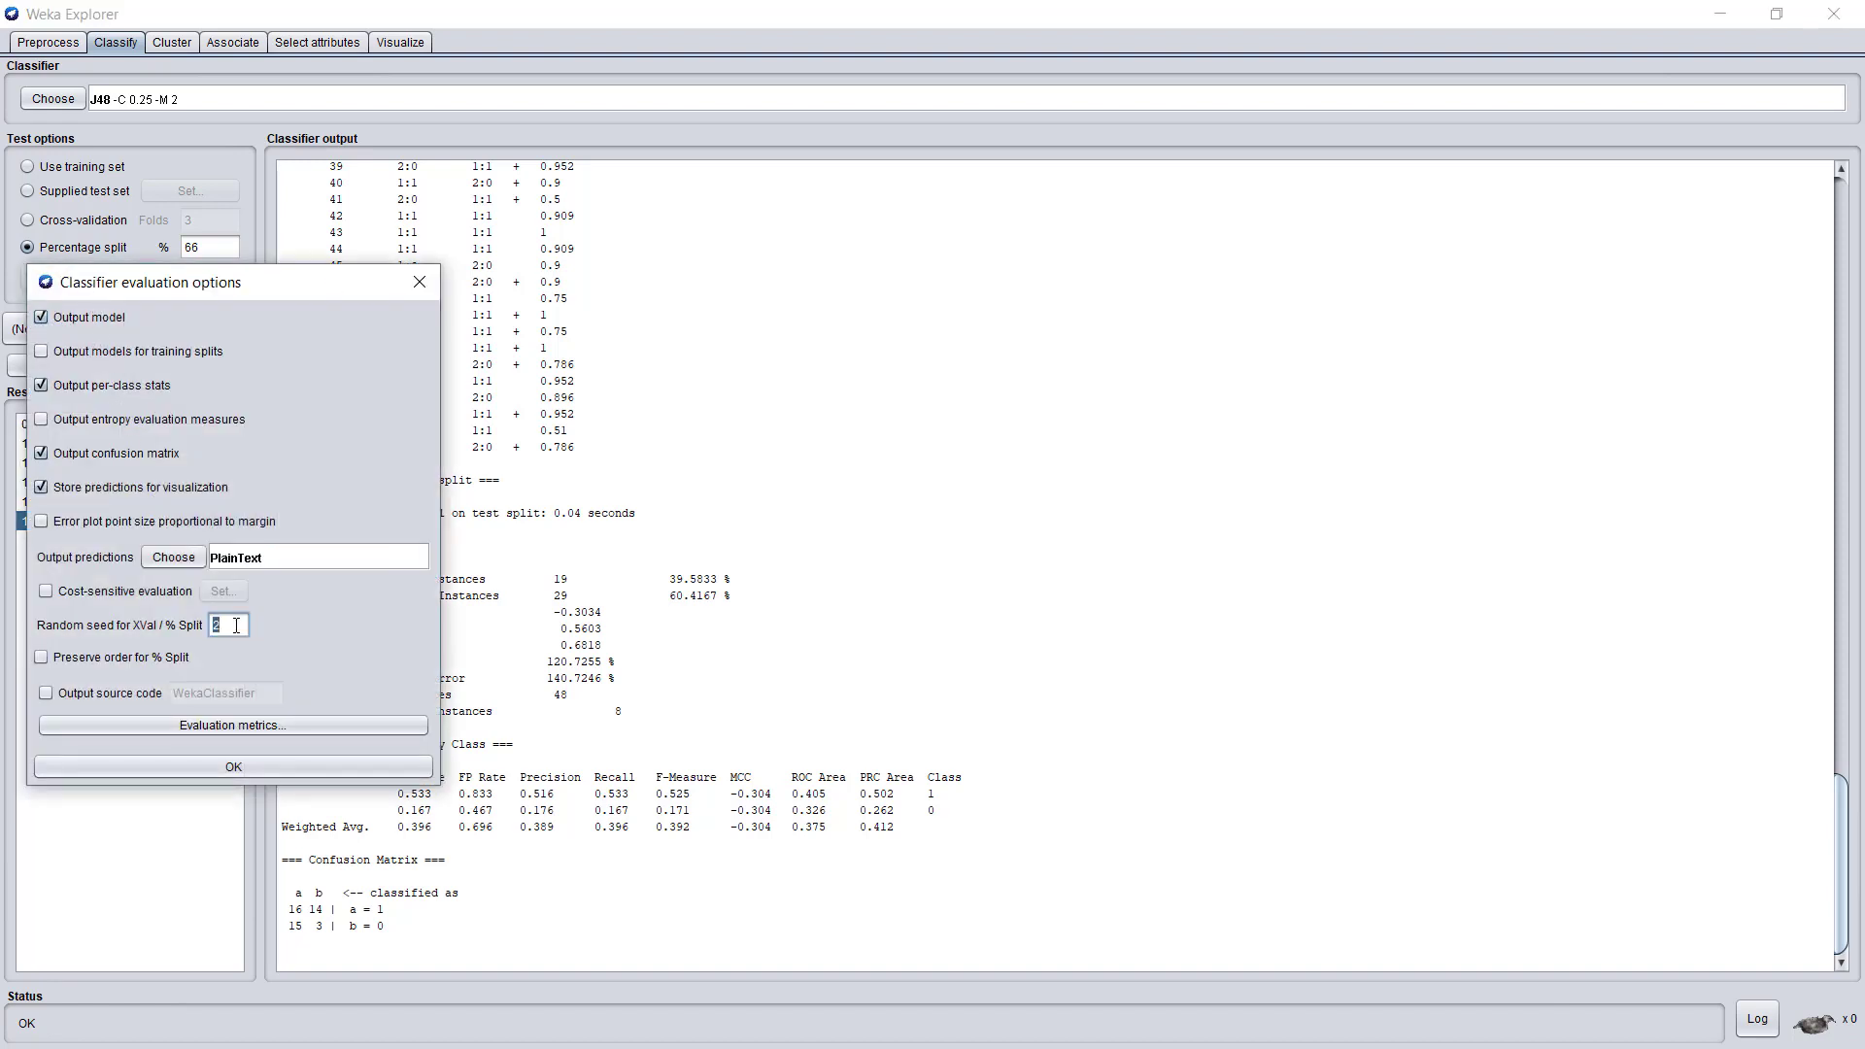
text(3)
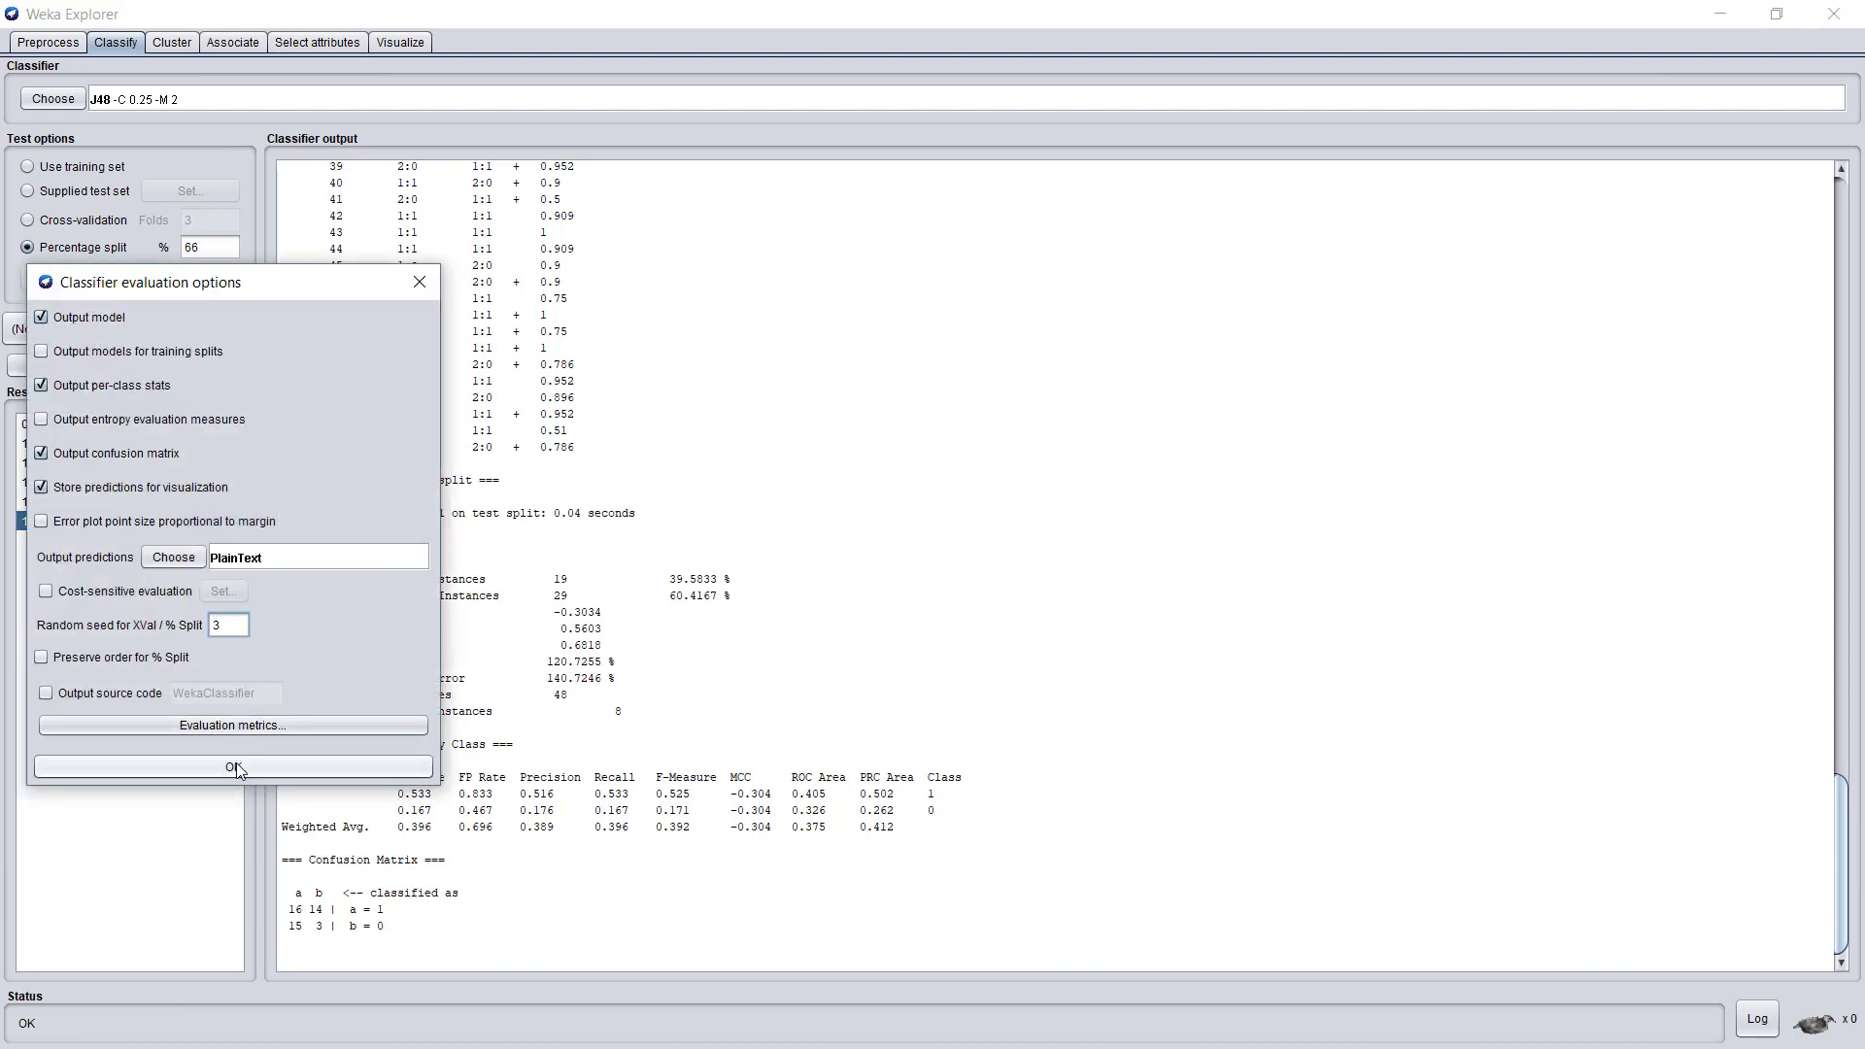
click(231, 767)
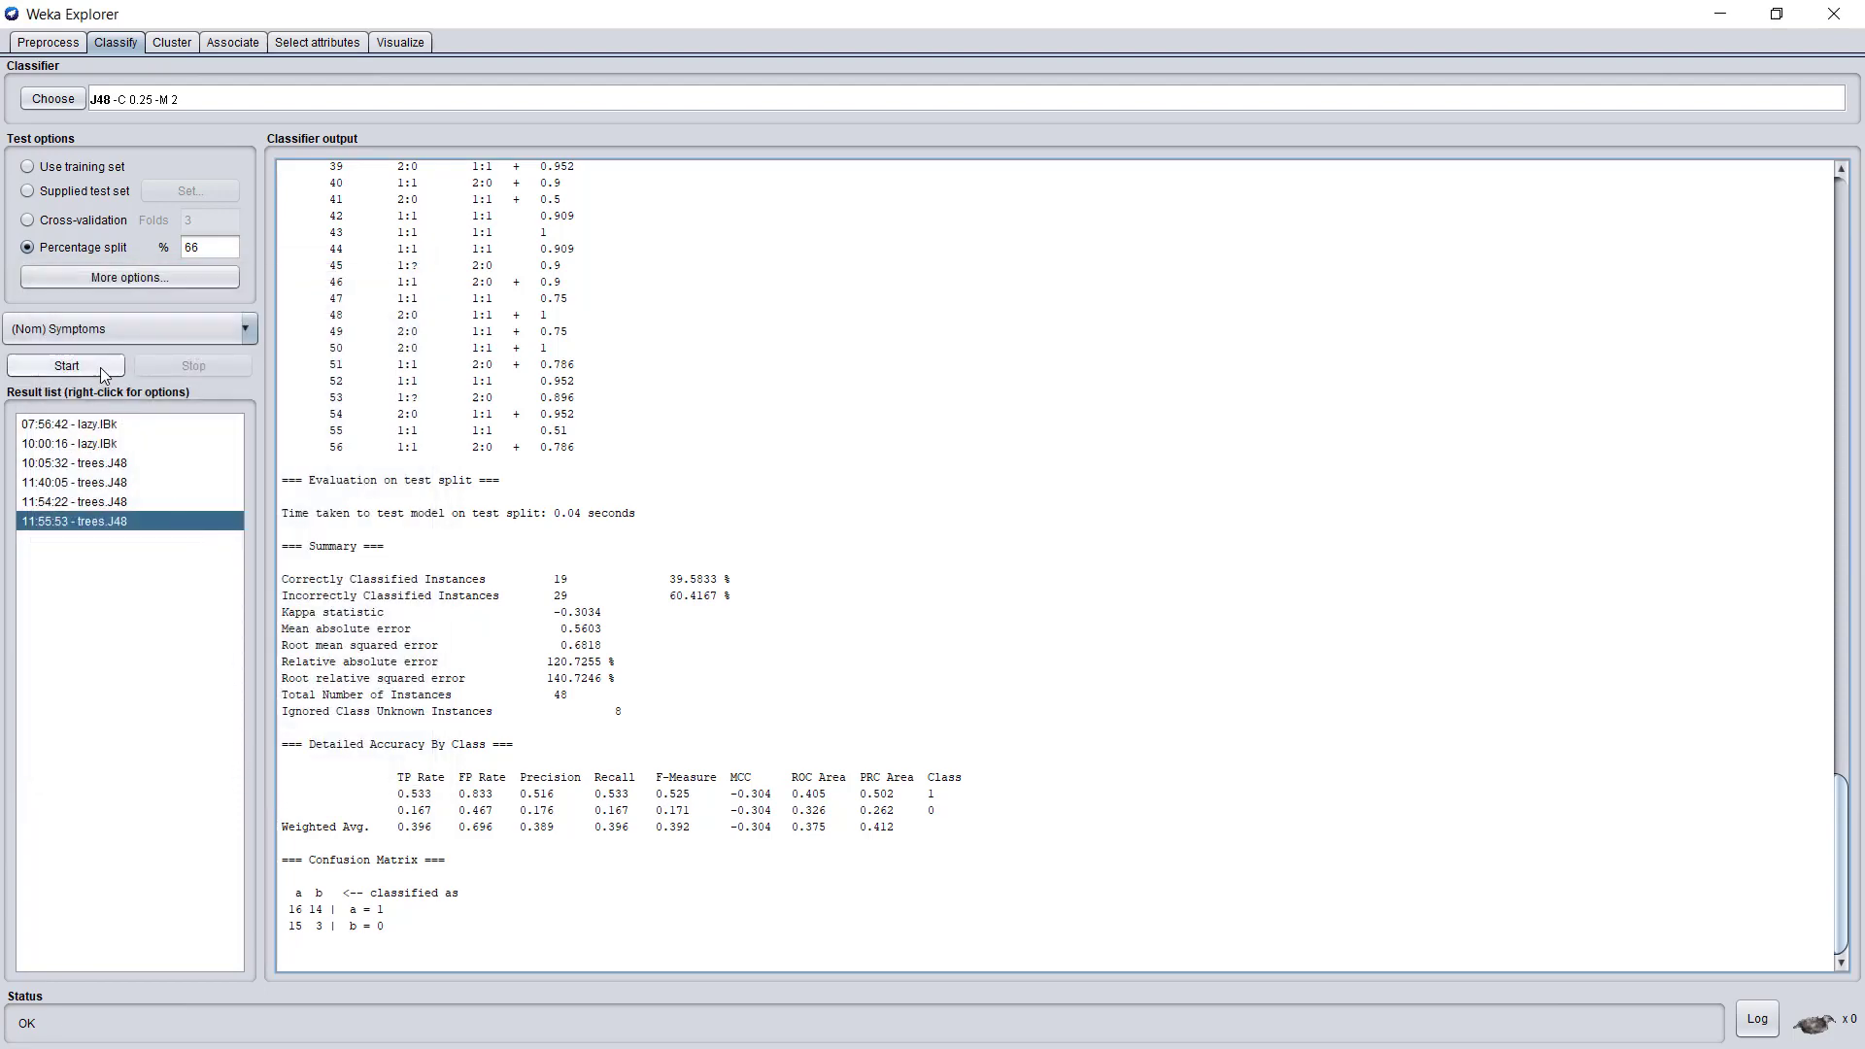
click(66, 366)
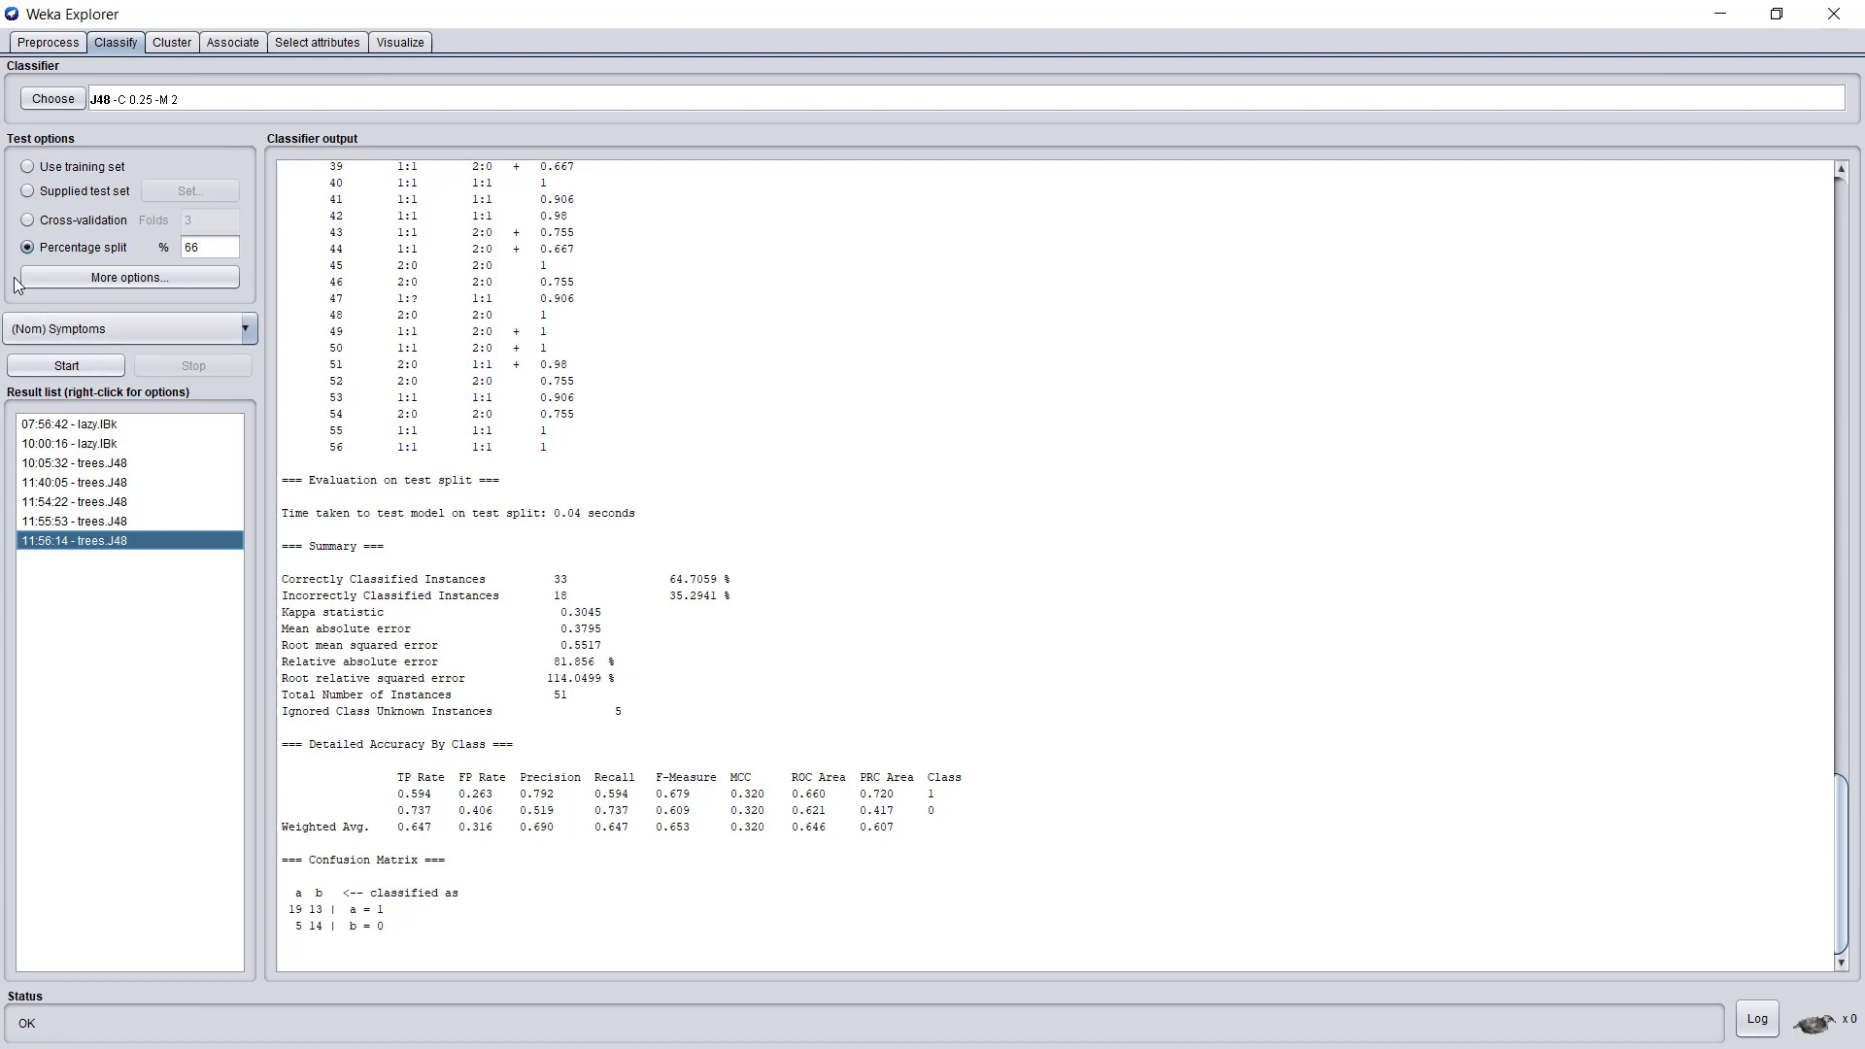
Step: Run J48 with 5-fold cross-validation, scoring 68.03% correct (100 of 147)
click(29, 219)
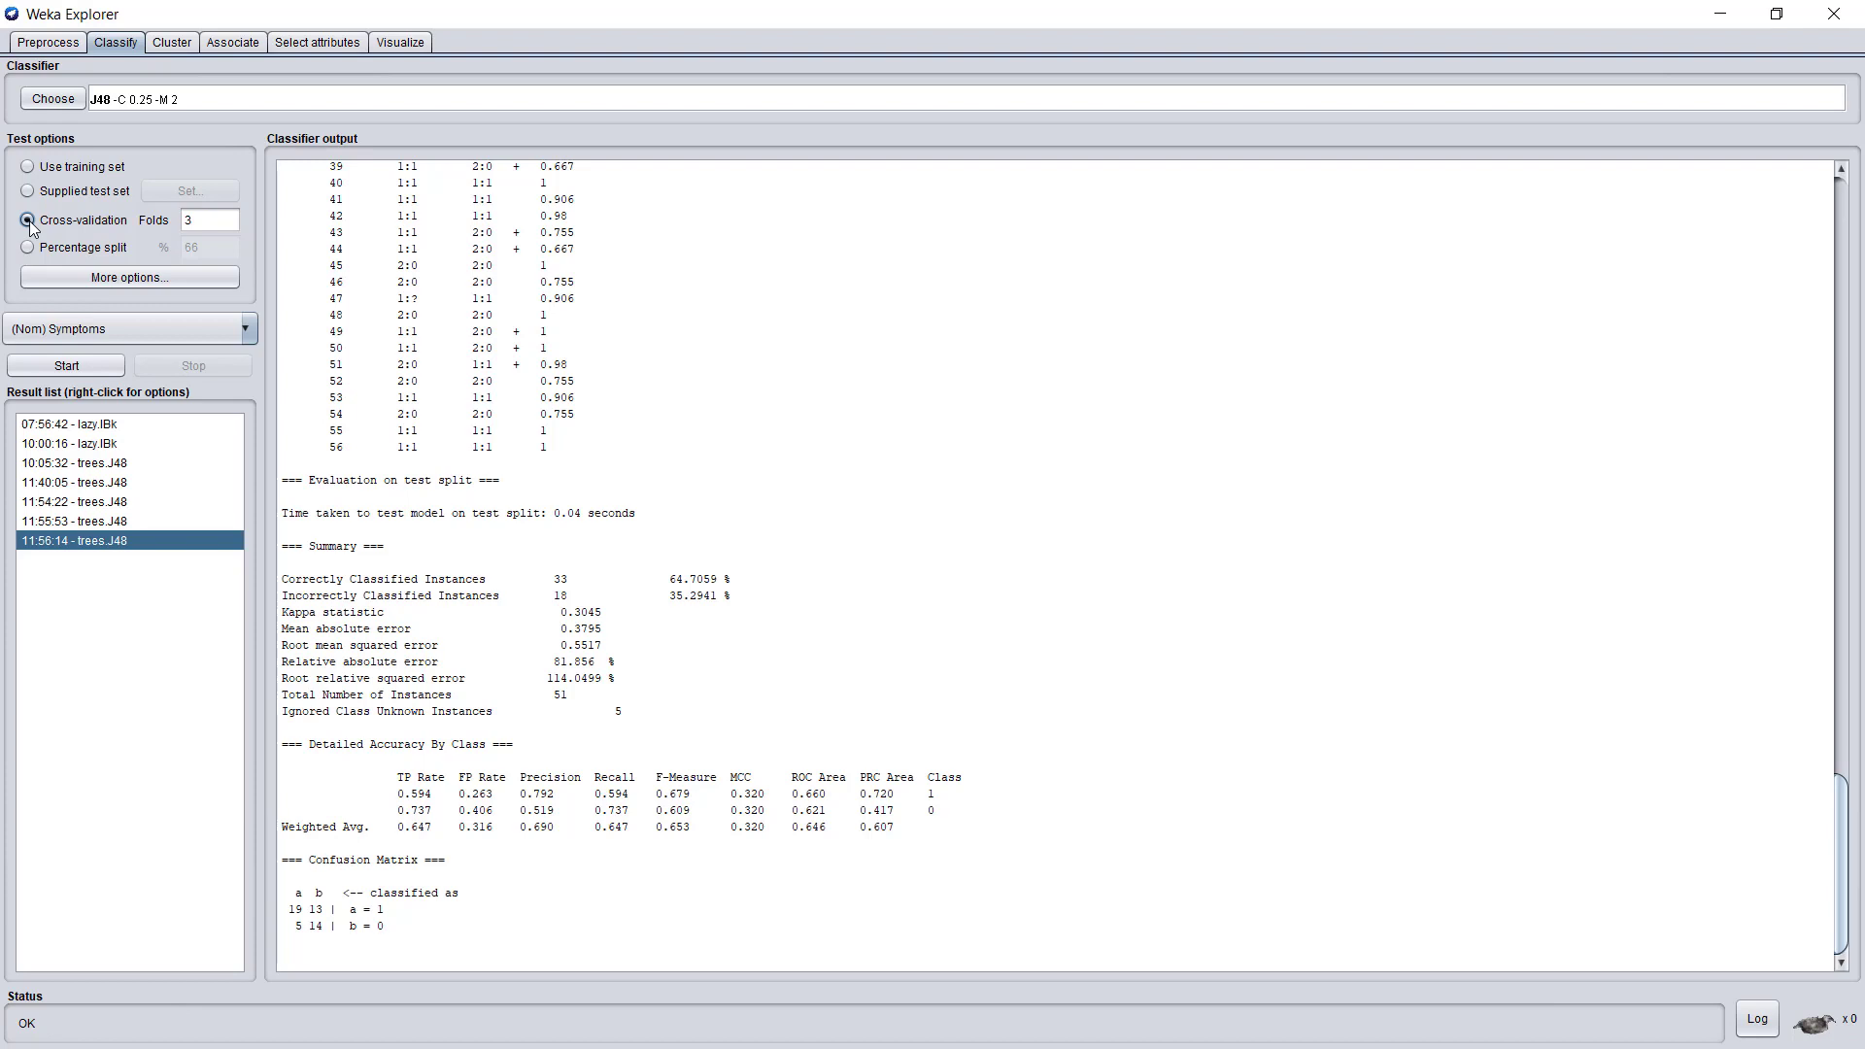
click(210, 220)
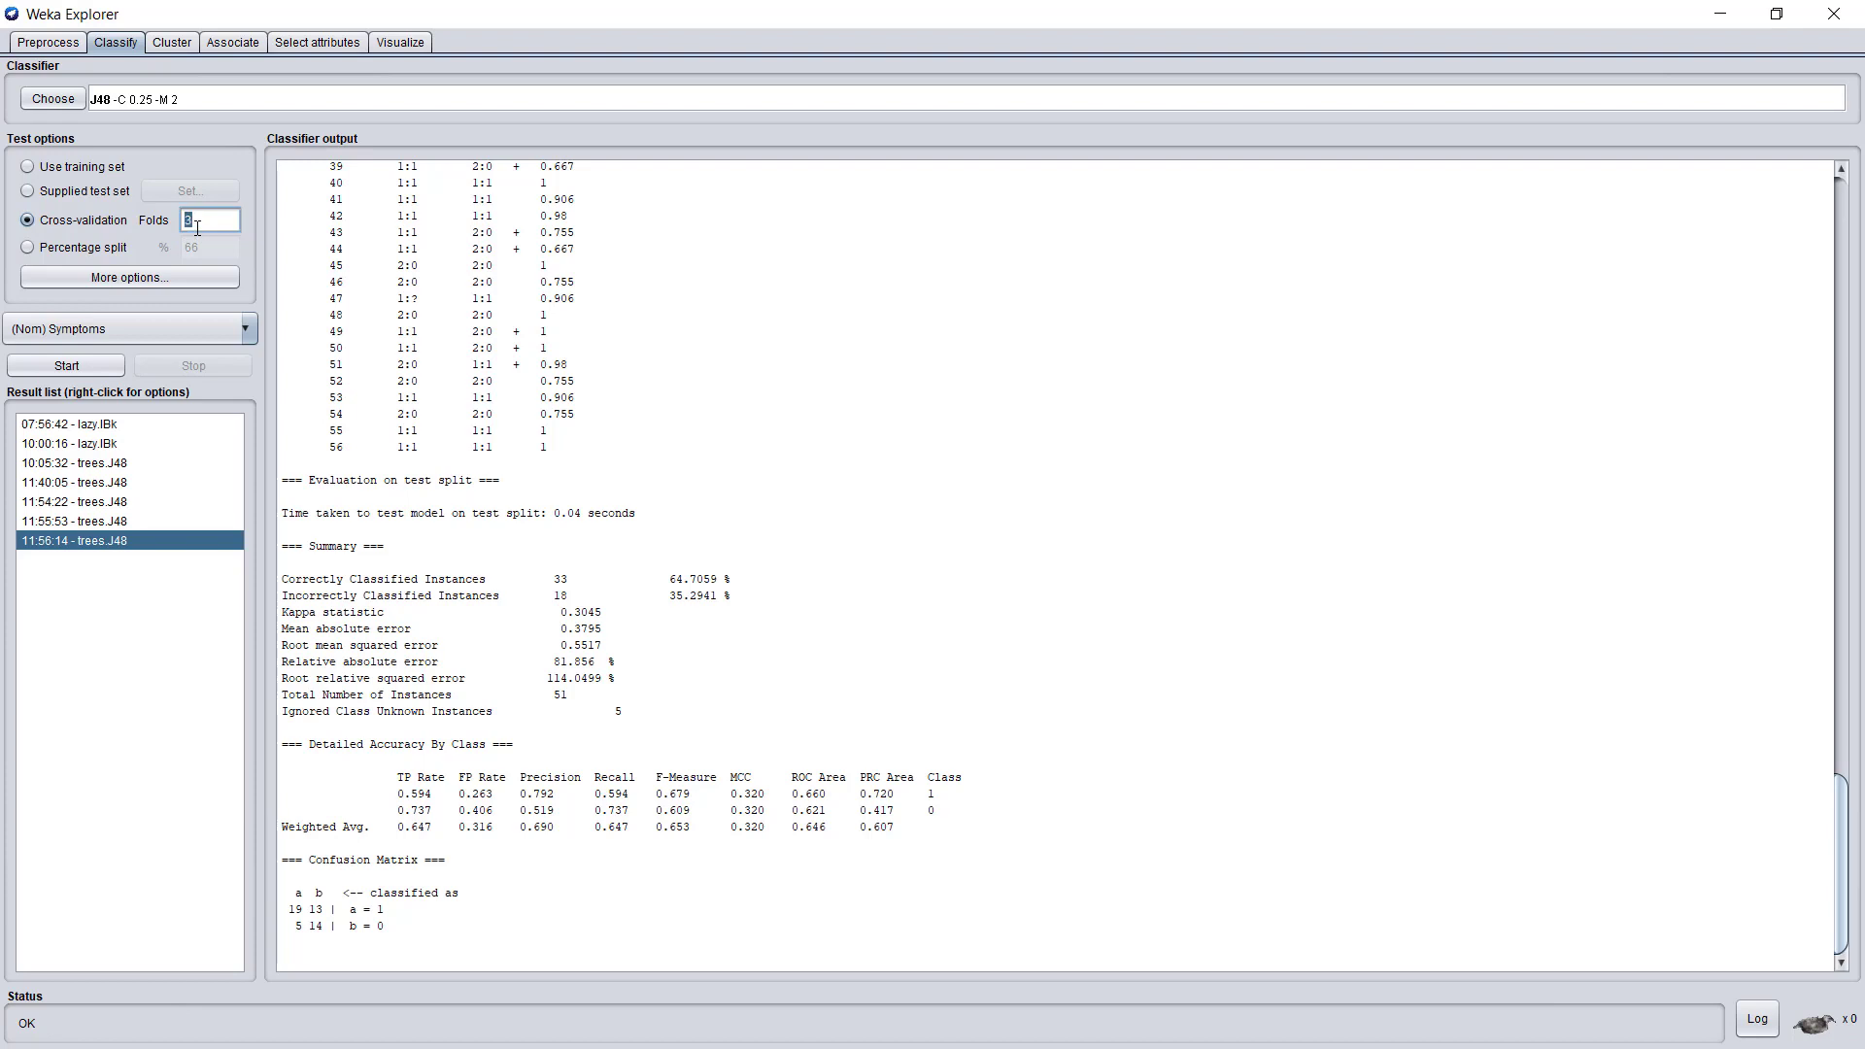
text(5)
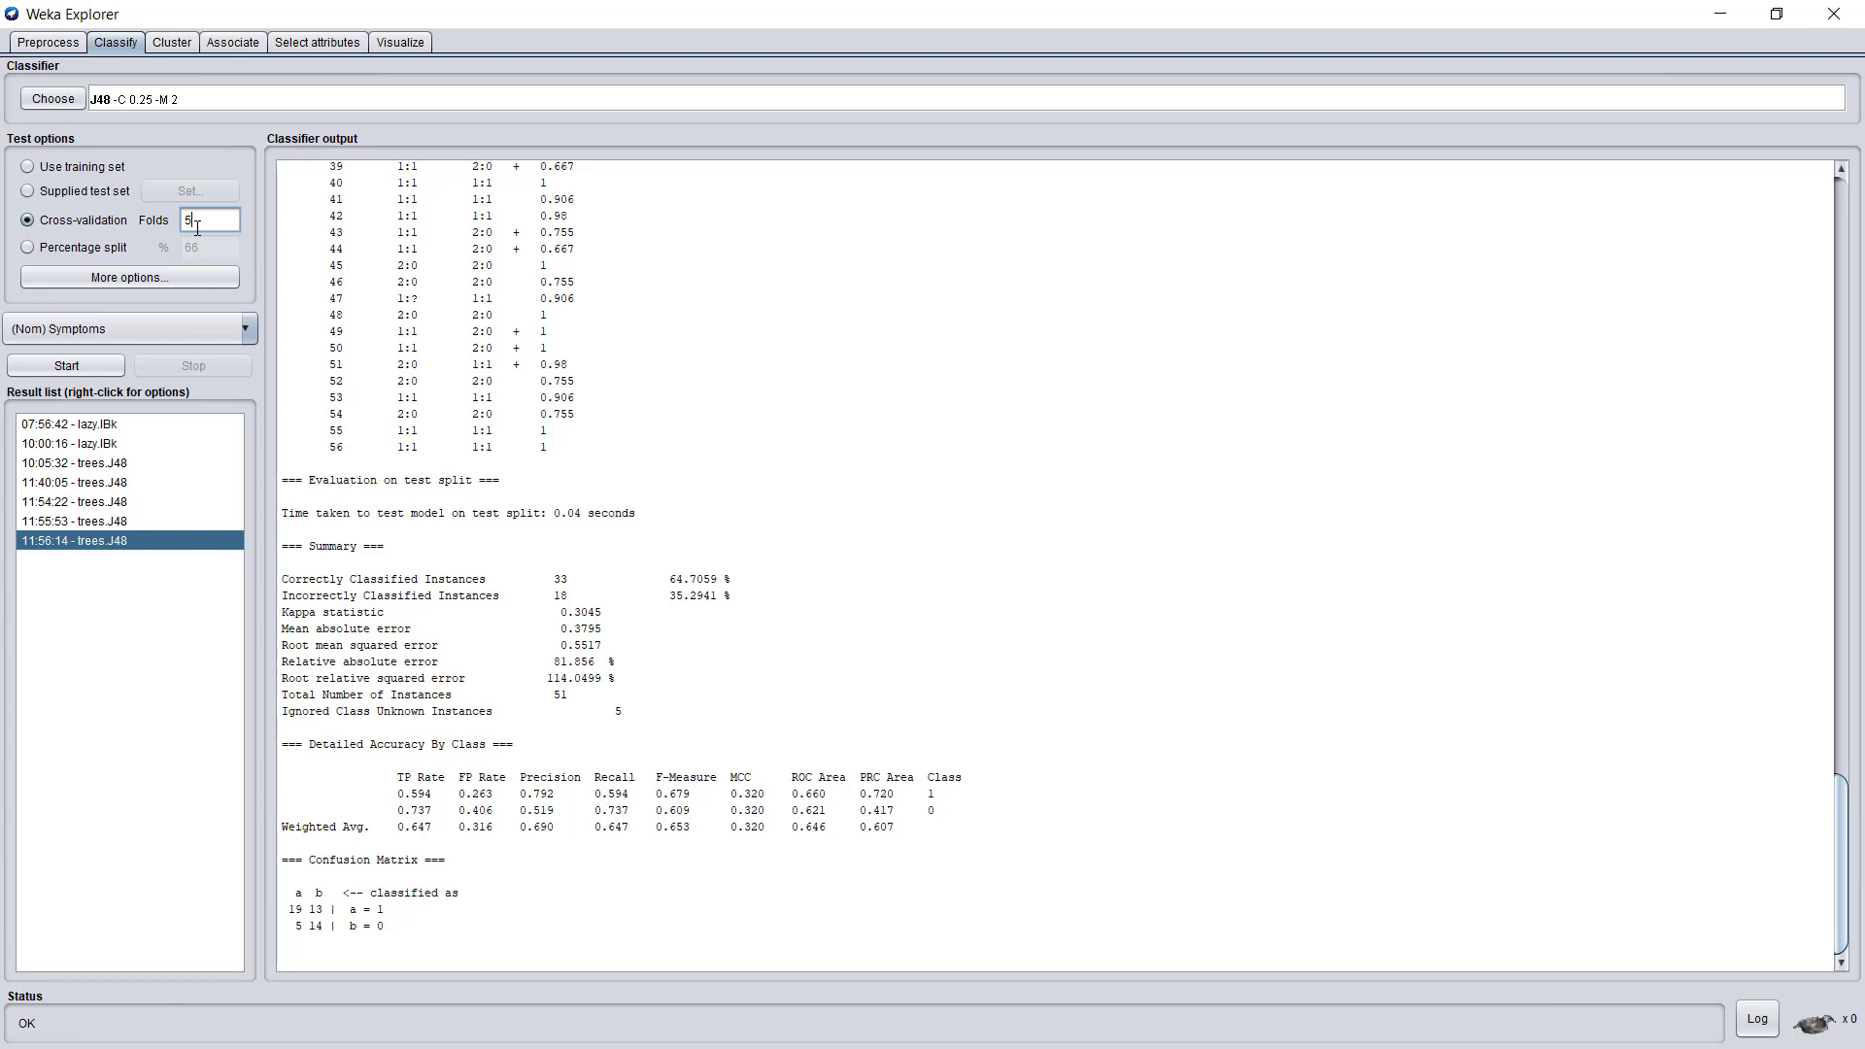
click(66, 365)
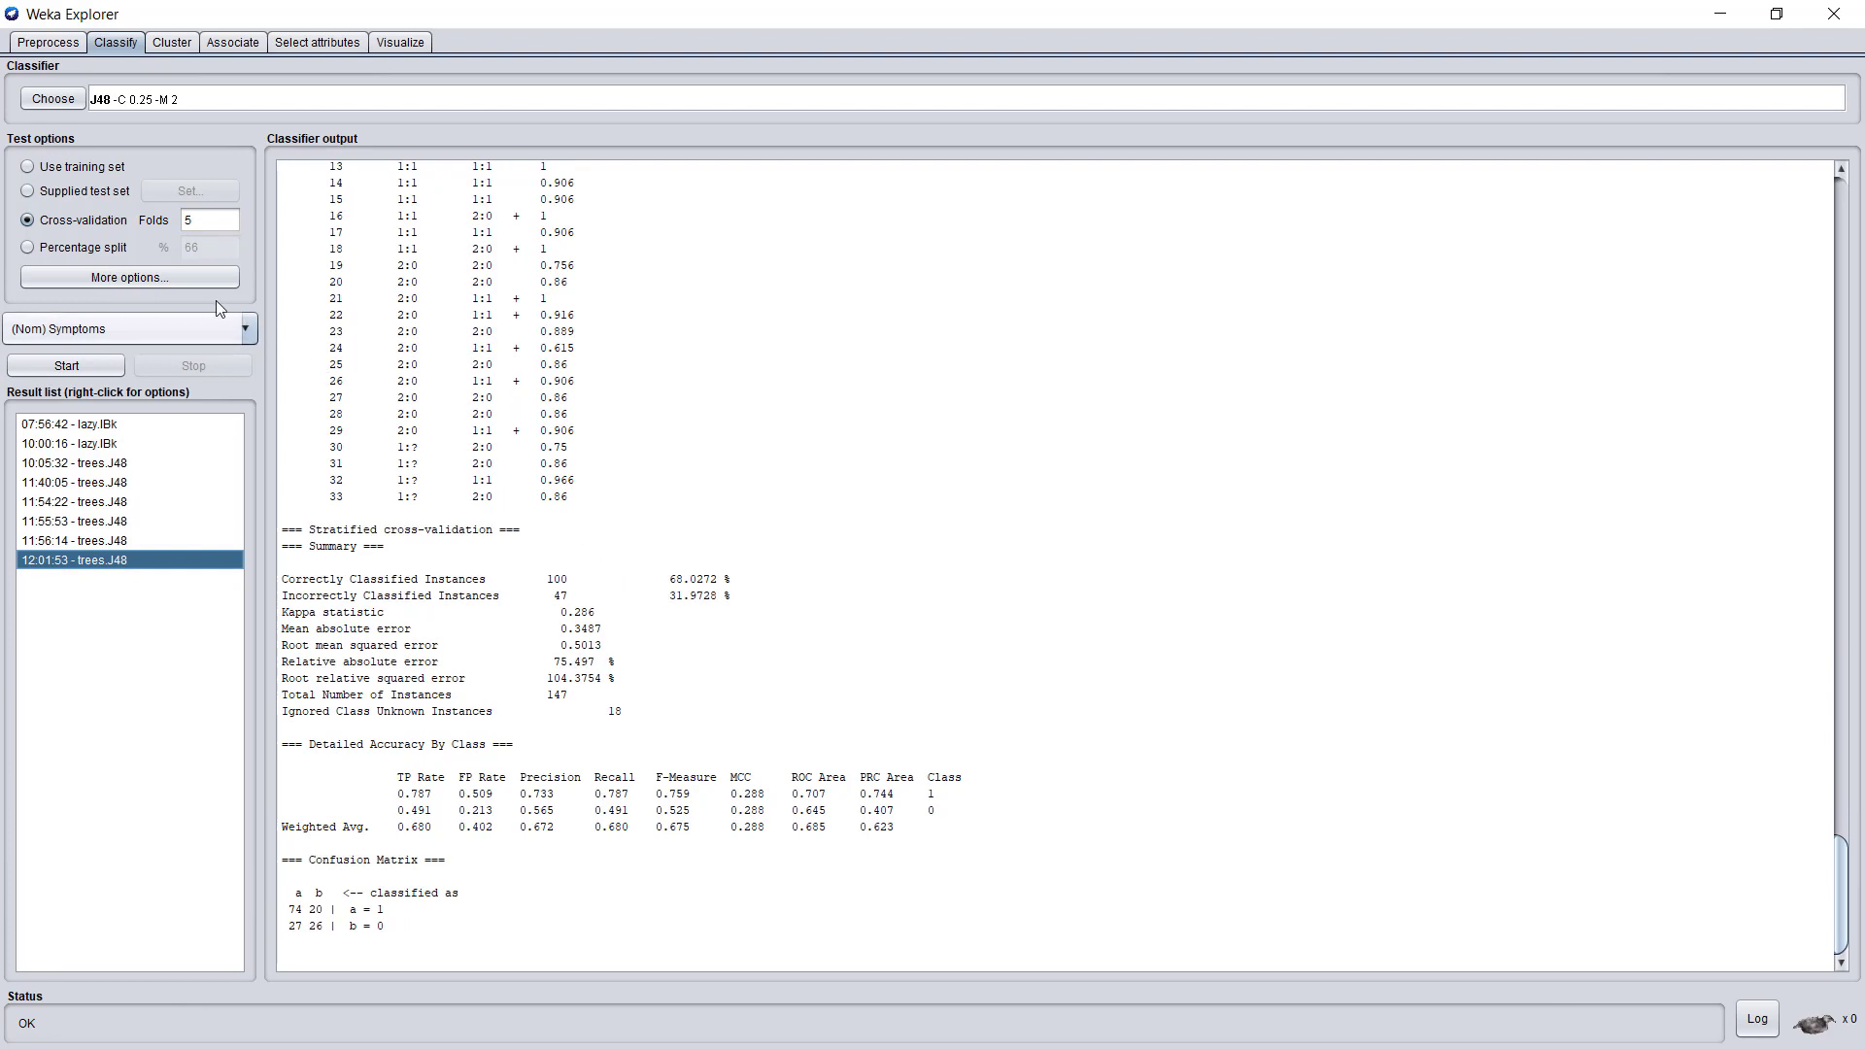
Step: Rerun 5-fold cross-validation after confirming More options unchanged
click(128, 277)
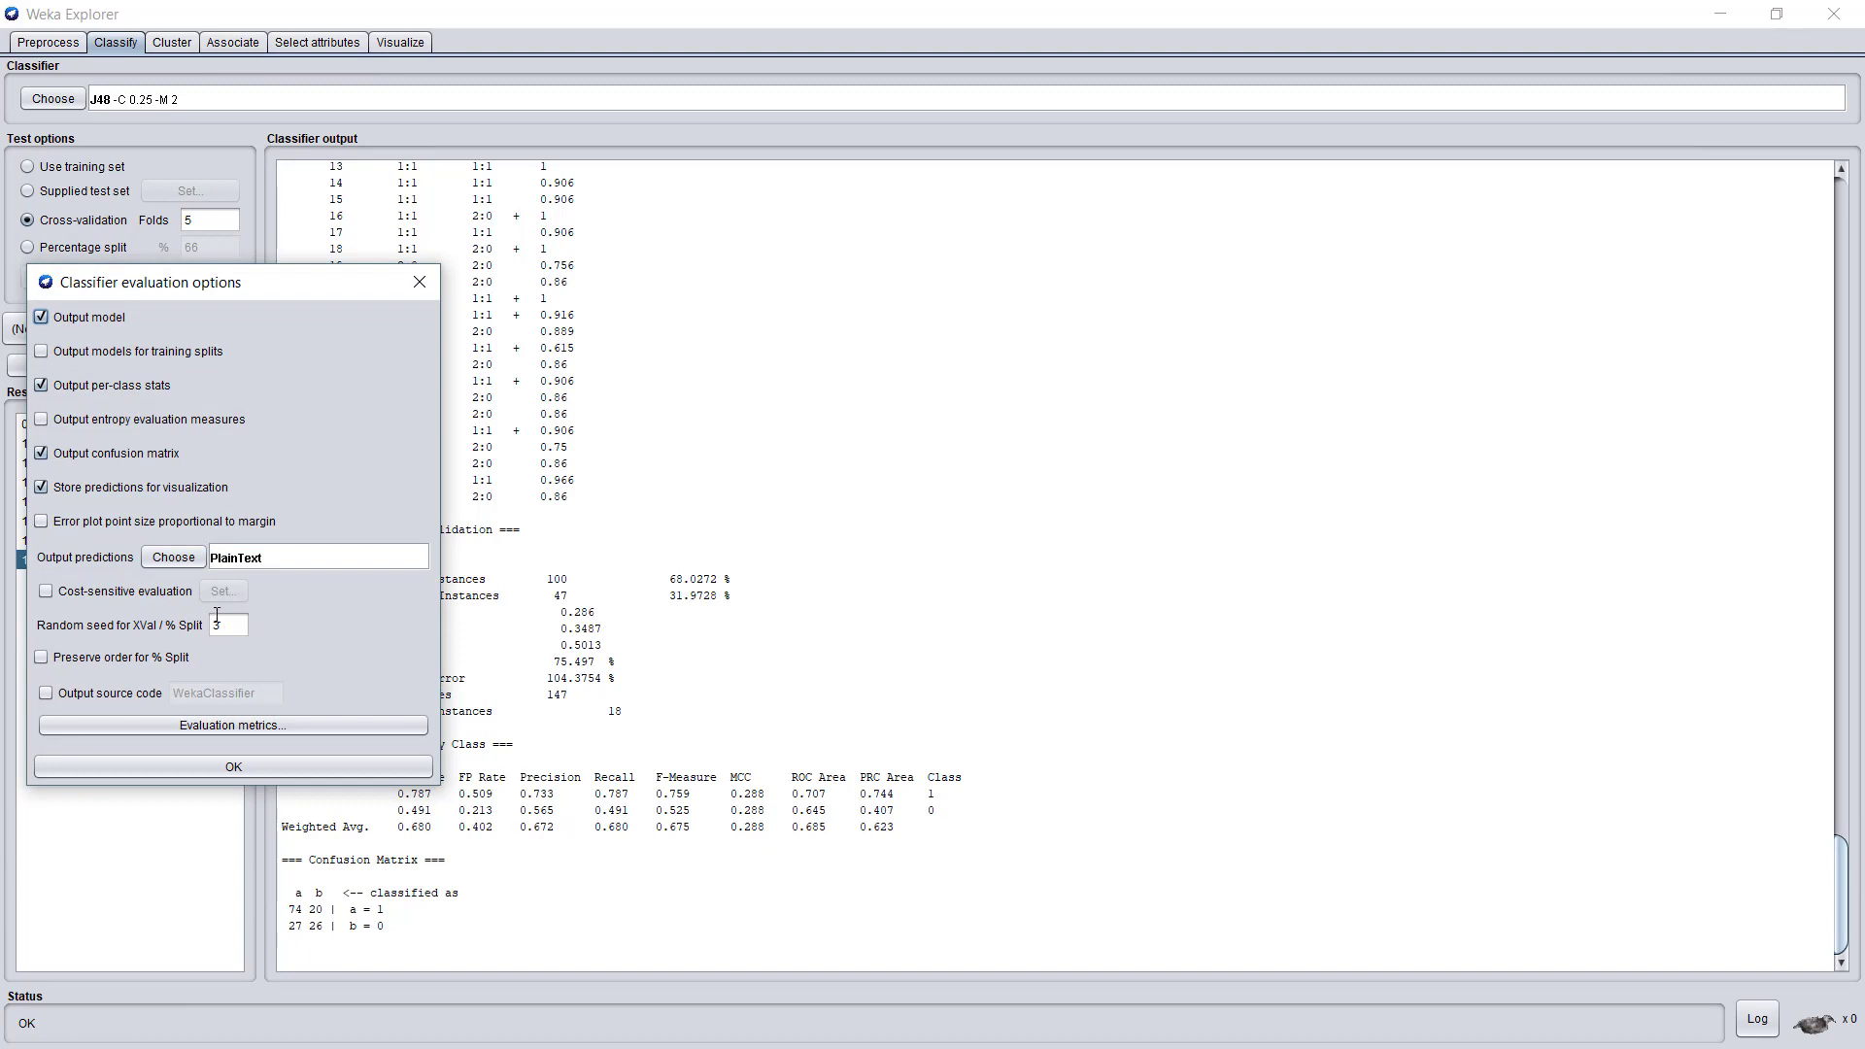
click(228, 623)
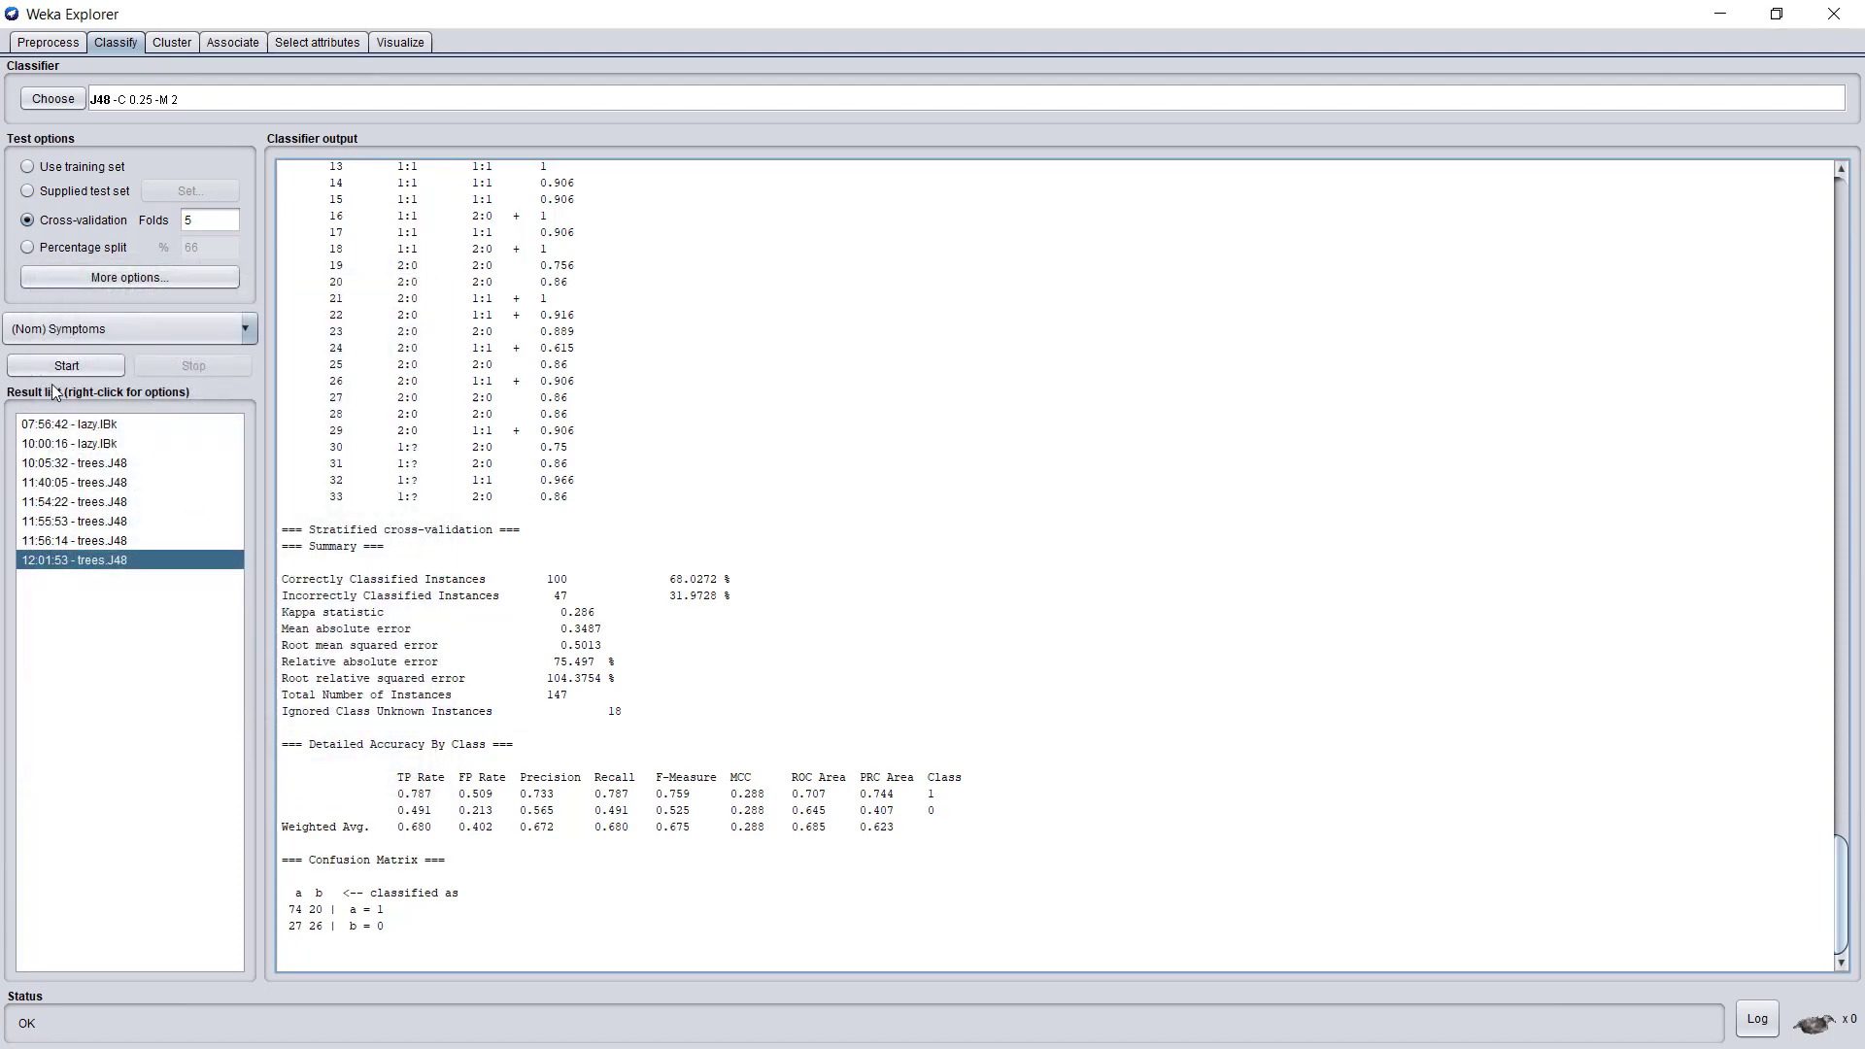
click(66, 365)
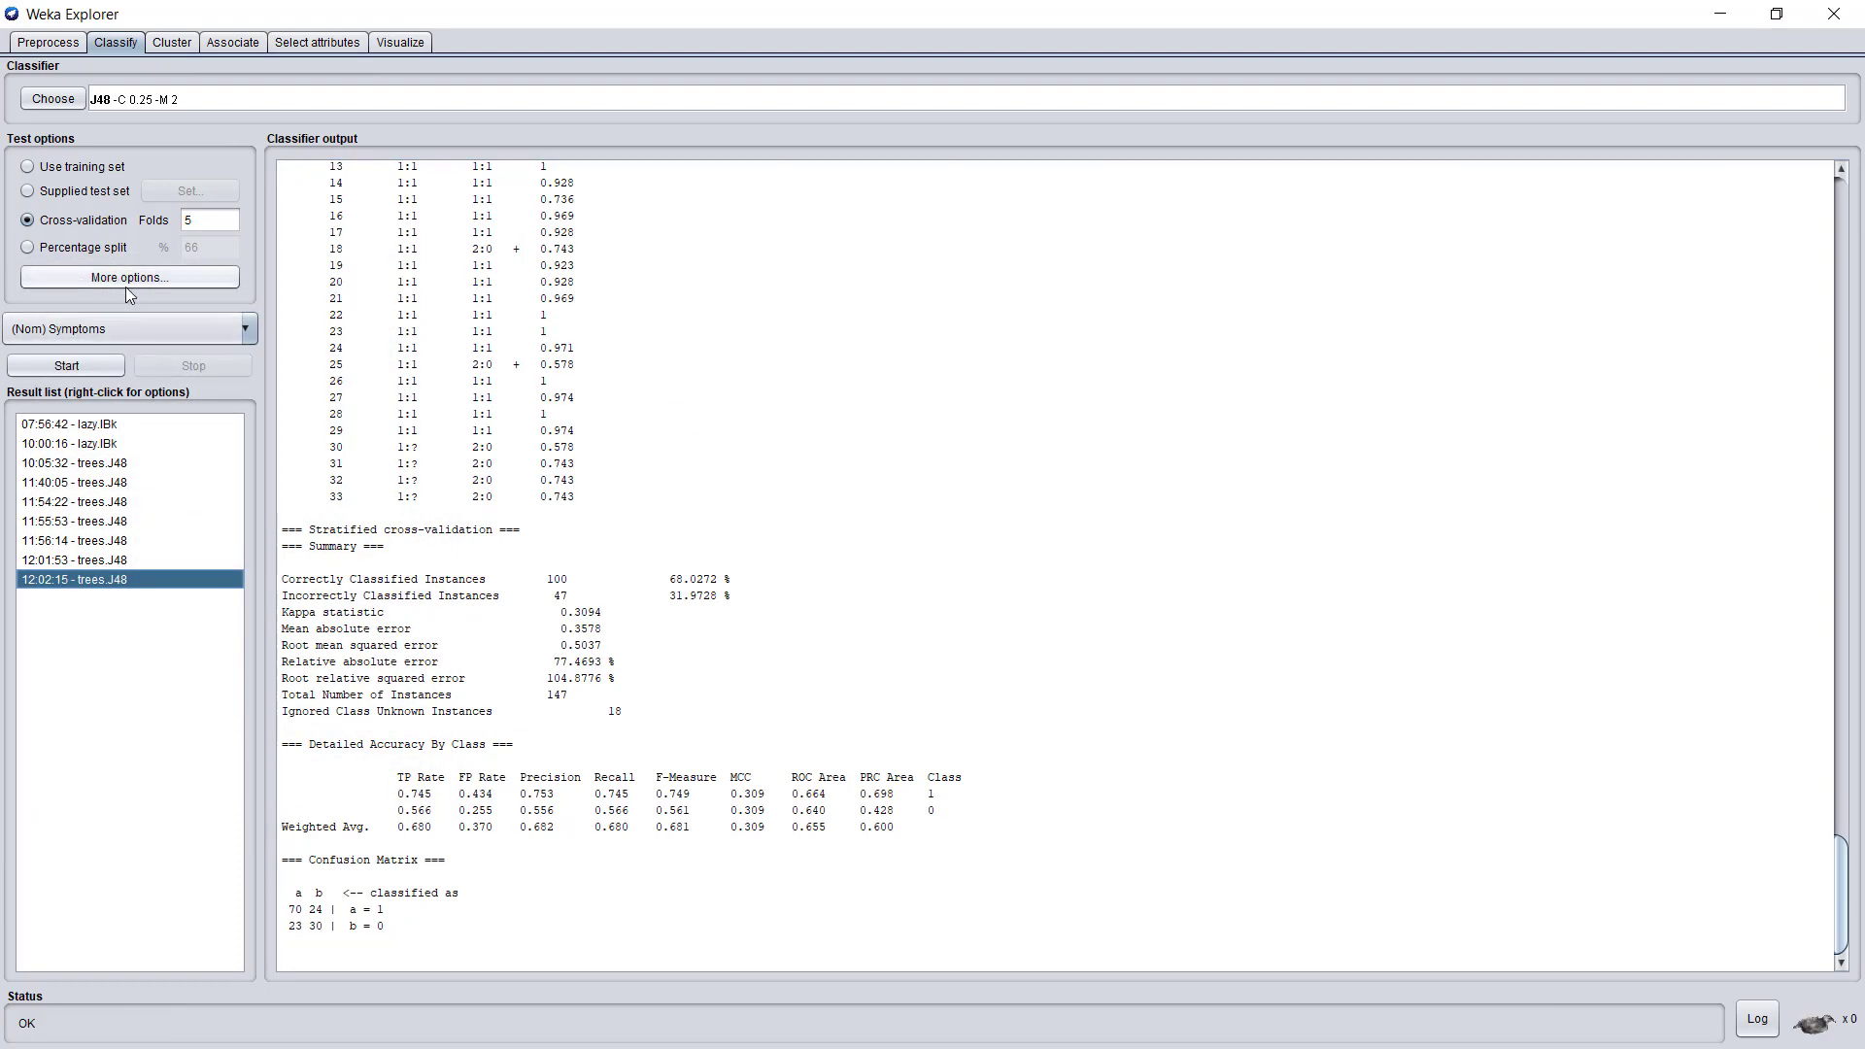
Step: Rerun 5-fold cross-validation with random seed 2, scoring 69.39% correct (102 of 147)
click(128, 278)
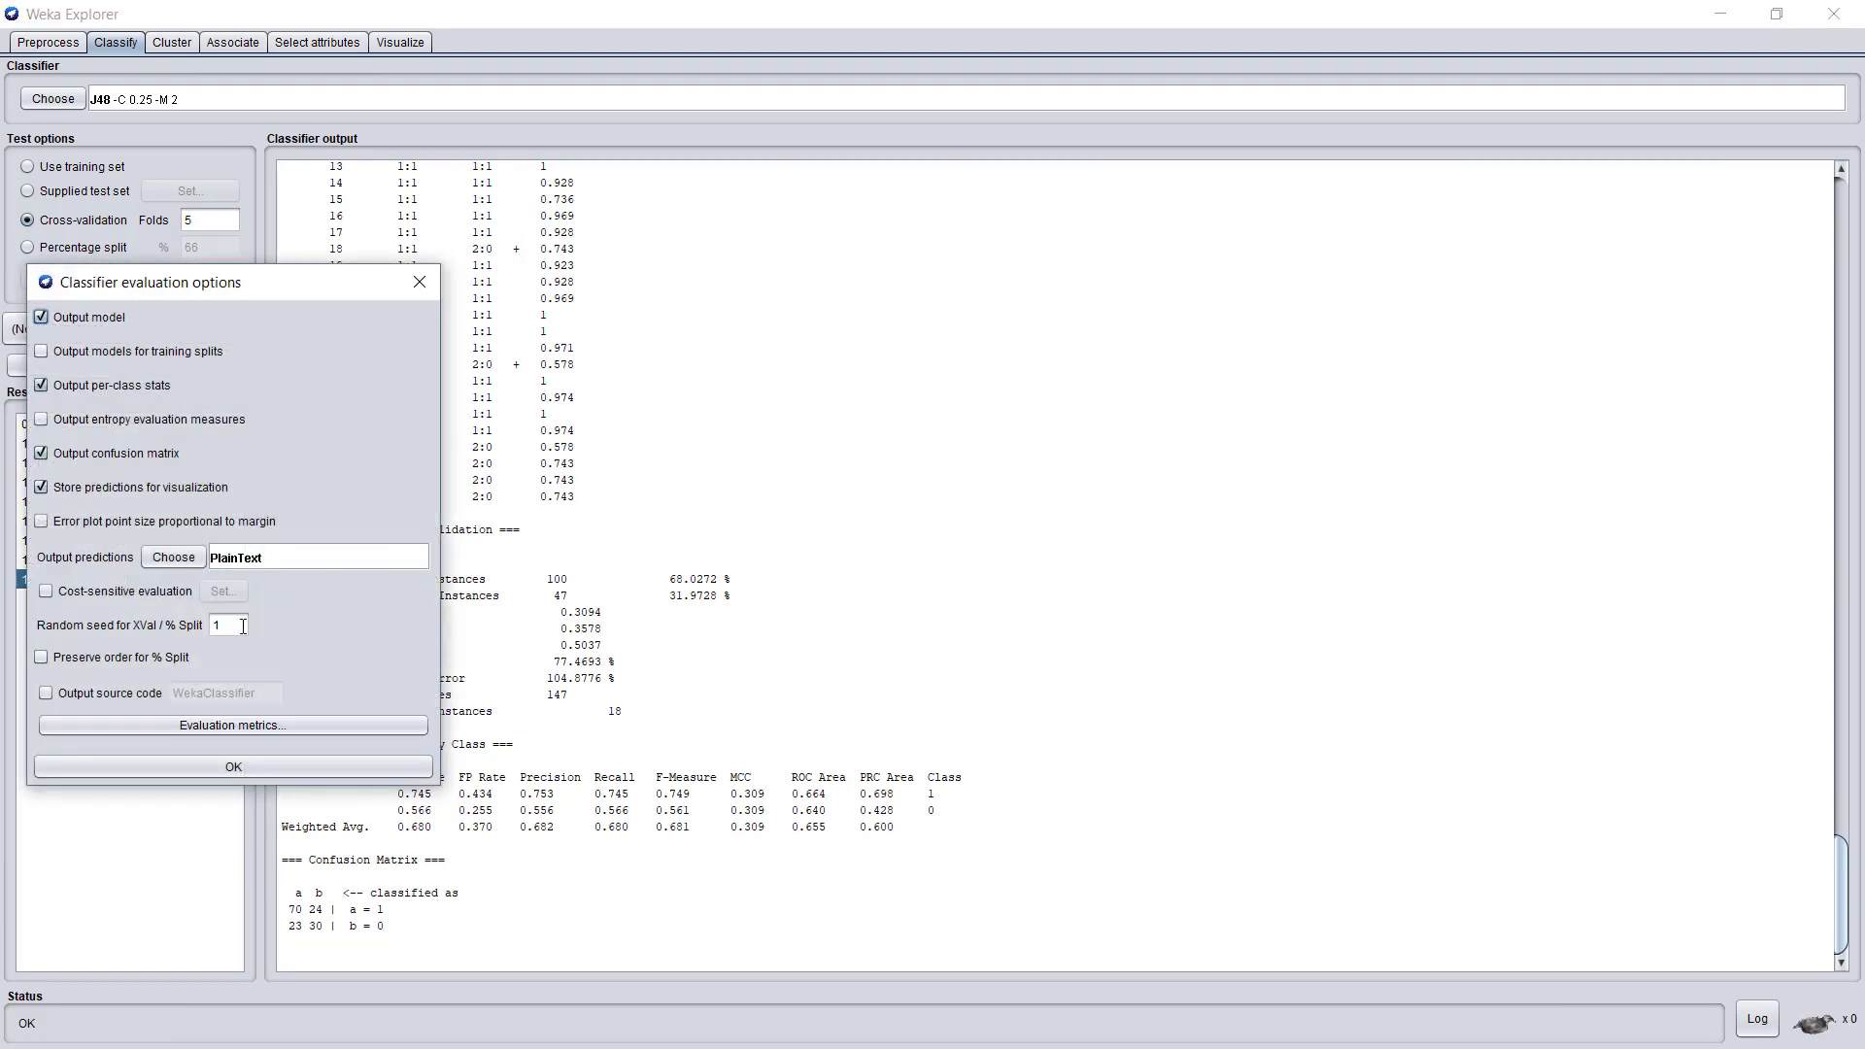
text(2)
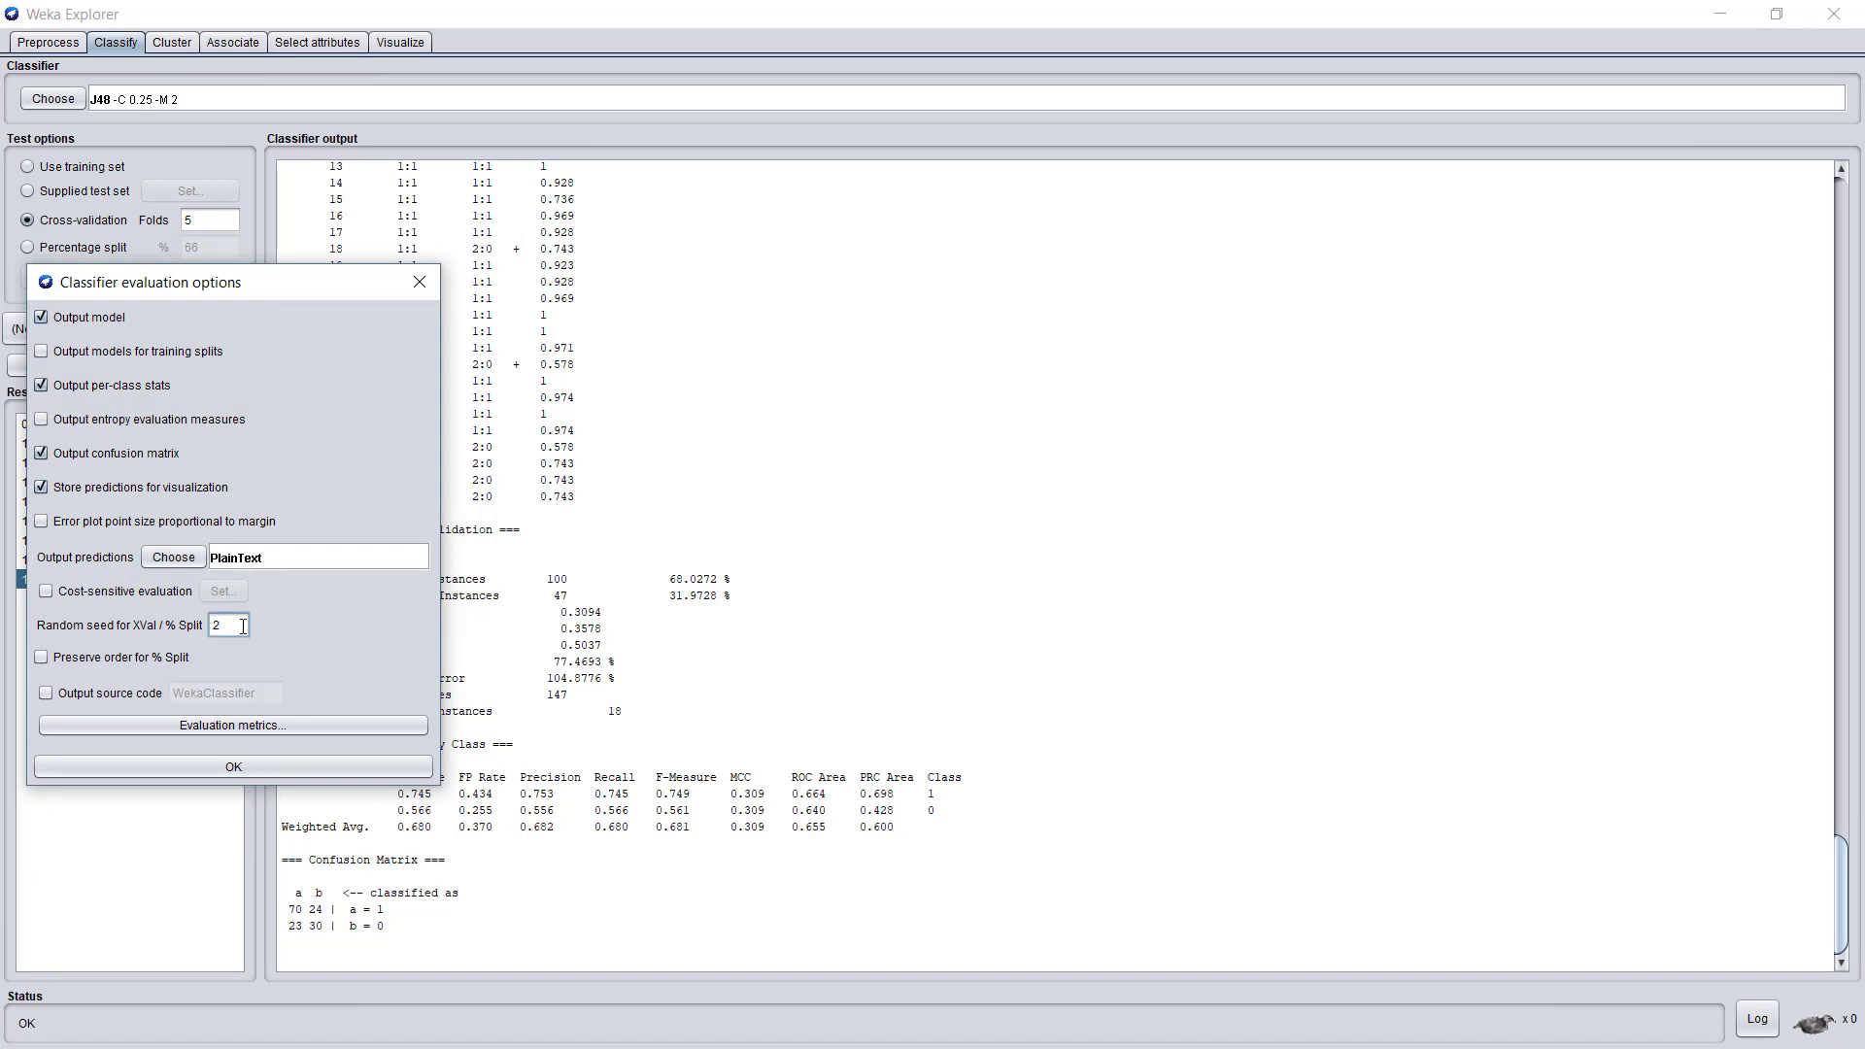
click(233, 765)
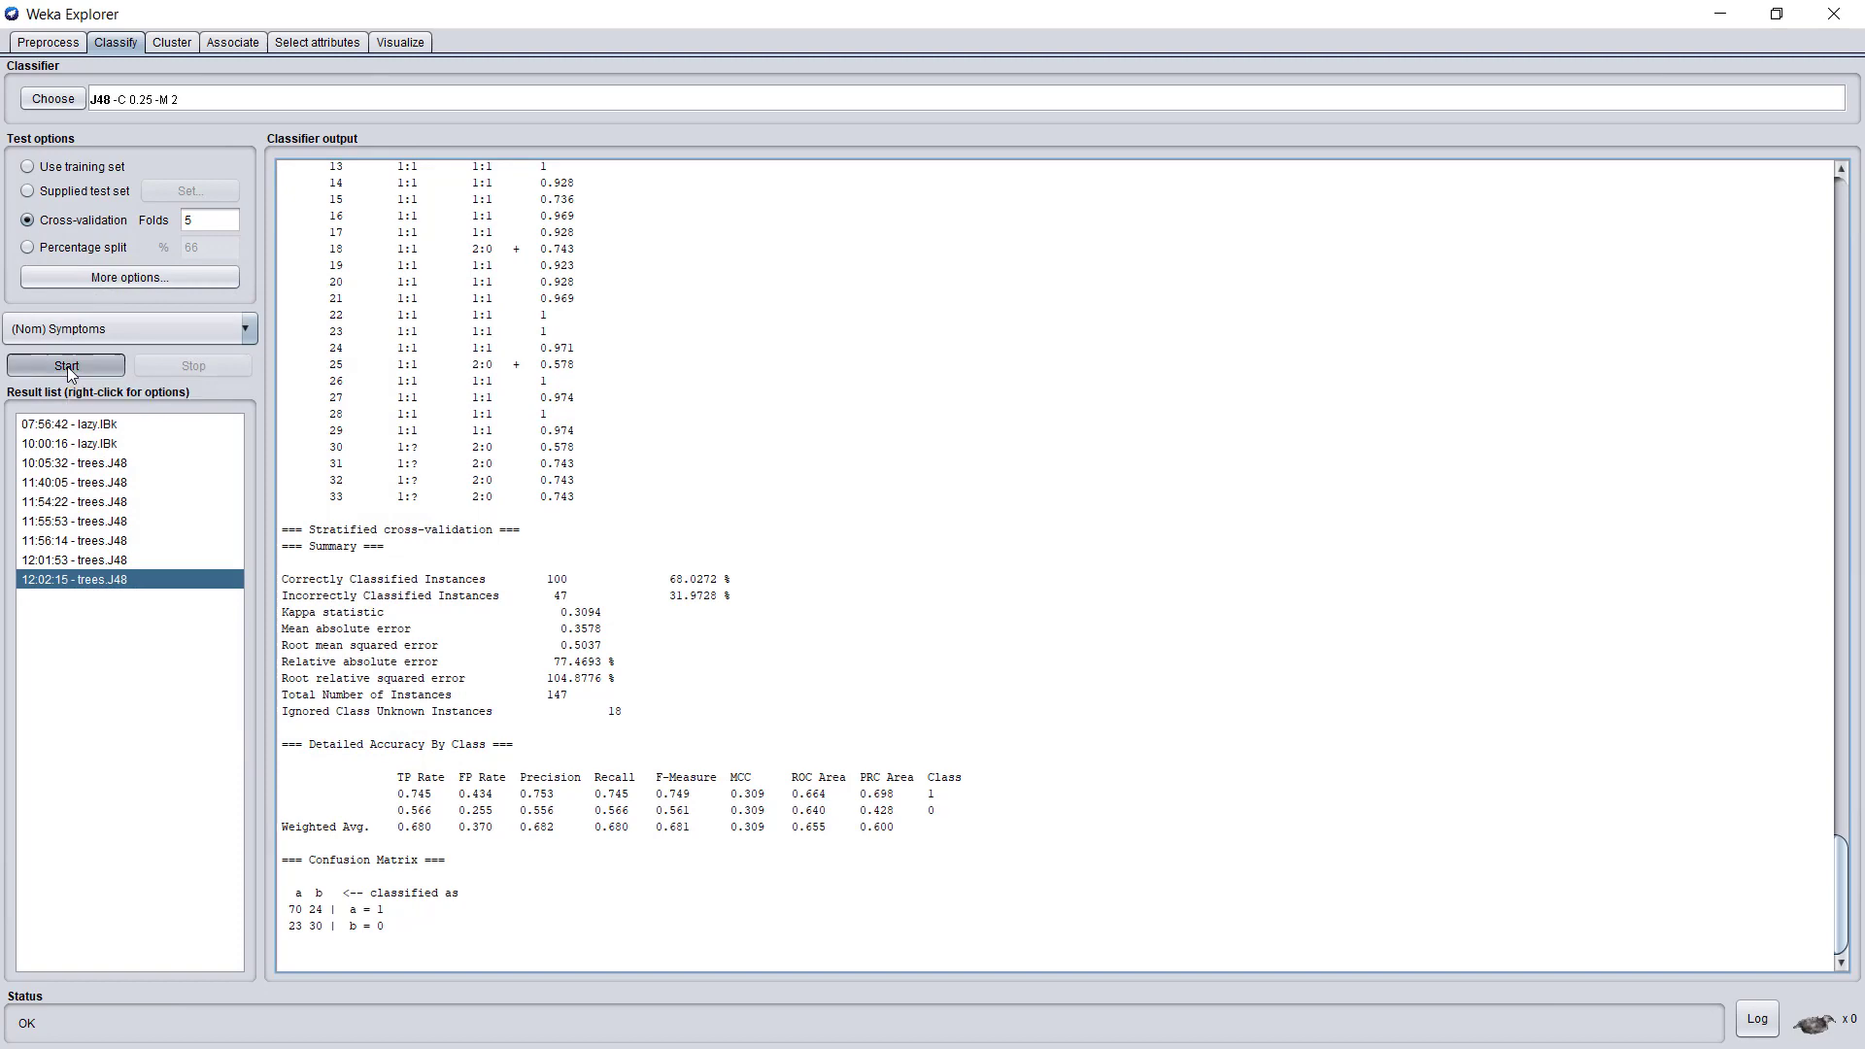
click(66, 365)
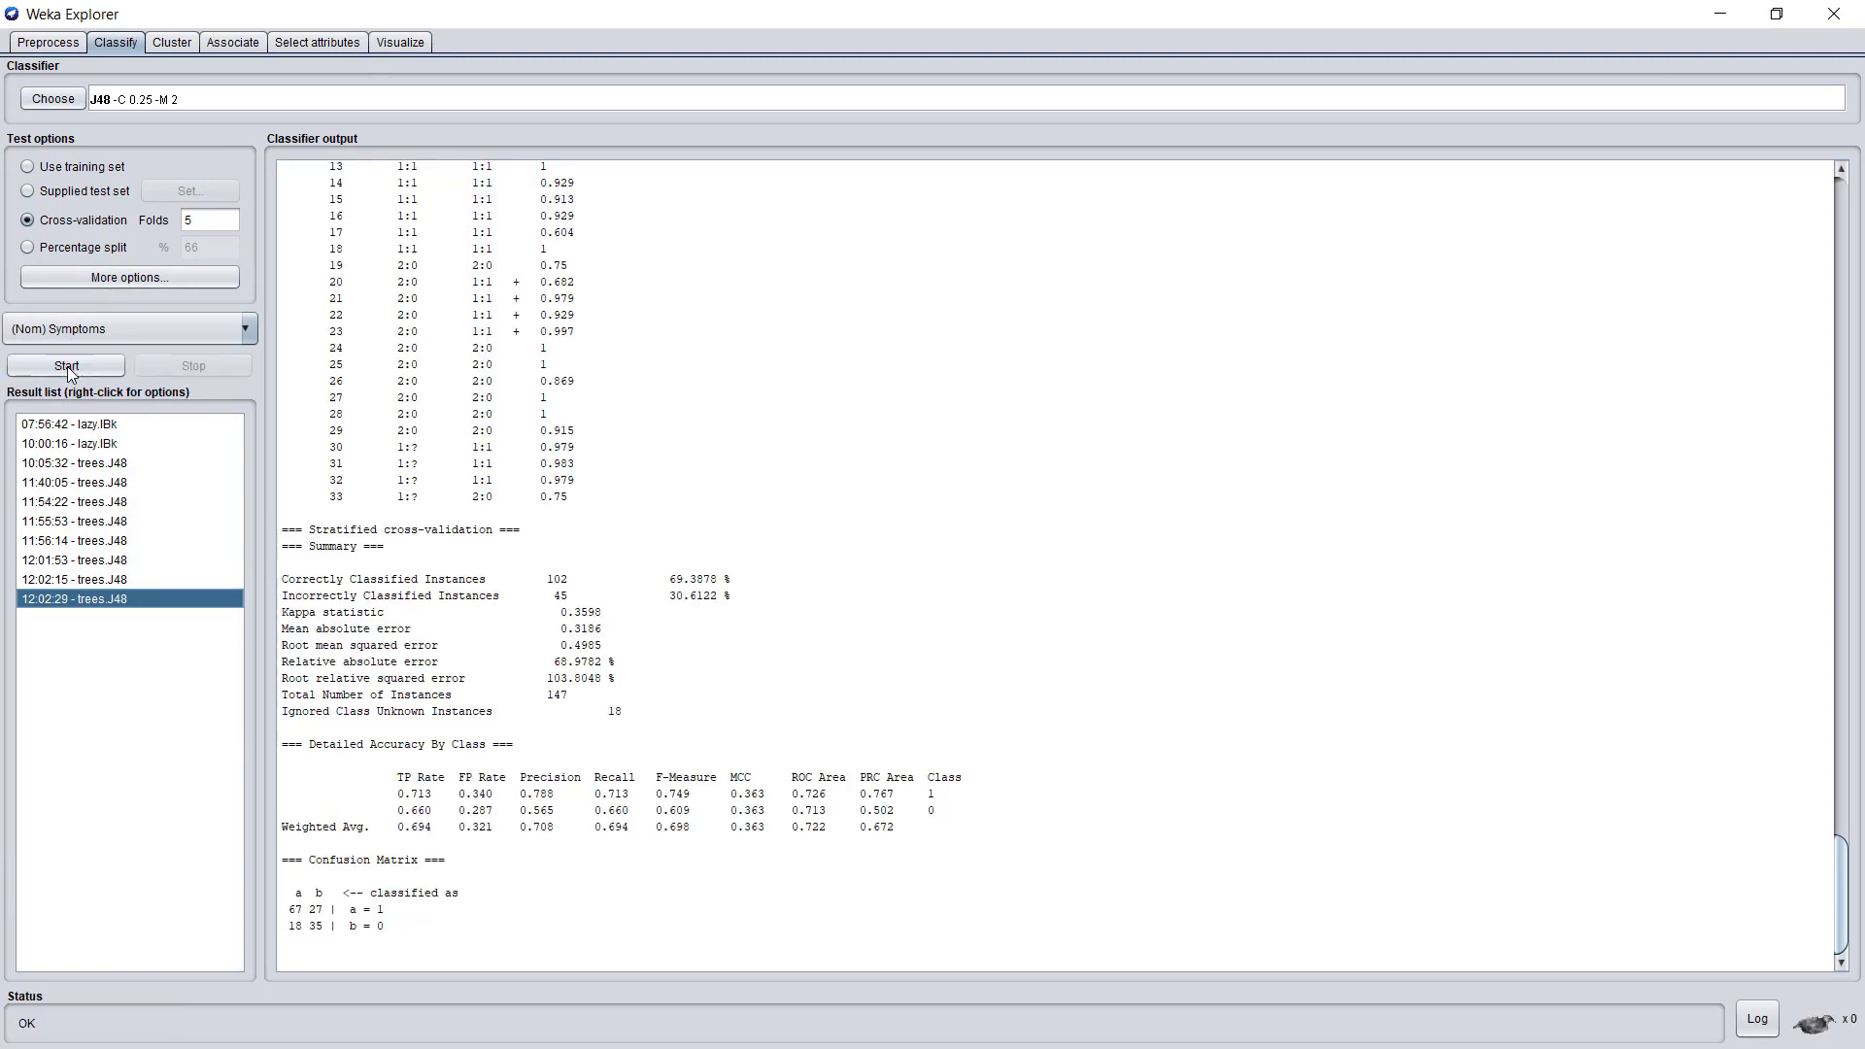